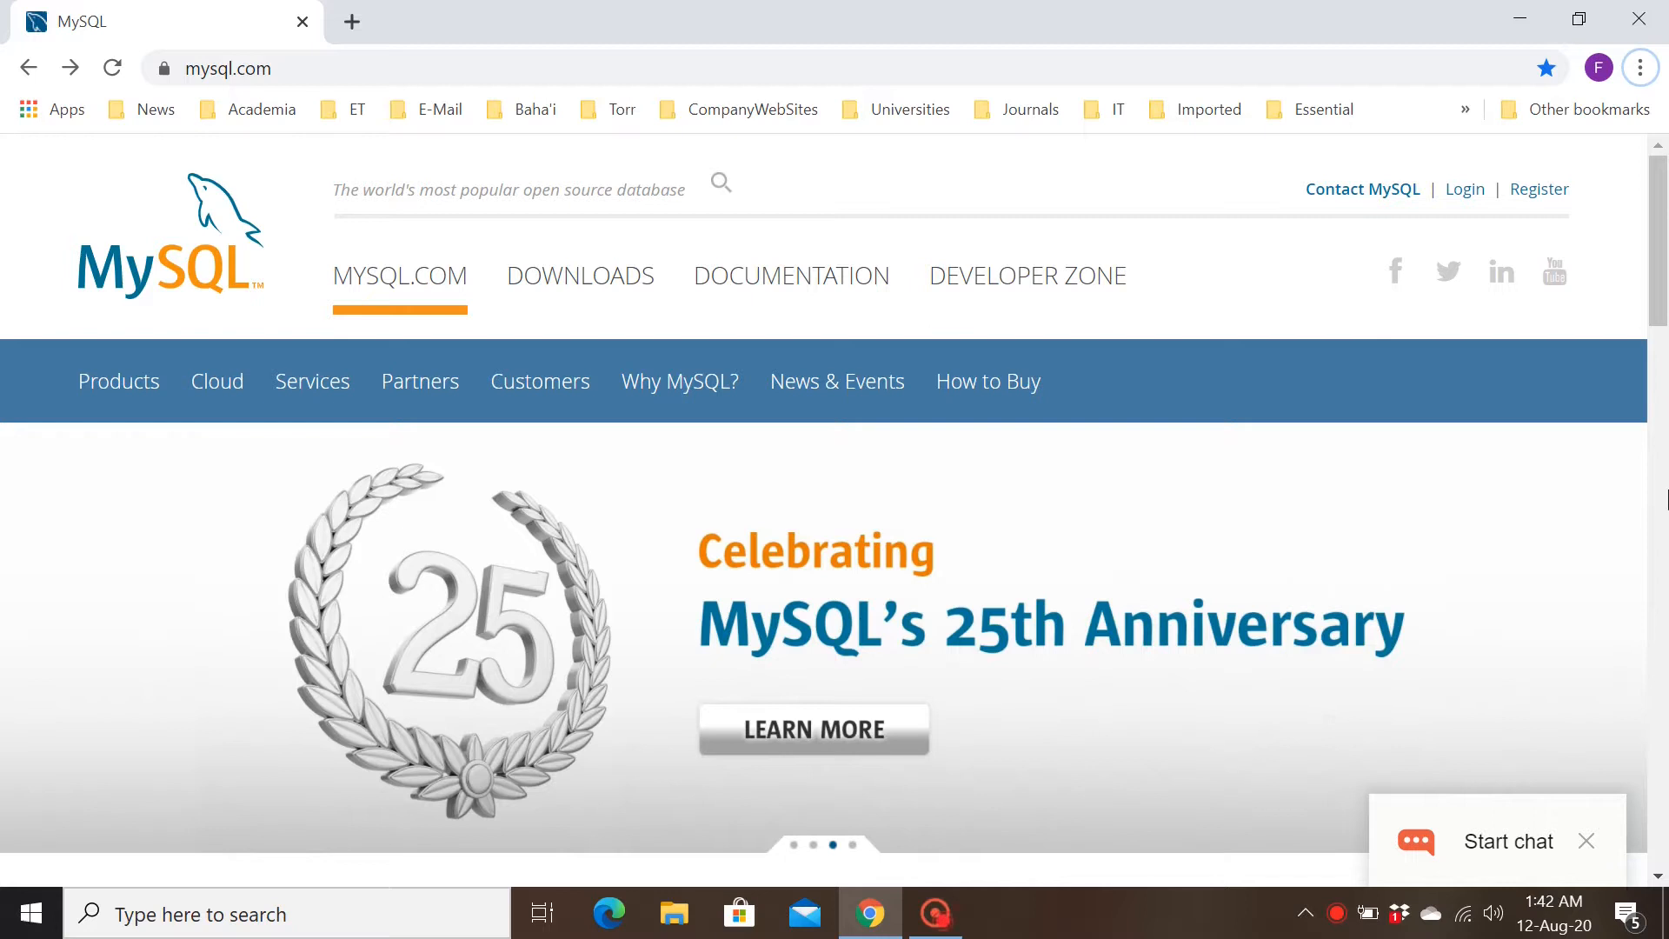
mouse_move(1613, 483)
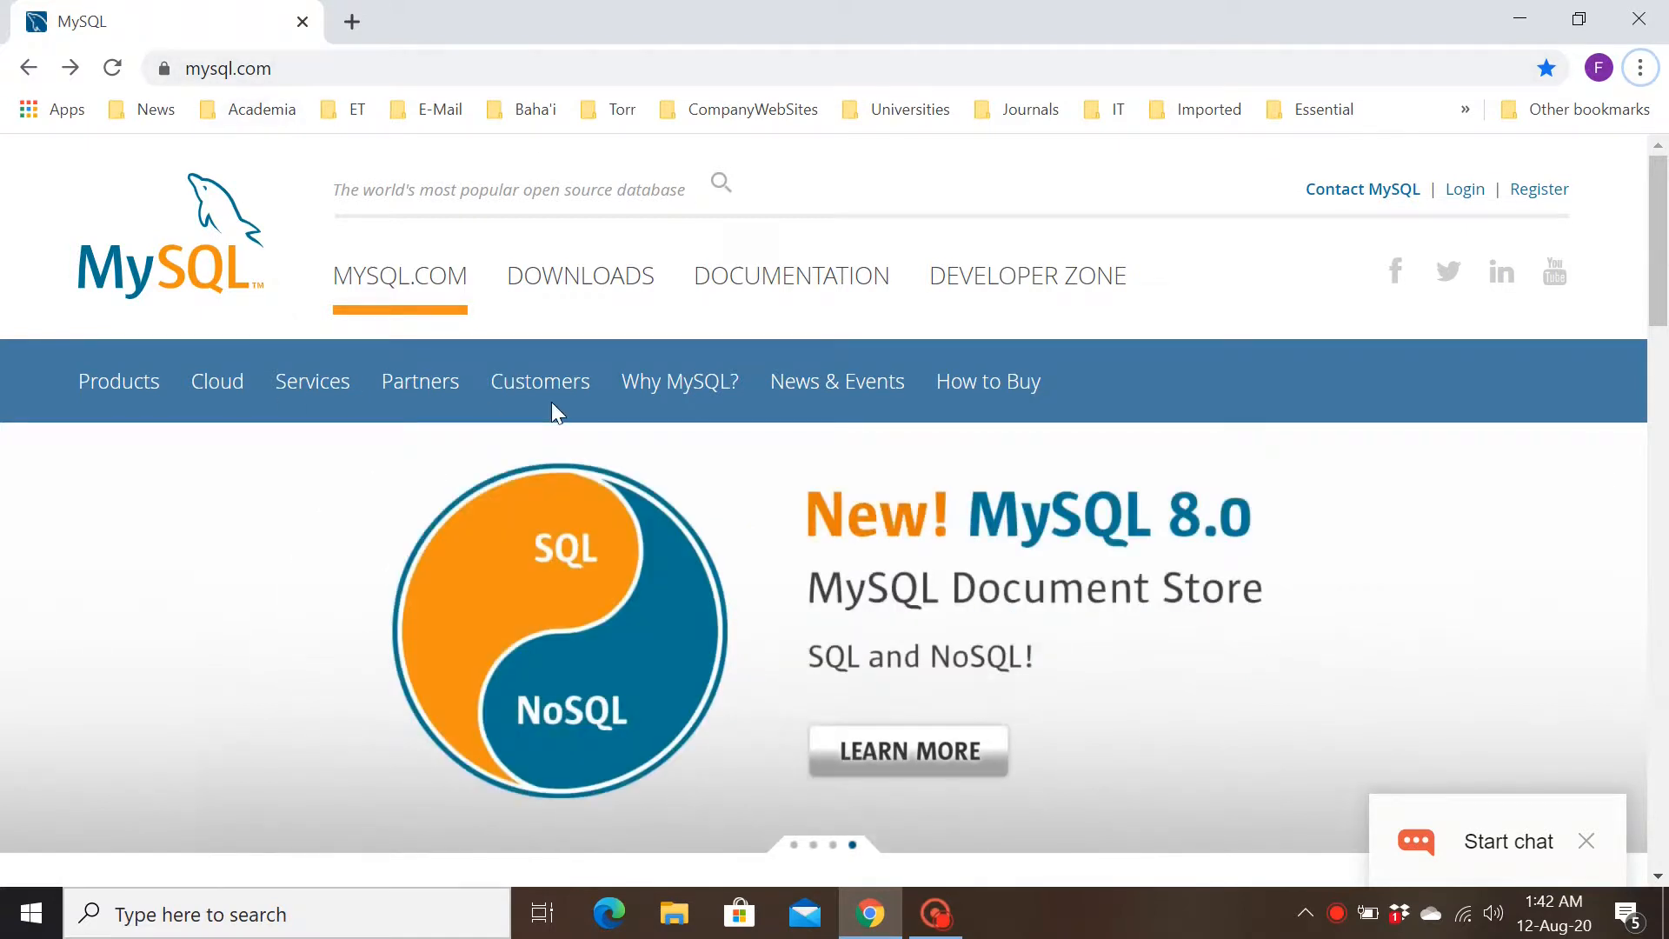
mouse_move(542, 367)
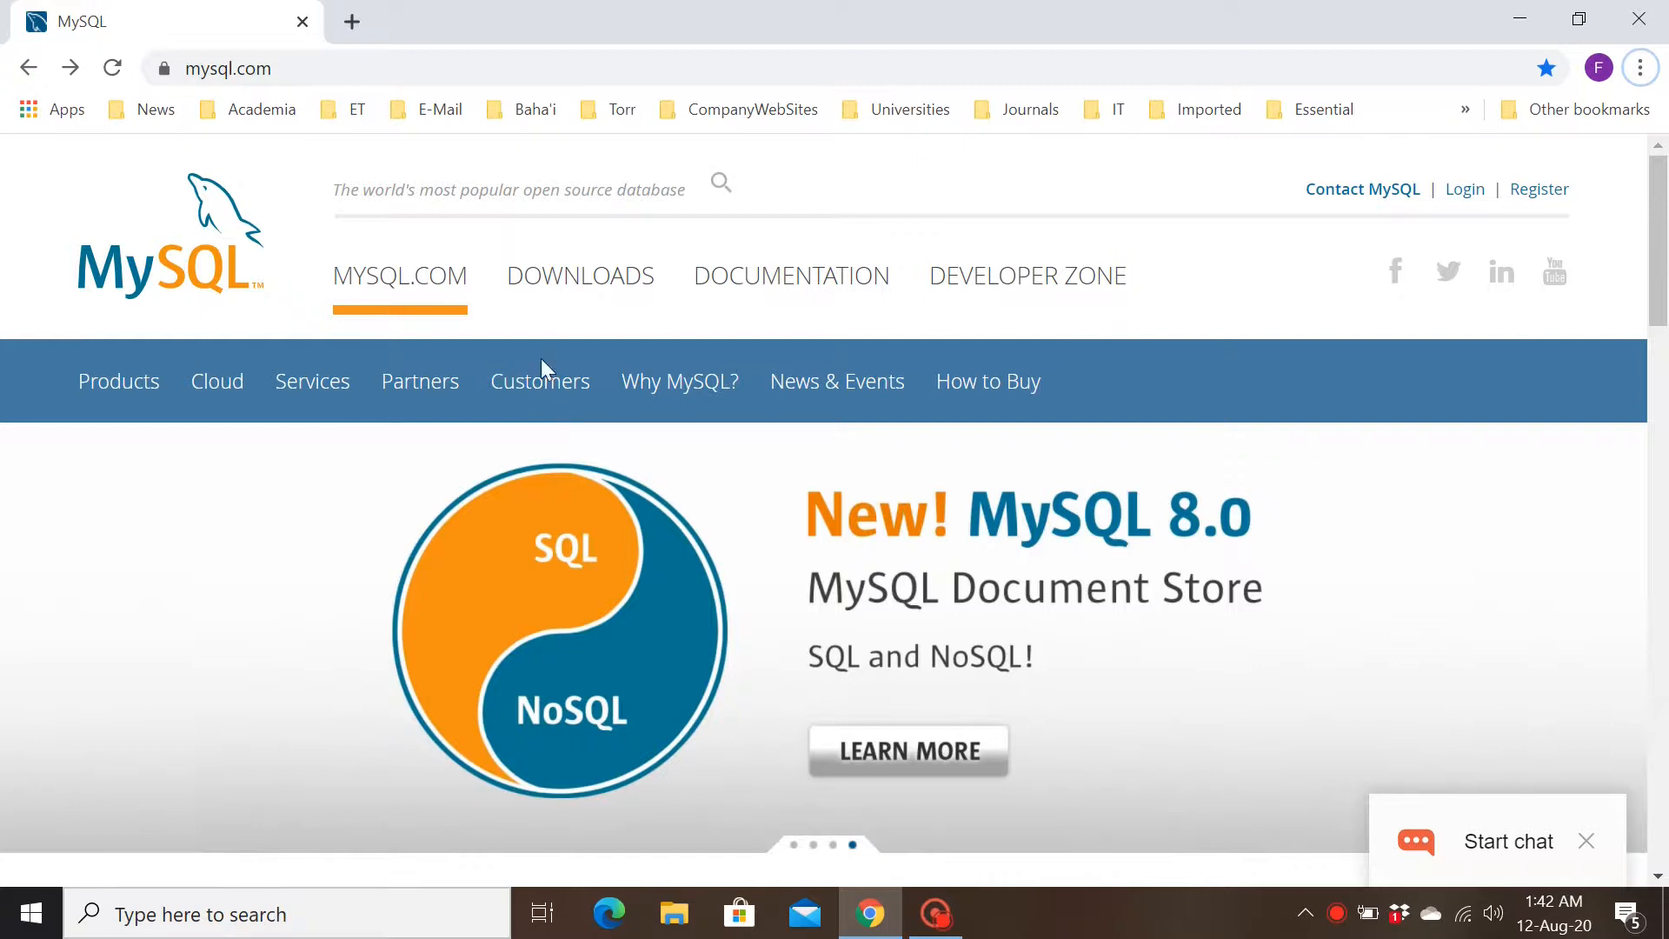
- Navigate from MySQL Downloads through Community (GPL) to the MySQL Installer for Windows list
click(579, 276)
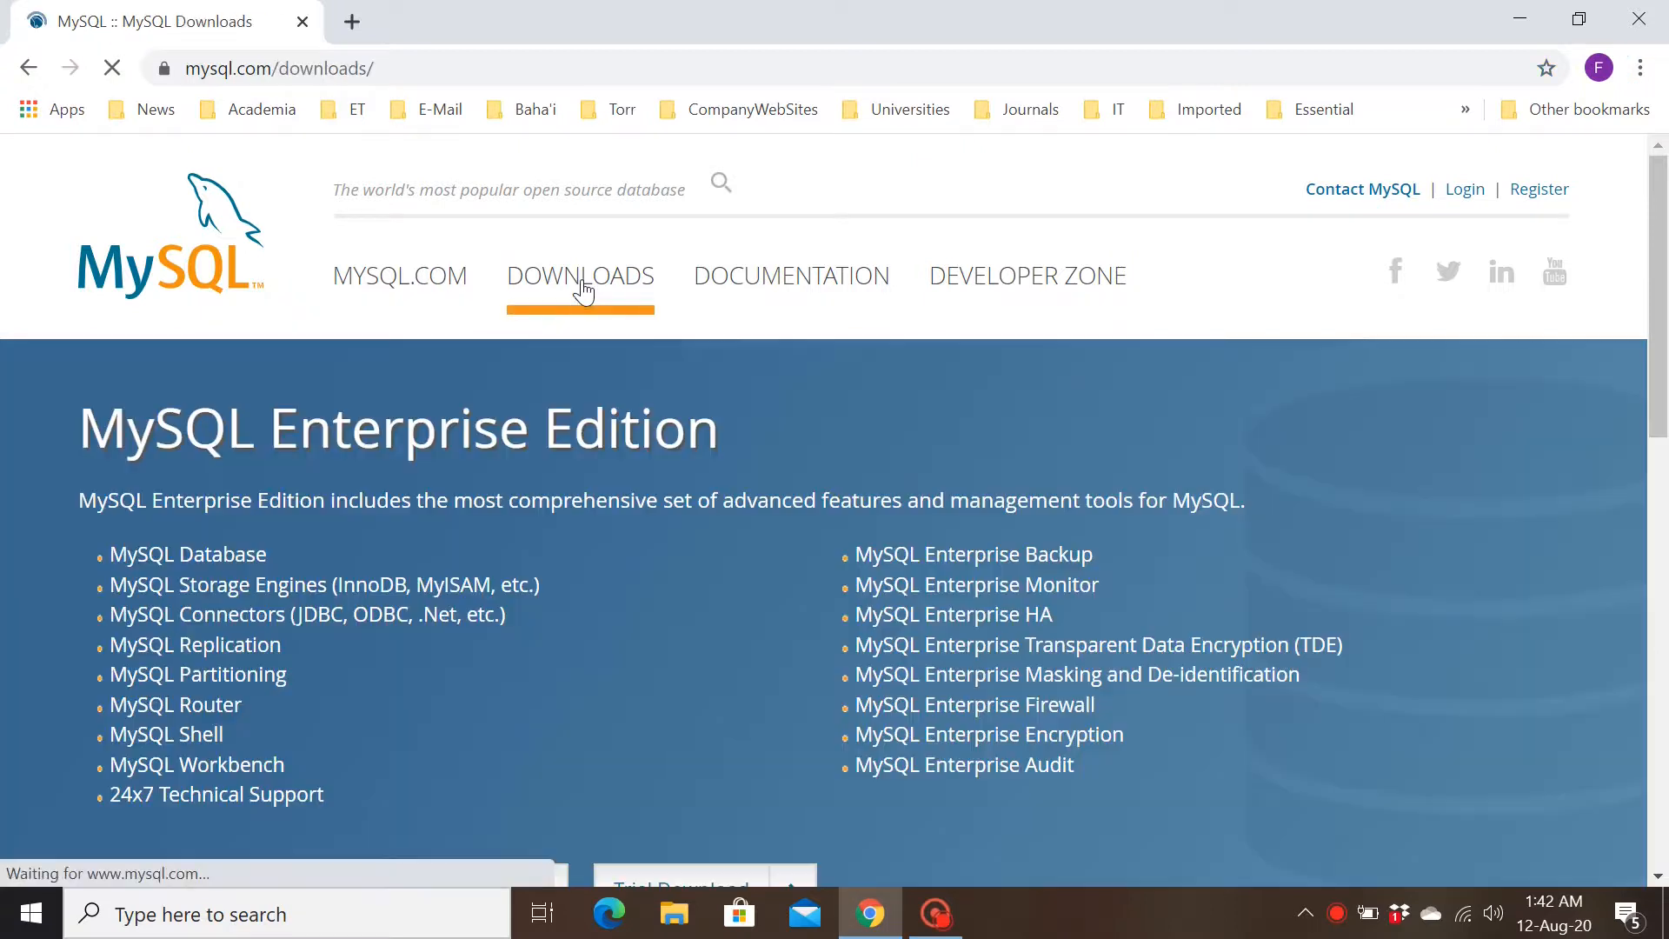
scroll(down, 3)
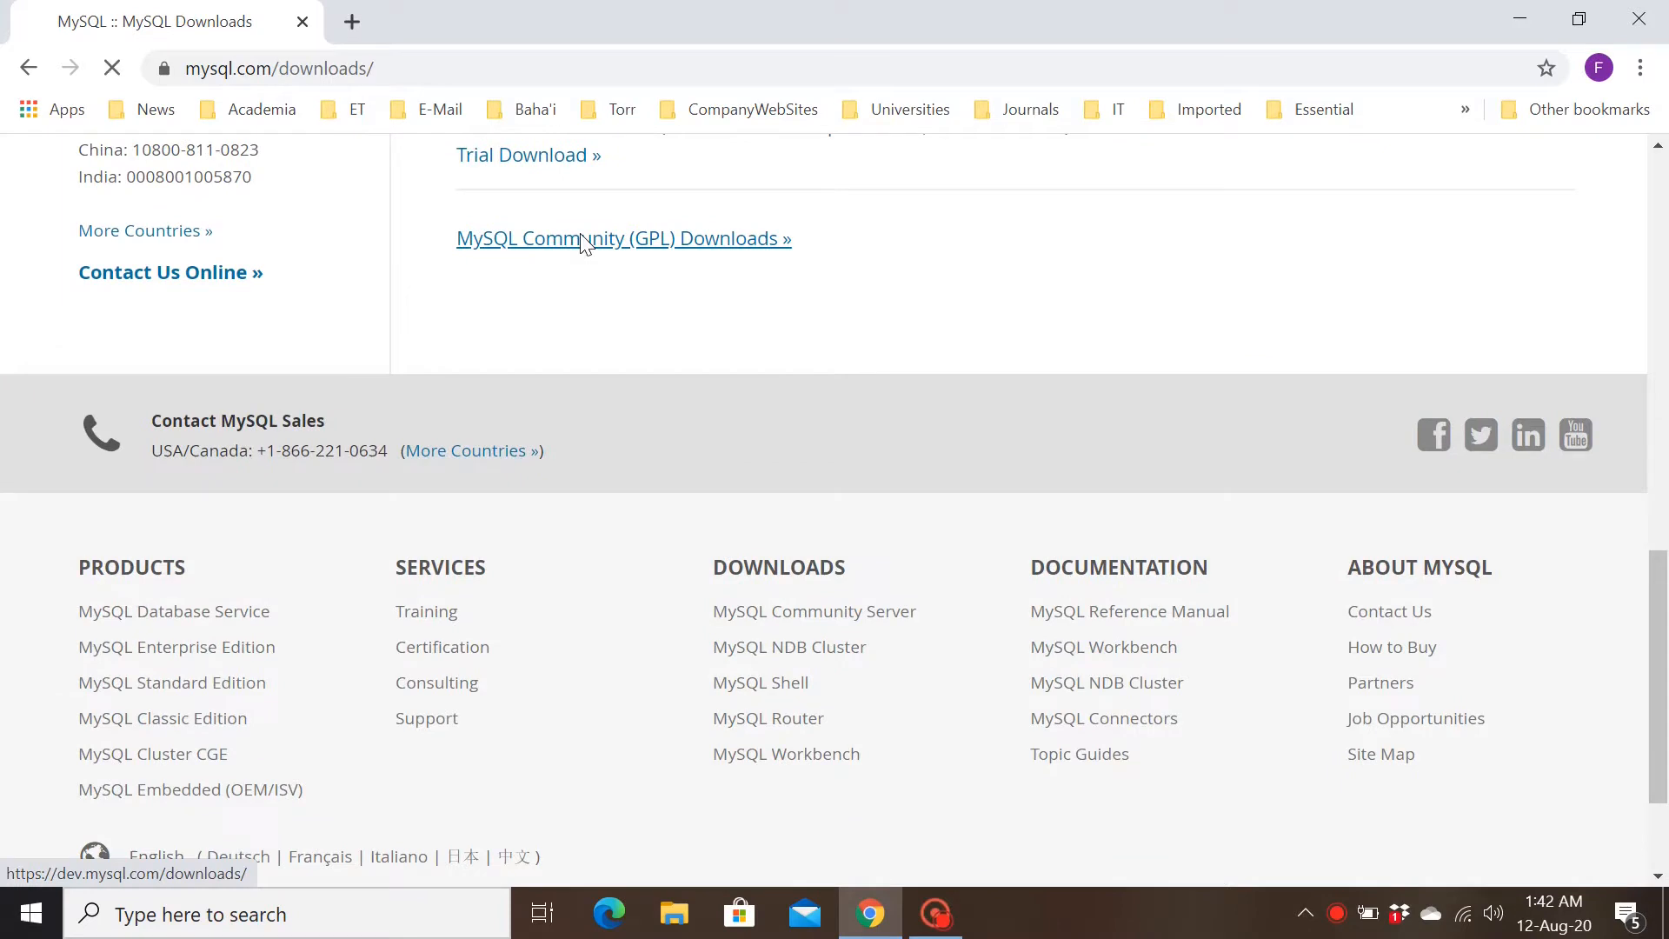
click(622, 238)
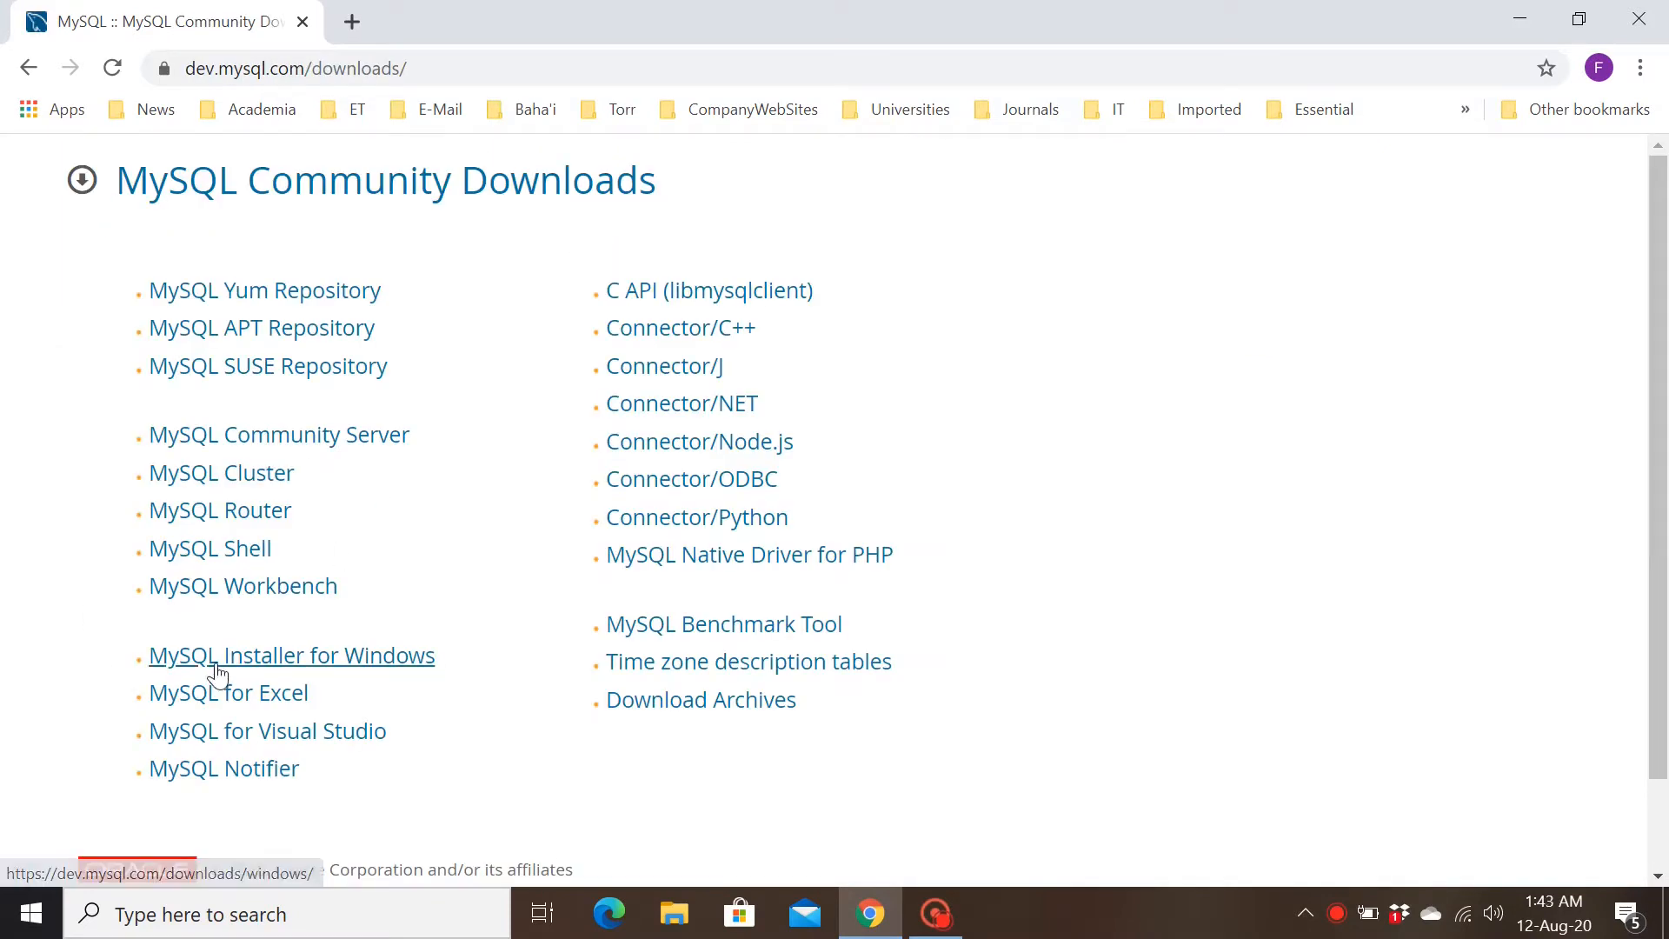
click(290, 654)
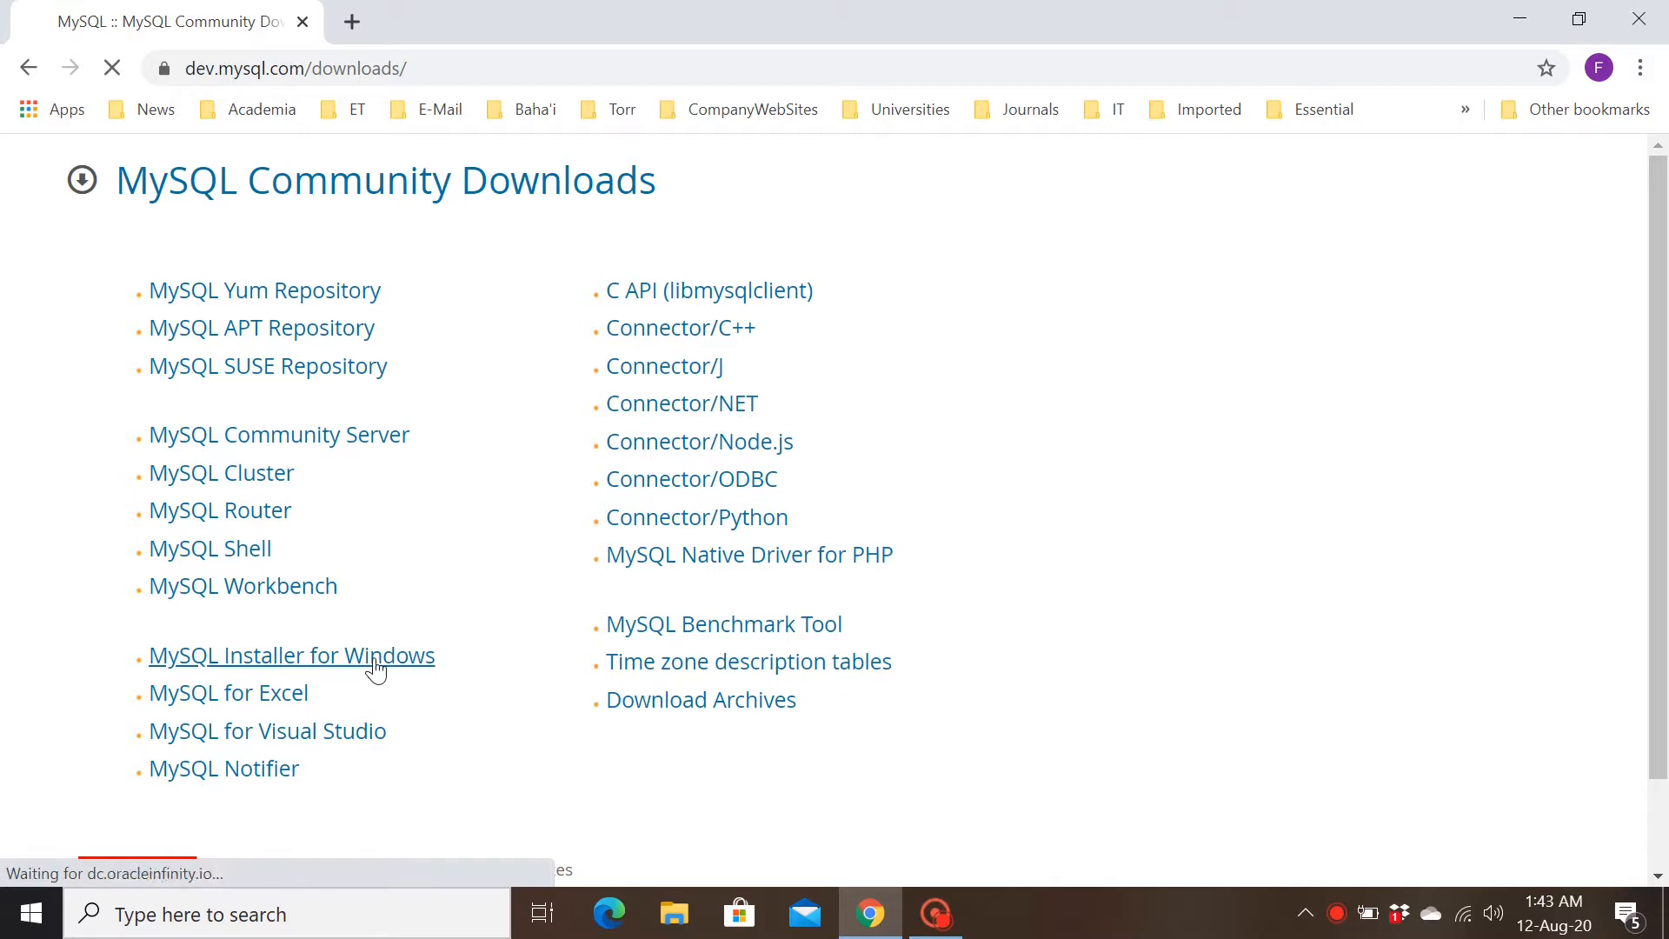
click(292, 655)
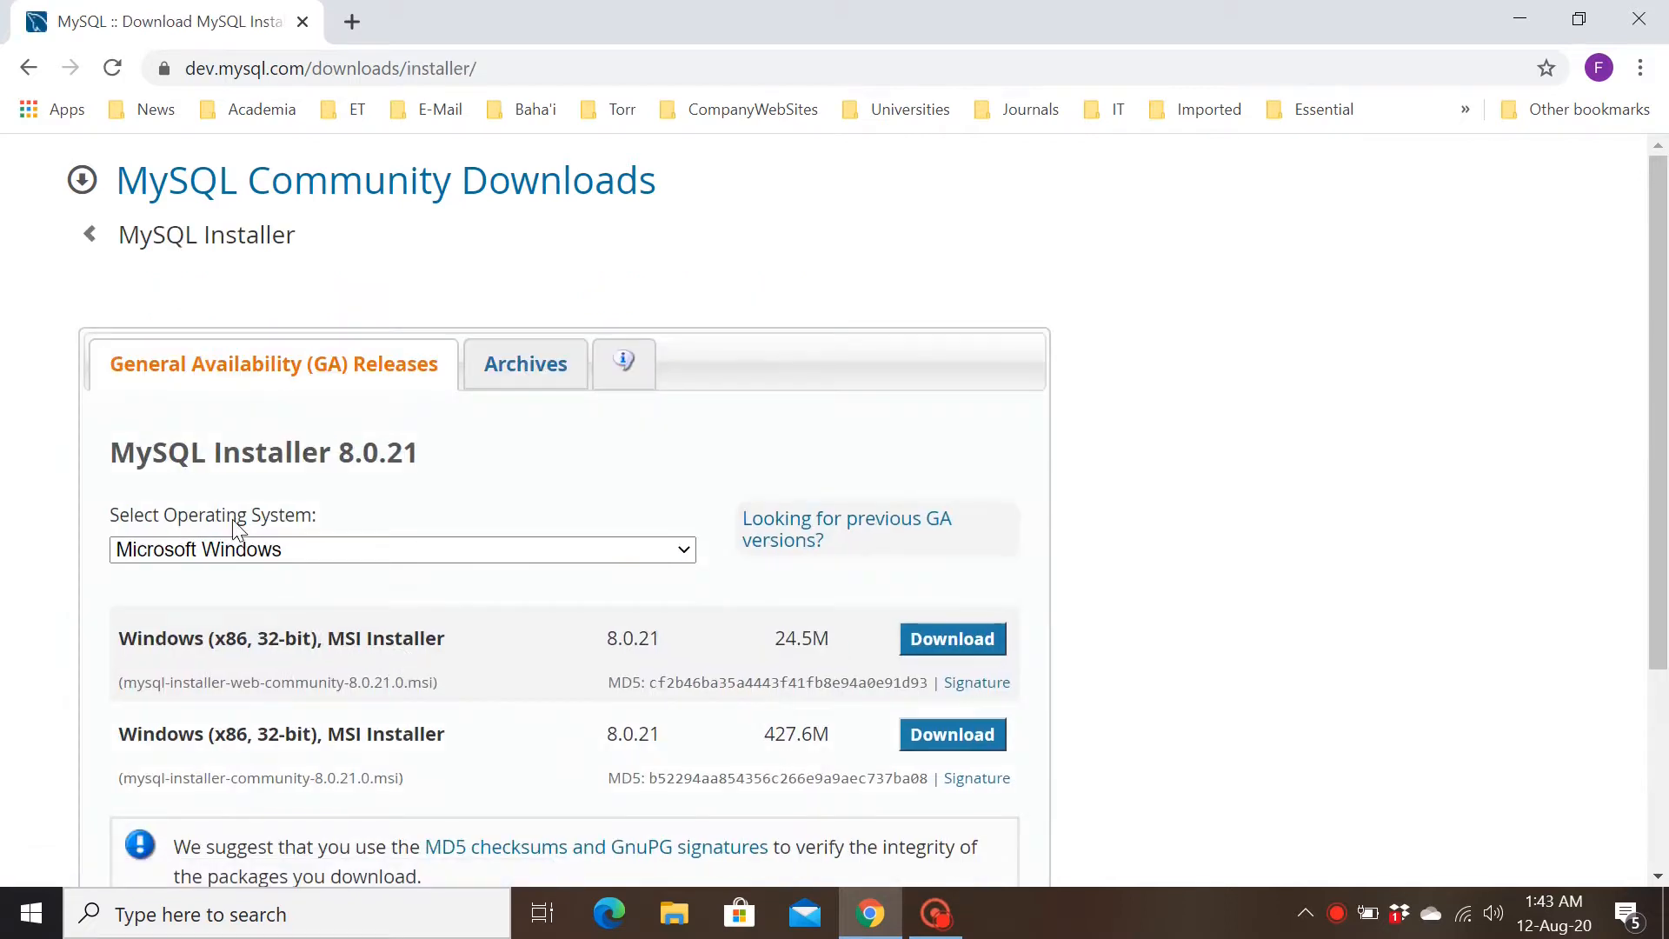
scroll(down, 3)
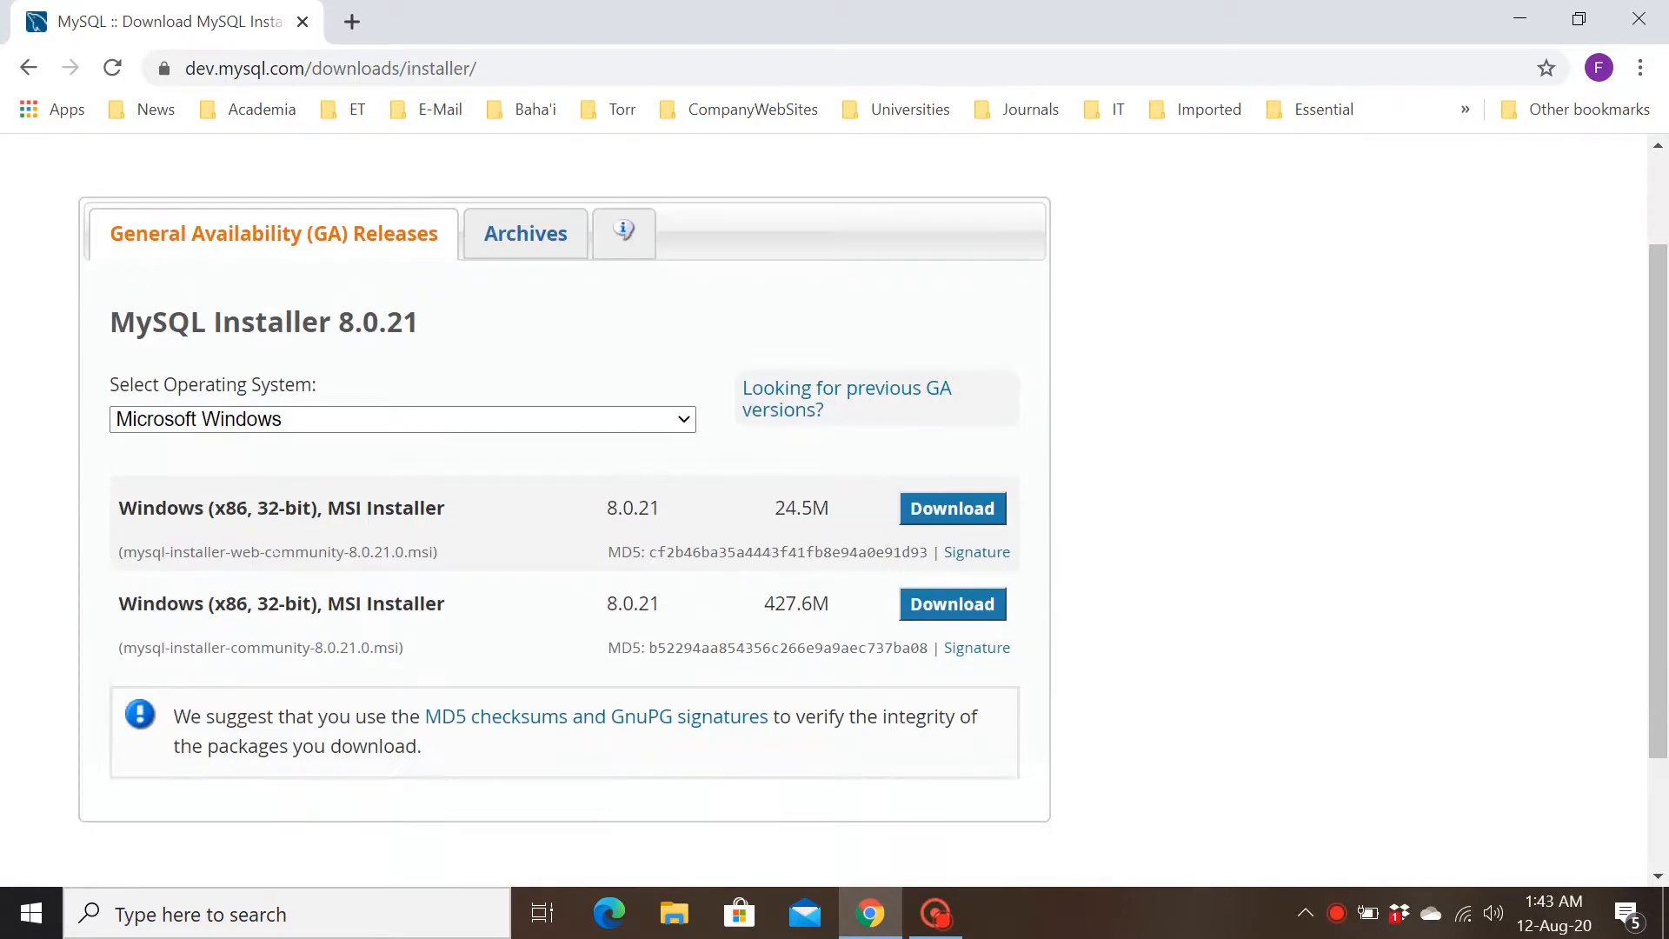
mouse_move(154, 596)
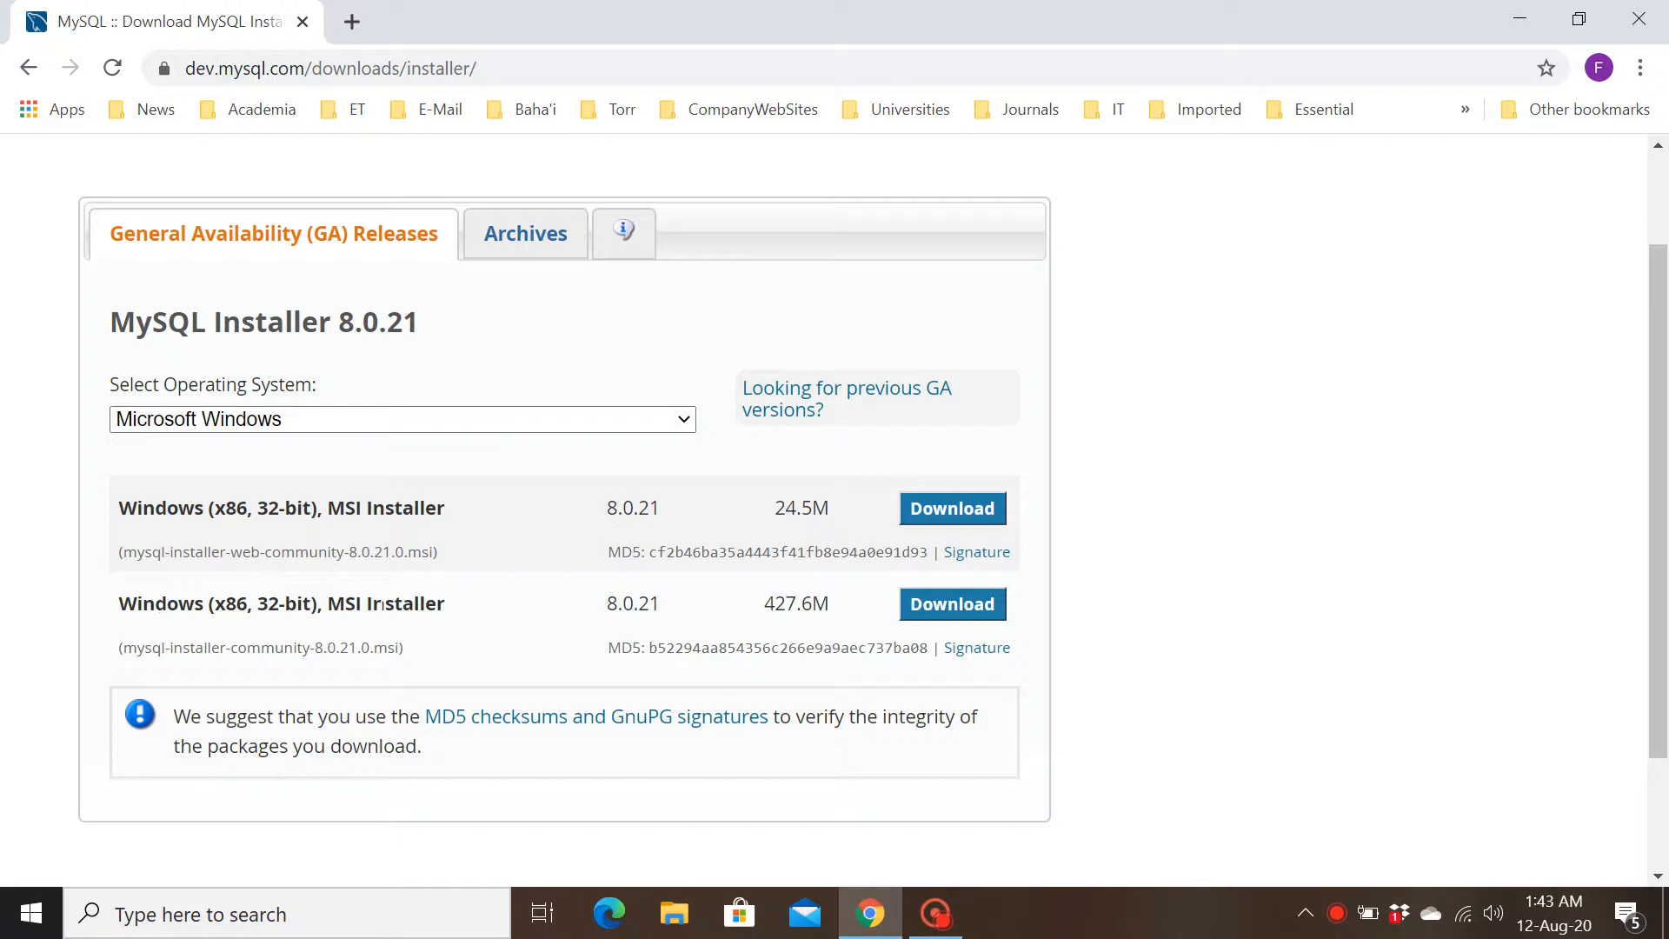
mouse_move(966, 617)
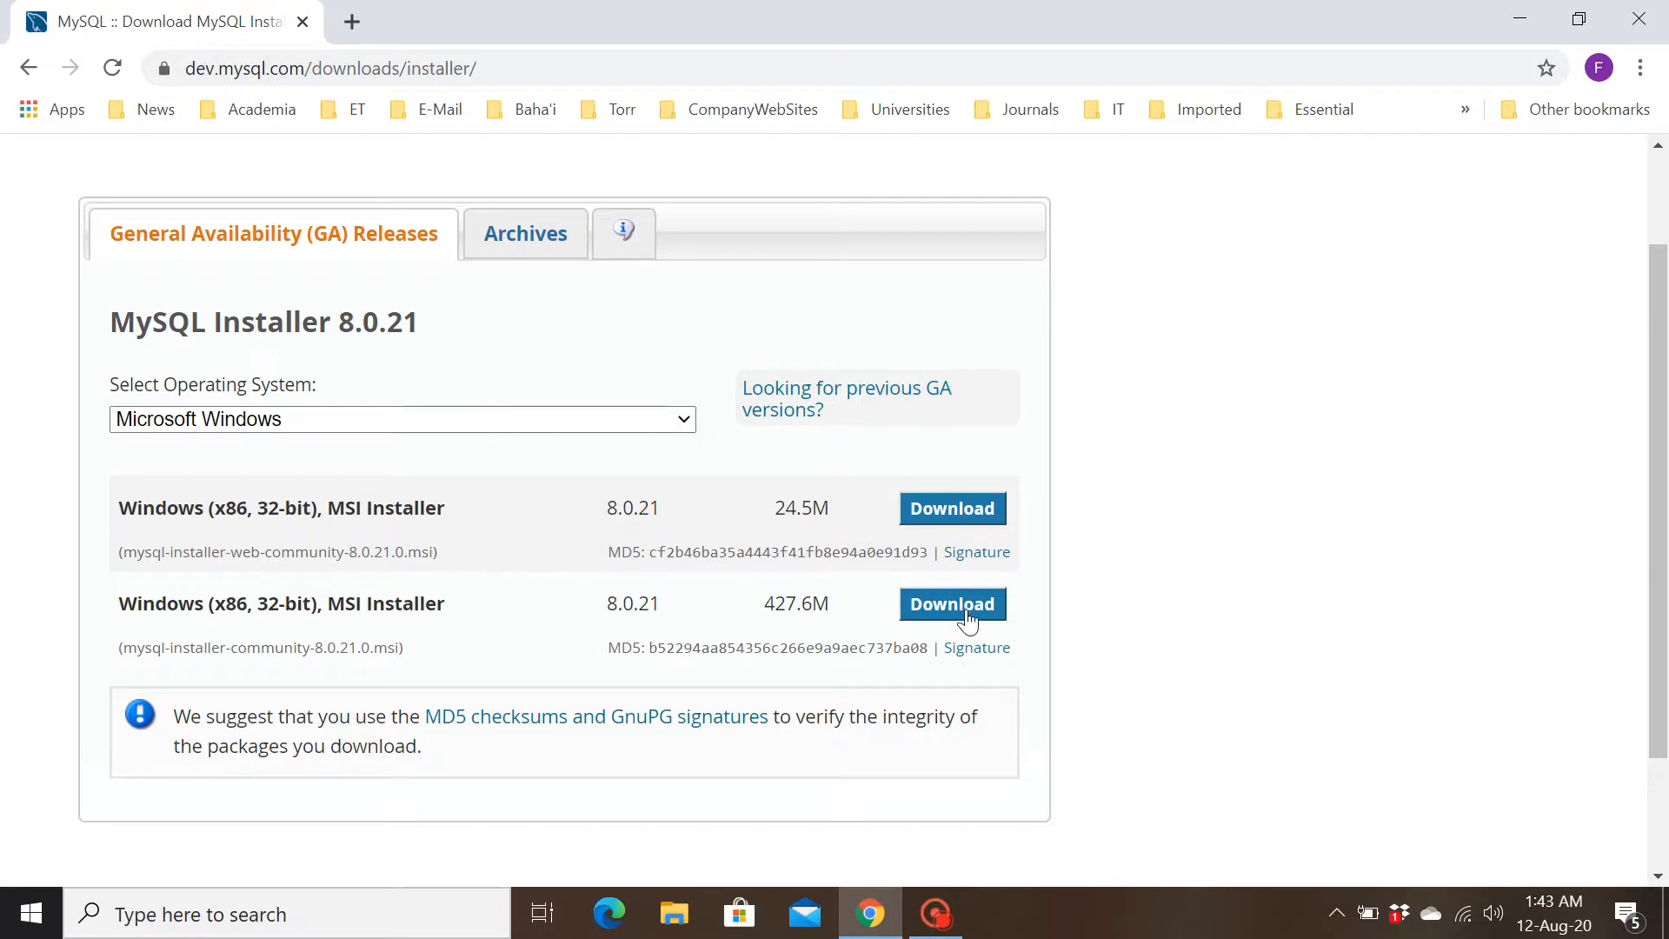
- Start downloading the full 427.6M installer package without signing in
click(951, 603)
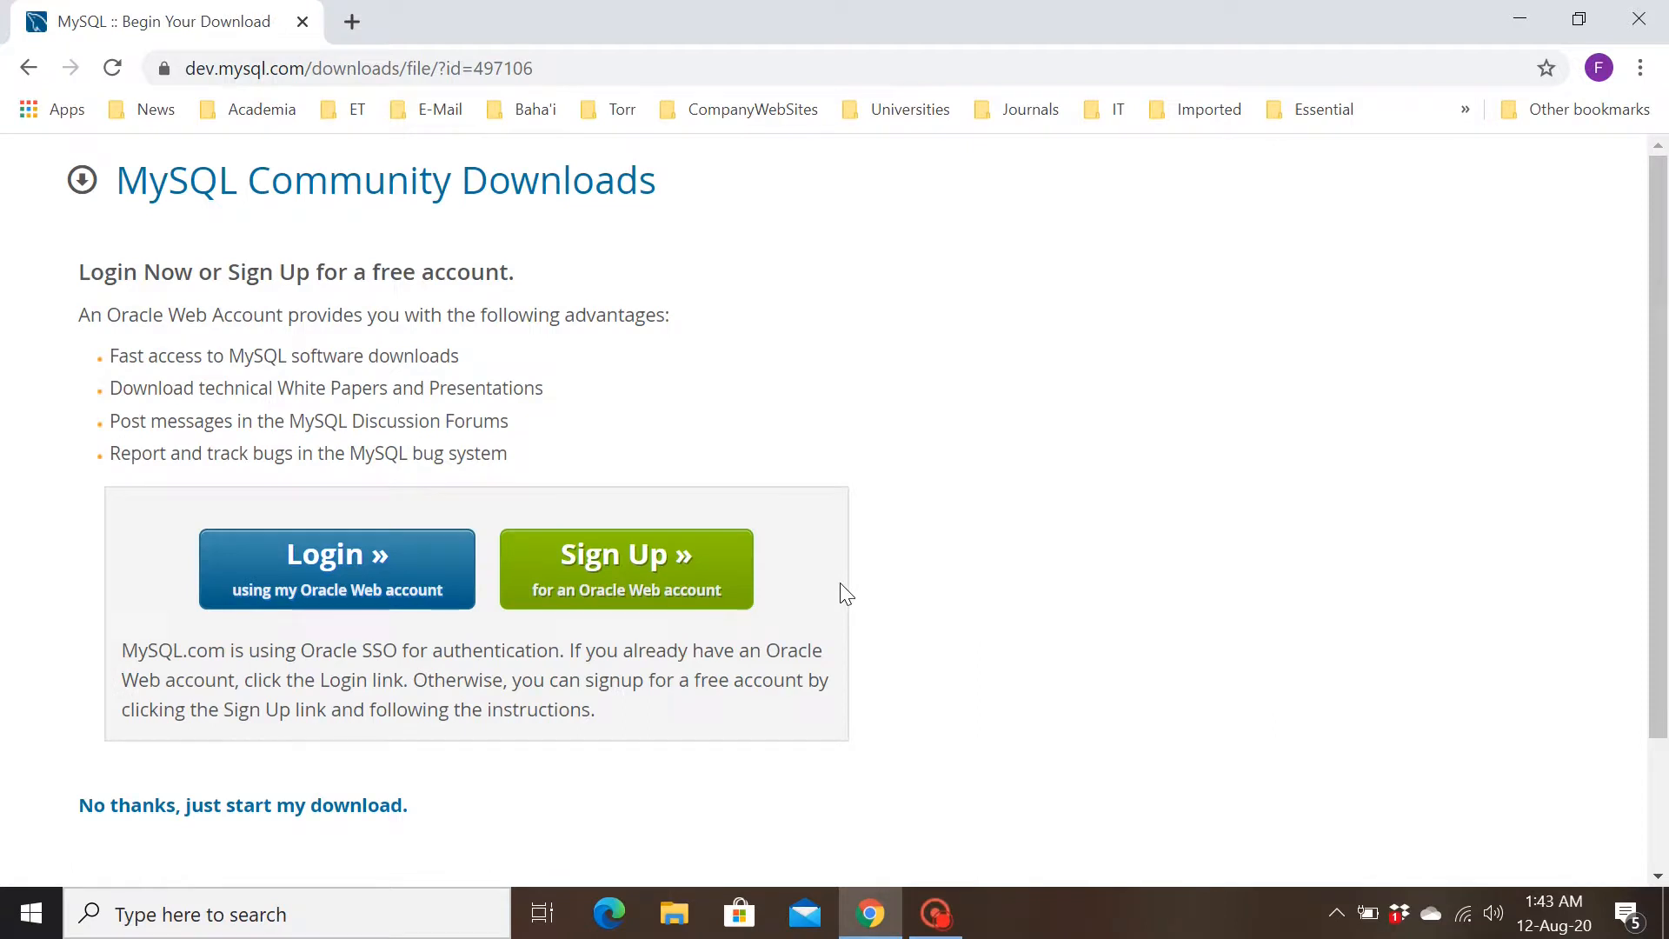
scroll(down, 3)
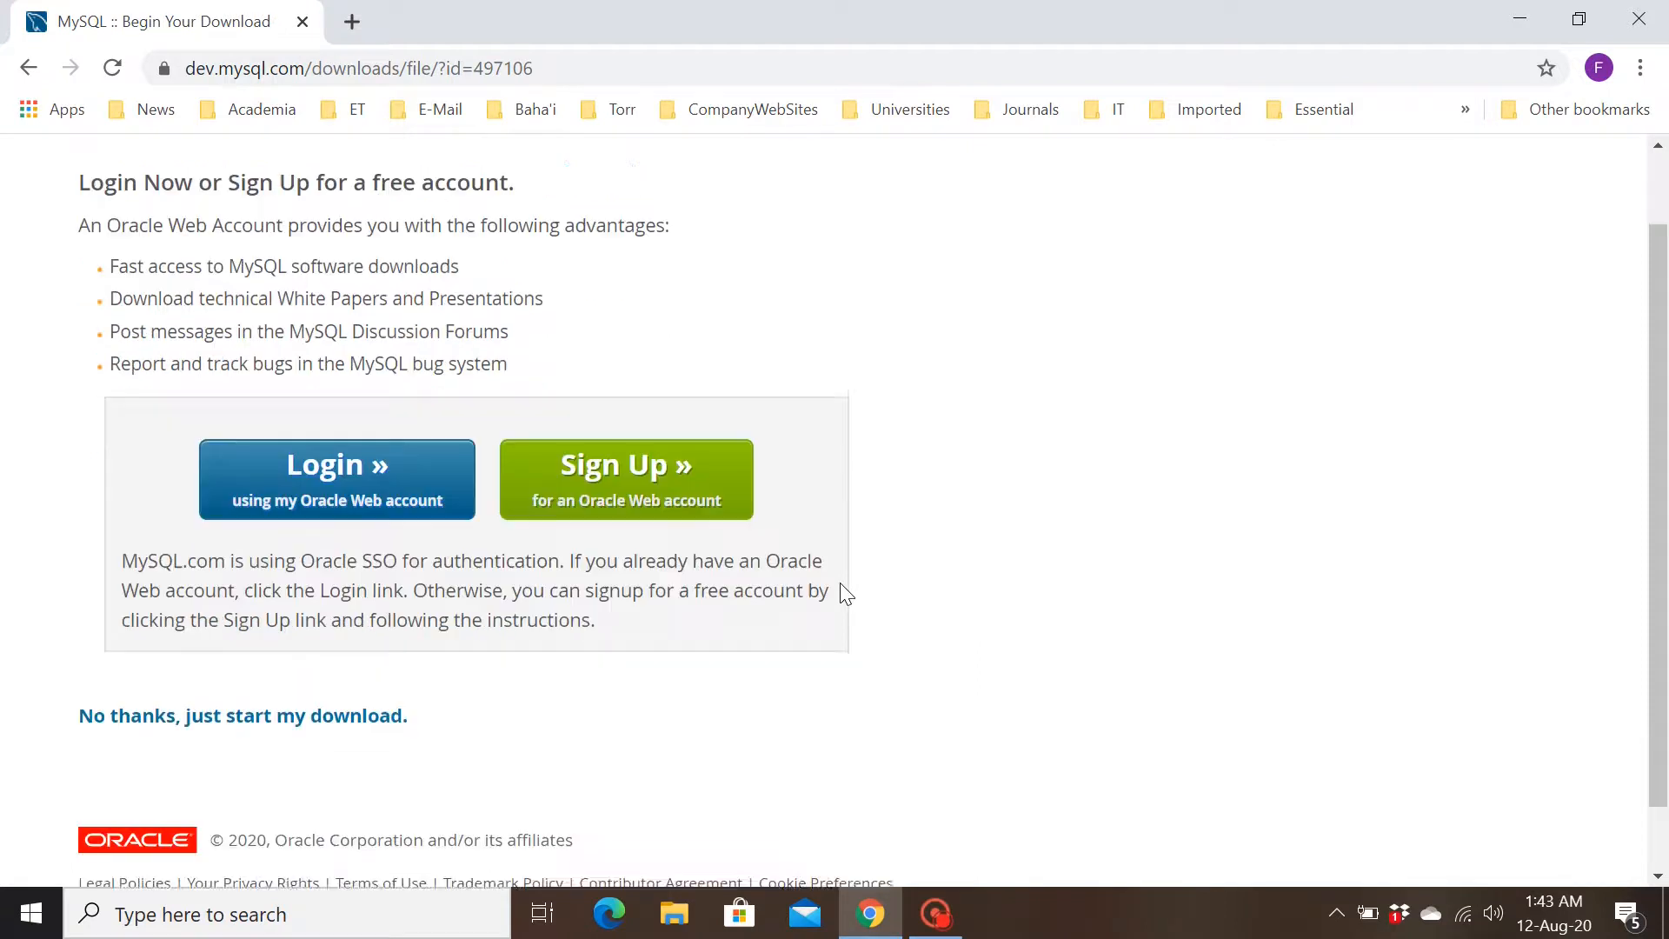
scroll(down, 3)
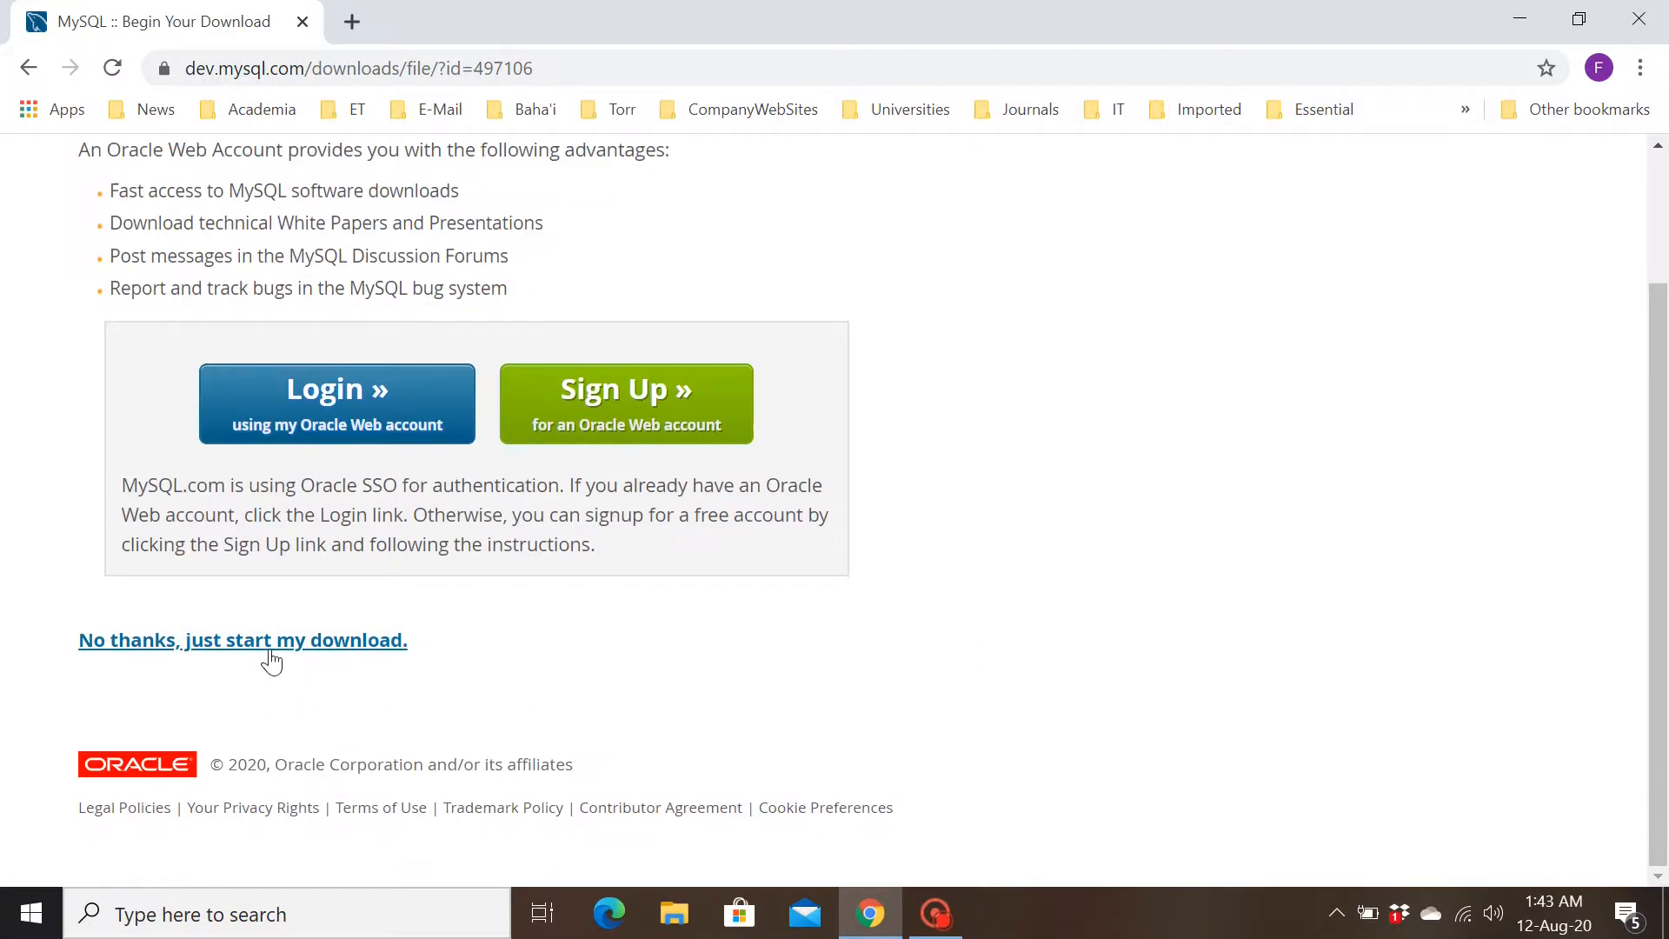
mouse_move(275, 650)
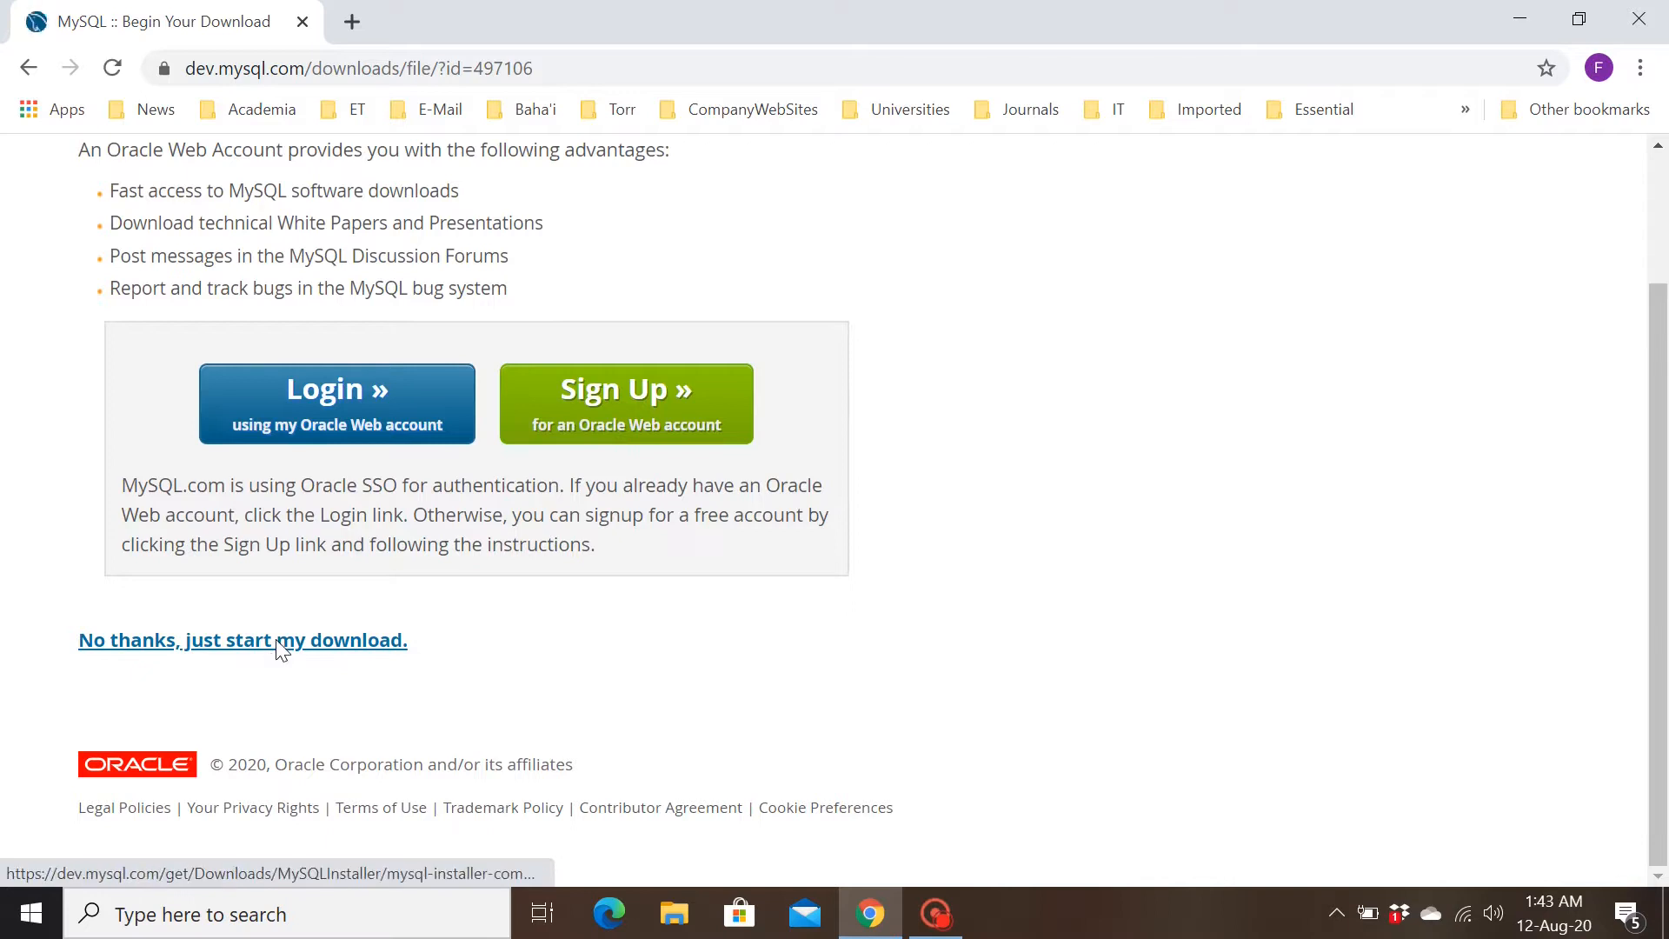
click(242, 640)
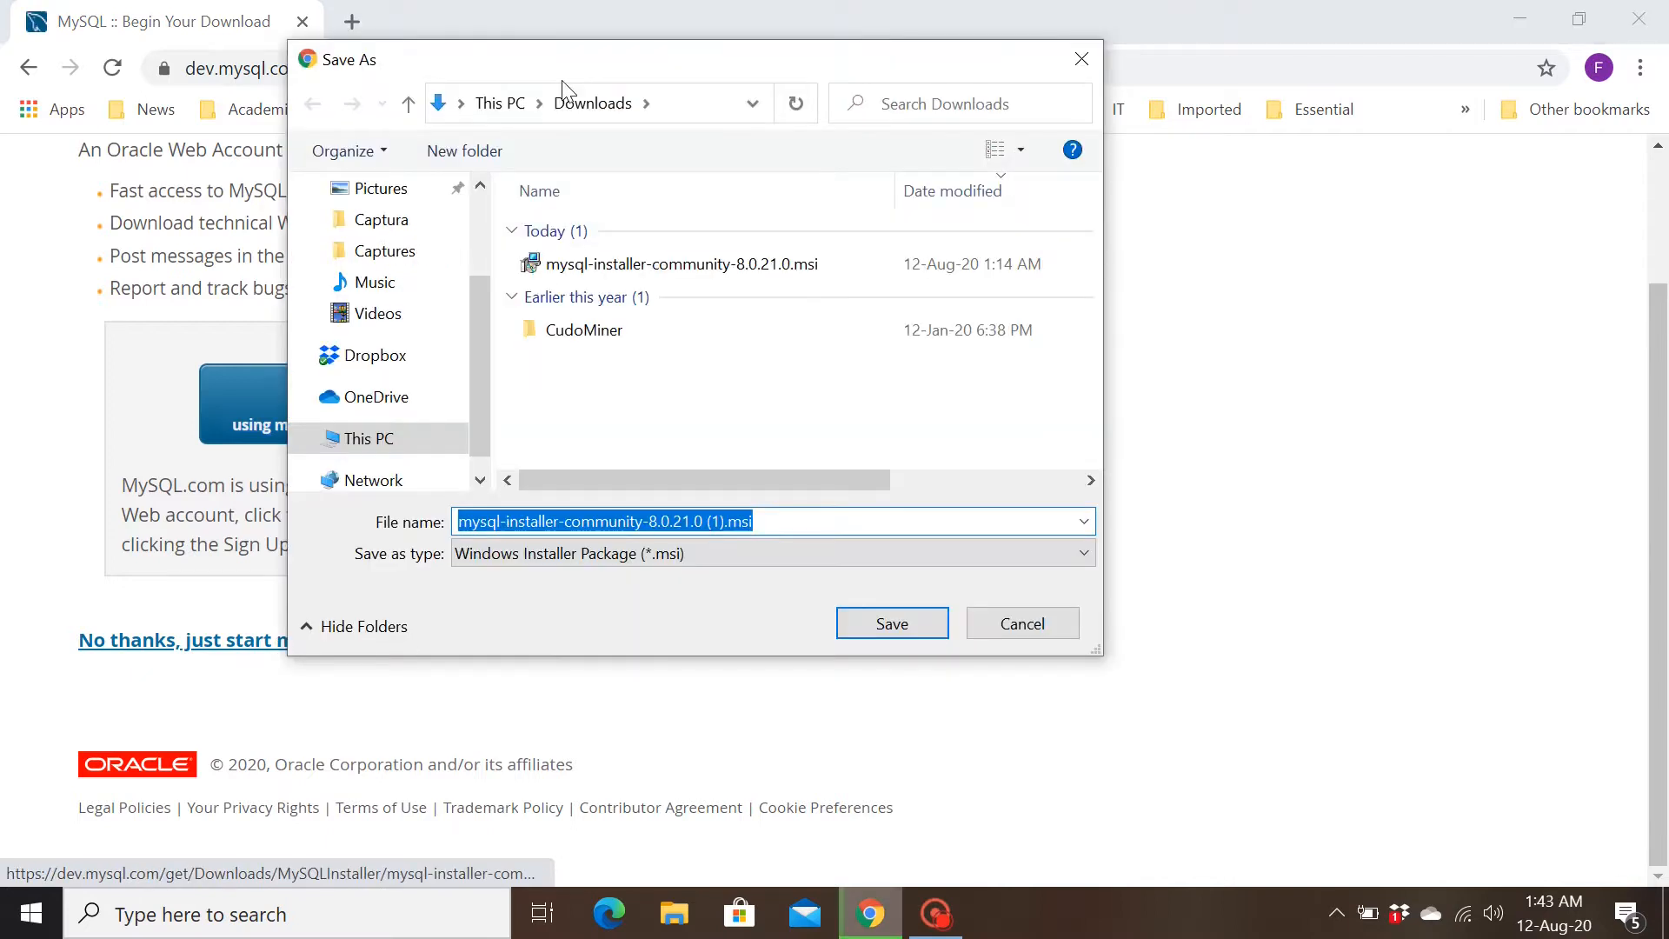
mouse_move(892, 622)
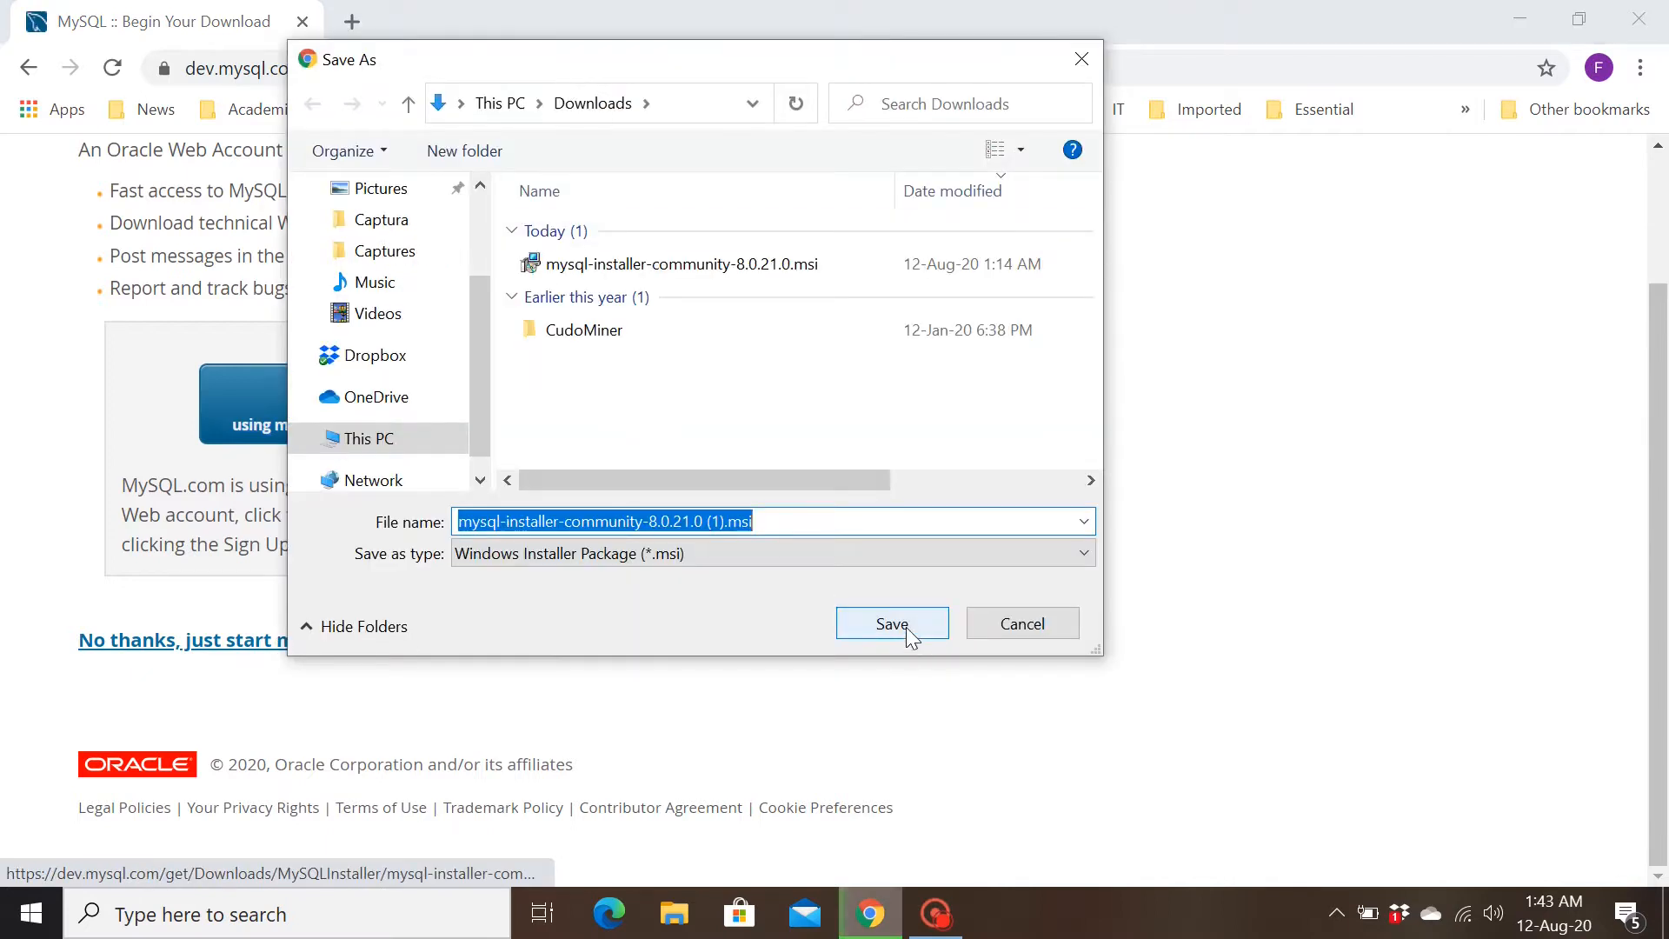
click(682, 265)
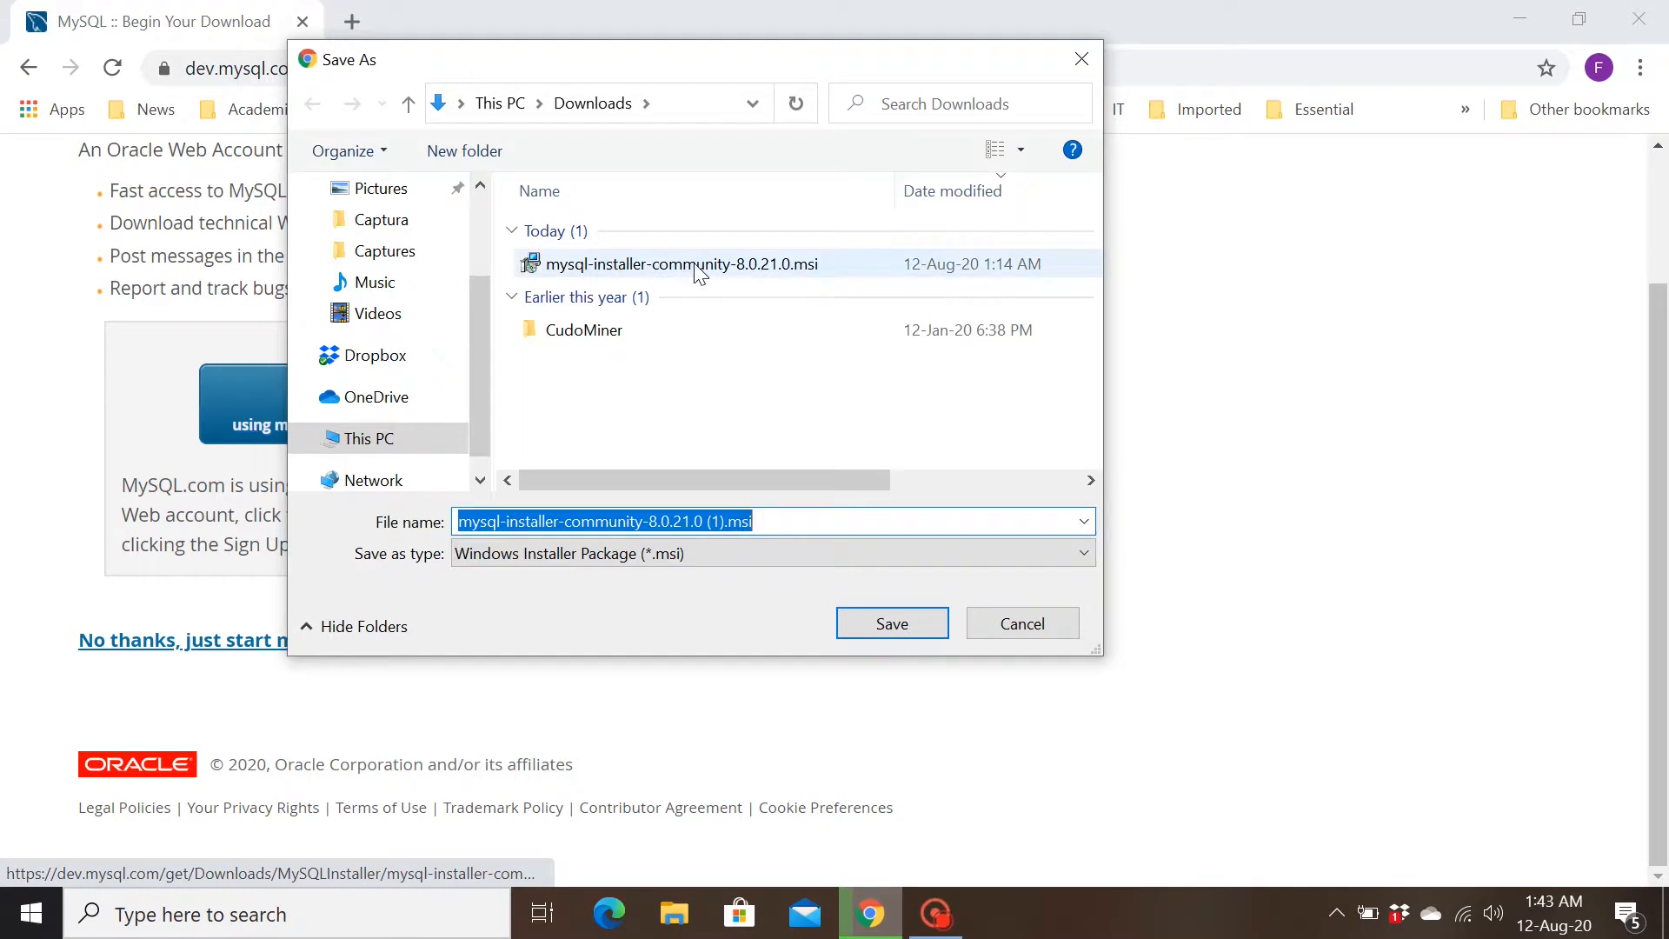
mouse_move(682, 265)
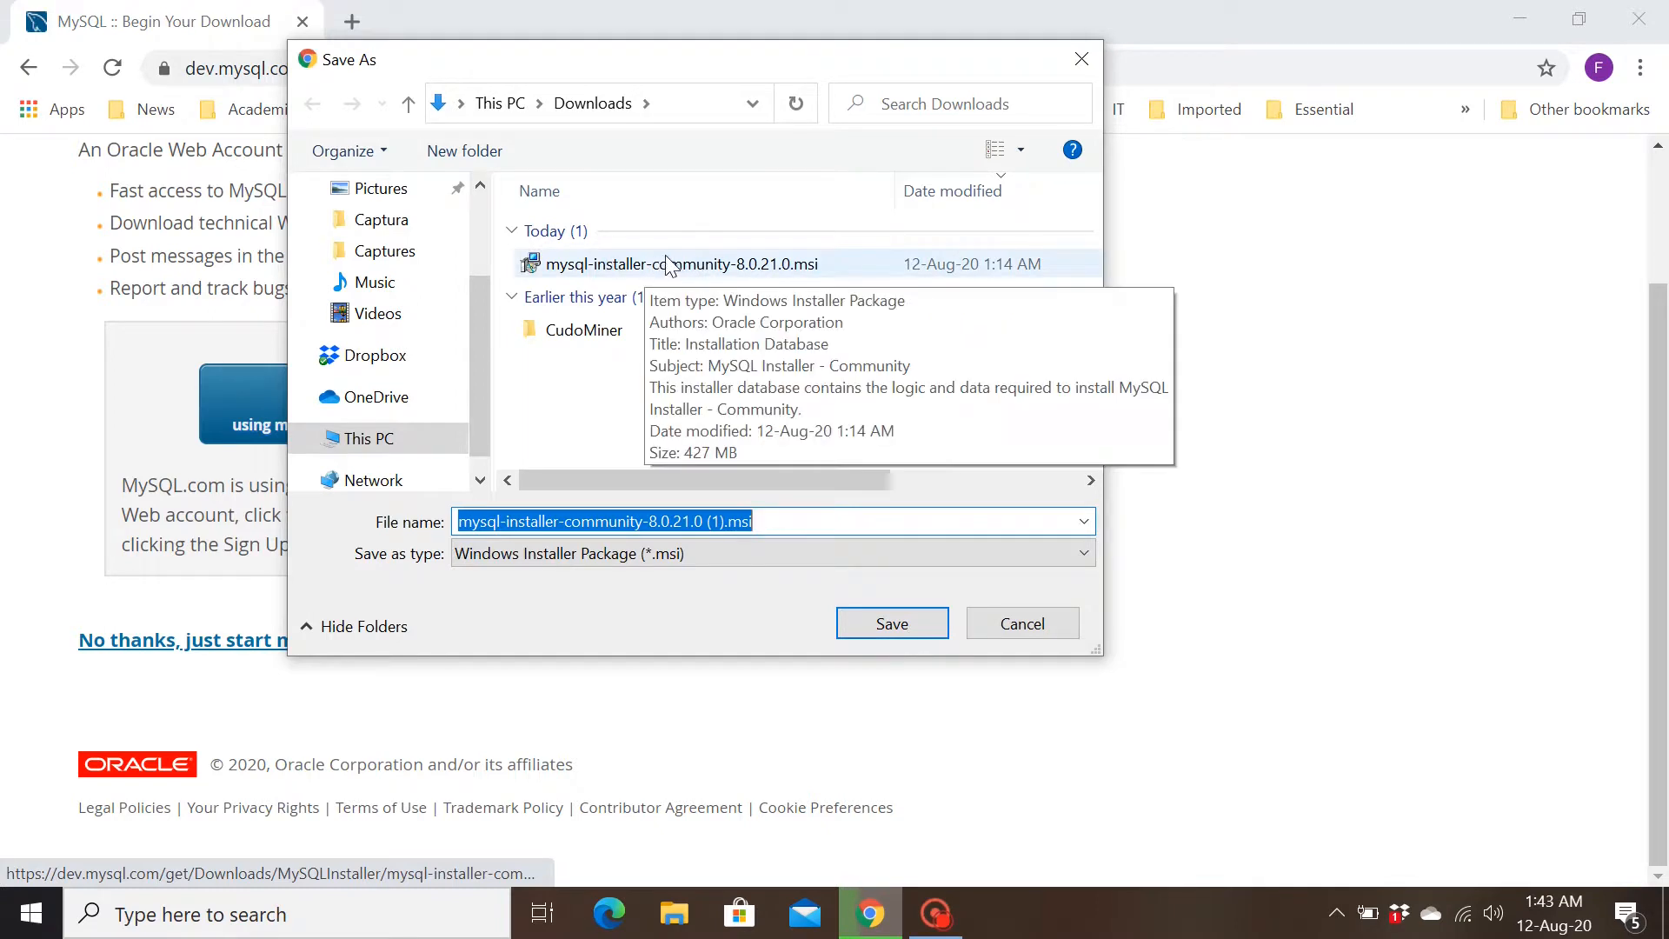
- Cancel saving the already downloaded installer and open Downloads in File Explorer
click(891, 622)
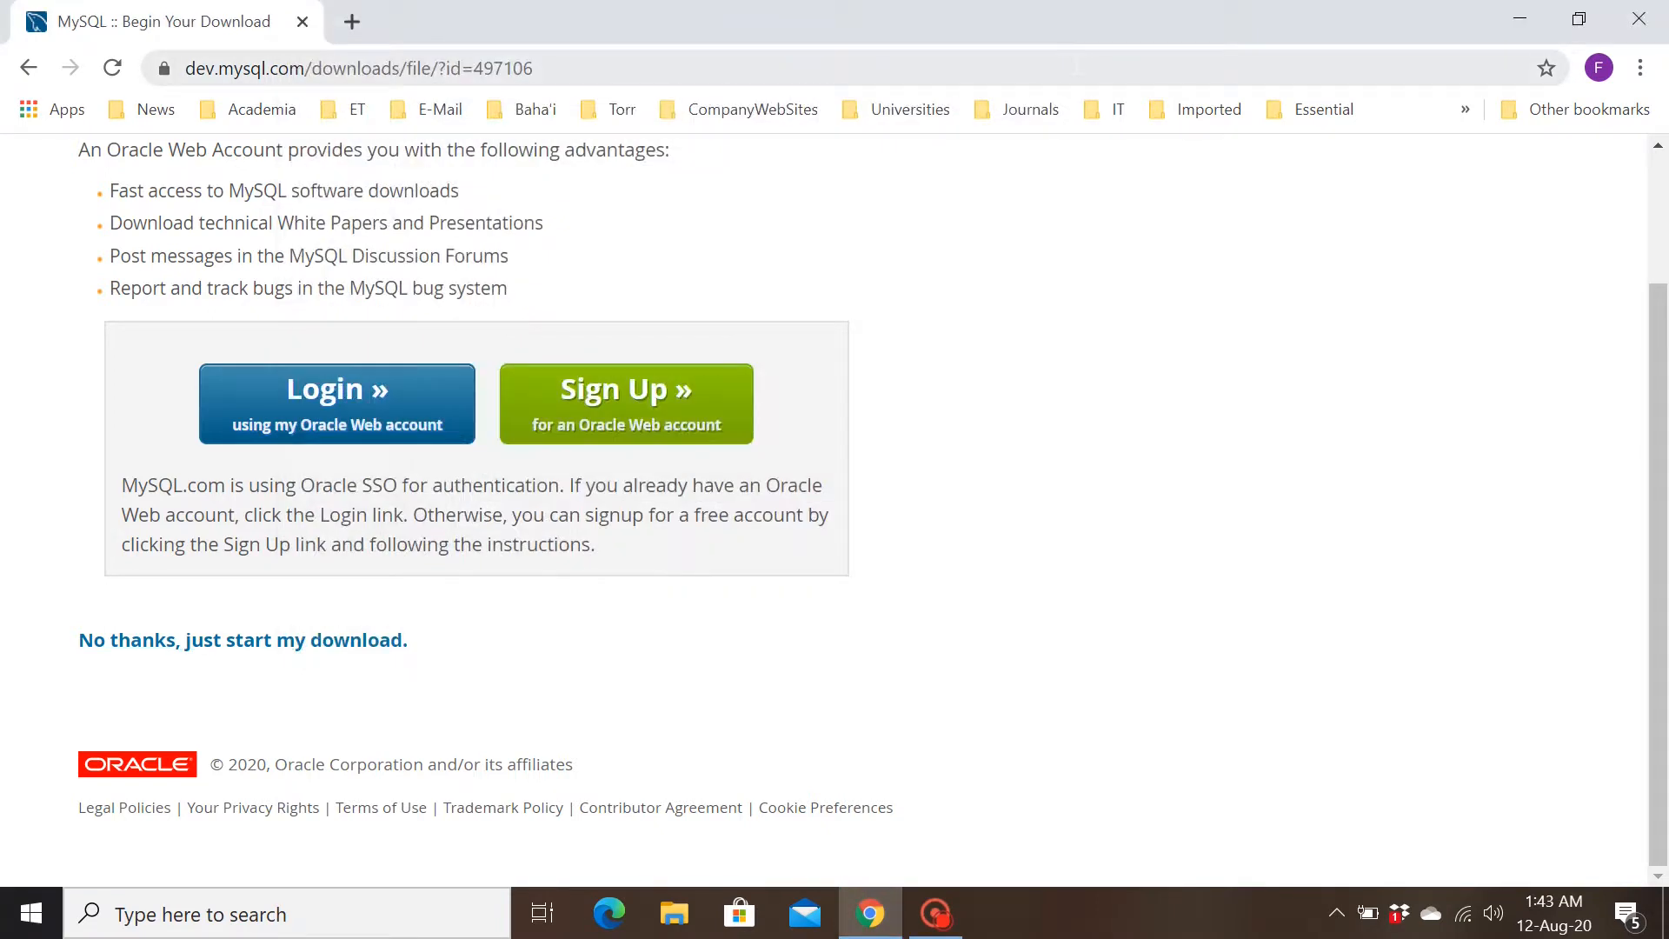
click(673, 914)
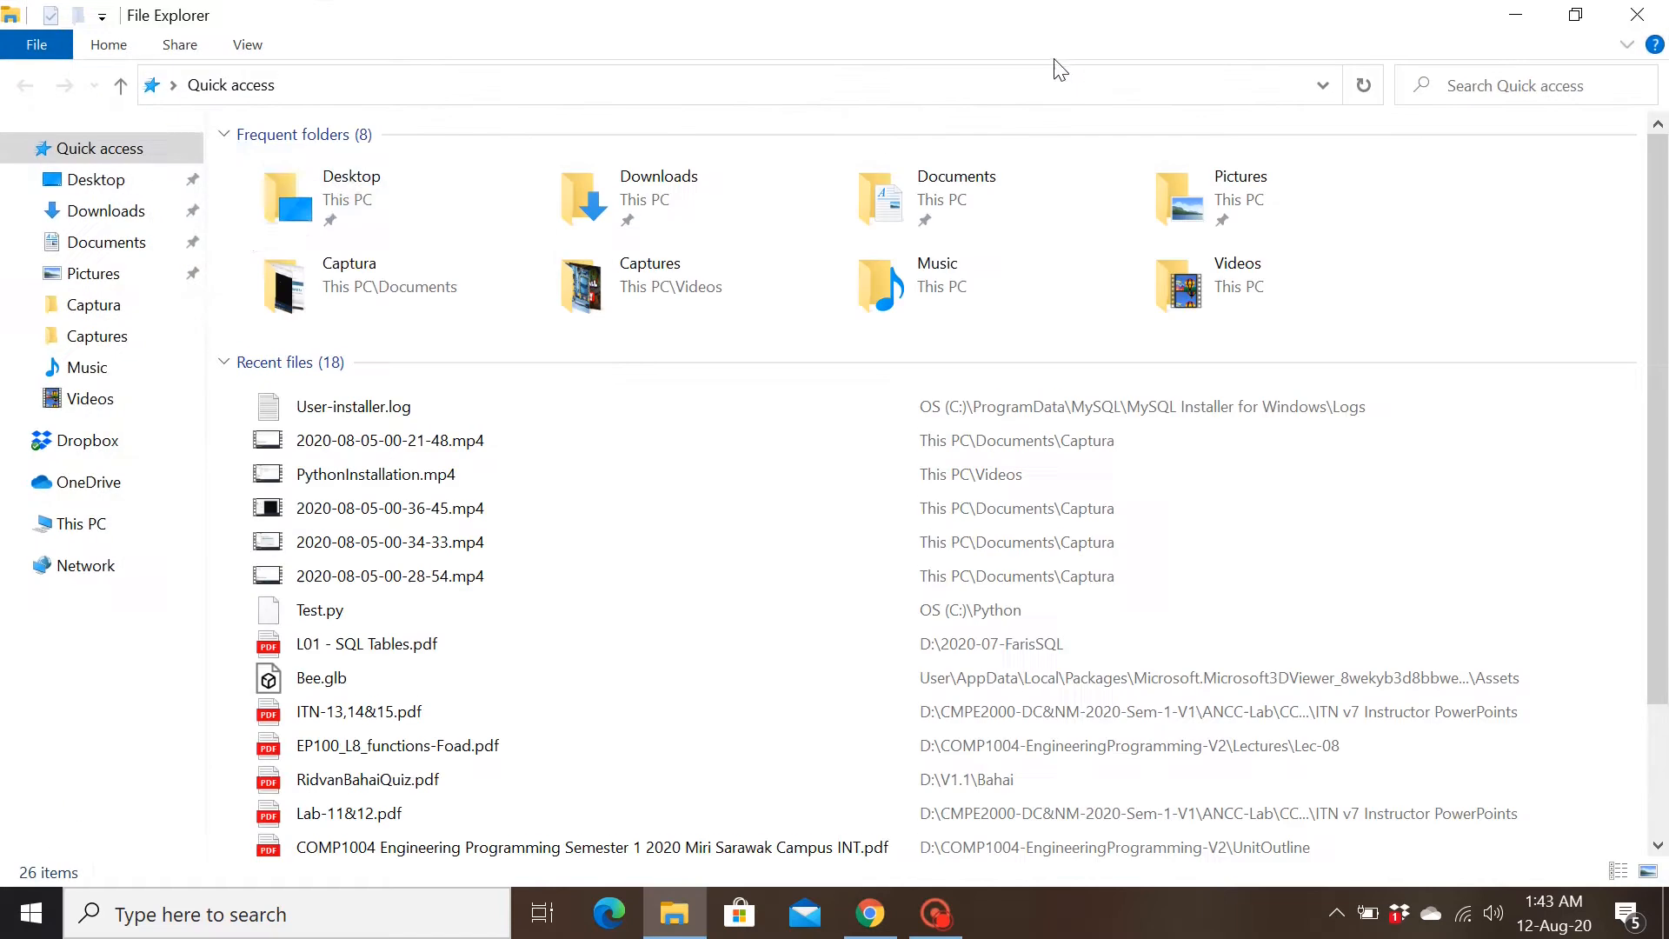
click(106, 210)
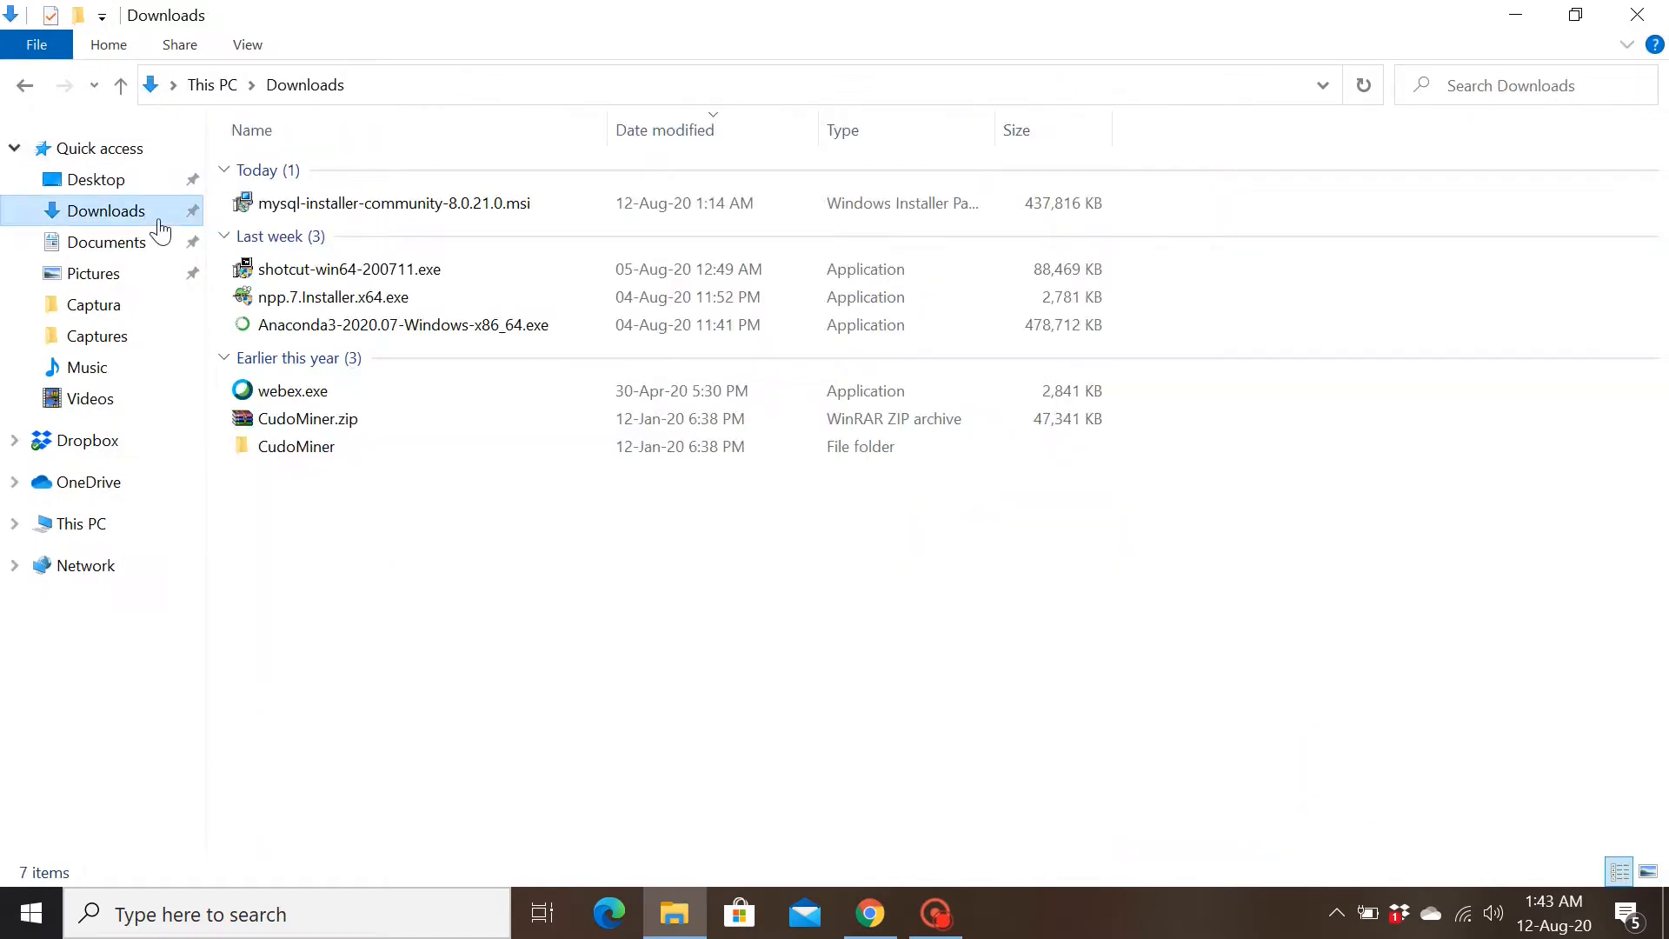
- Launch mysql-installer-community-8.0.21.0.msi and read through the Developer Default description
double_click(393, 203)
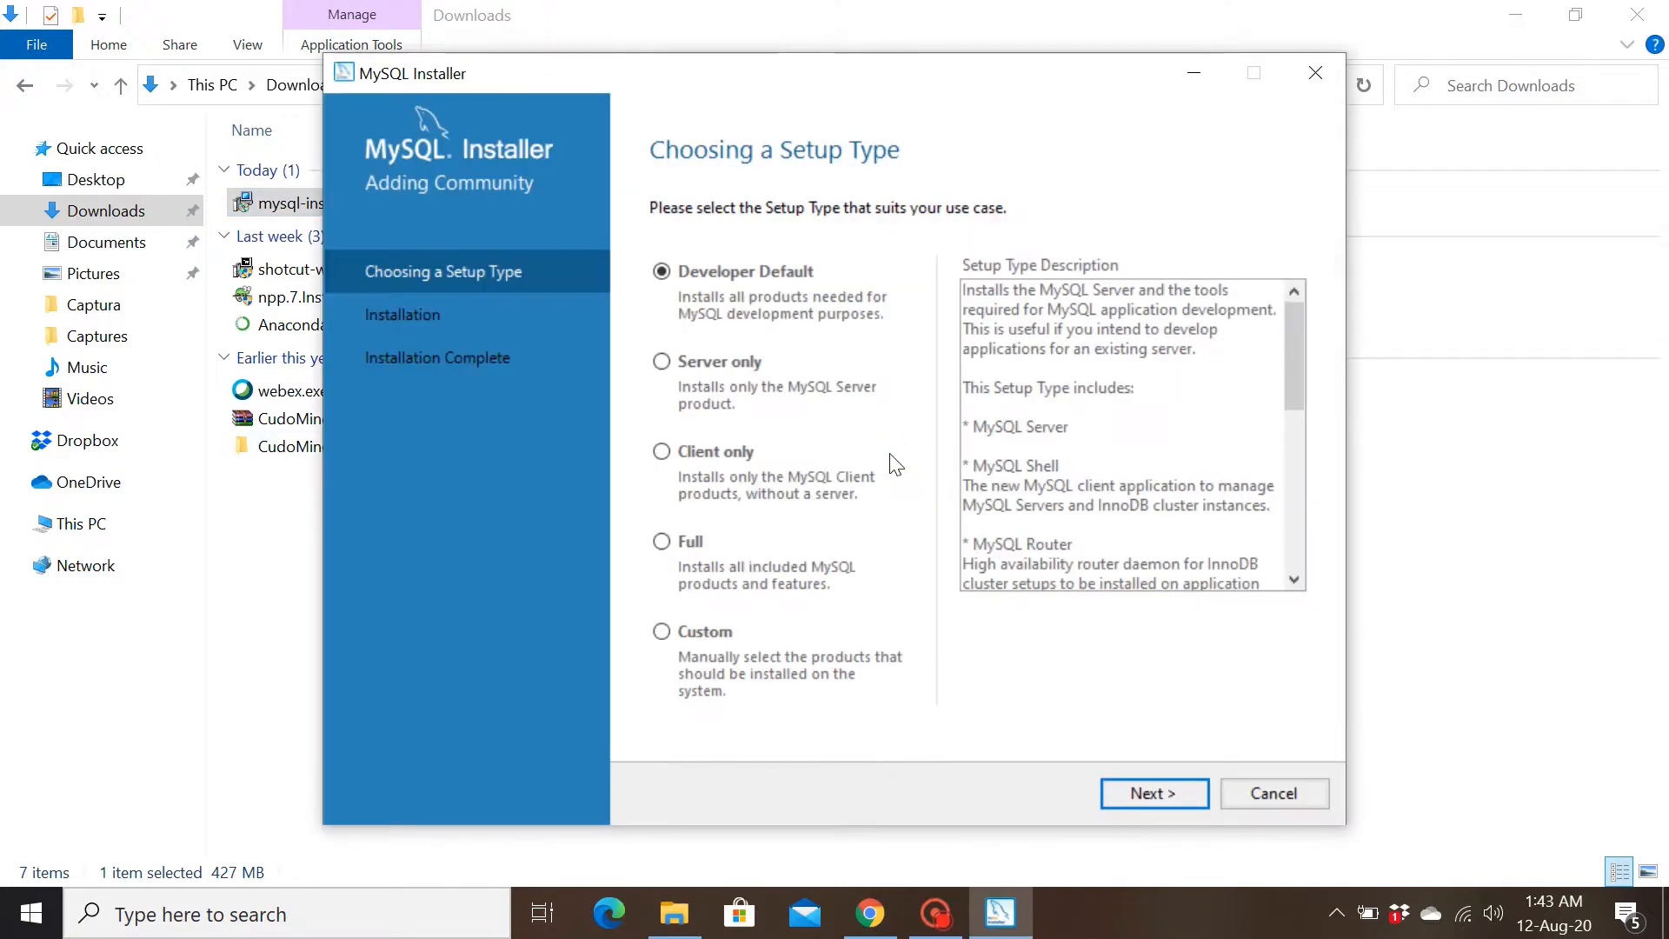
mouse_move(764, 293)
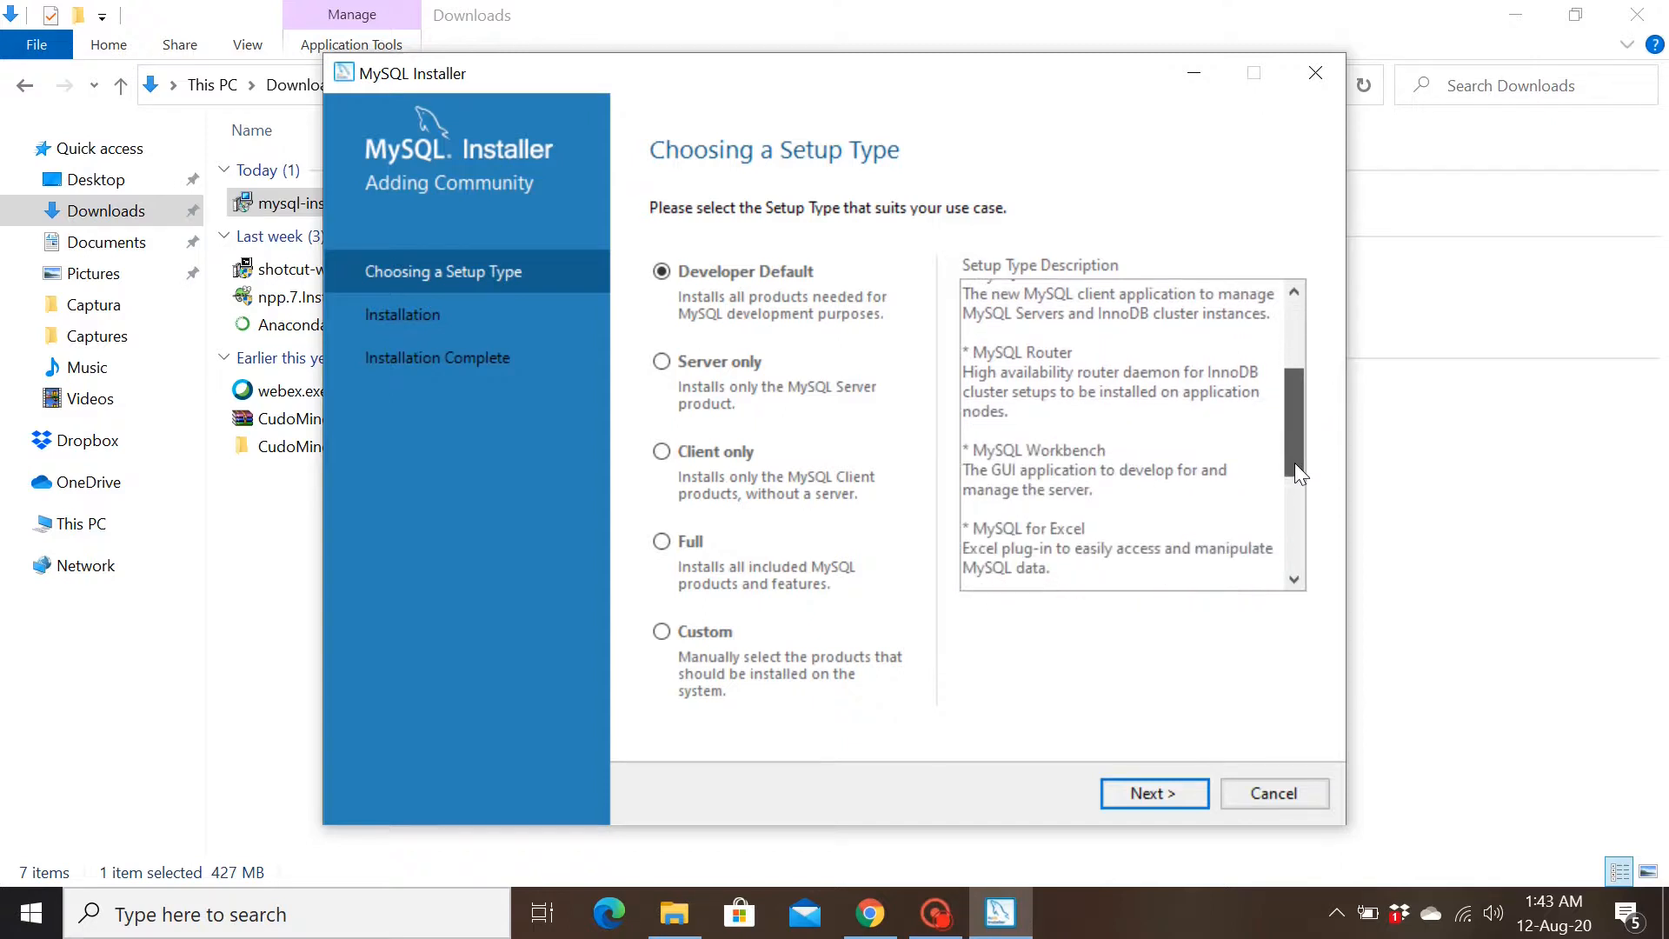
scroll(down, 3)
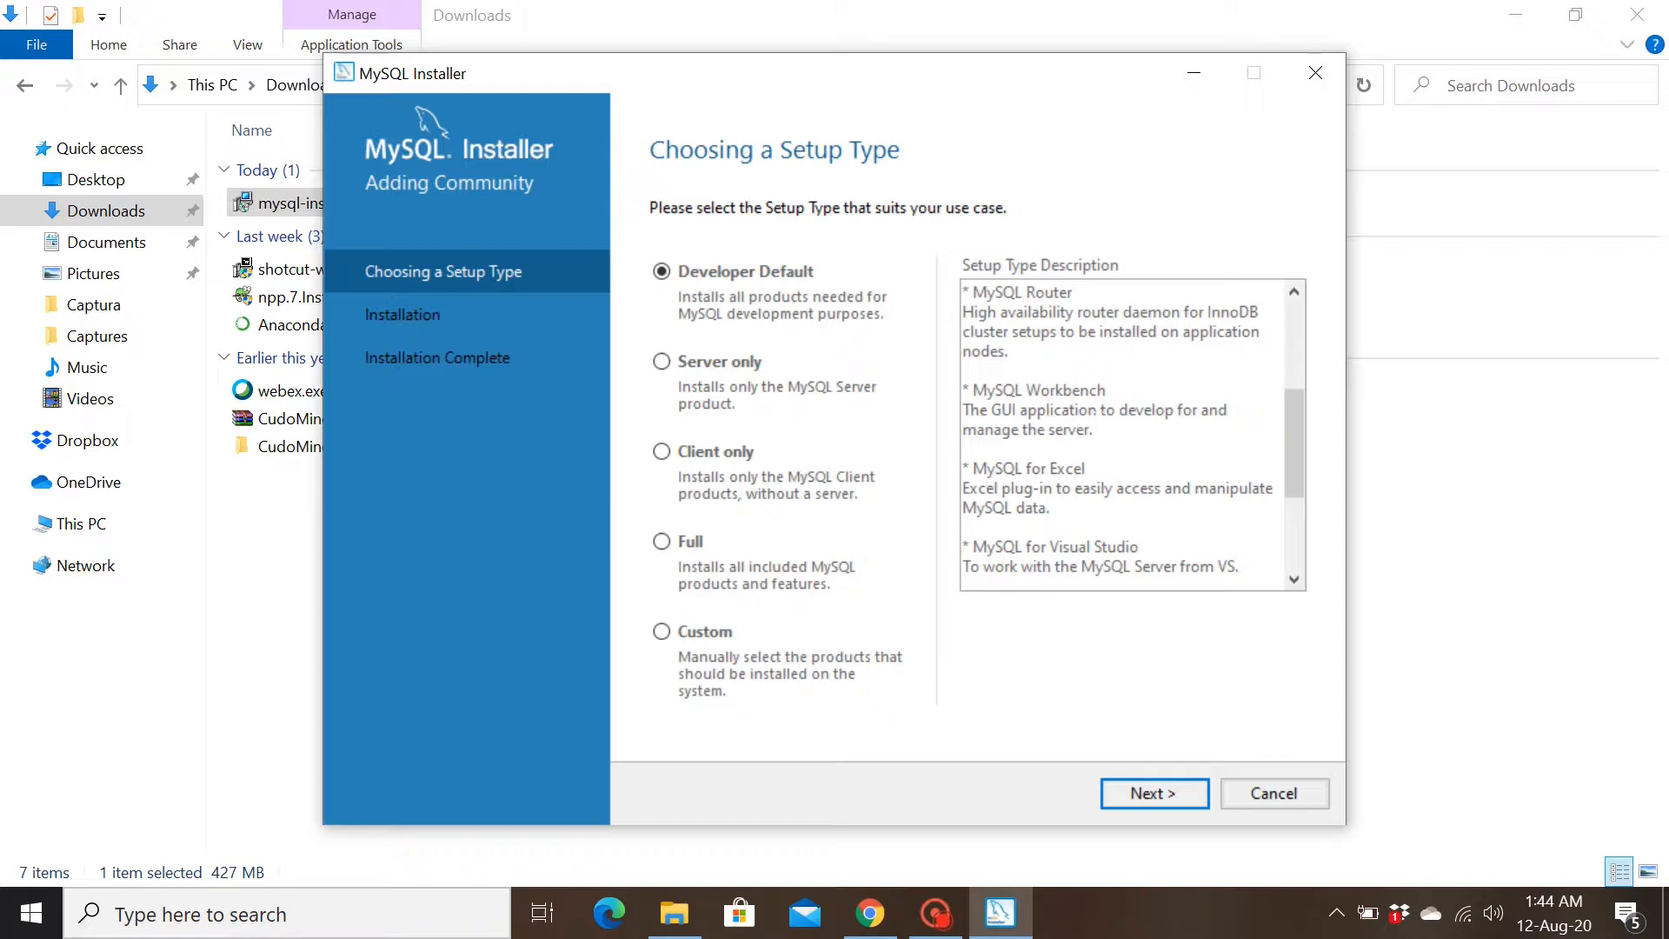
mouse_move(1296, 452)
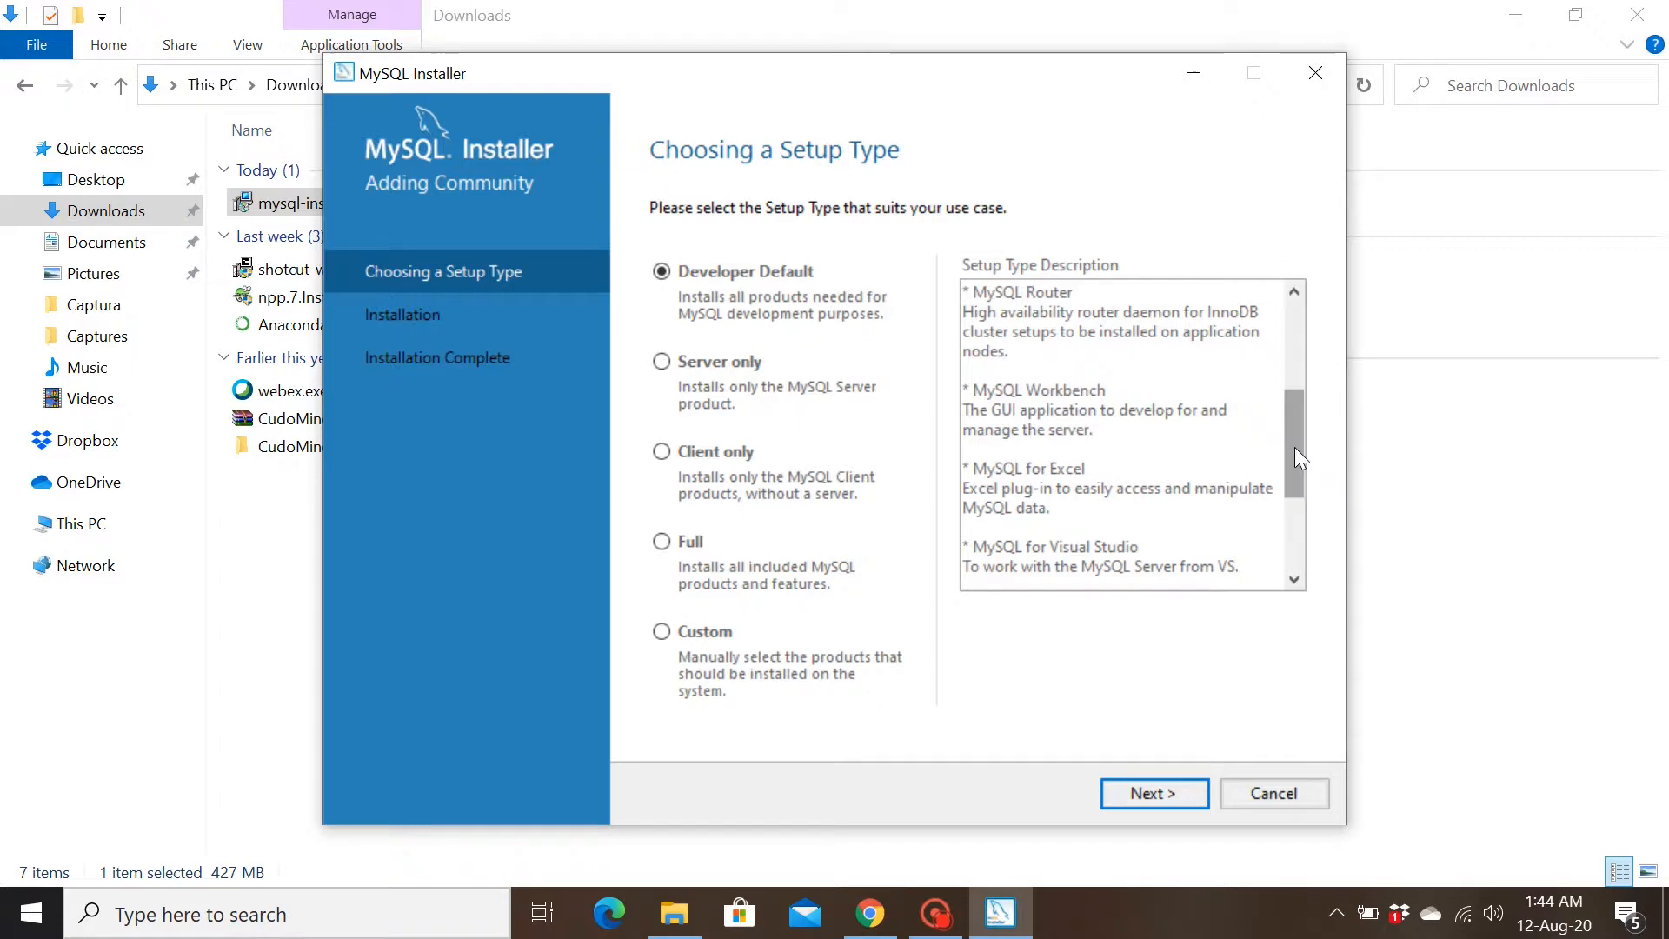
scroll(down, 3)
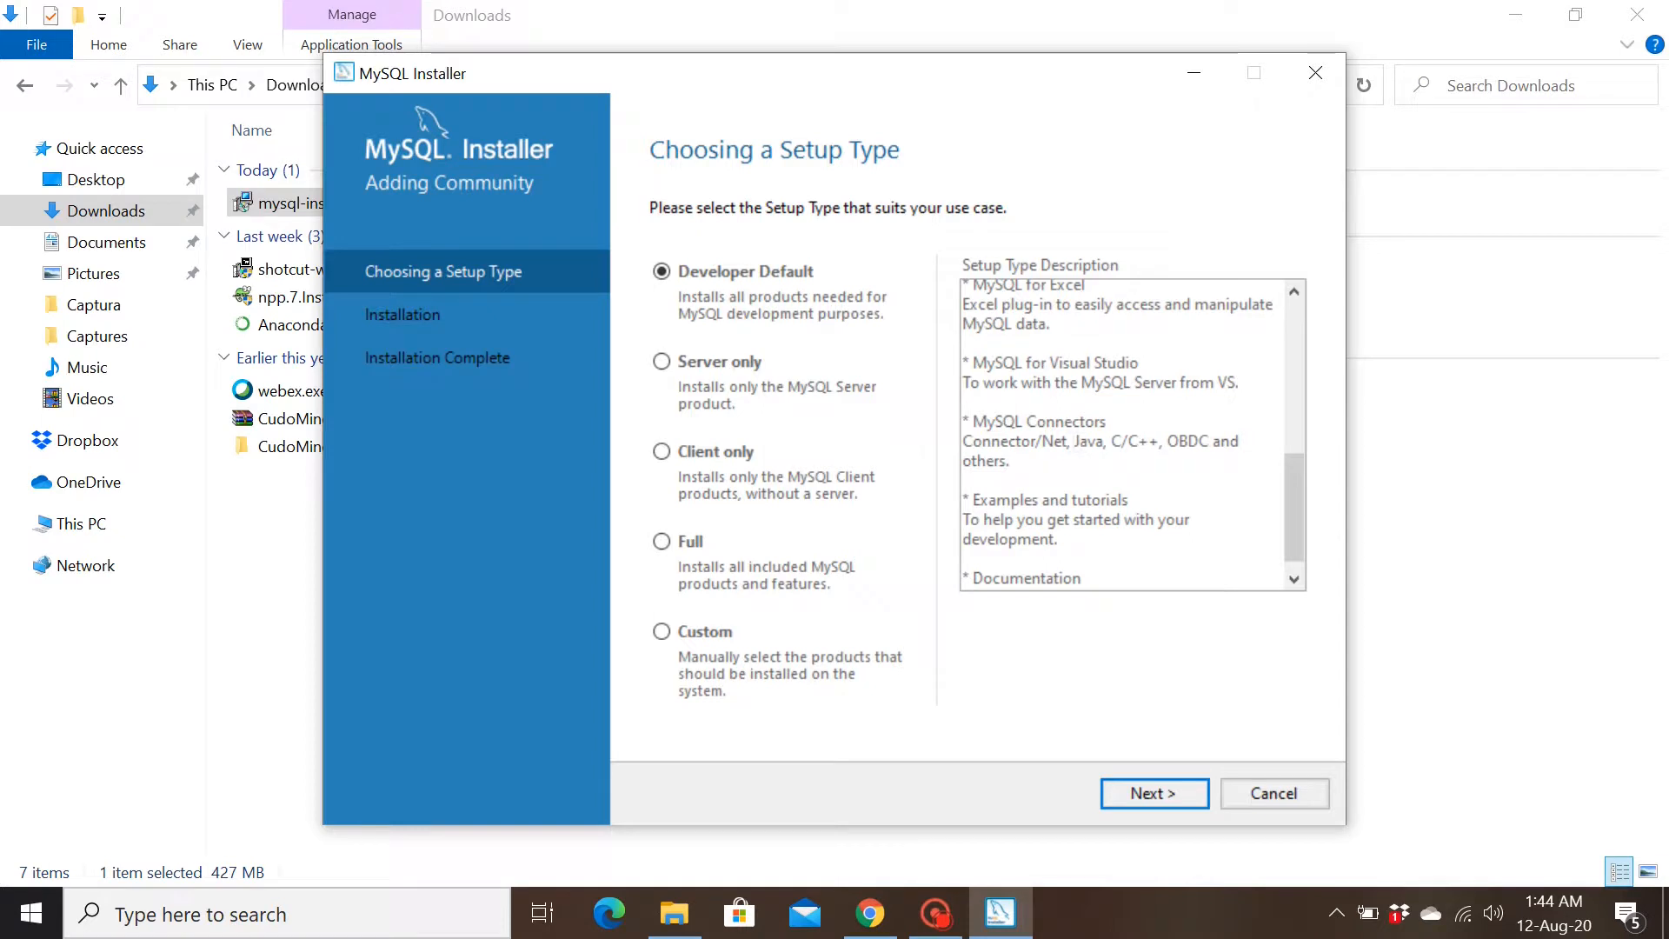
scroll(down, 3)
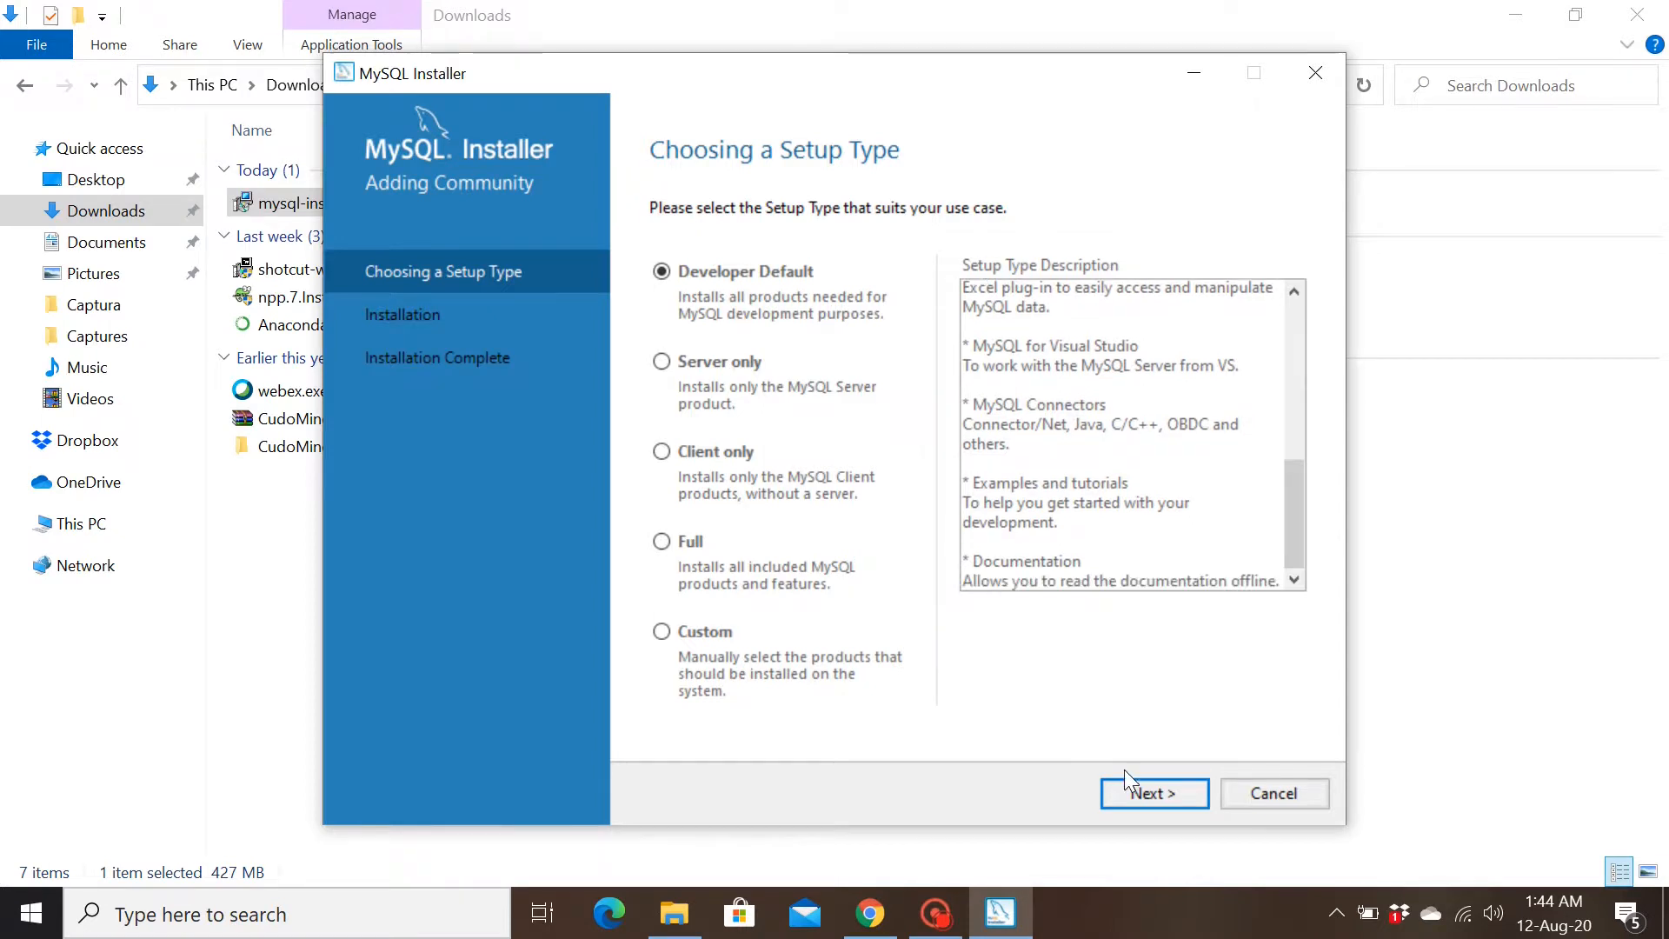
- Continue with Developer Default, inspect the MySQL for Visual Studio requirement, and proceed anyway
click(1153, 793)
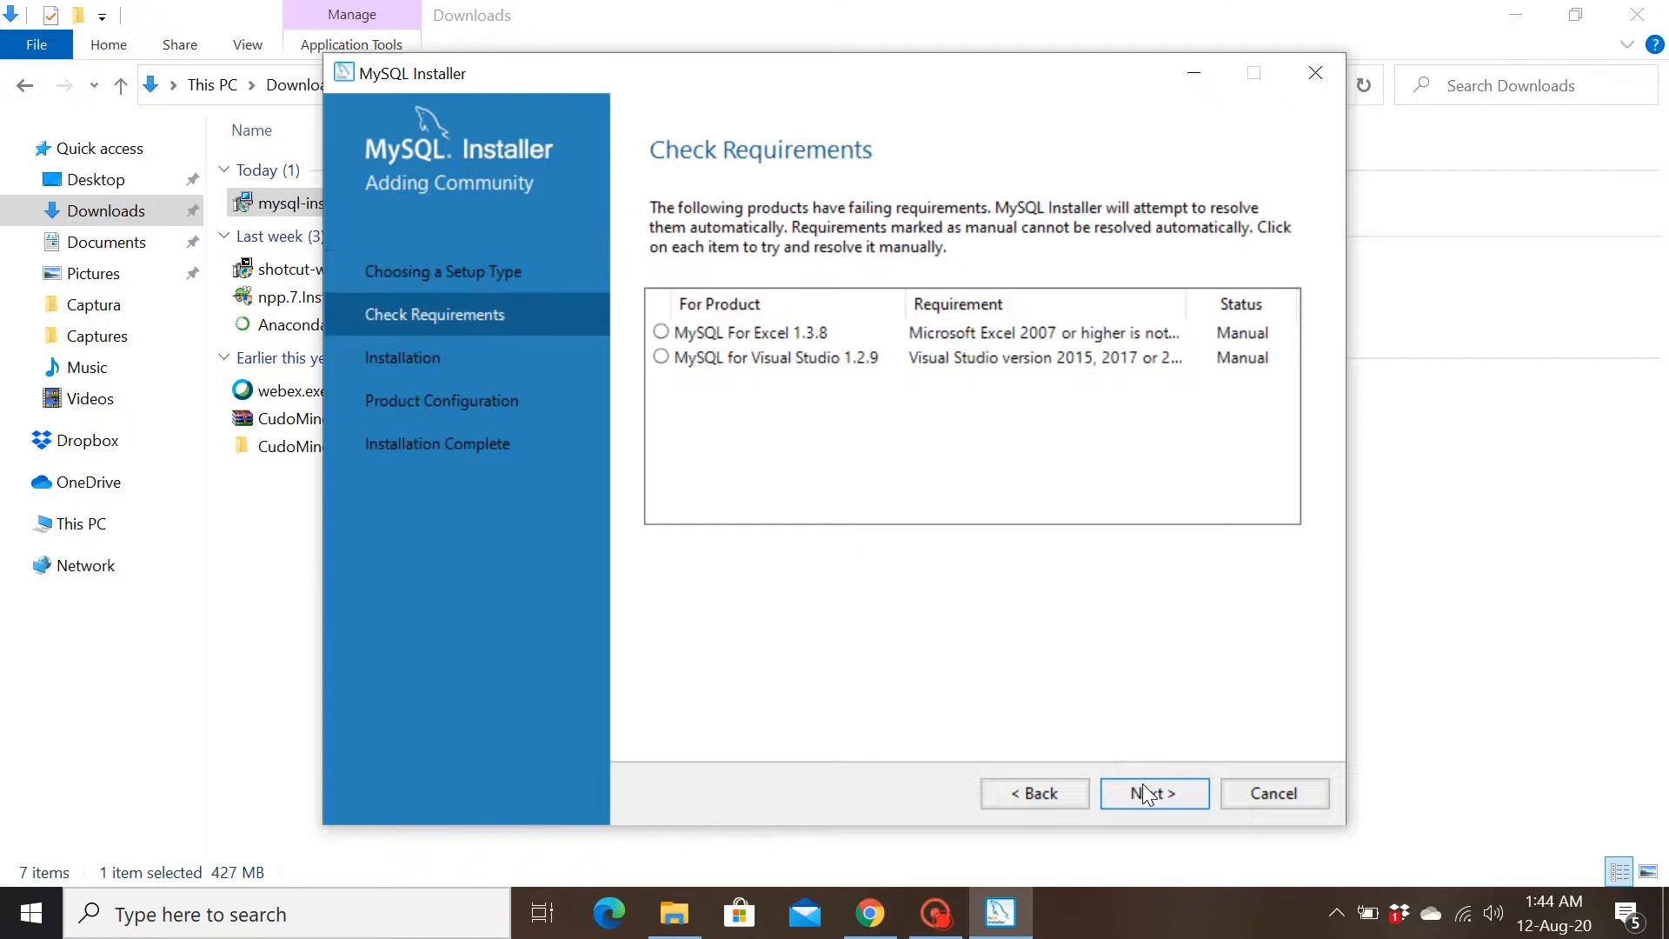
mouse_move(779, 231)
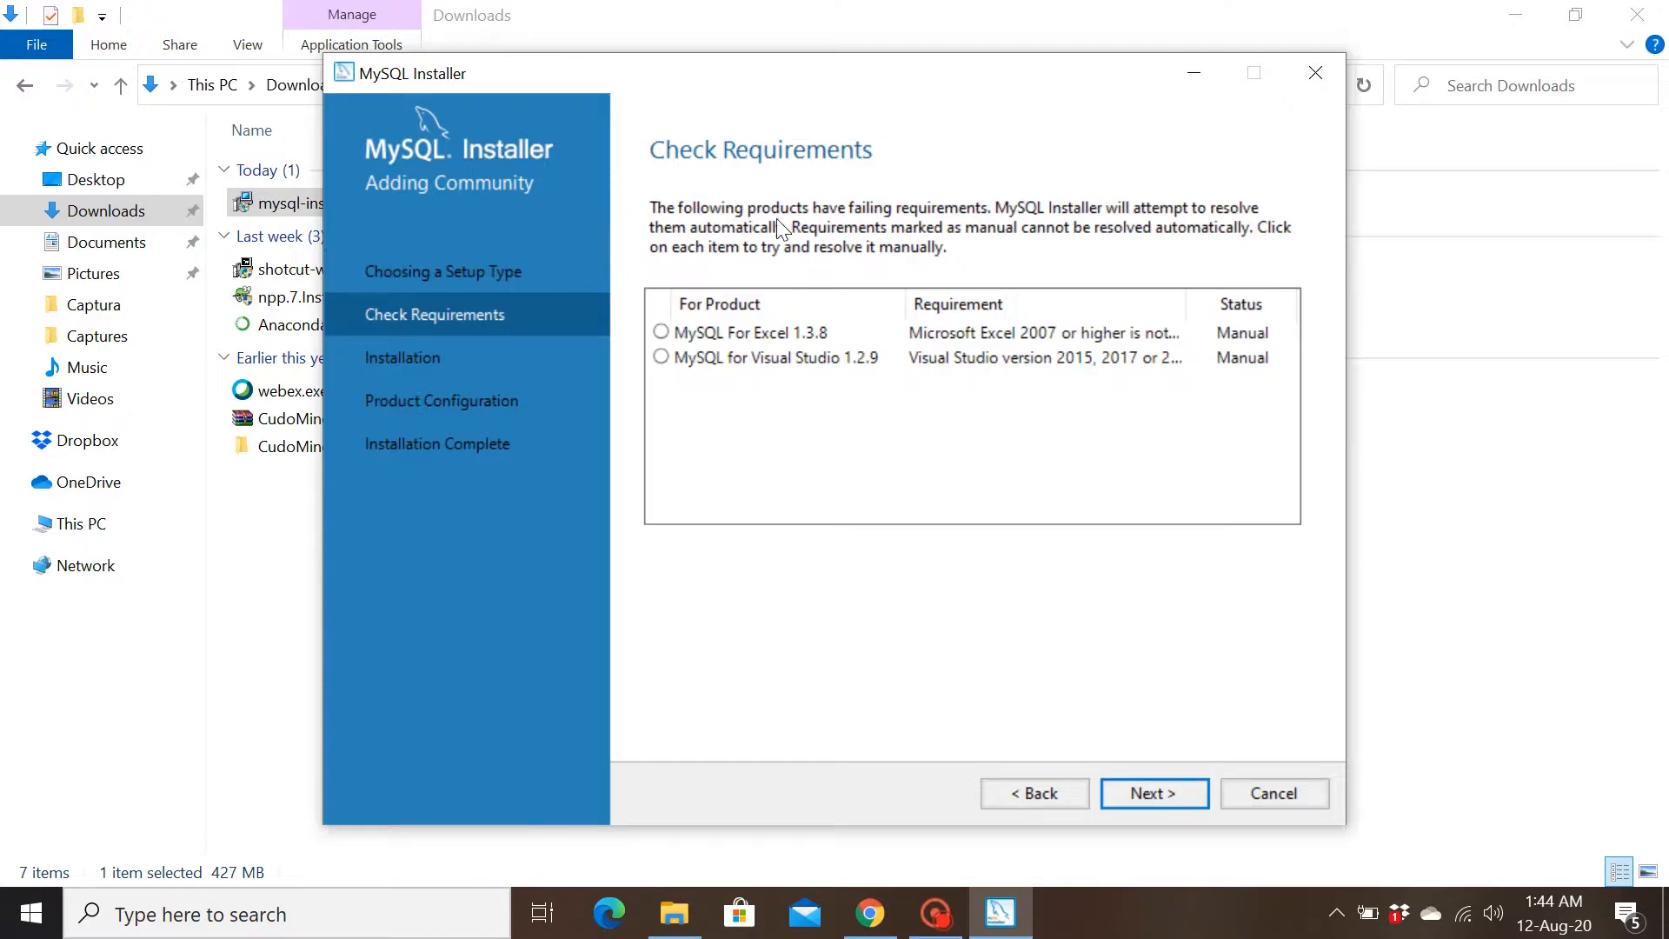
mouse_move(943, 232)
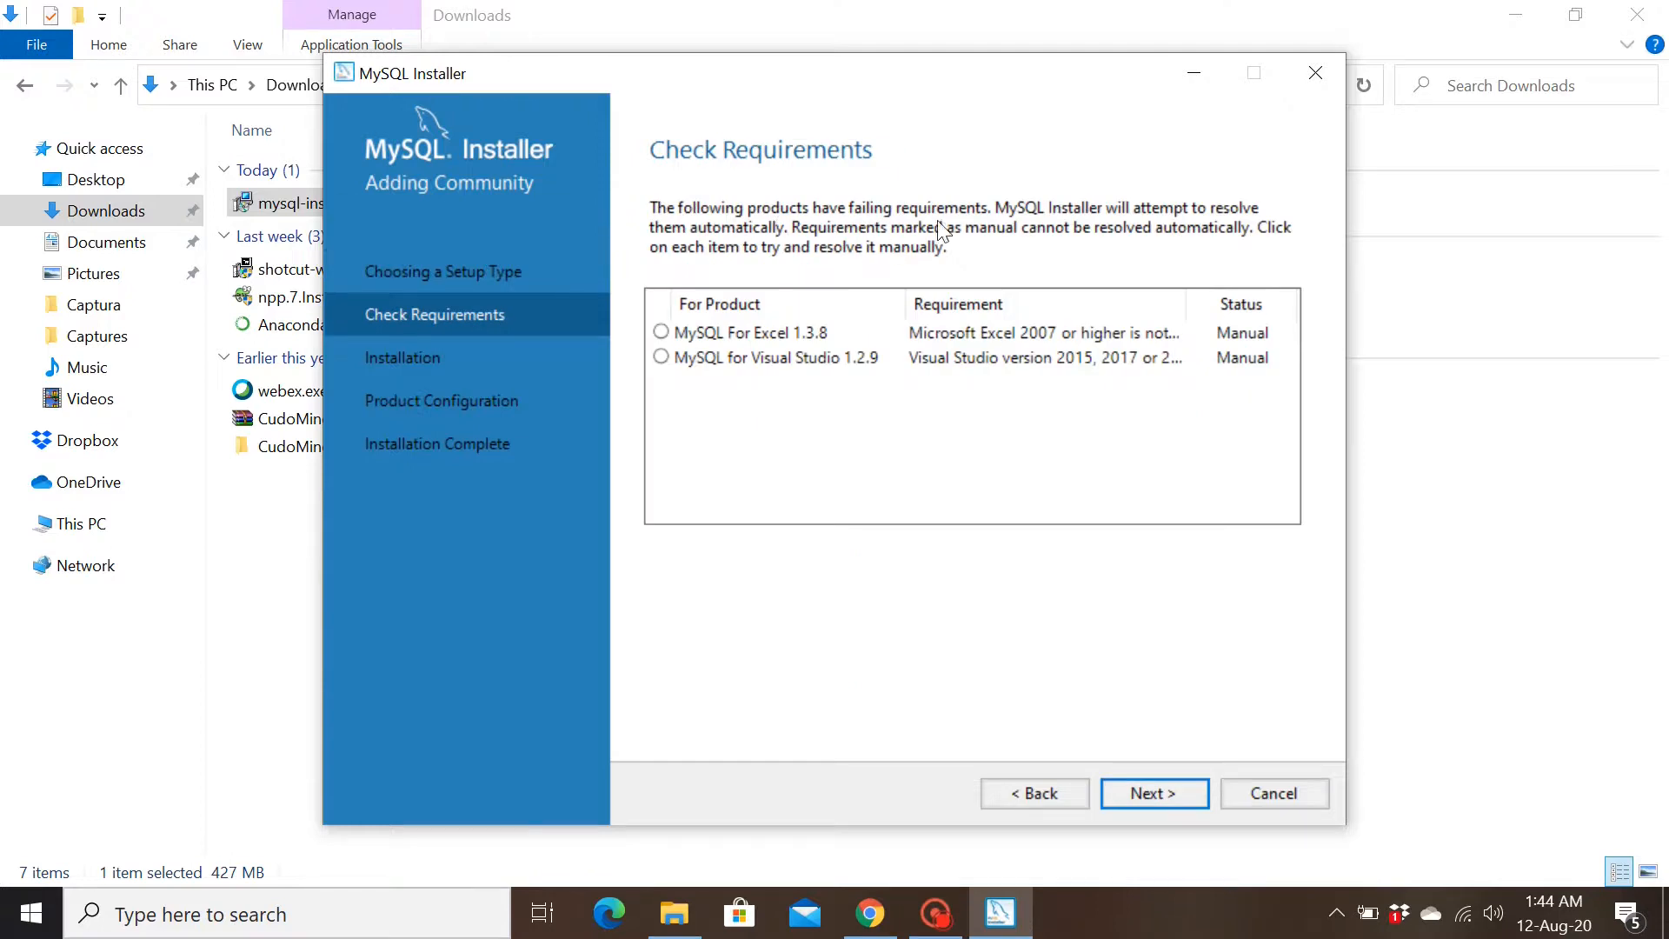
mouse_move(1104, 234)
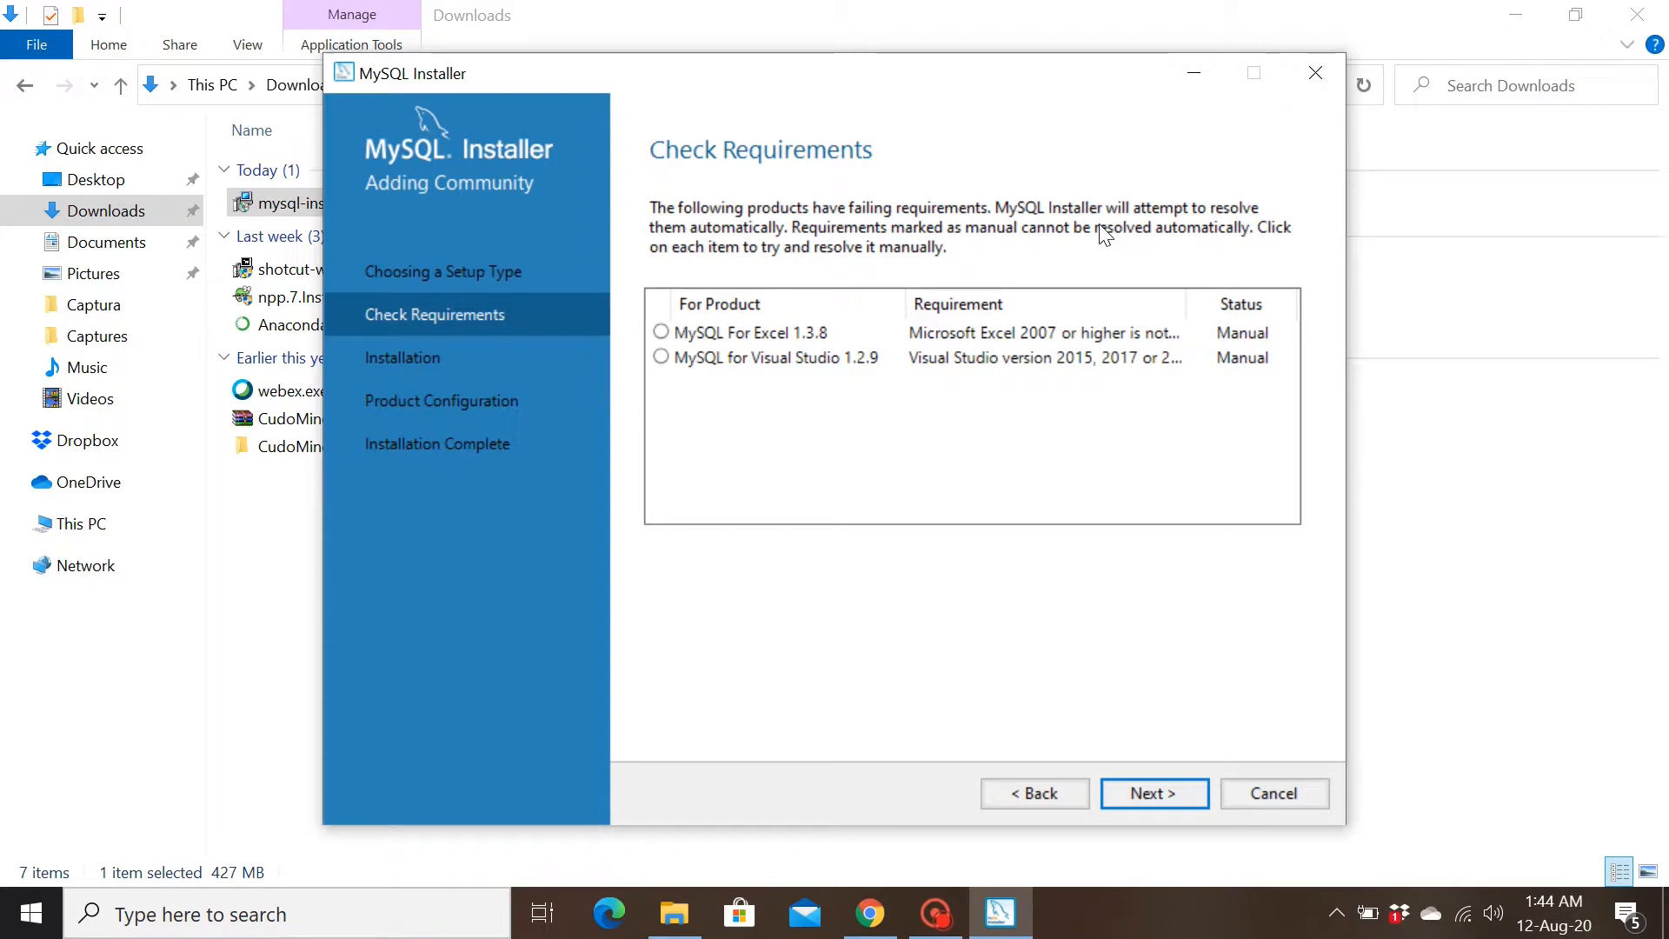
mouse_move(1136, 230)
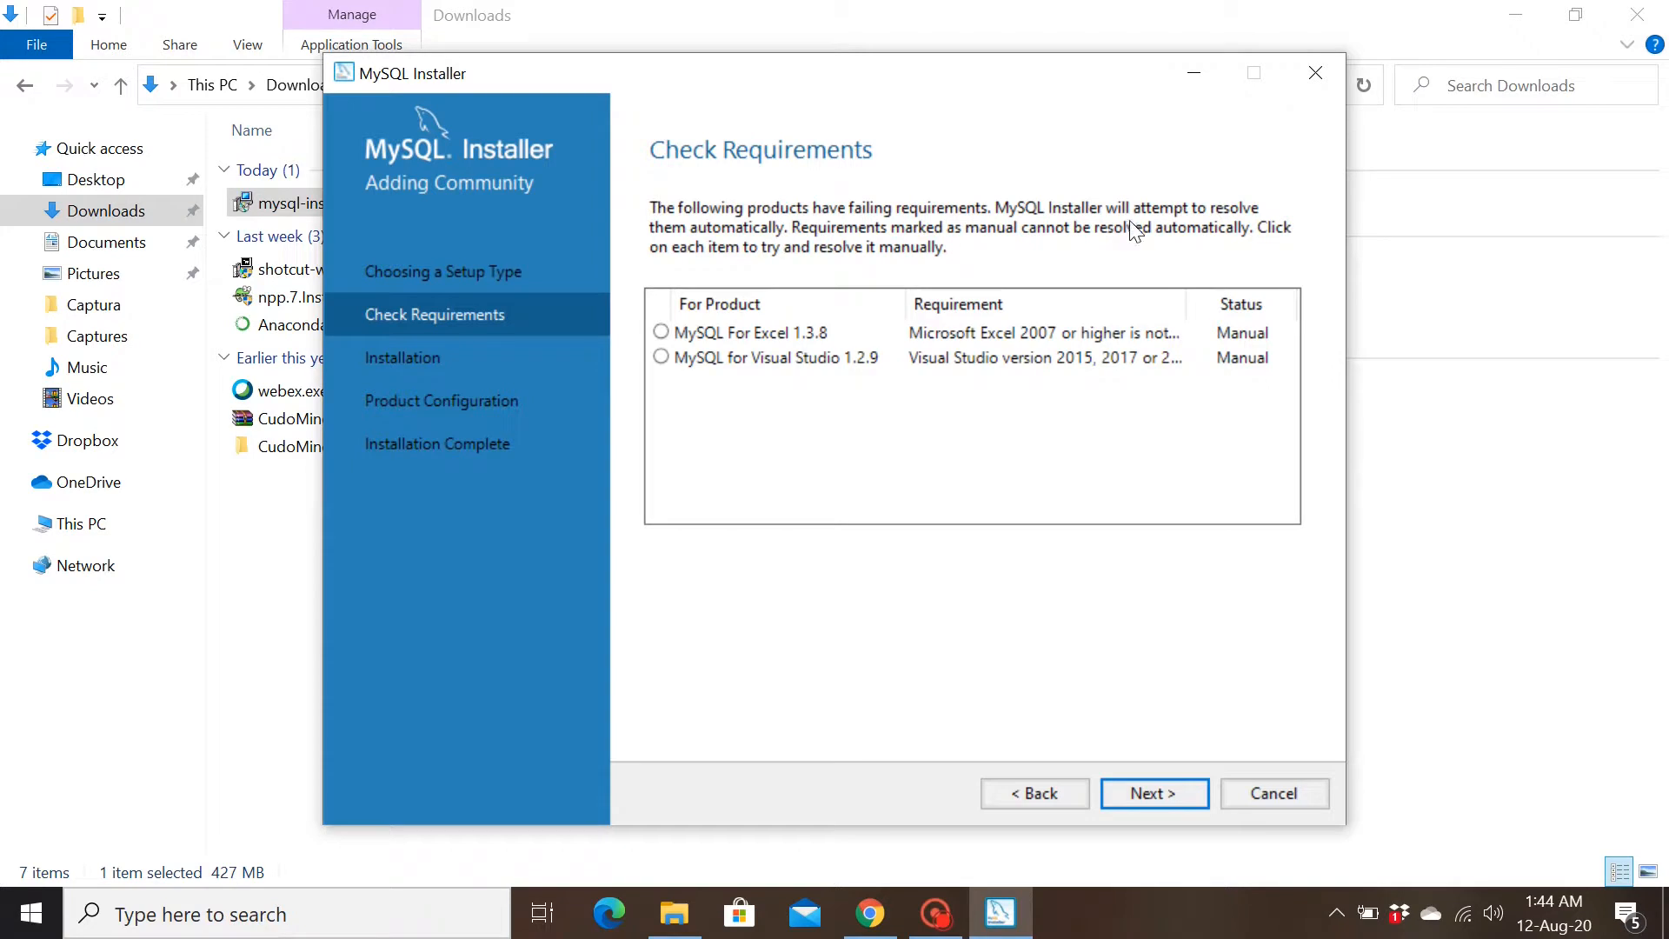
mouse_move(750, 331)
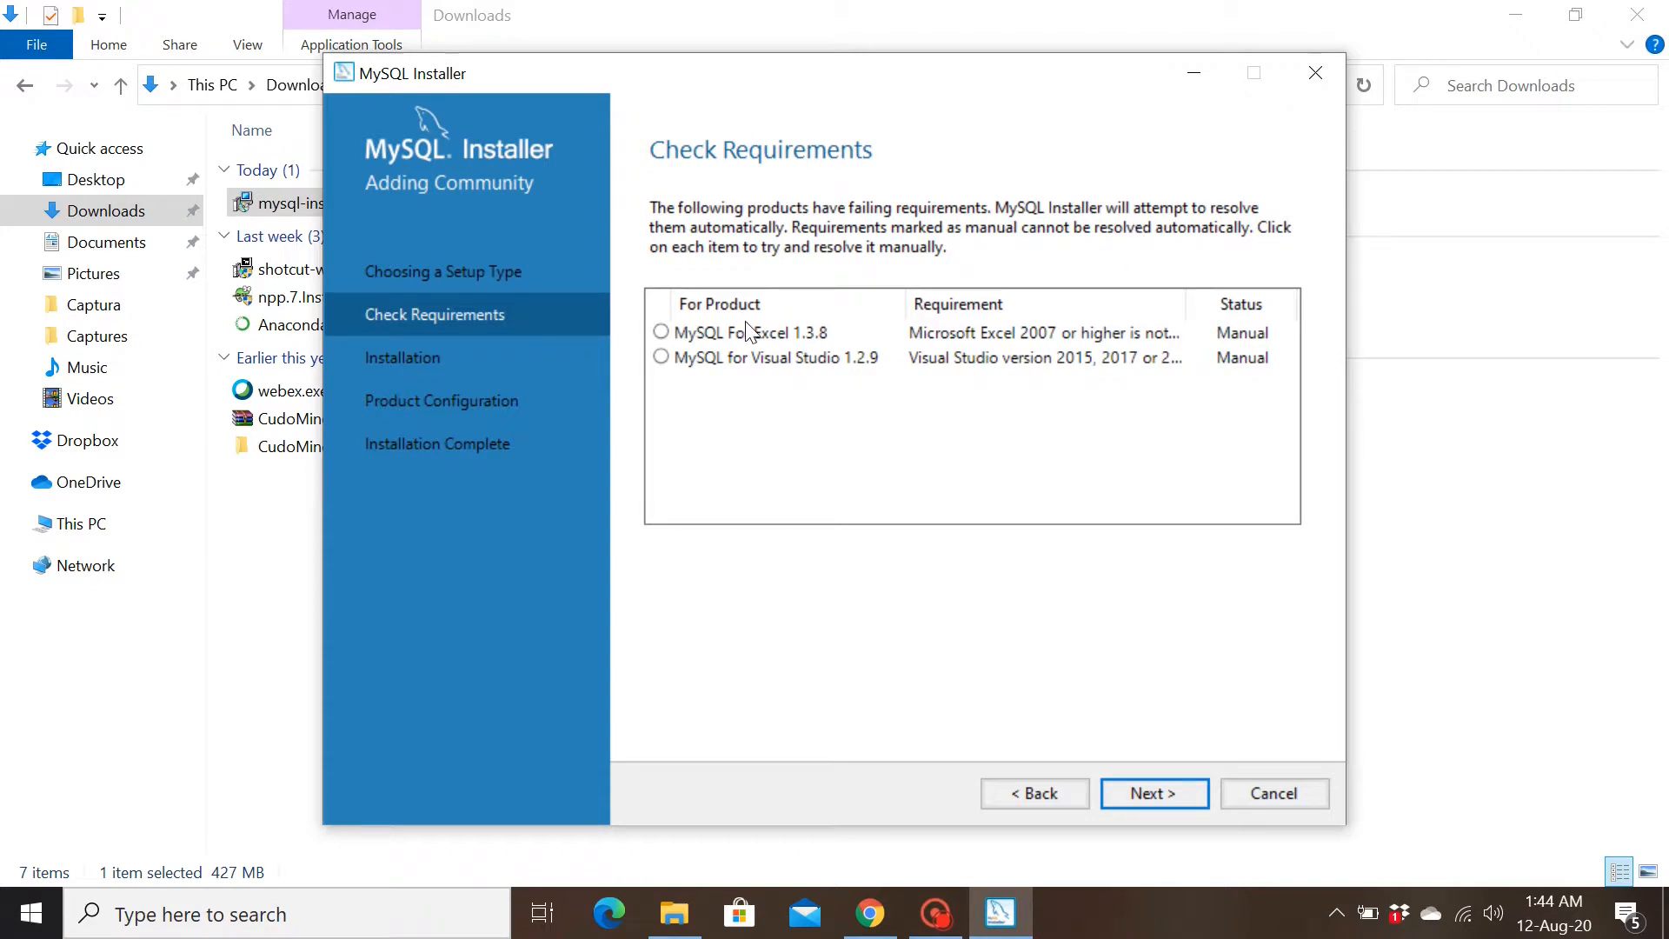
click(766, 356)
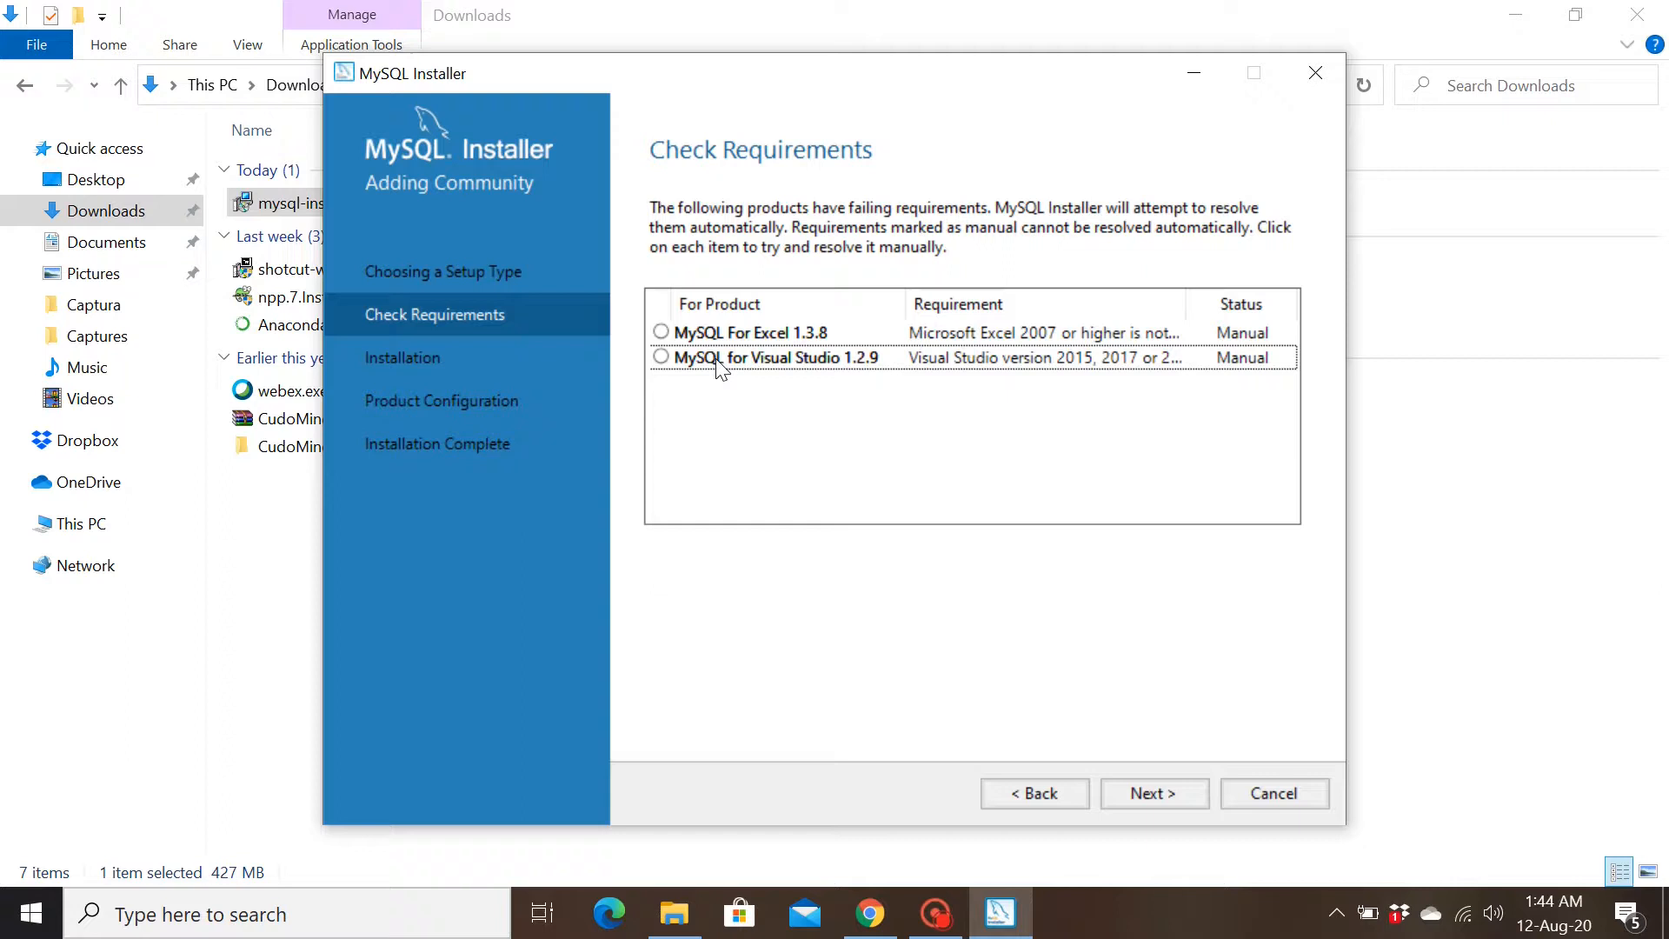
mouse_move(802, 366)
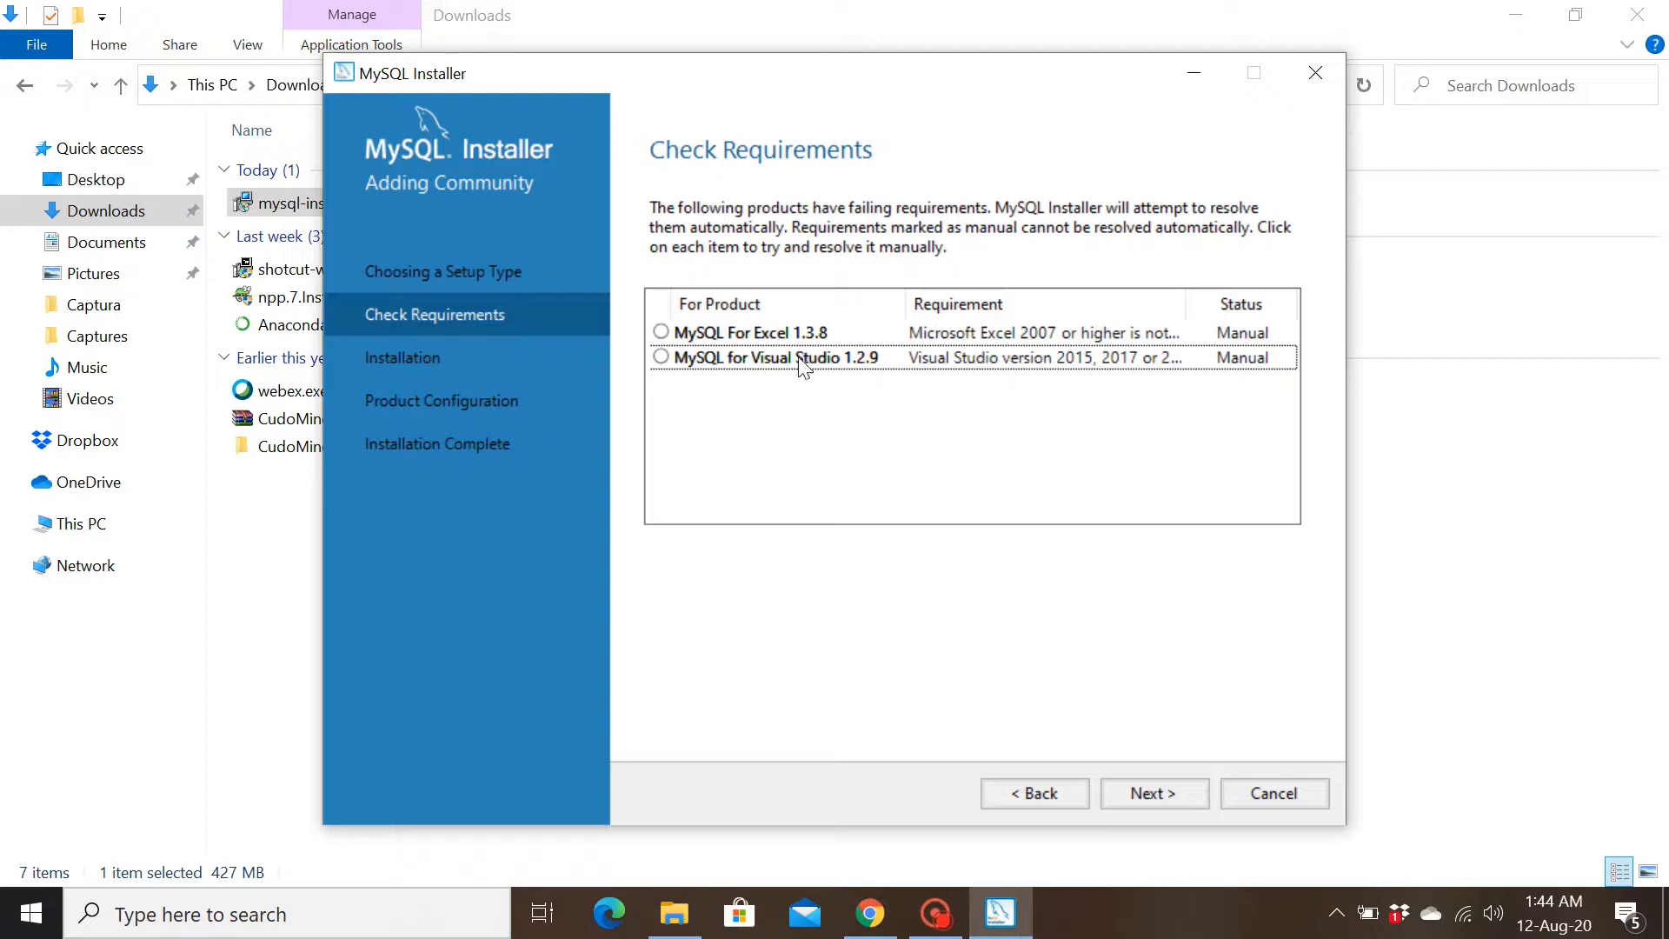
mouse_move(1123, 786)
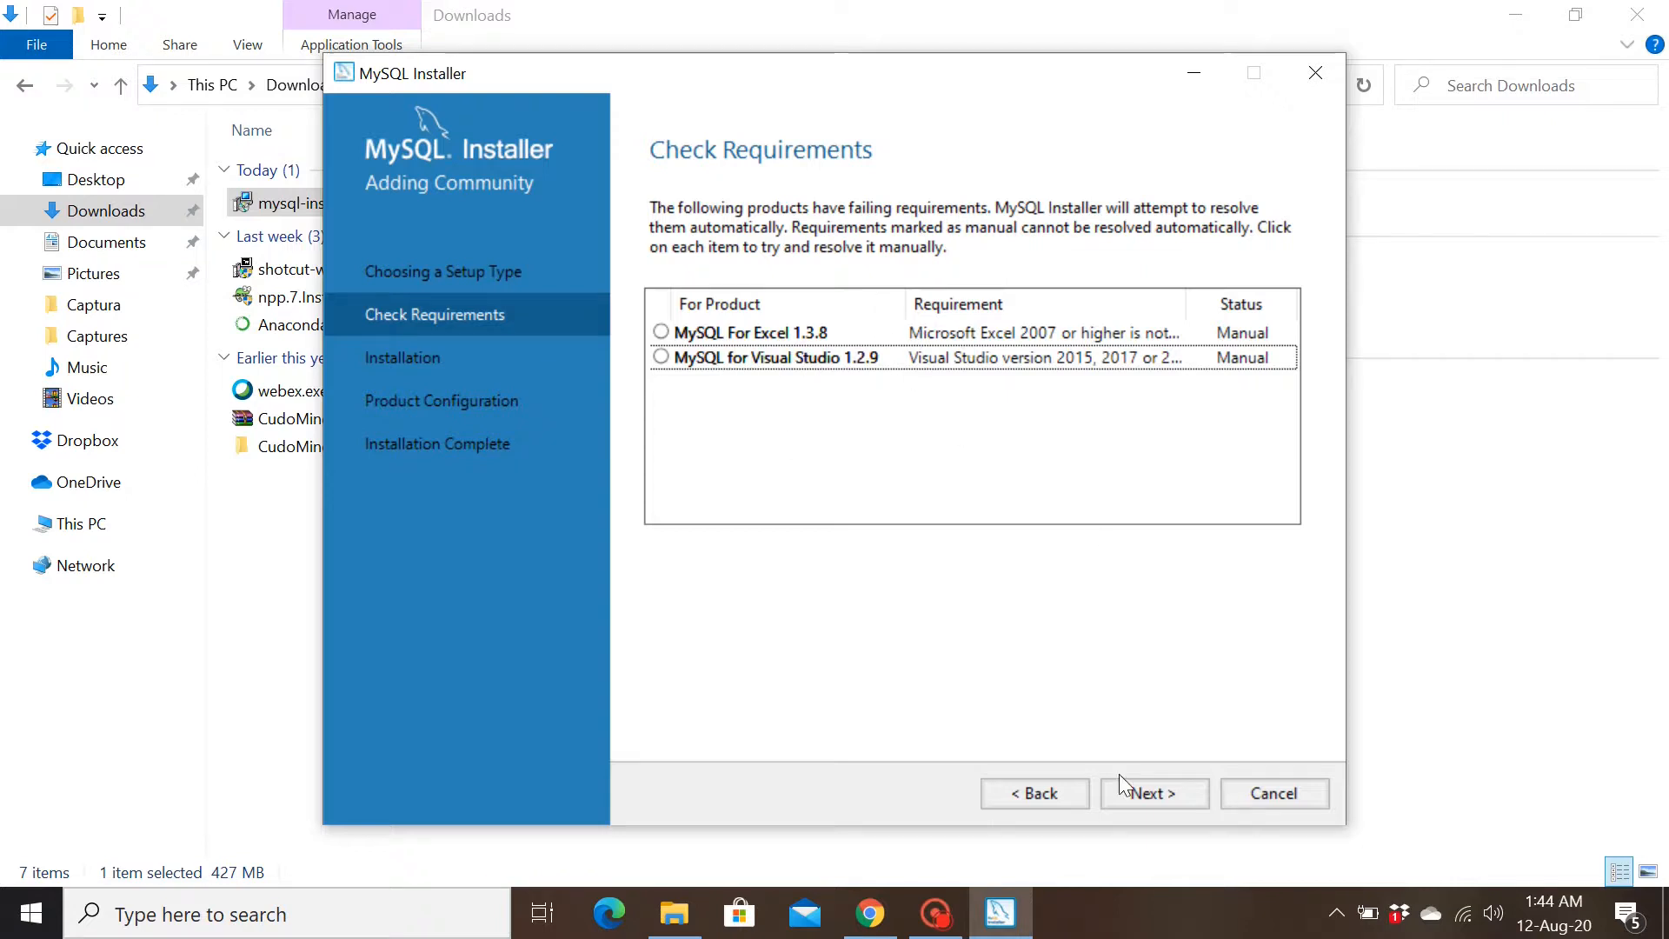
click(1152, 793)
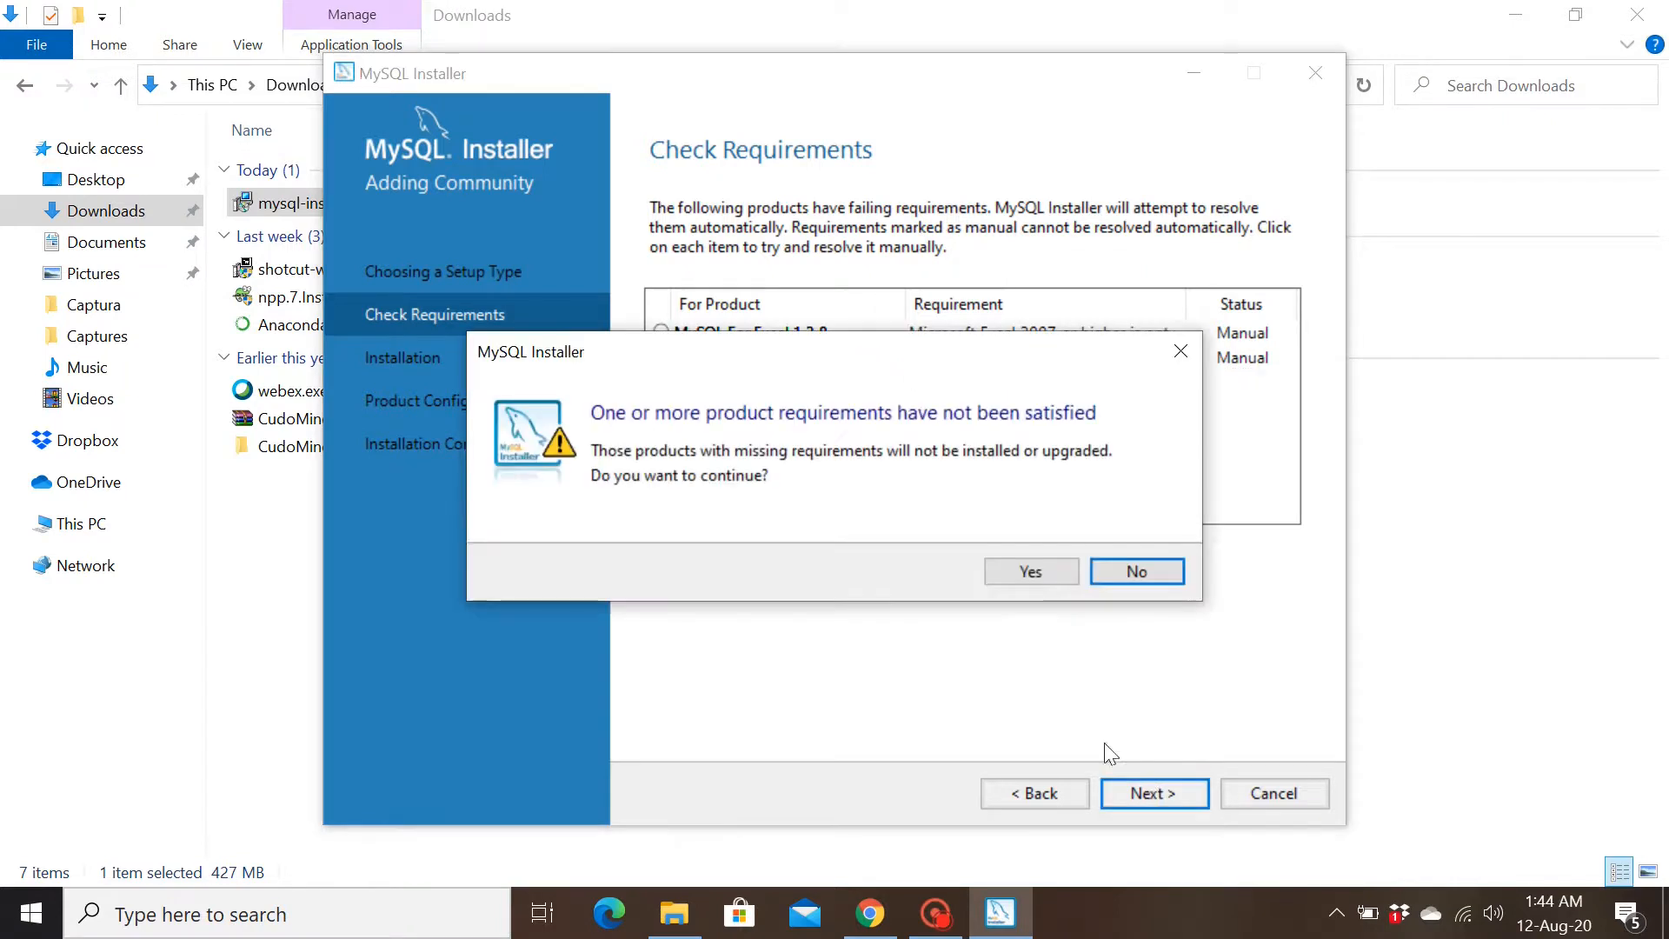
- Answer Yes to continuing despite unsatisfied product requirements
click(1029, 572)
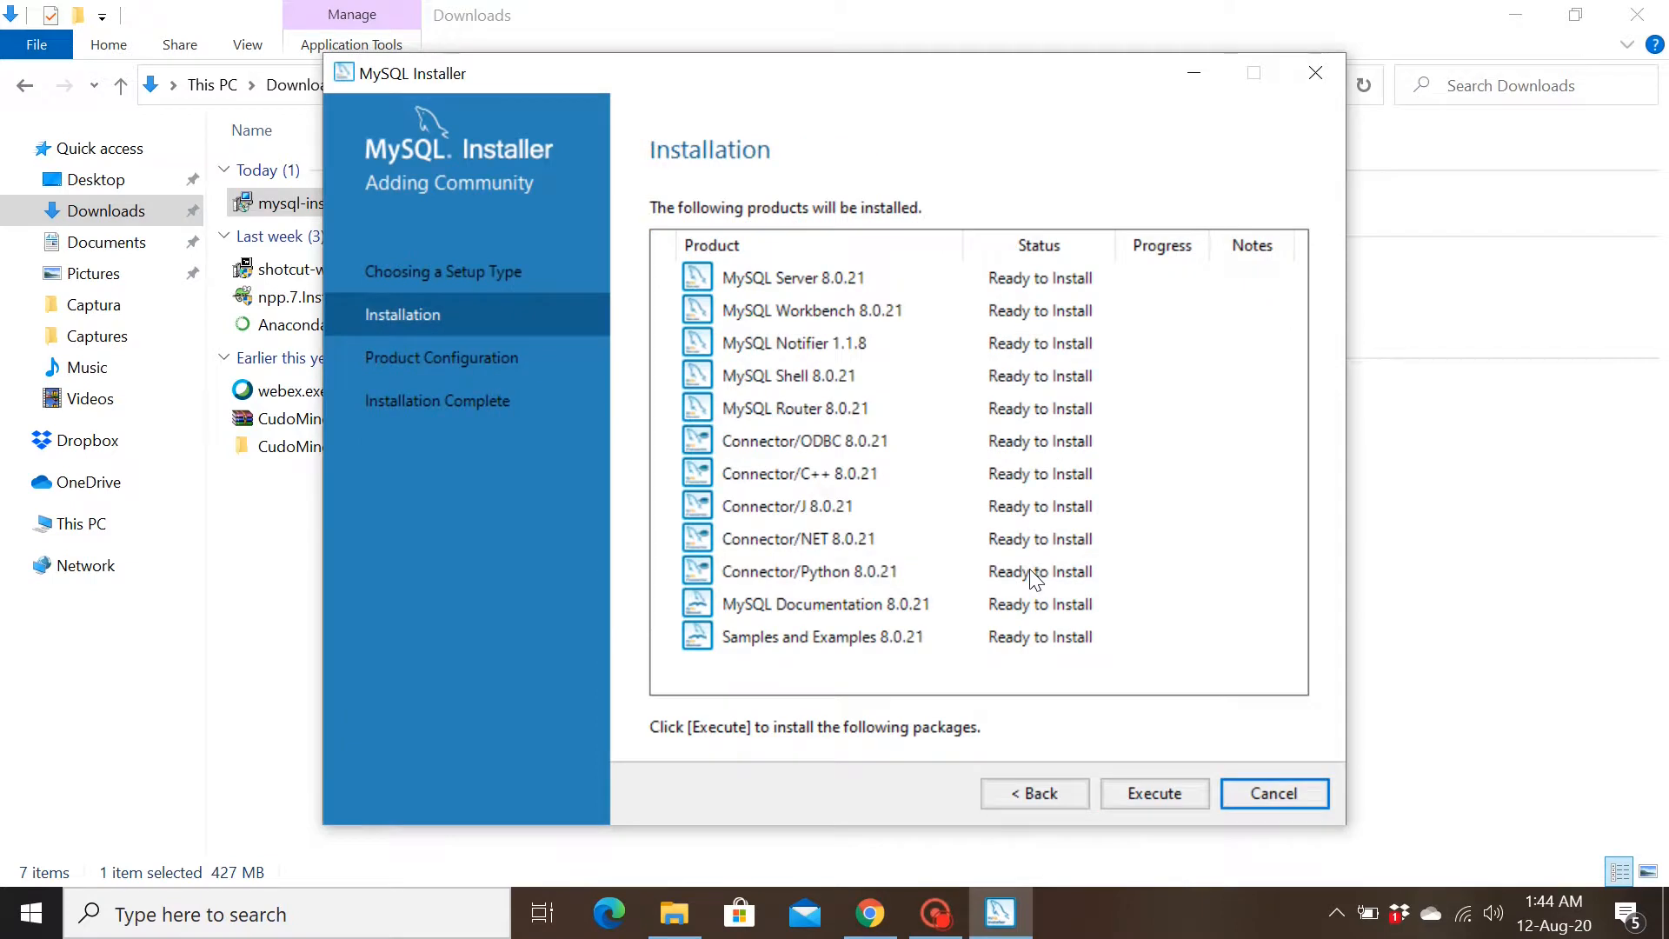
mouse_move(1038, 262)
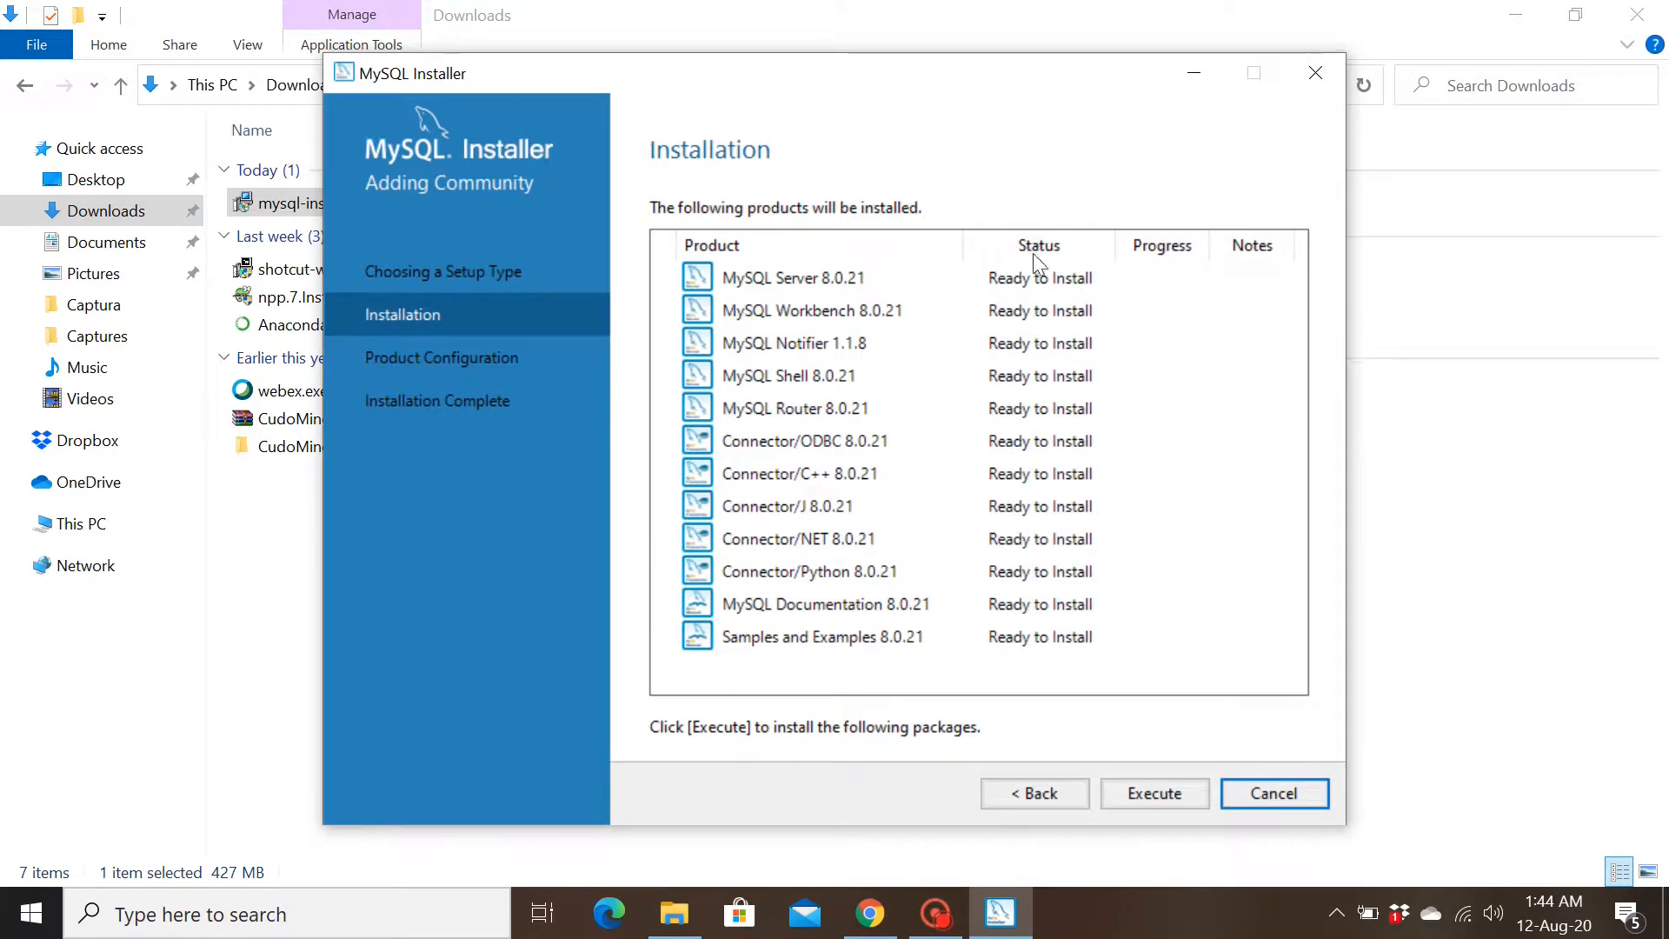
mouse_move(736, 325)
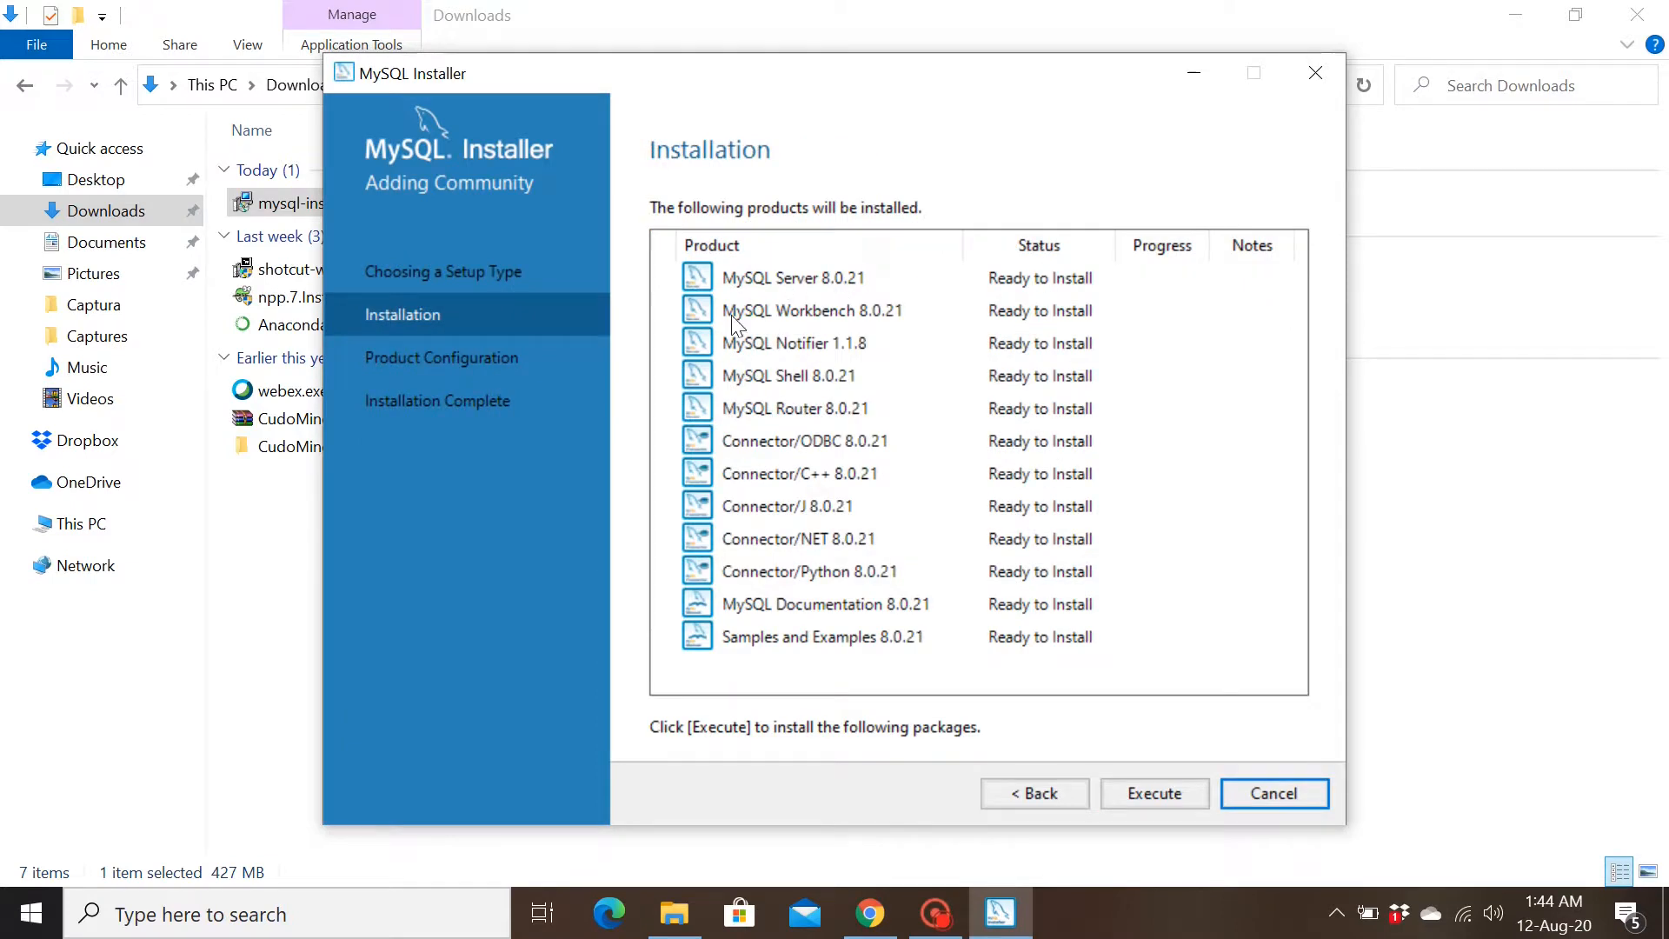
mouse_move(805, 628)
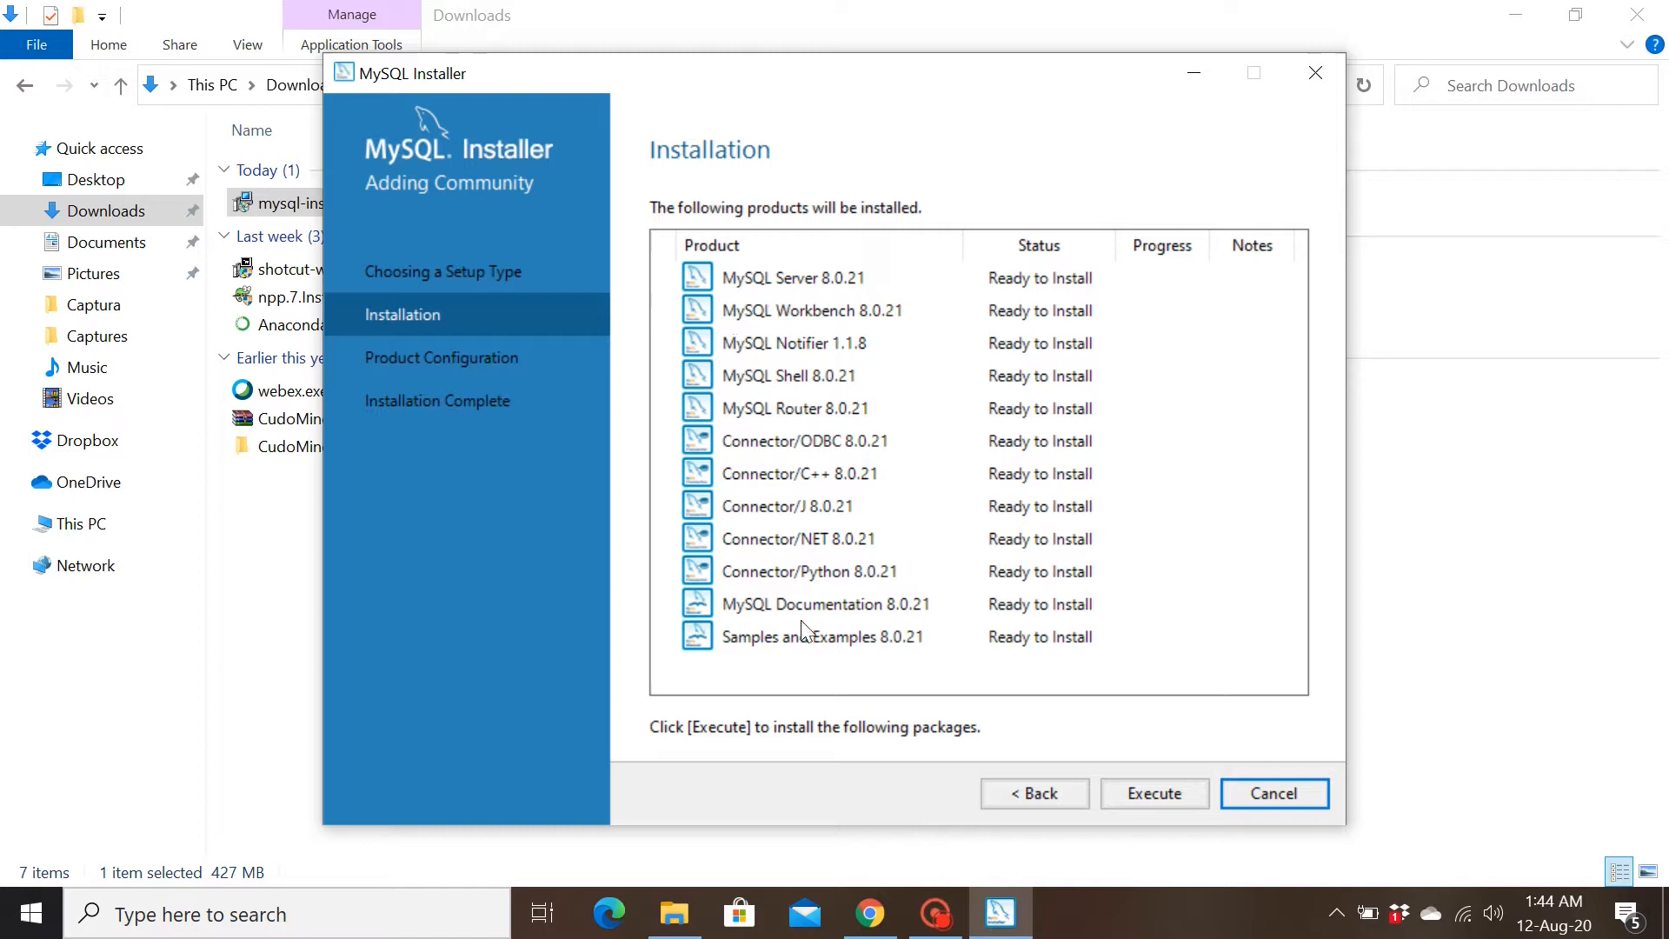
- Execute the installation of all twelve listed MySQL products
click(1153, 792)
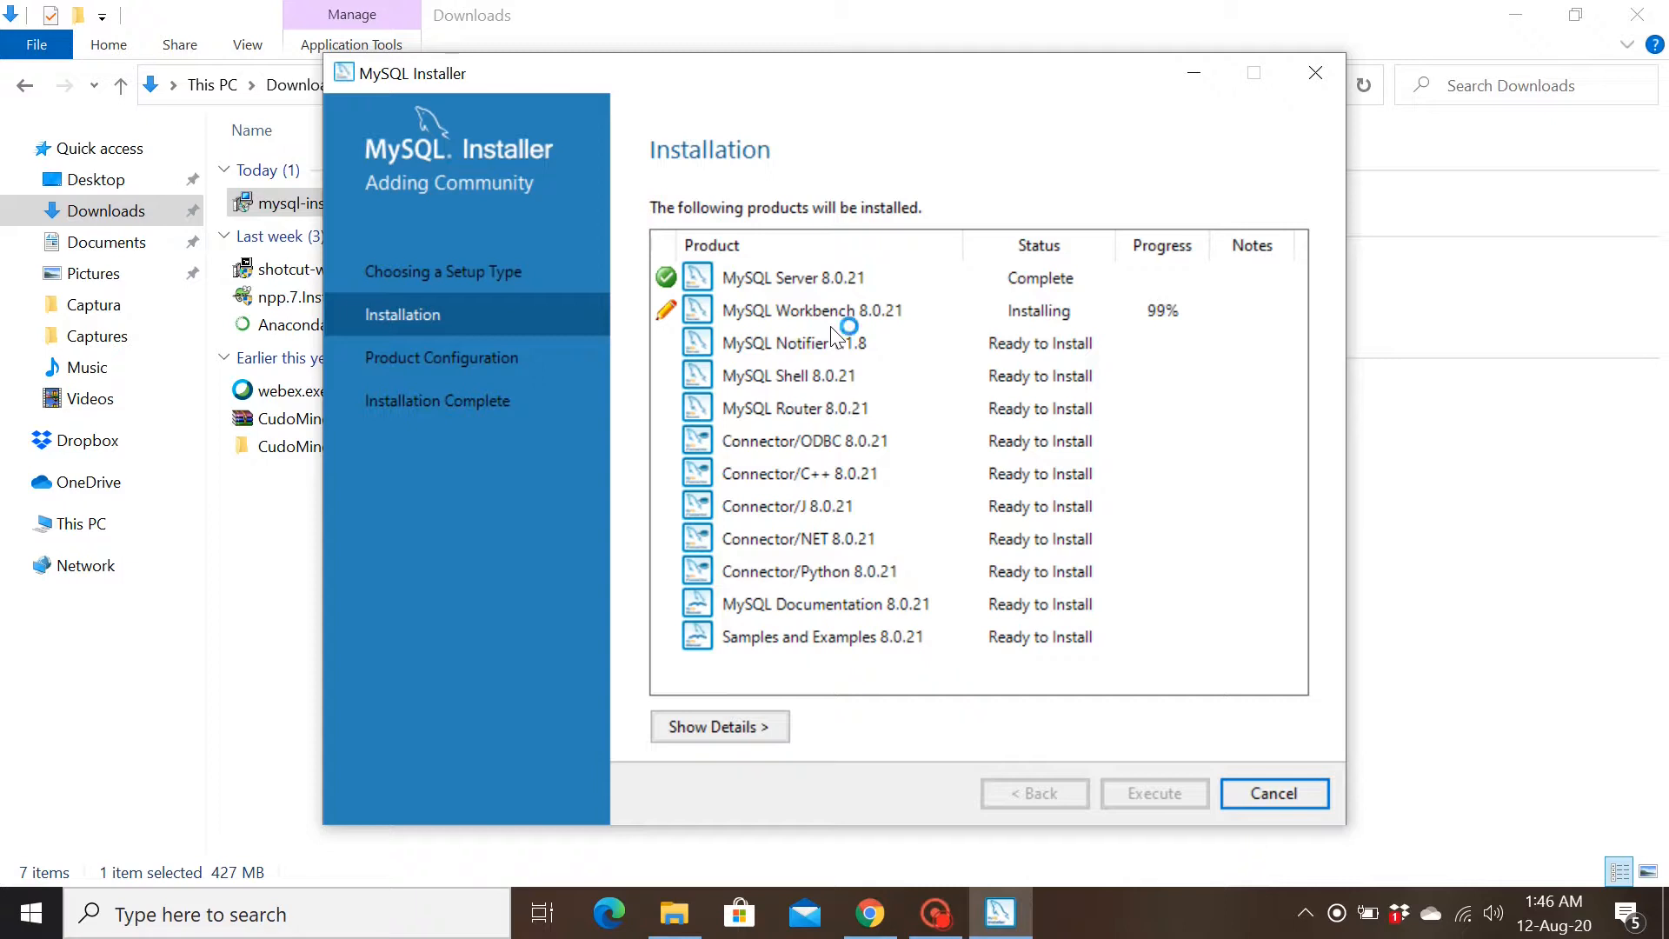
mouse_move(838, 347)
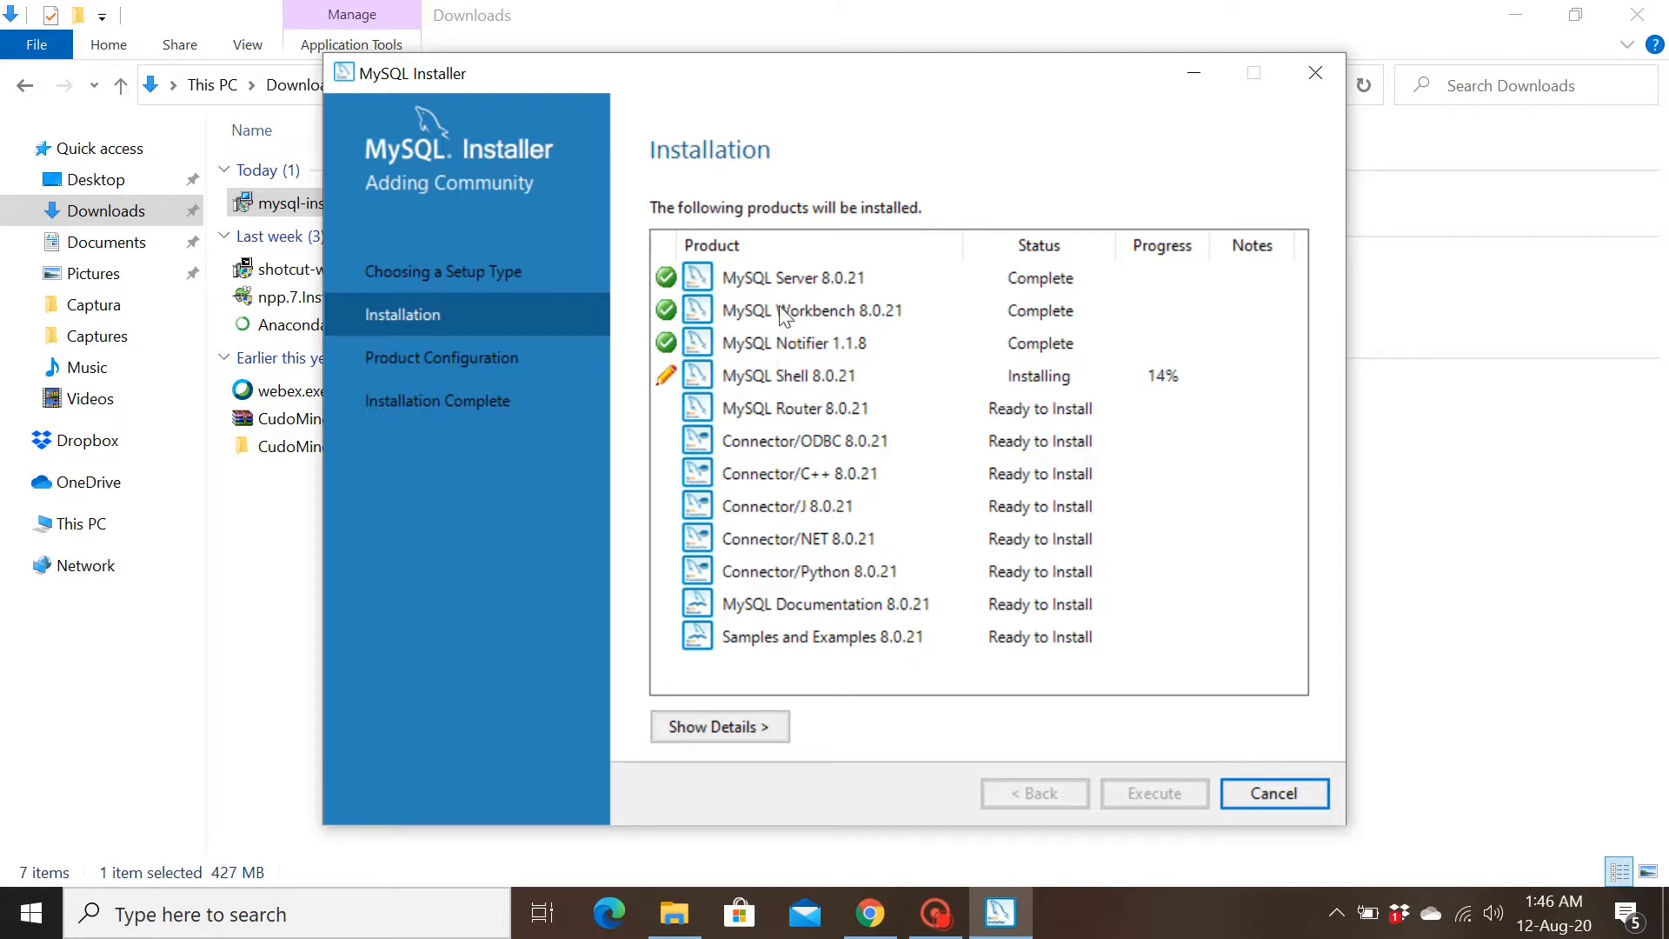
mouse_move(749, 269)
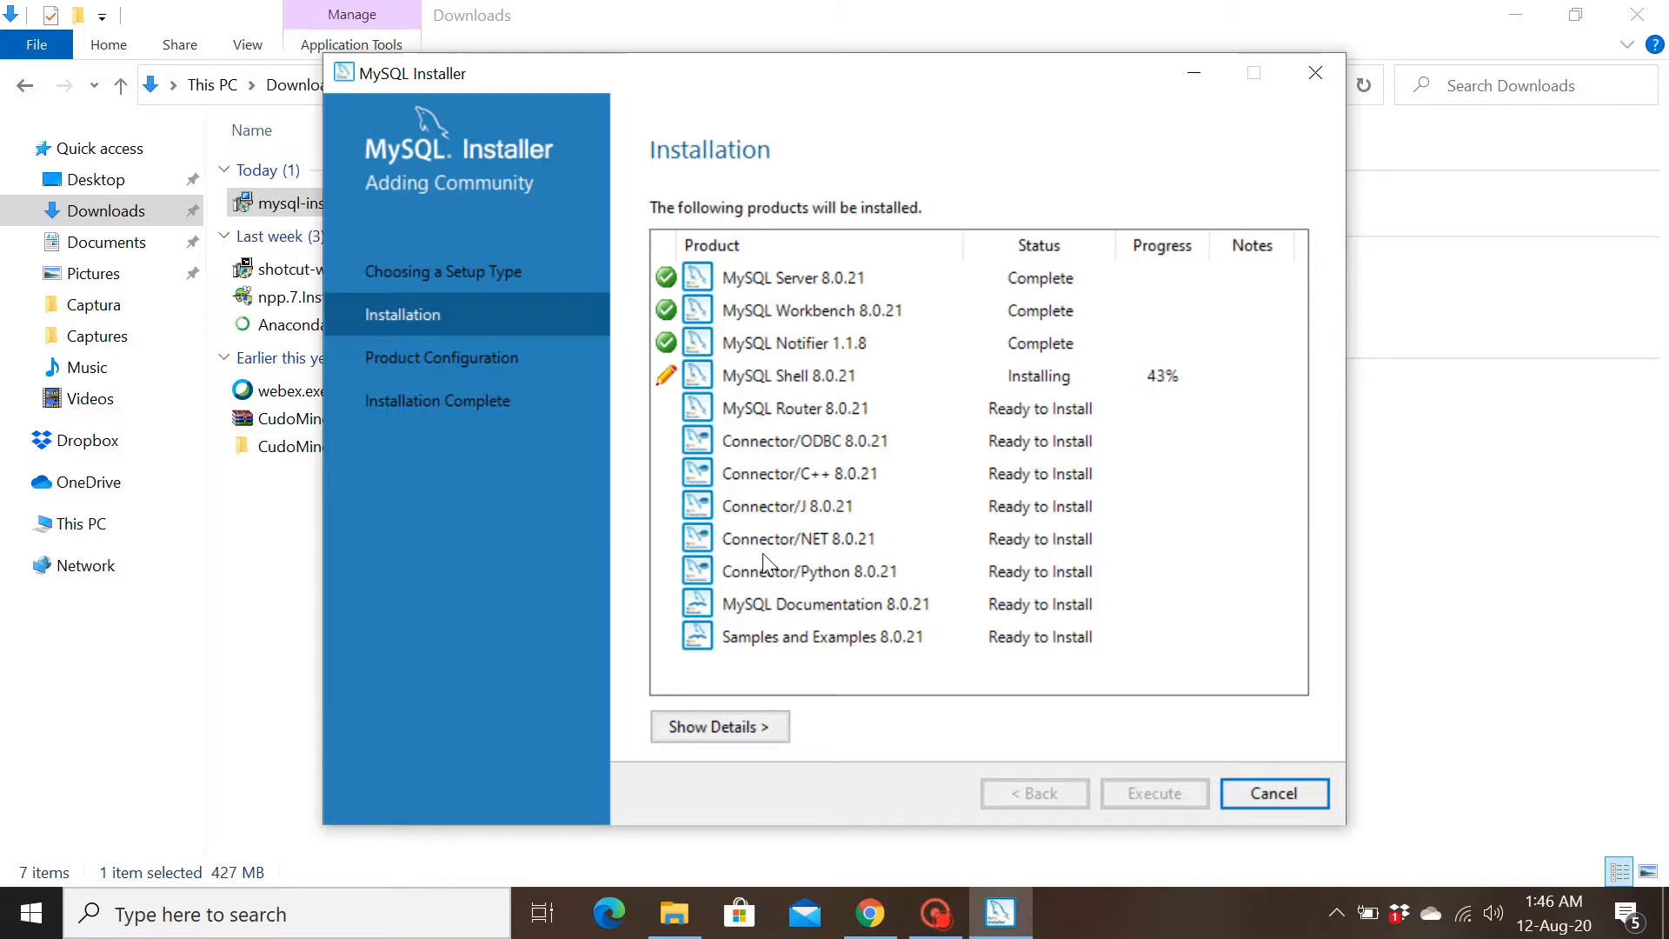
mouse_move(760, 633)
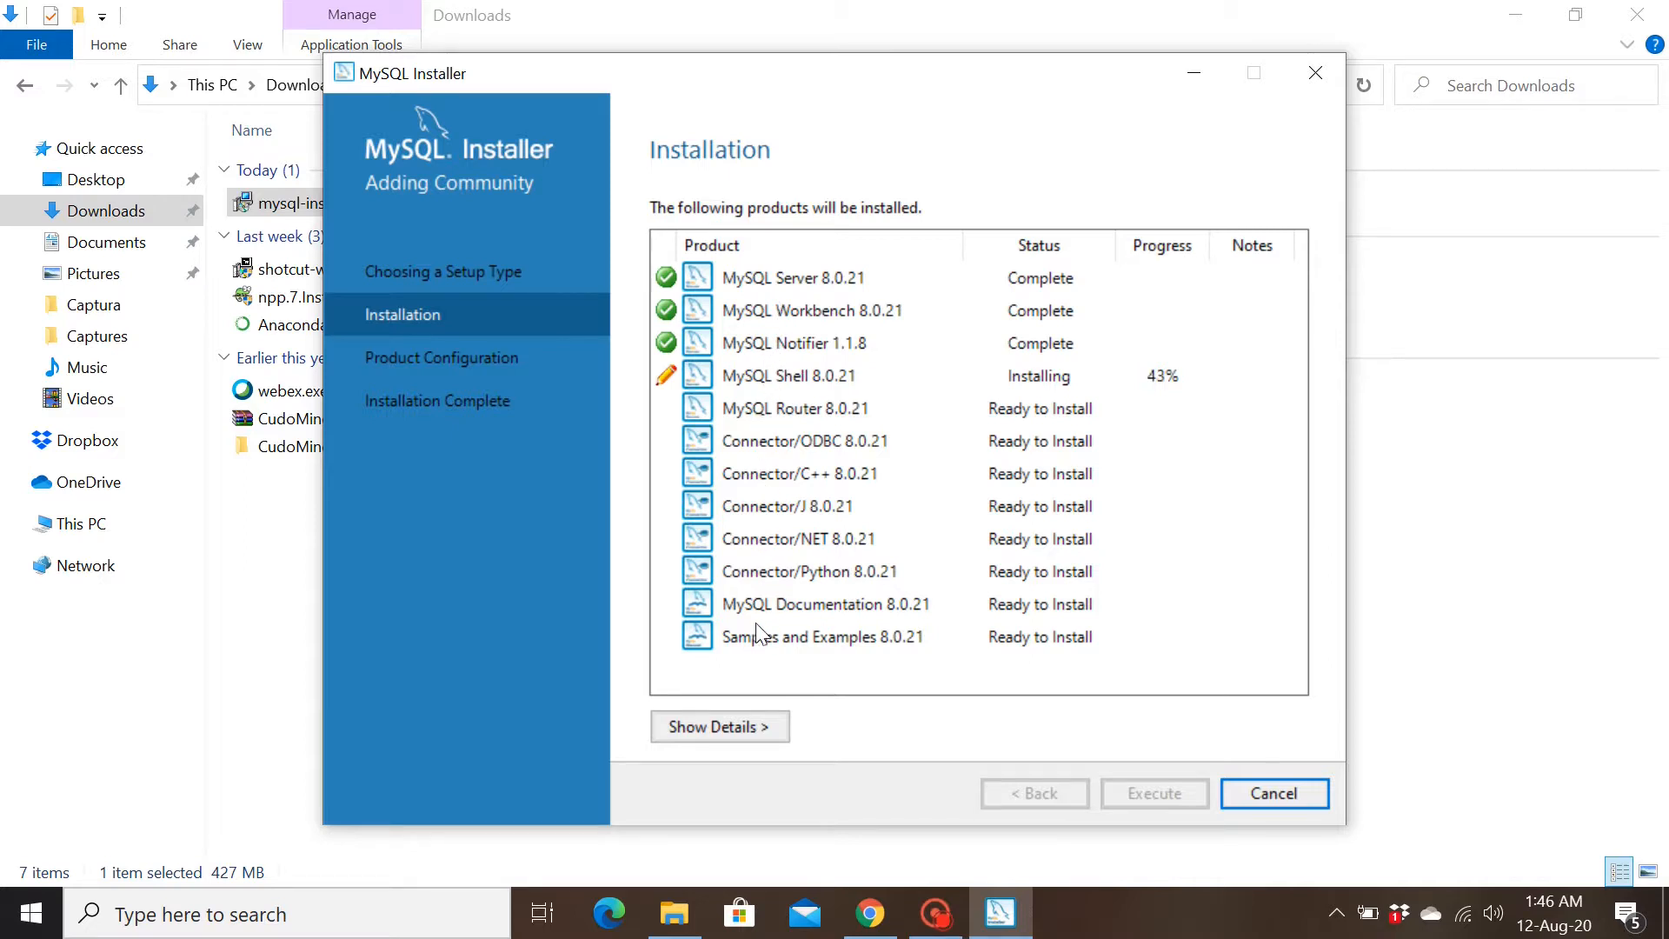
mouse_move(740, 367)
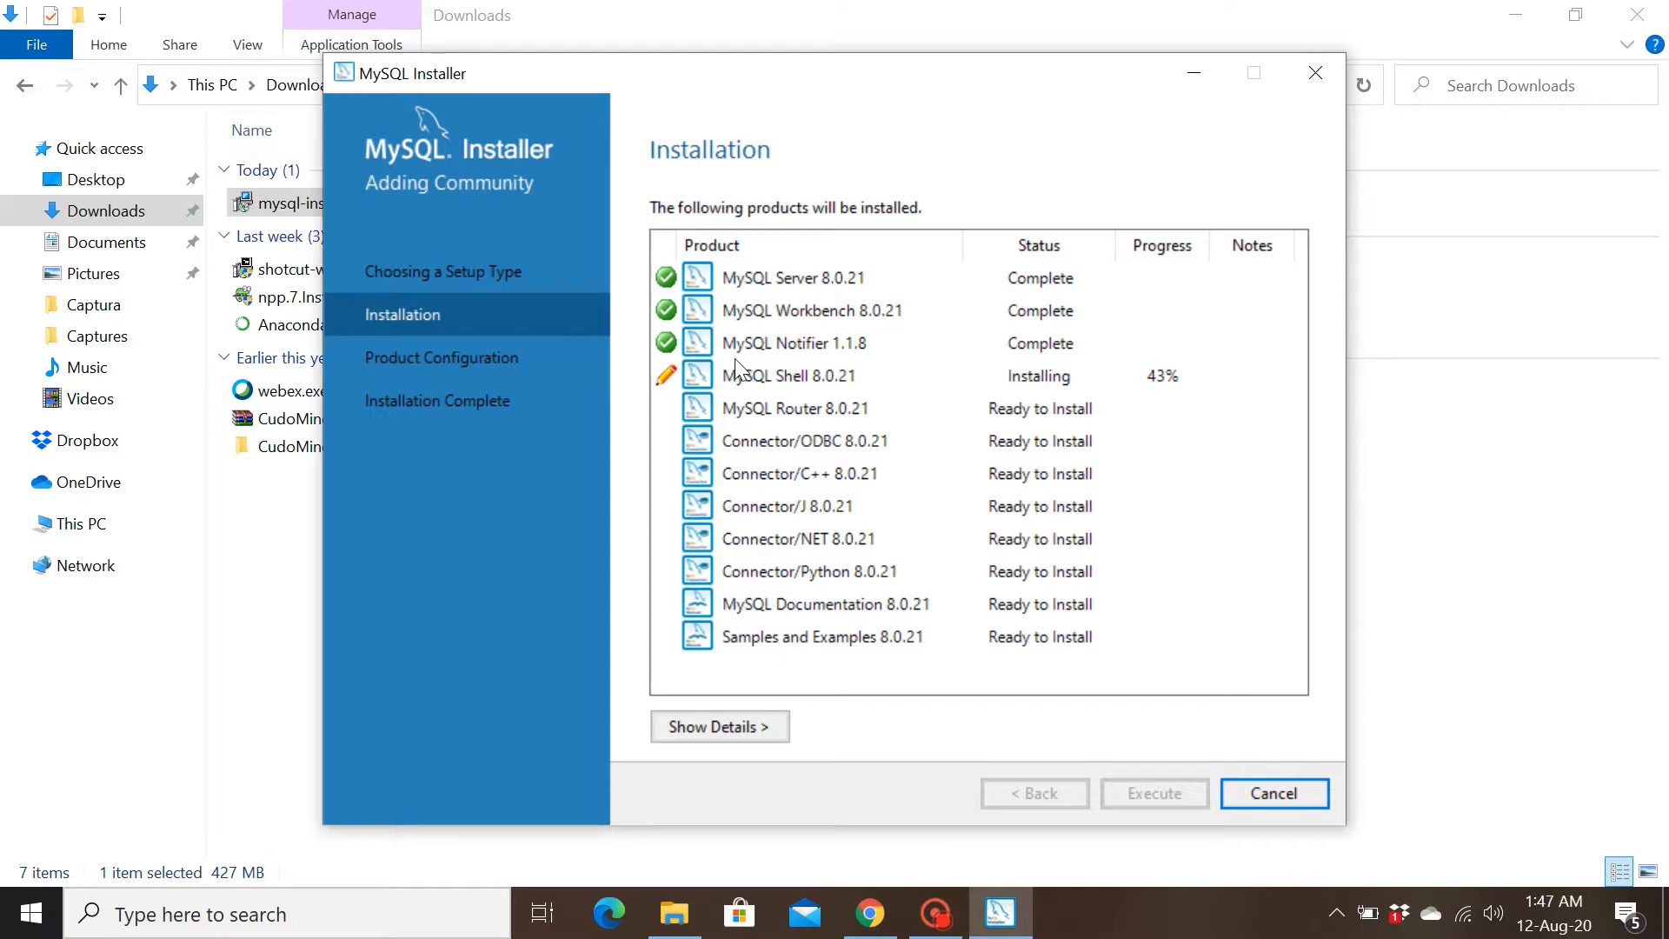
mouse_move(745, 322)
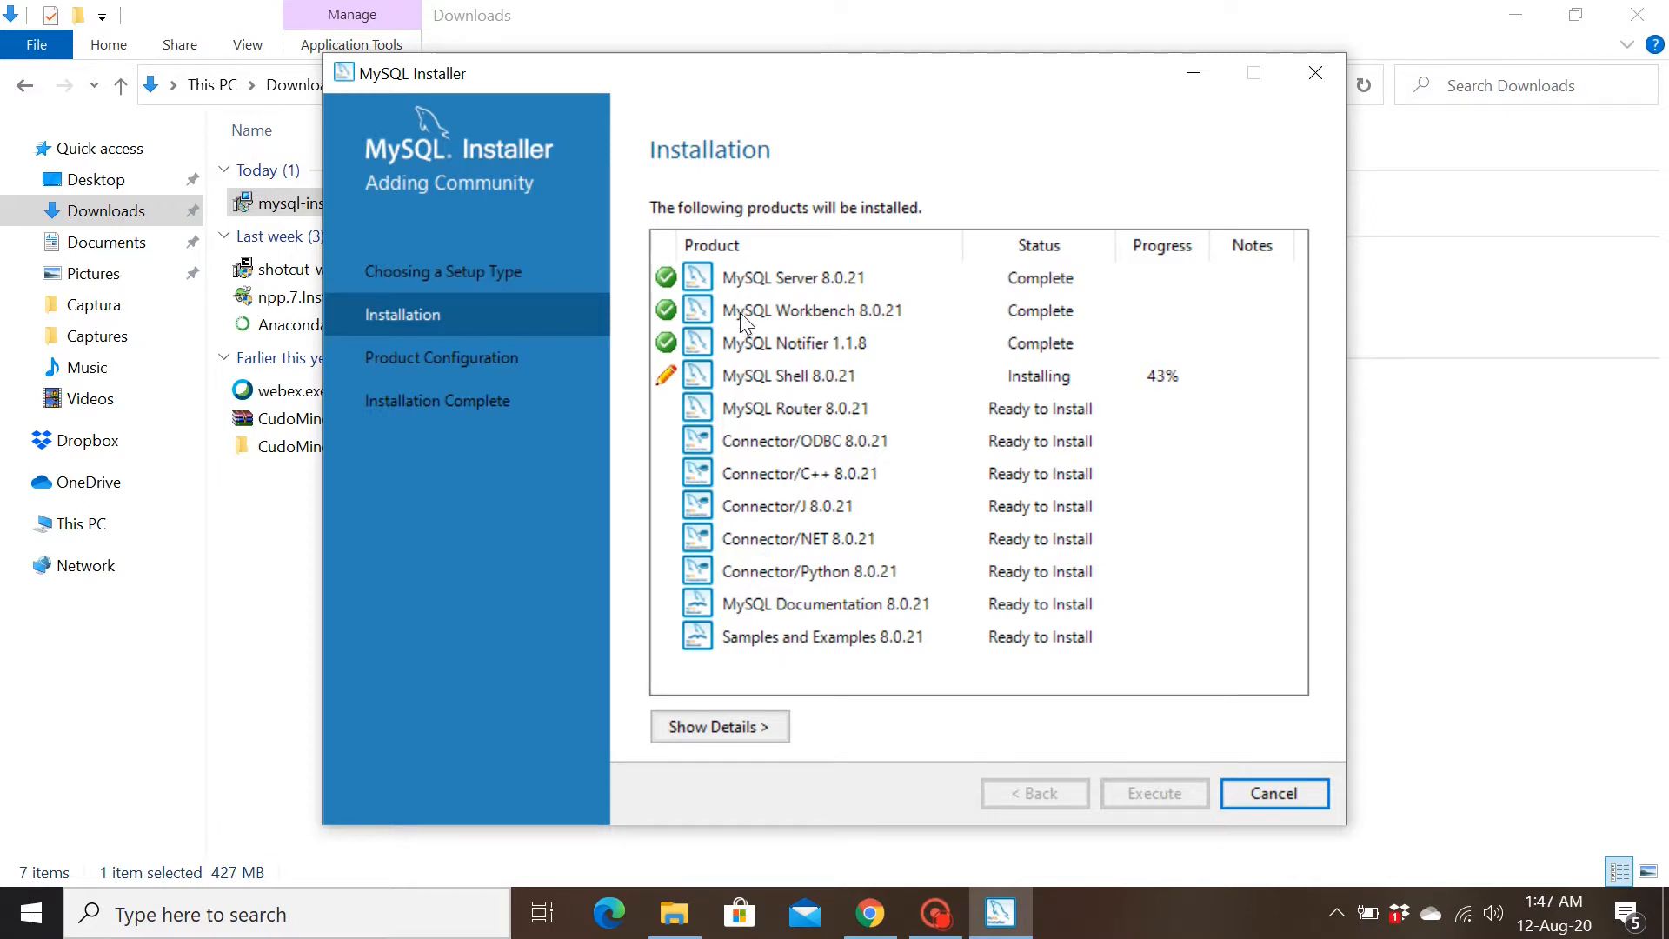
mouse_move(740, 418)
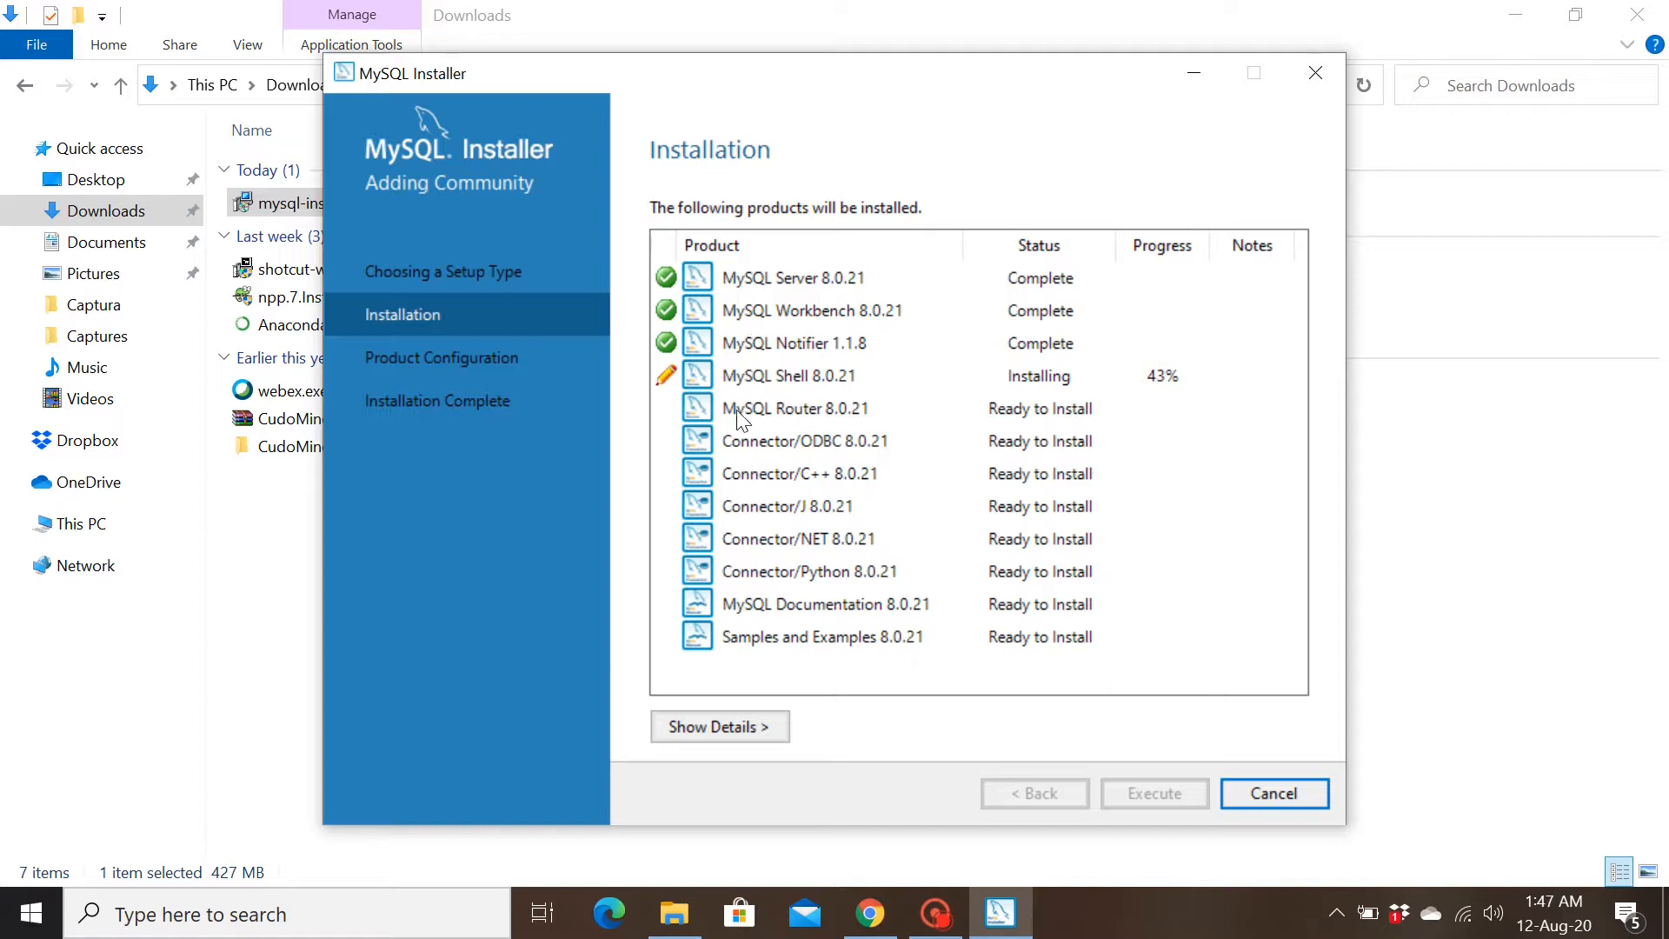
mouse_move(806, 435)
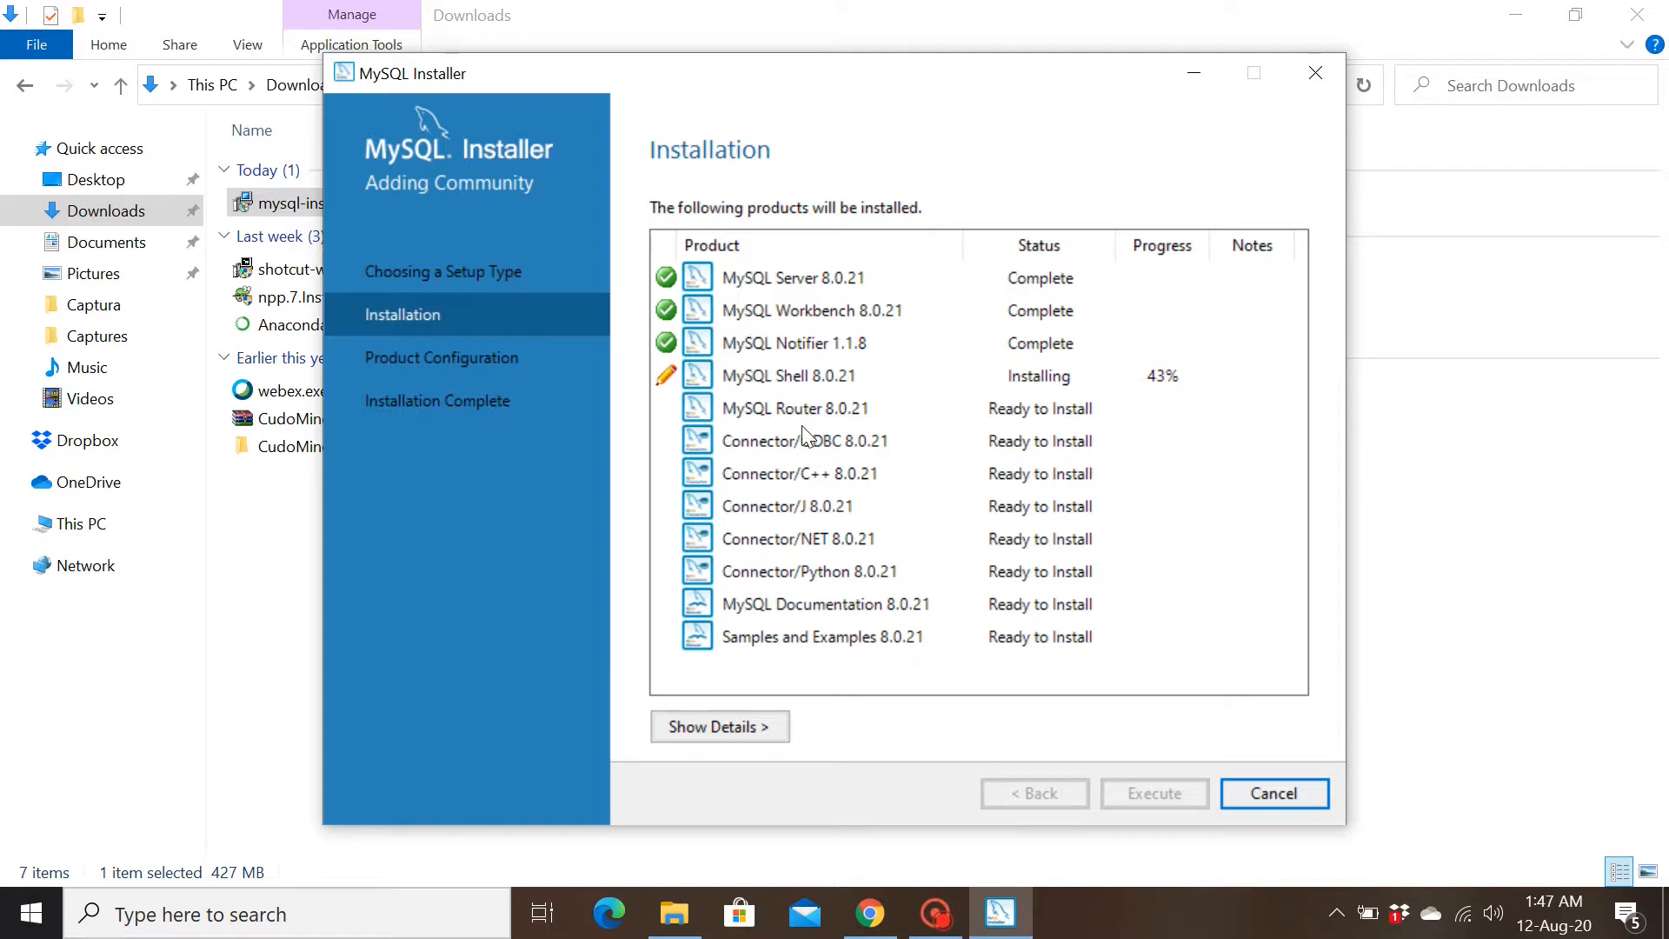
mouse_move(750, 484)
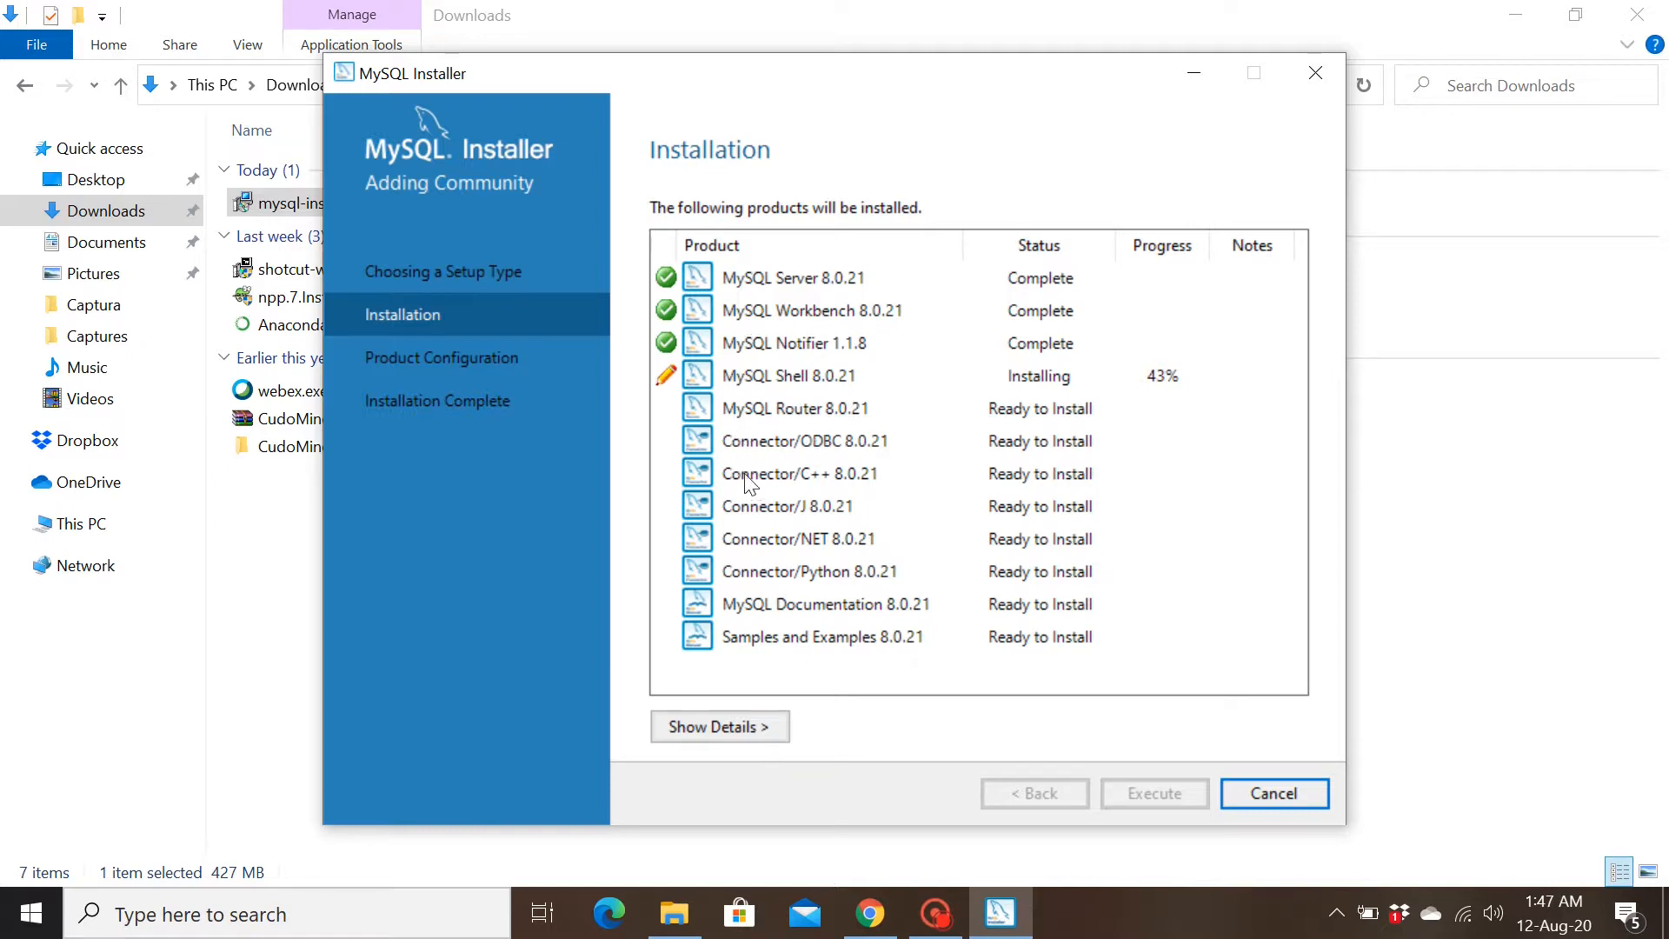
mouse_move(783, 466)
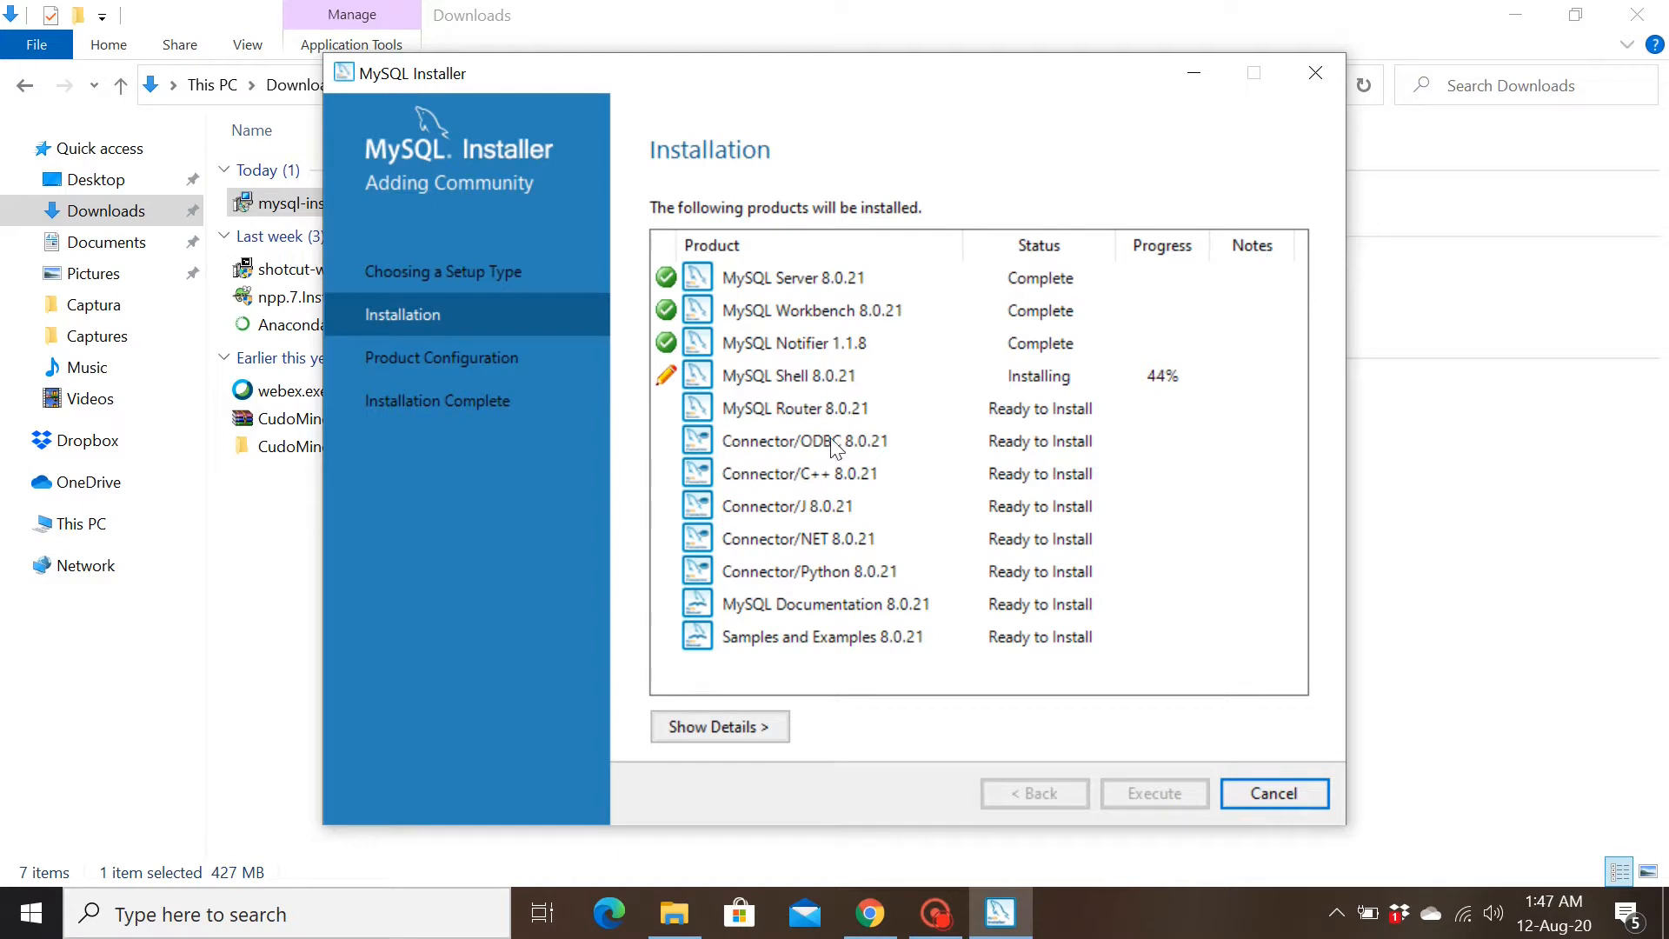
mouse_move(841, 583)
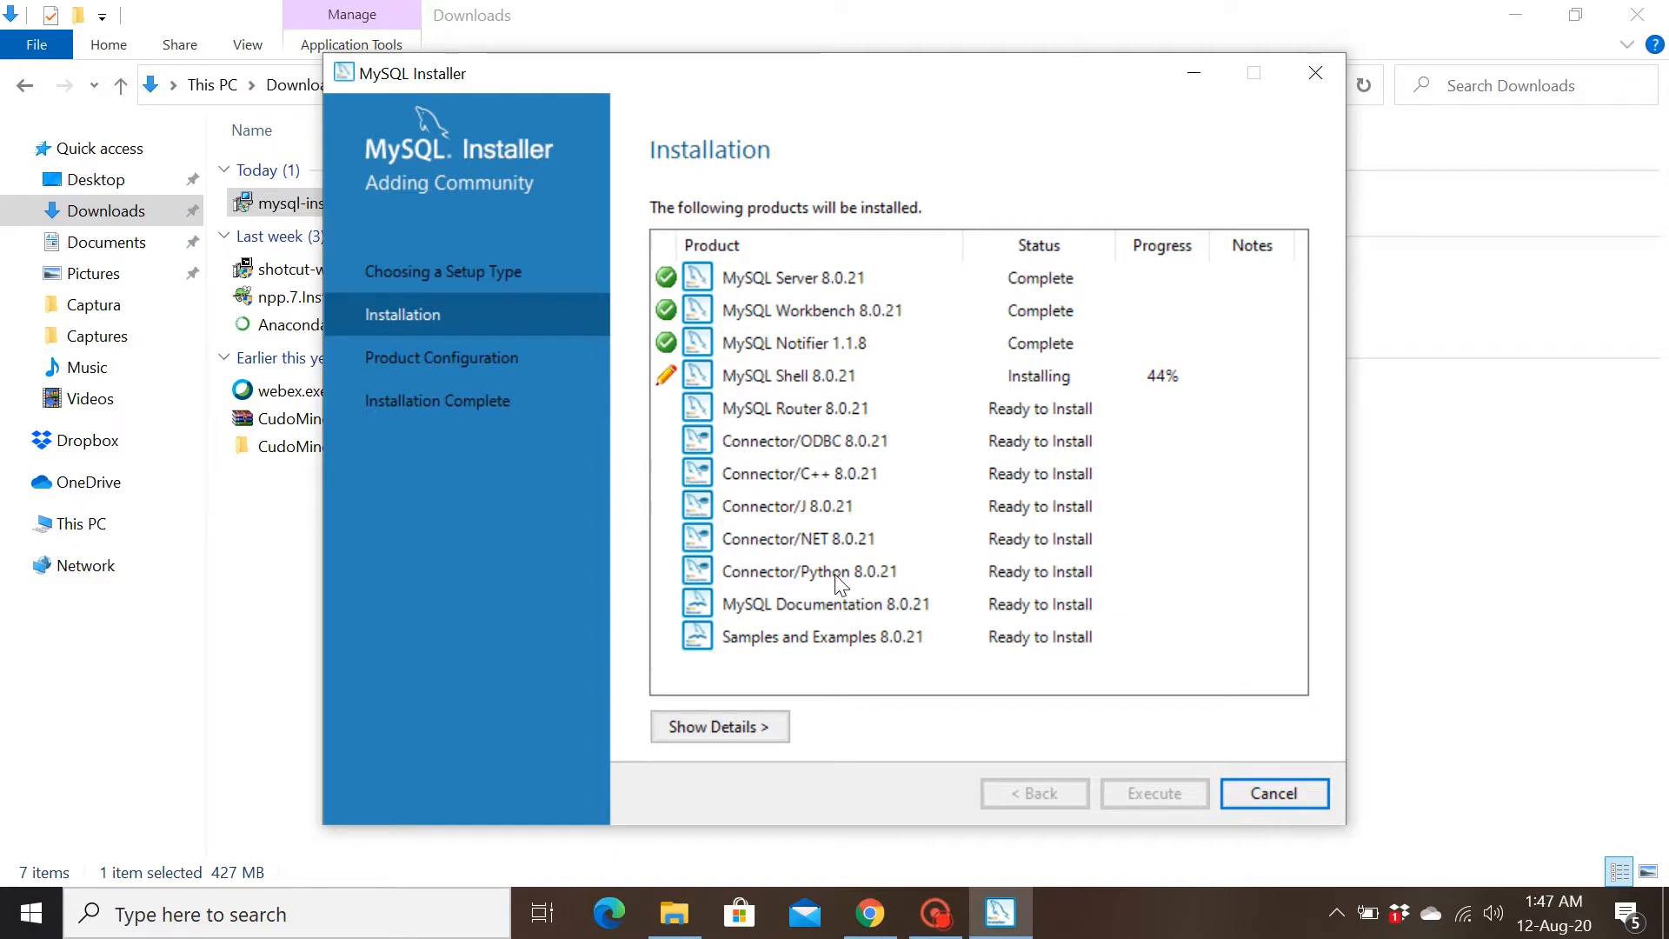
mouse_move(803, 575)
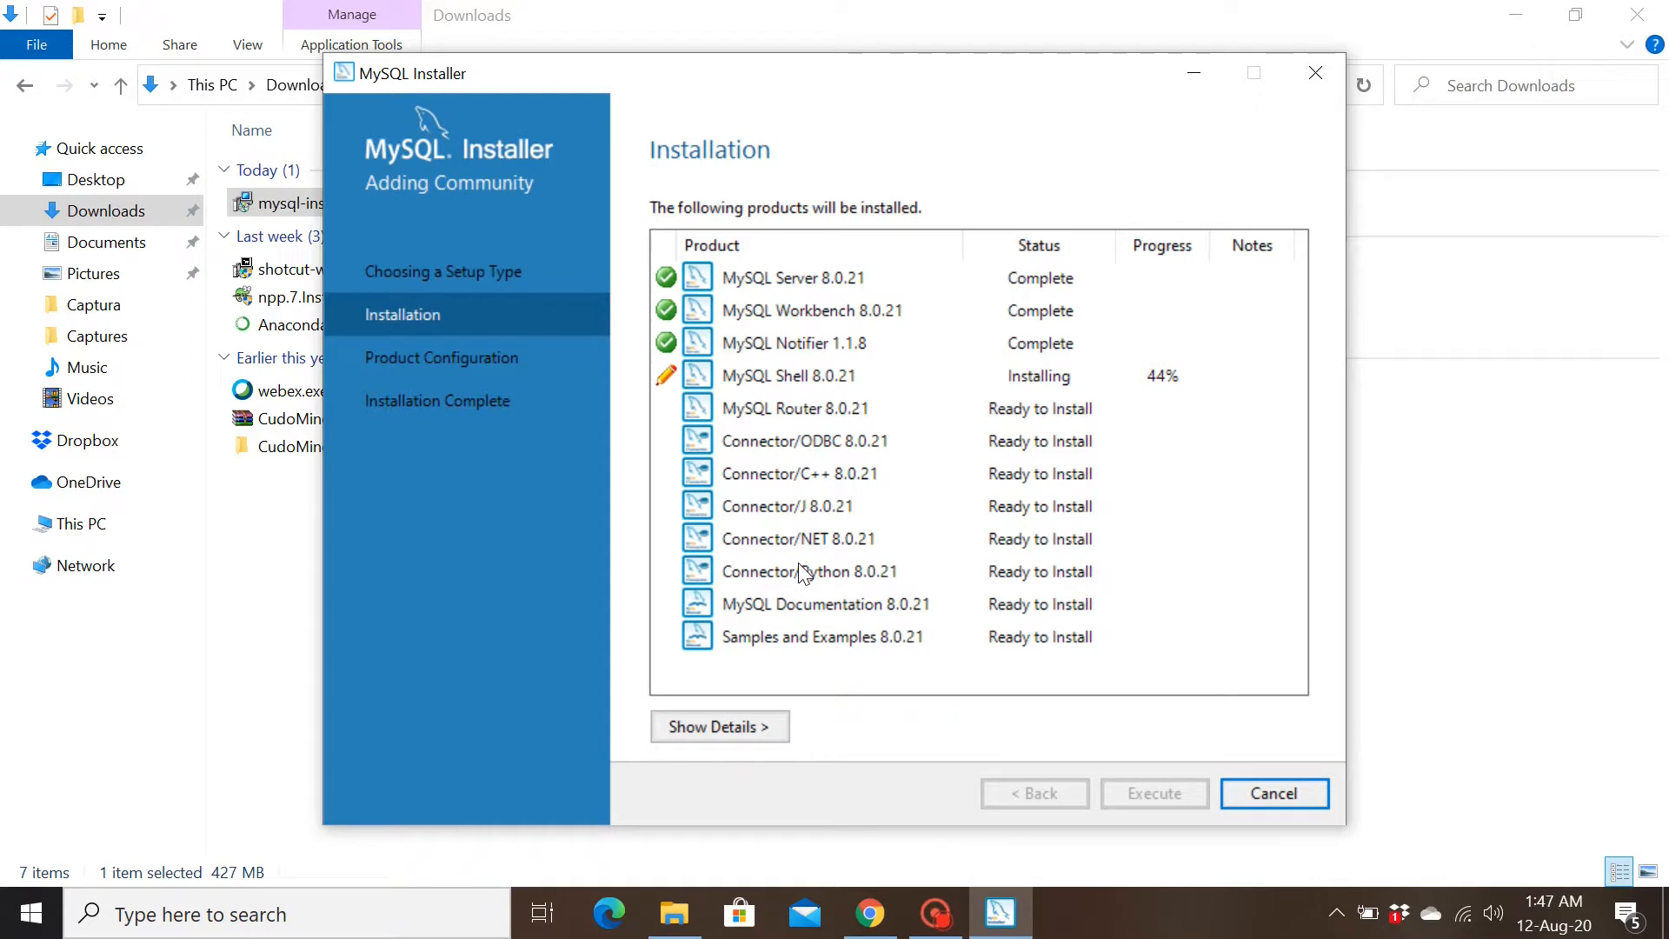
mouse_move(857, 587)
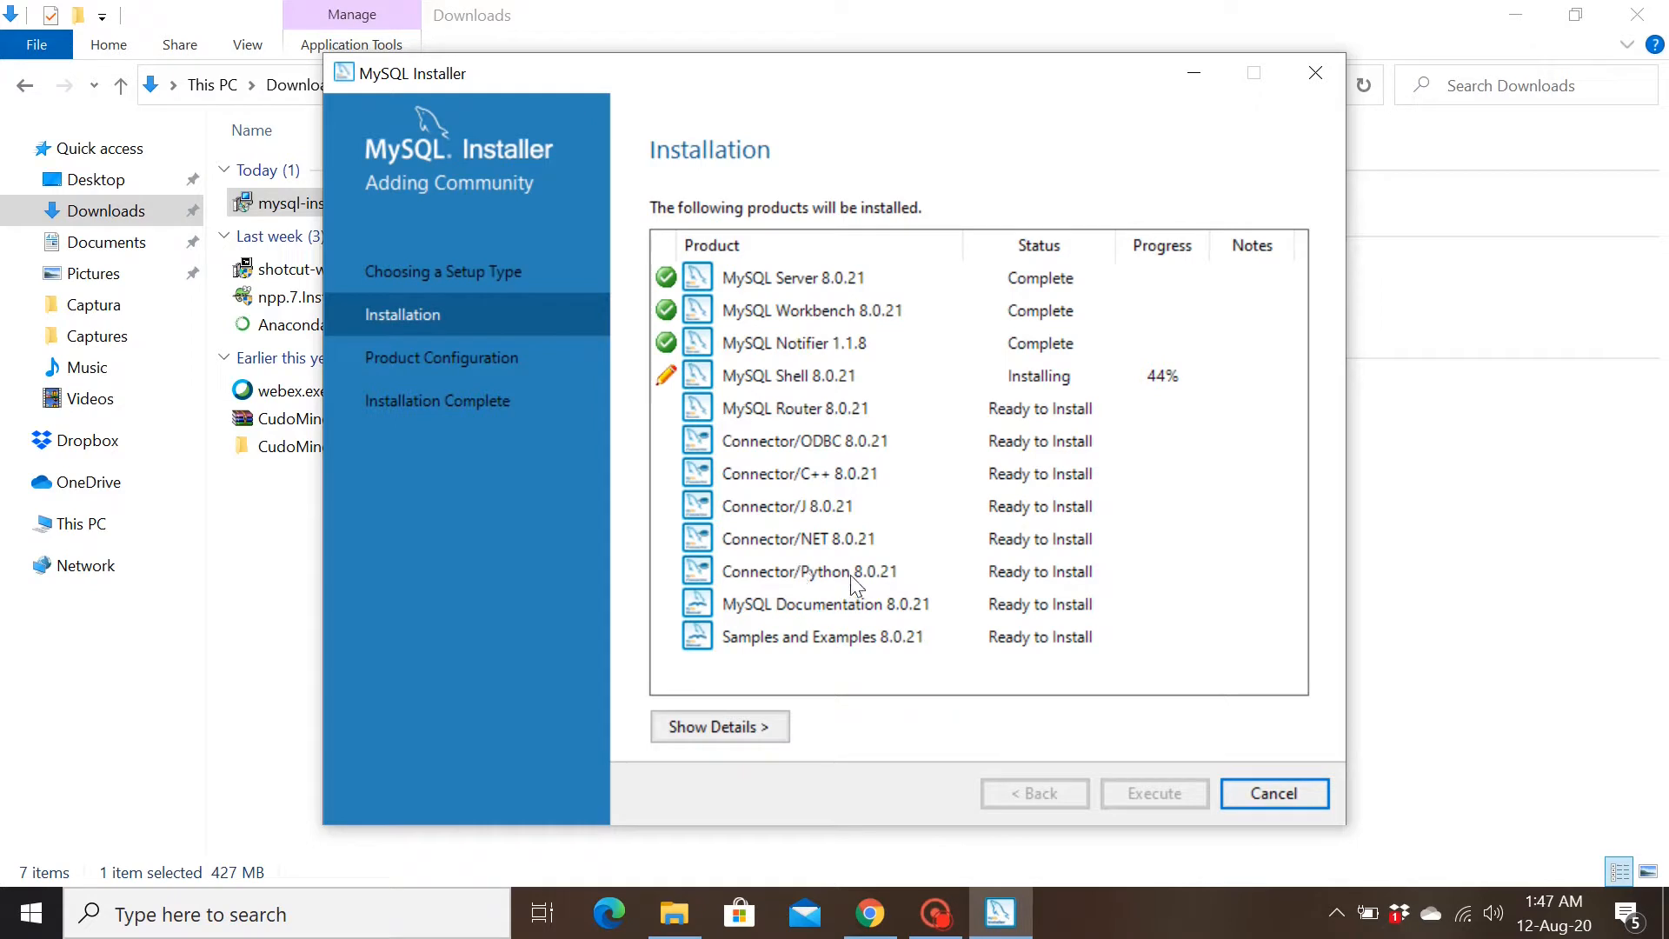
mouse_move(807, 573)
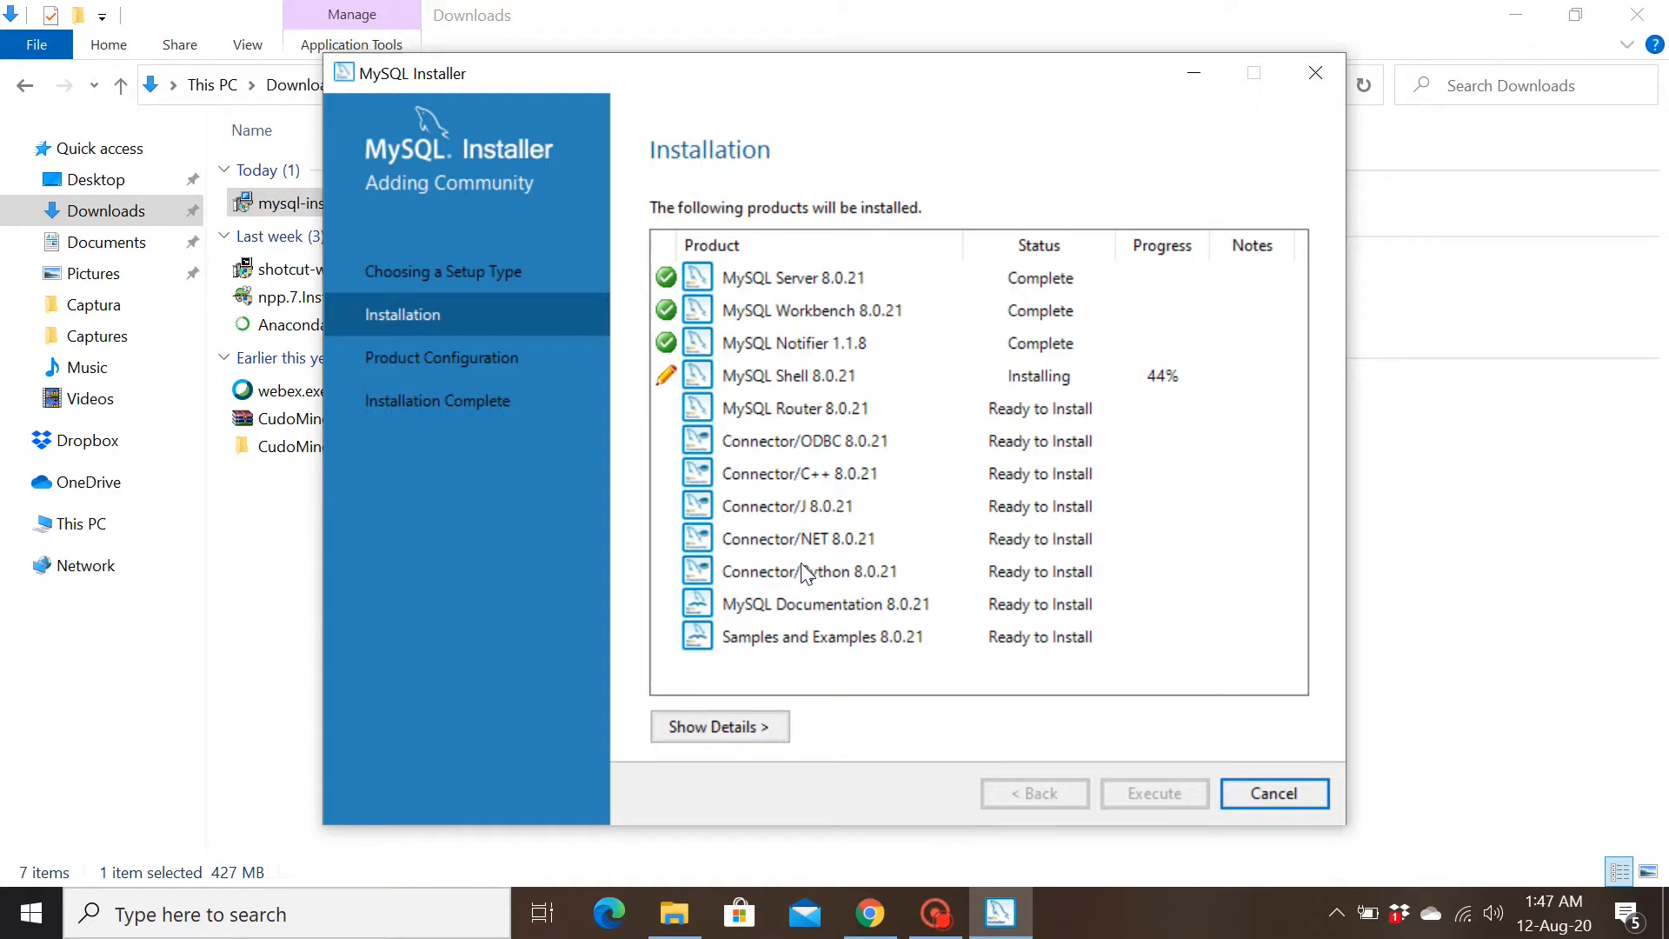
mouse_move(793, 575)
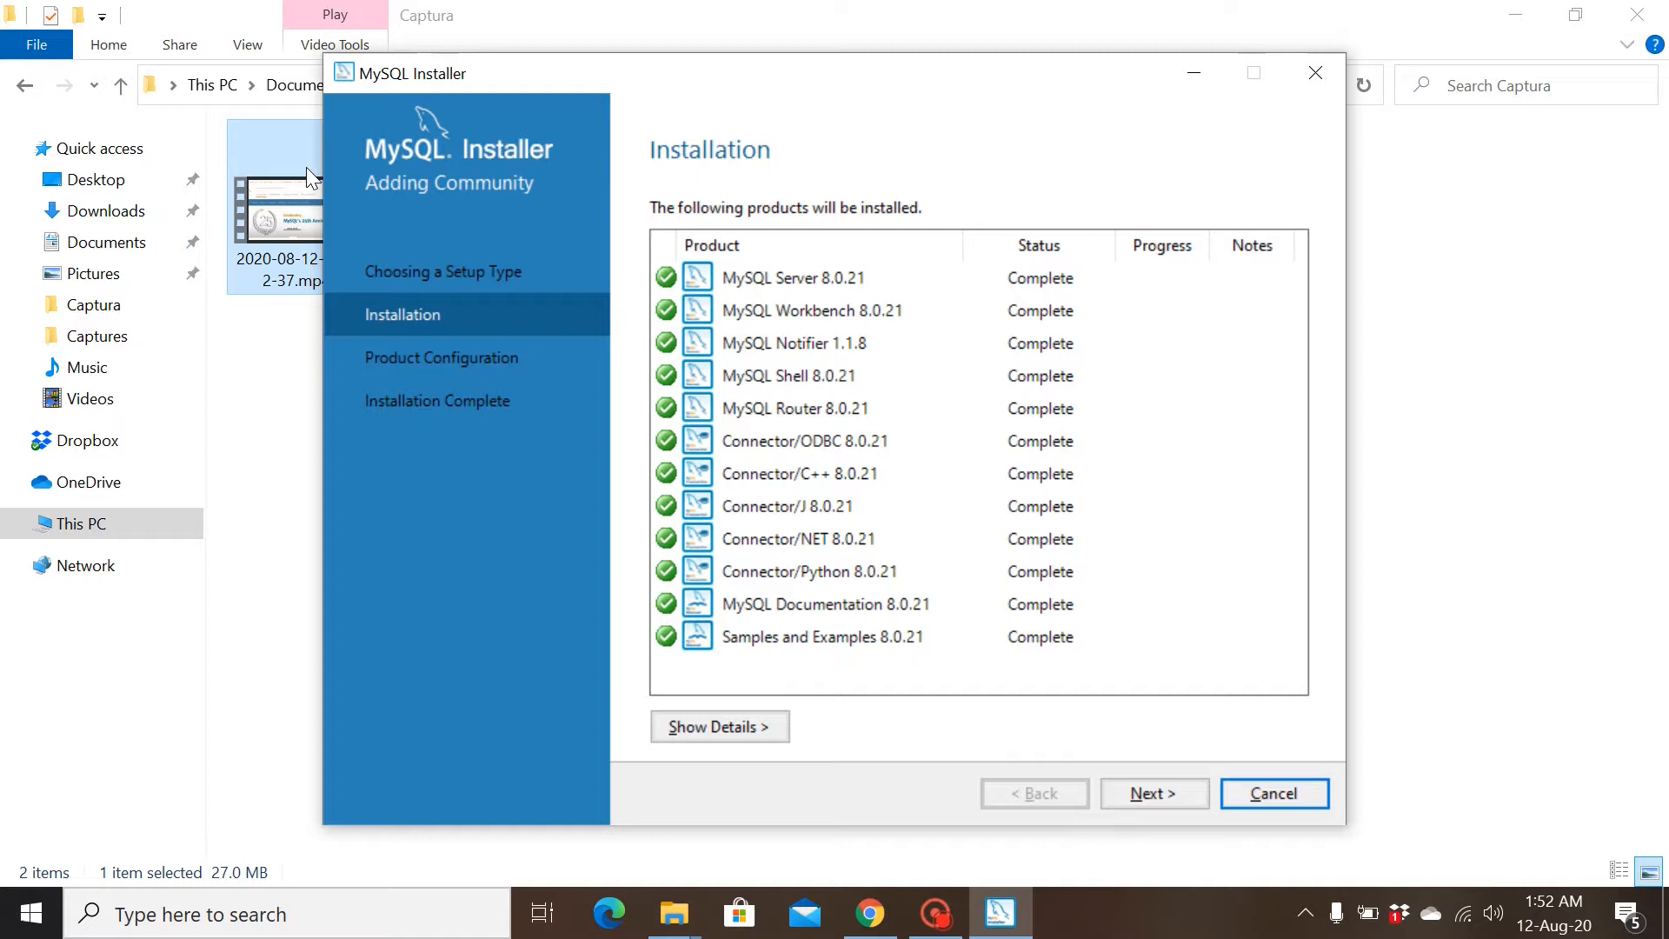
mouse_move(860, 388)
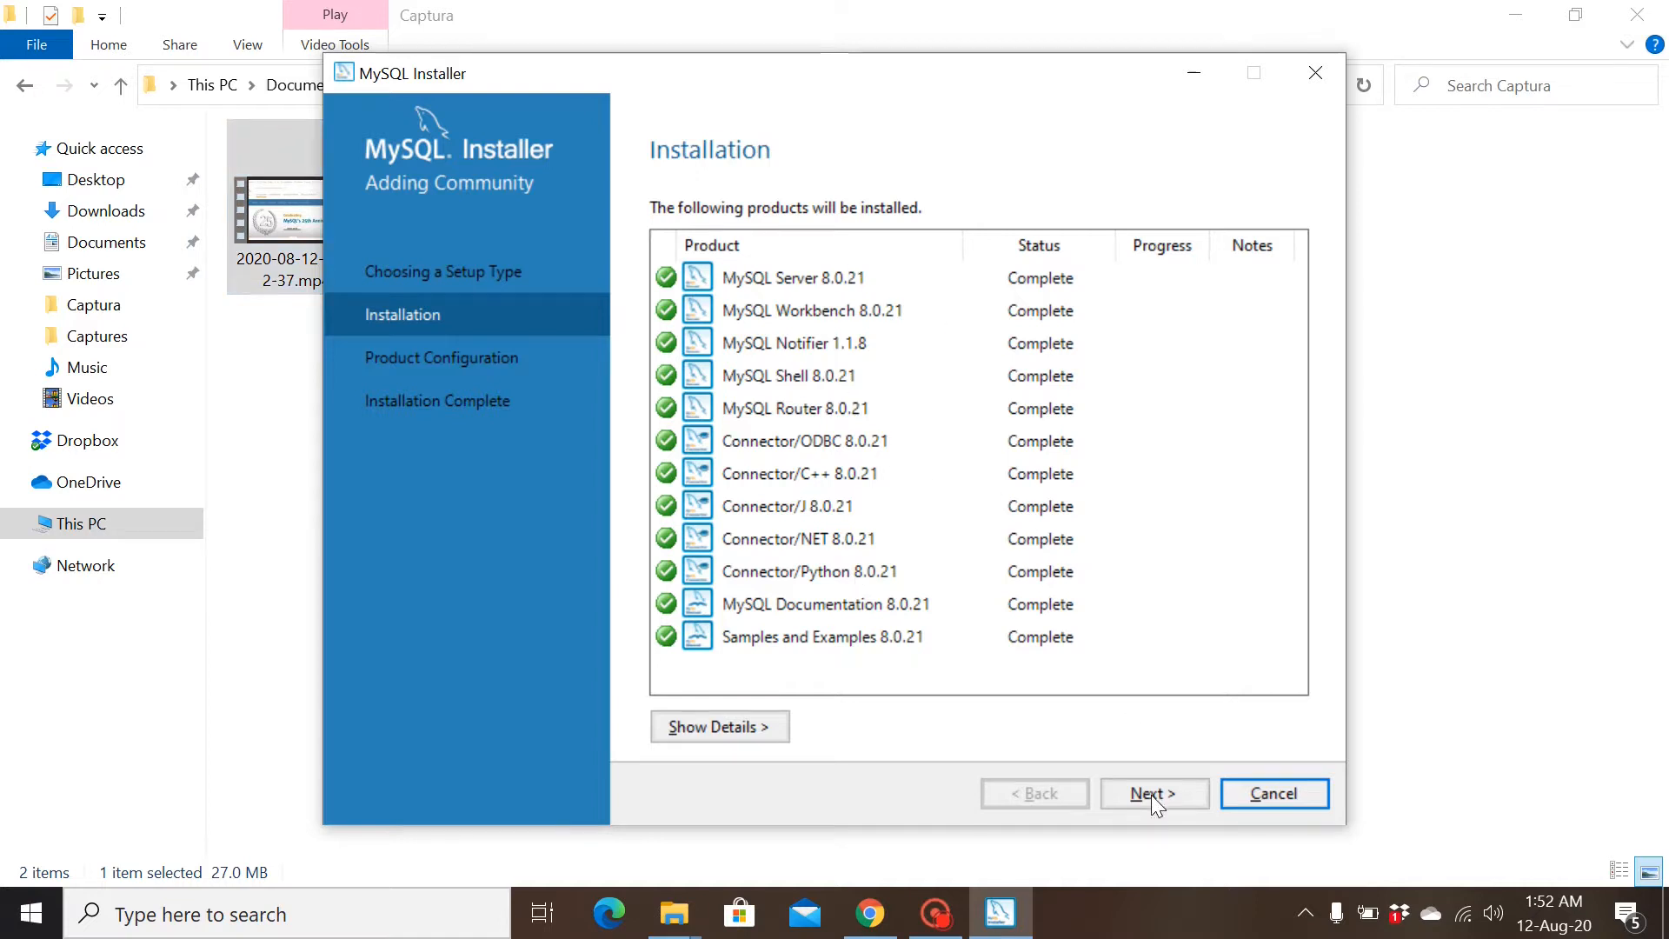
- Advance to Product Configuration and begin configuring MySQL Server 8.0.21 as standalone
click(1153, 792)
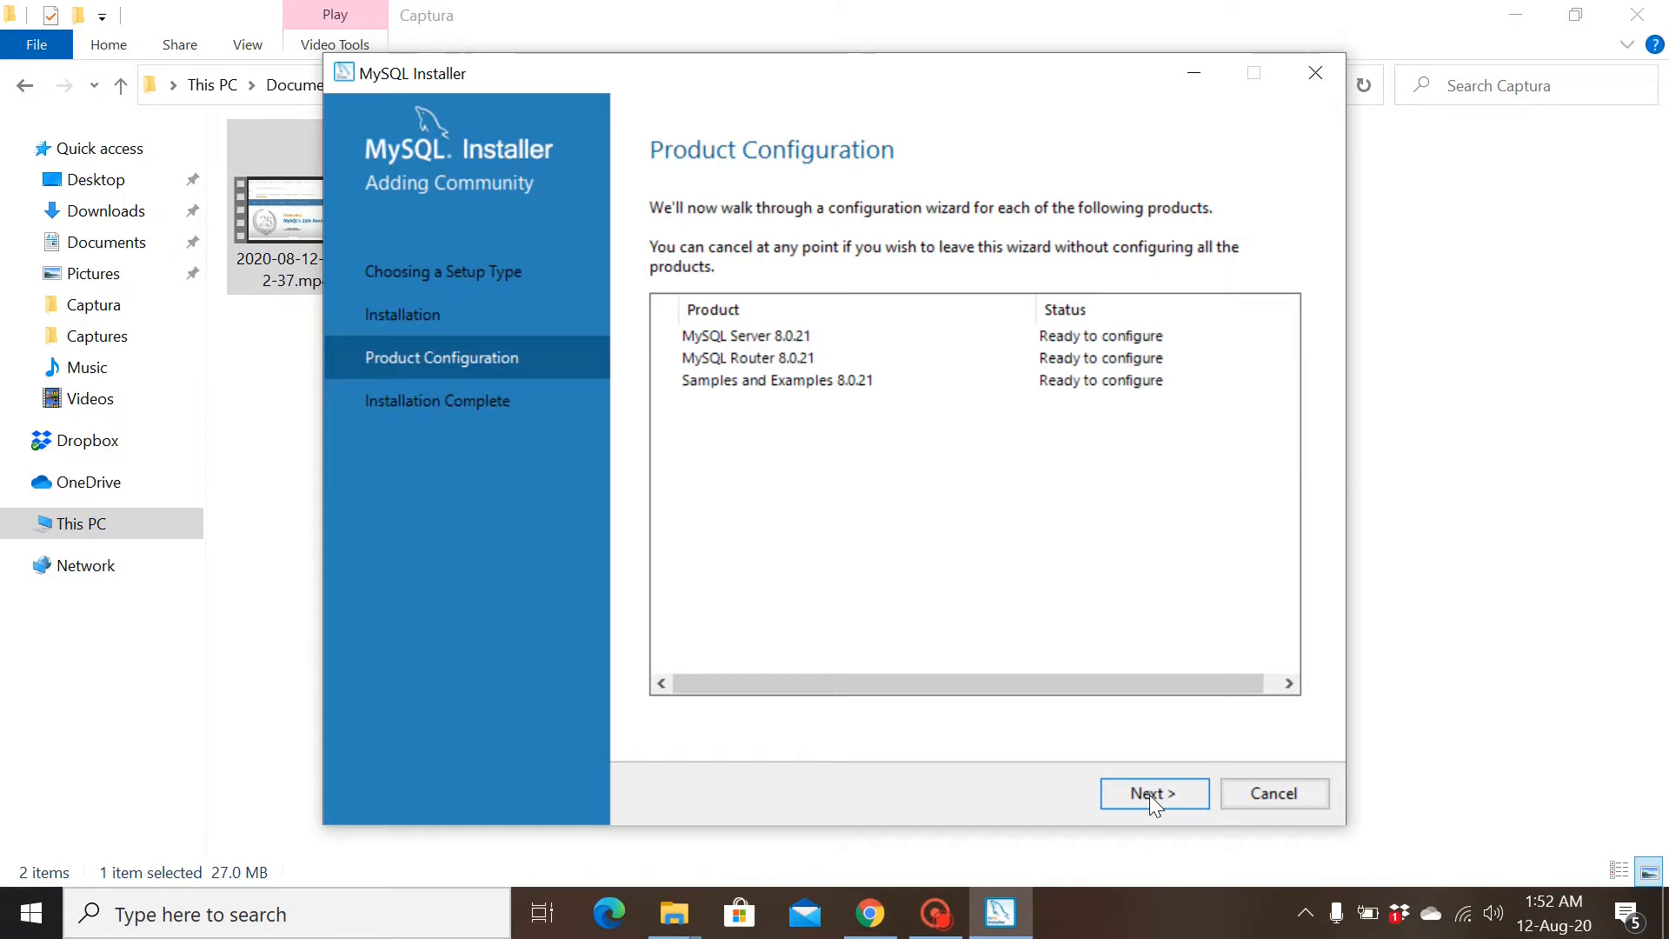
mouse_move(1120, 769)
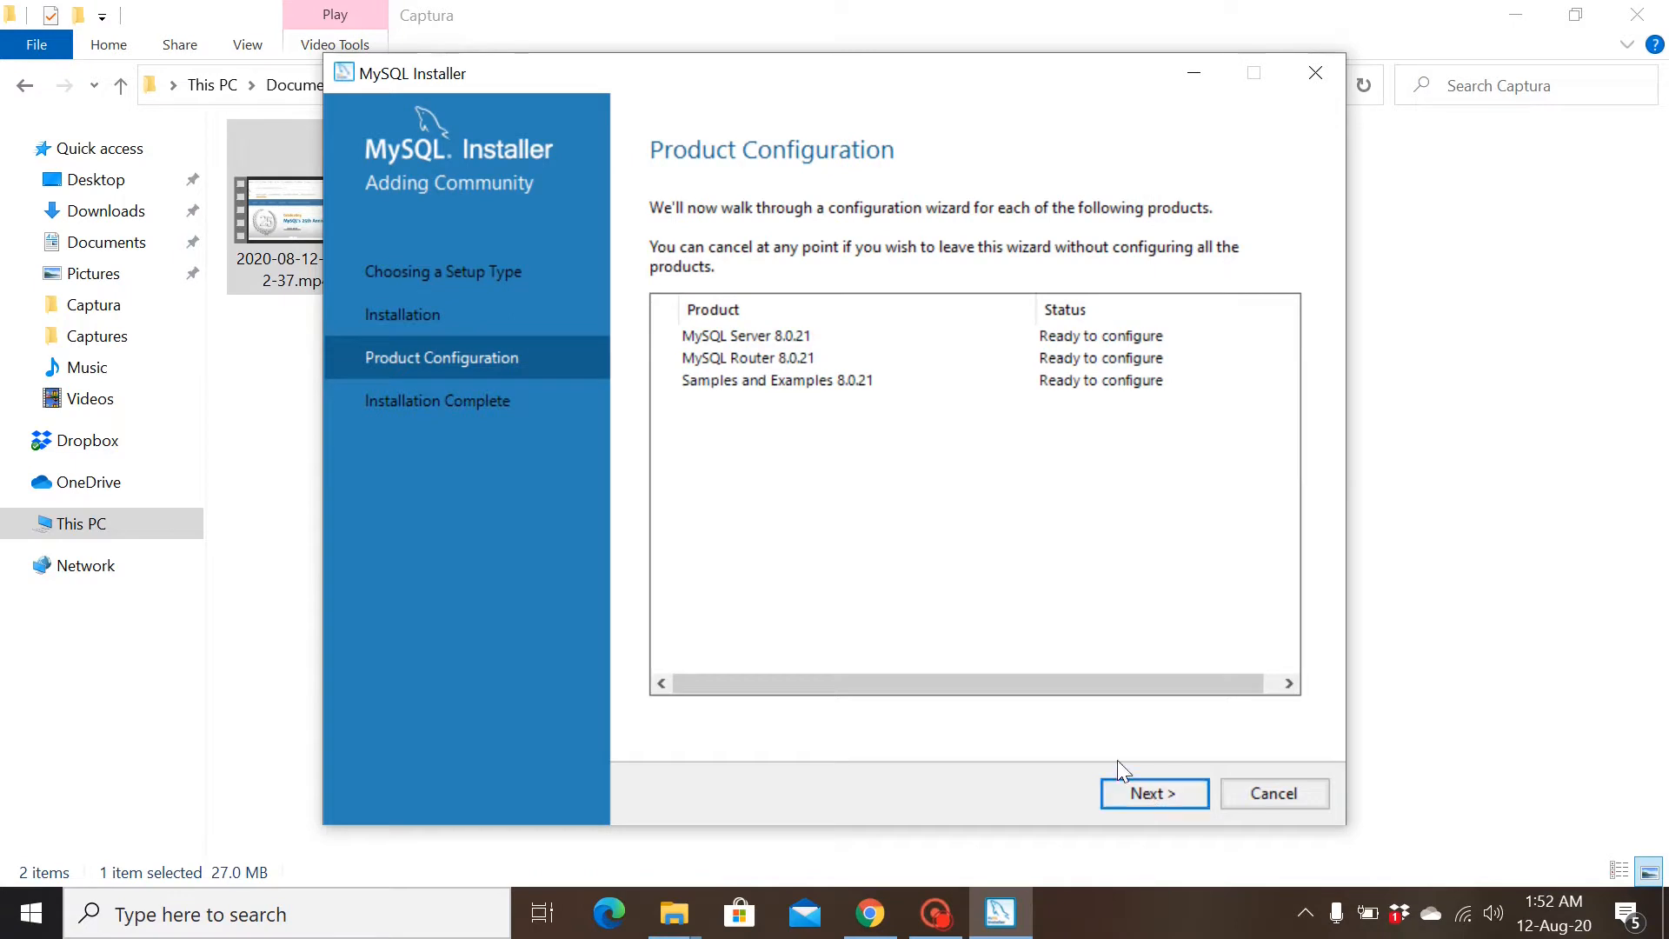
mouse_move(1147, 794)
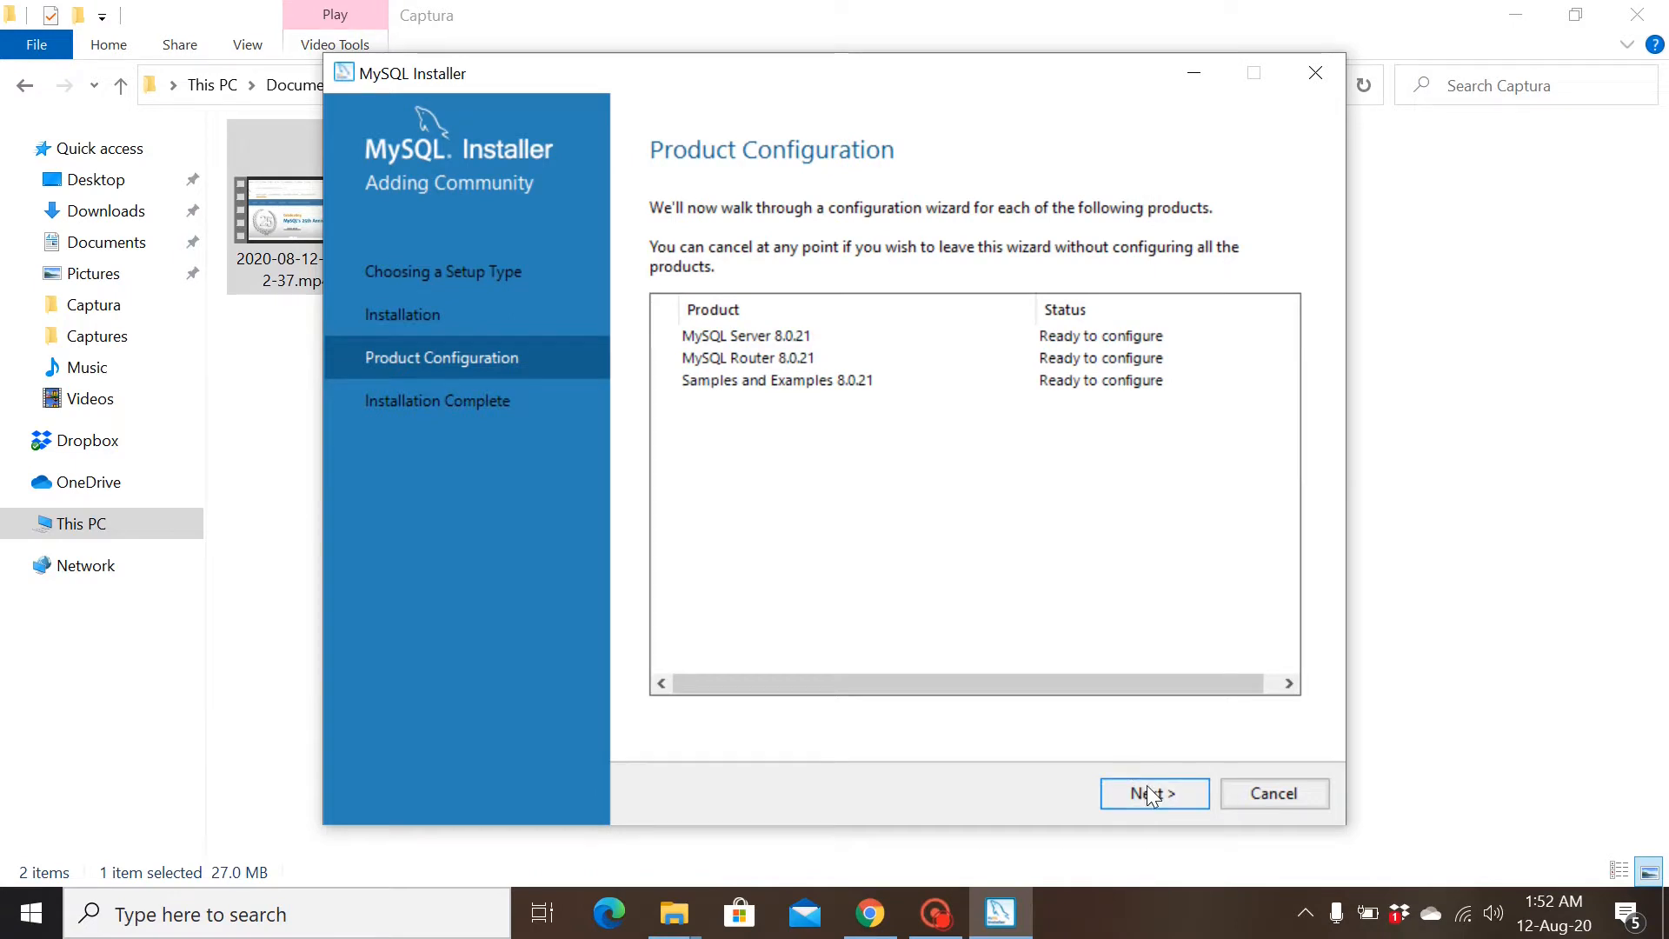
click(1152, 793)
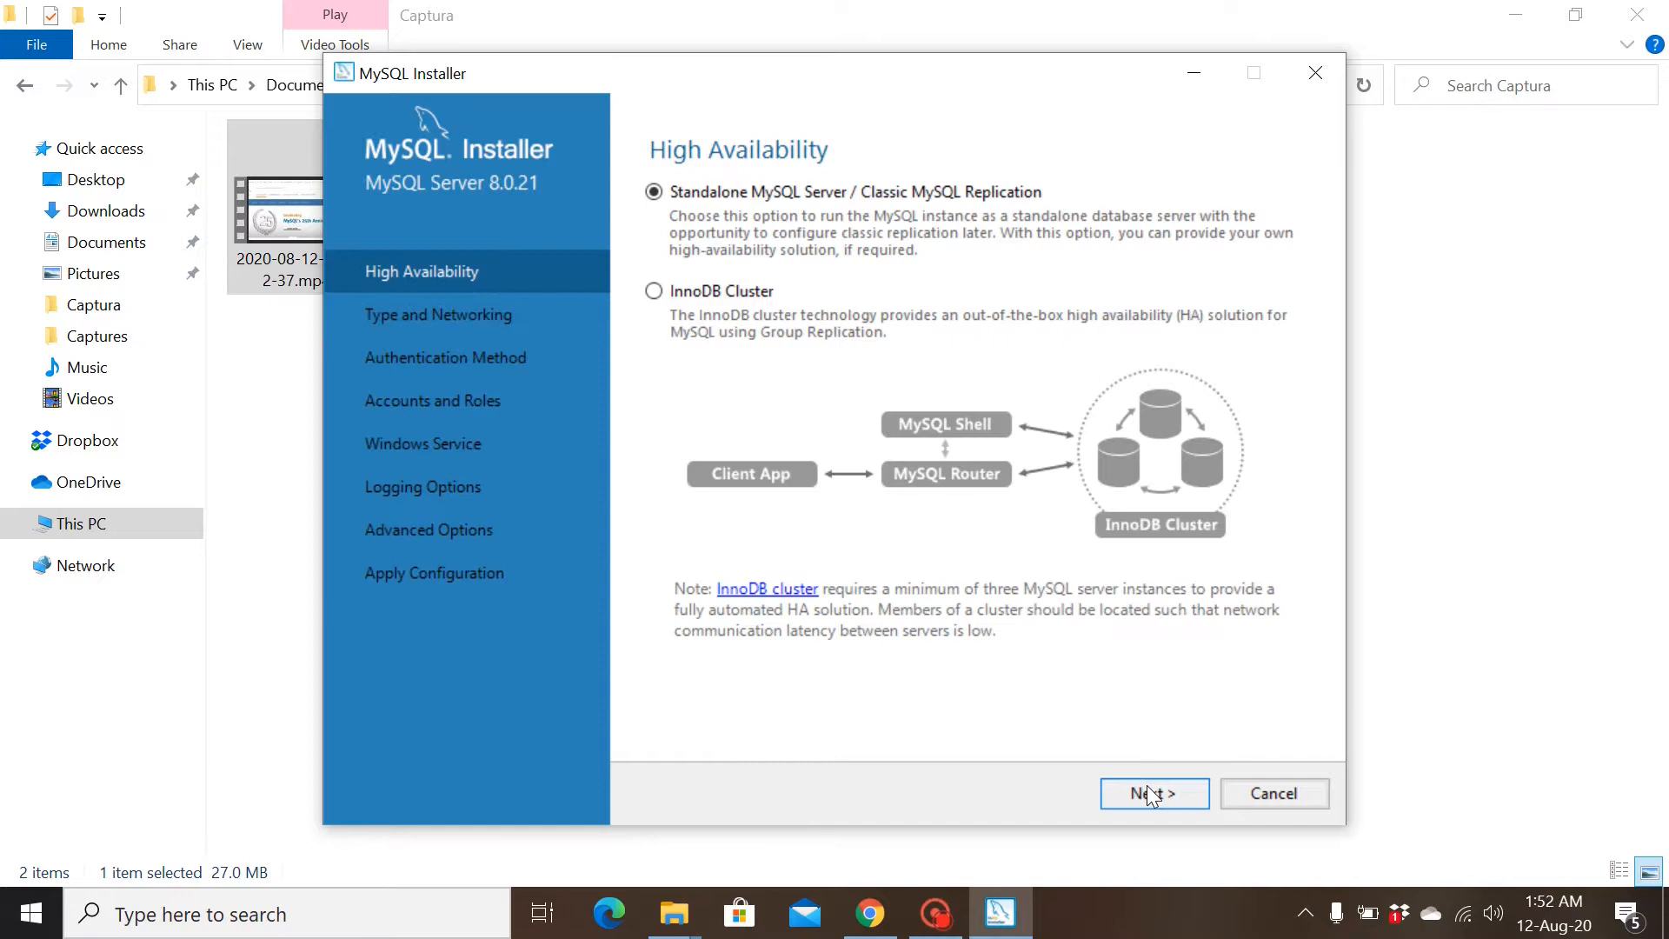
mouse_move(1109, 709)
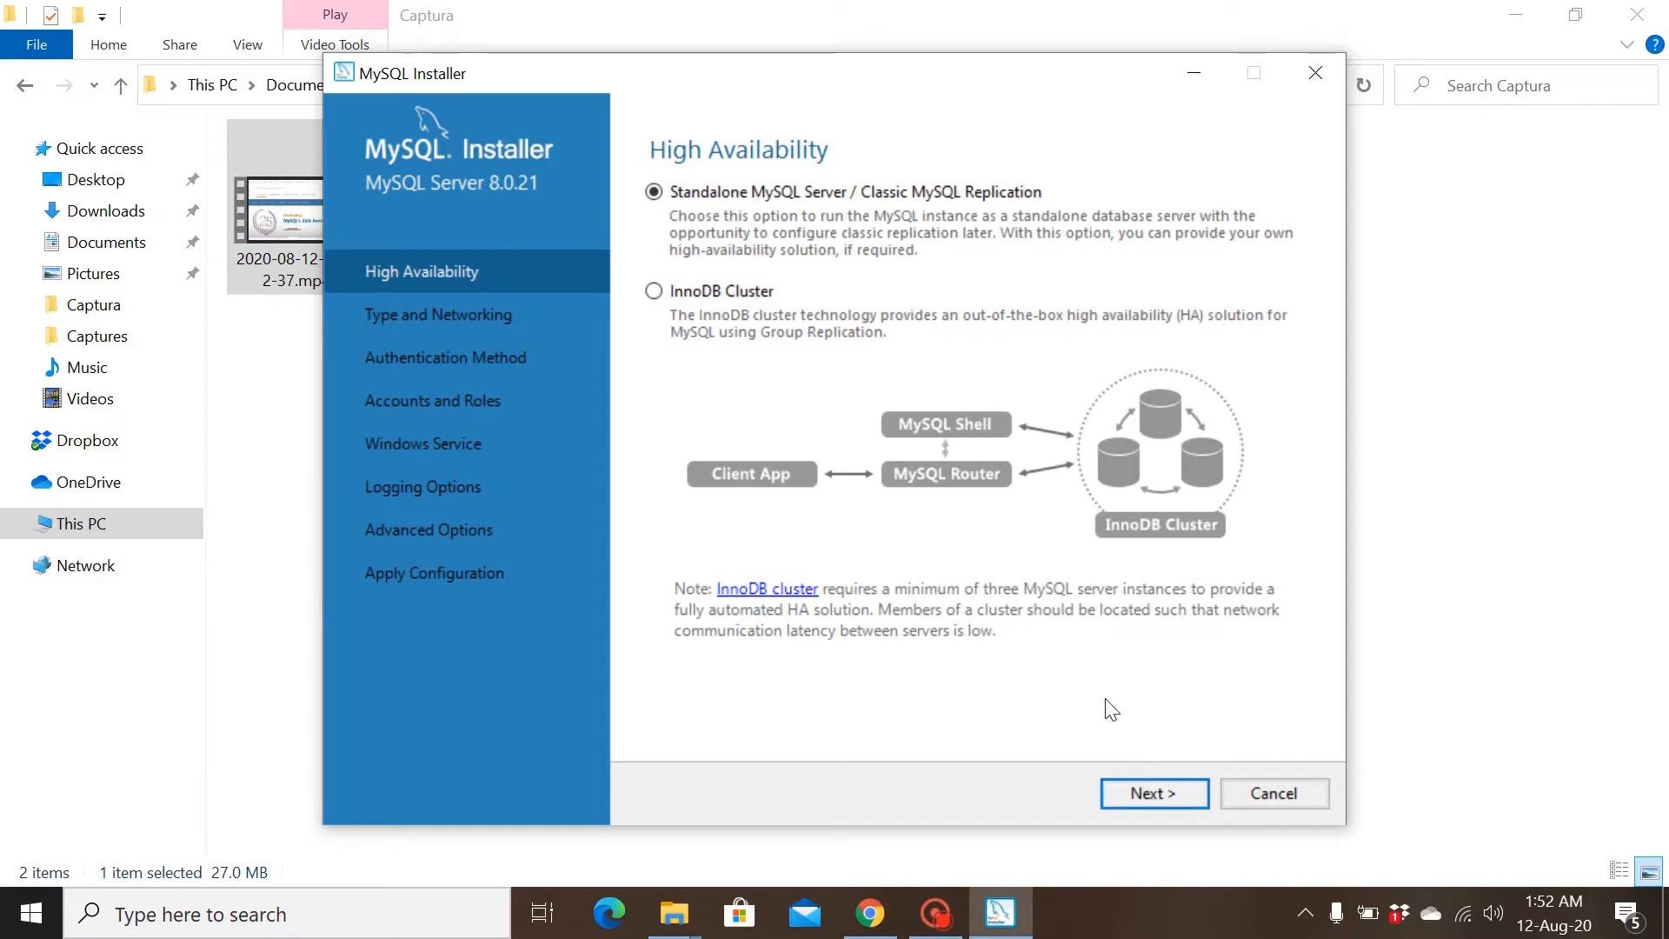
mouse_move(1113, 553)
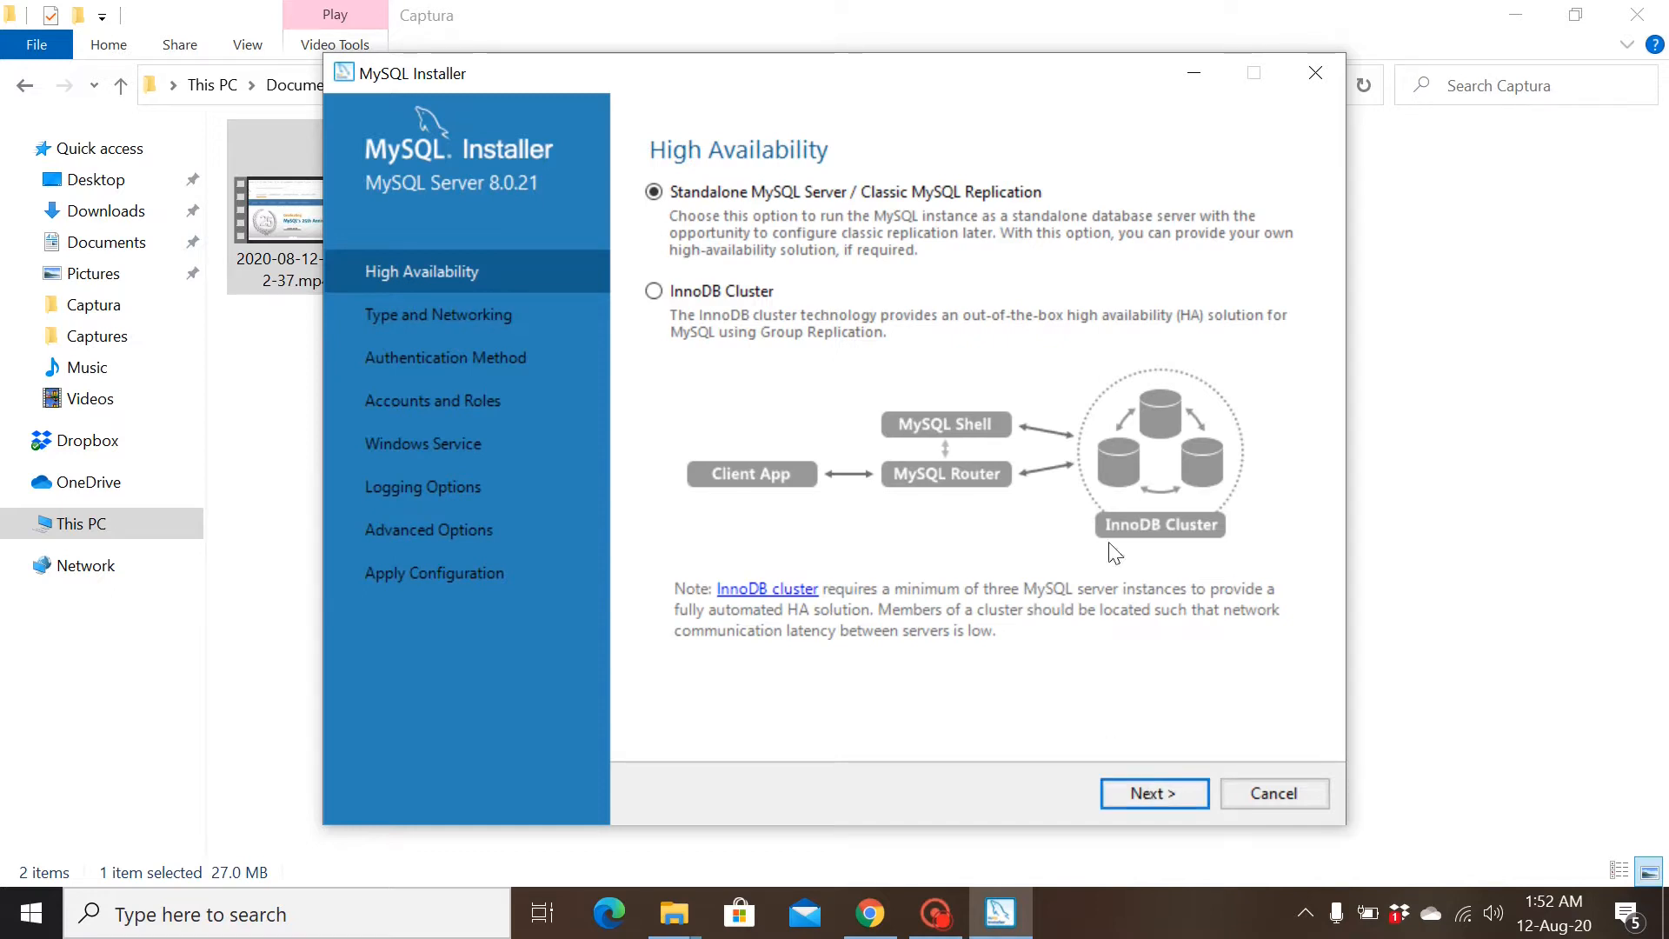
mouse_move(1266, 422)
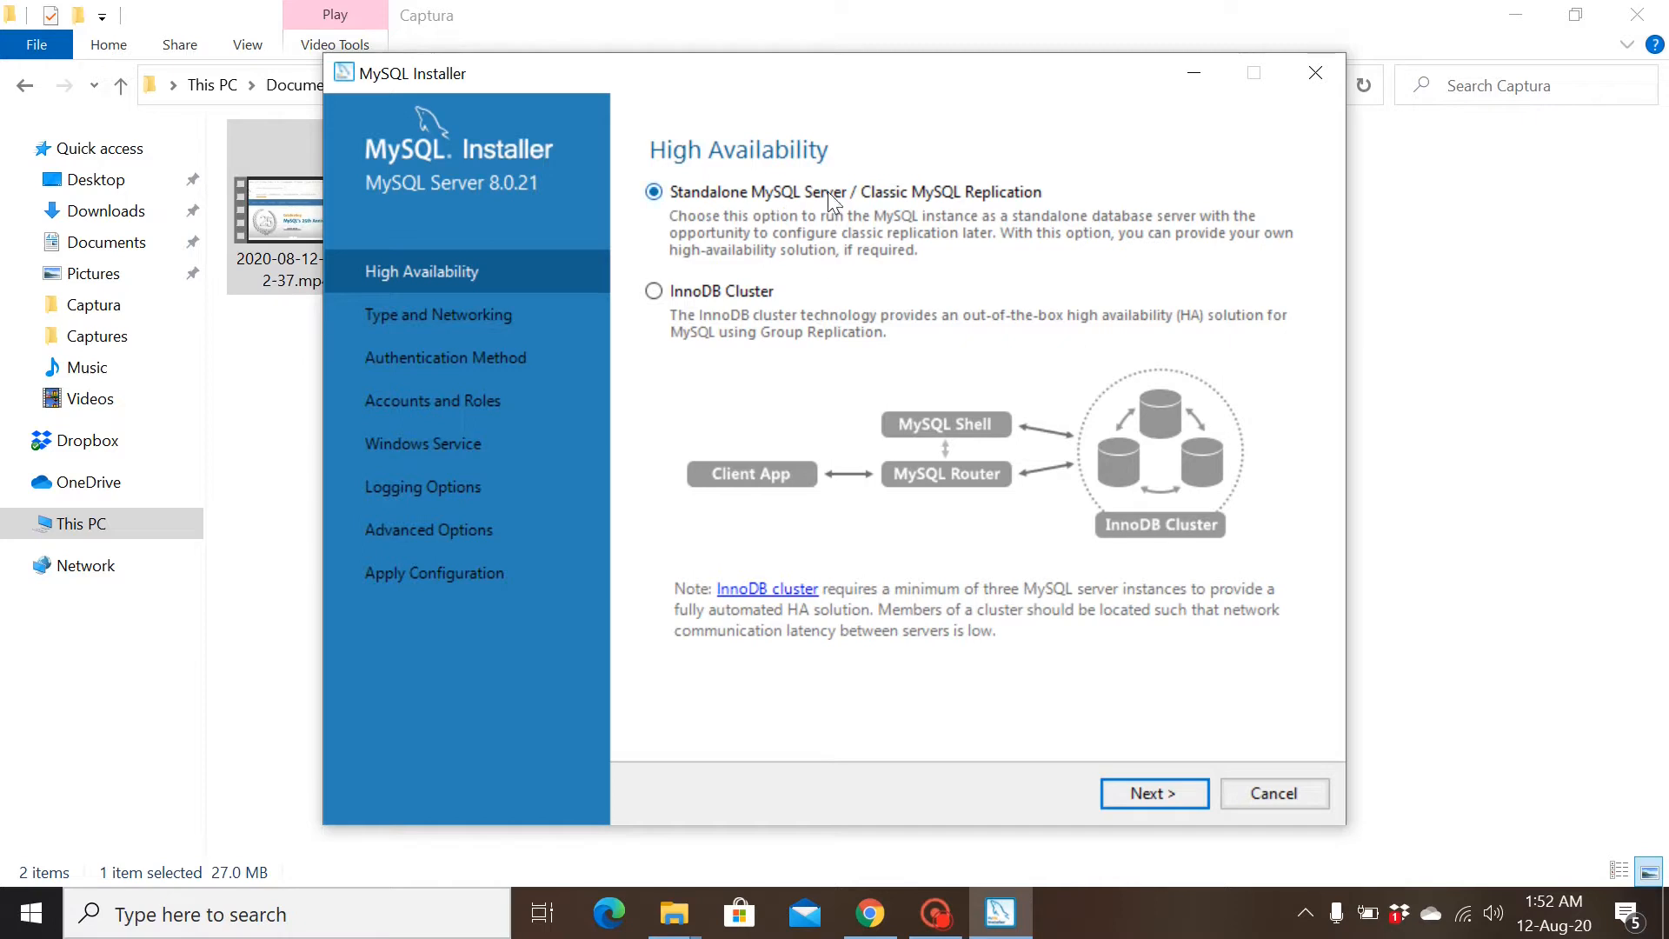
mouse_move(739, 208)
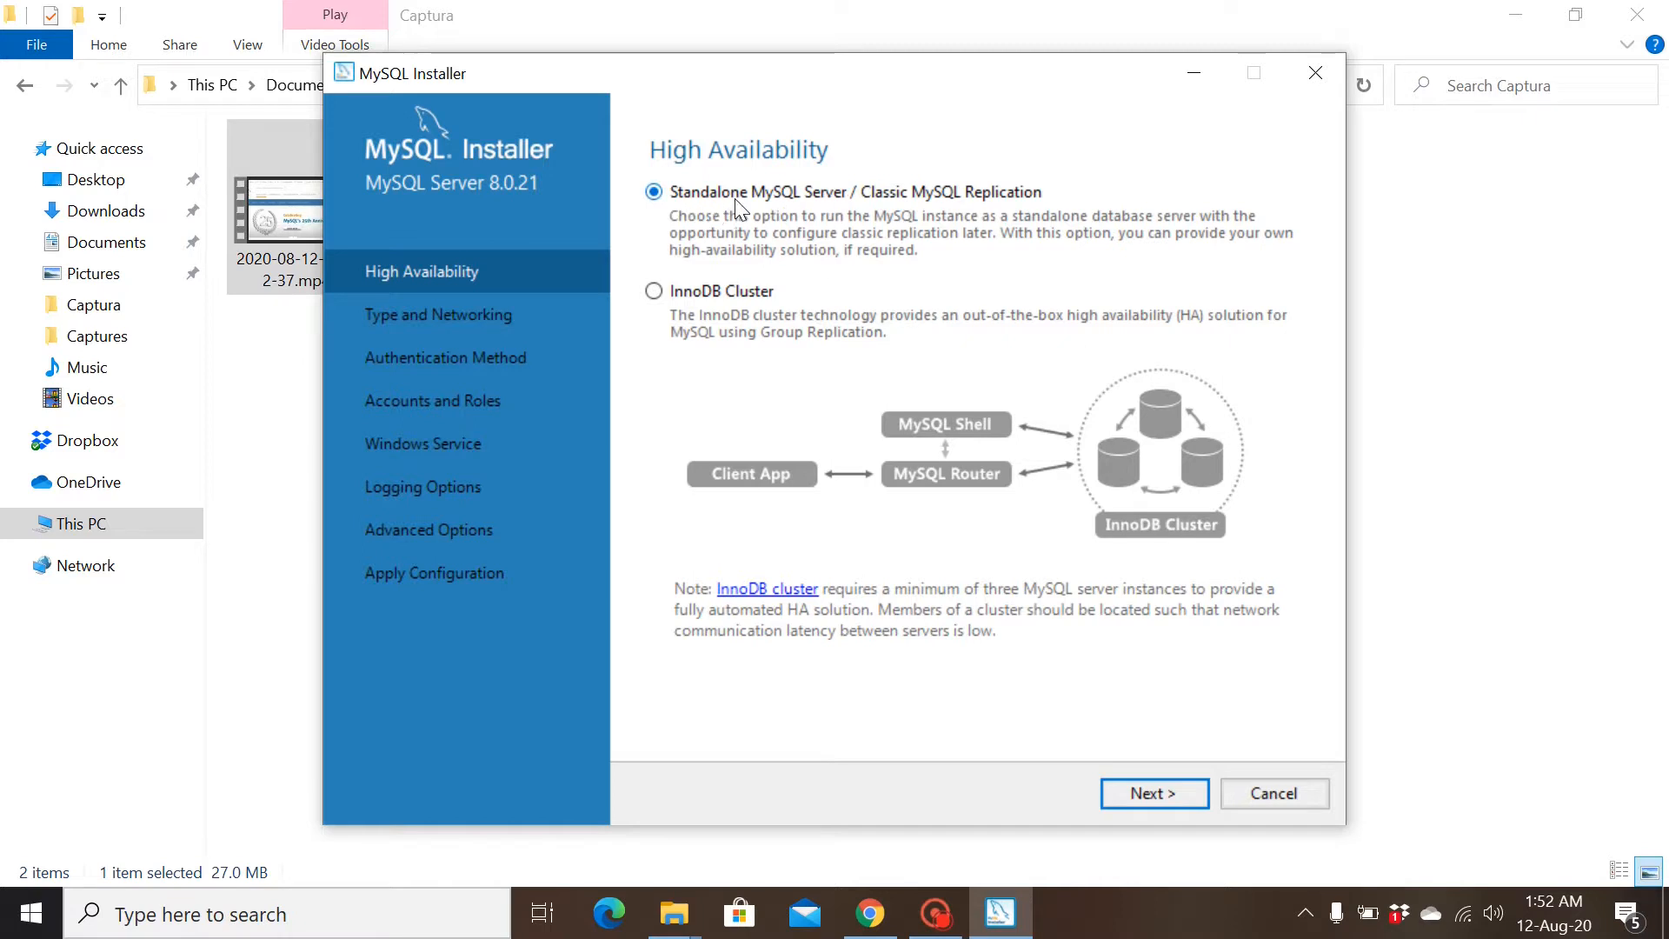
mouse_move(1153, 793)
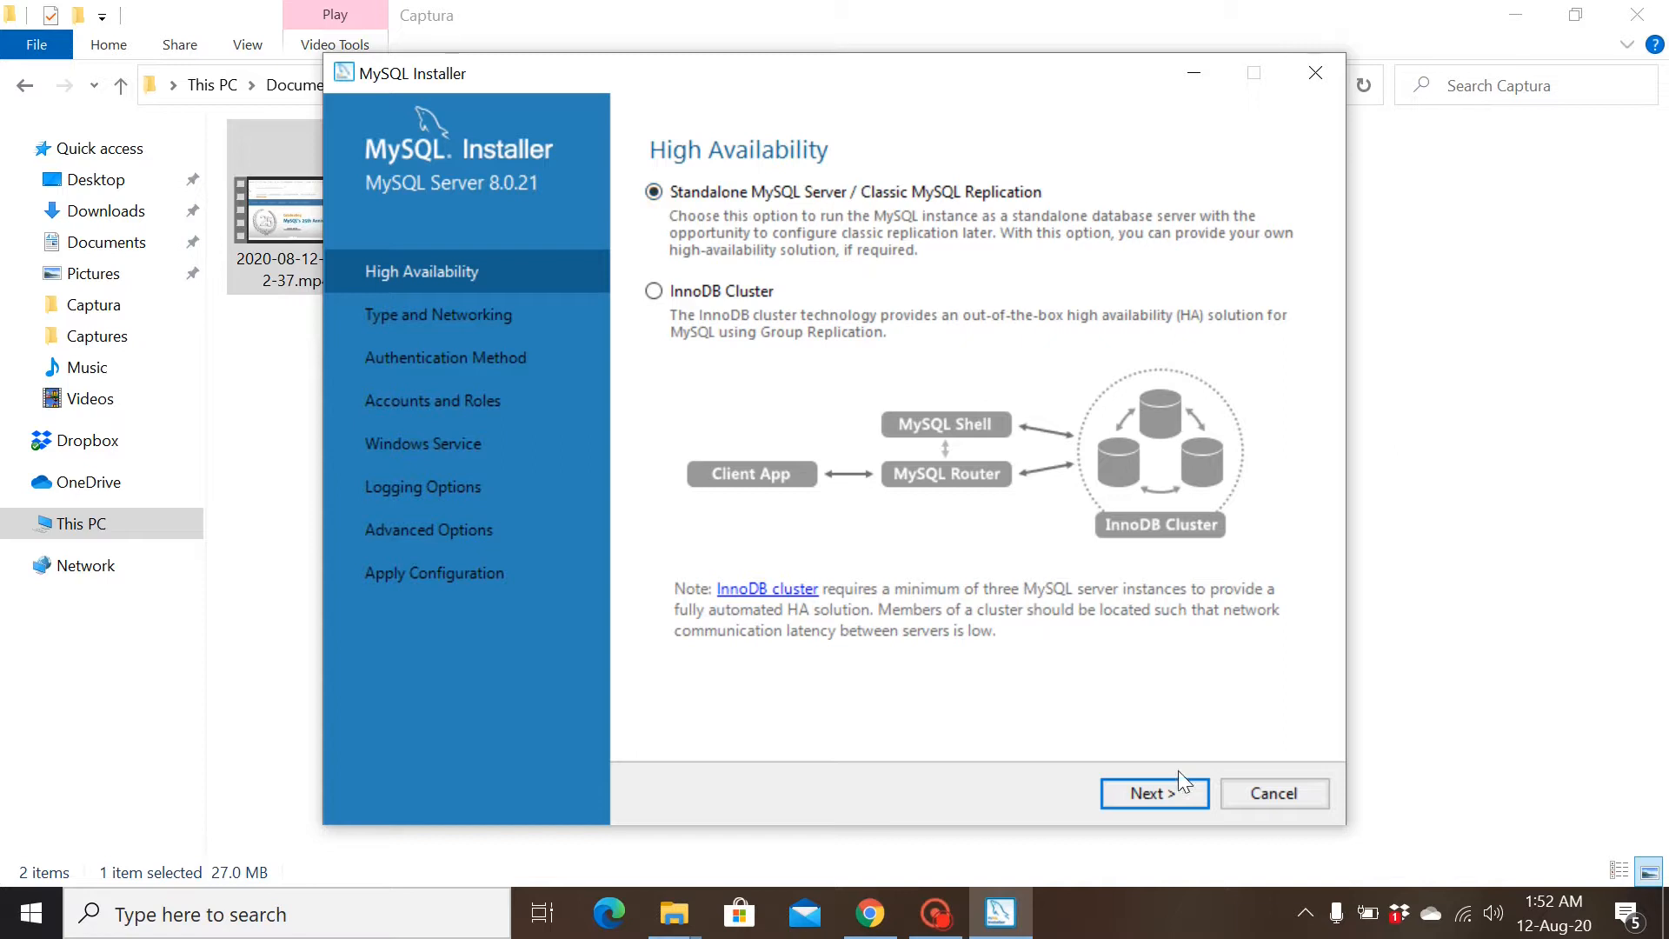
- Keep the standalone server and accept Development Computer networking on port 3306
click(1153, 793)
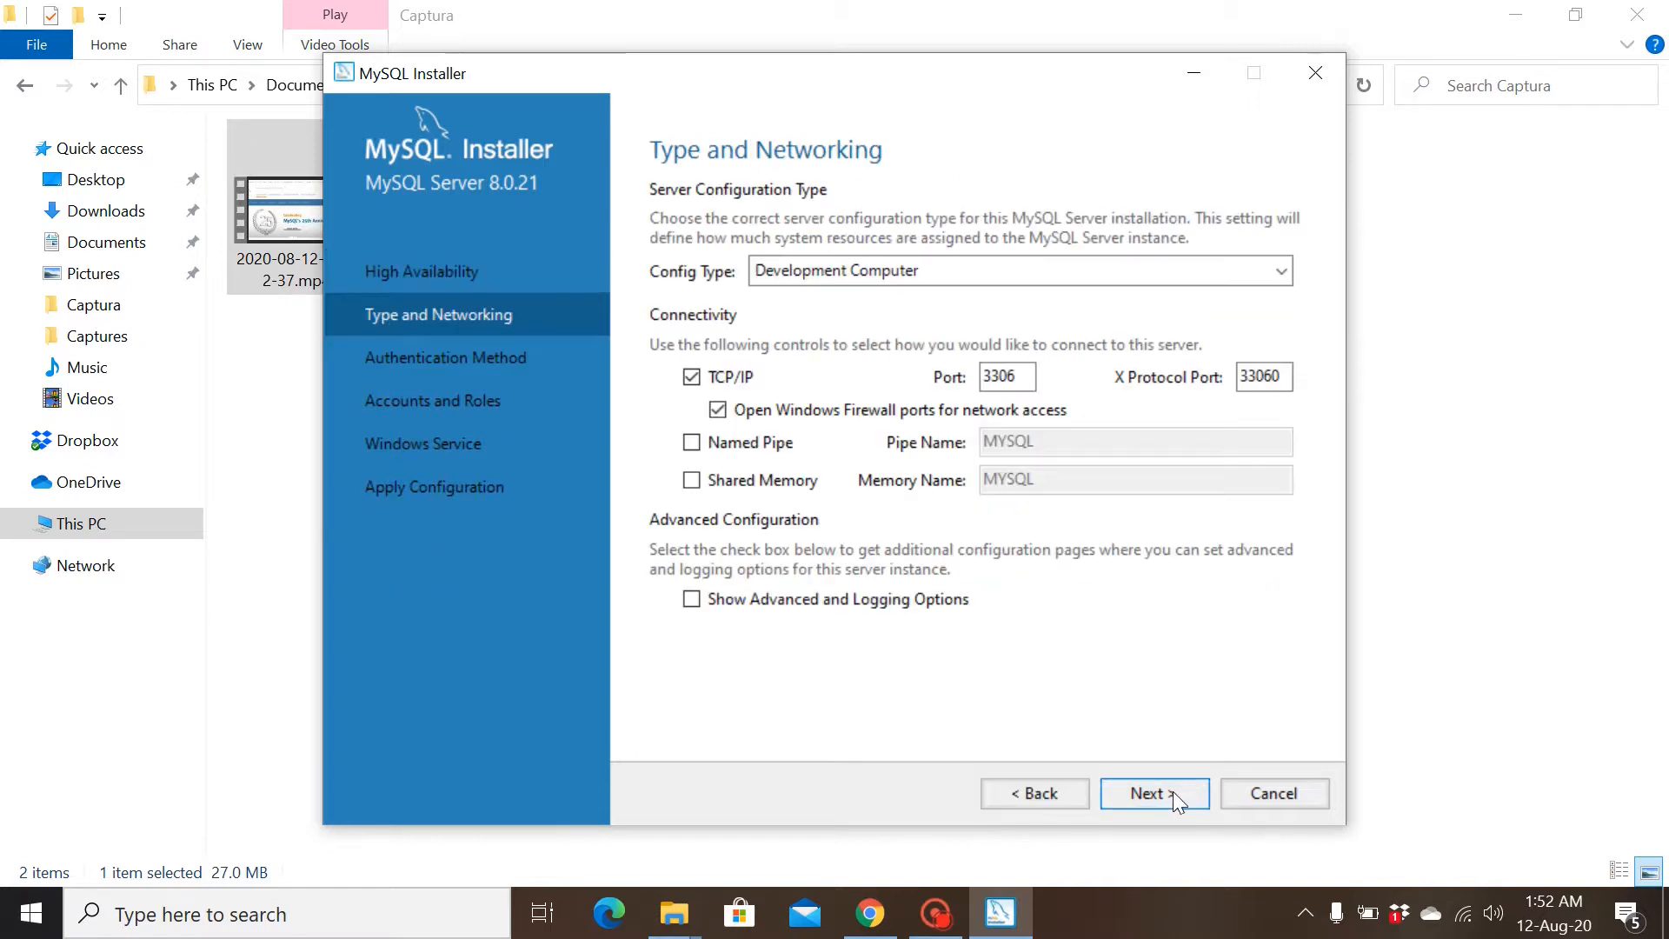
mouse_move(950, 573)
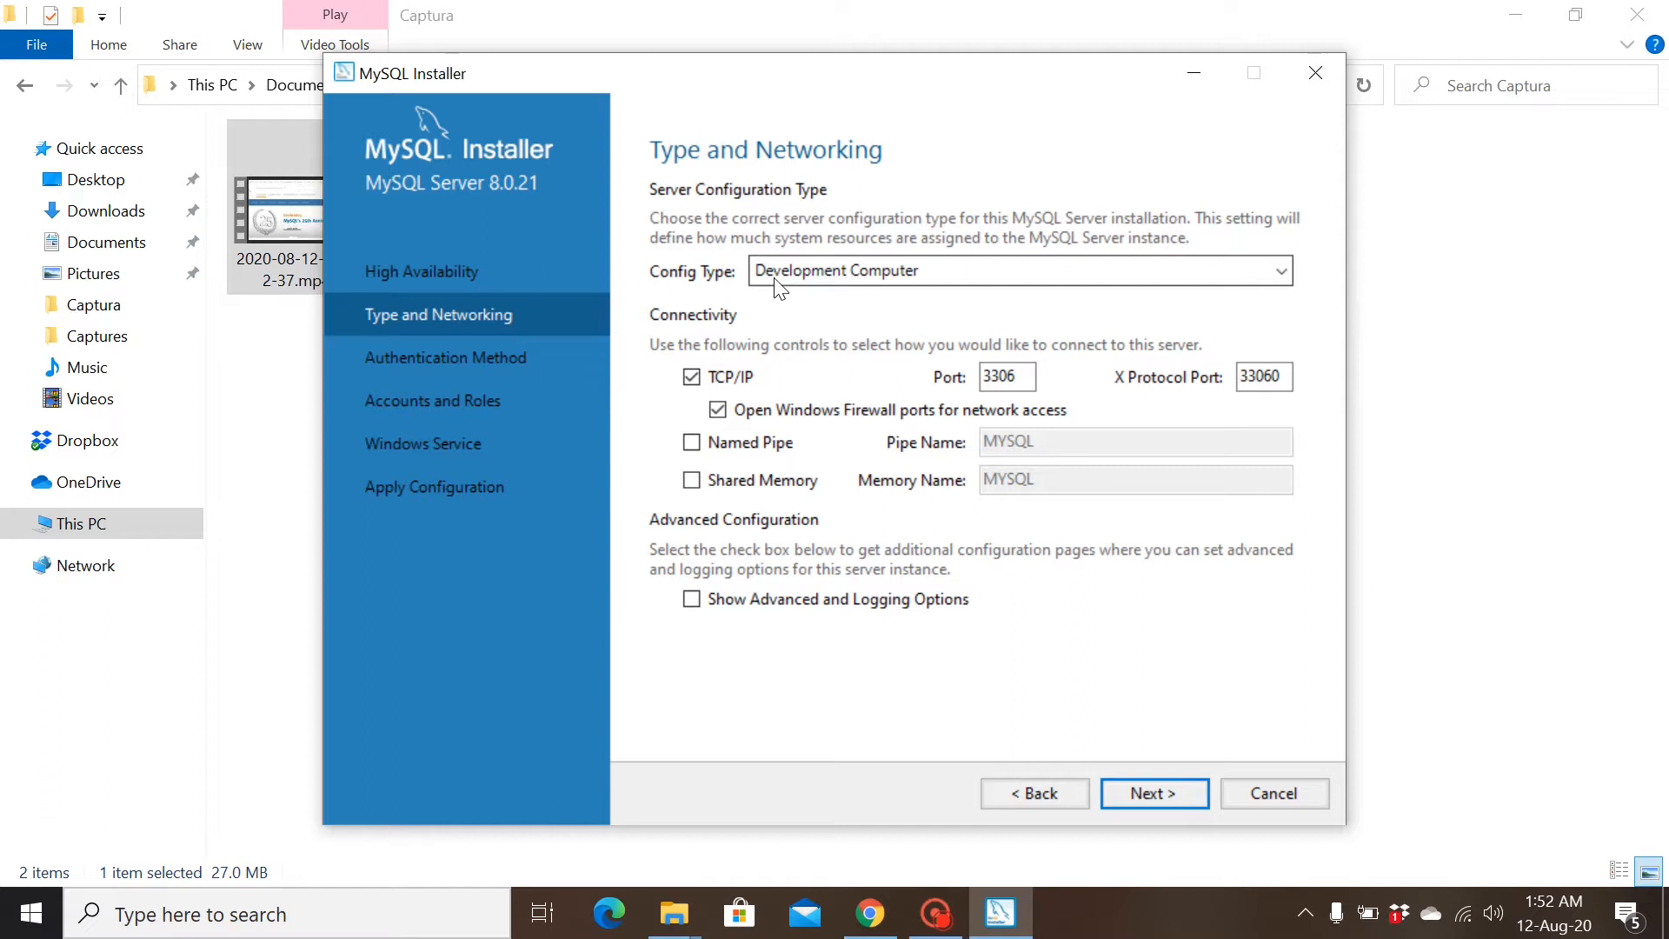
mouse_move(931, 403)
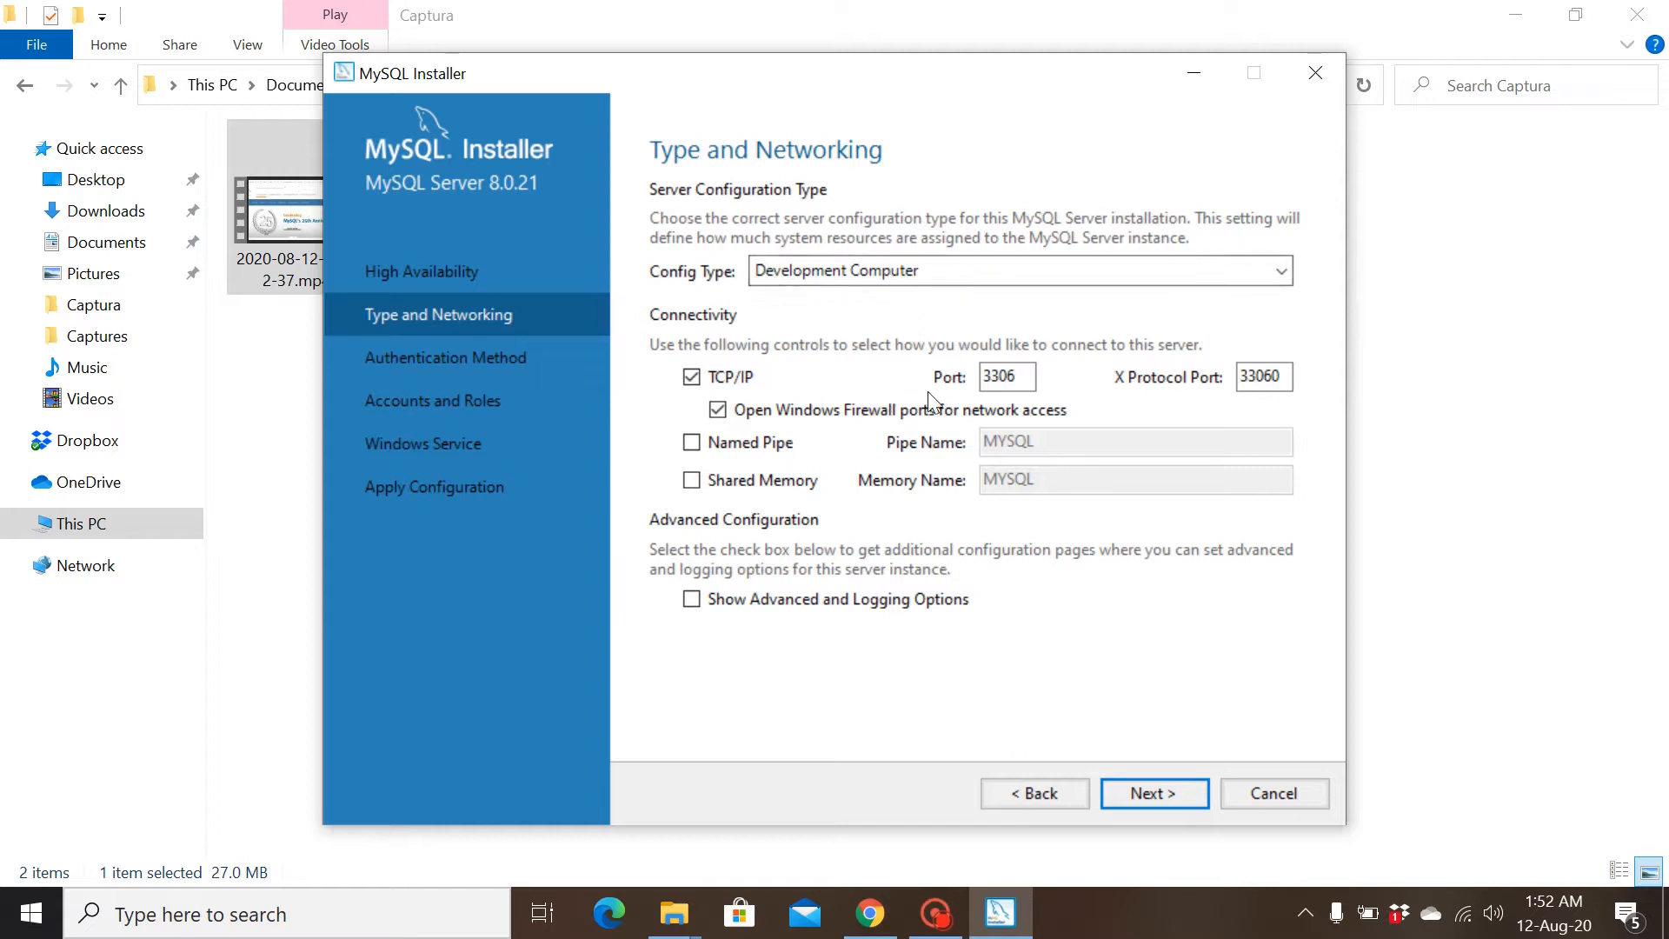
mouse_move(1099, 417)
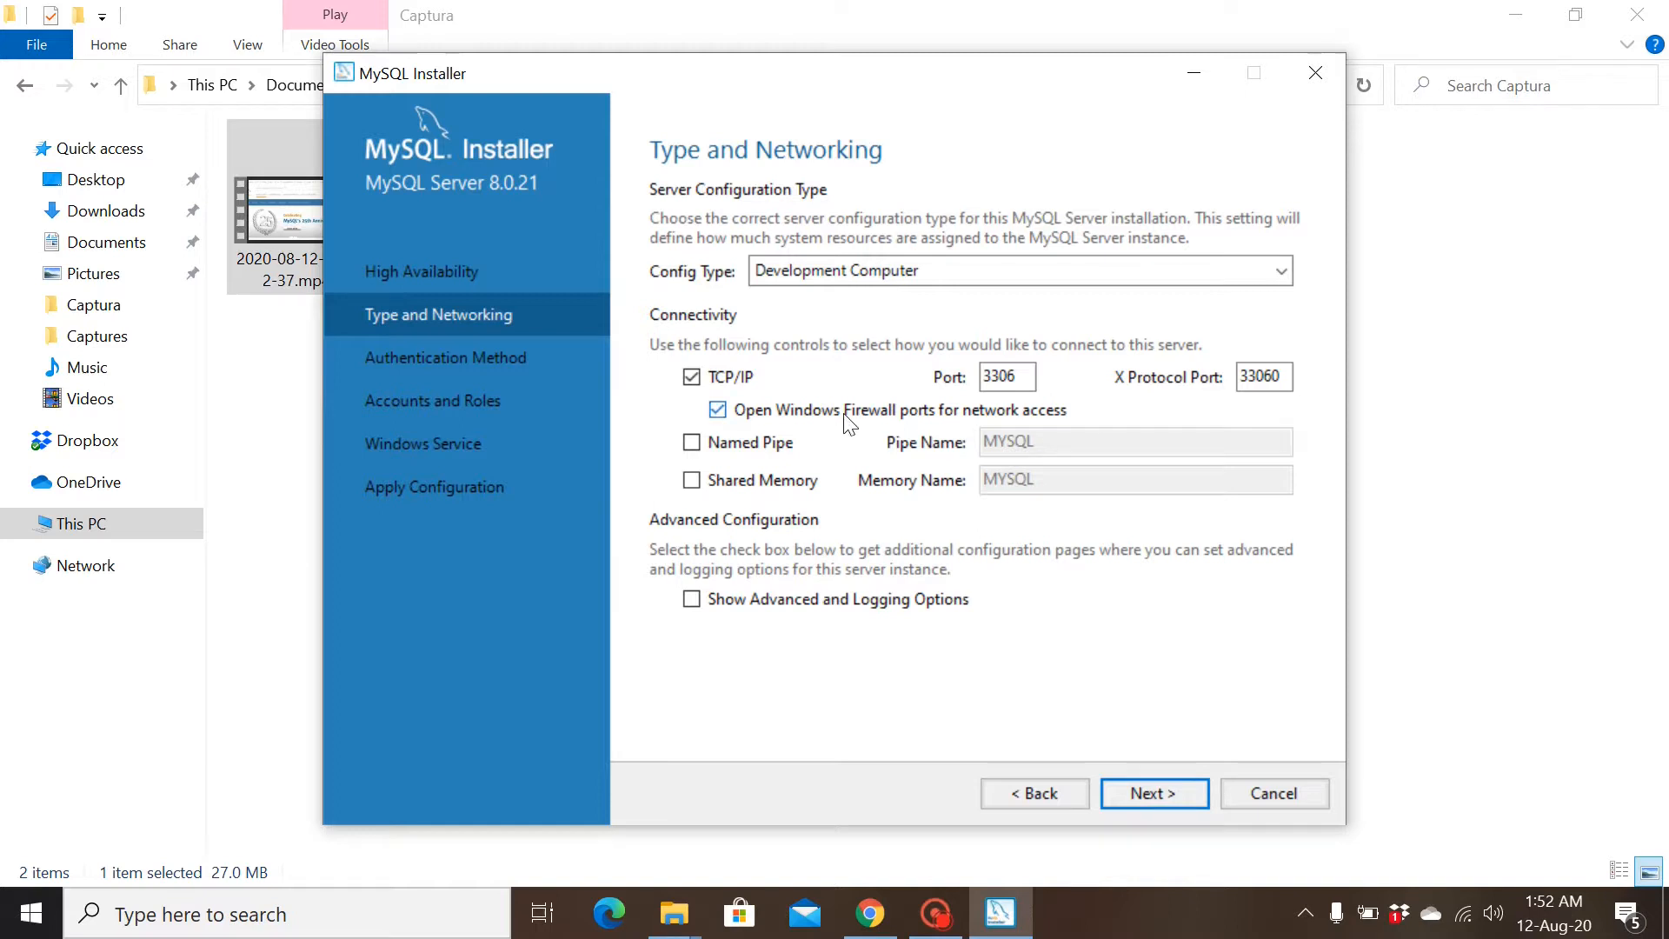
mouse_move(1008, 429)
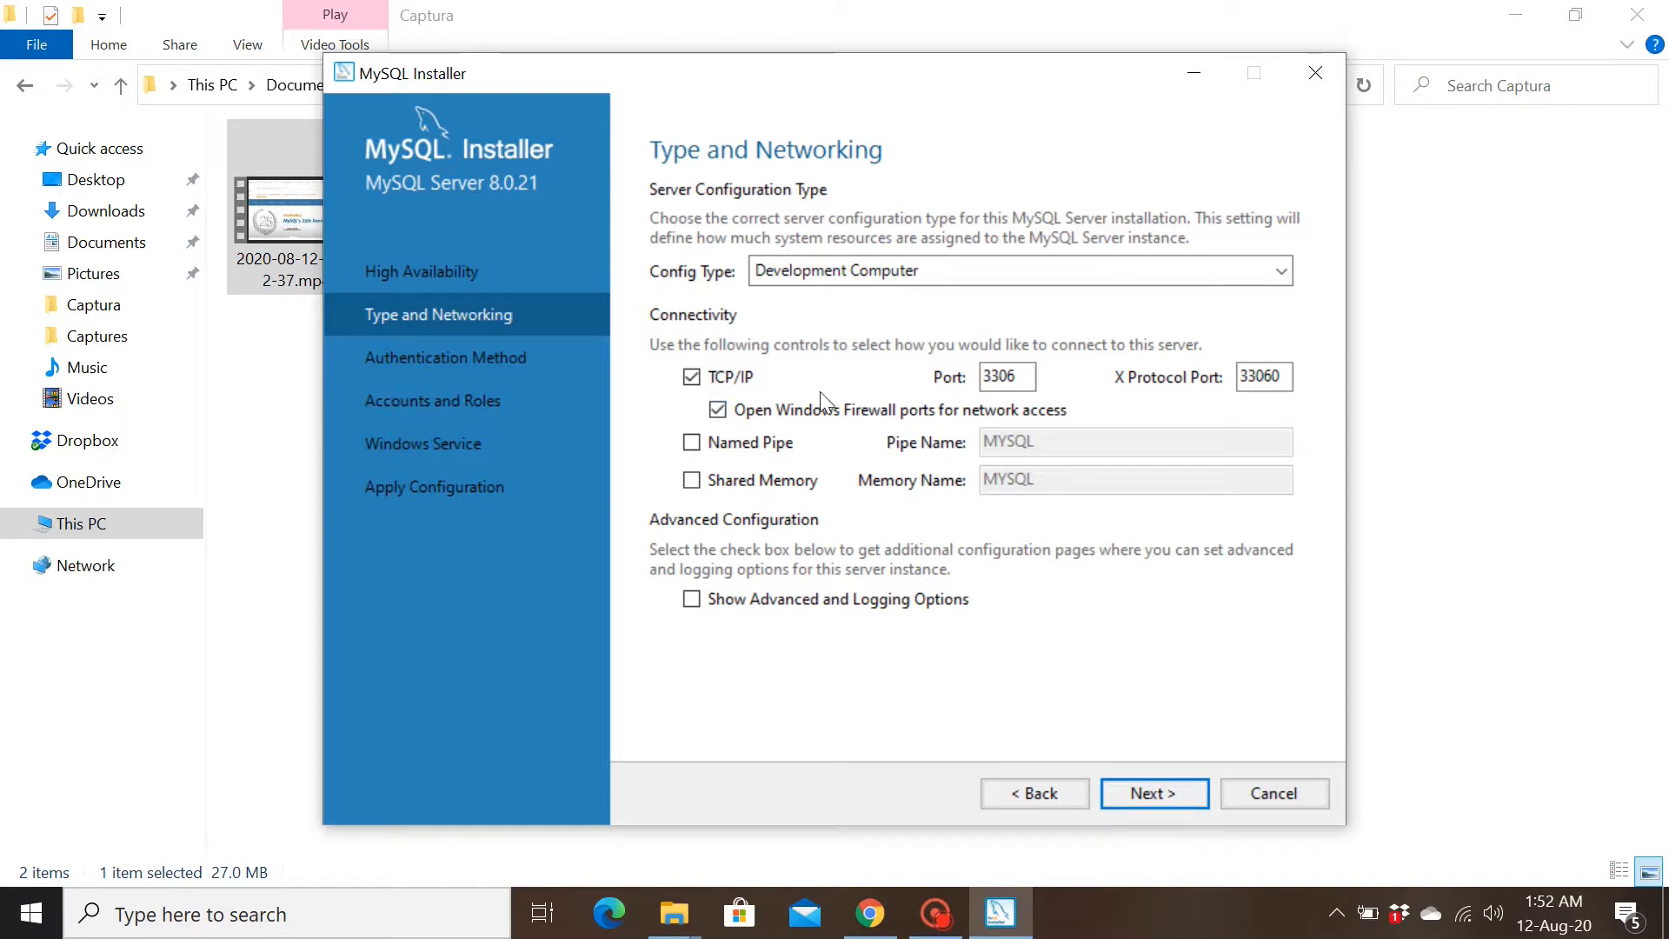
mouse_move(1005, 376)
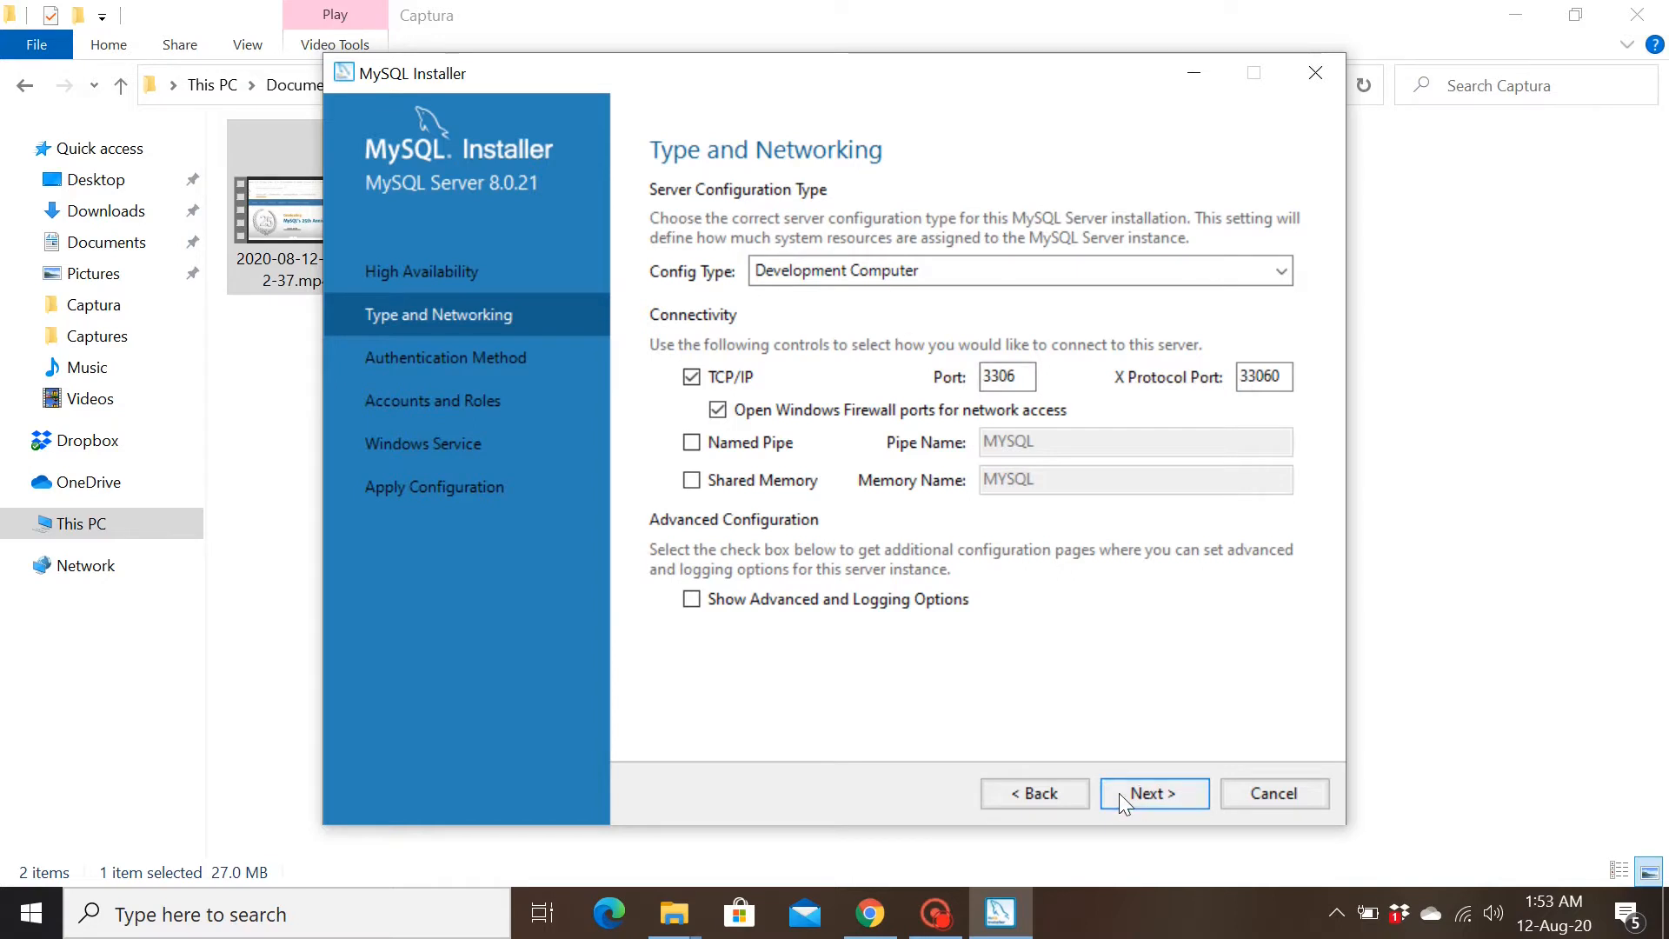
click(1152, 793)
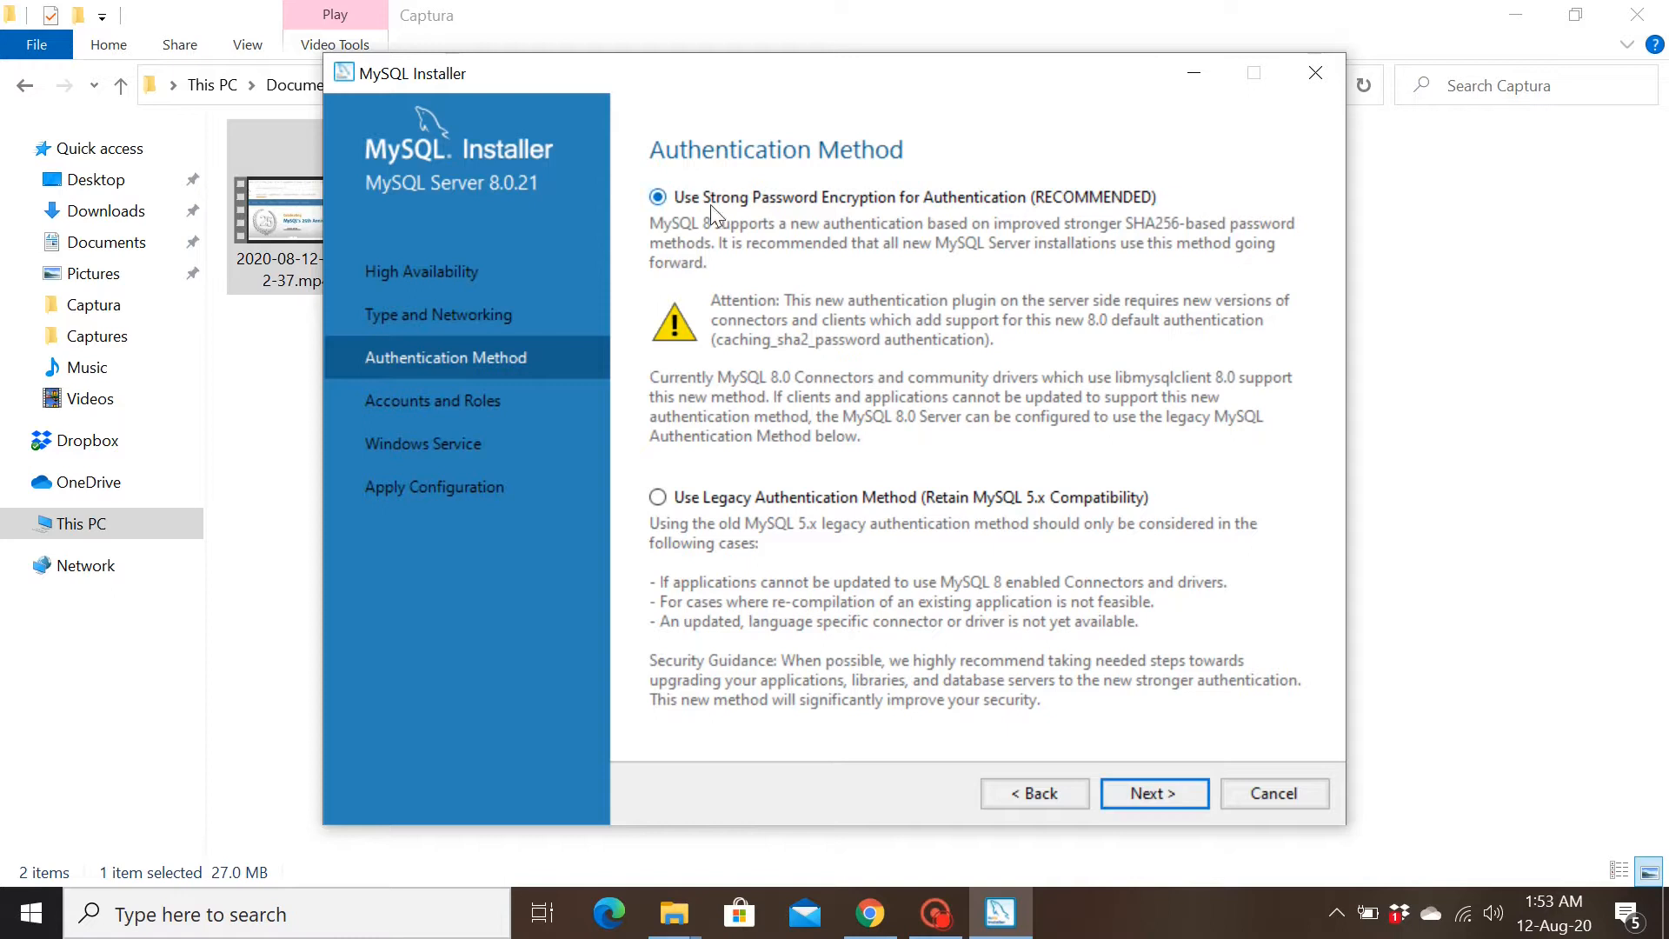
mouse_move(919, 217)
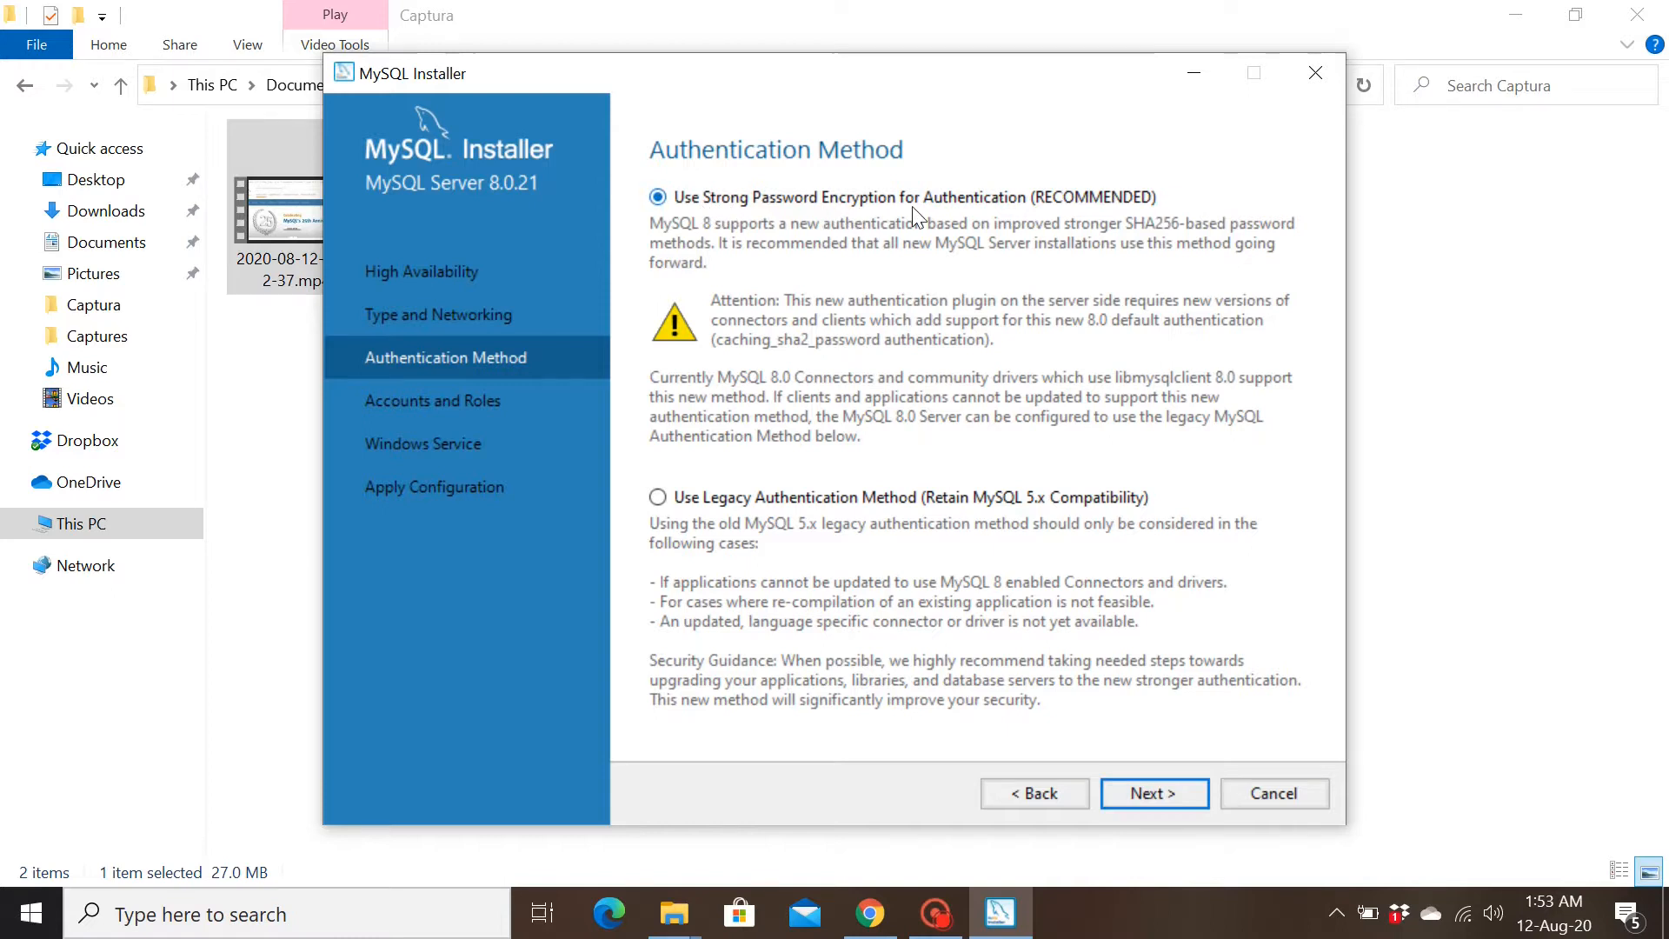
mouse_move(916, 216)
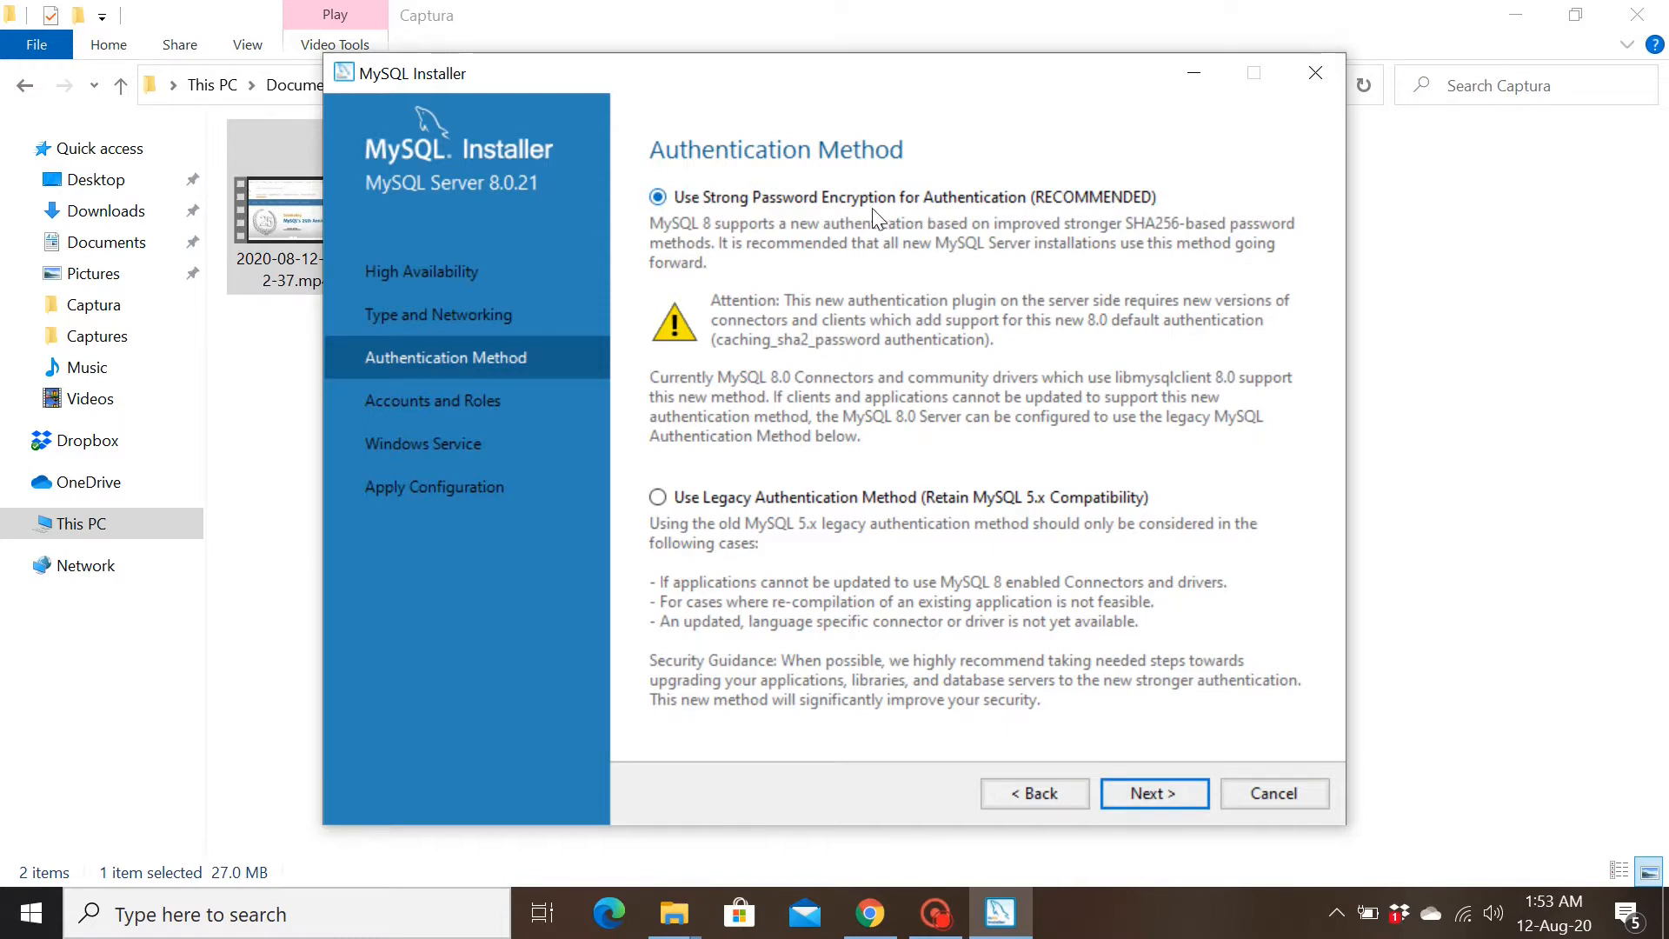
mouse_move(1084, 744)
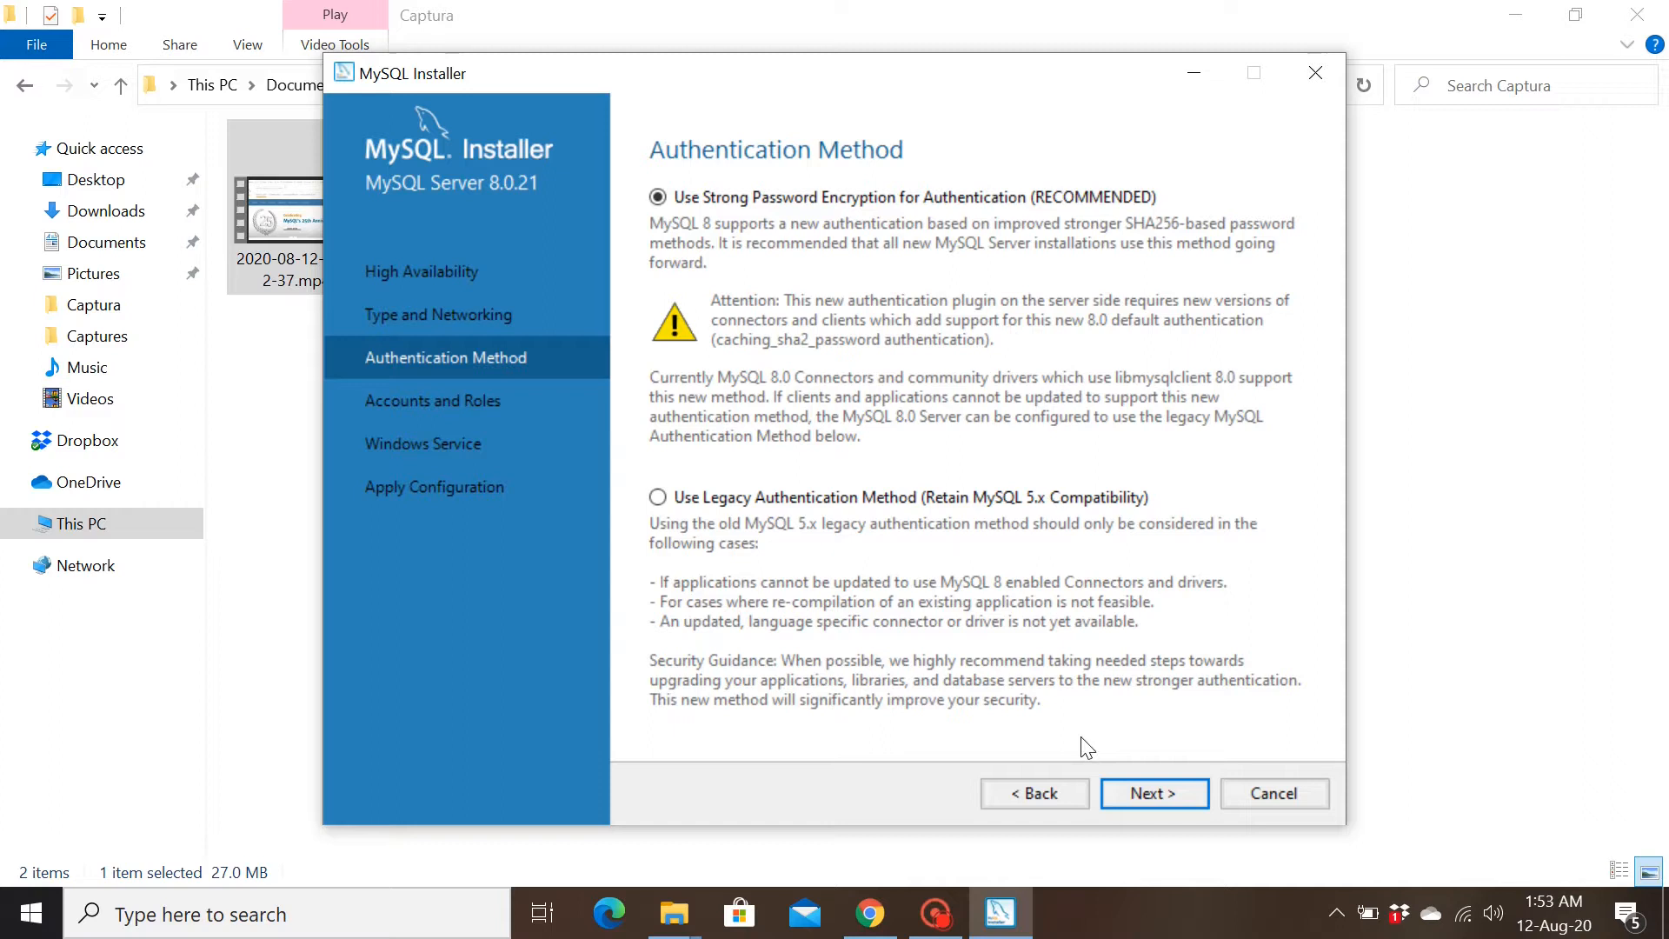
- Keep strong password authentication and enter the root password in both fields
click(1152, 792)
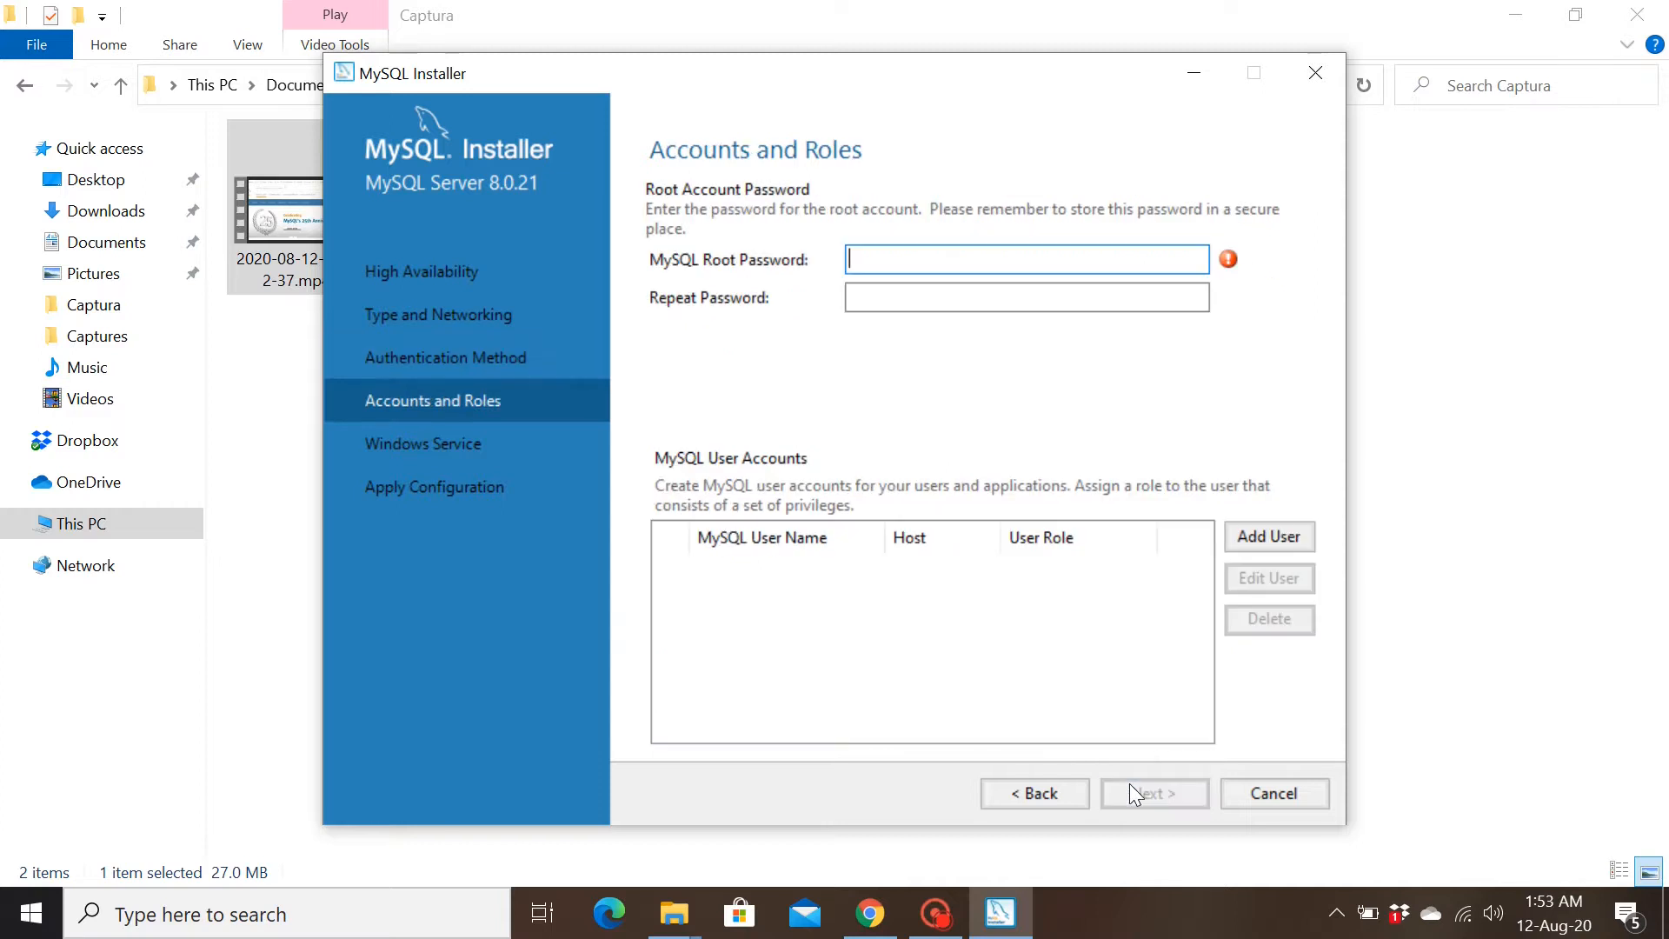
mouse_move(710, 279)
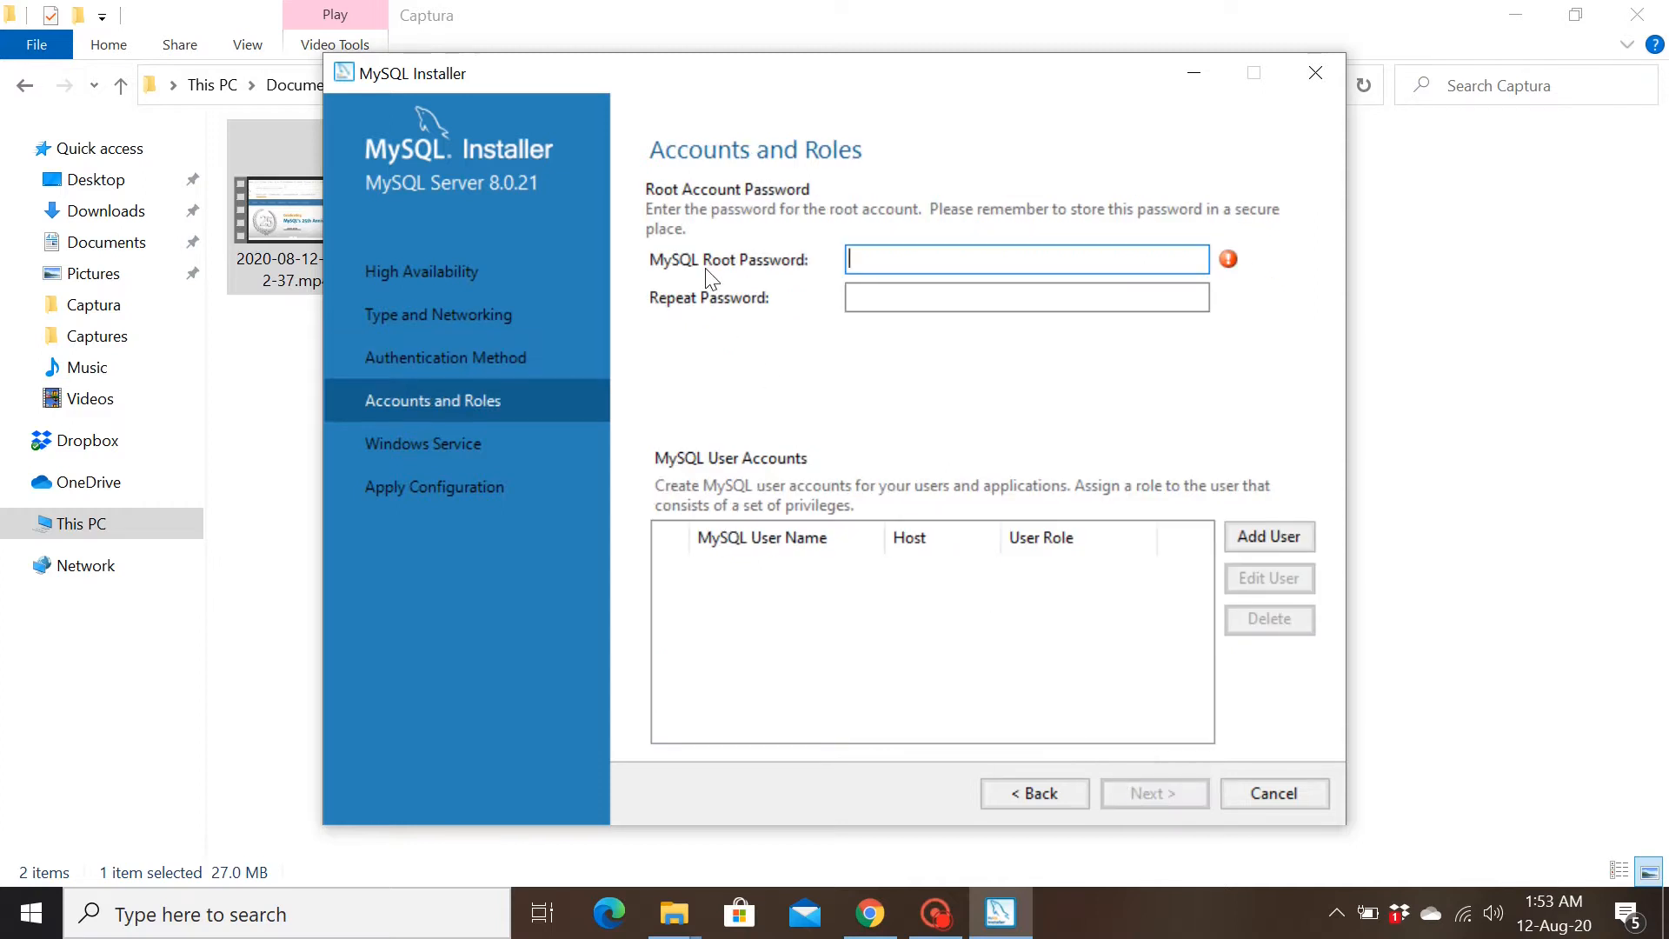
mouse_move(896, 385)
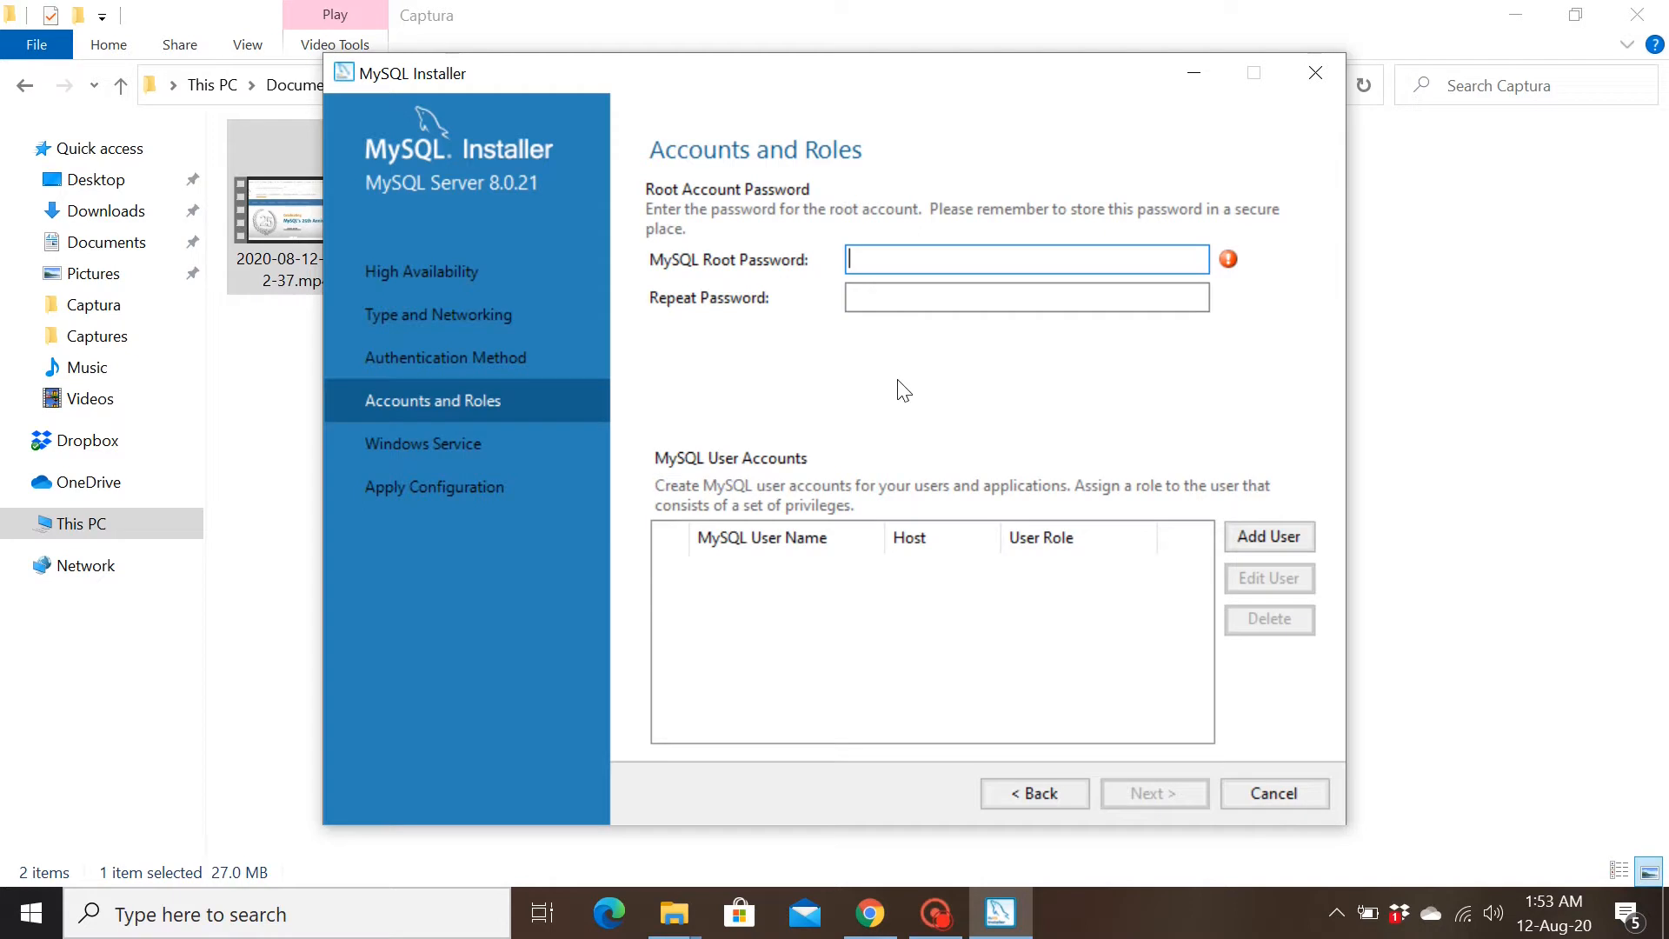
text(•)
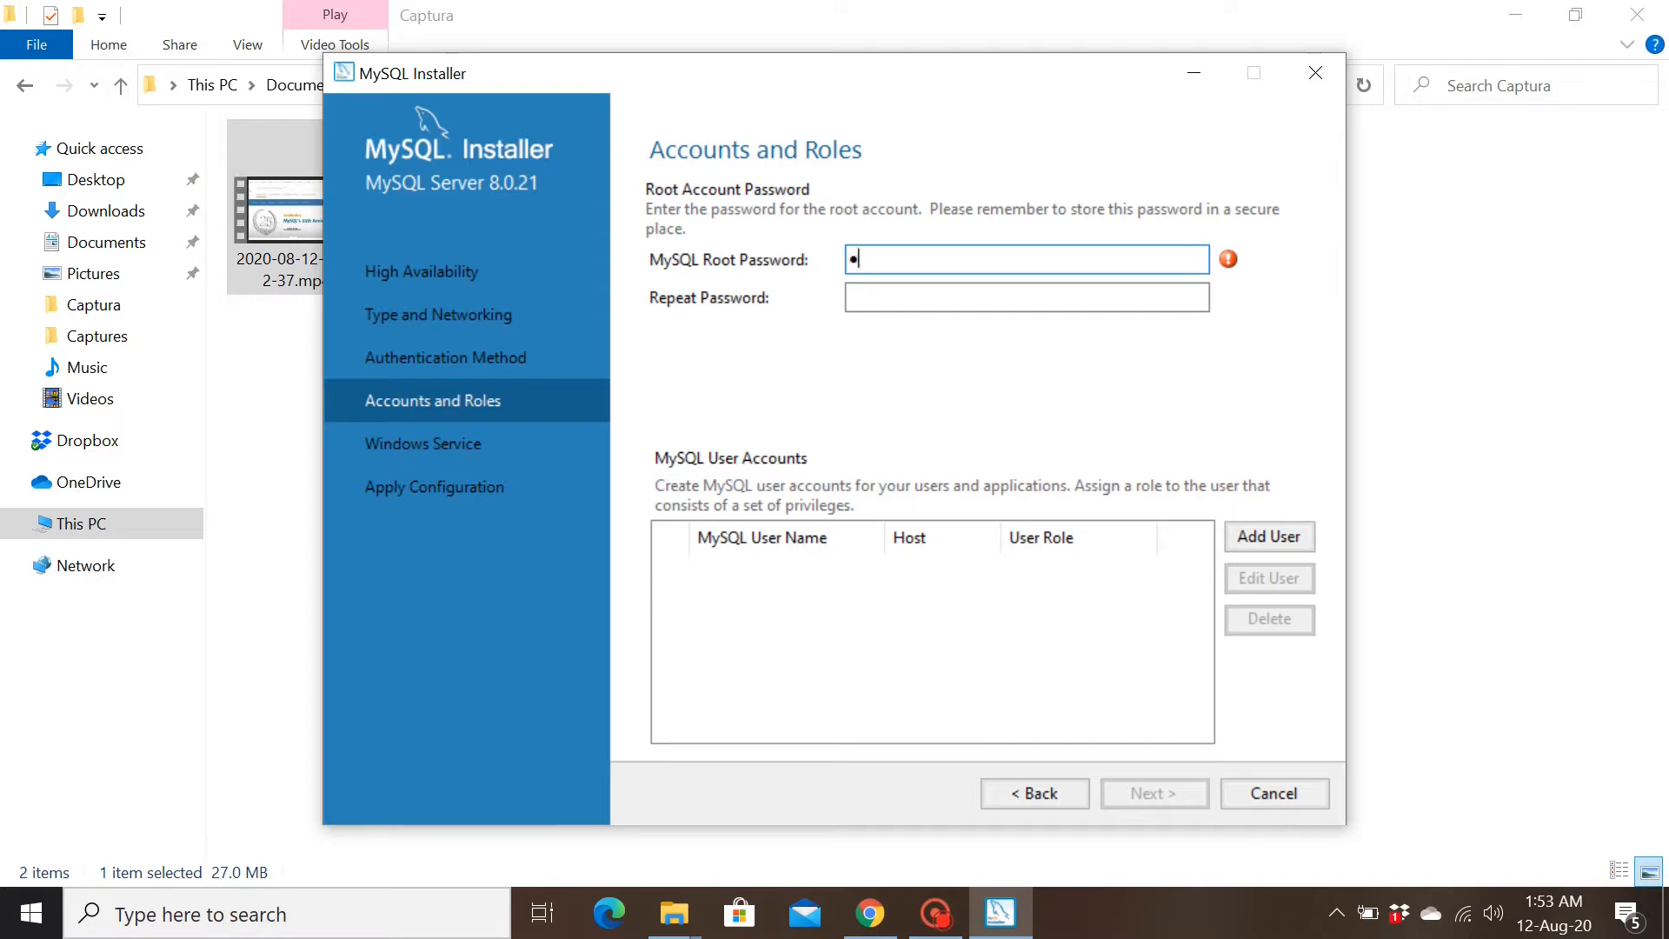
text(•••)
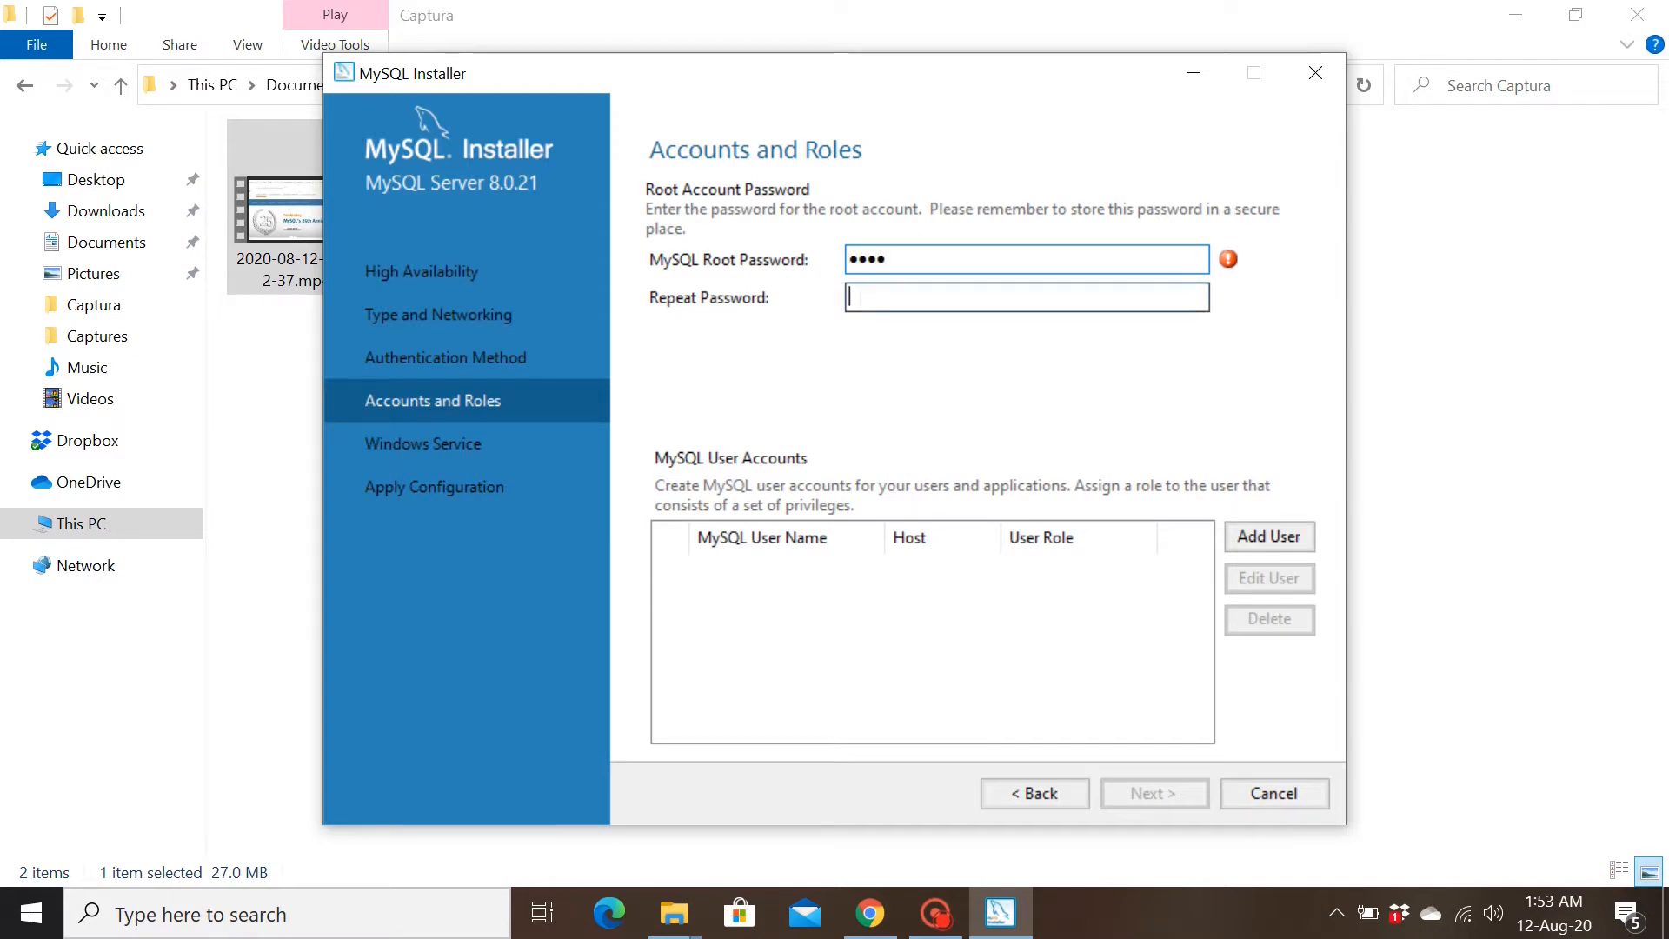
text(••••)
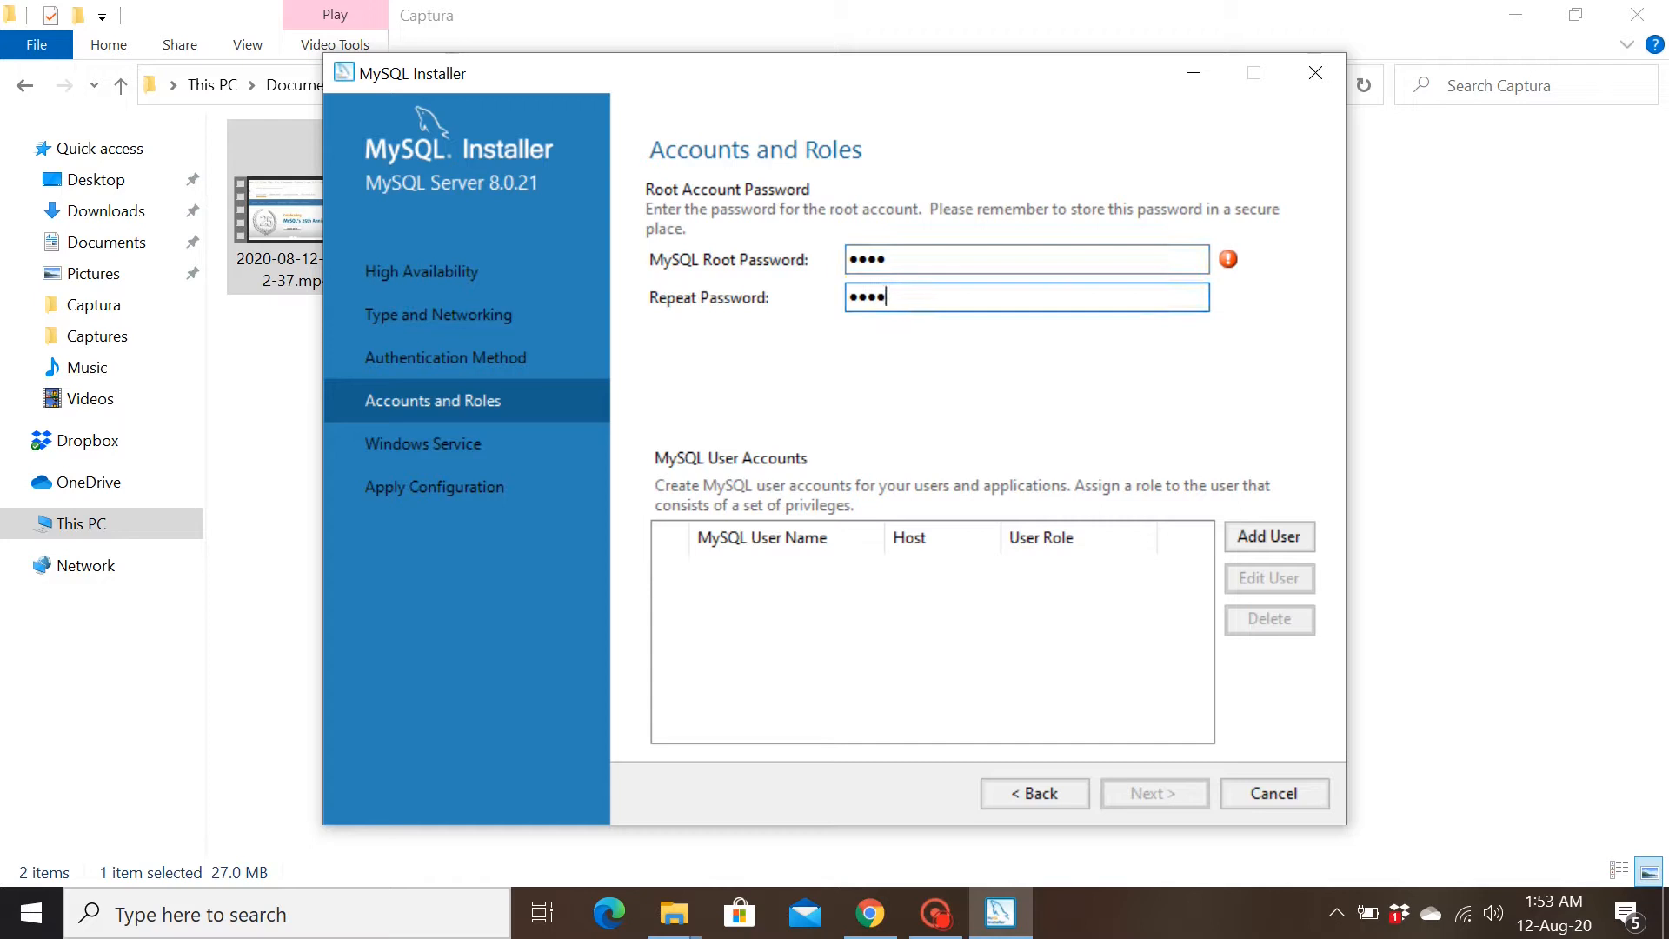
click(1025, 297)
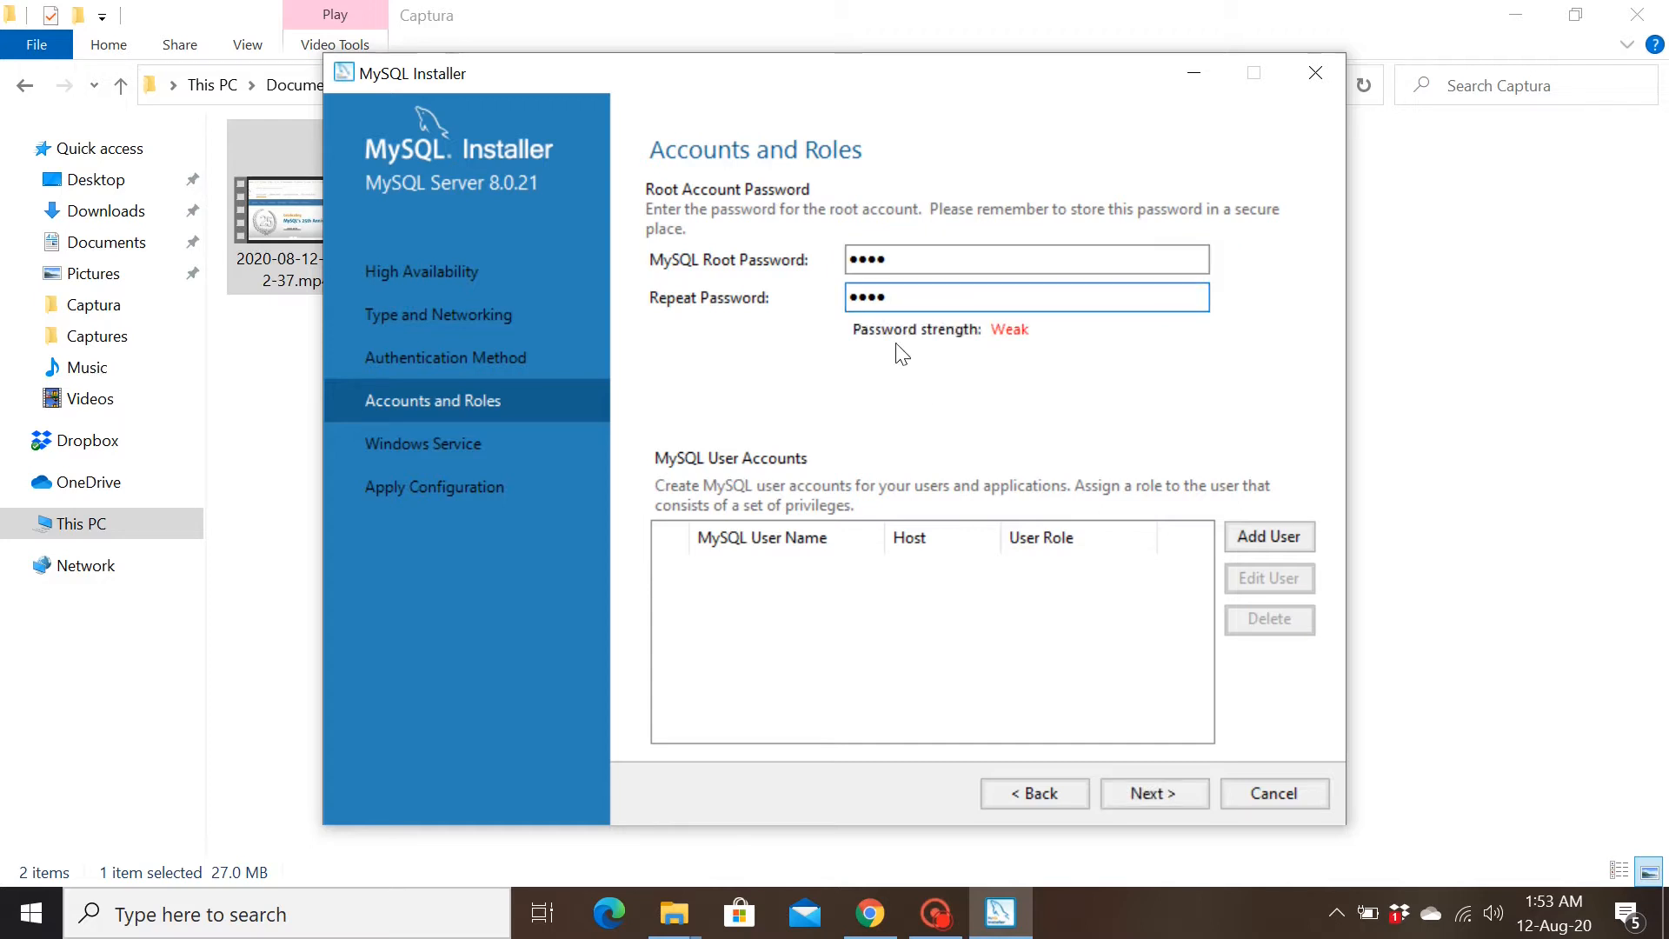
mouse_move(931, 389)
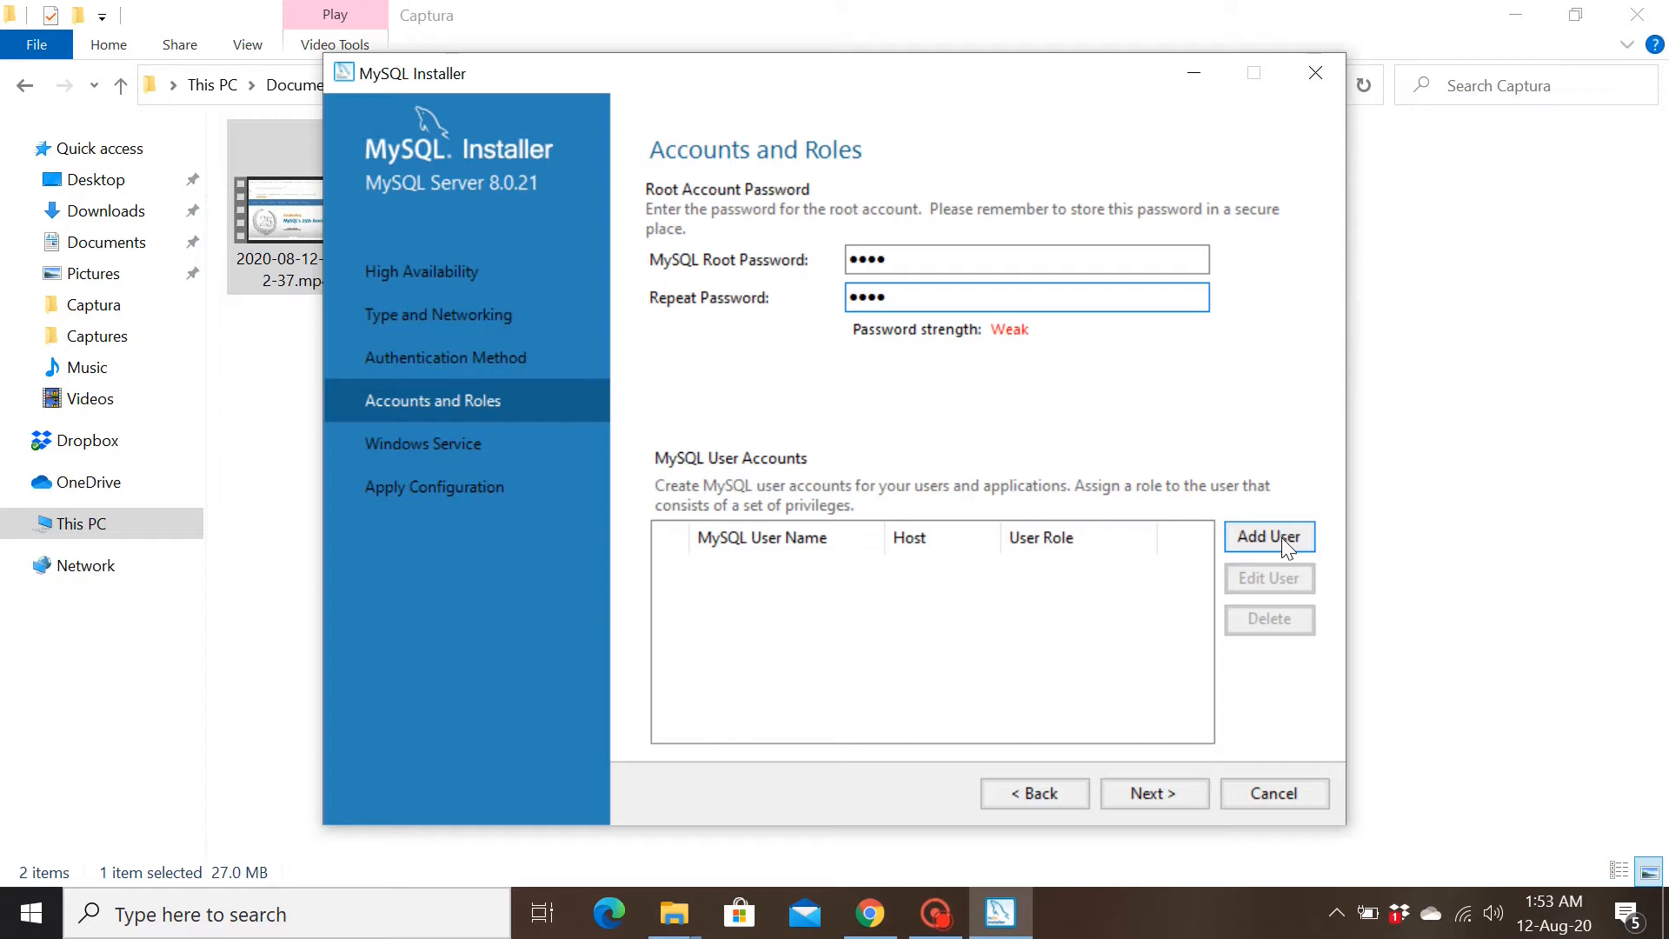
mouse_move(937, 565)
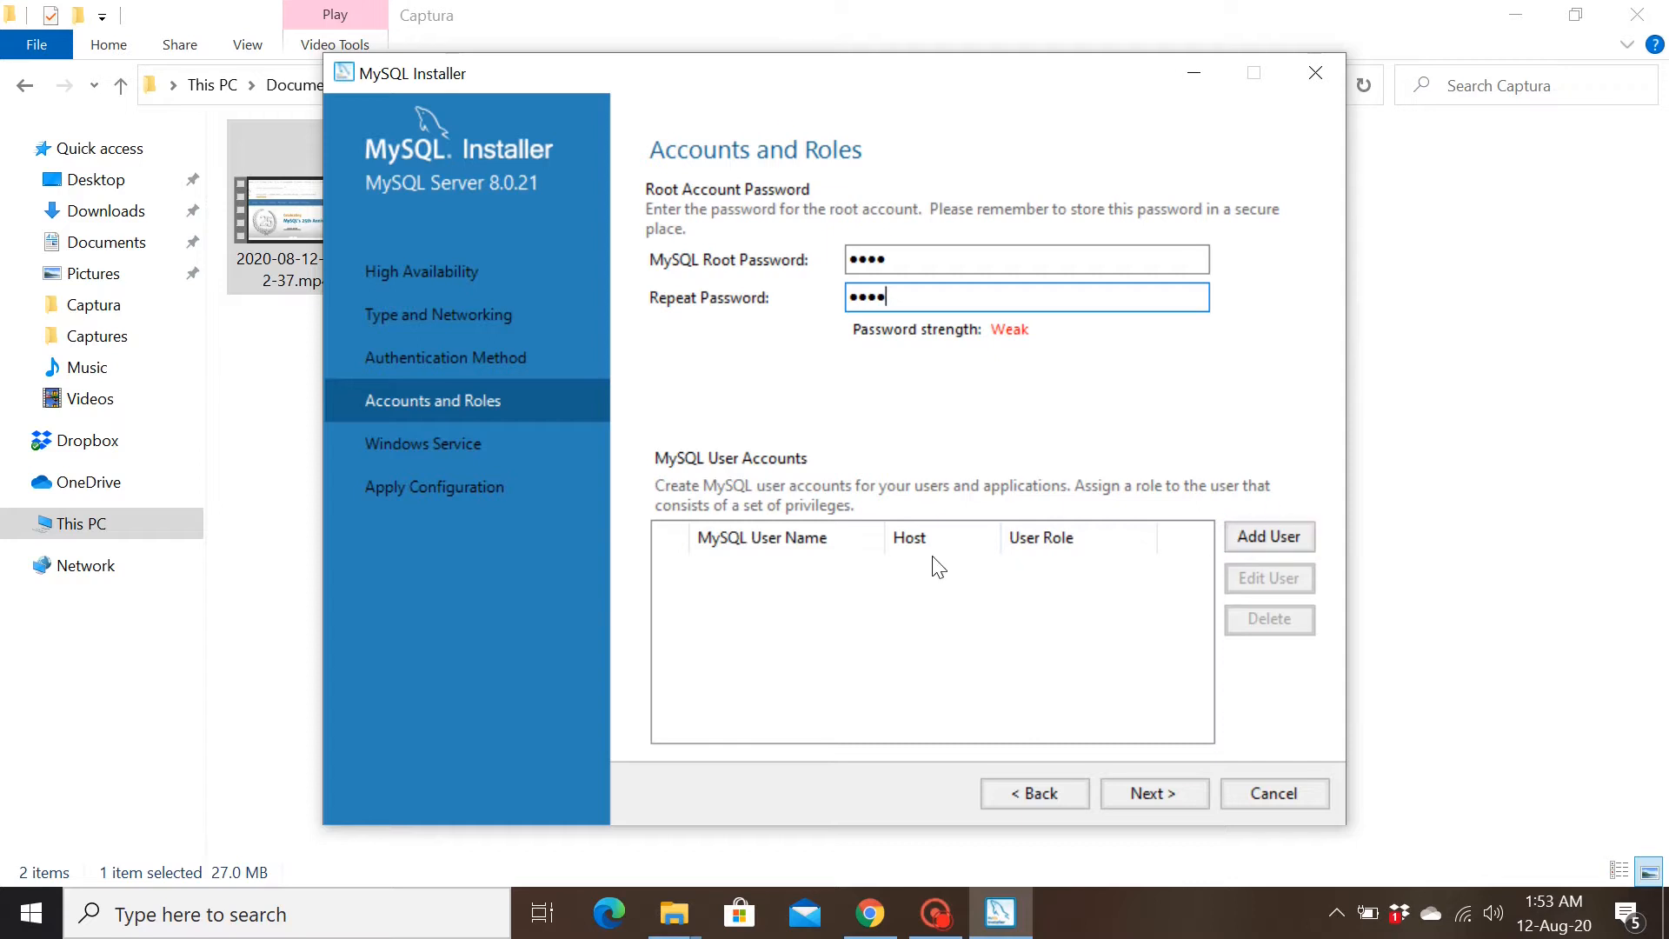
mouse_move(730, 298)
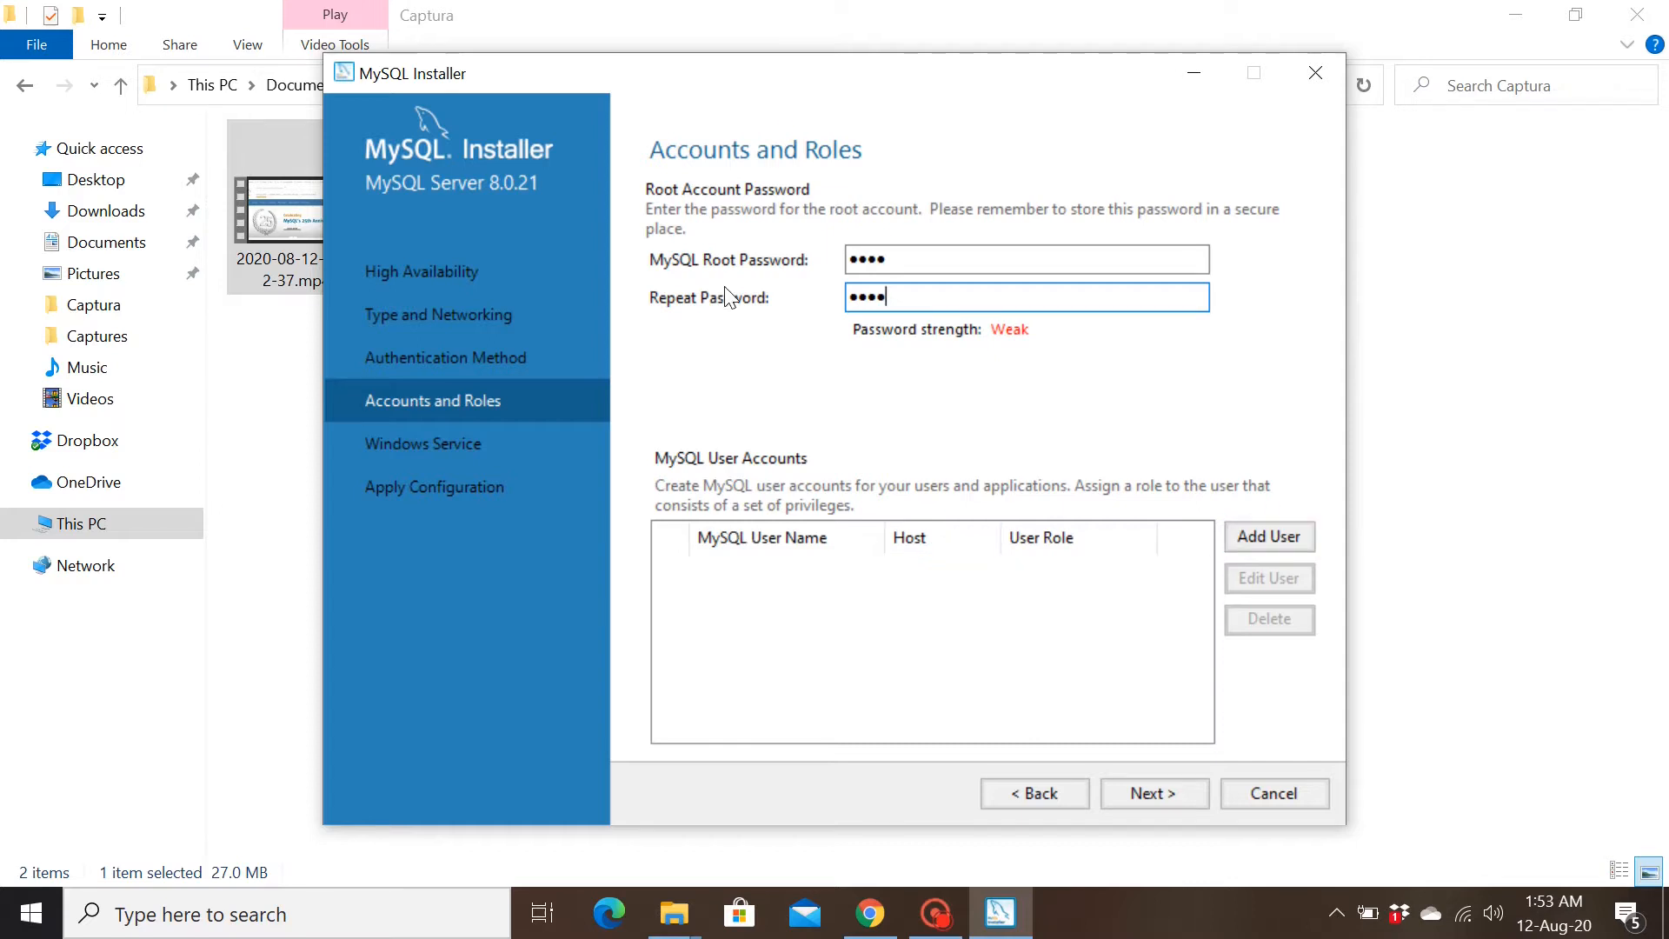
mouse_move(852, 276)
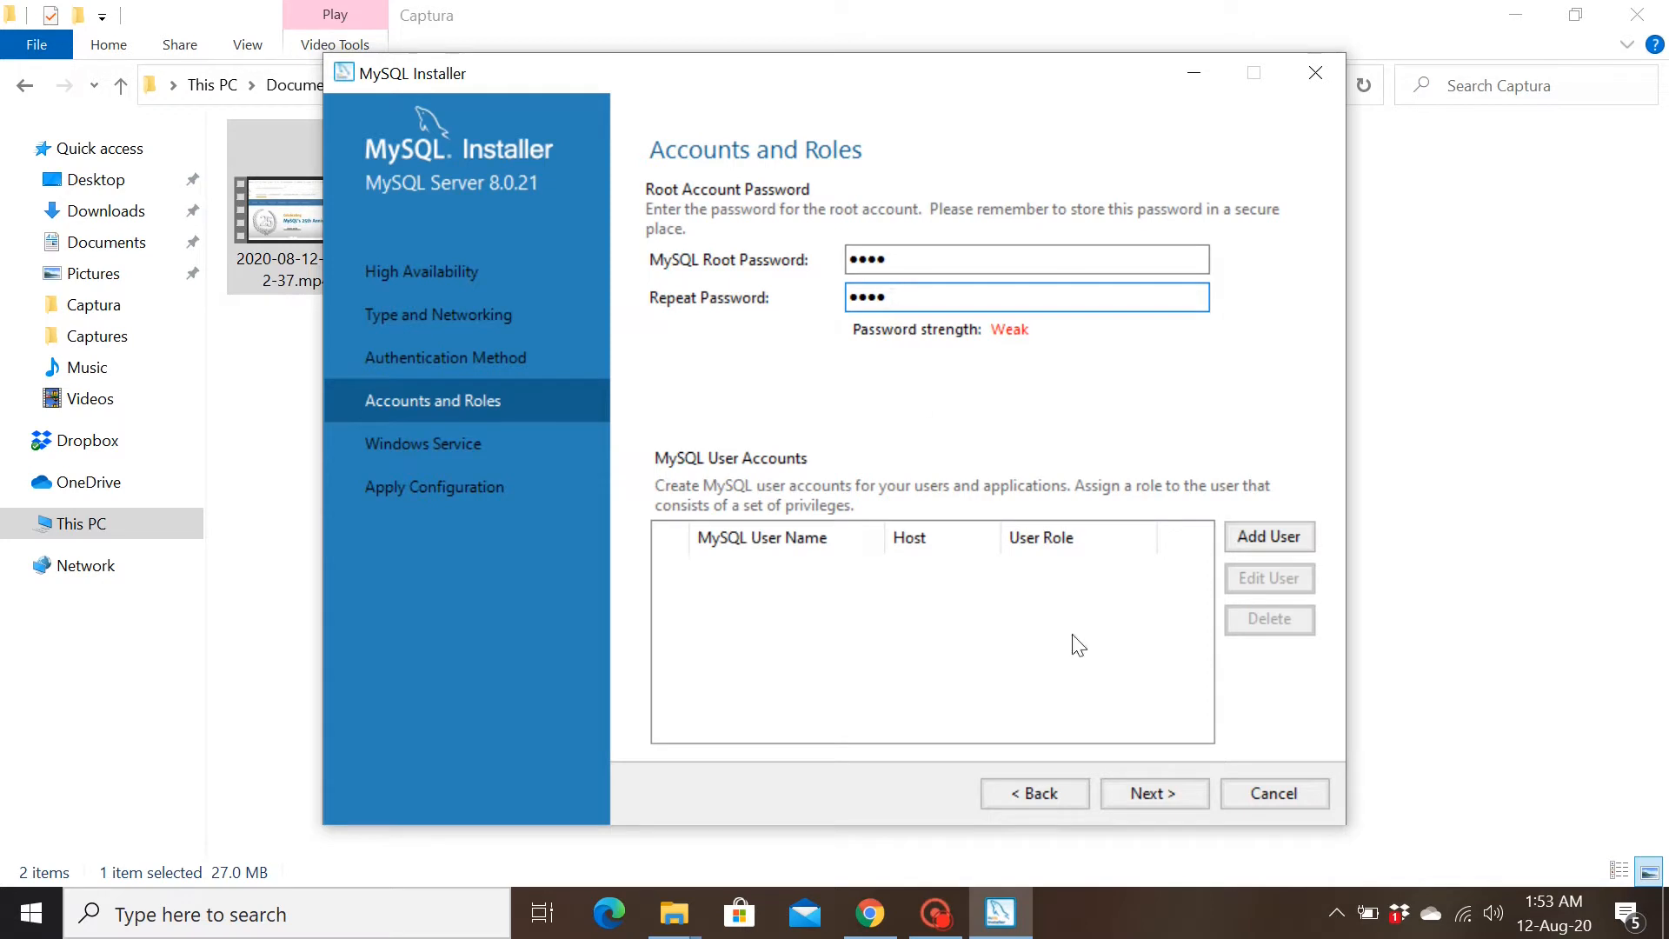
- On Windows Service, uncheck starting the MySQL80 server at system startup
click(1153, 792)
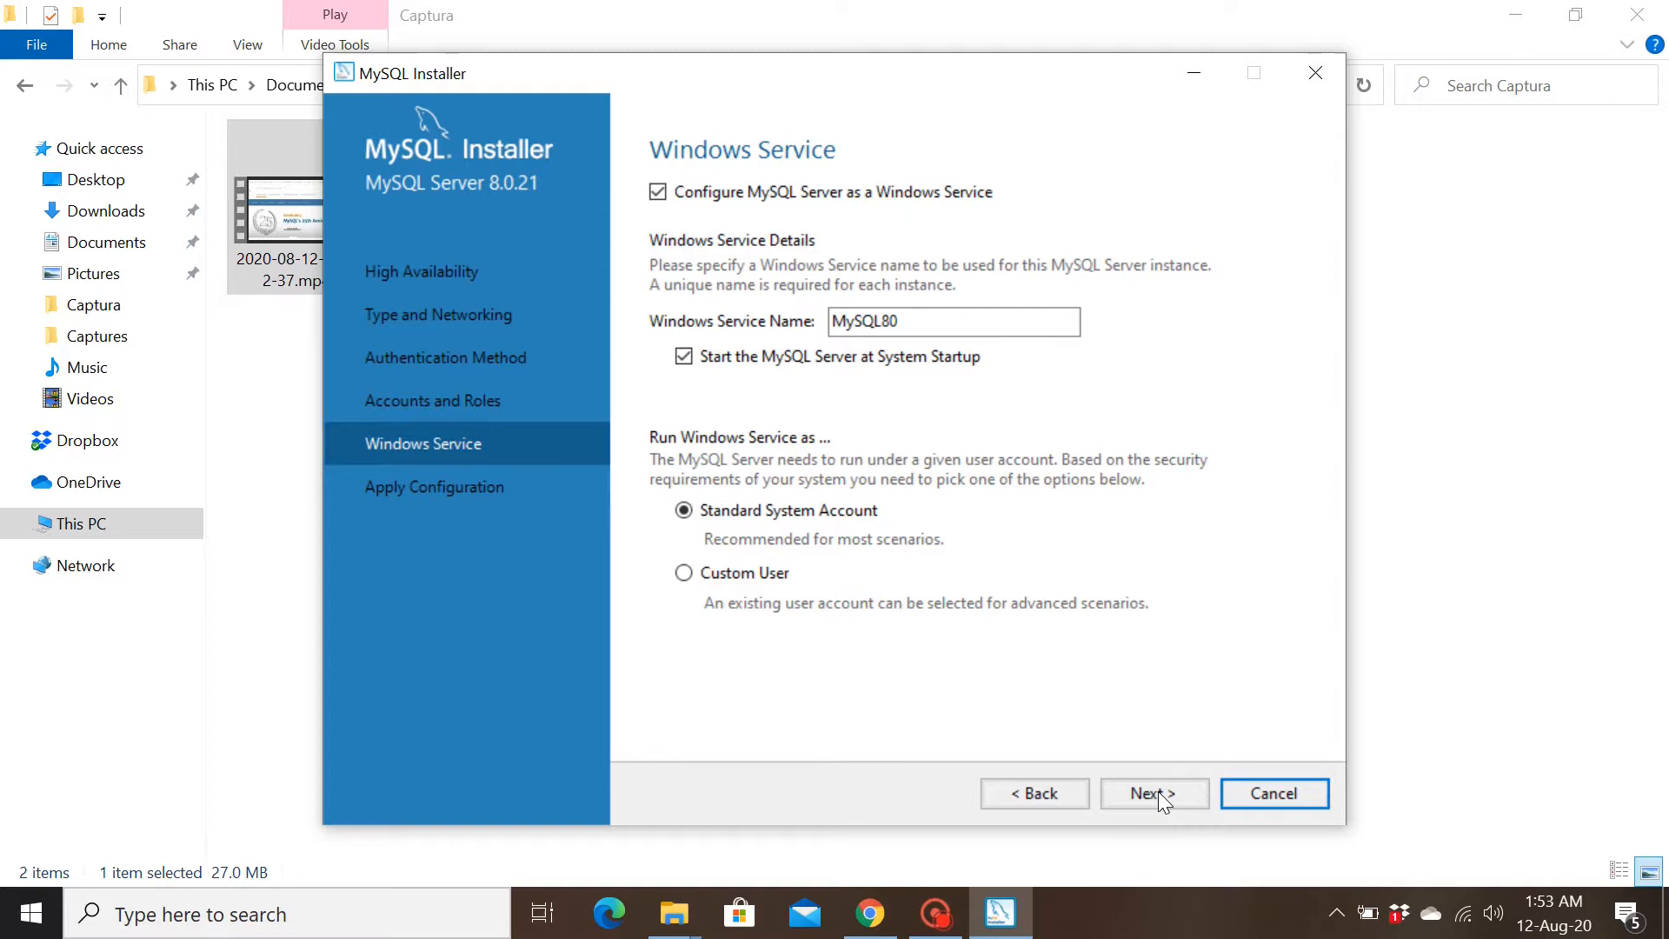
mouse_move(848, 209)
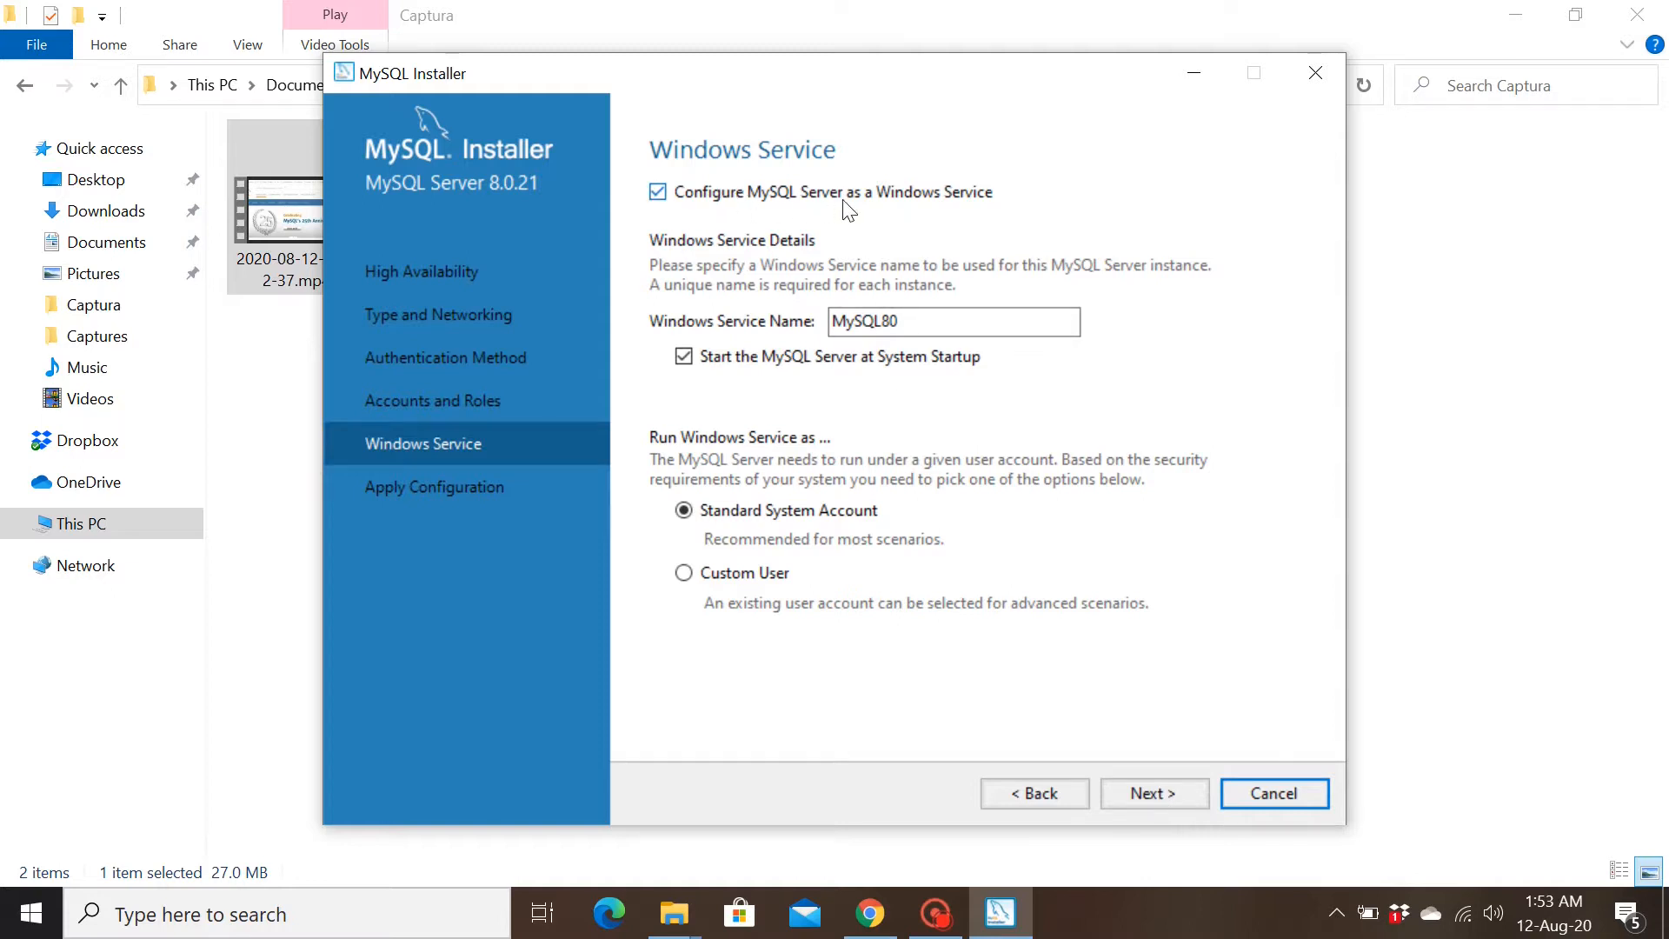
mouse_move(961, 205)
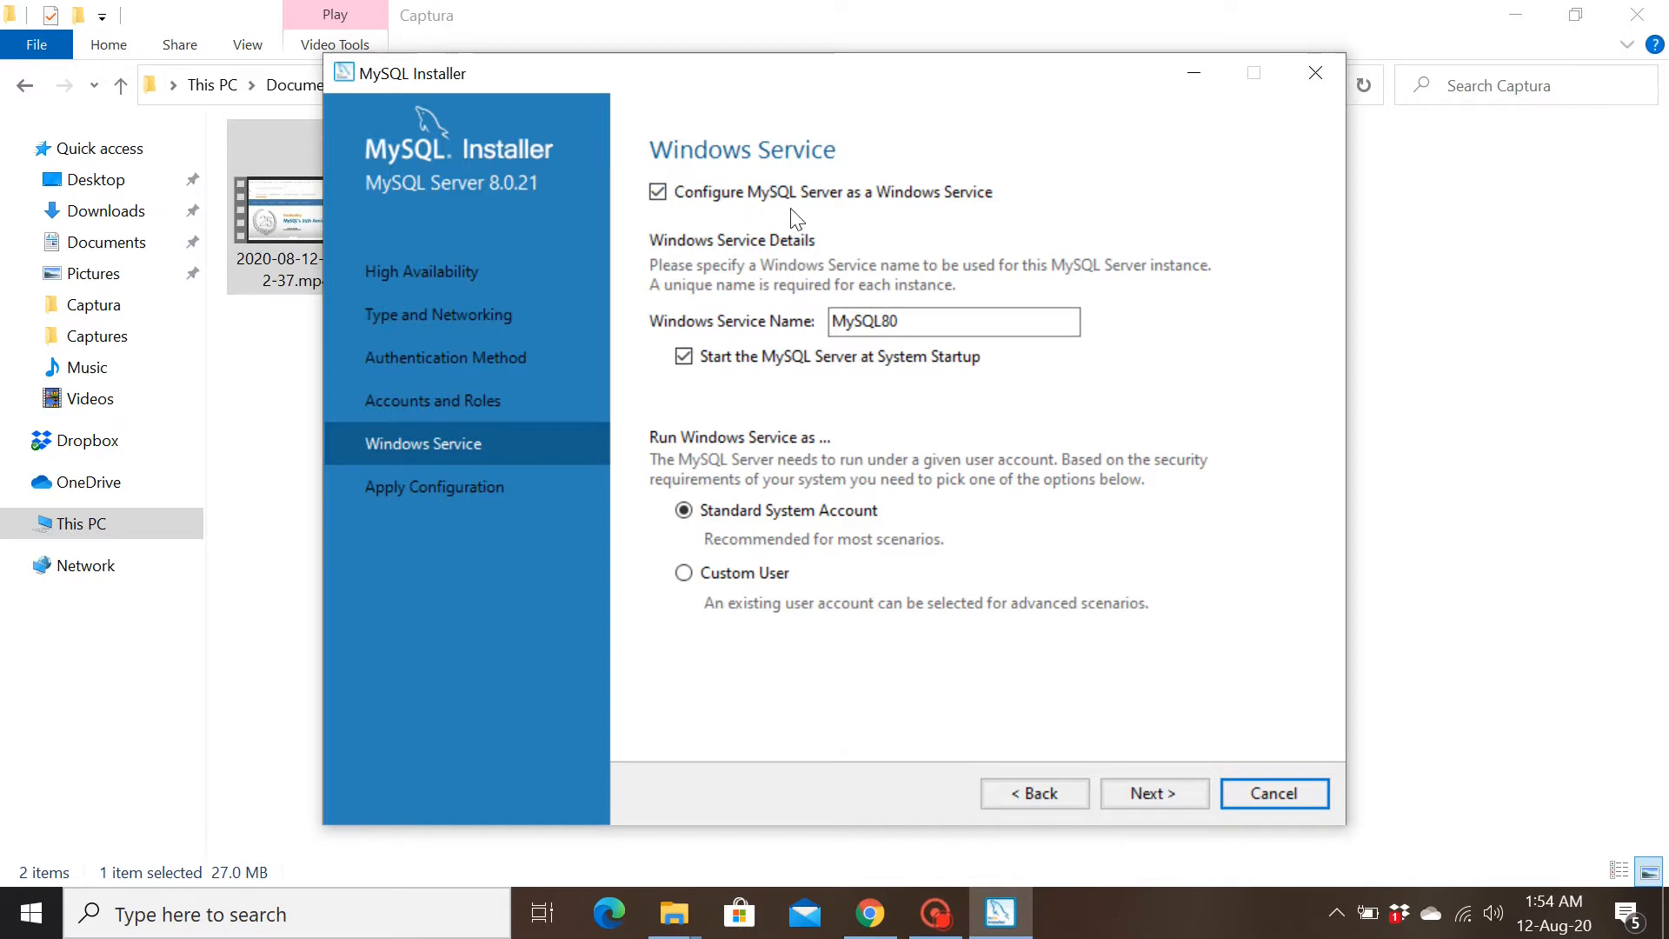
mouse_move(844, 218)
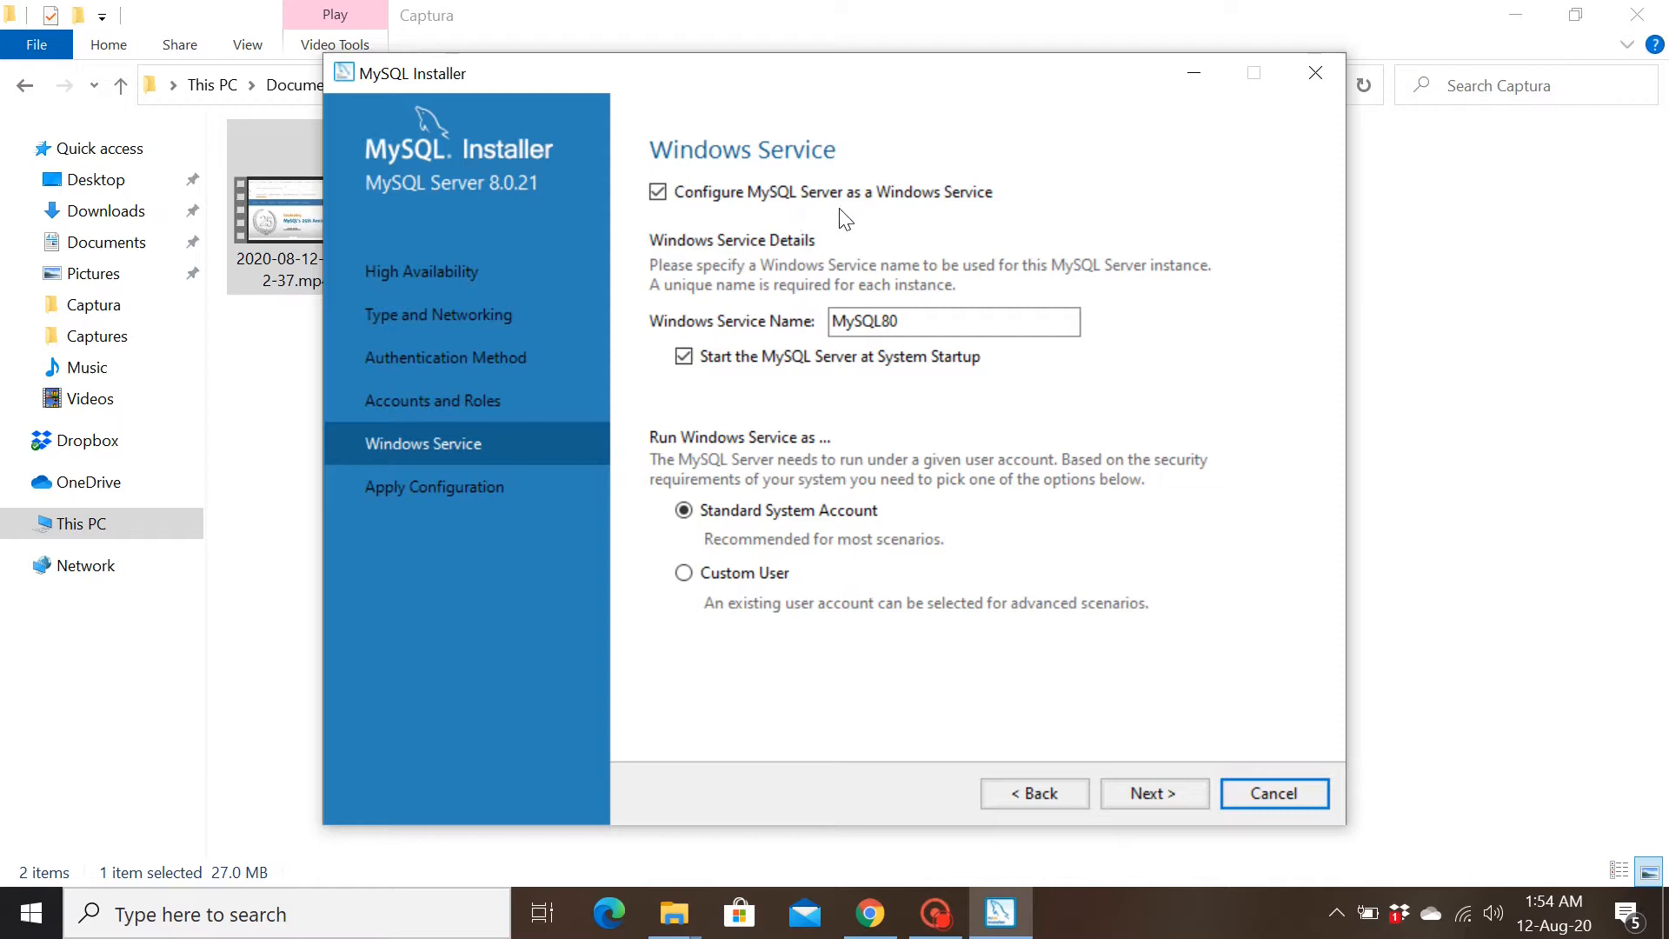
mouse_move(759, 197)
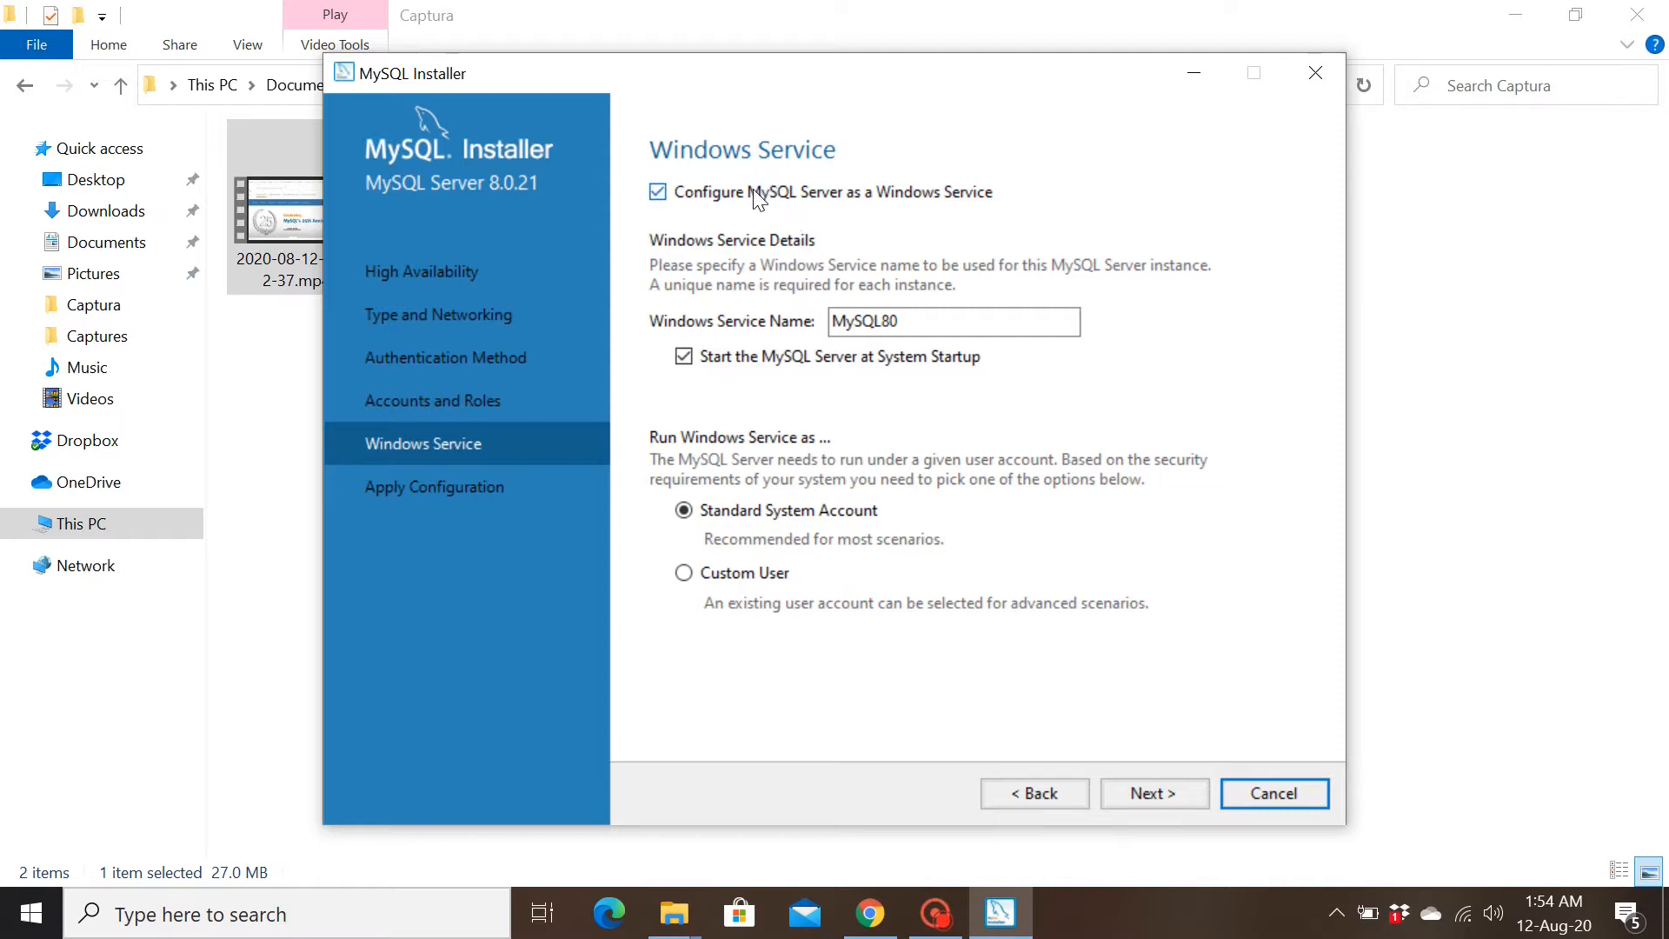
mouse_move(990, 220)
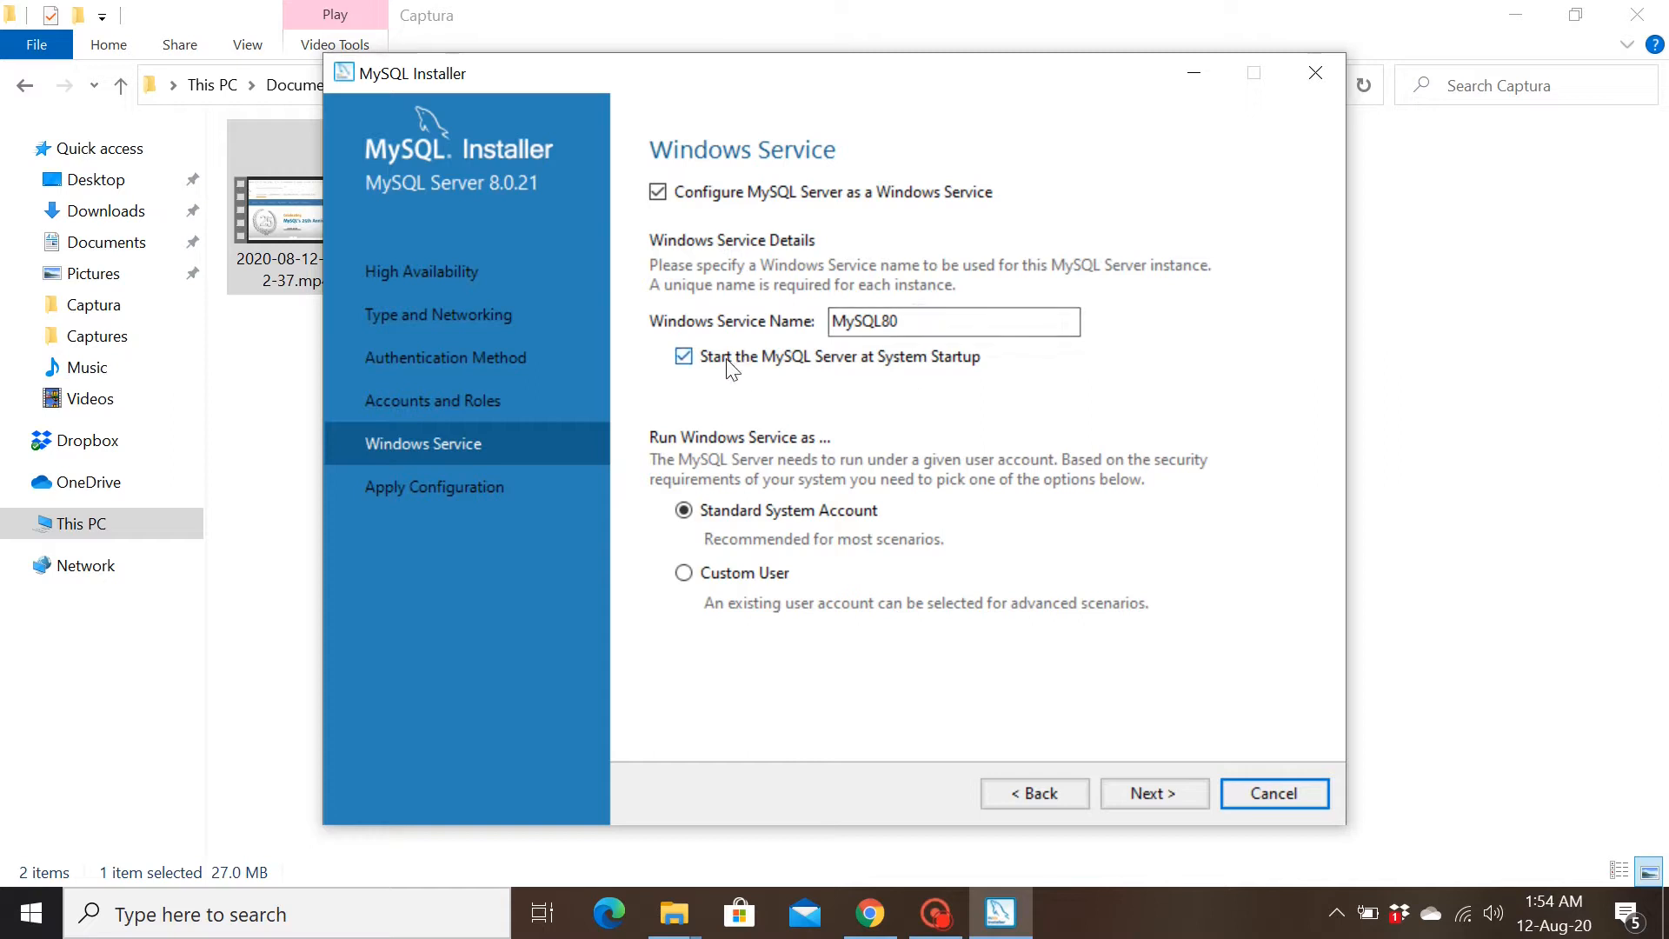
mouse_move(983, 374)
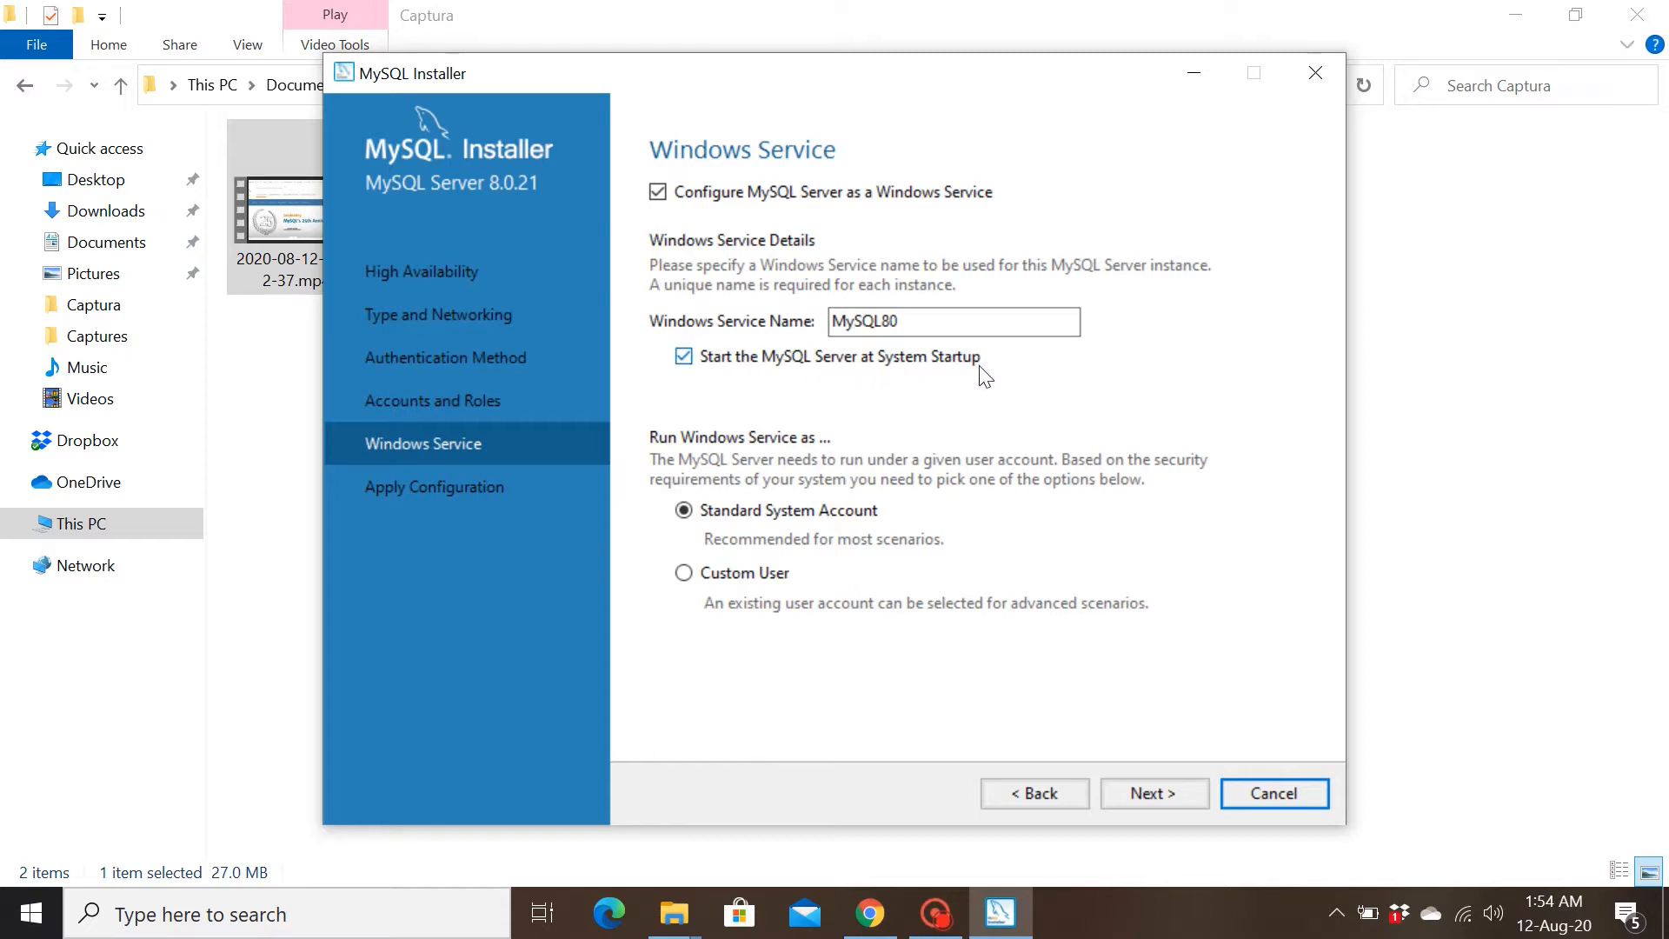
mouse_move(835, 351)
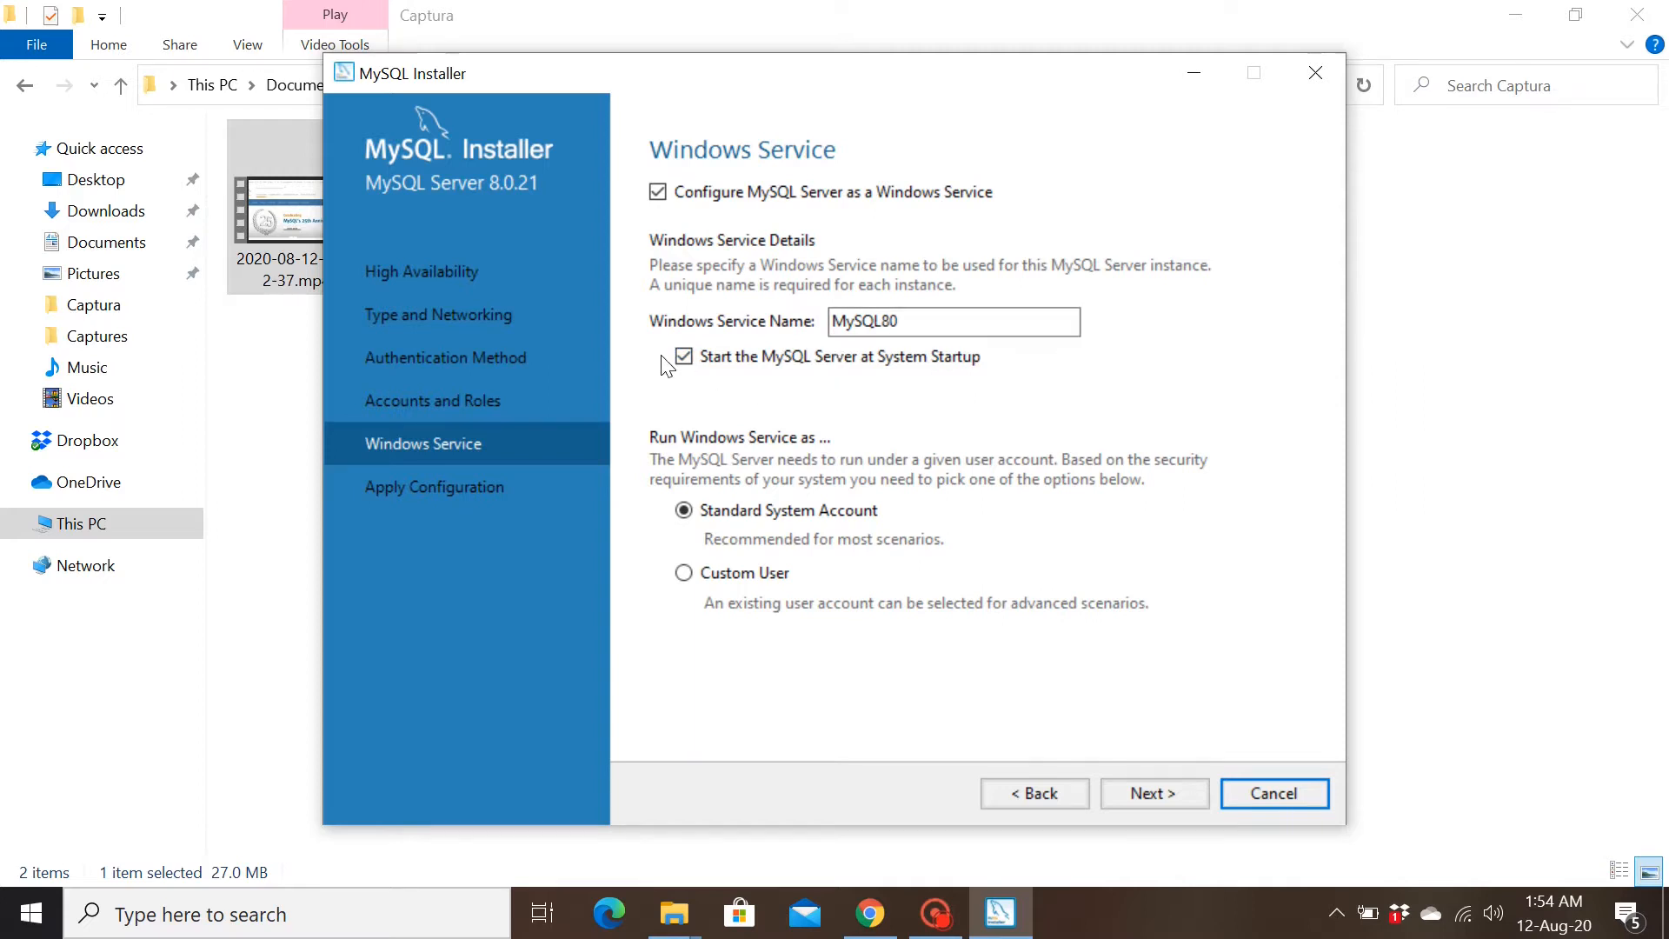
click(683, 357)
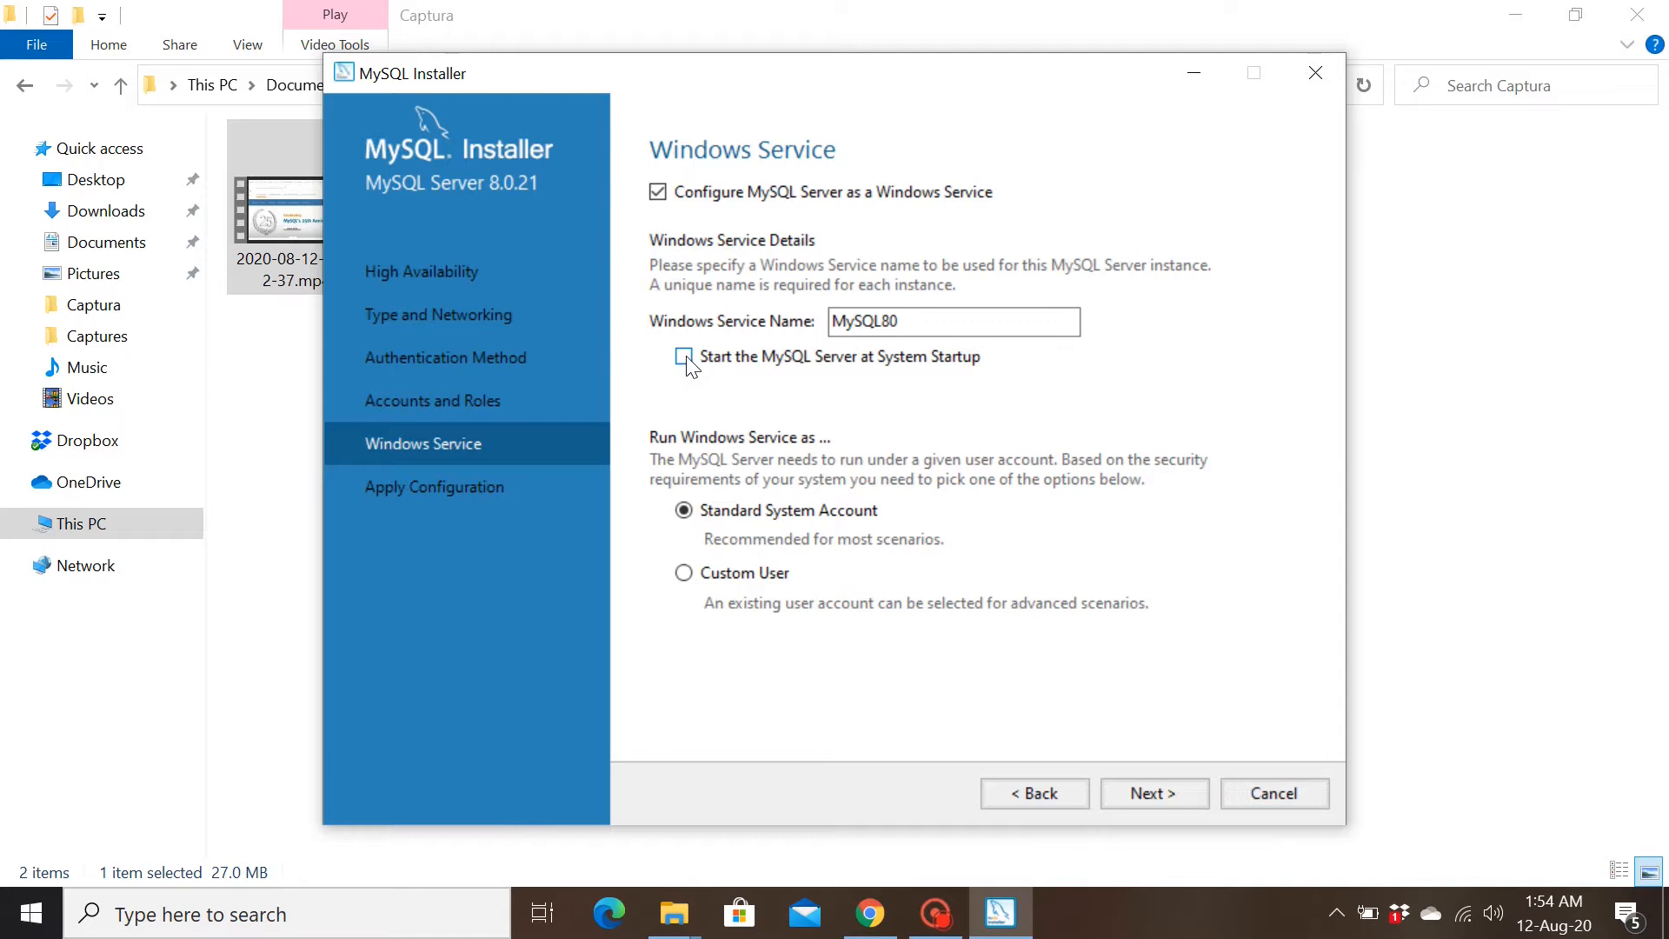
click(683, 356)
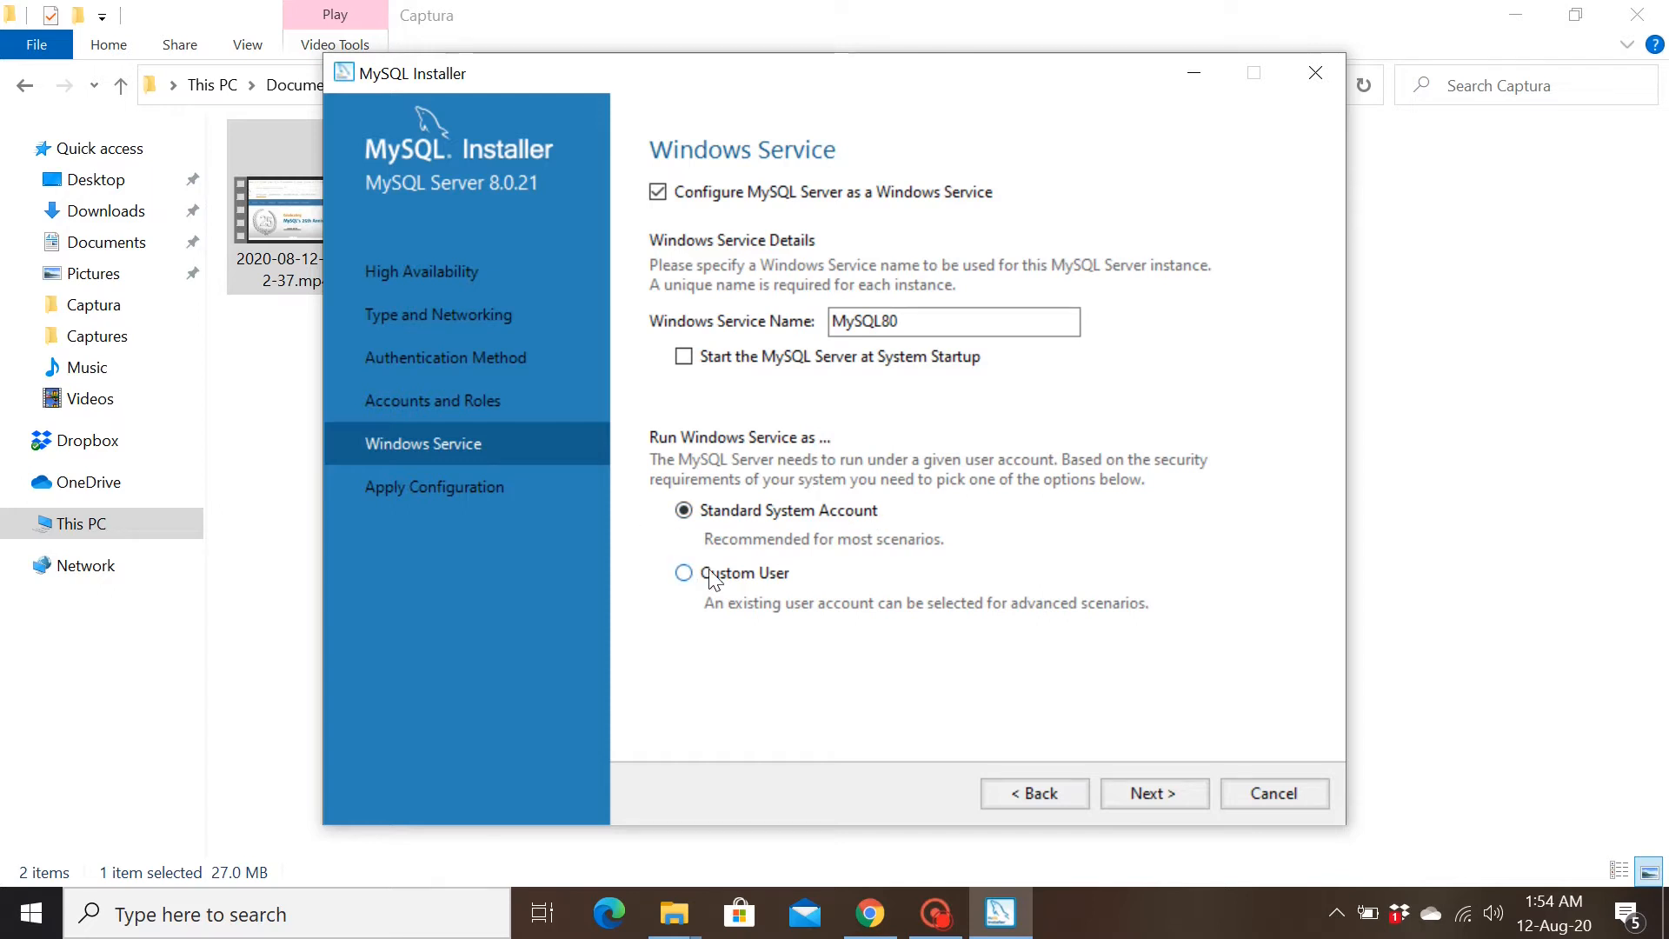
mouse_move(711, 472)
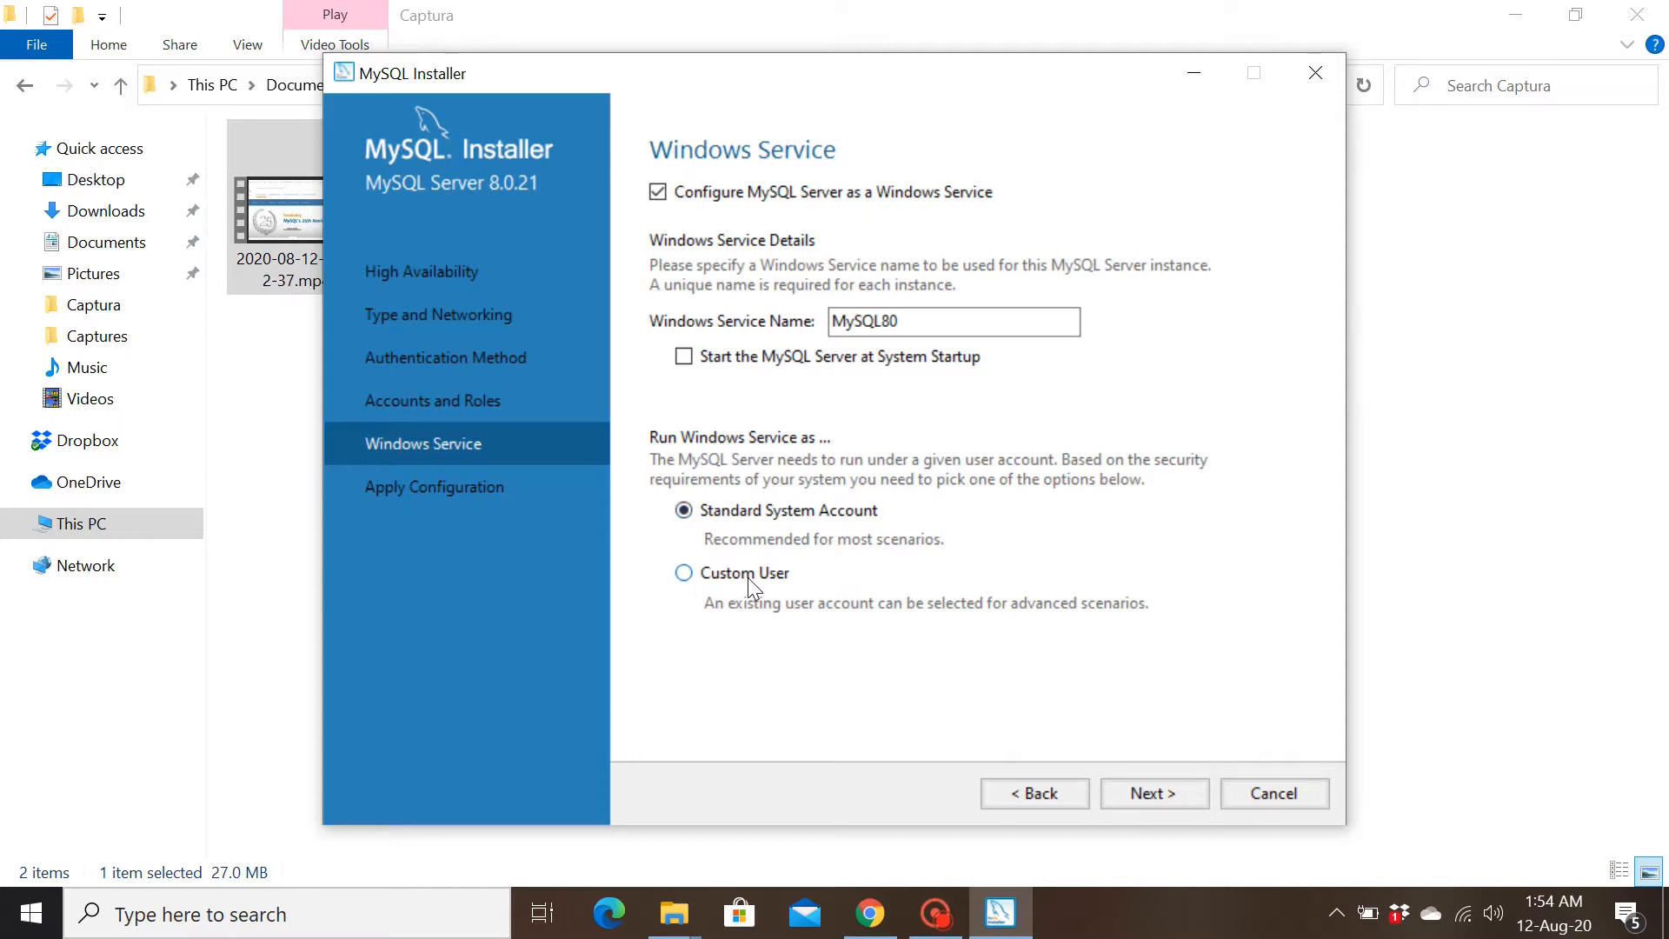
mouse_move(737, 596)
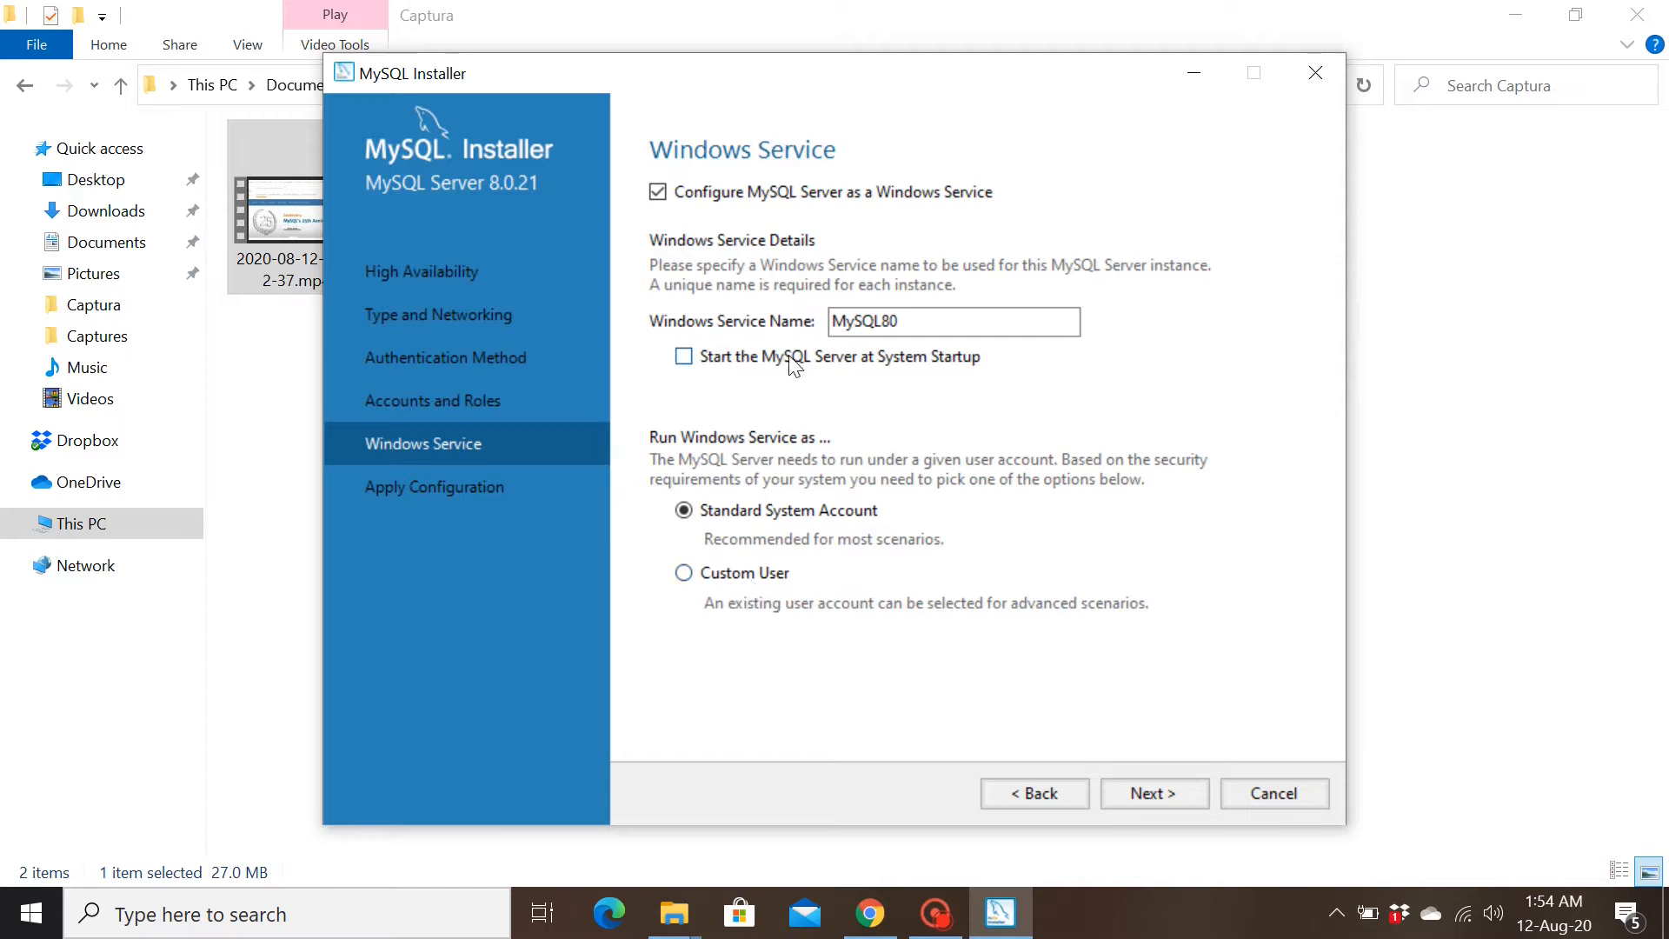
mouse_move(684, 510)
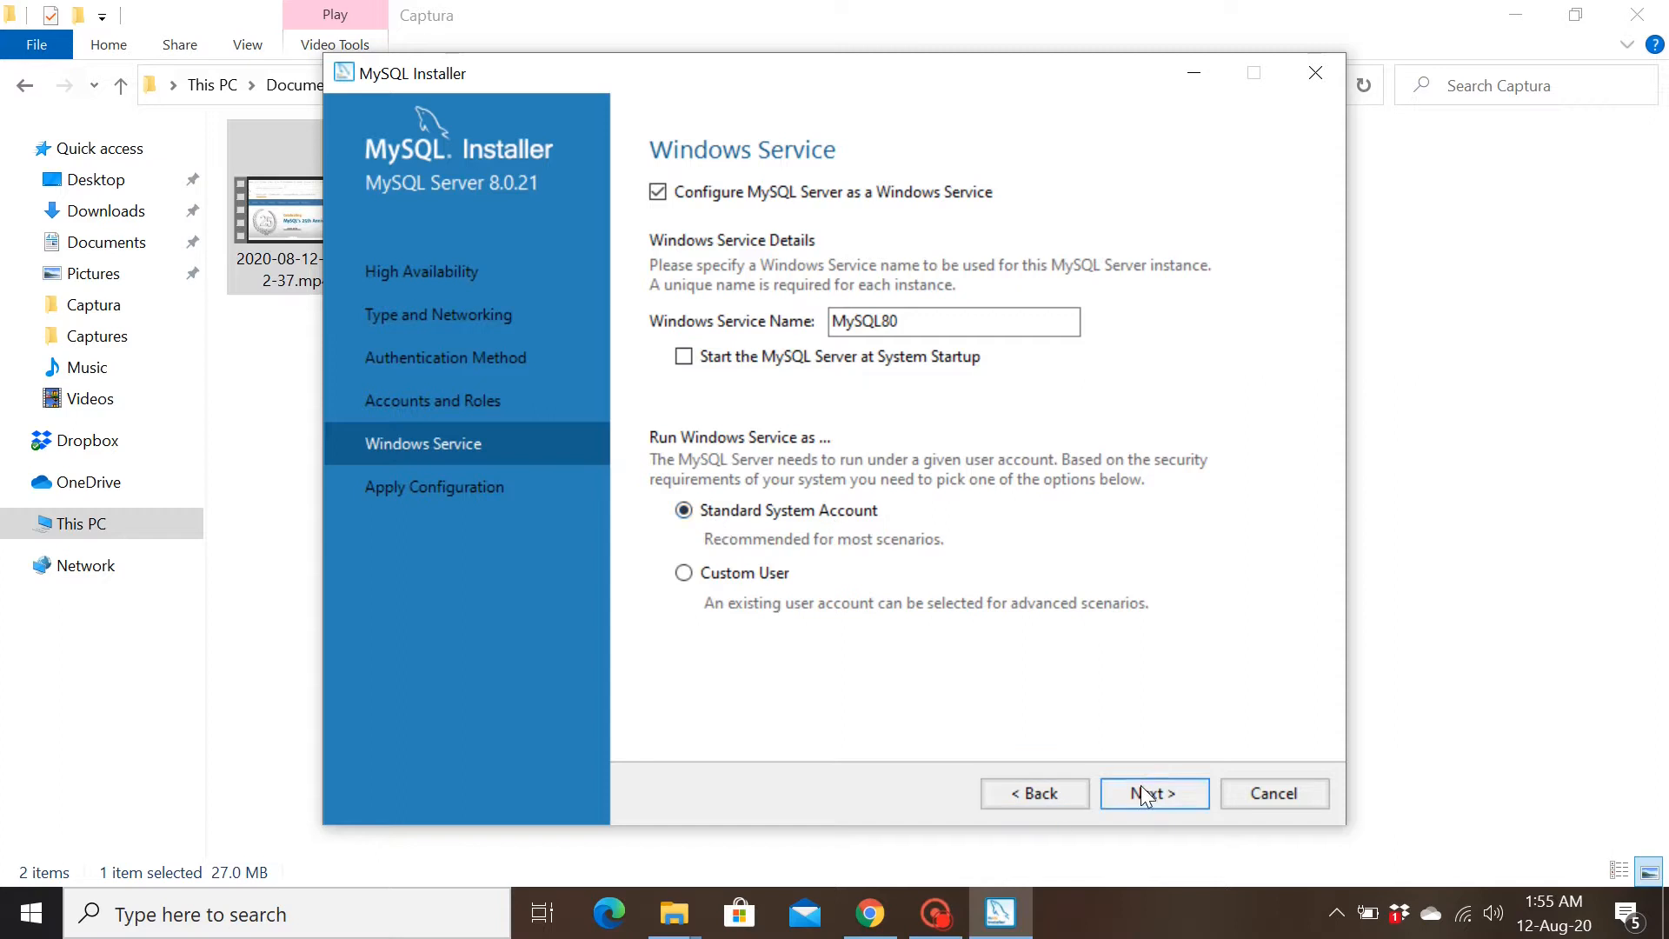
- Execute the MySQL Server configuration so all seven configuration steps complete
click(1153, 793)
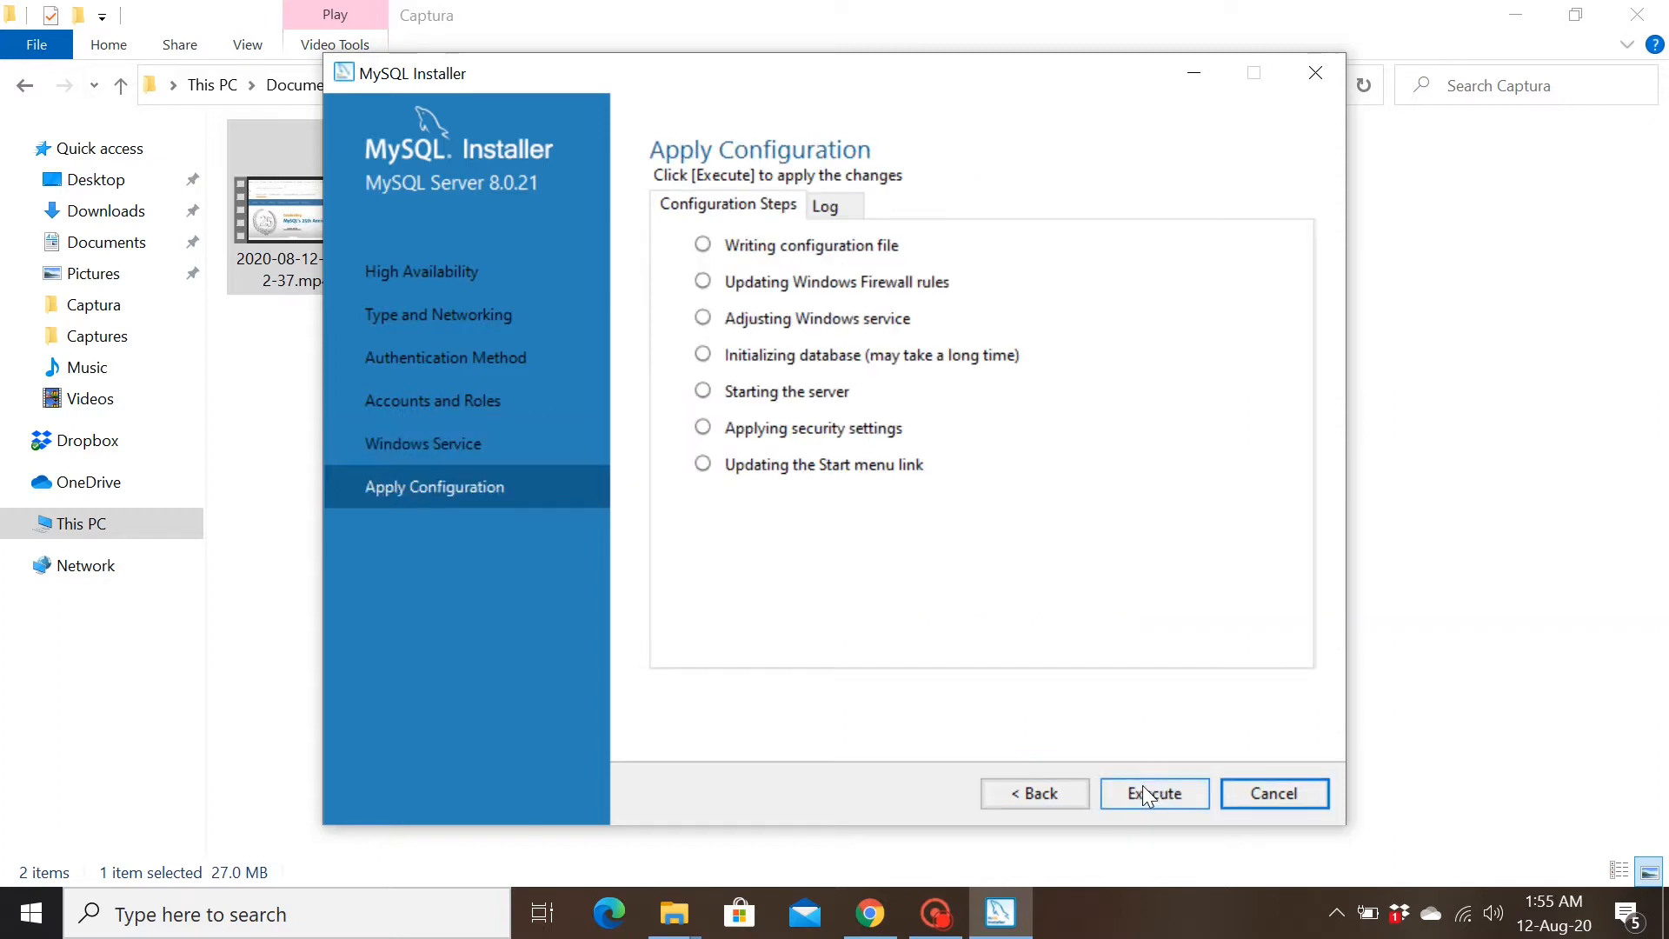
mouse_move(992, 581)
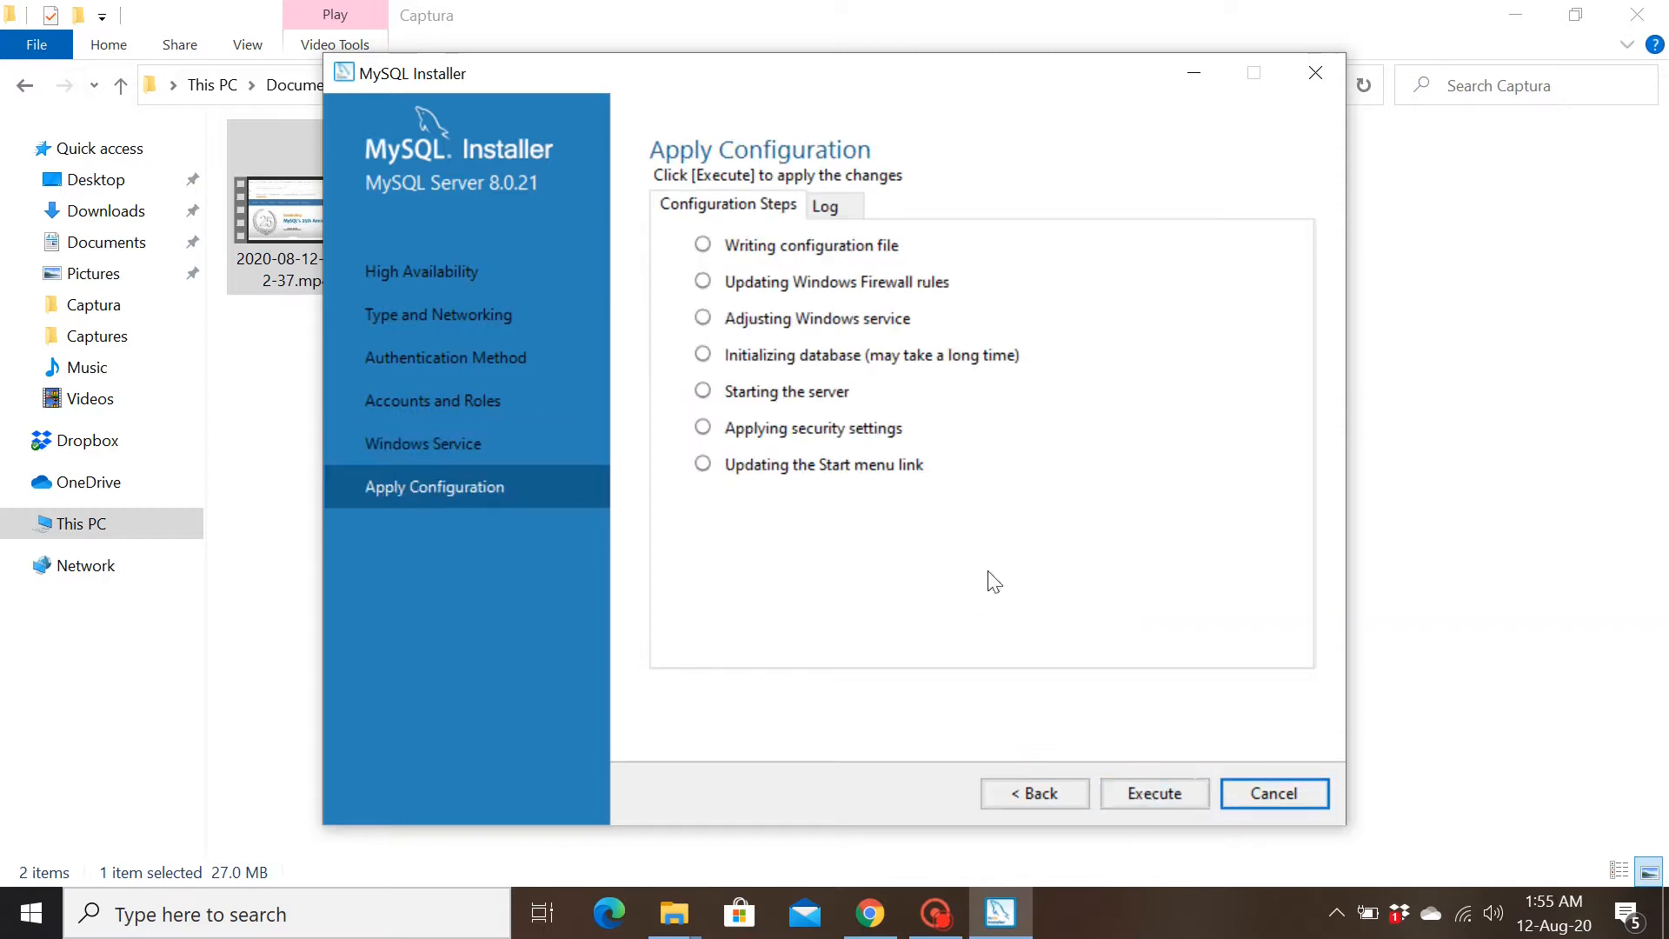
mouse_move(778, 473)
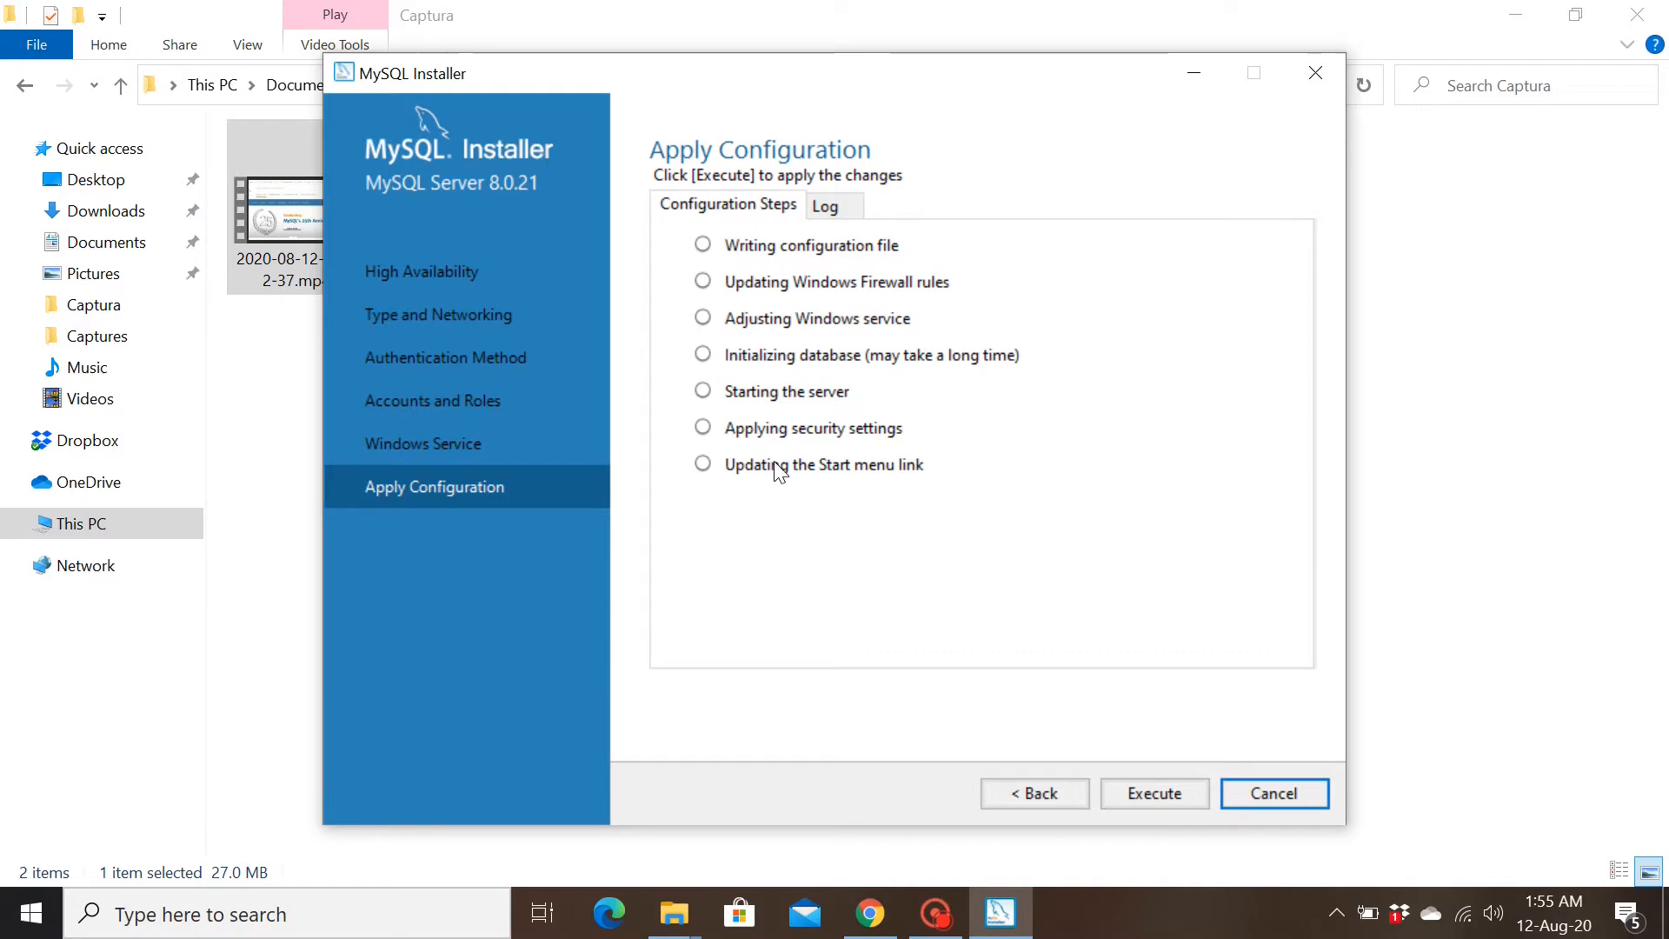
mouse_move(1153, 793)
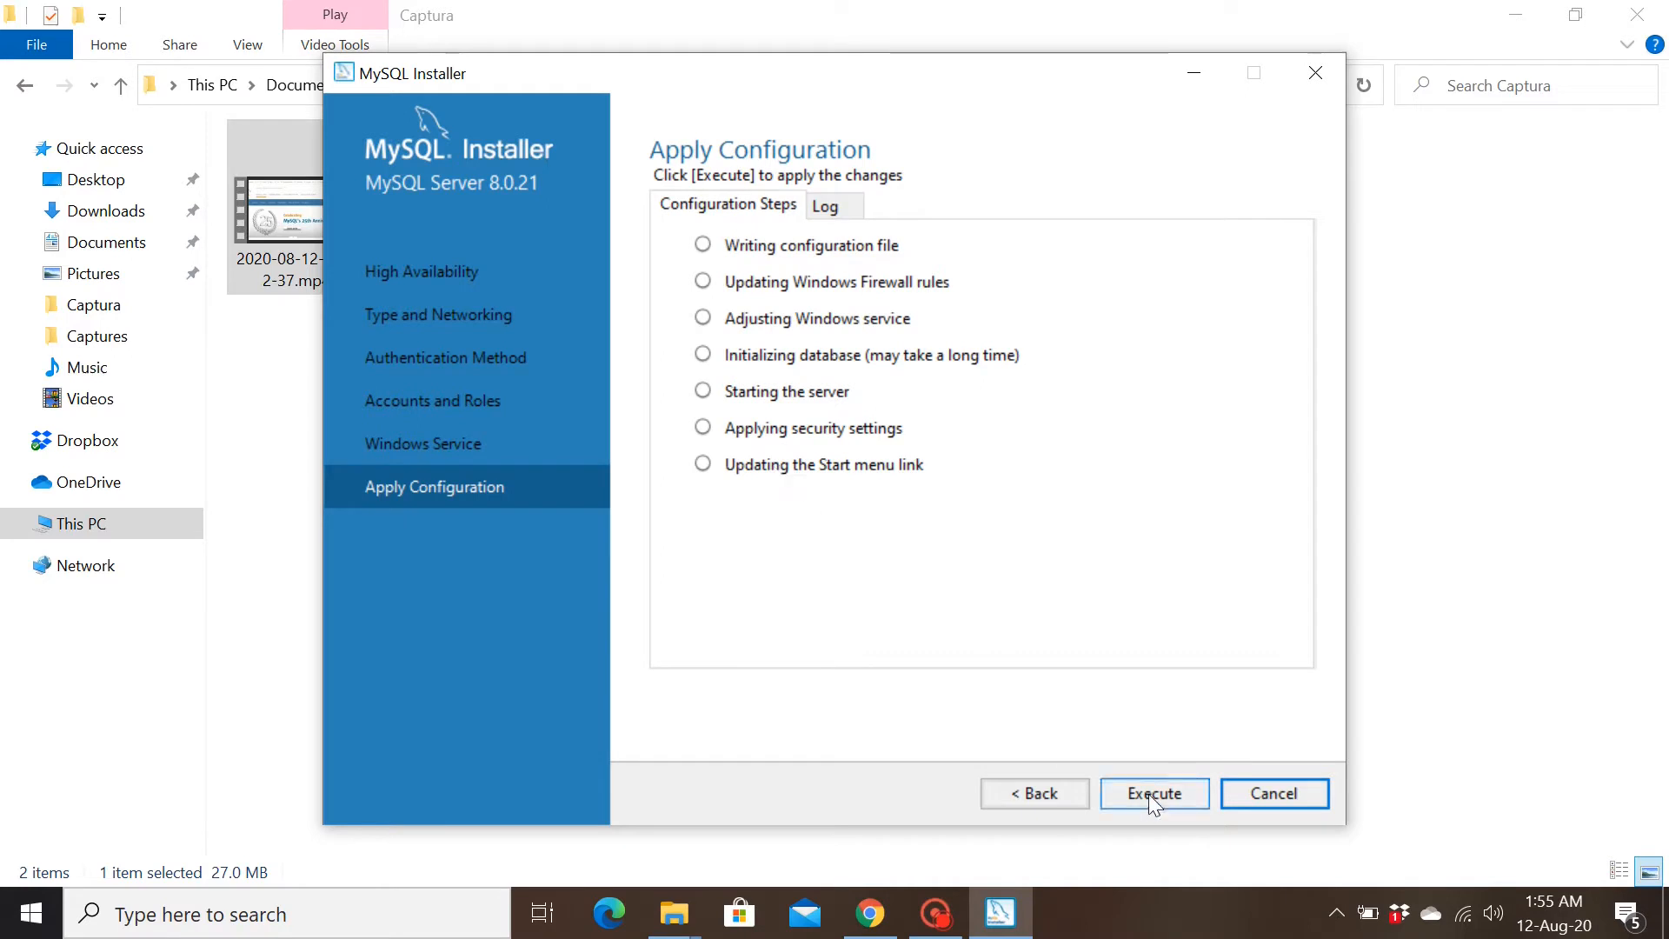
click(1152, 793)
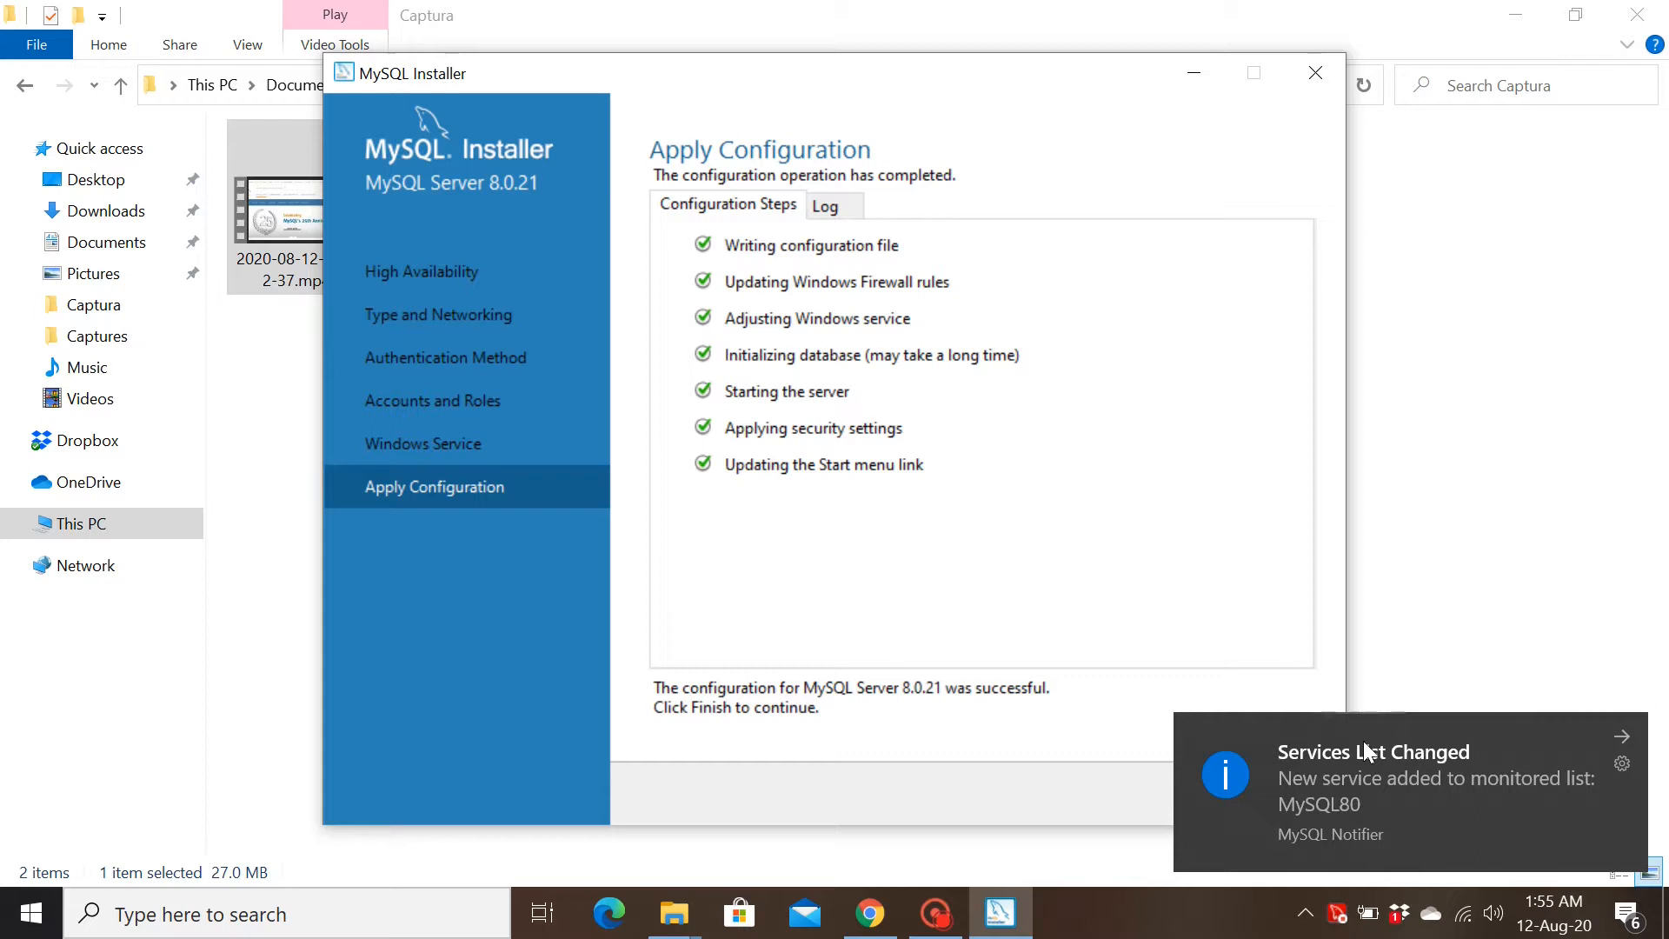
mouse_move(1399, 782)
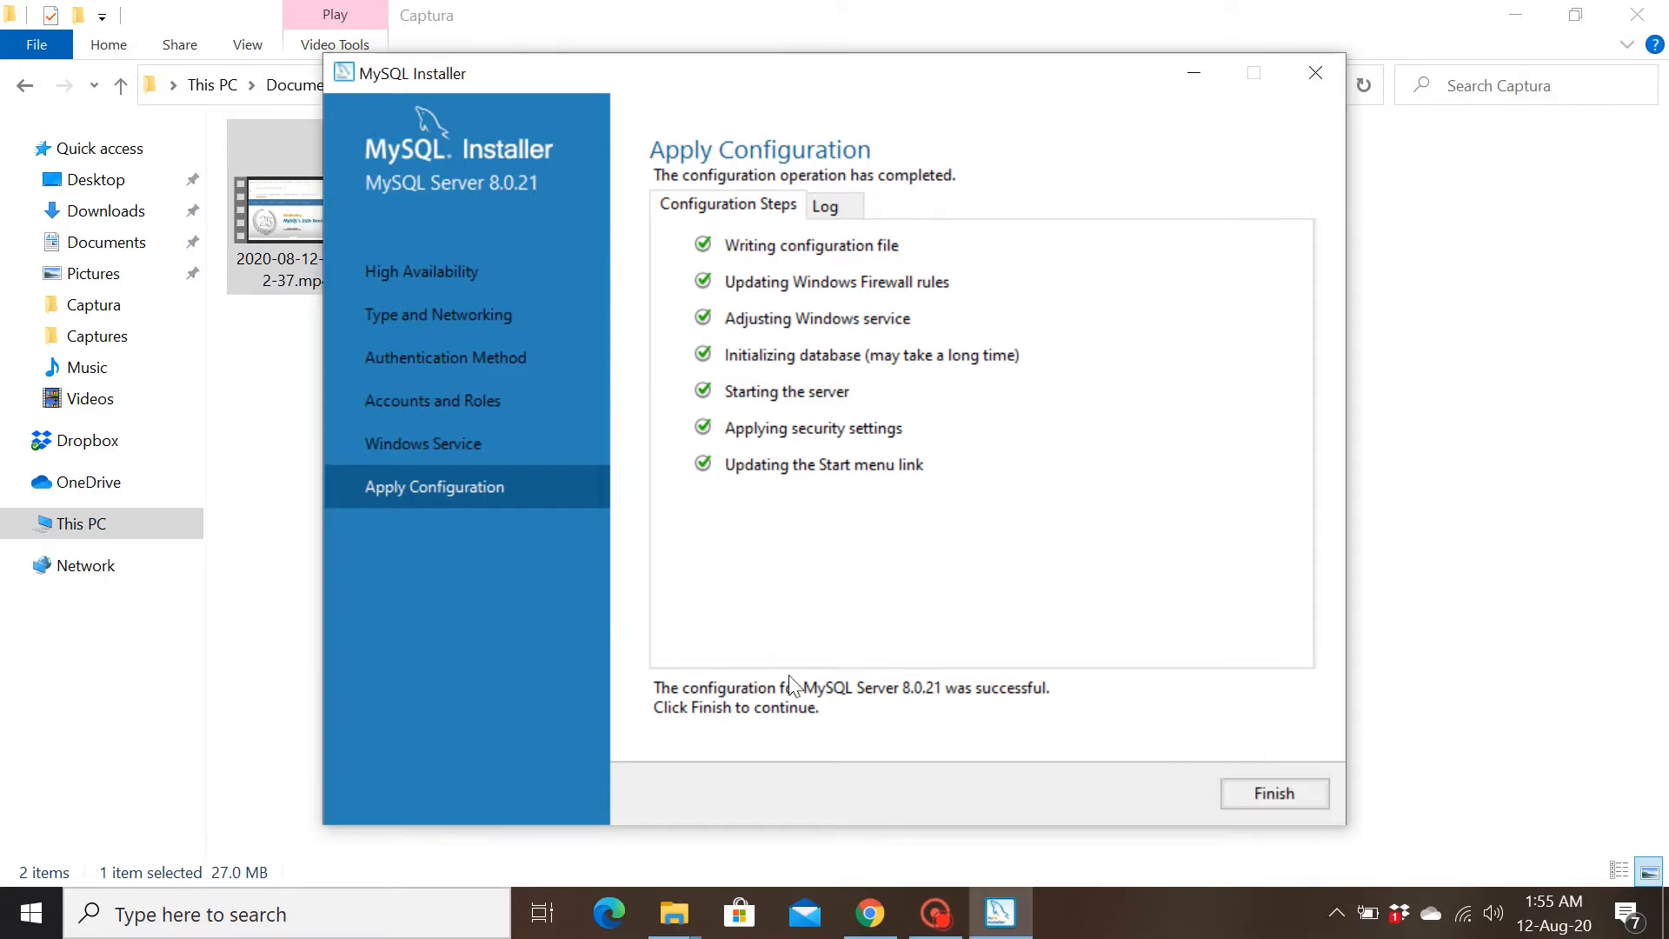
mouse_move(894, 705)
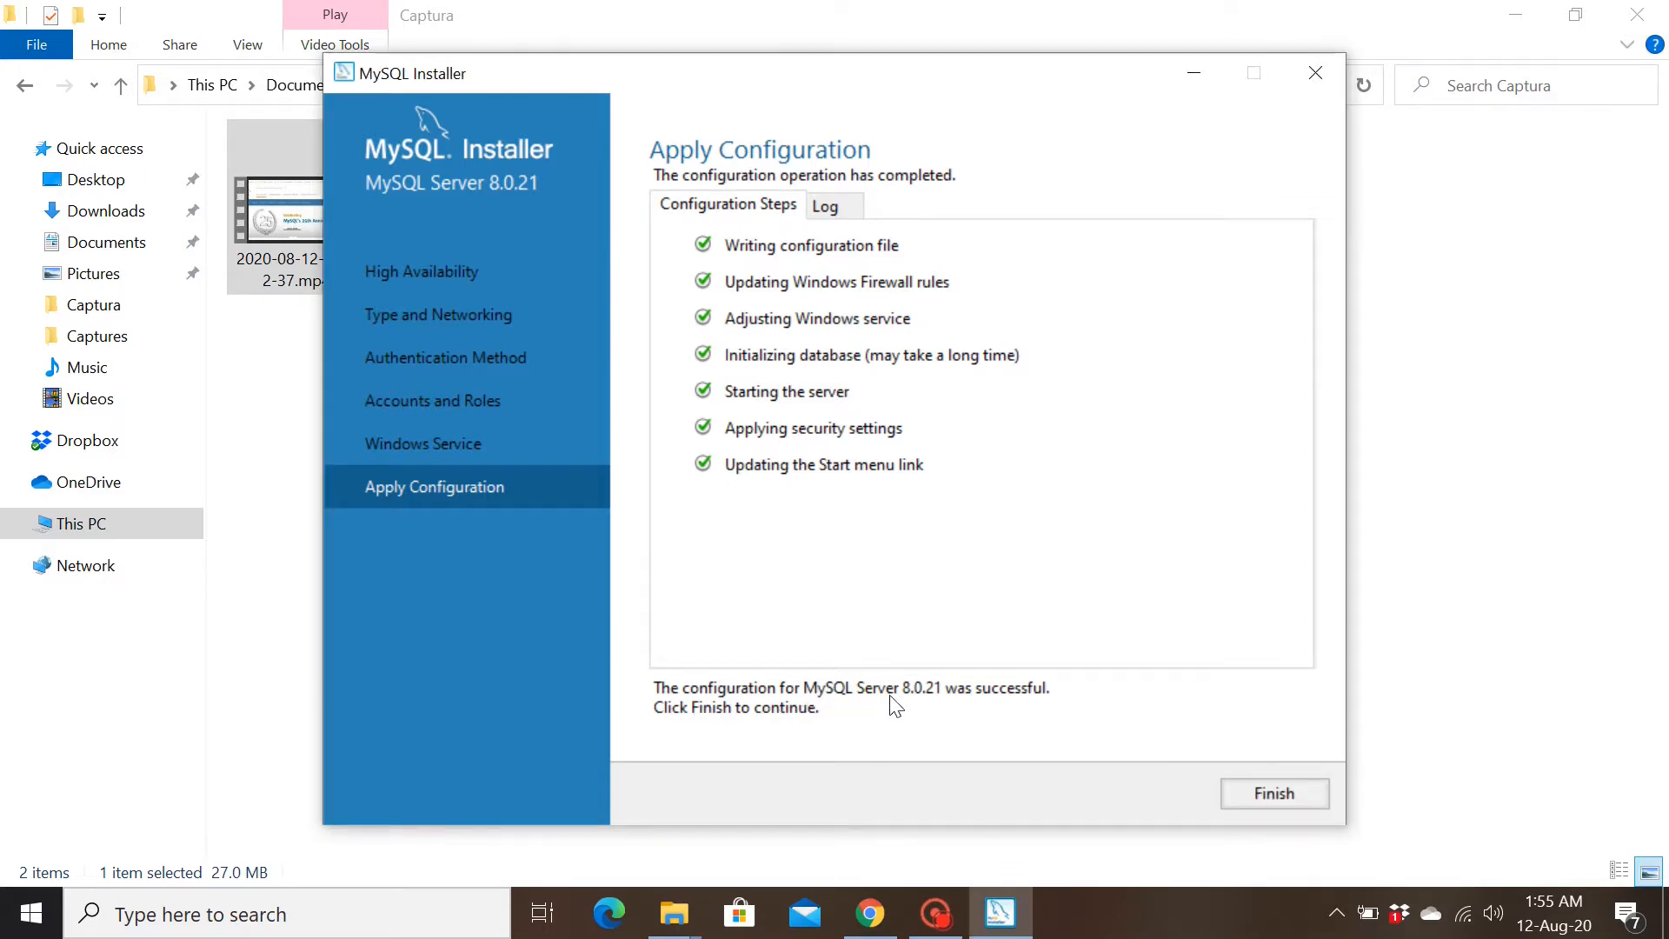
mouse_move(729, 741)
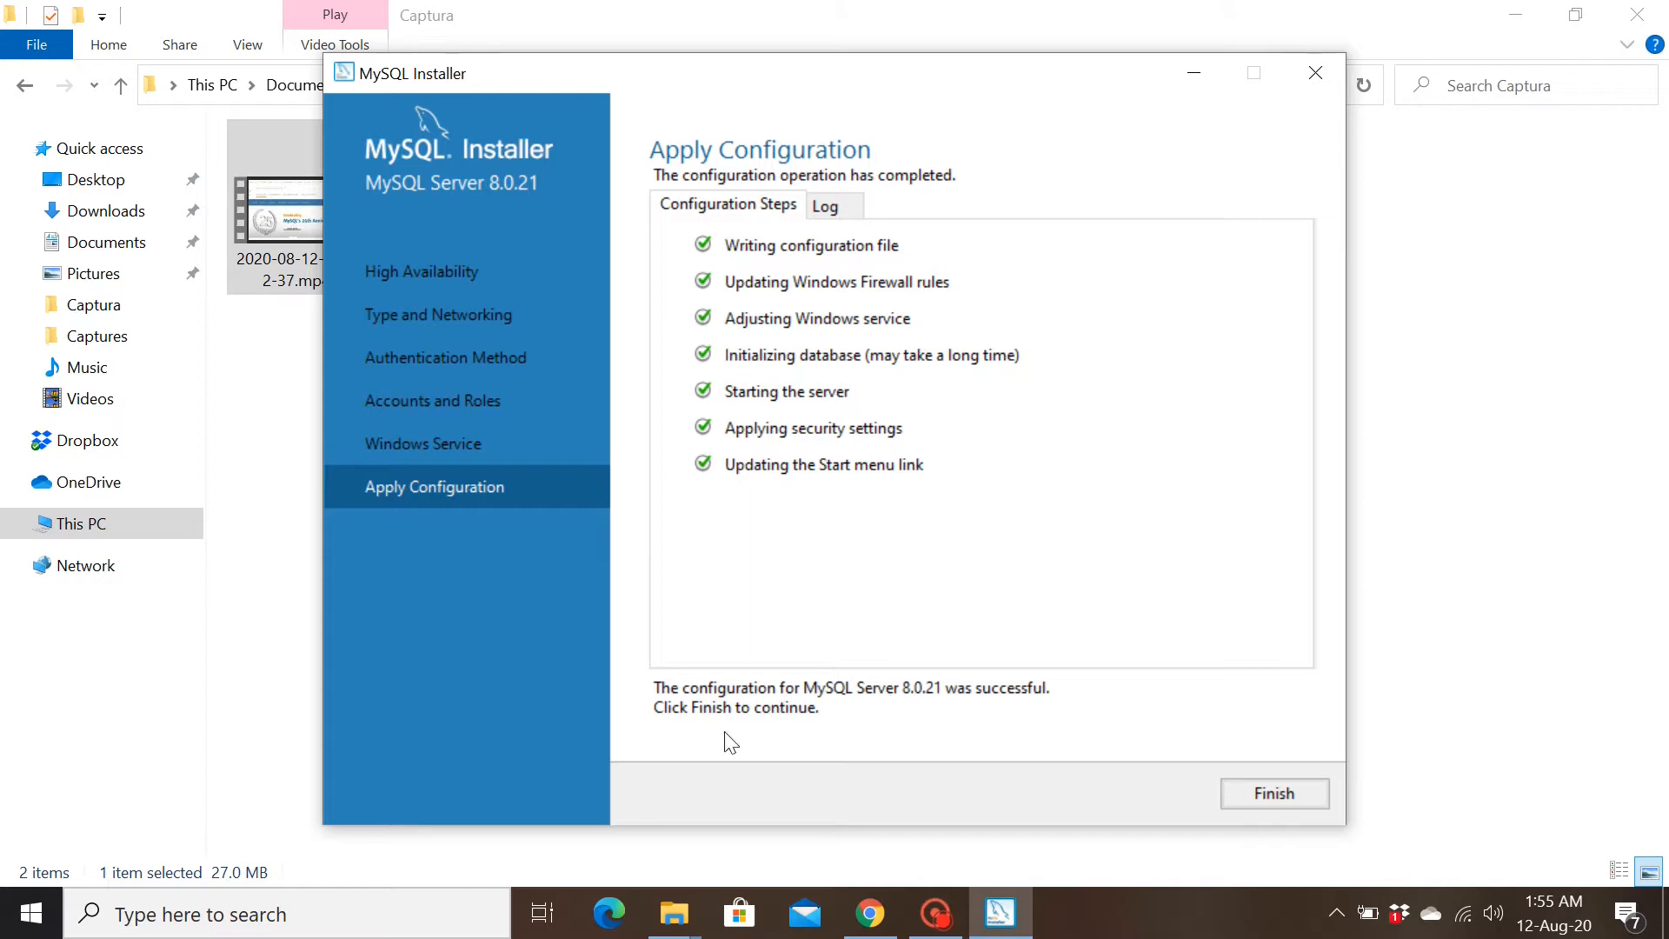
mouse_move(1199, 843)
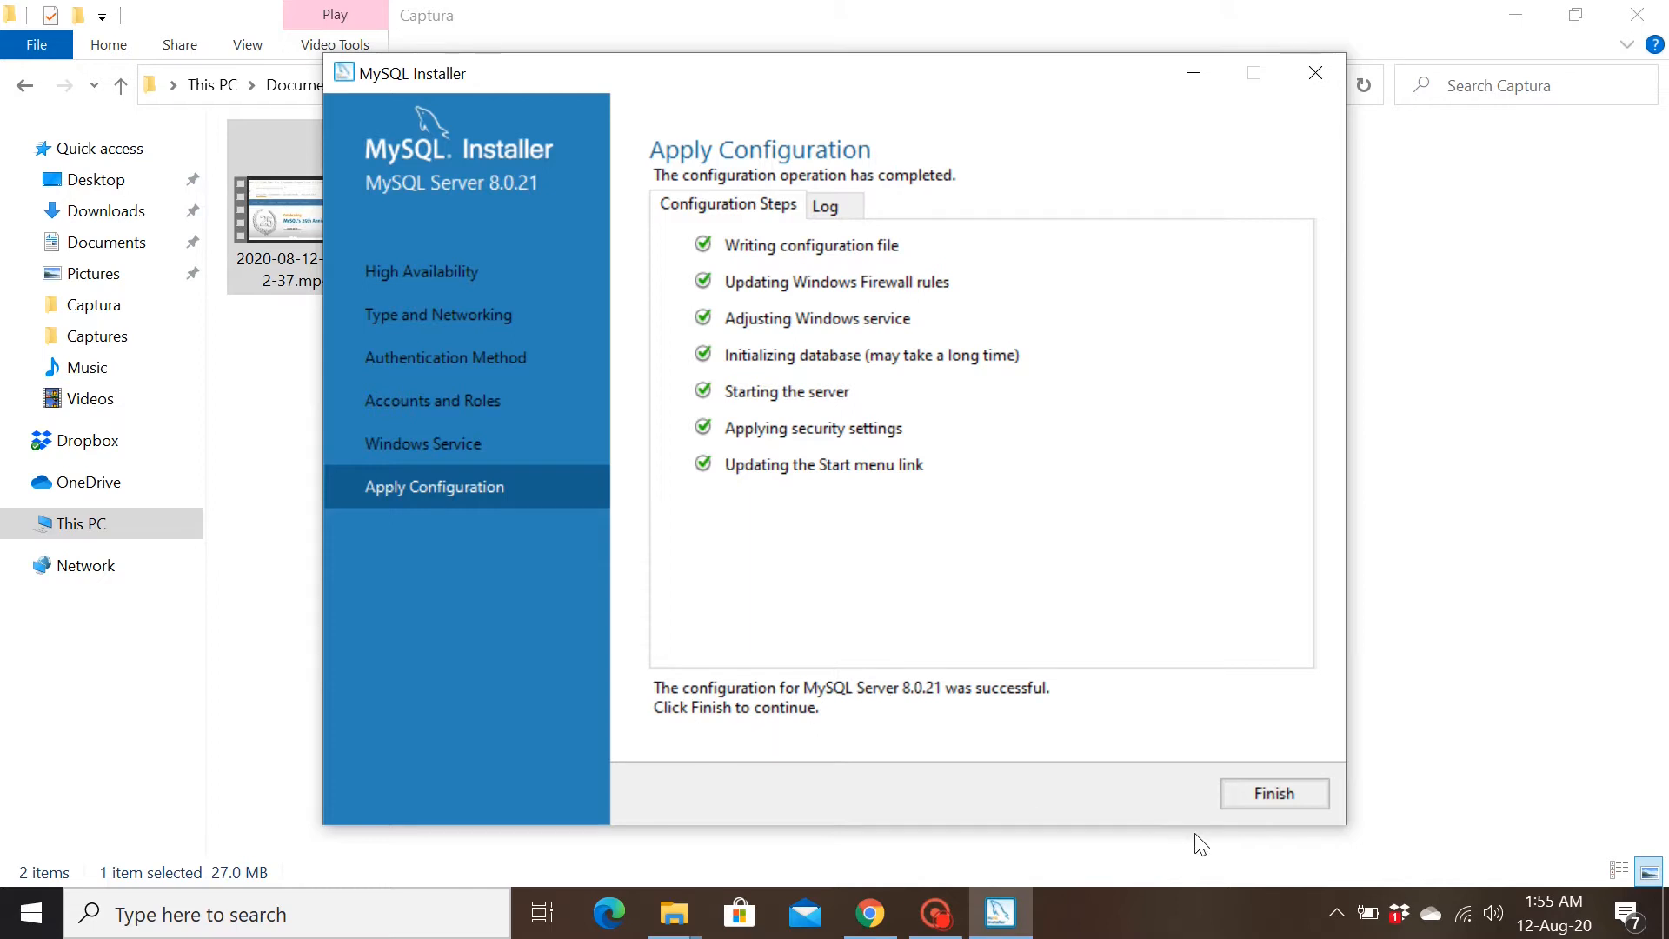
- Finish the MySQL Server 8.0.21 setup and complete MySQL Router without InnoDB cluster bootstrapping
click(1273, 793)
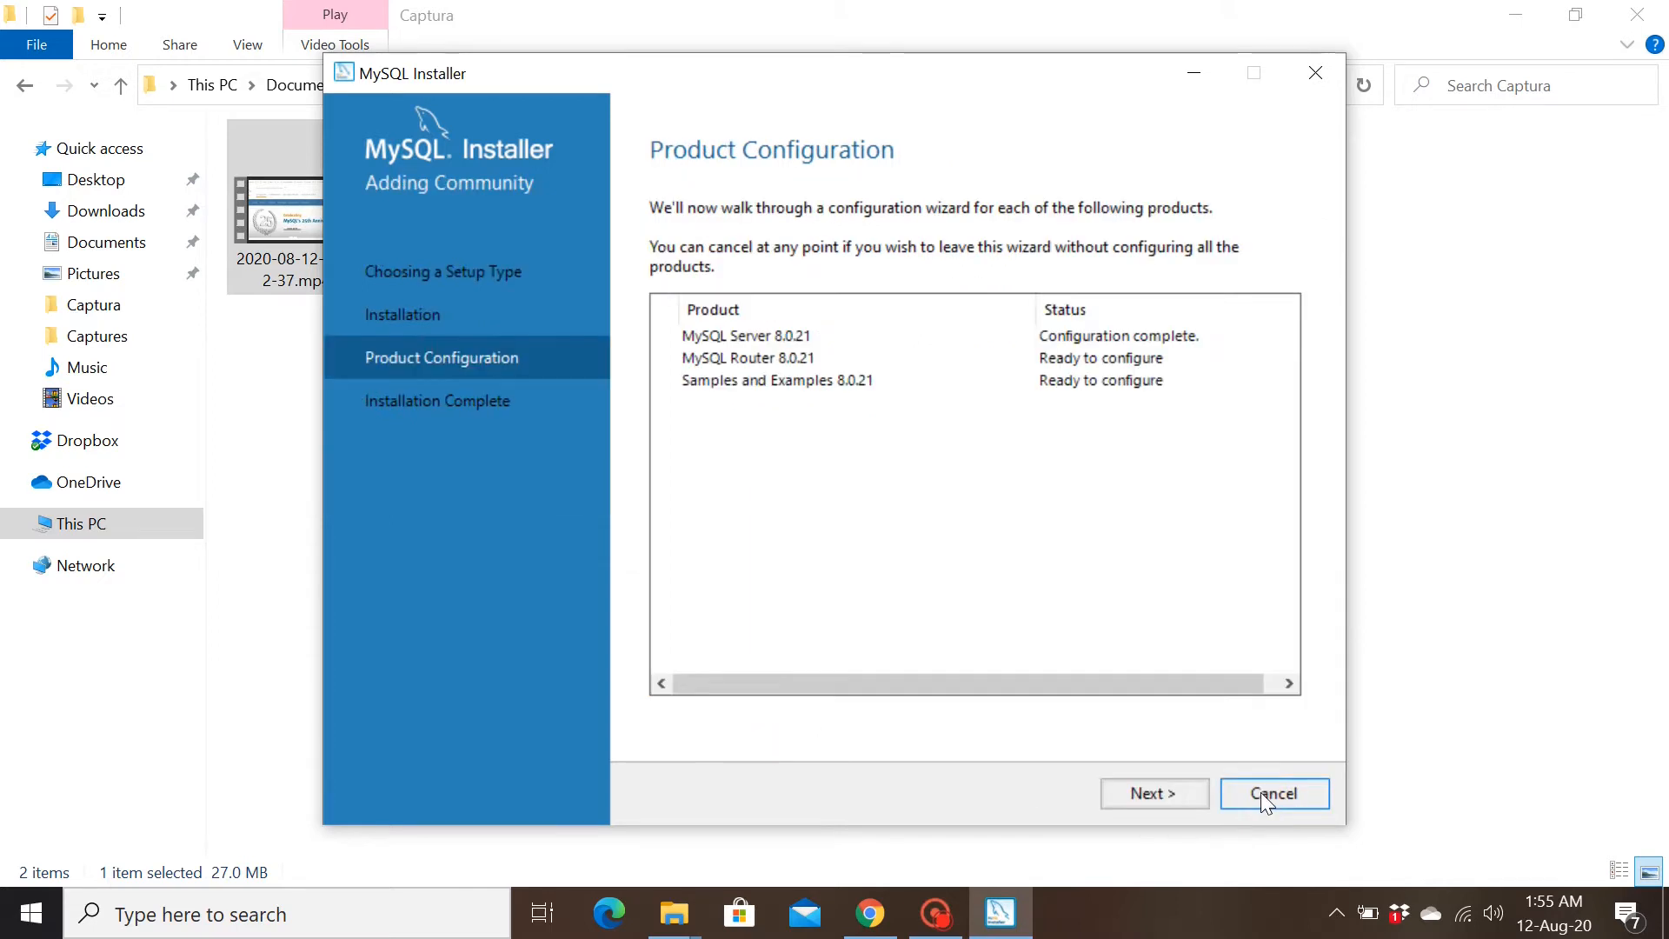
mouse_move(711, 328)
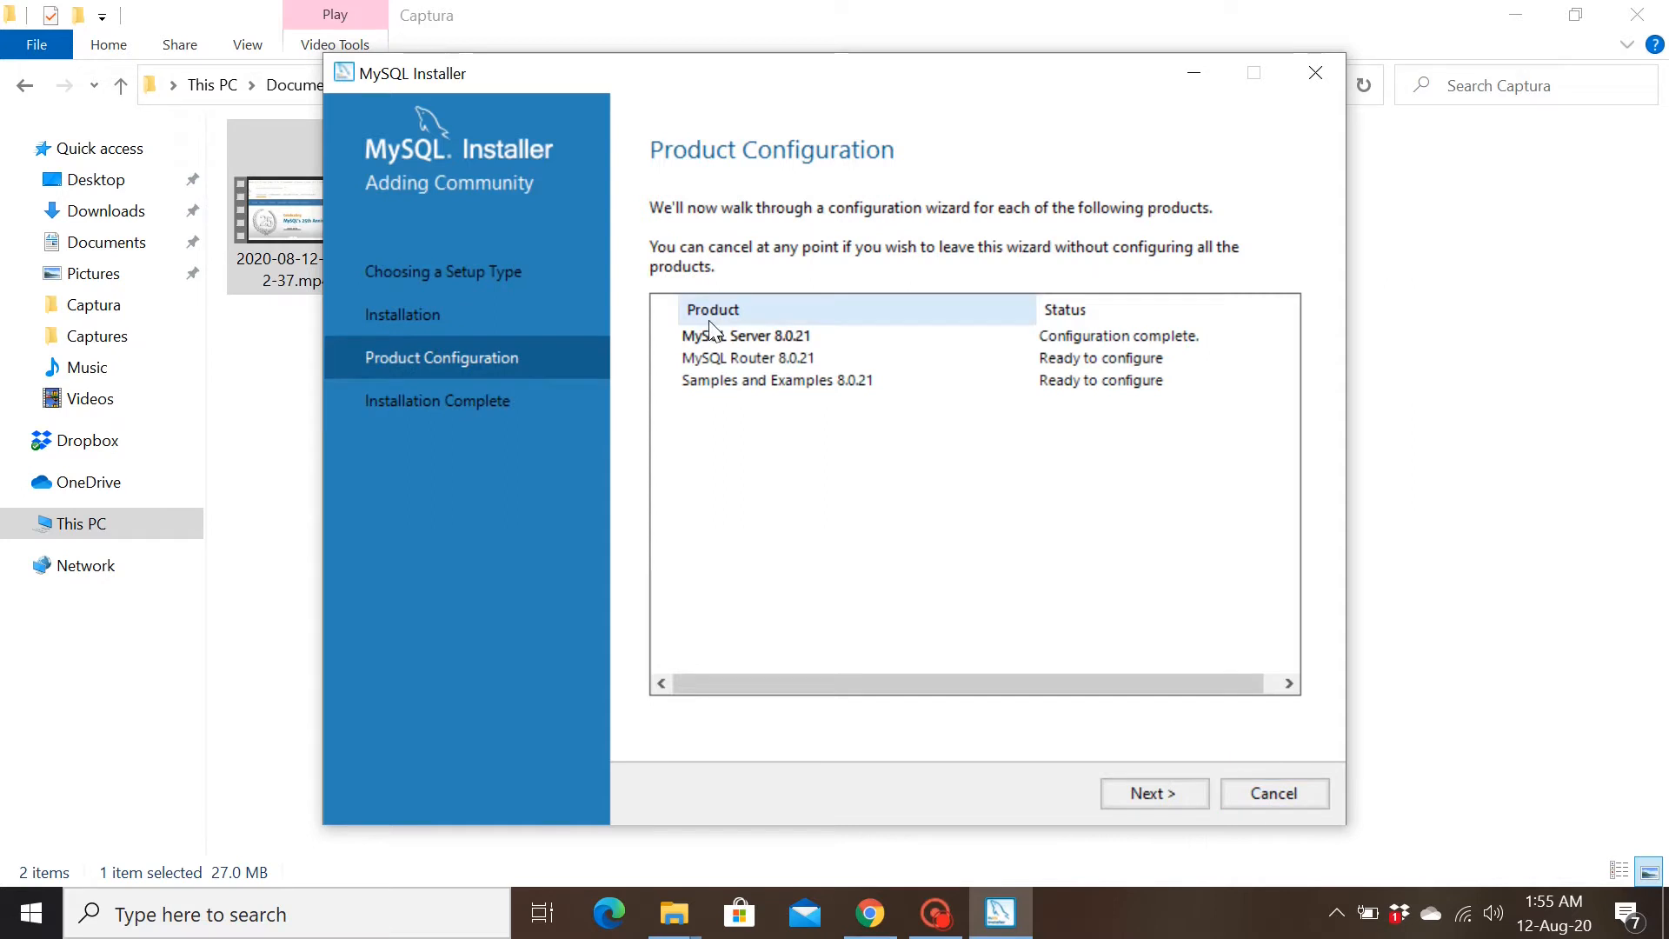
mouse_move(1189, 355)
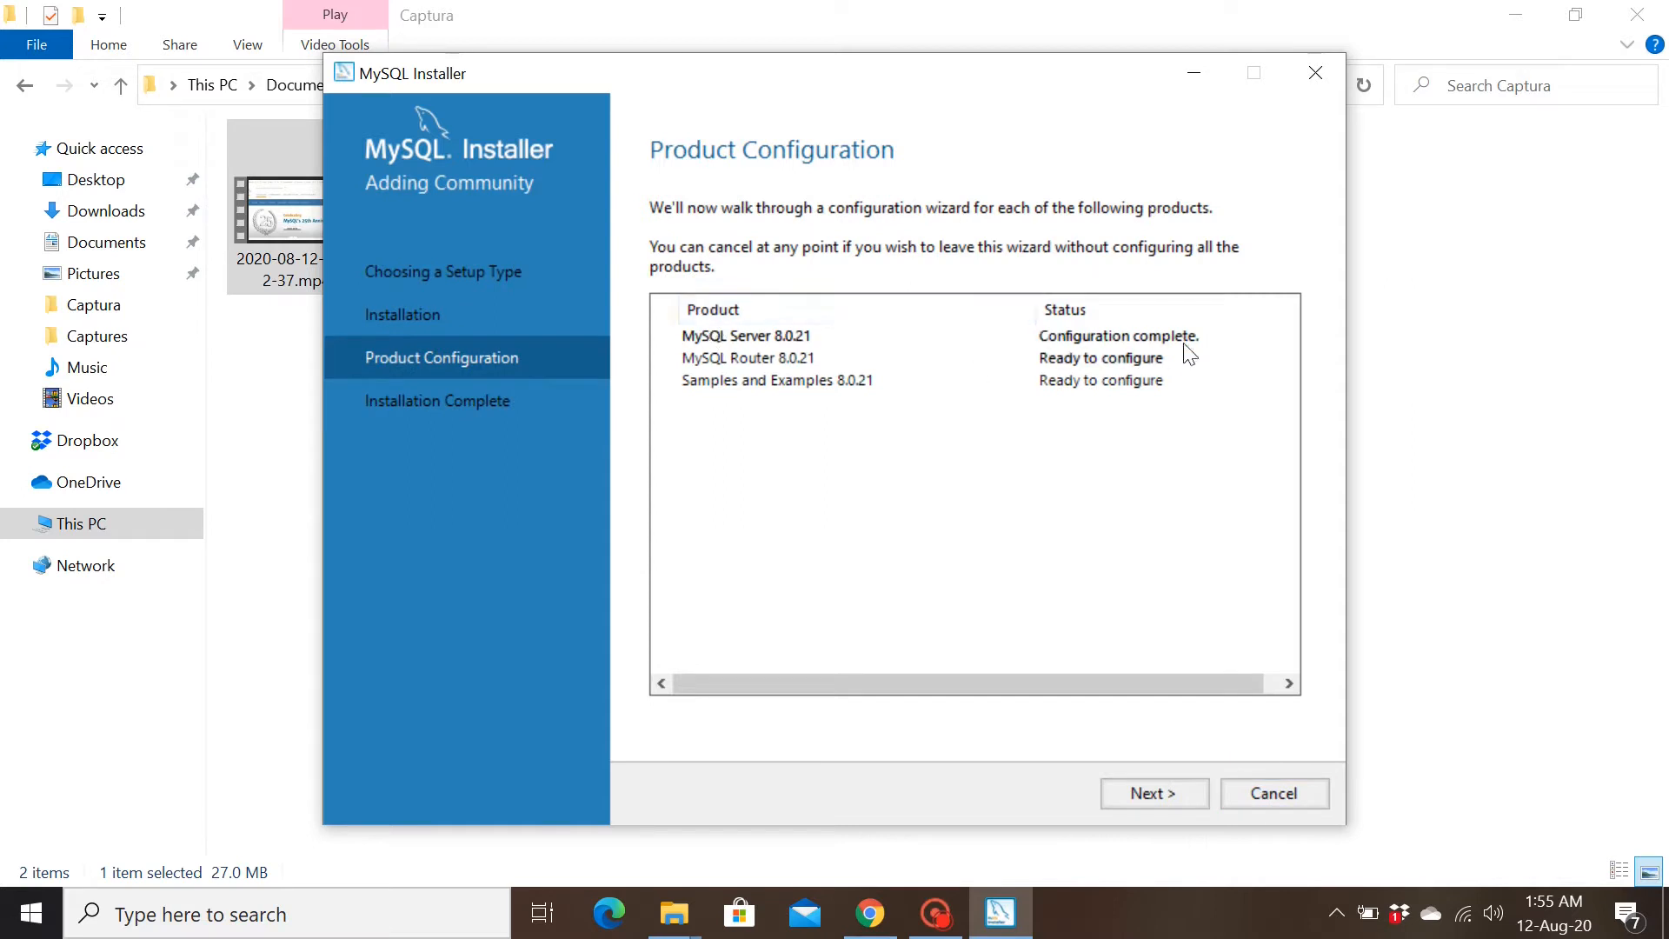
mouse_move(1175, 371)
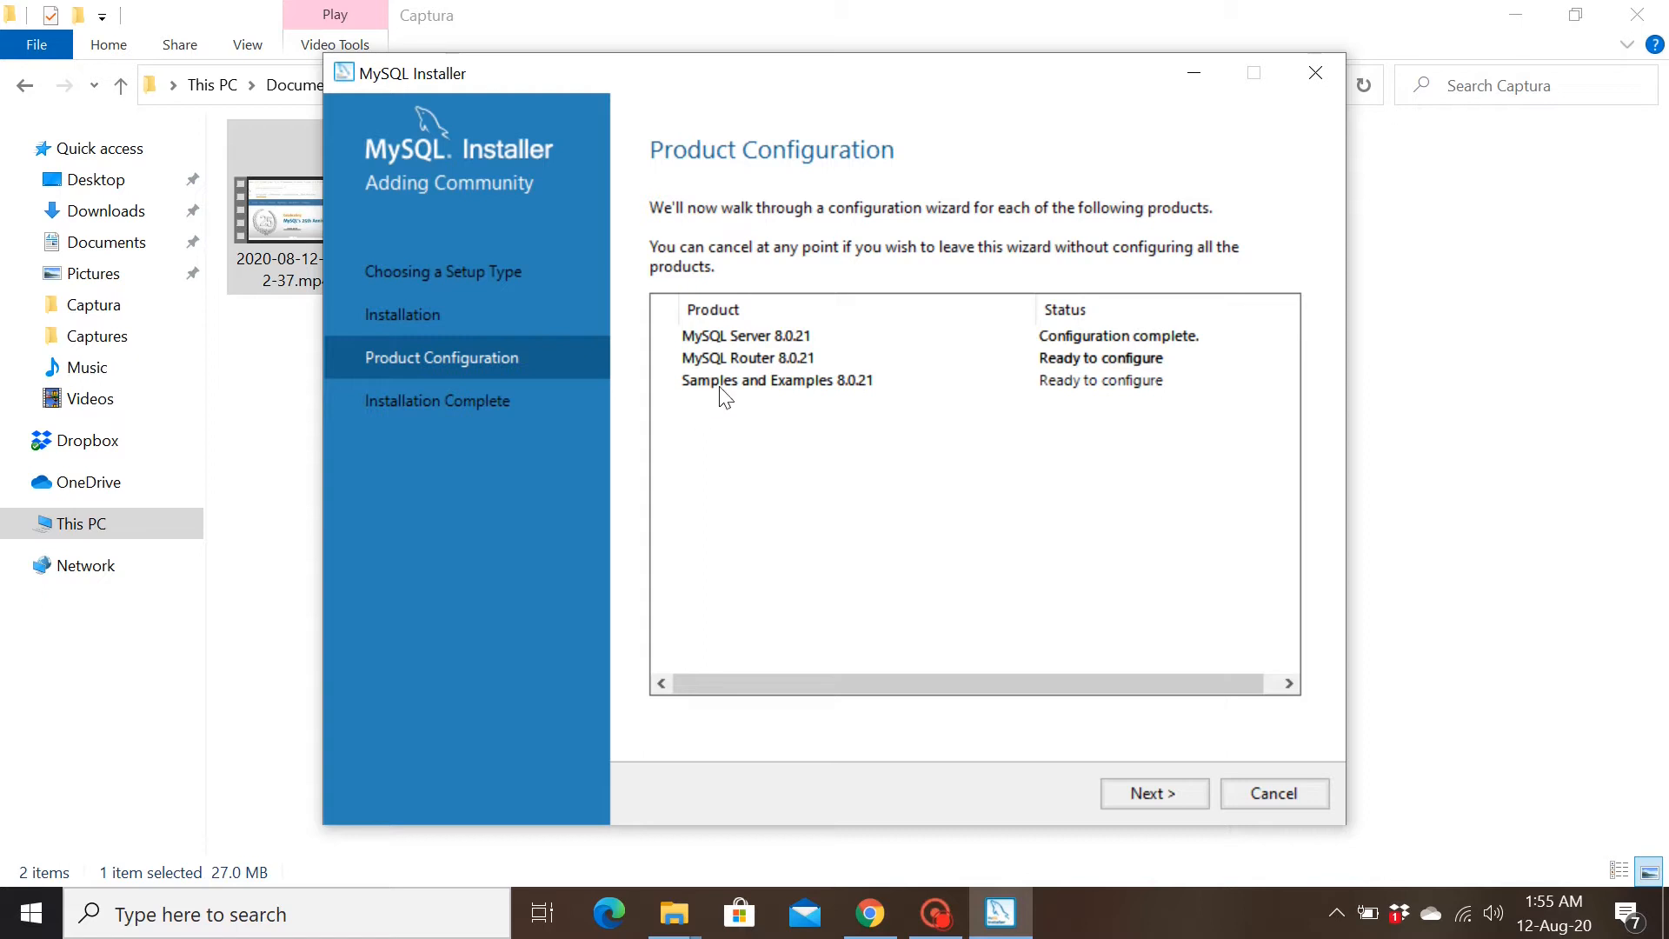
mouse_move(1048, 279)
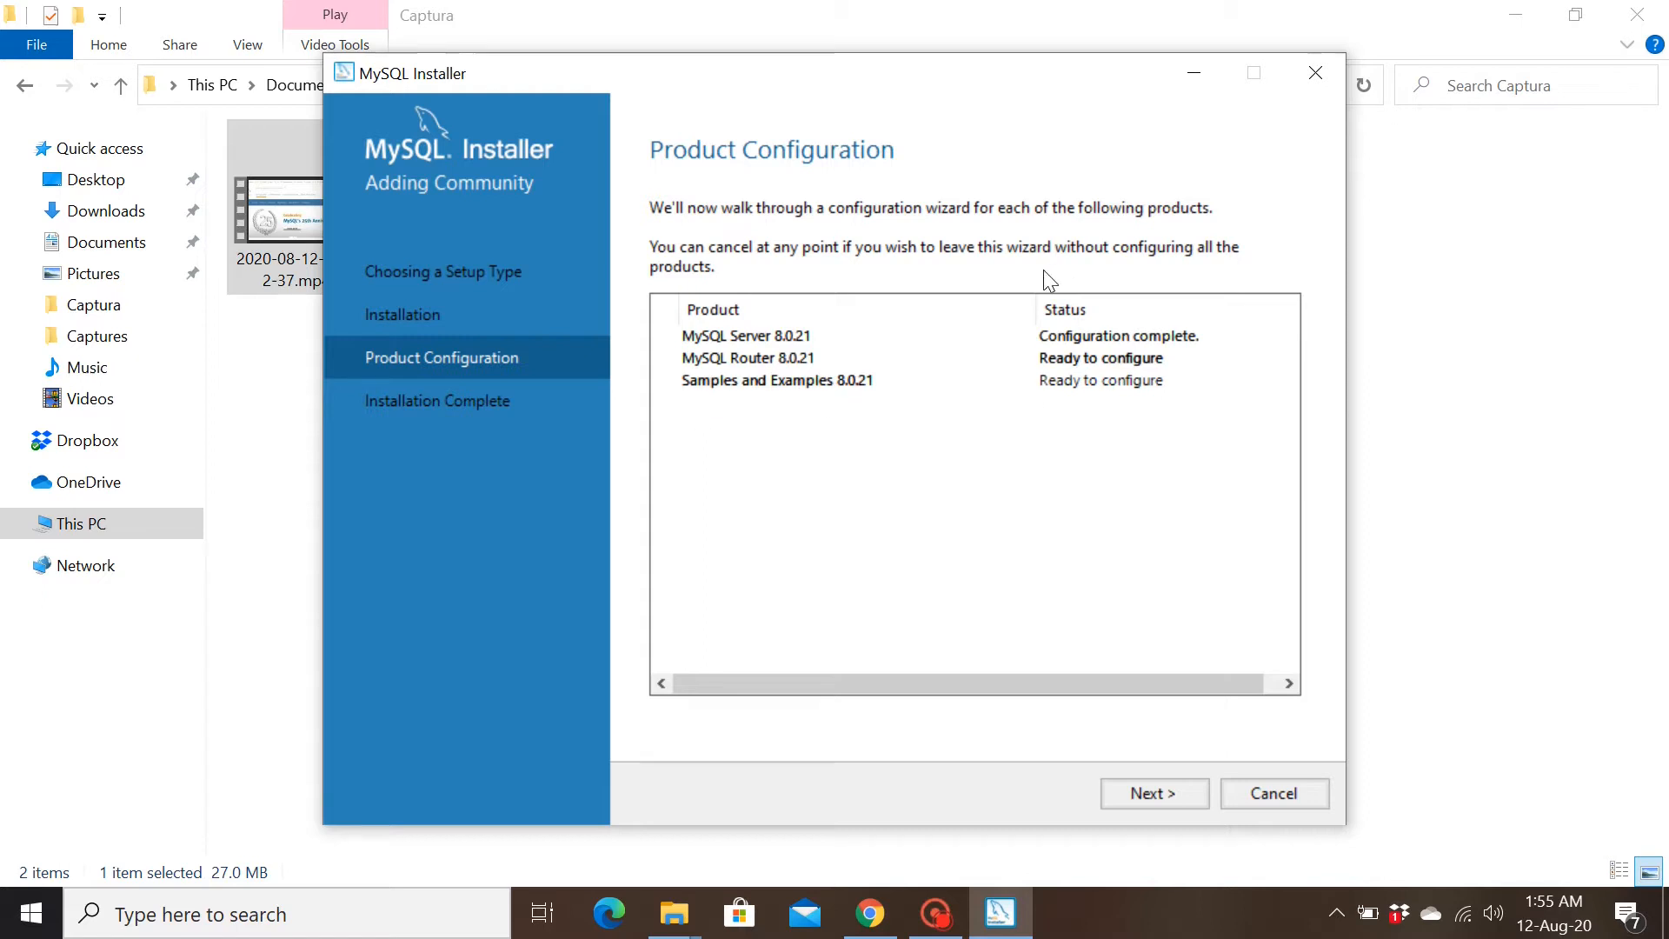
mouse_move(980, 419)
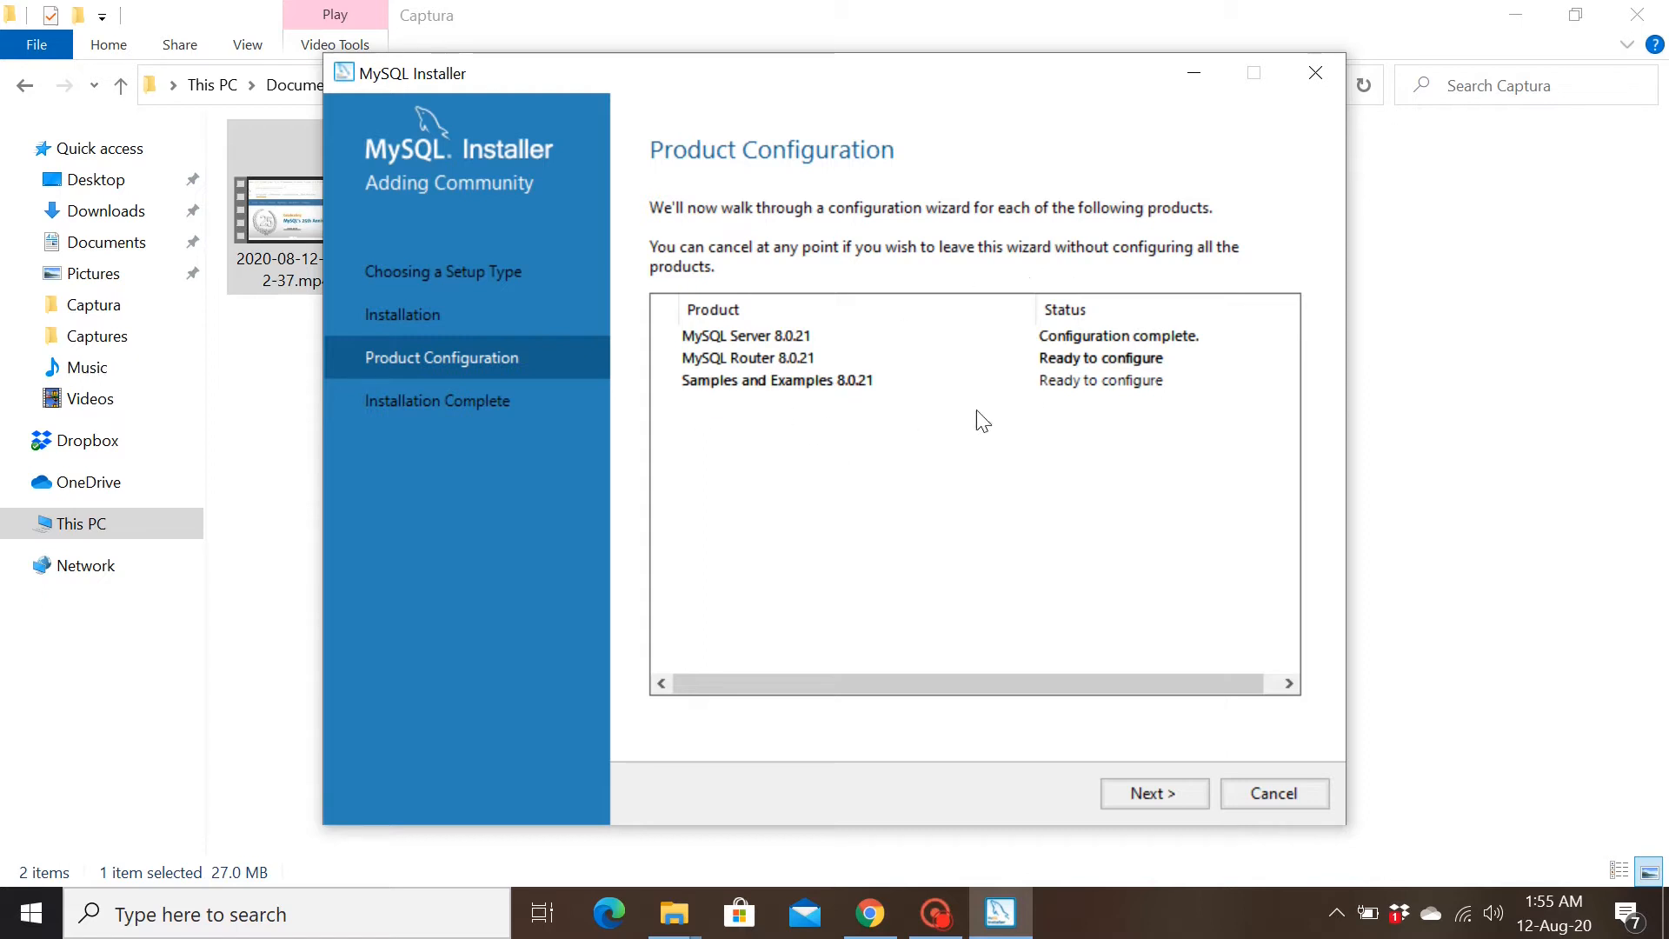
mouse_move(1154, 792)
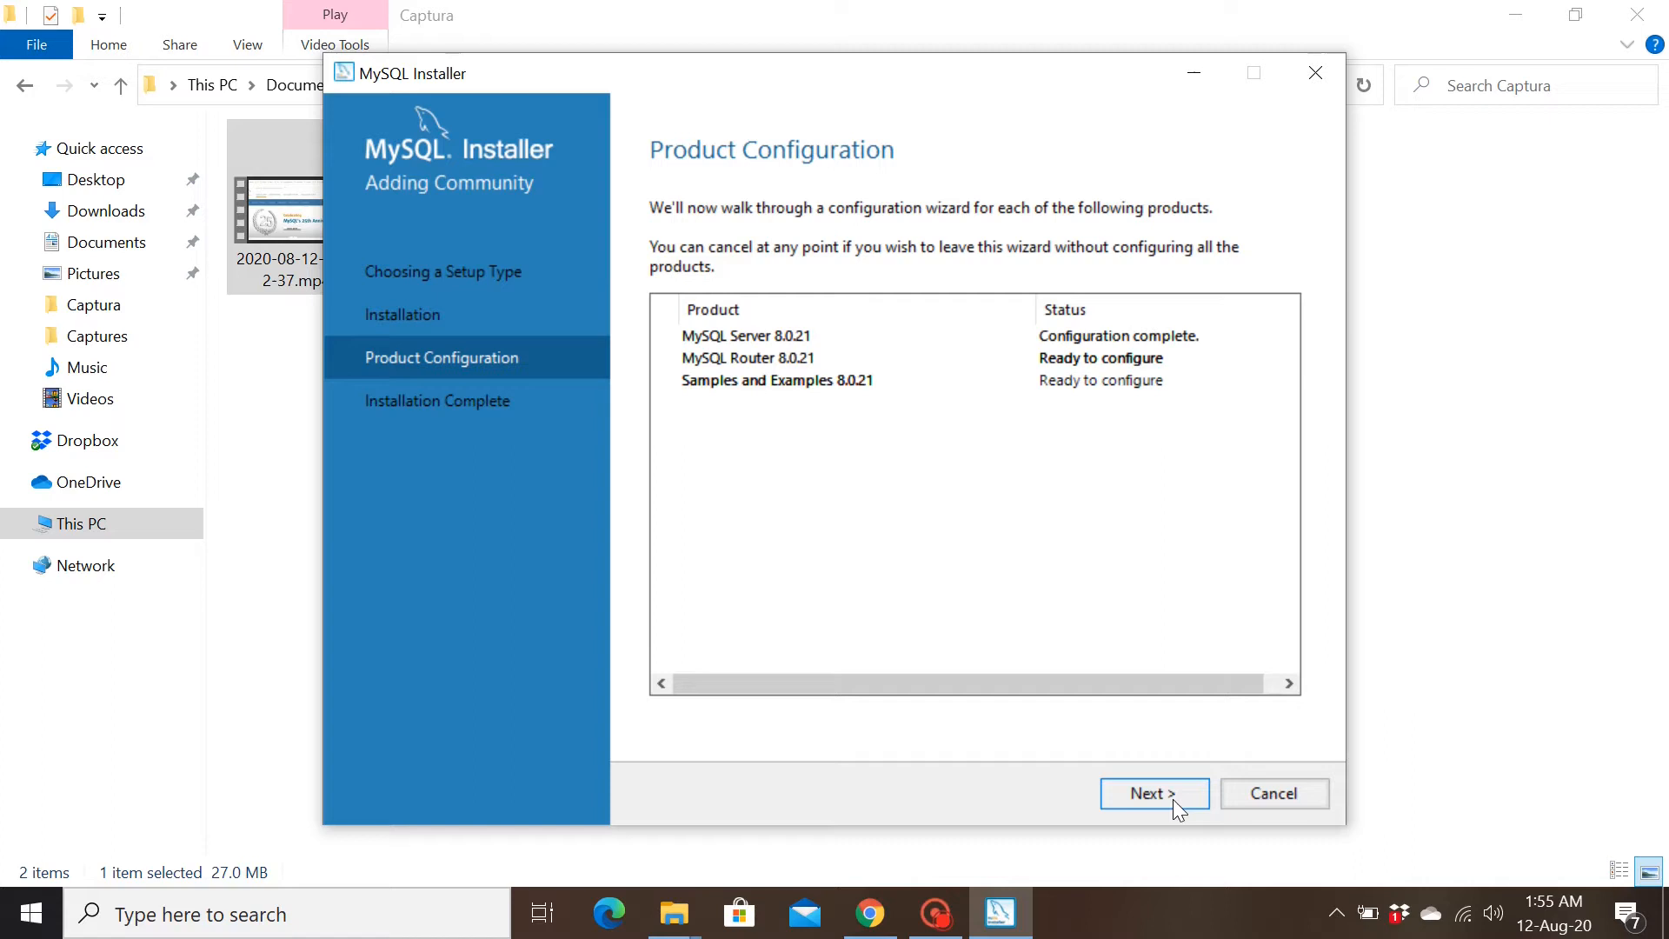
click(1153, 793)
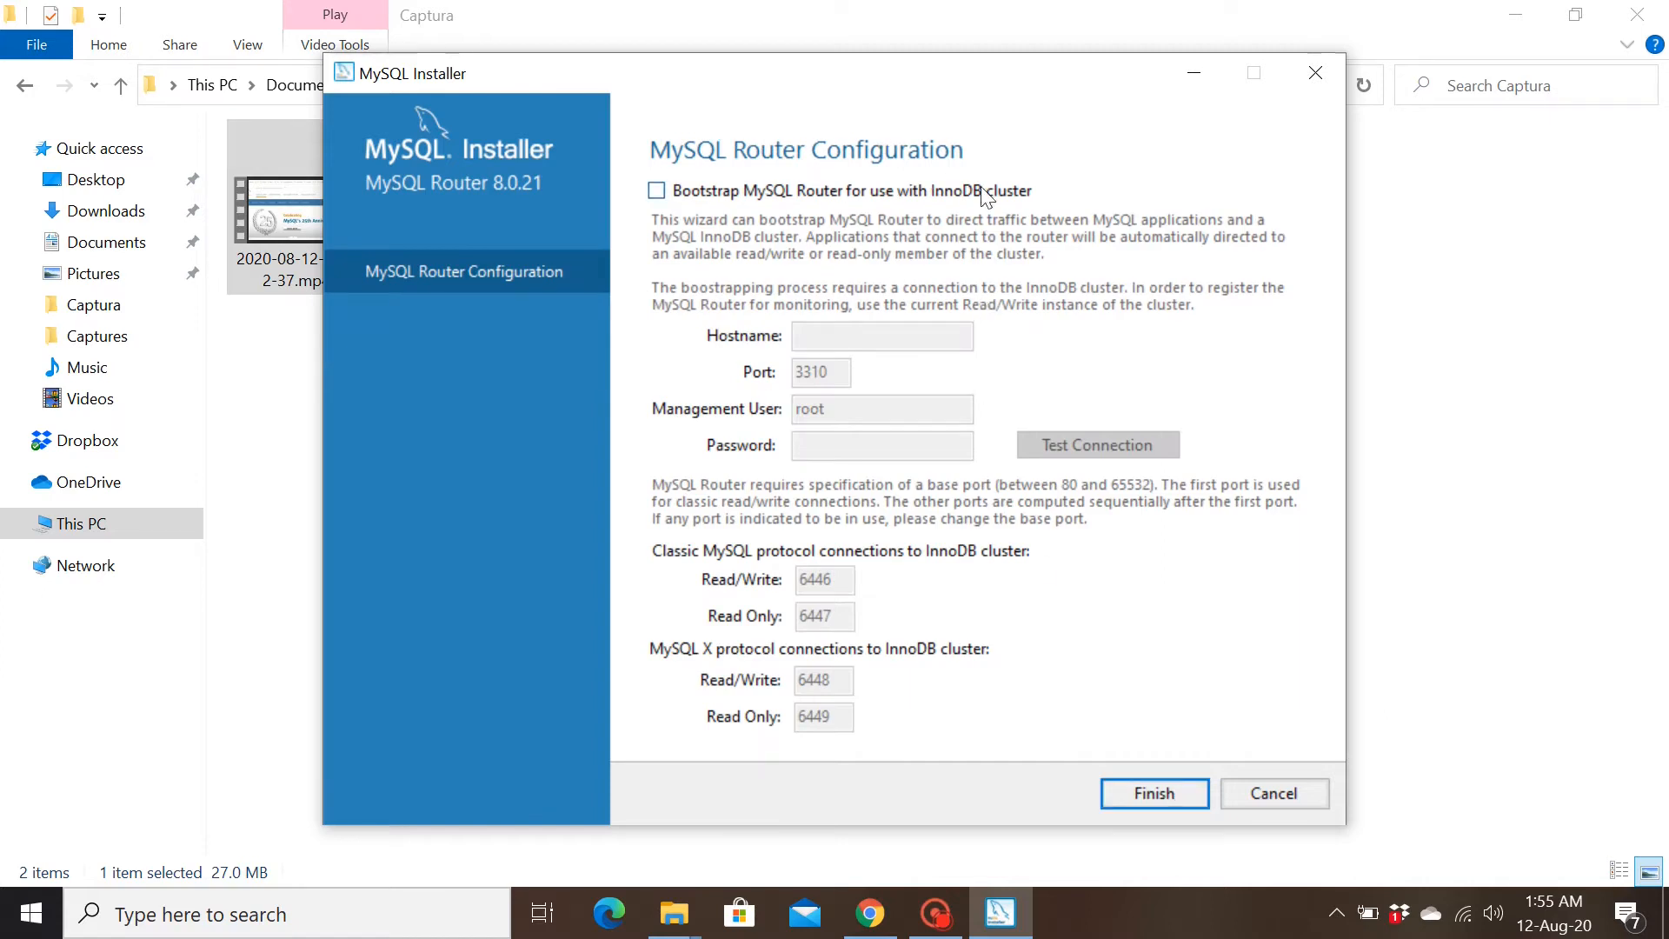
mouse_move(1044, 412)
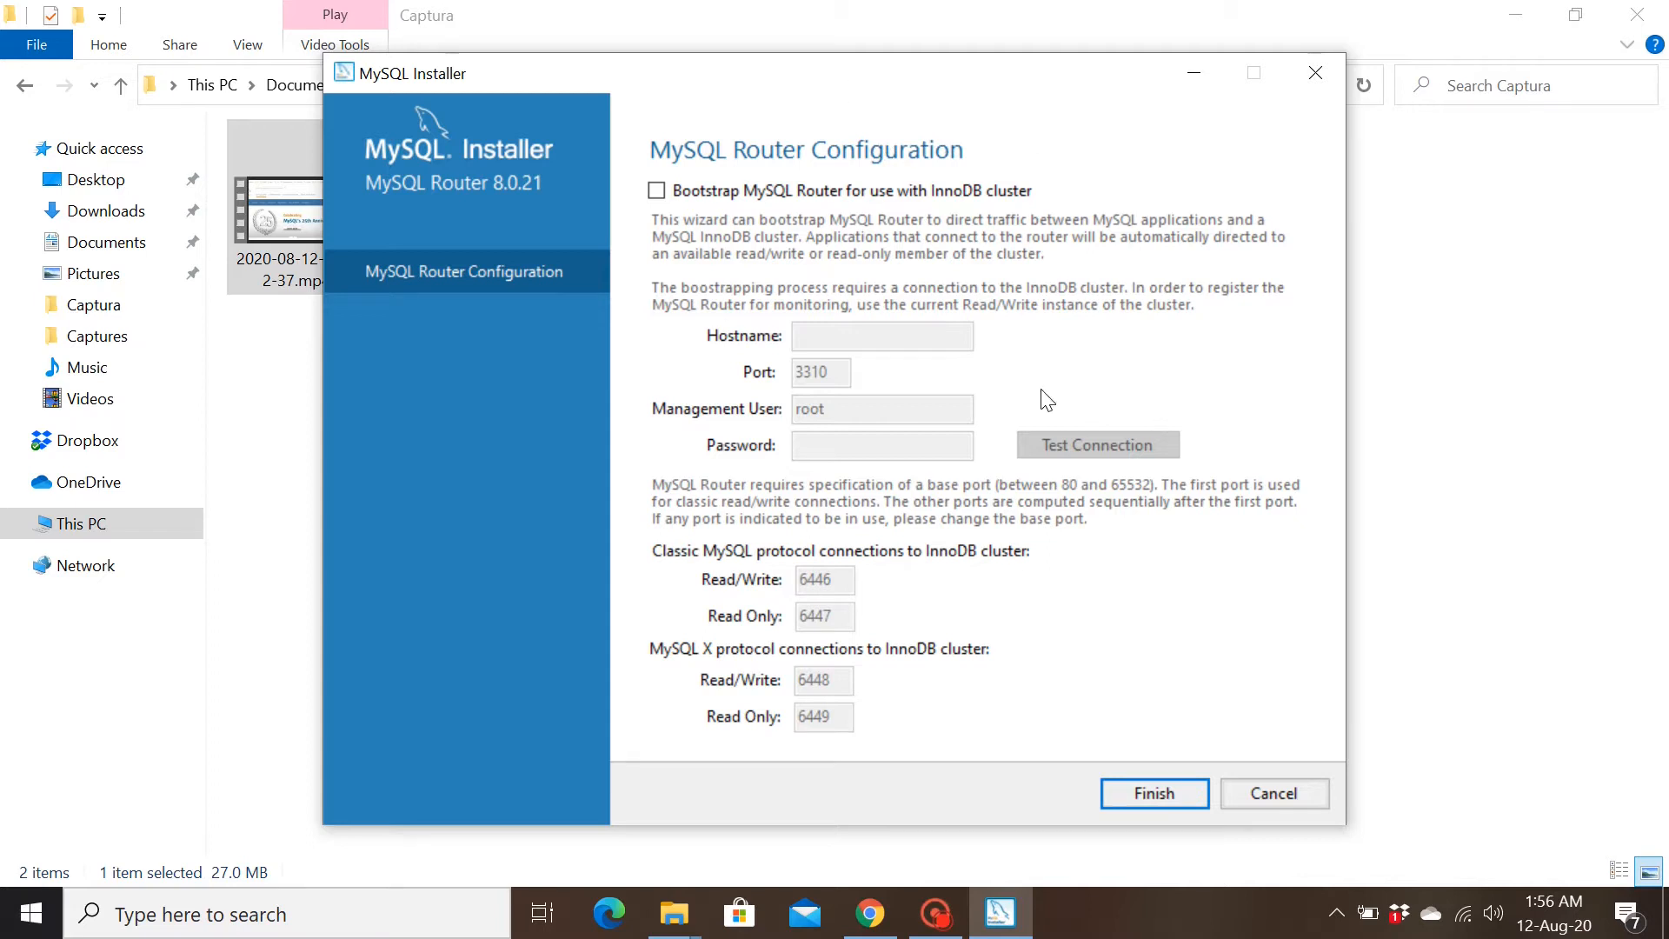
mouse_move(1152, 793)
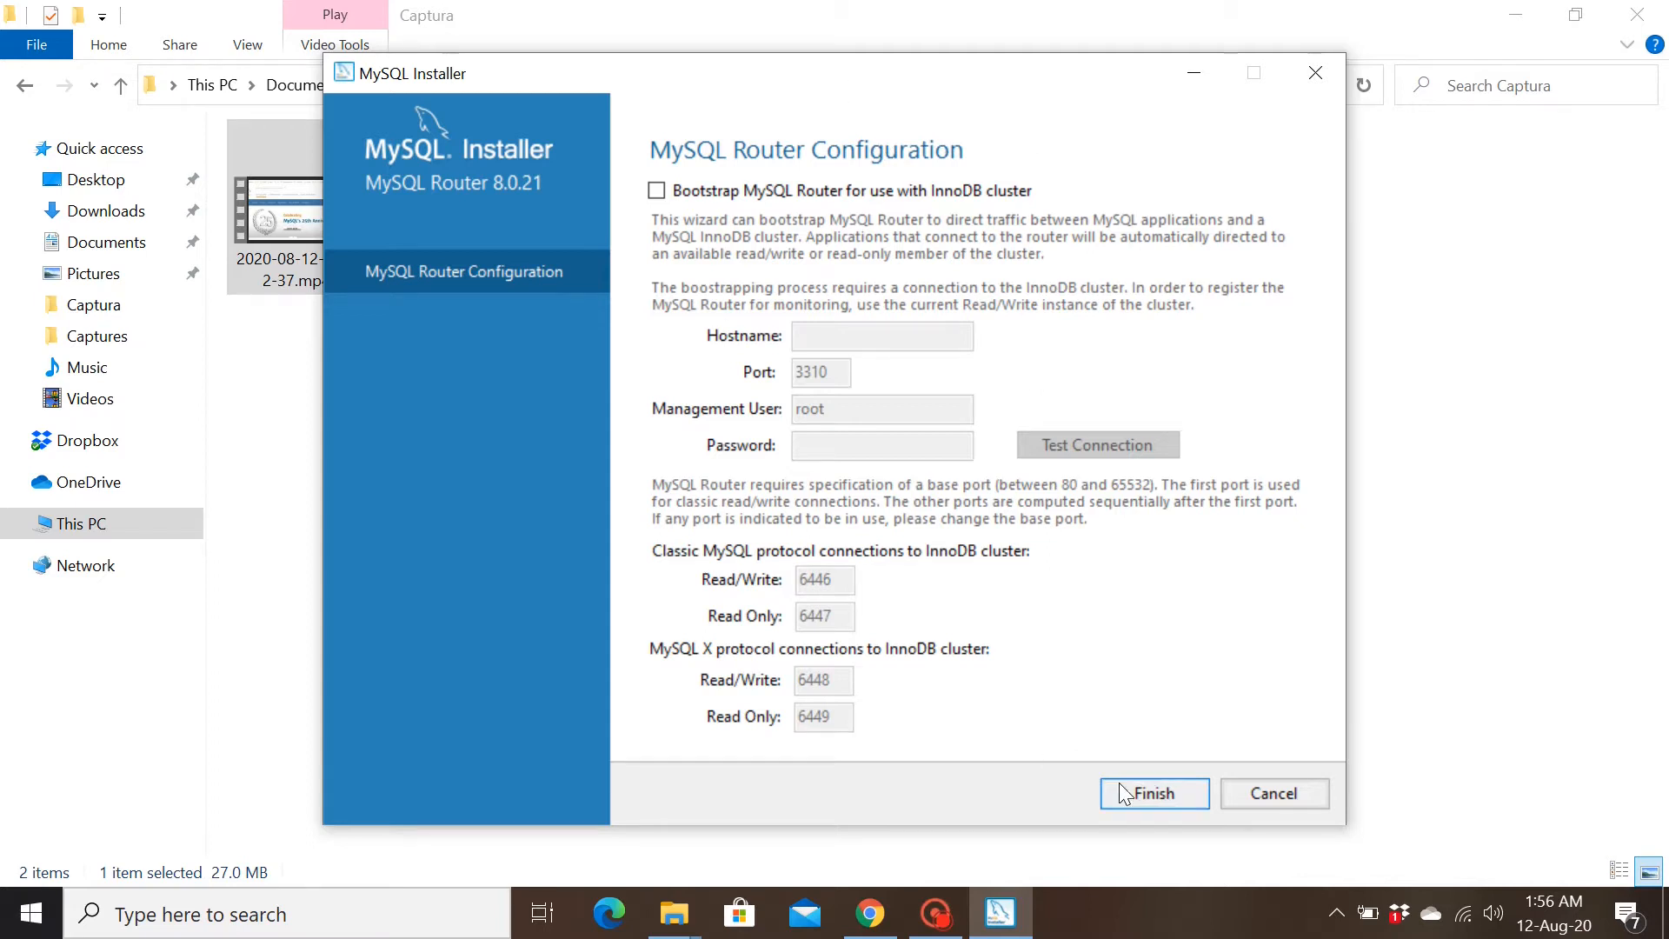
click(1152, 792)
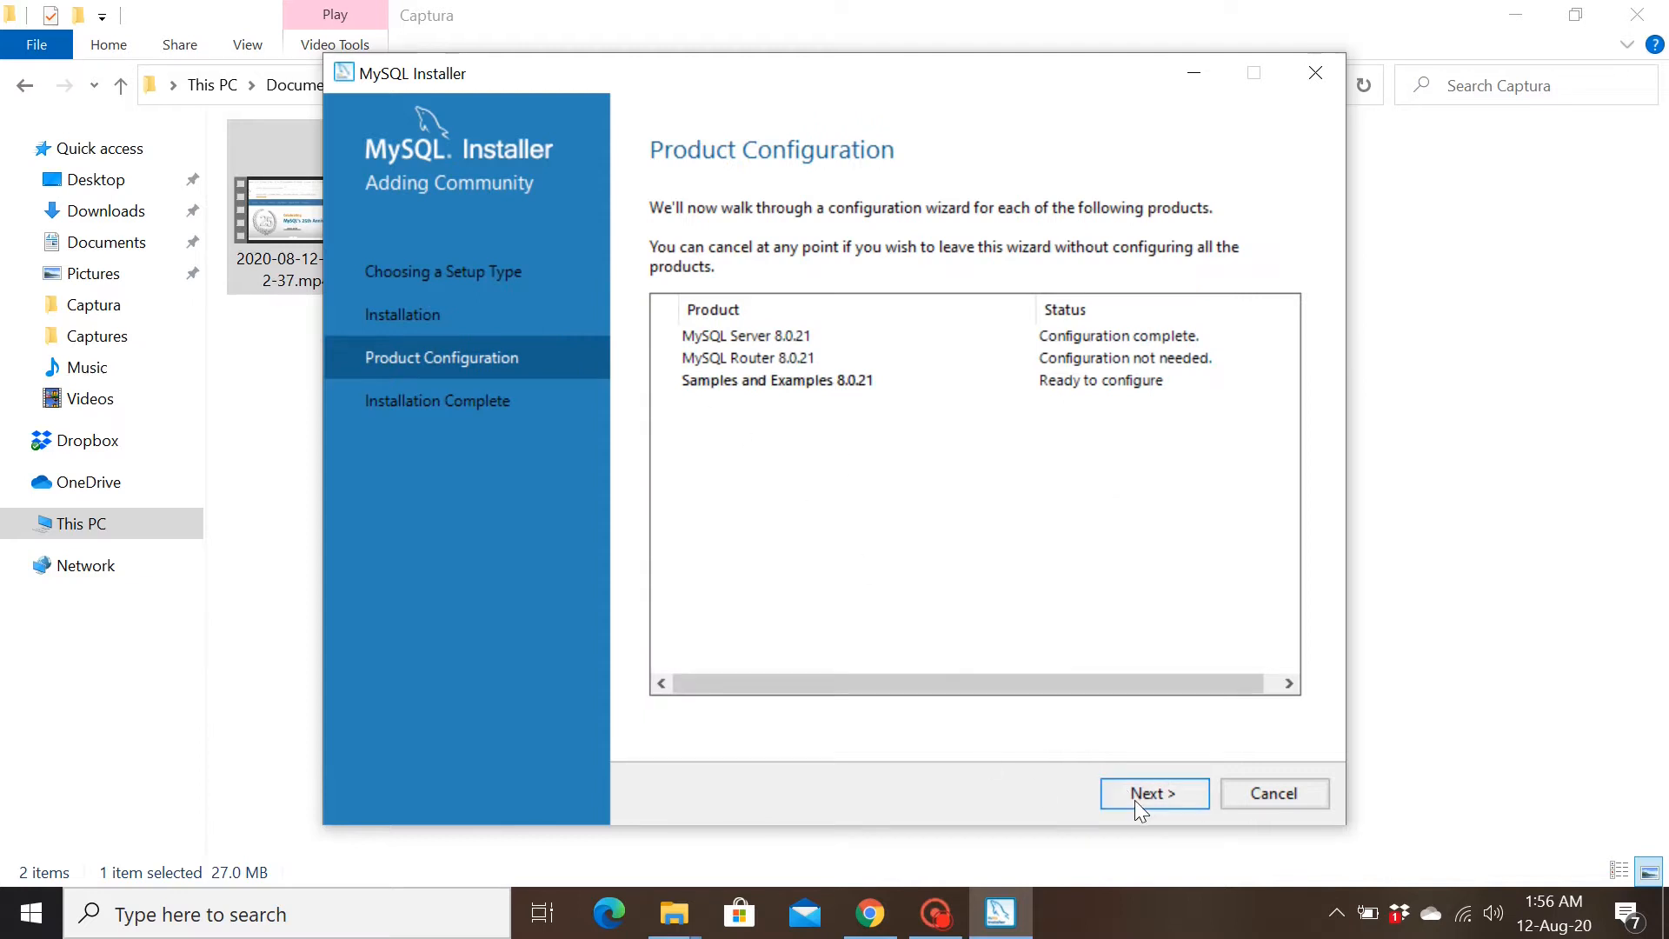
- Connect Samples and Examples to MySQL Server 8.0.21 as root and confirm the connection succeeds
click(1154, 793)
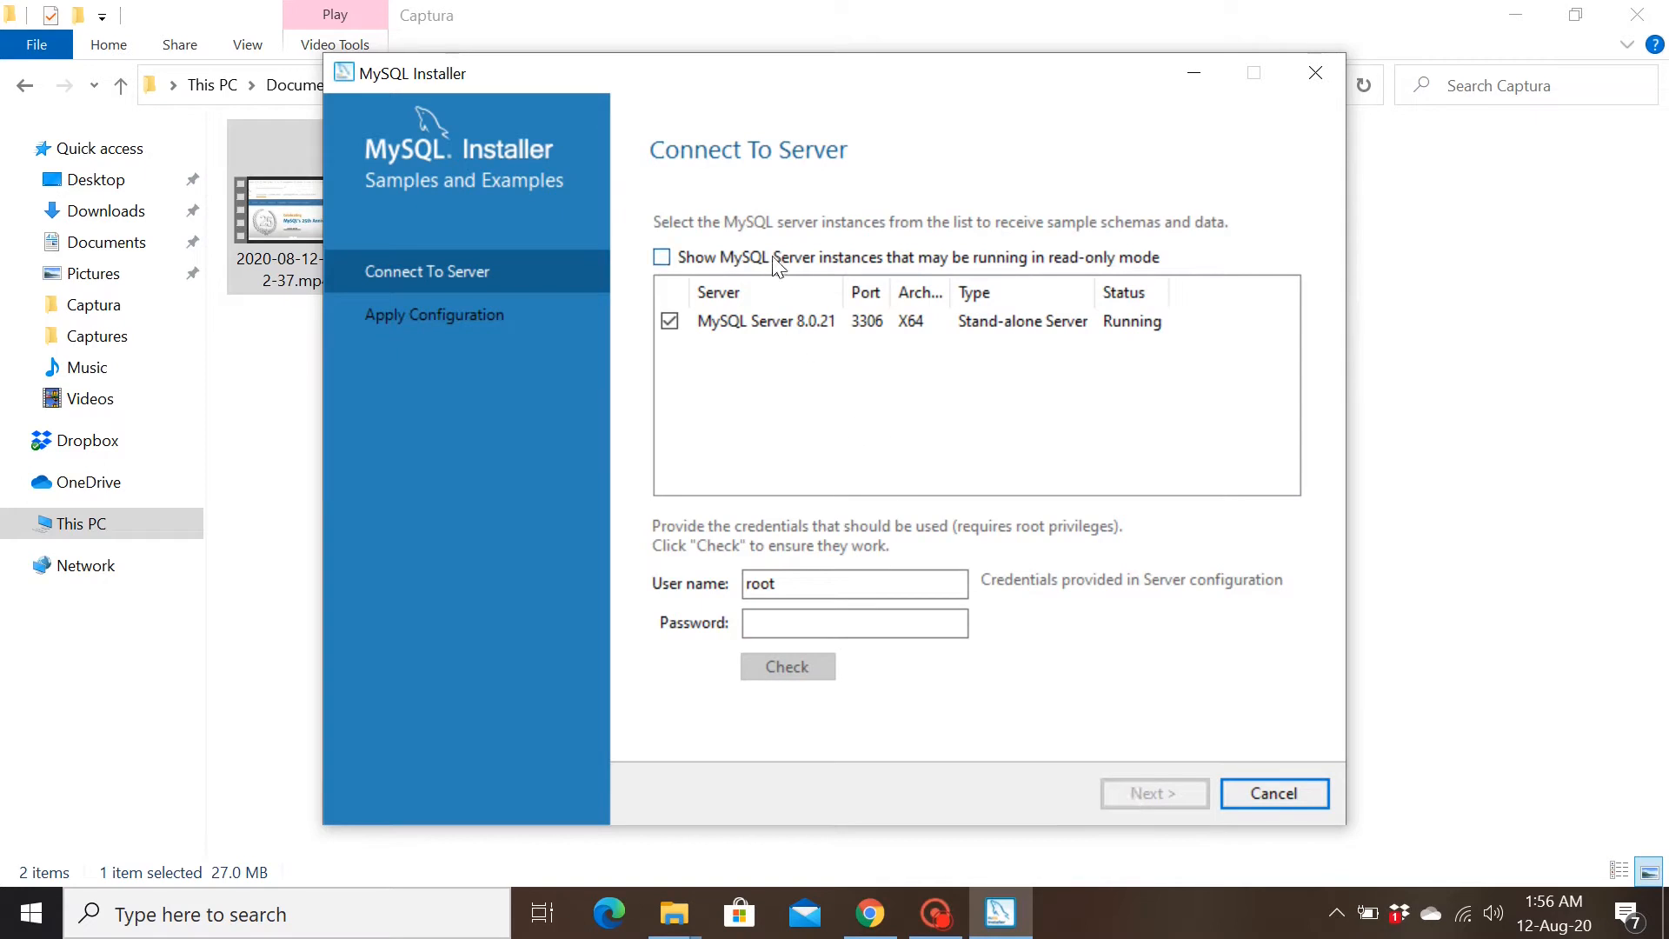
mouse_move(813, 368)
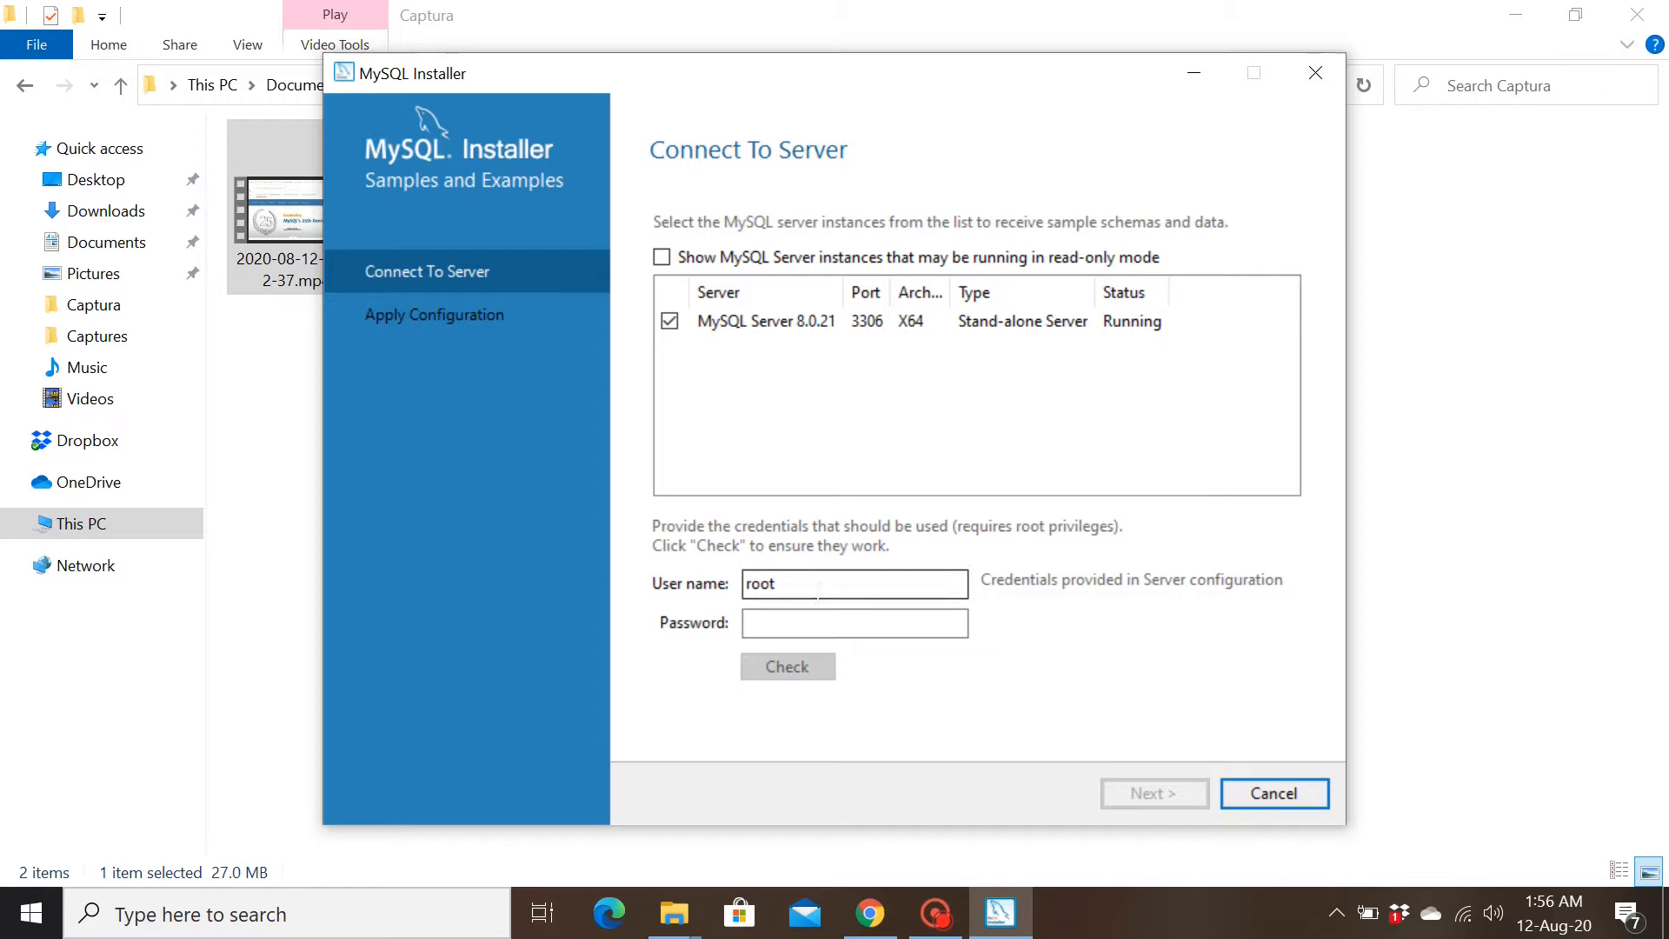
mouse_move(715, 231)
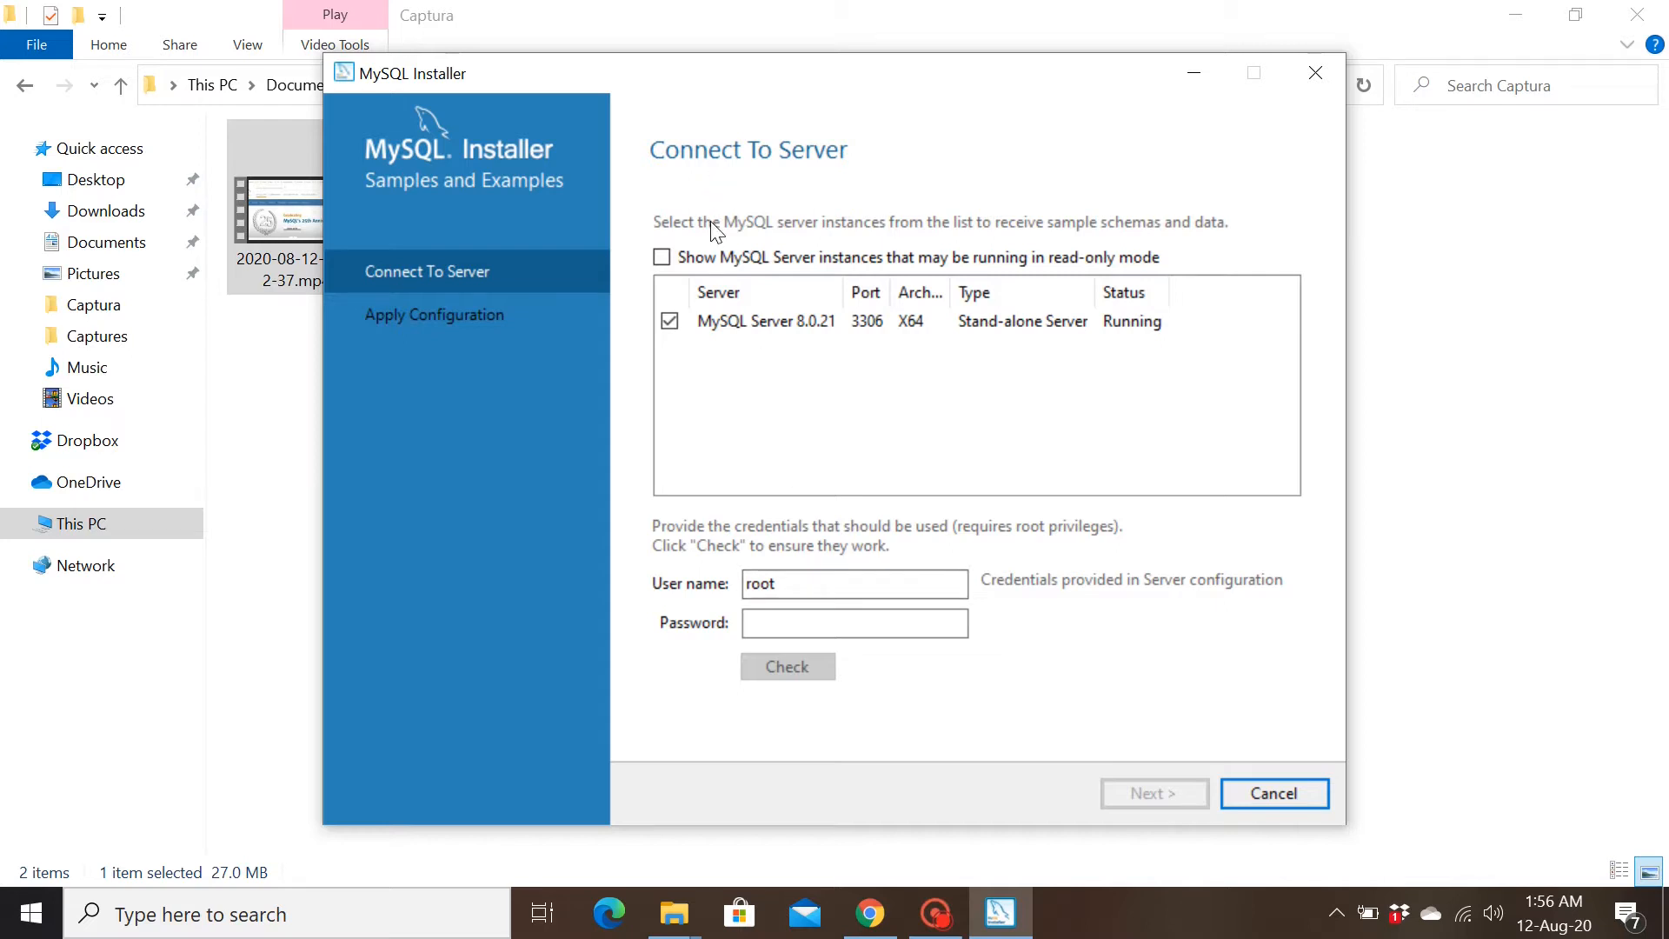
mouse_move(784, 367)
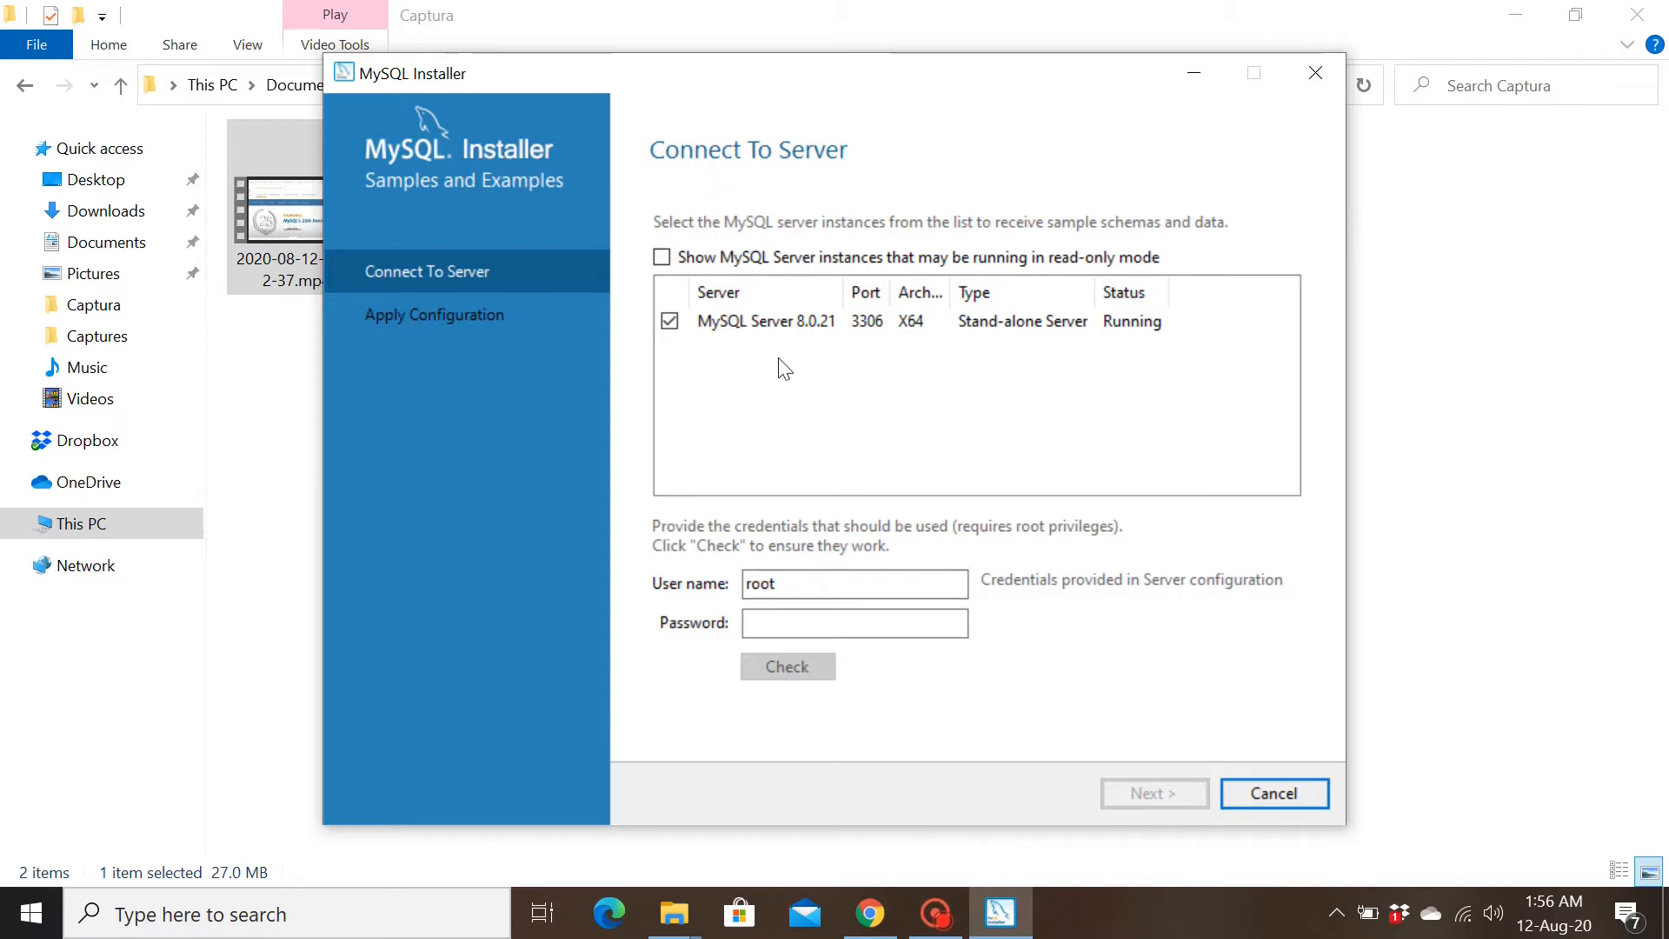
mouse_move(820, 447)
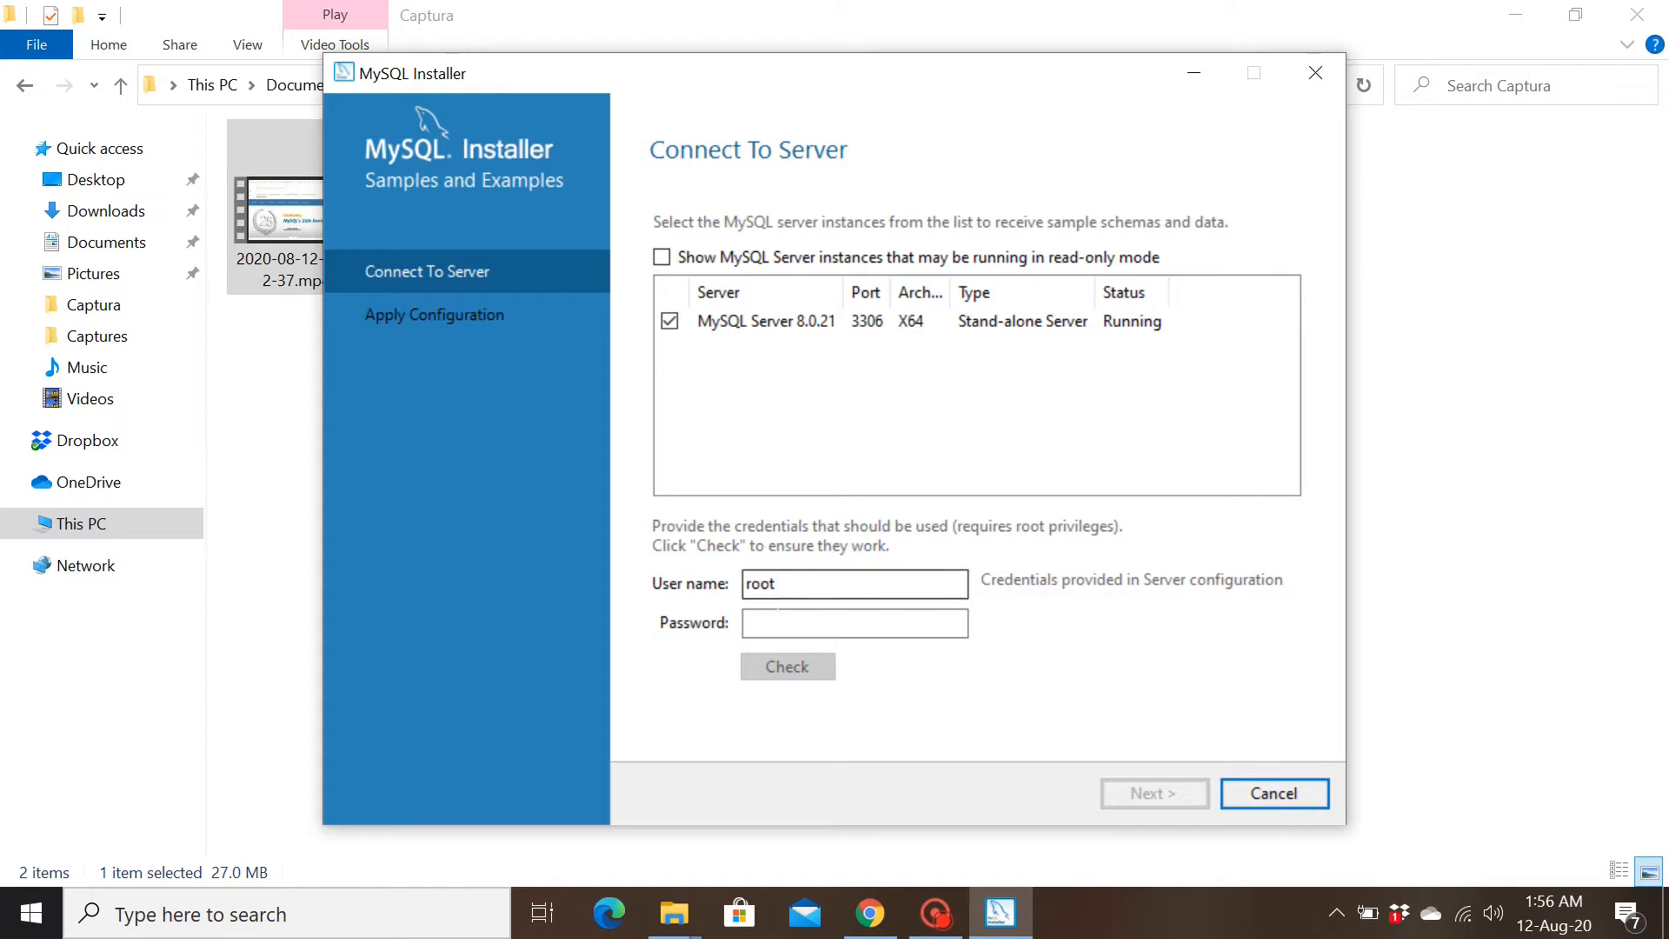
text(●)
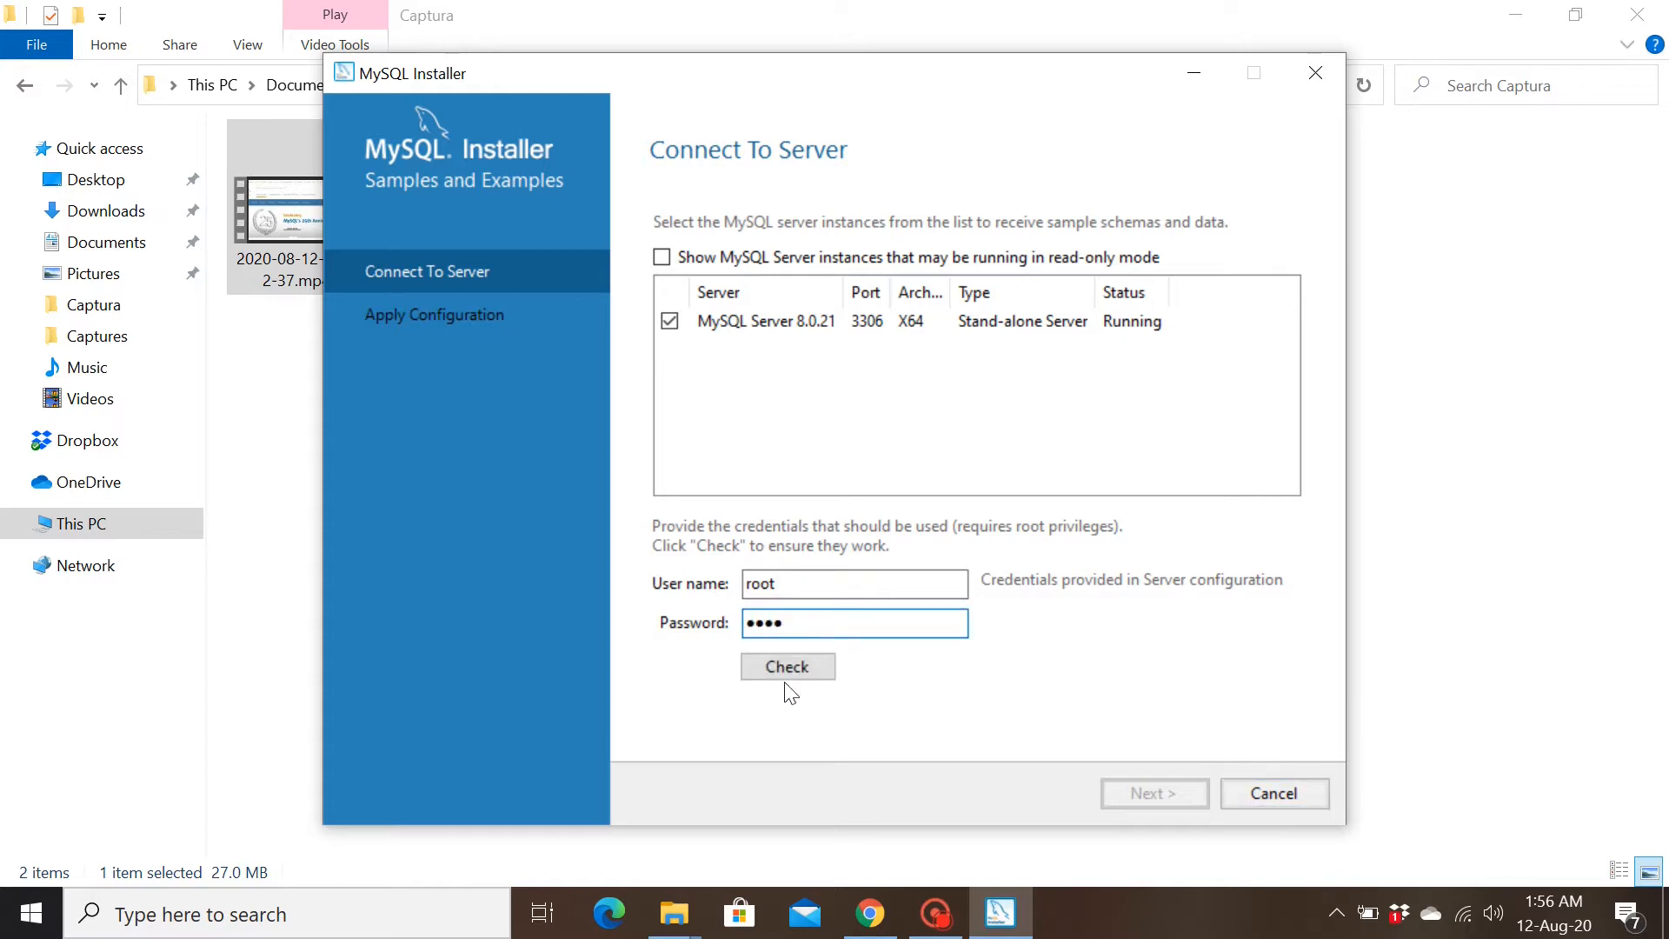
click(786, 667)
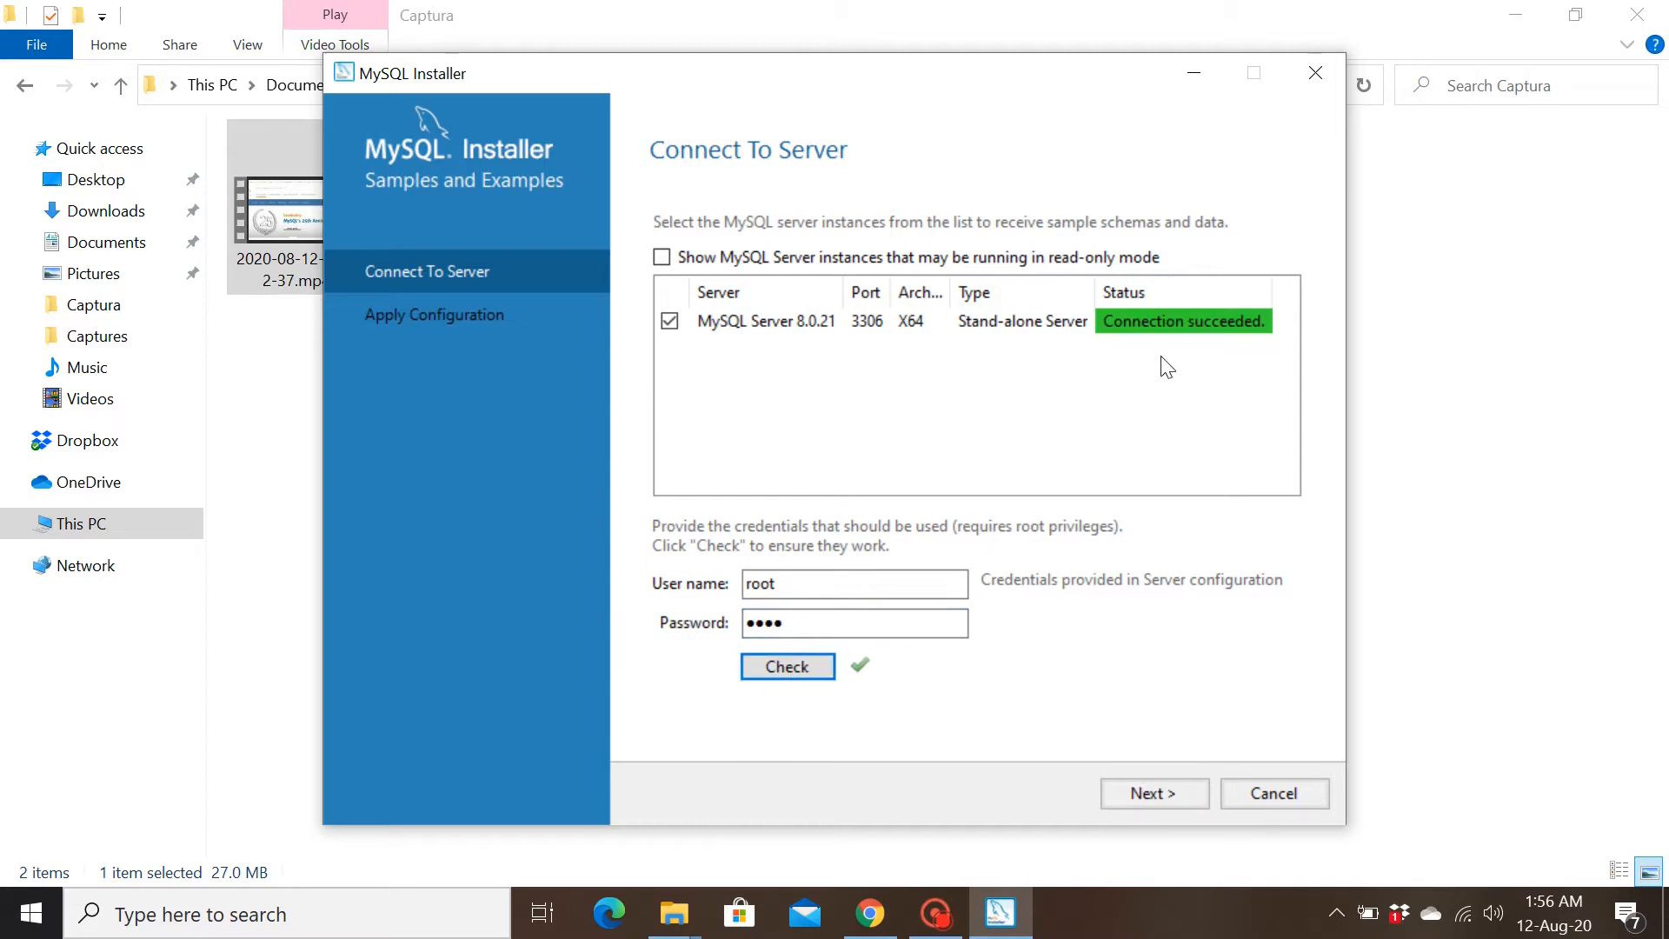
mouse_move(1246, 338)
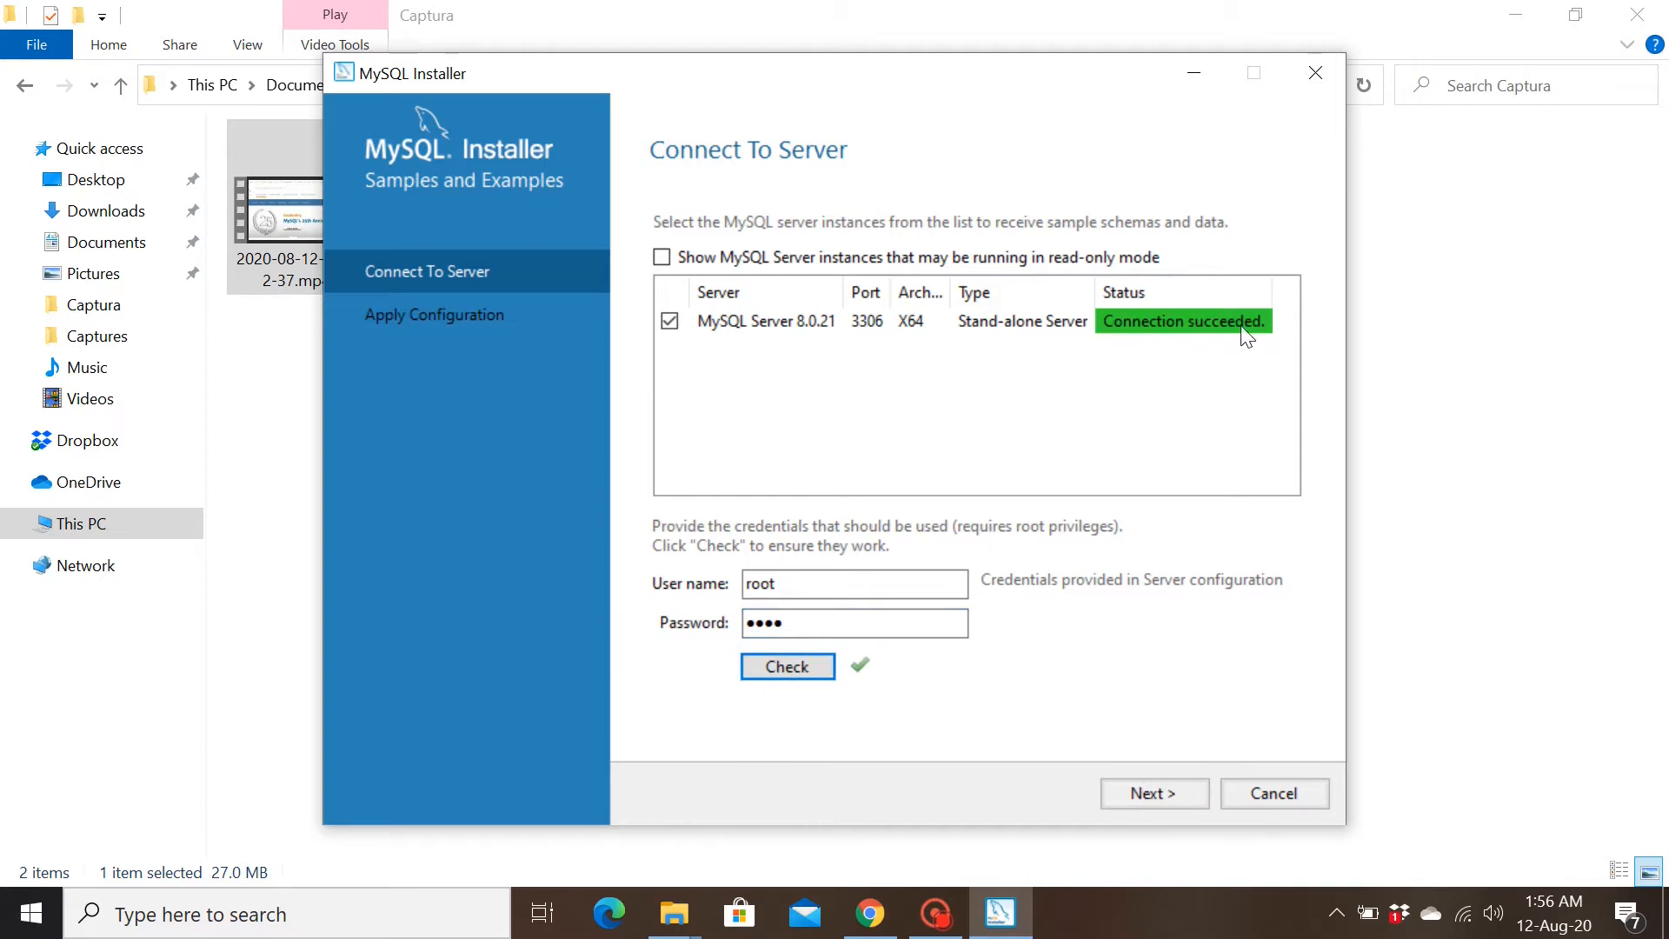
mouse_move(1238, 343)
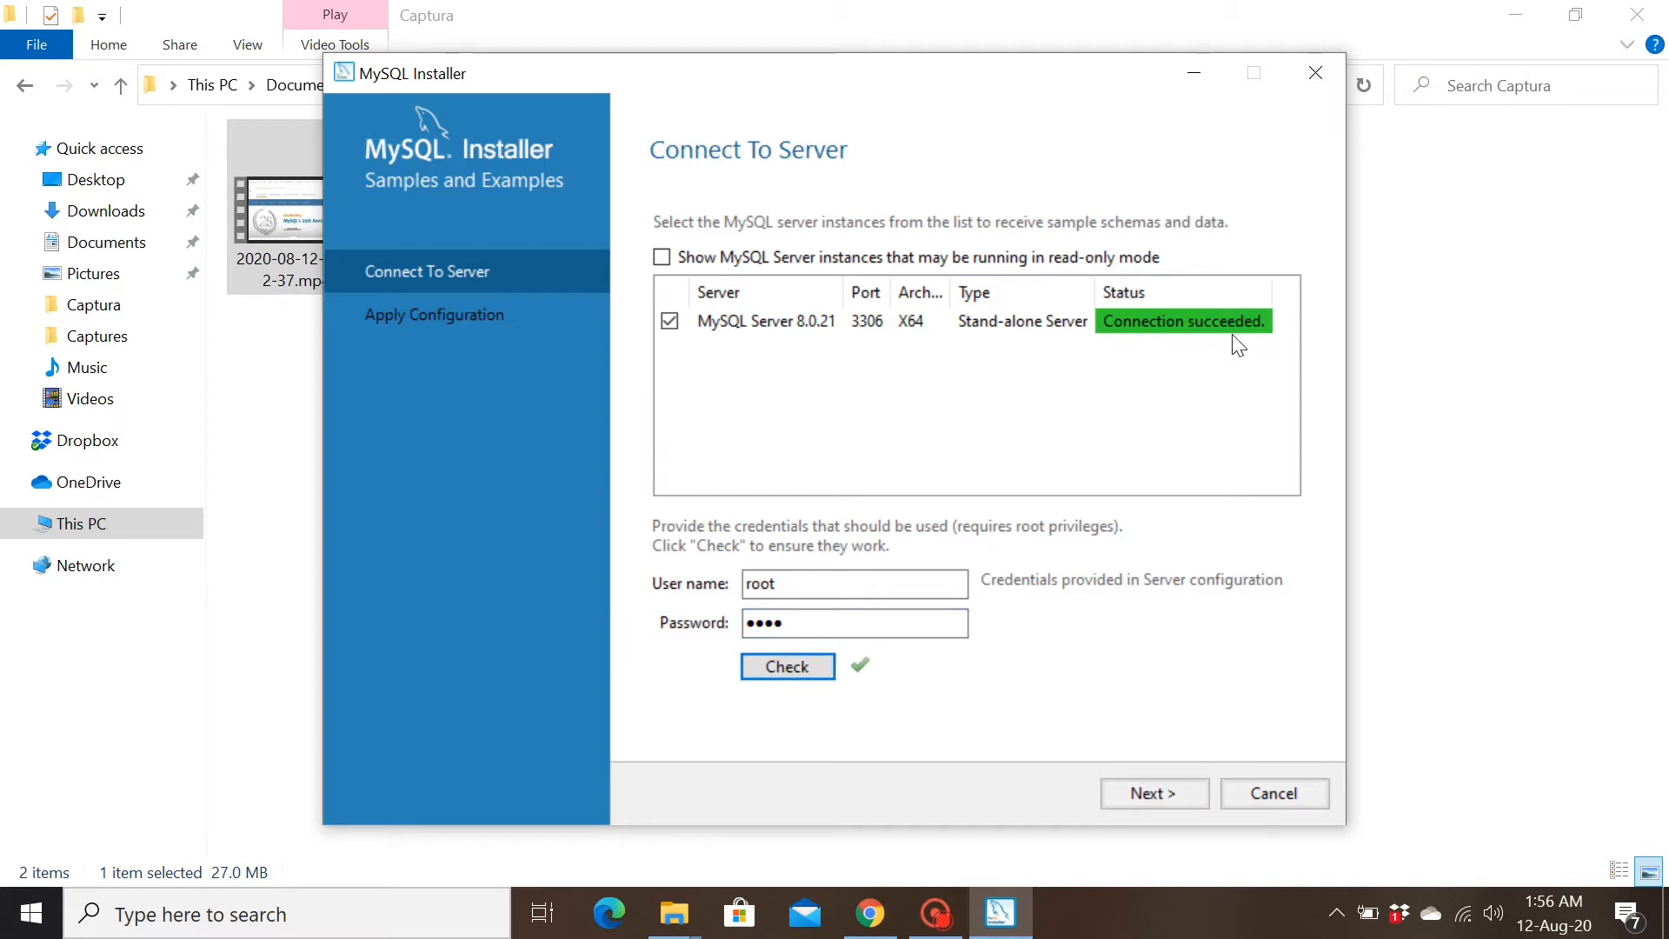
mouse_move(1180, 827)
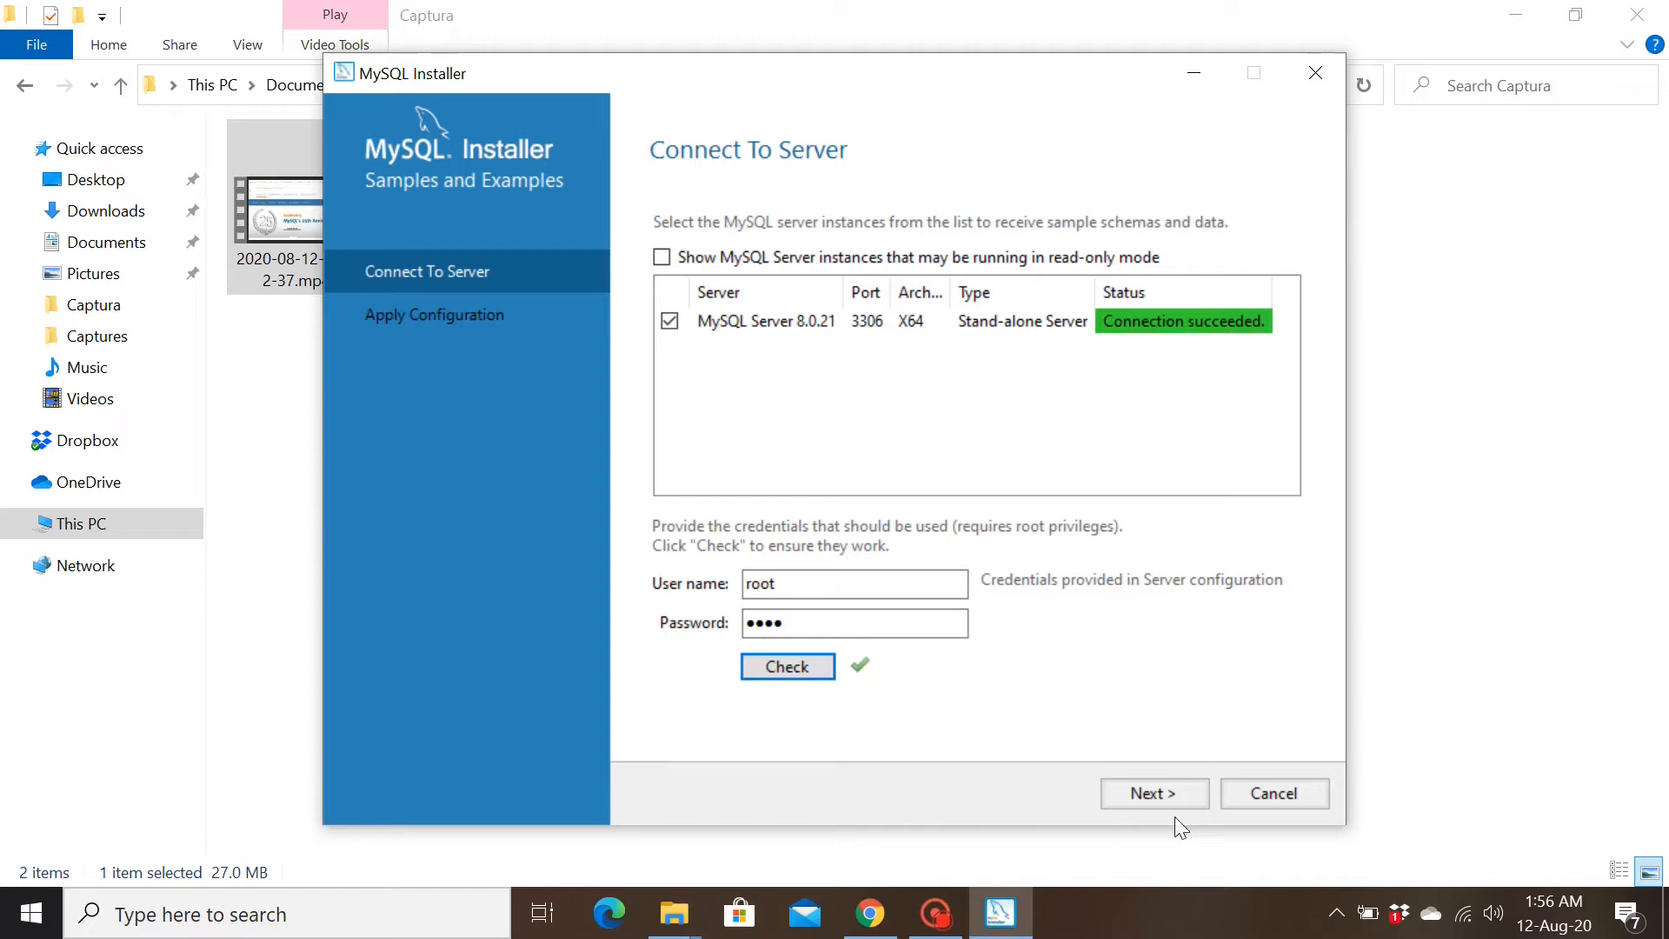
- Execute the Samples and Examples 8.0.21 configuration and finish back to the product list
click(1153, 793)
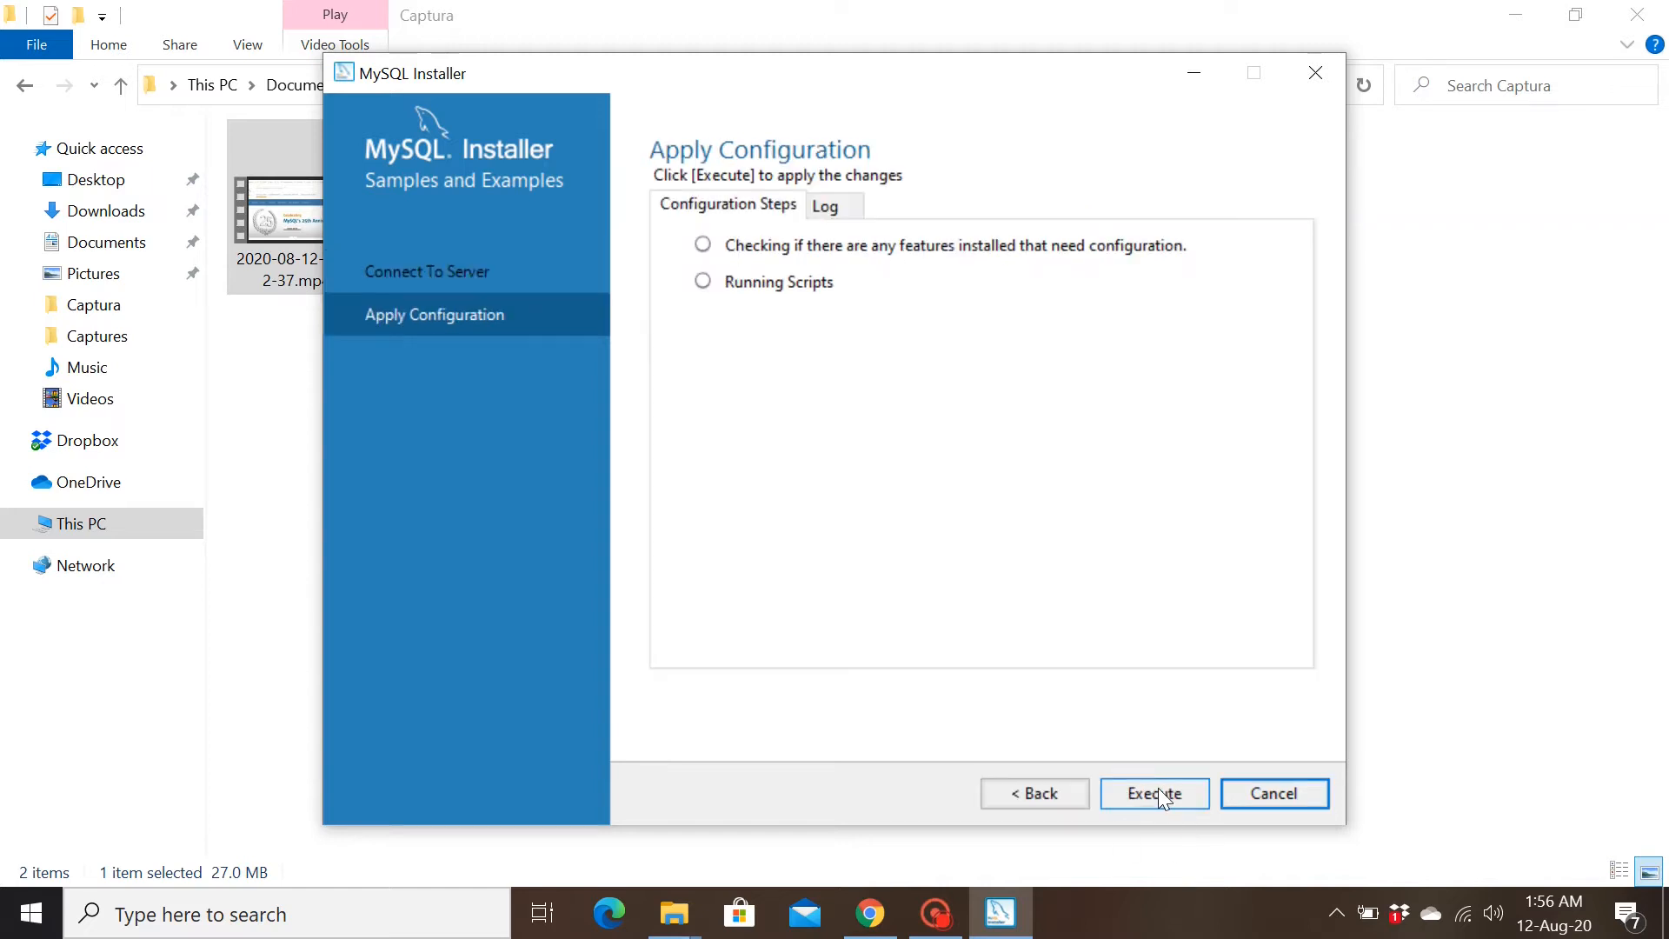
mouse_move(848, 362)
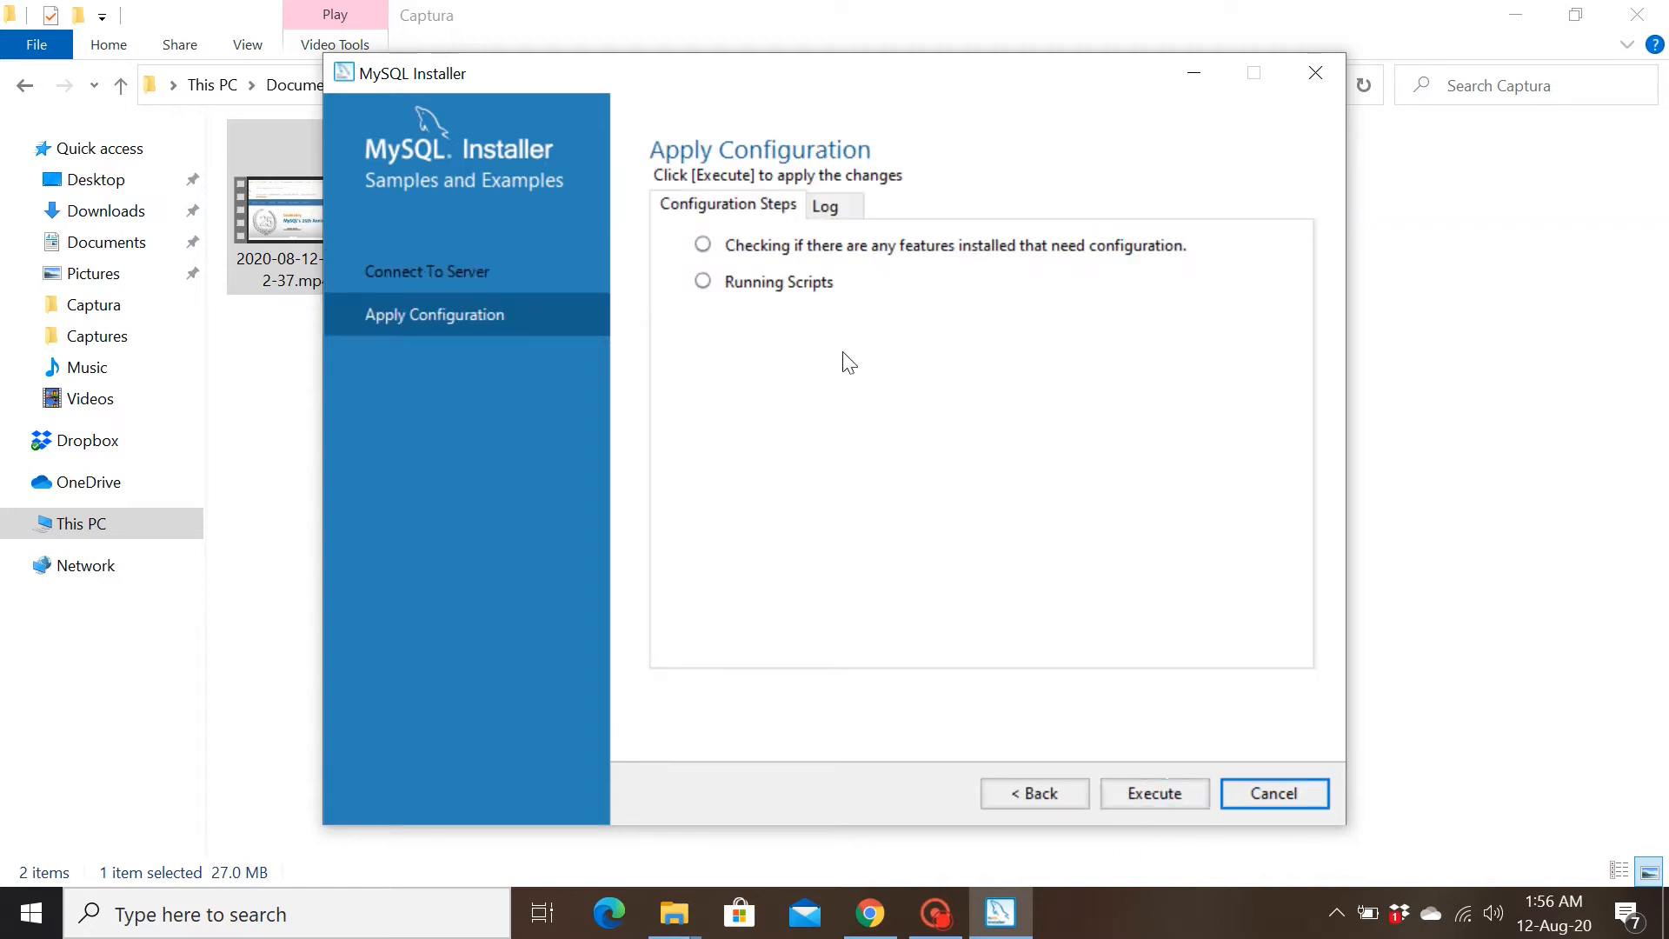
mouse_move(1064, 266)
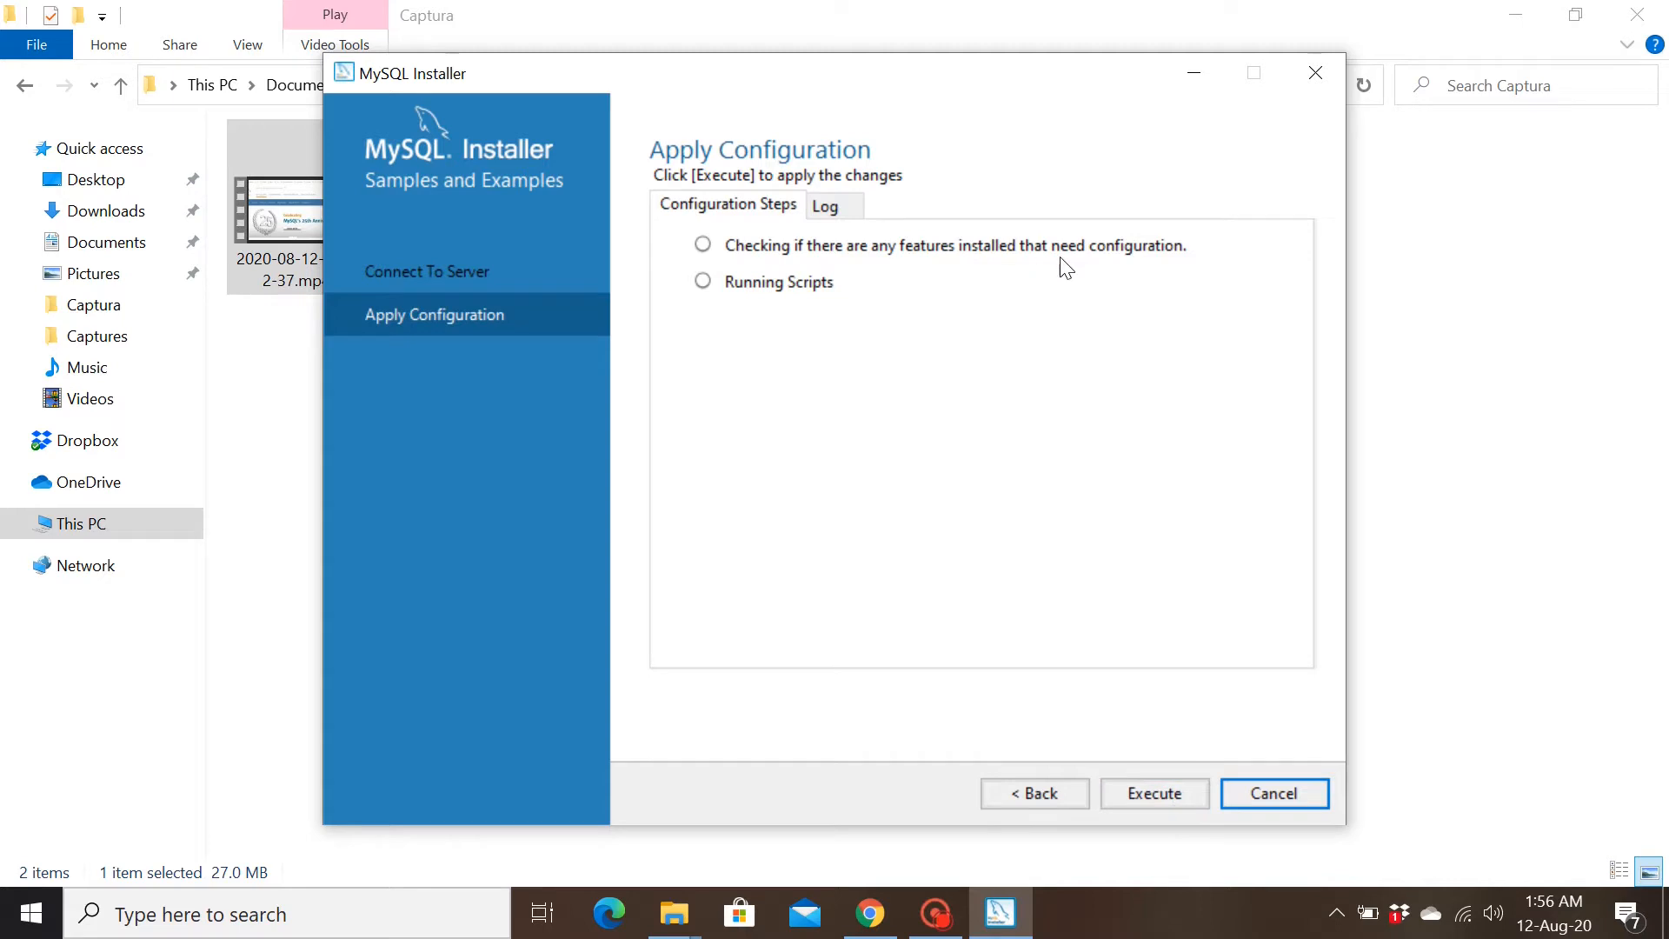
mouse_move(885, 433)
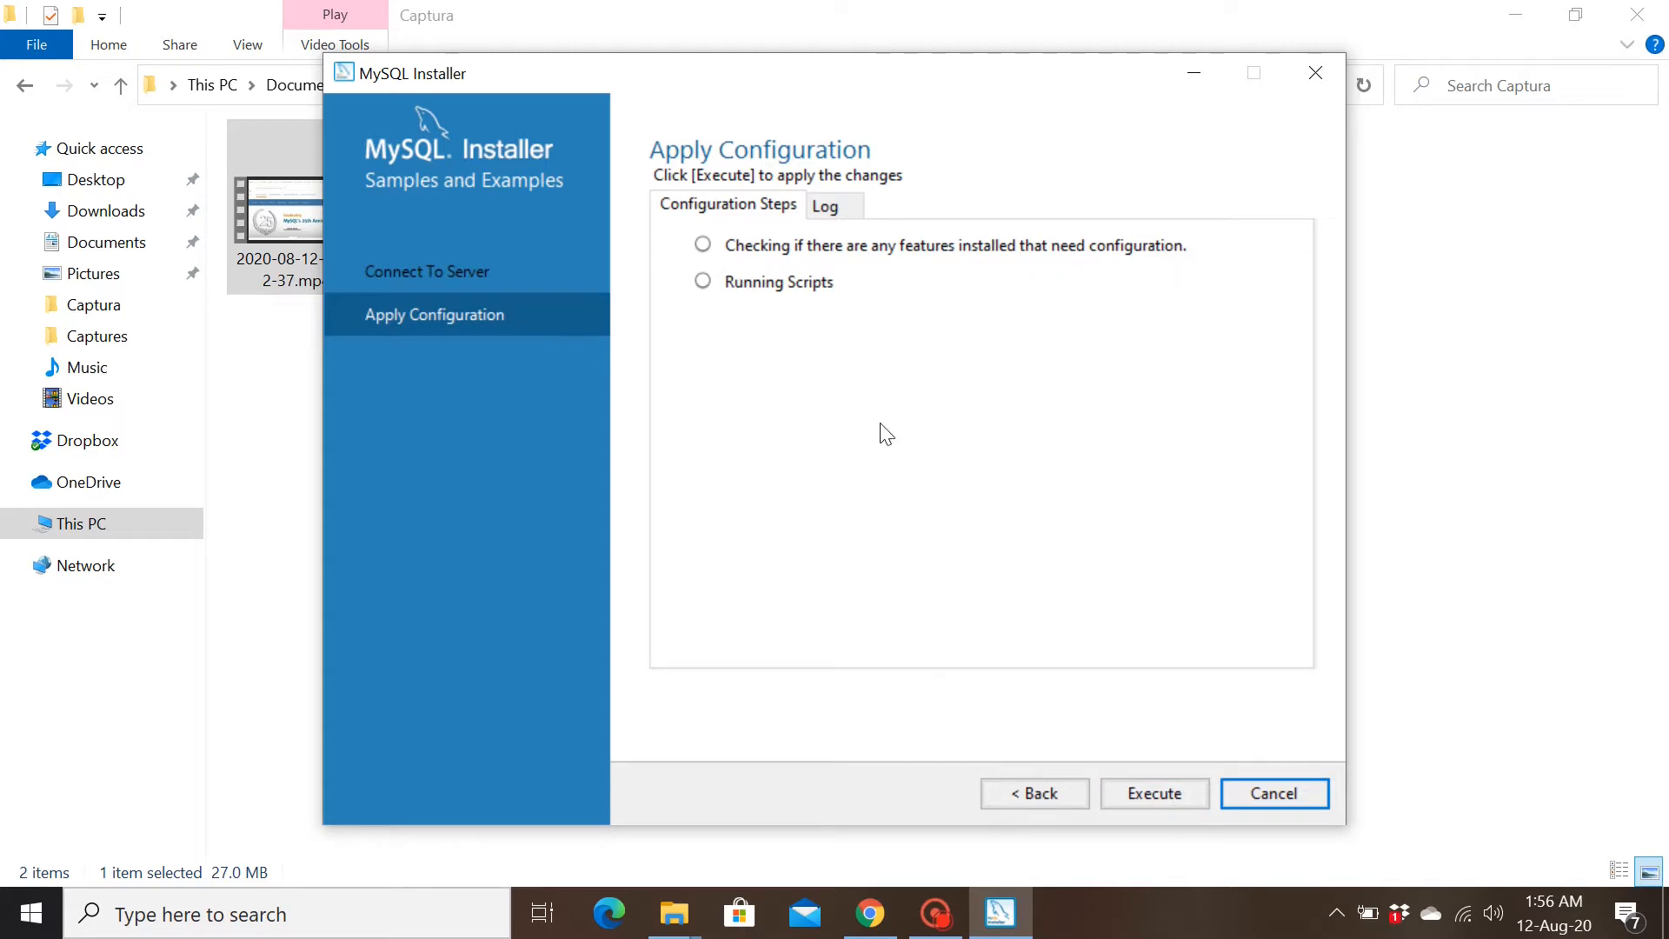
click(1152, 793)
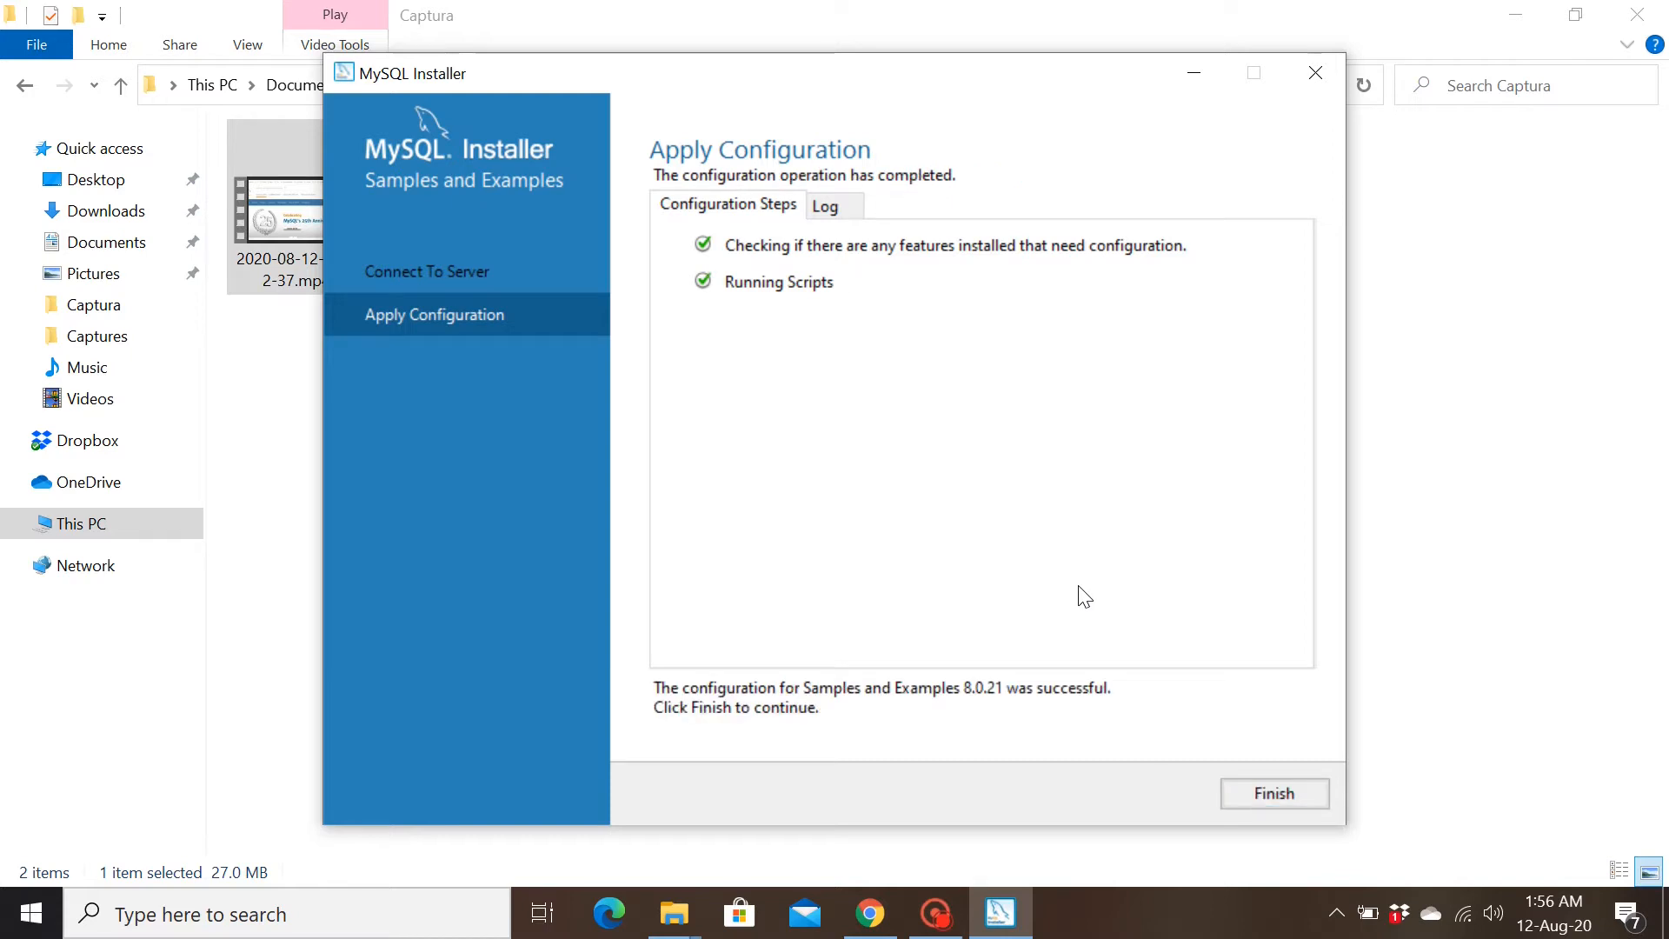
mouse_move(992, 636)
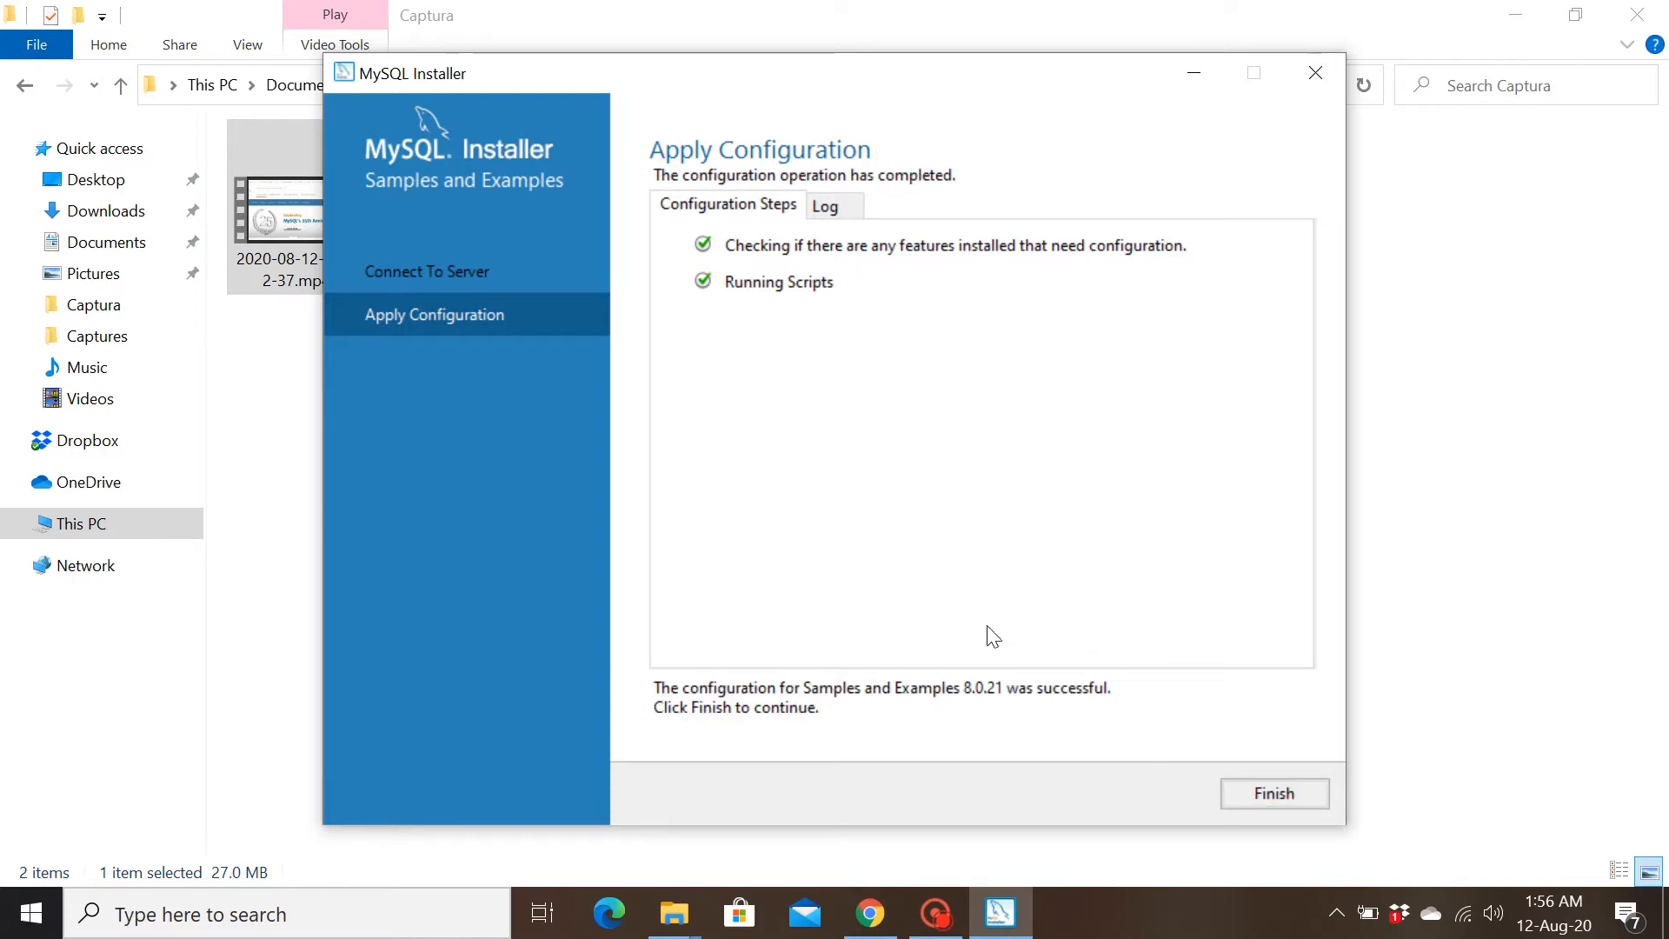
mouse_move(1272, 792)
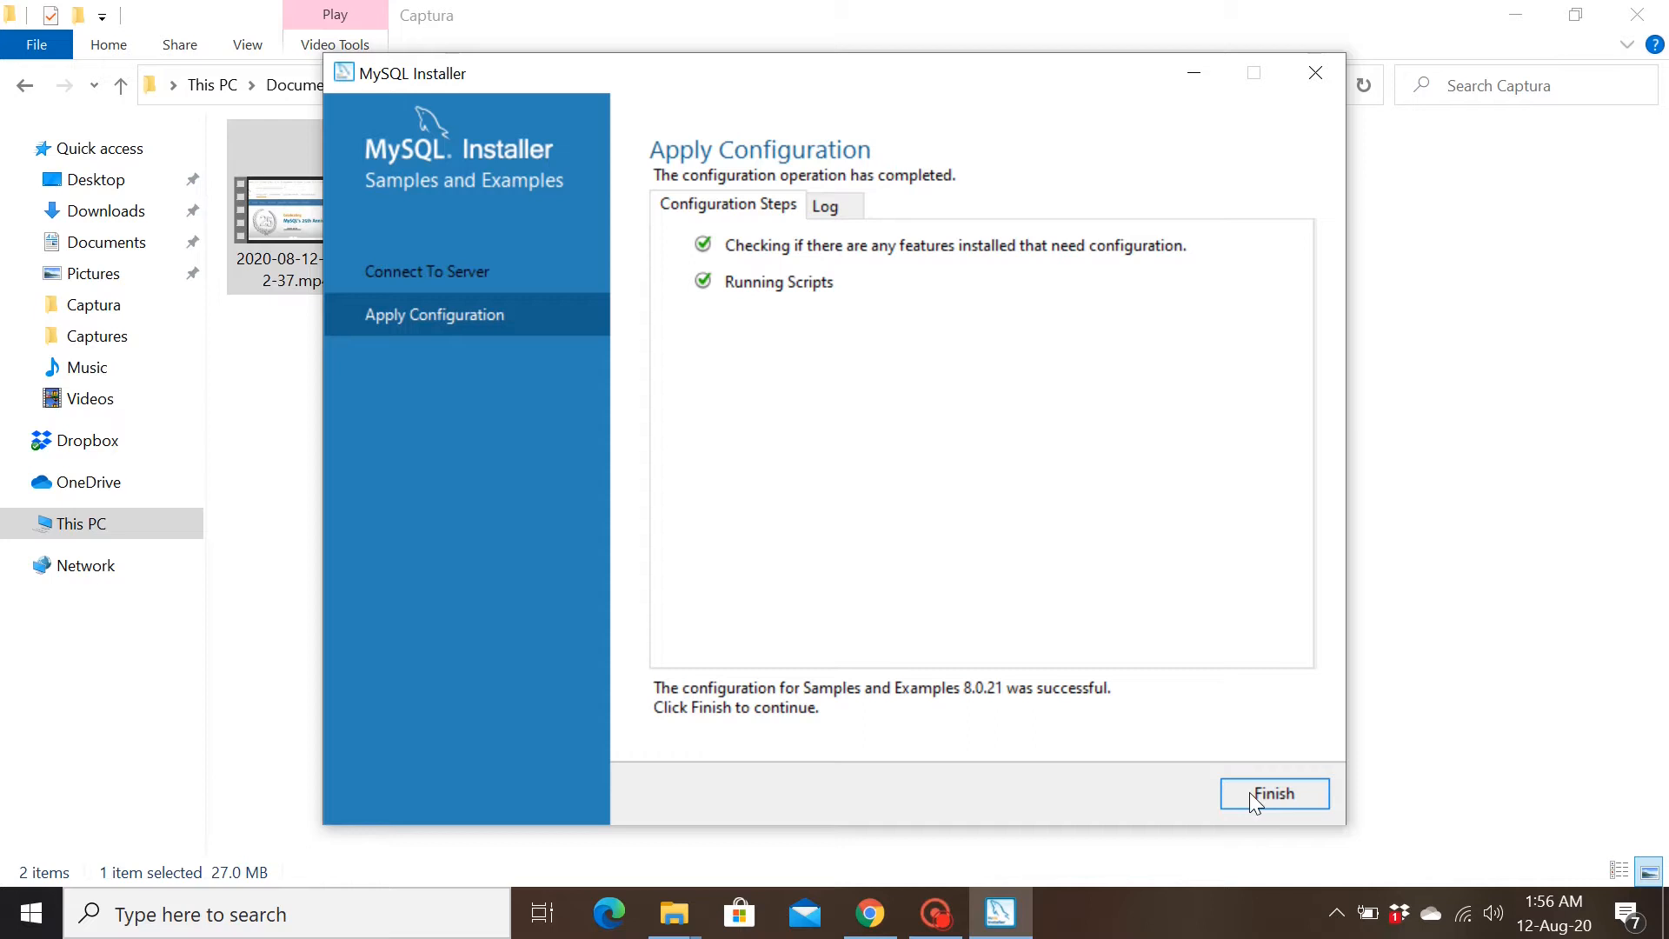
click(1274, 793)
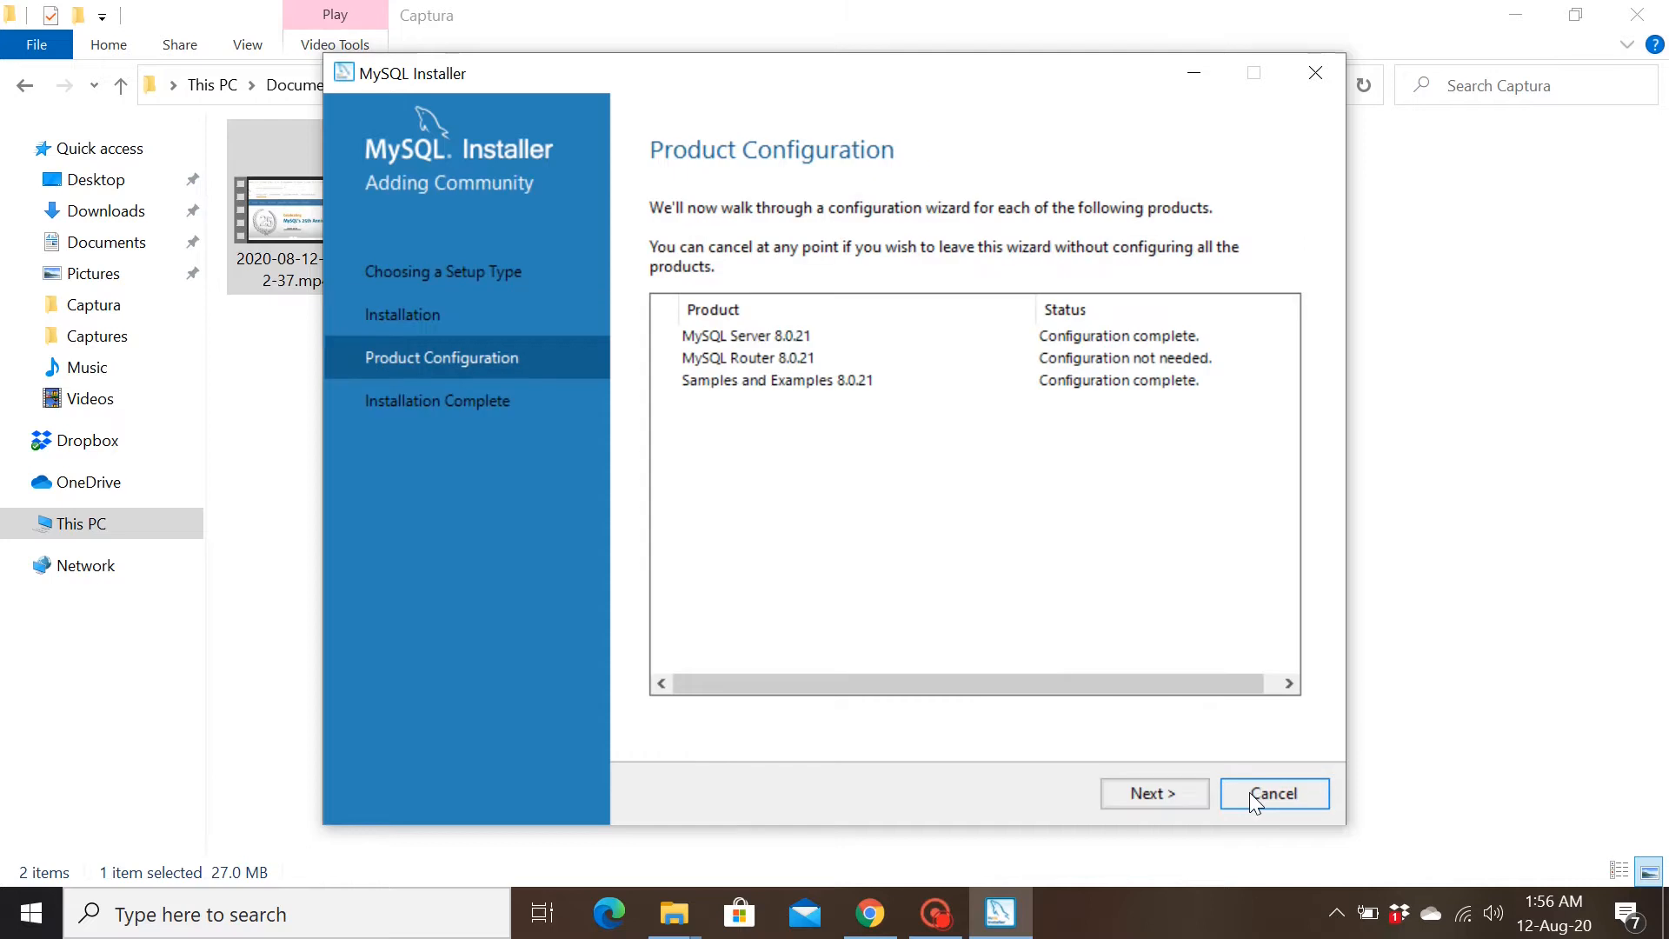
mouse_move(1155, 792)
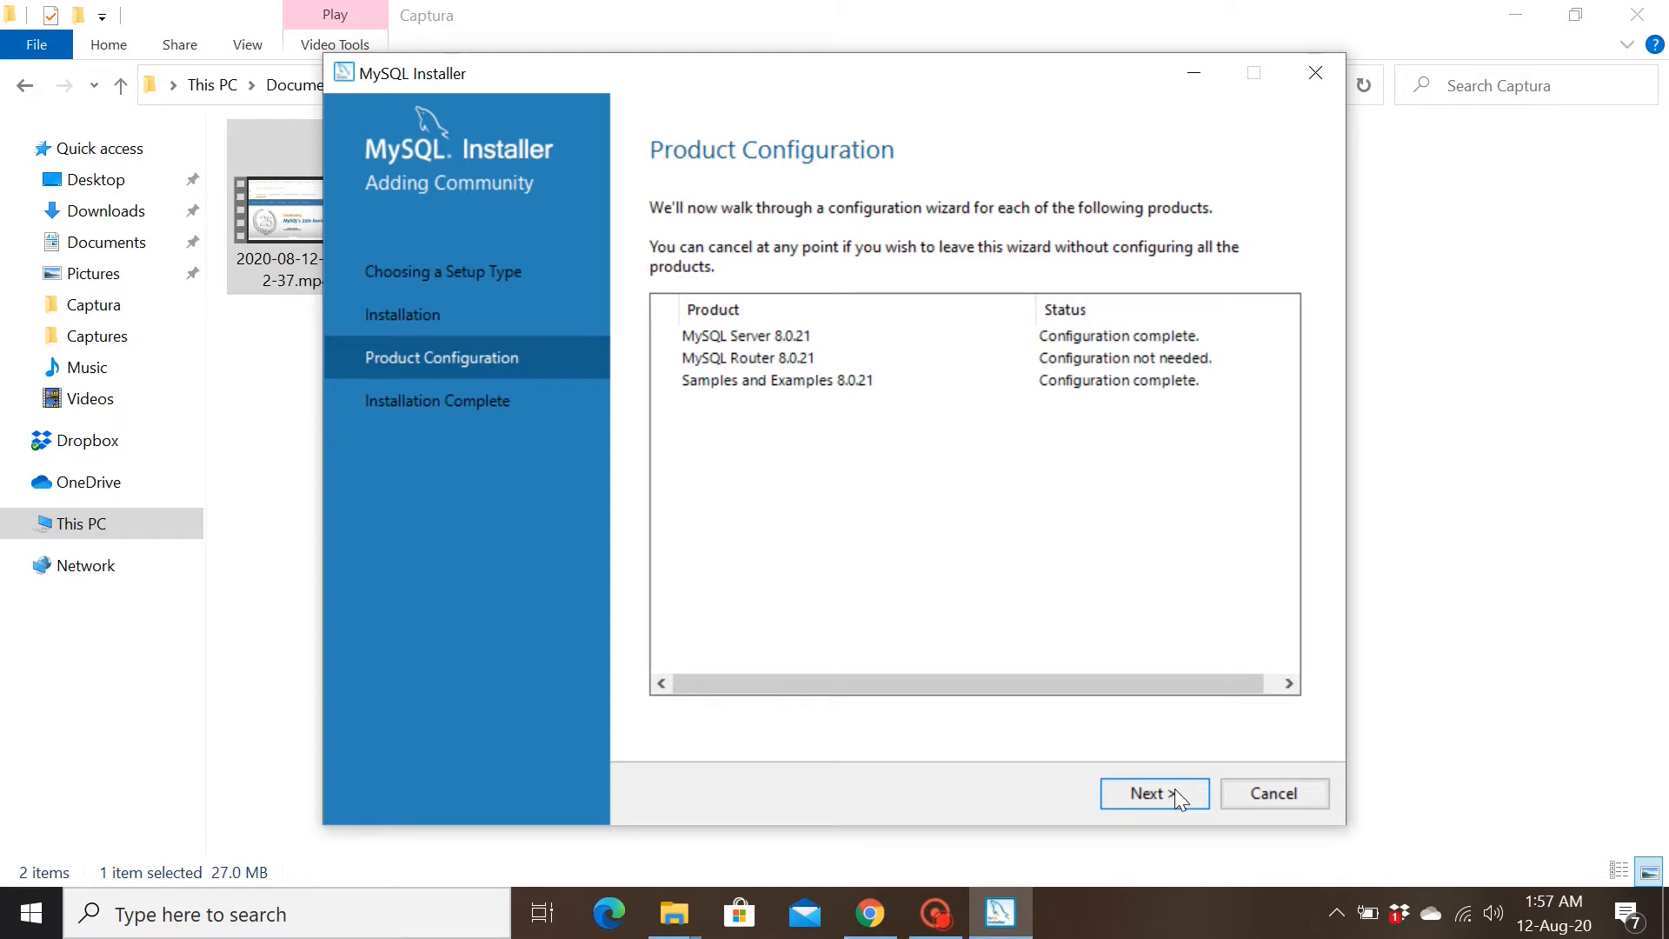
- Finish the installation with MySQL Shell unchecked so only MySQL Workbench launches
click(1152, 793)
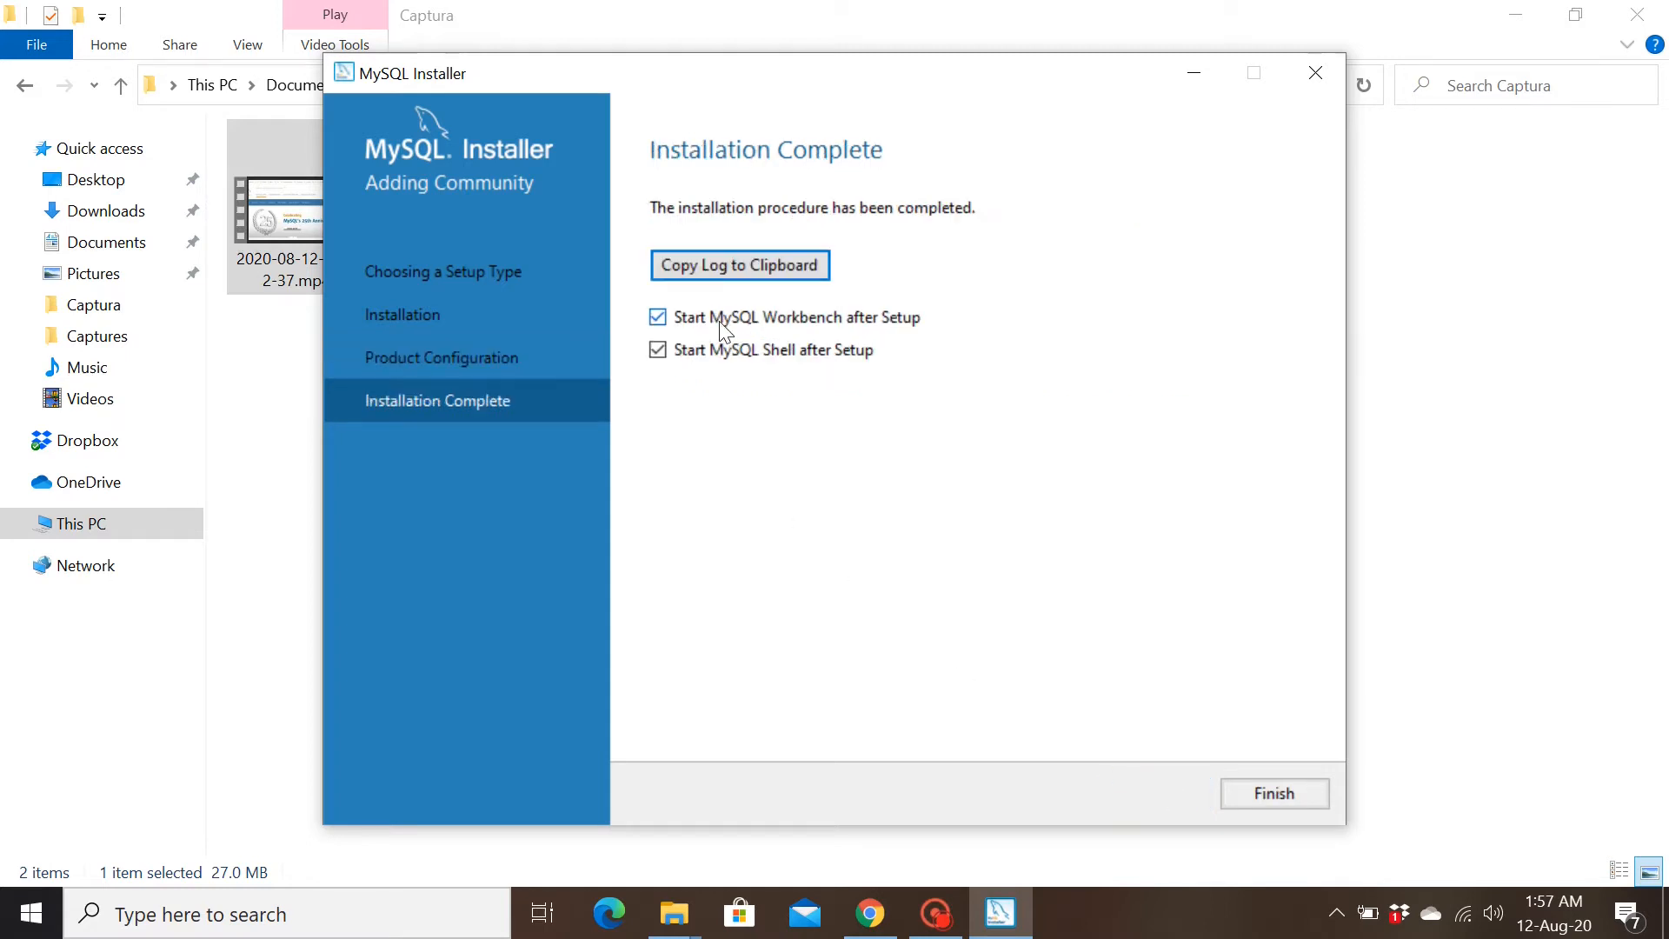
mouse_move(734, 323)
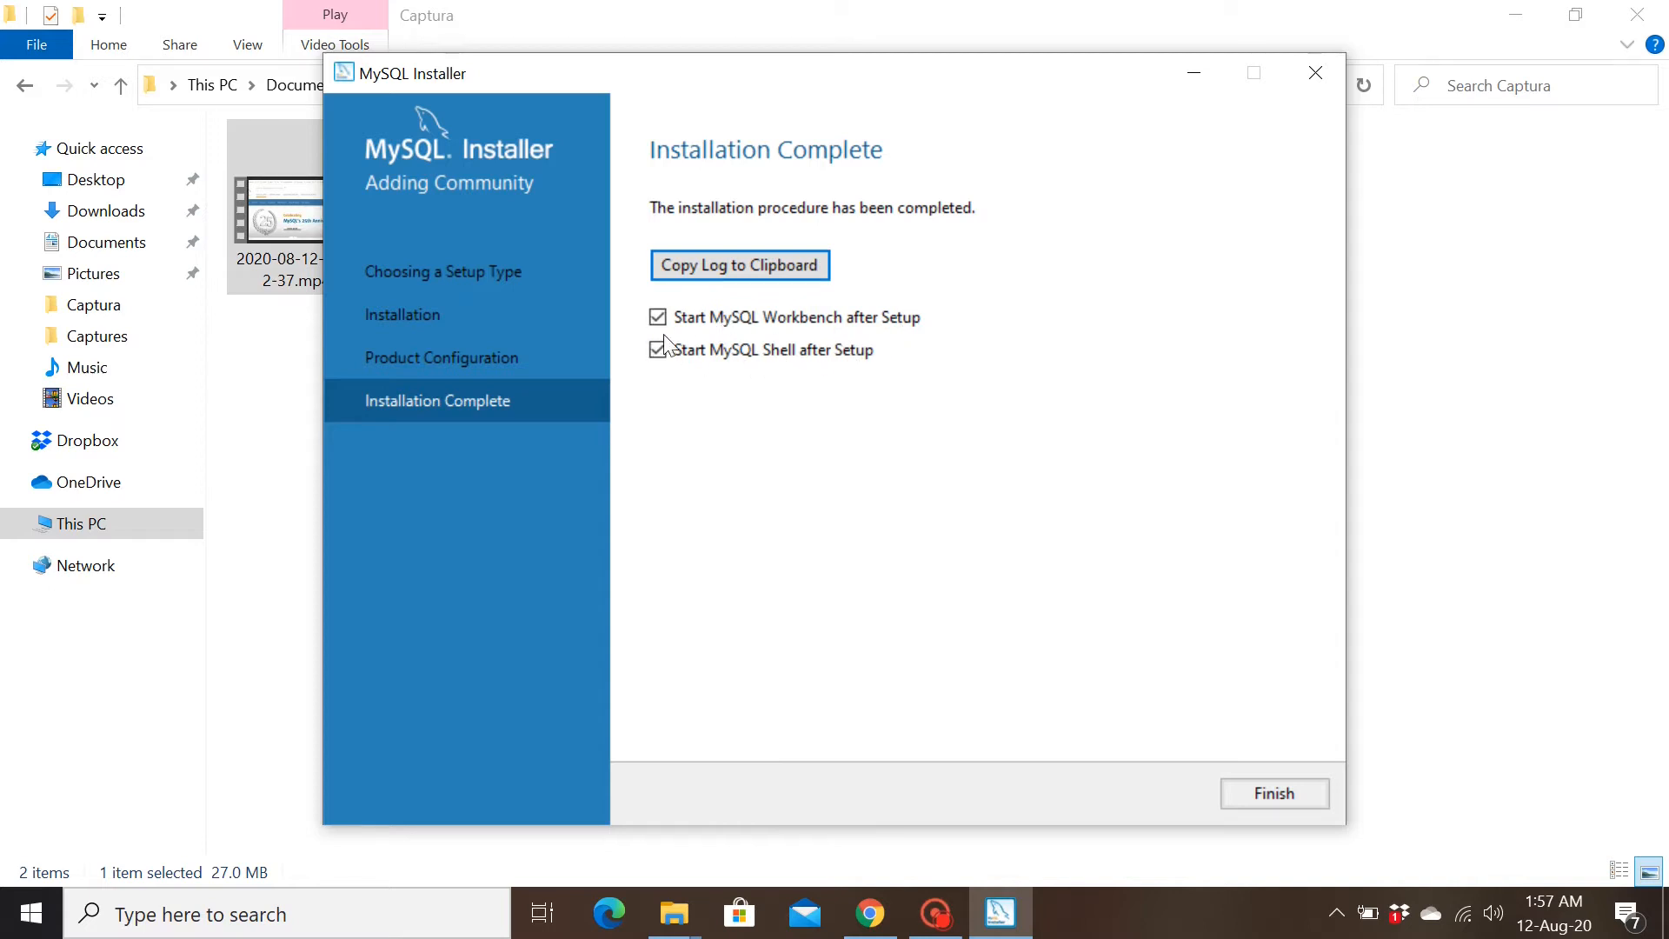
click(657, 349)
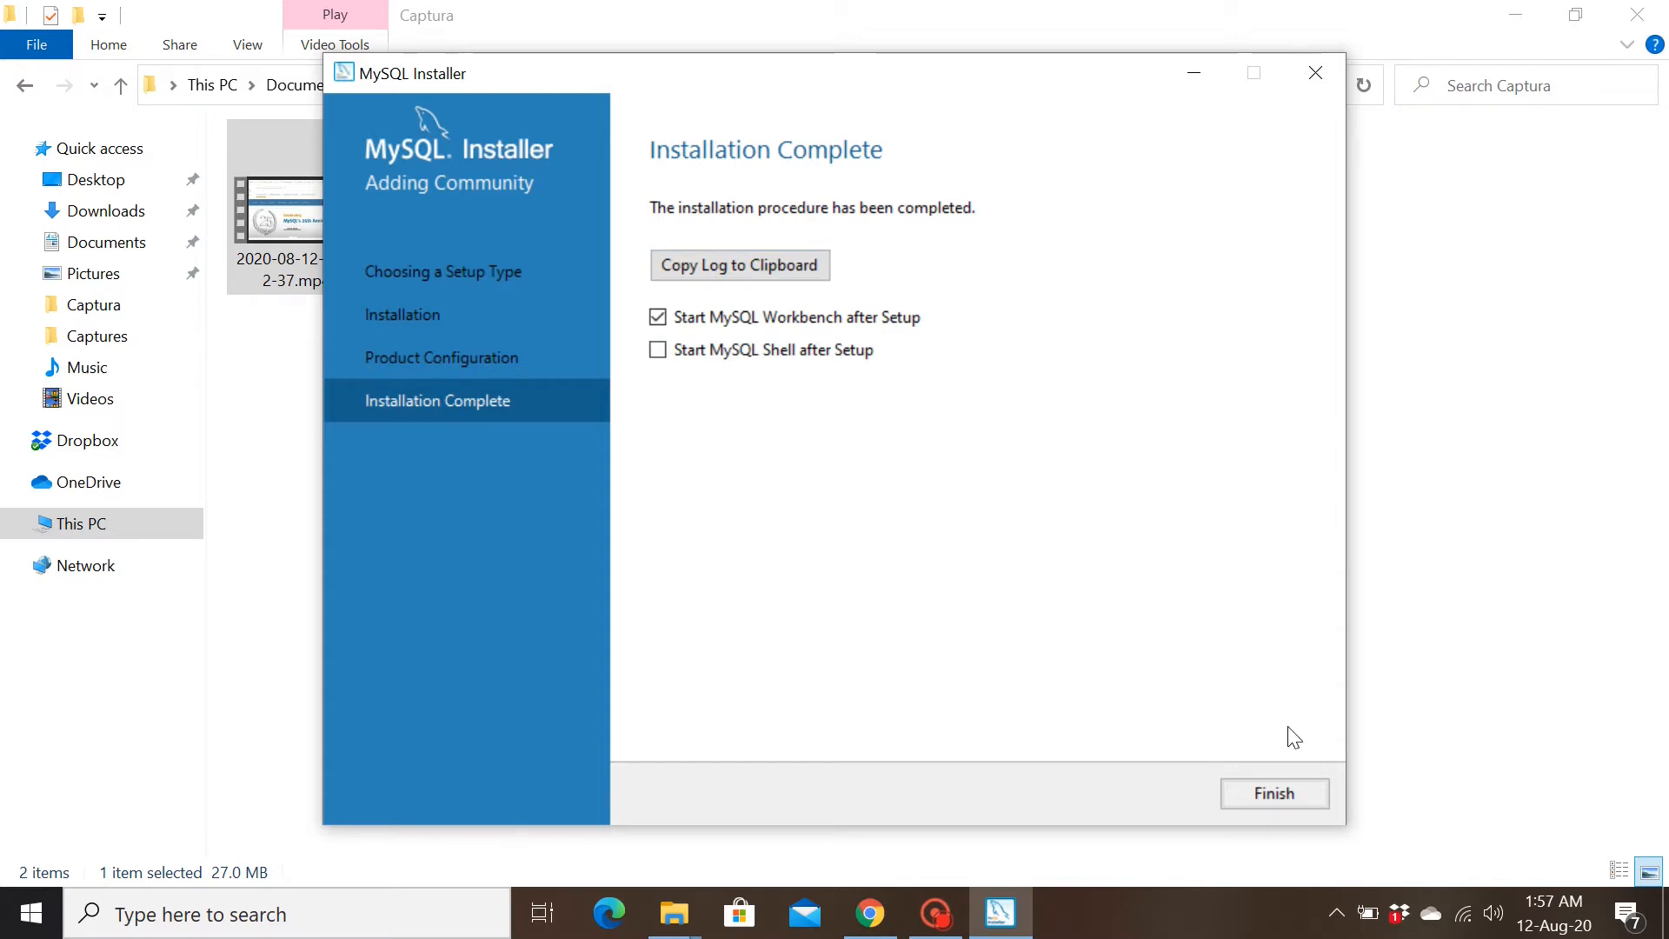
click(1273, 793)
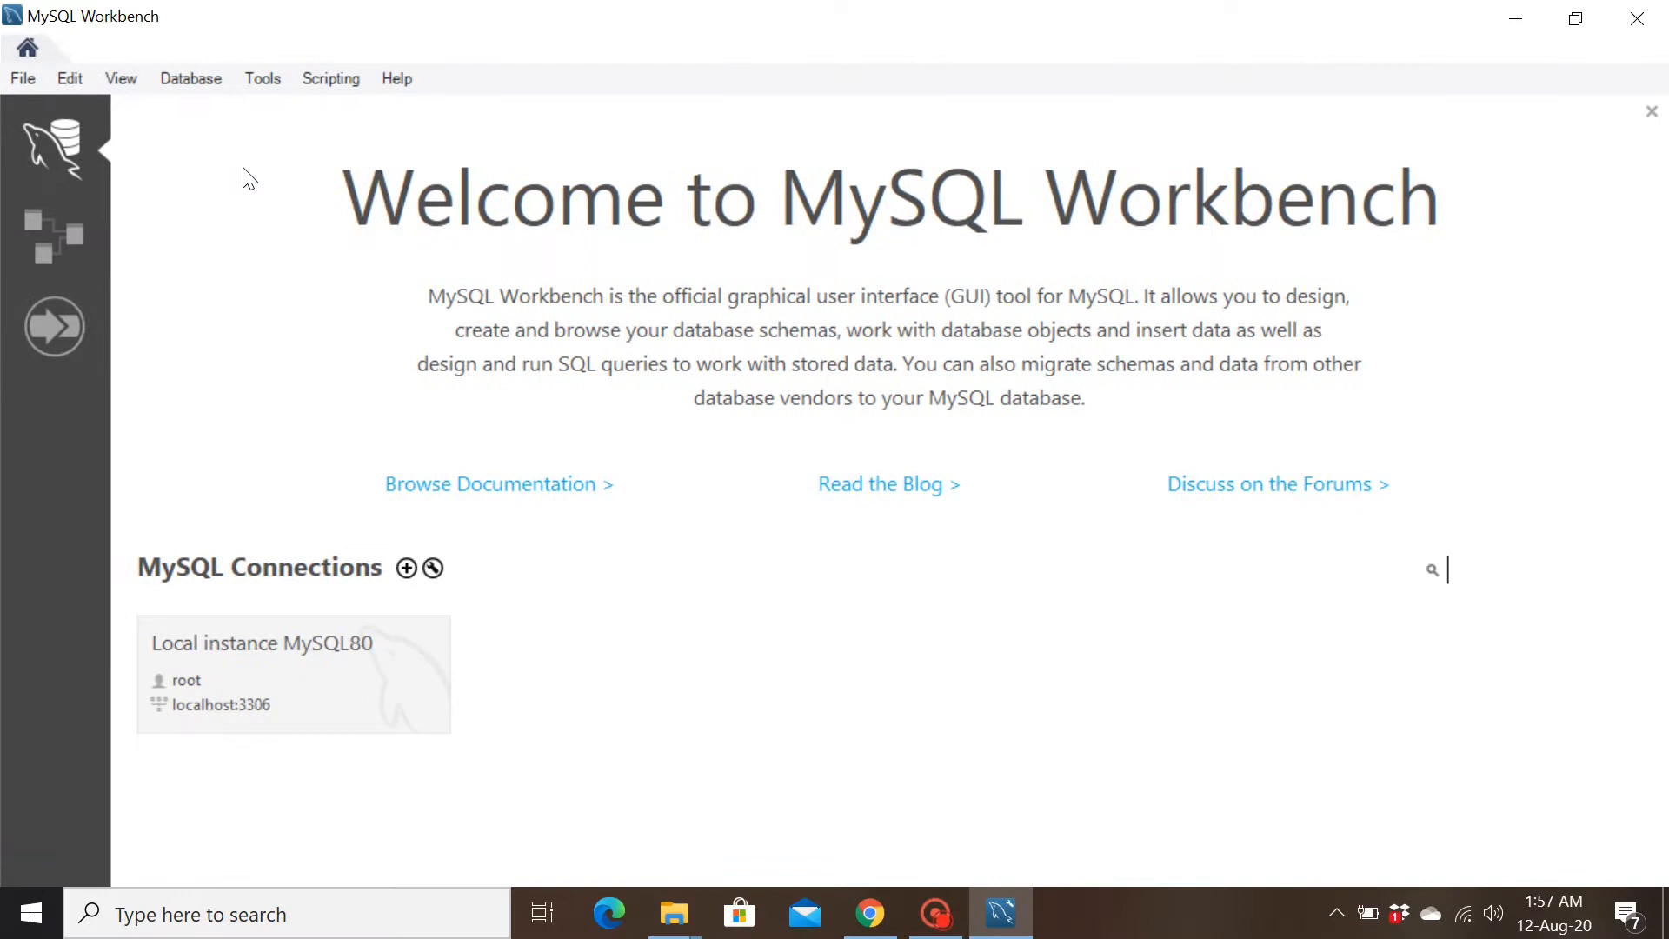
mouse_move(291, 487)
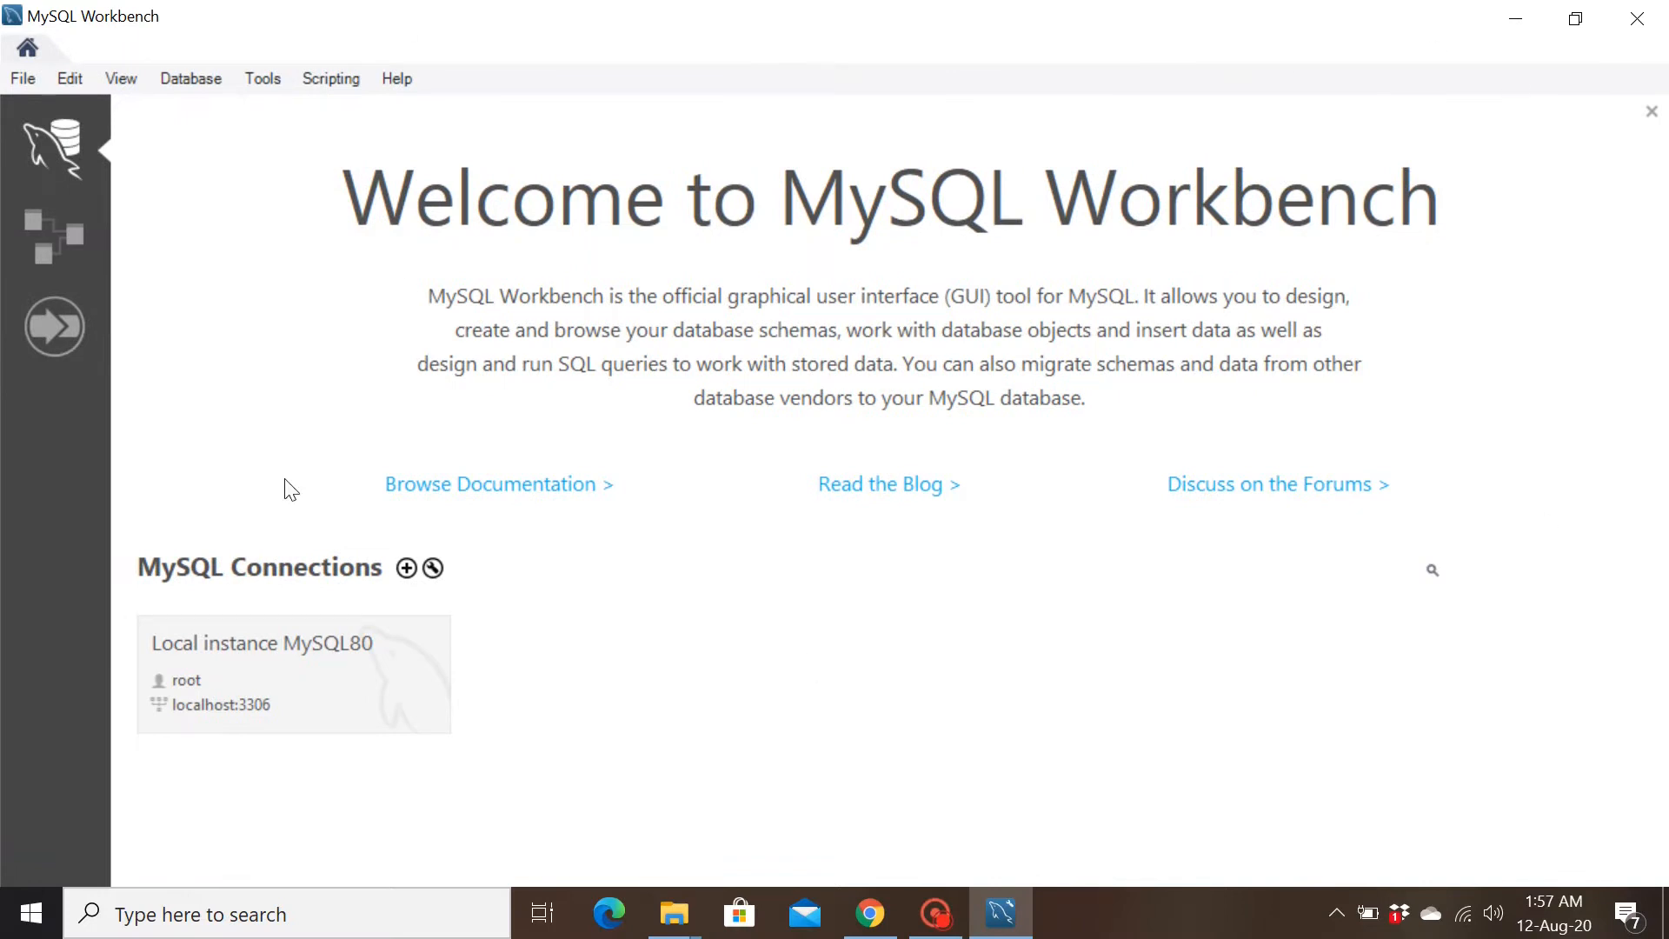
mouse_move(332, 10)
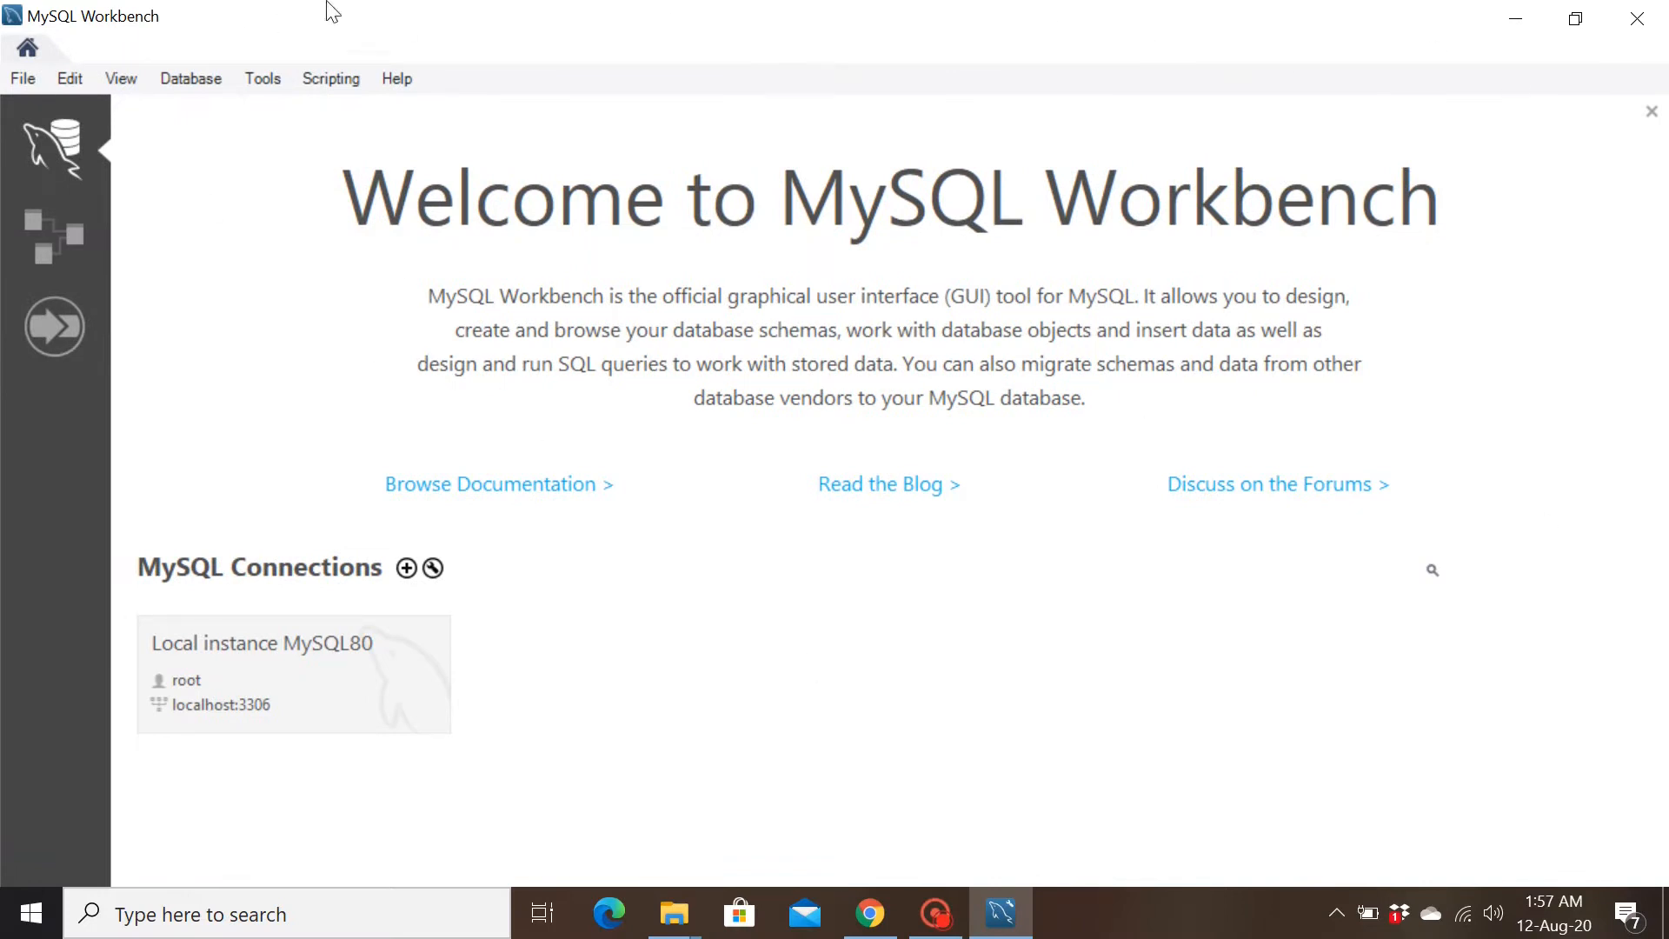
mouse_move(1002, 534)
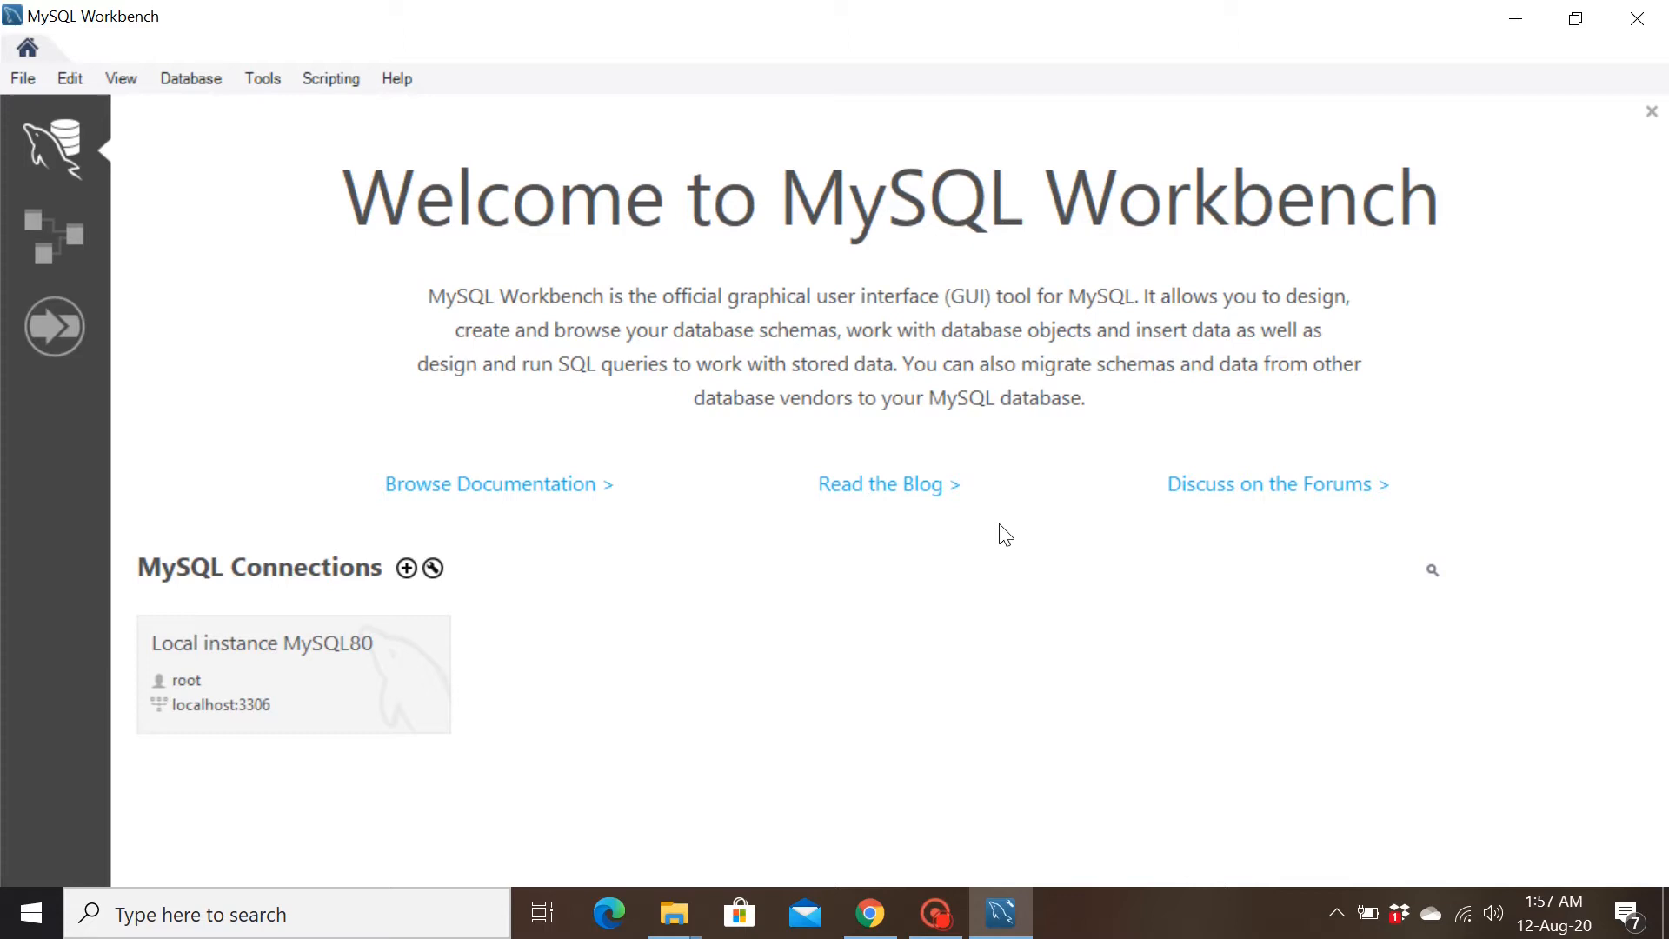
- Show the hidden notification-area icons in the taskbar
click(1337, 913)
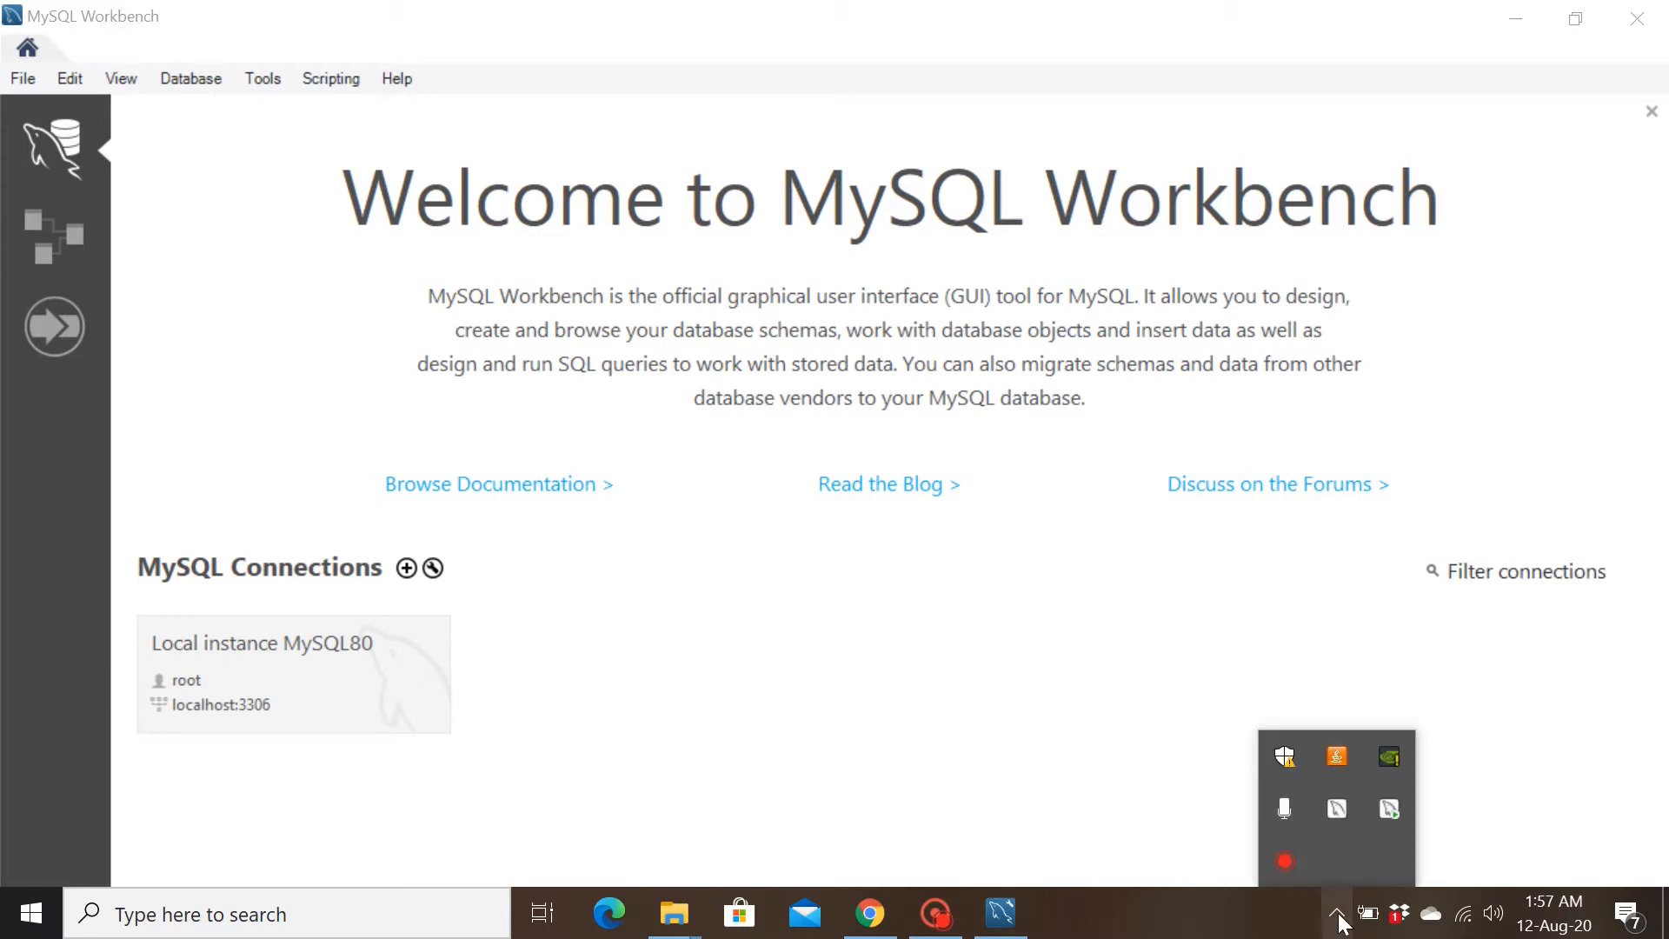
mouse_move(1389, 809)
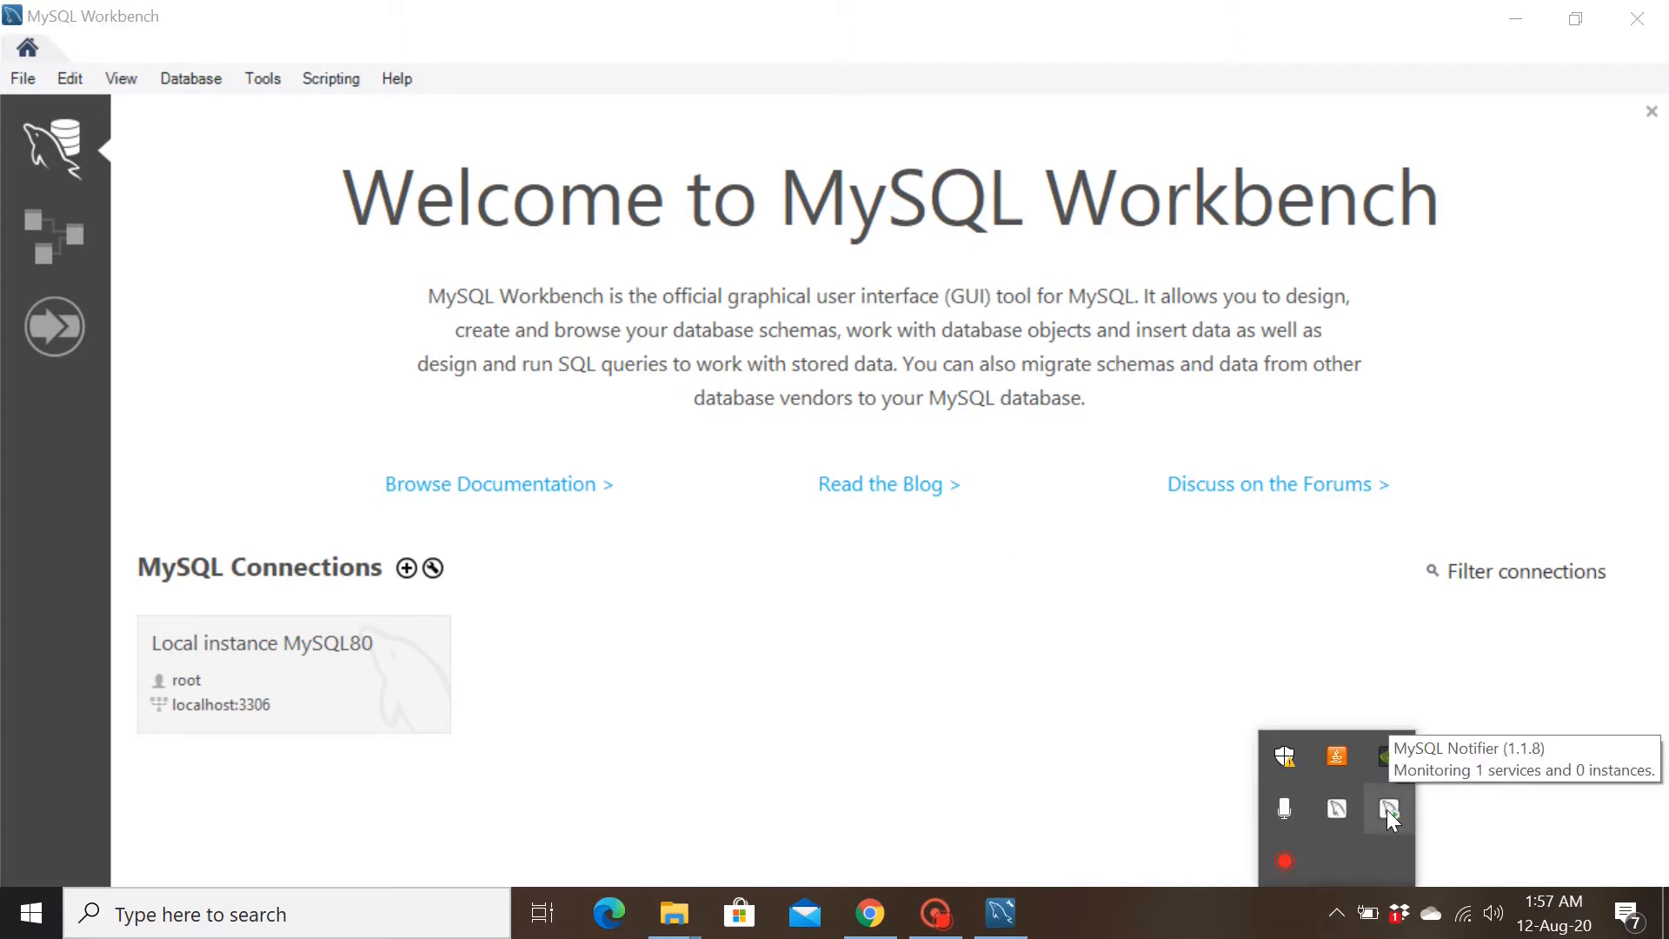
mouse_move(1389, 756)
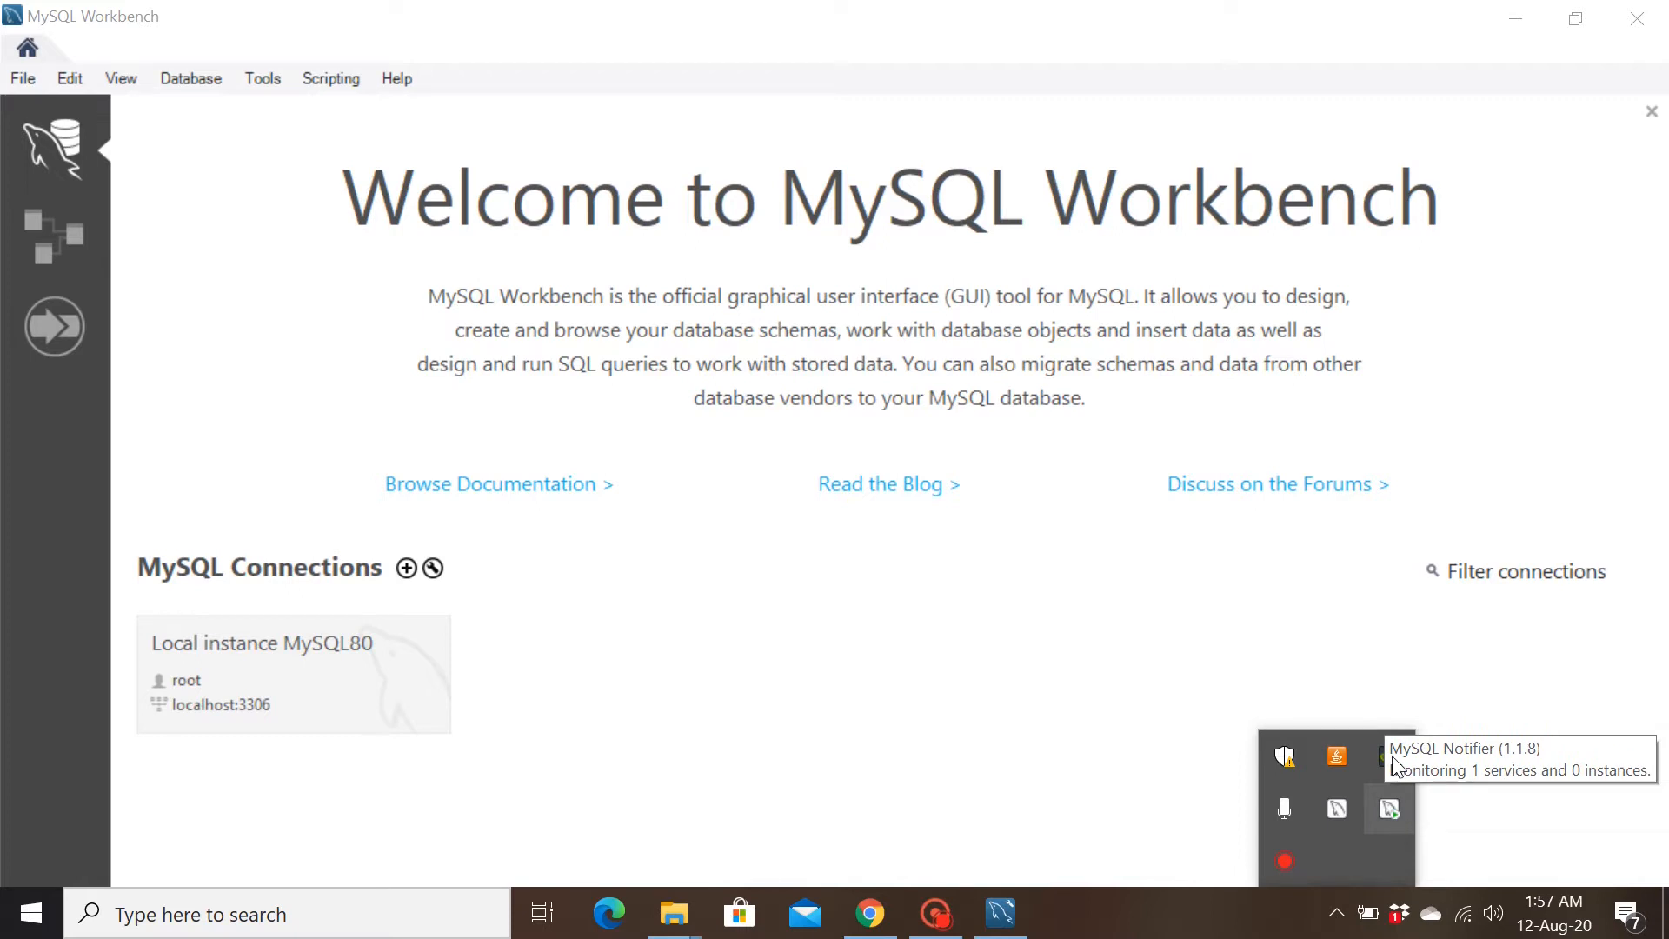
mouse_move(1392, 812)
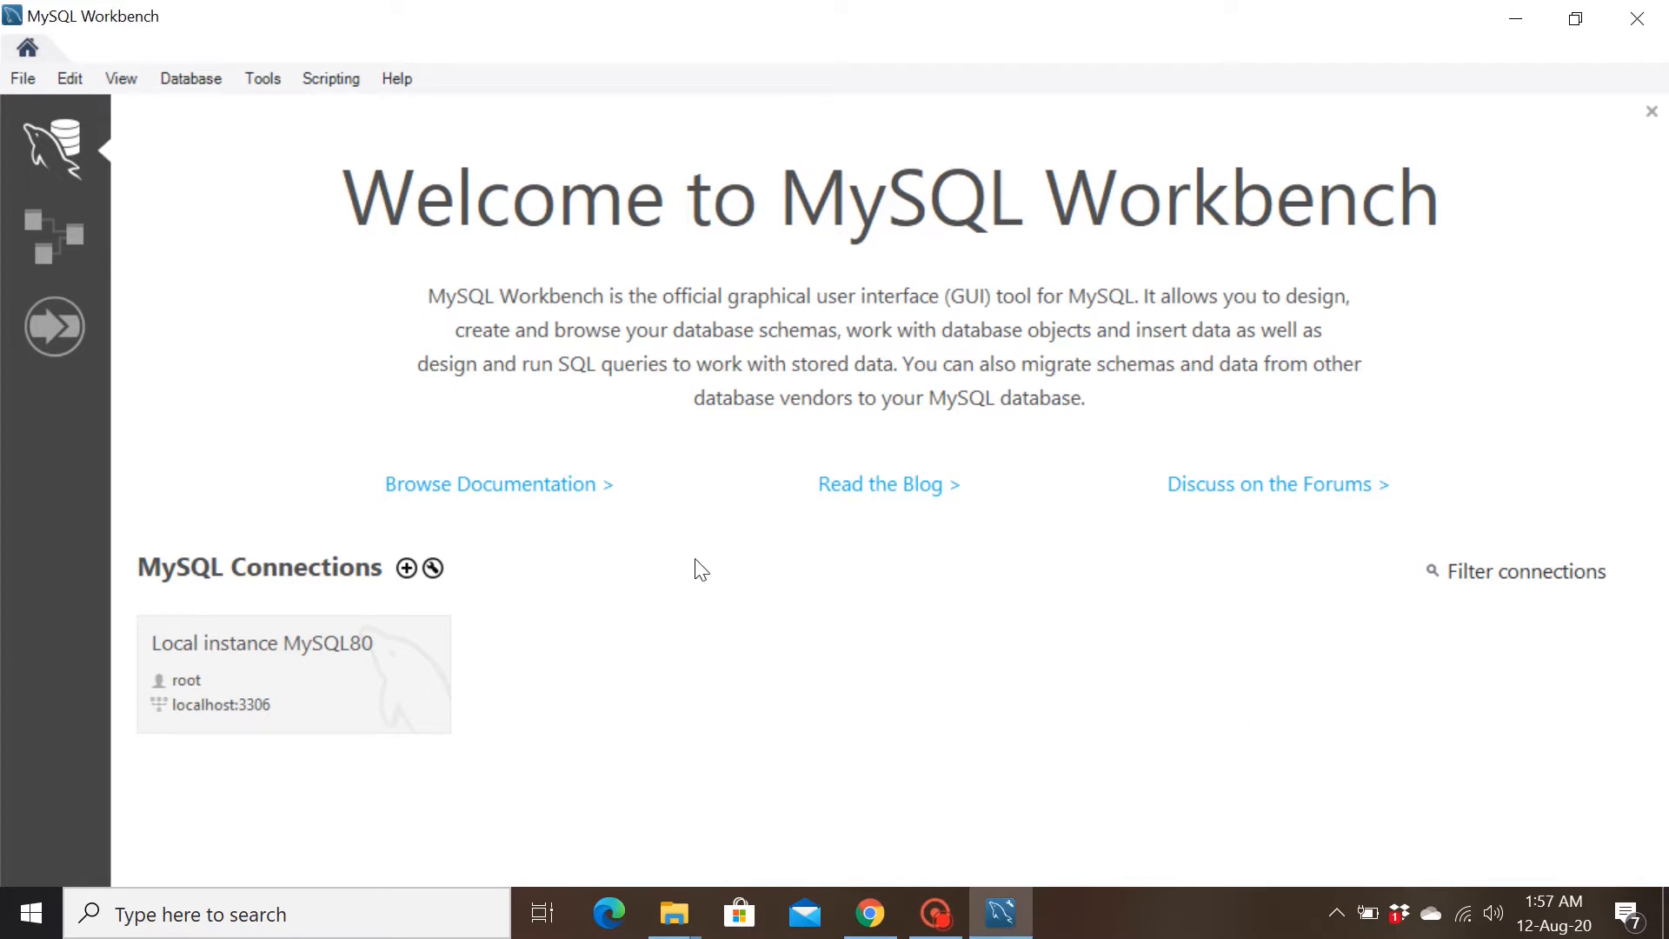
mouse_move(506, 236)
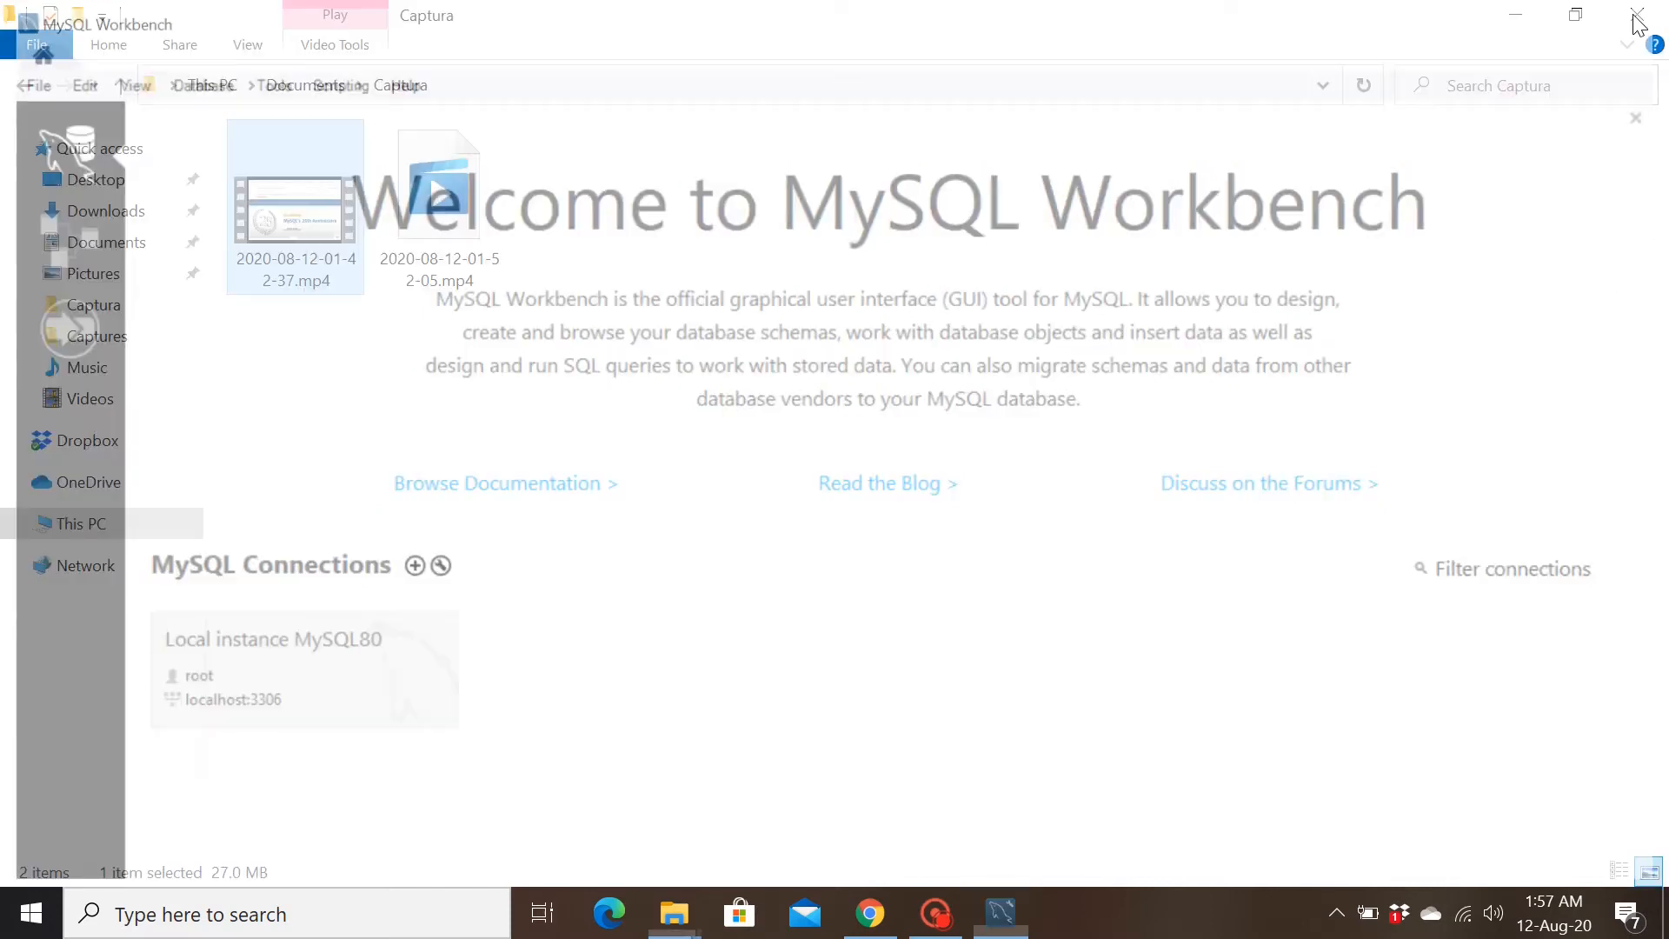
- Close MySQL Workbench and pin MySQL Workbench 8.0 CE to Start from the Start menu
click(1636, 19)
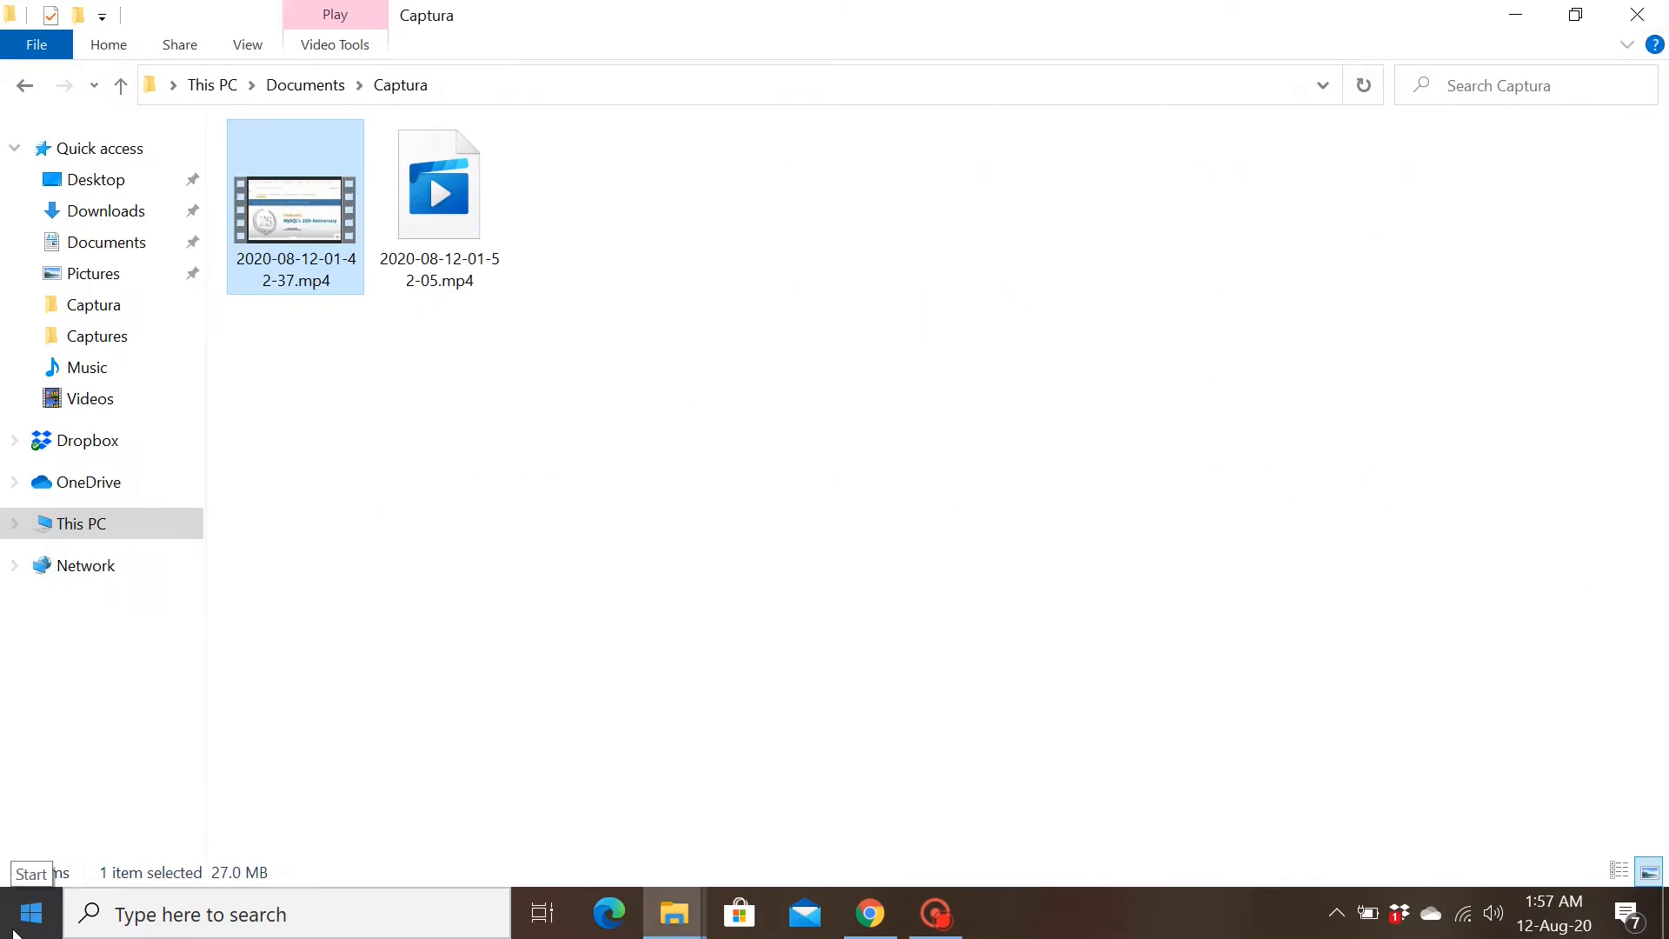
click(29, 914)
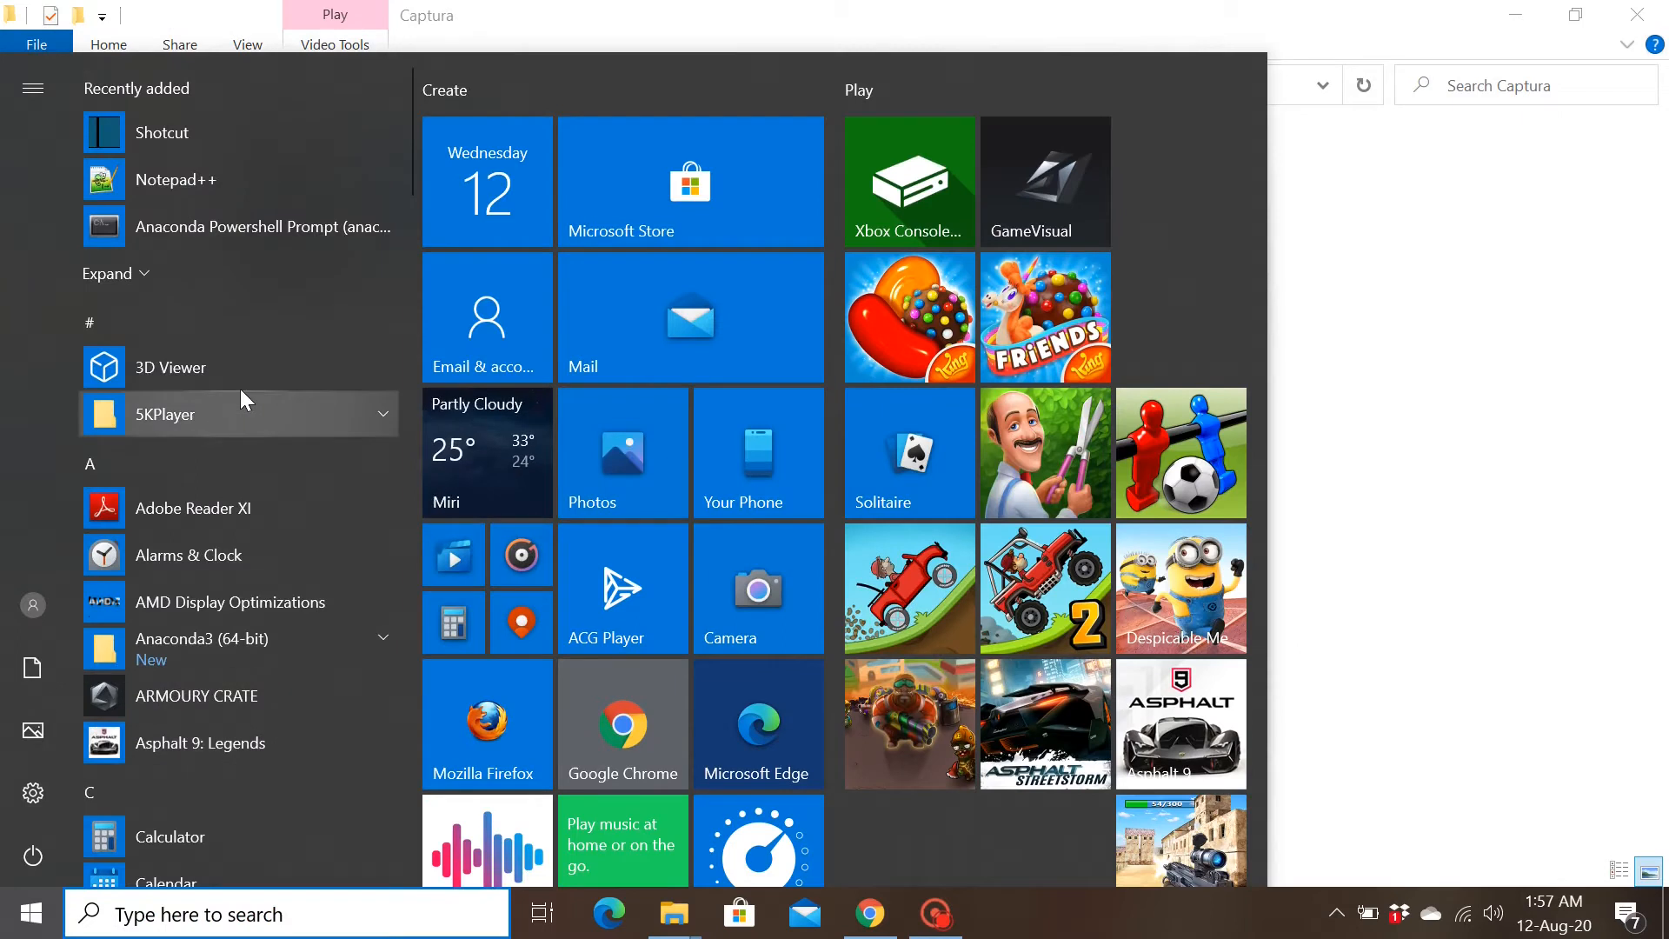
scroll(down, 3)
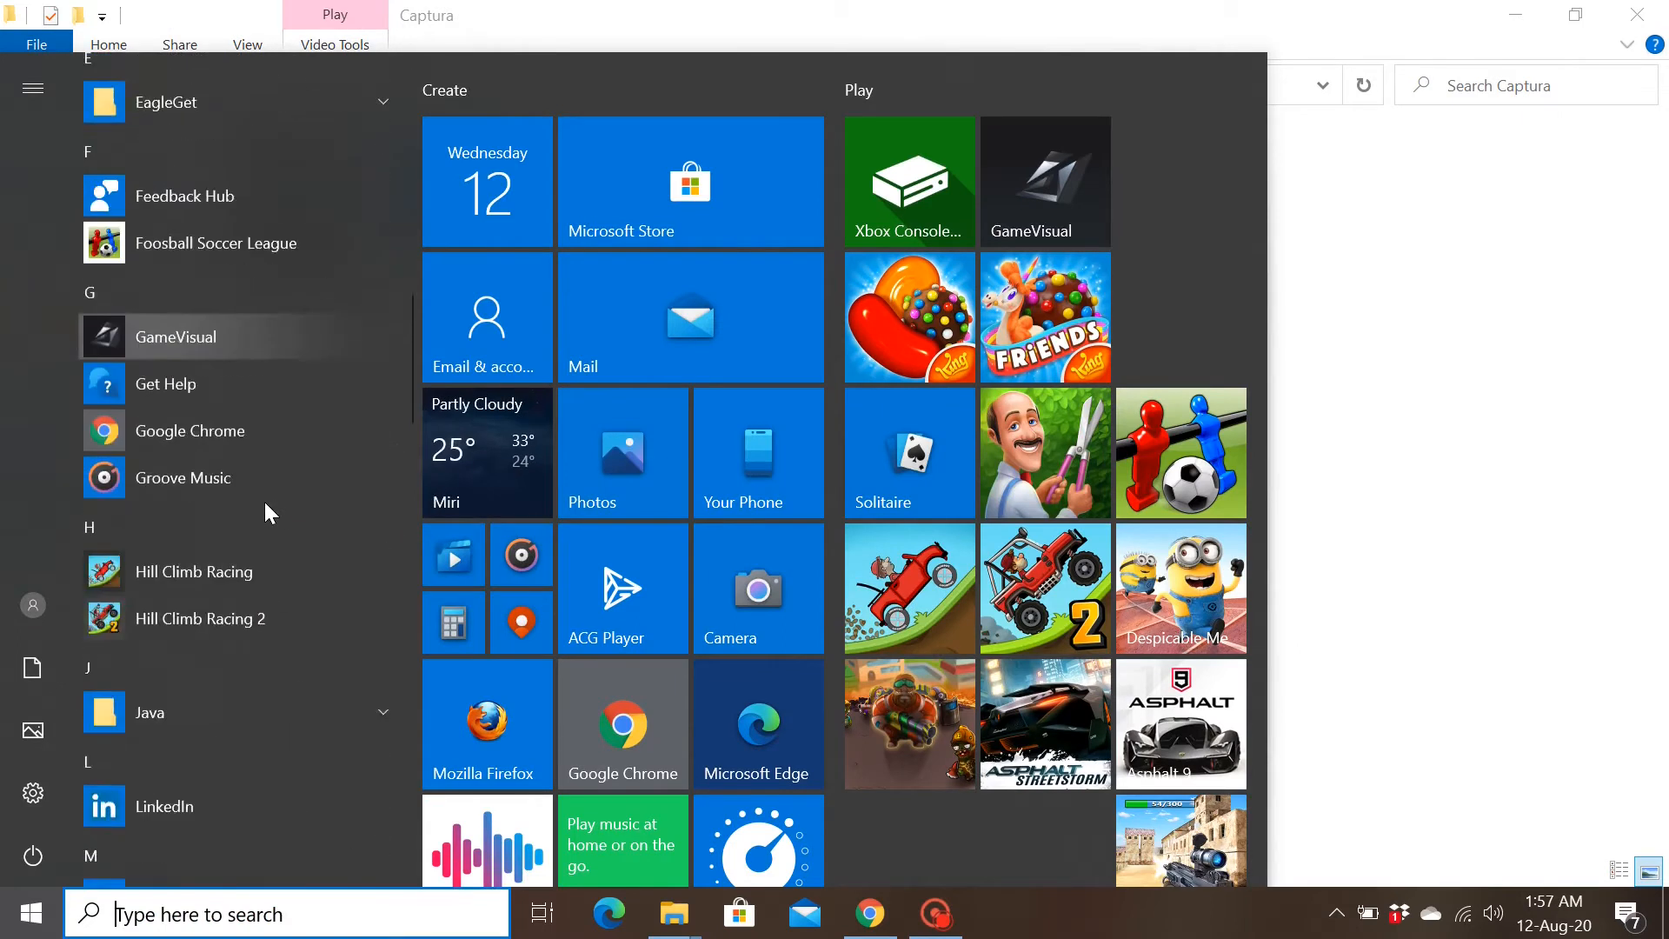
scroll(down, 3)
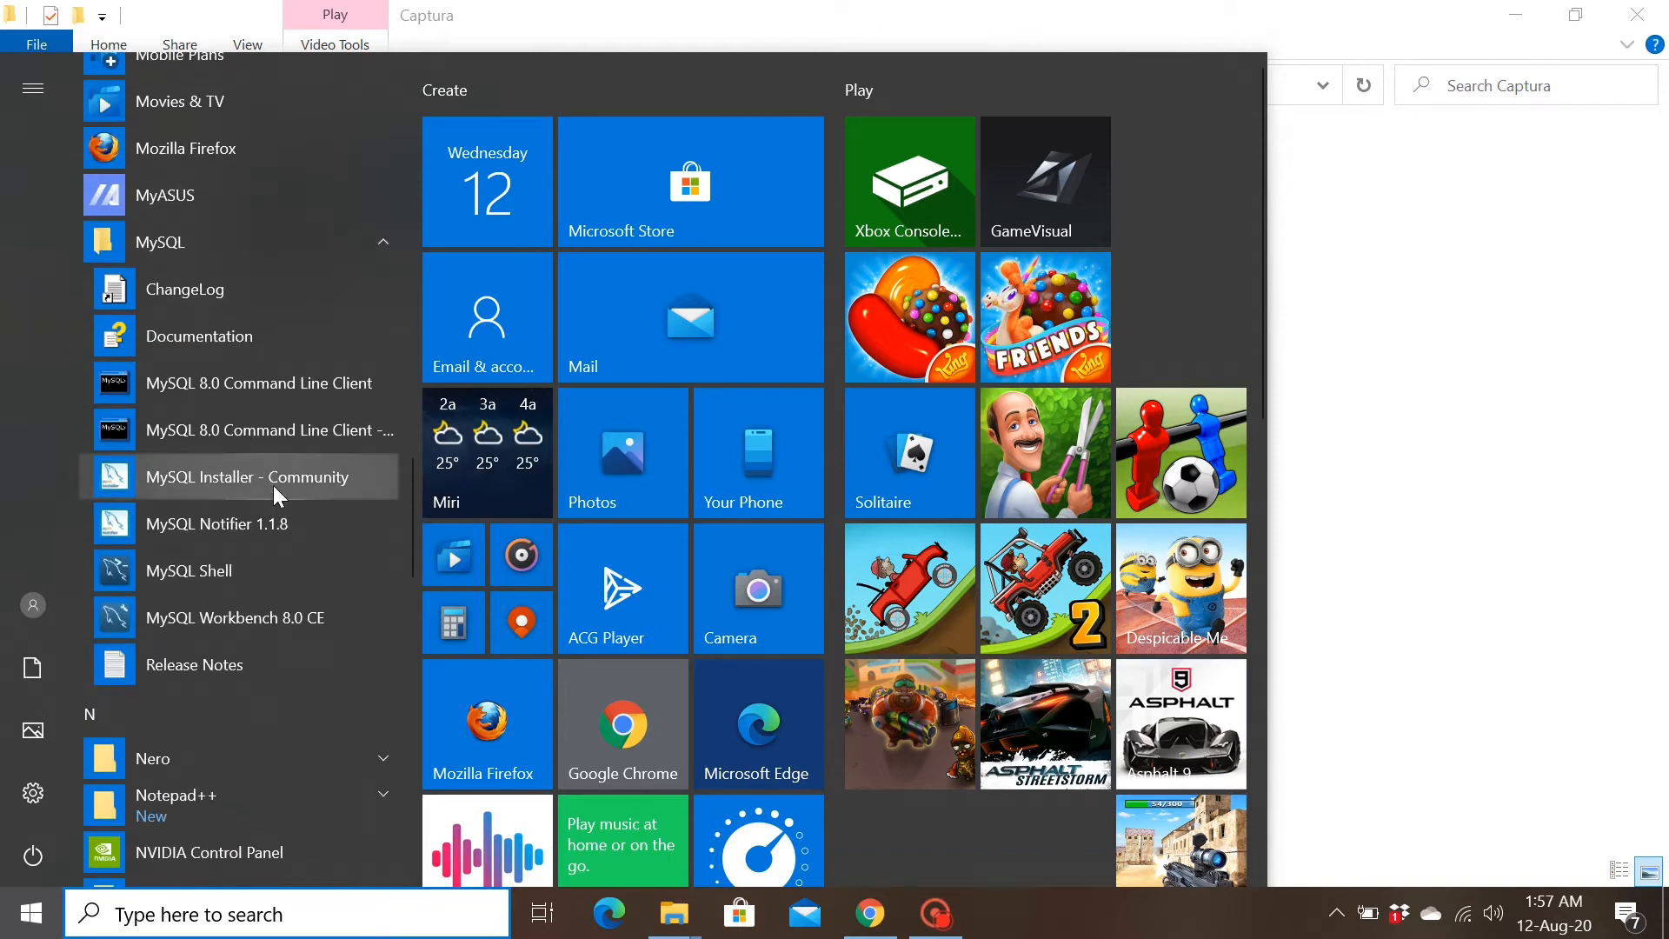
mouse_move(253, 617)
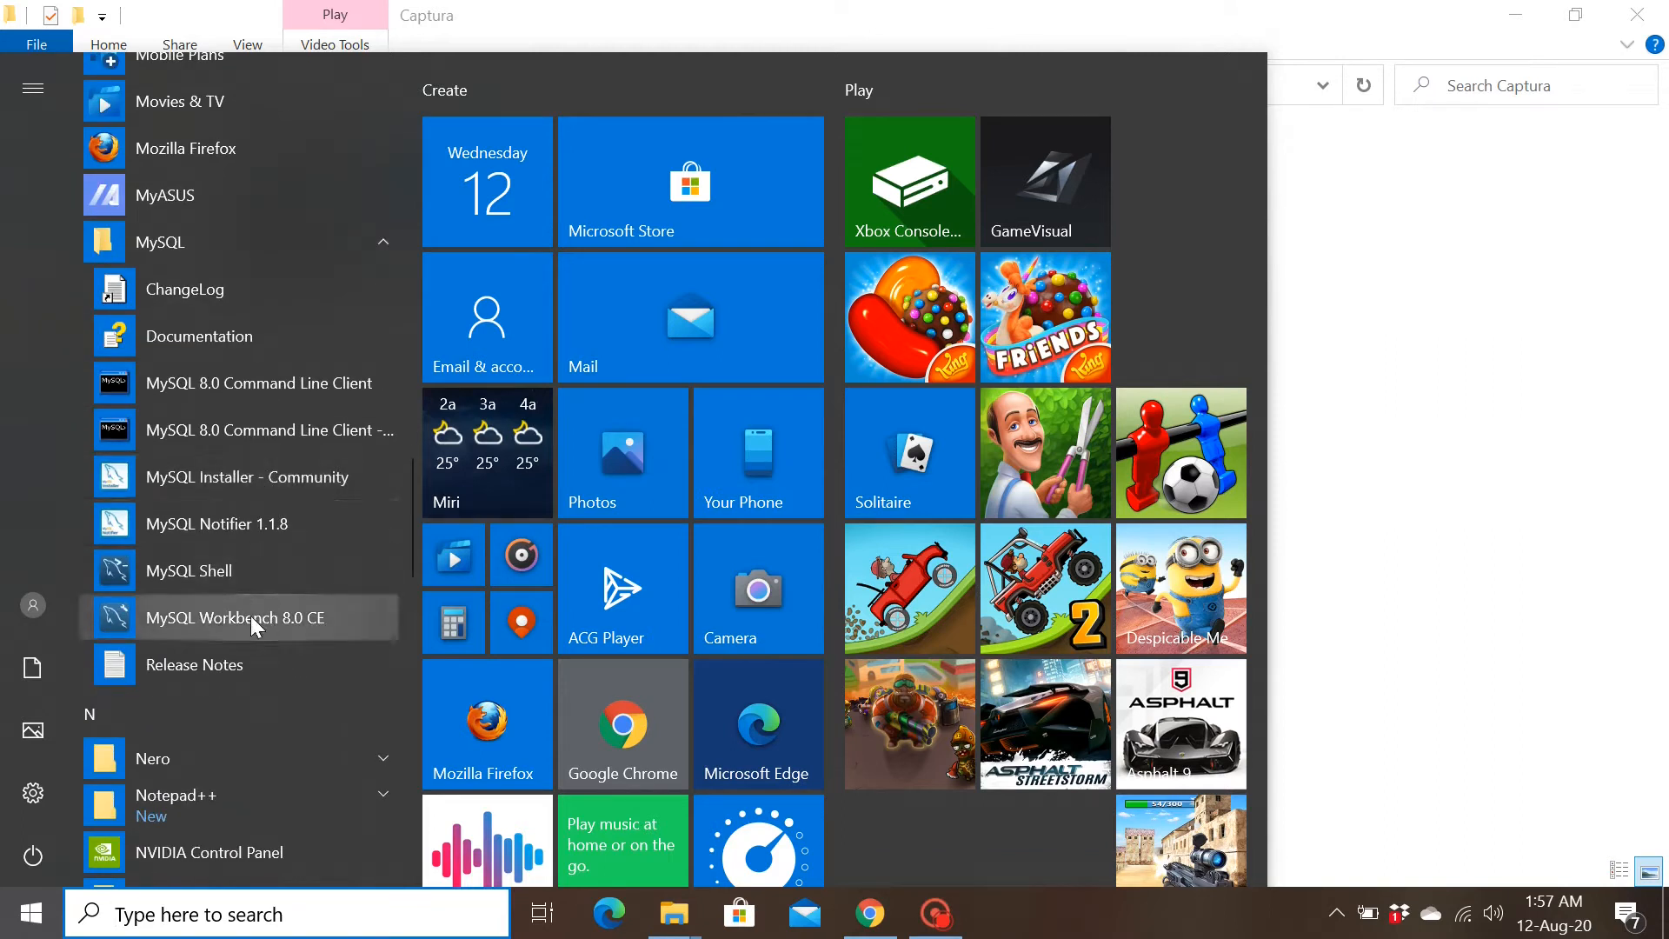
right_click(234, 617)
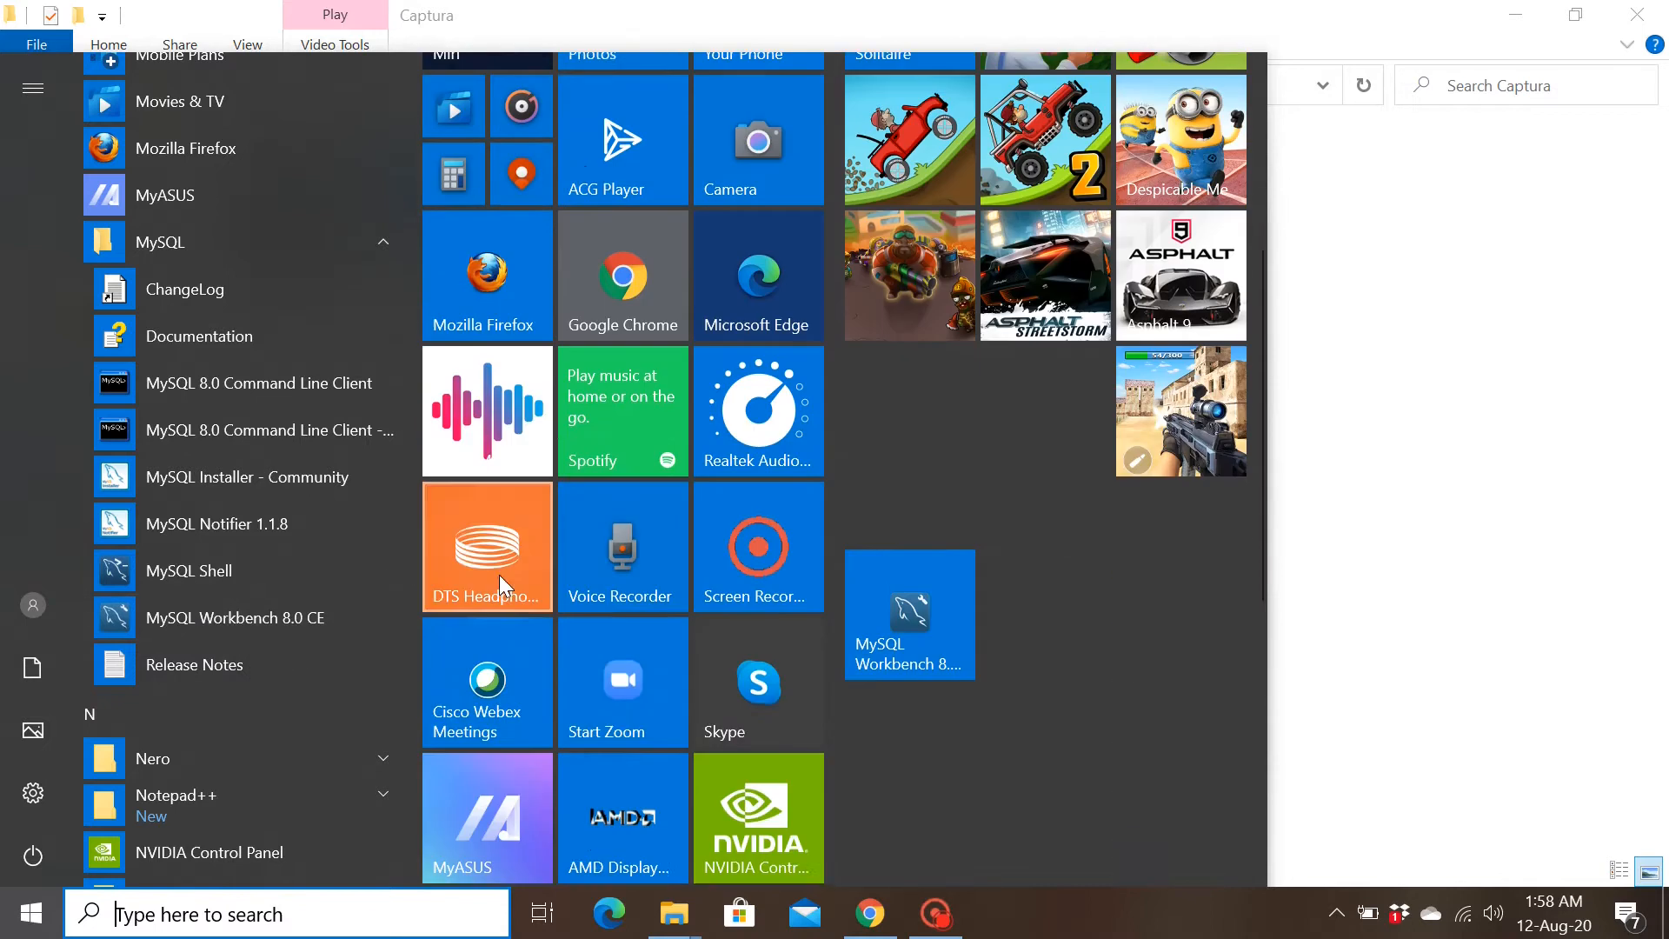
scroll(down, 3)
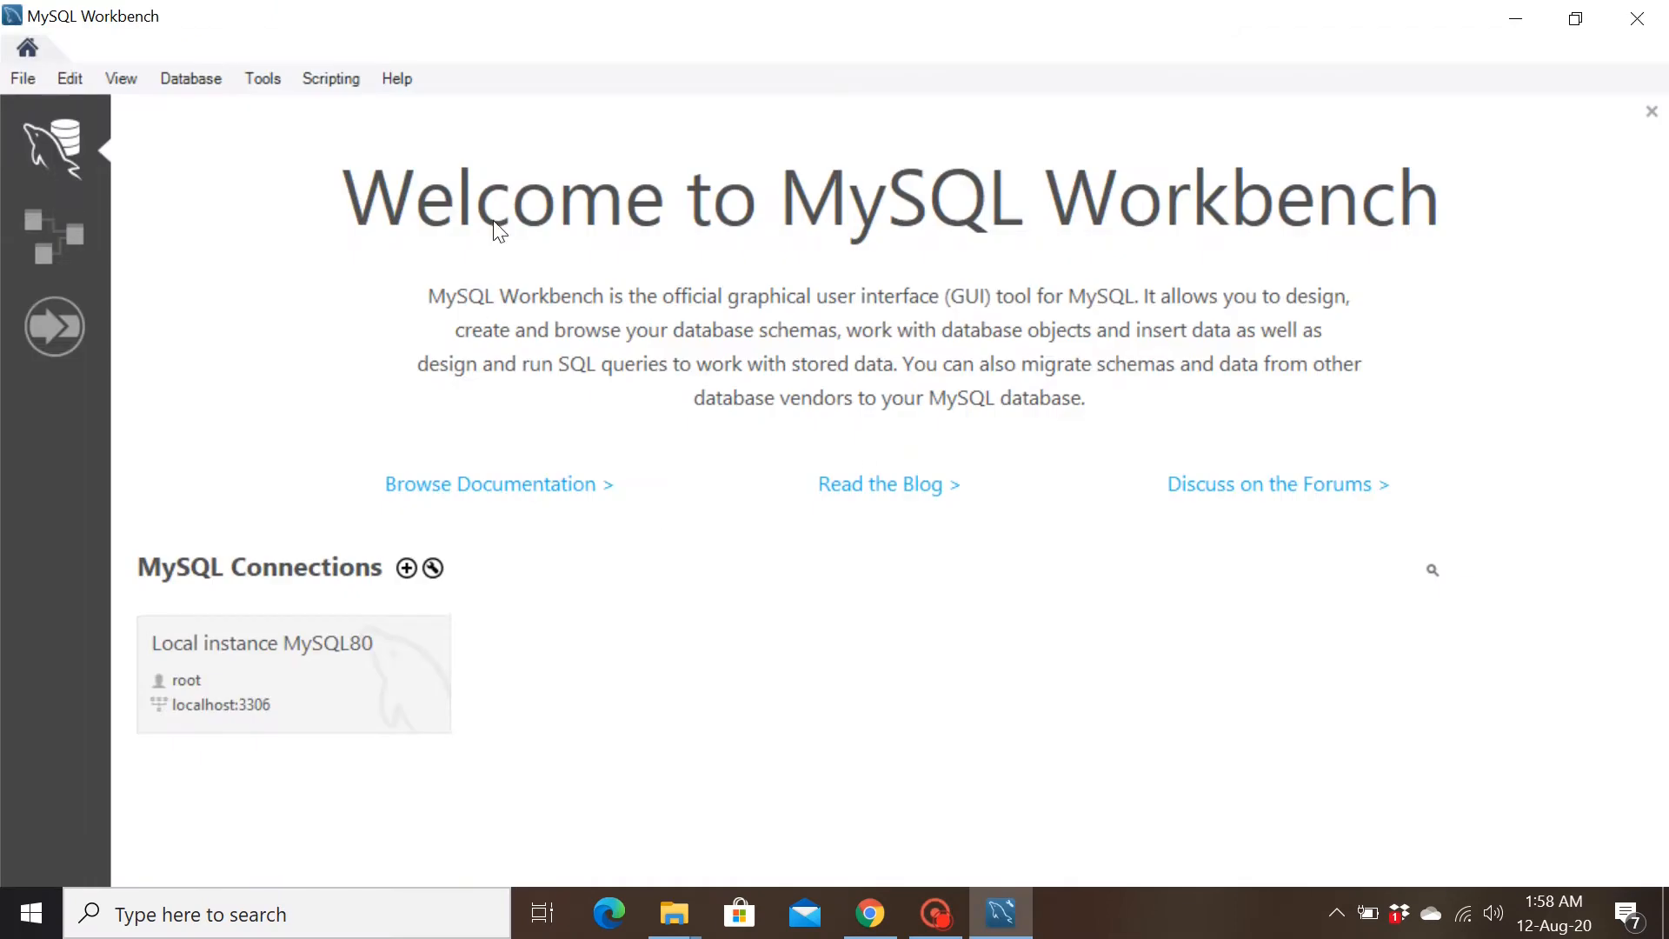
mouse_move(562, 801)
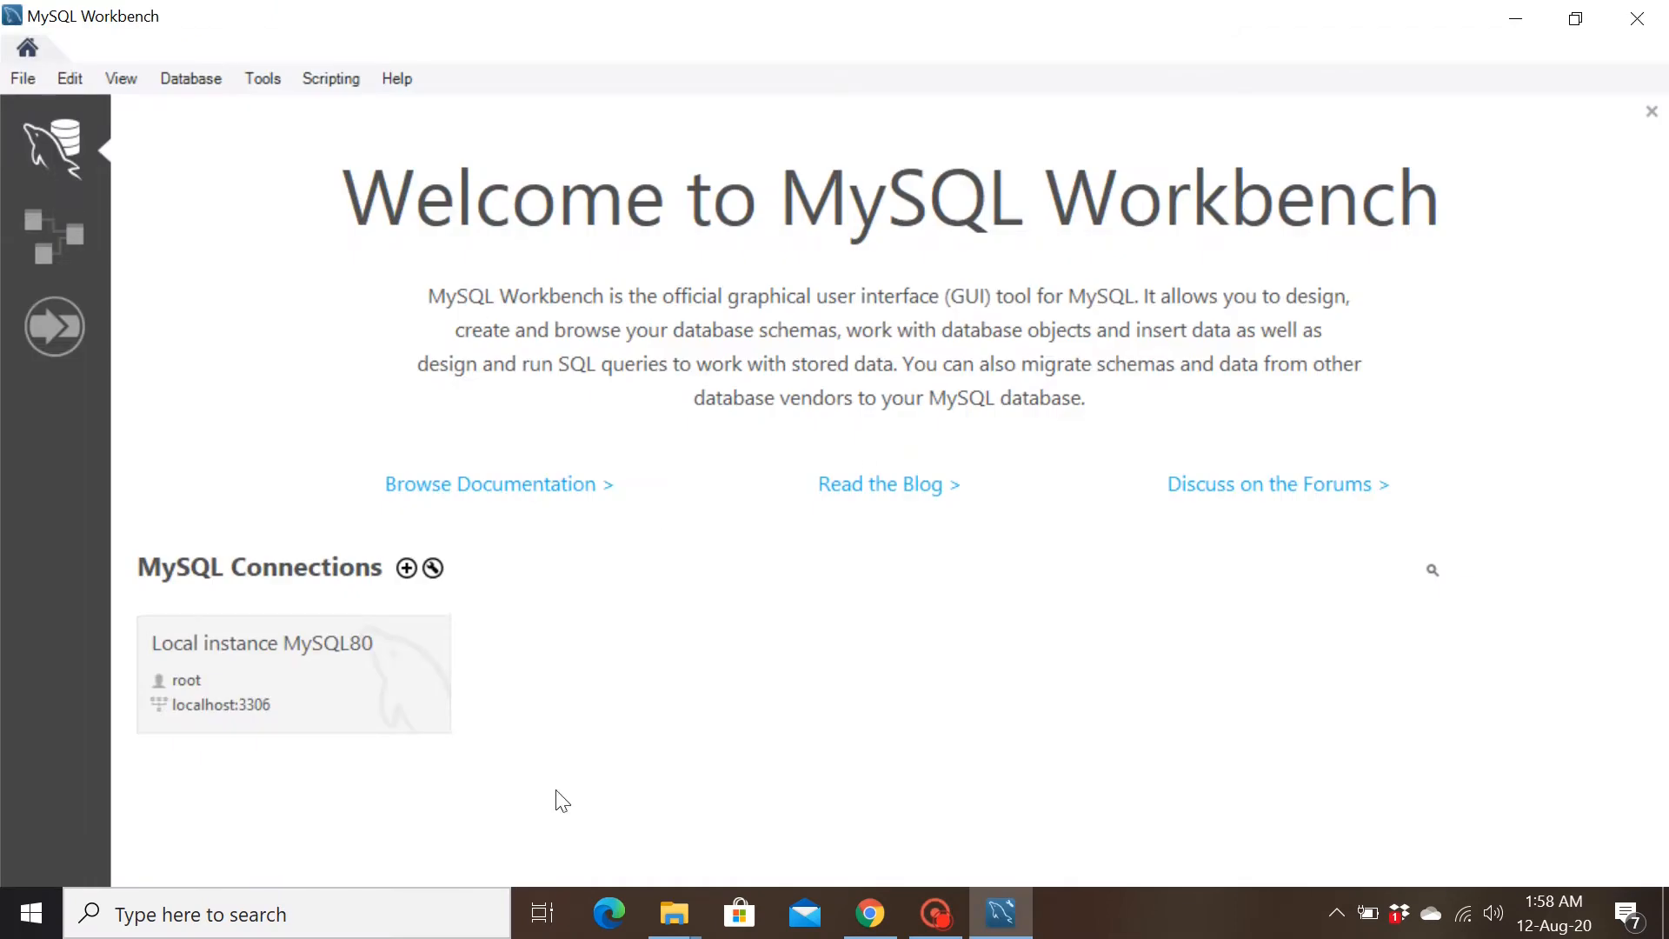
mouse_move(354, 697)
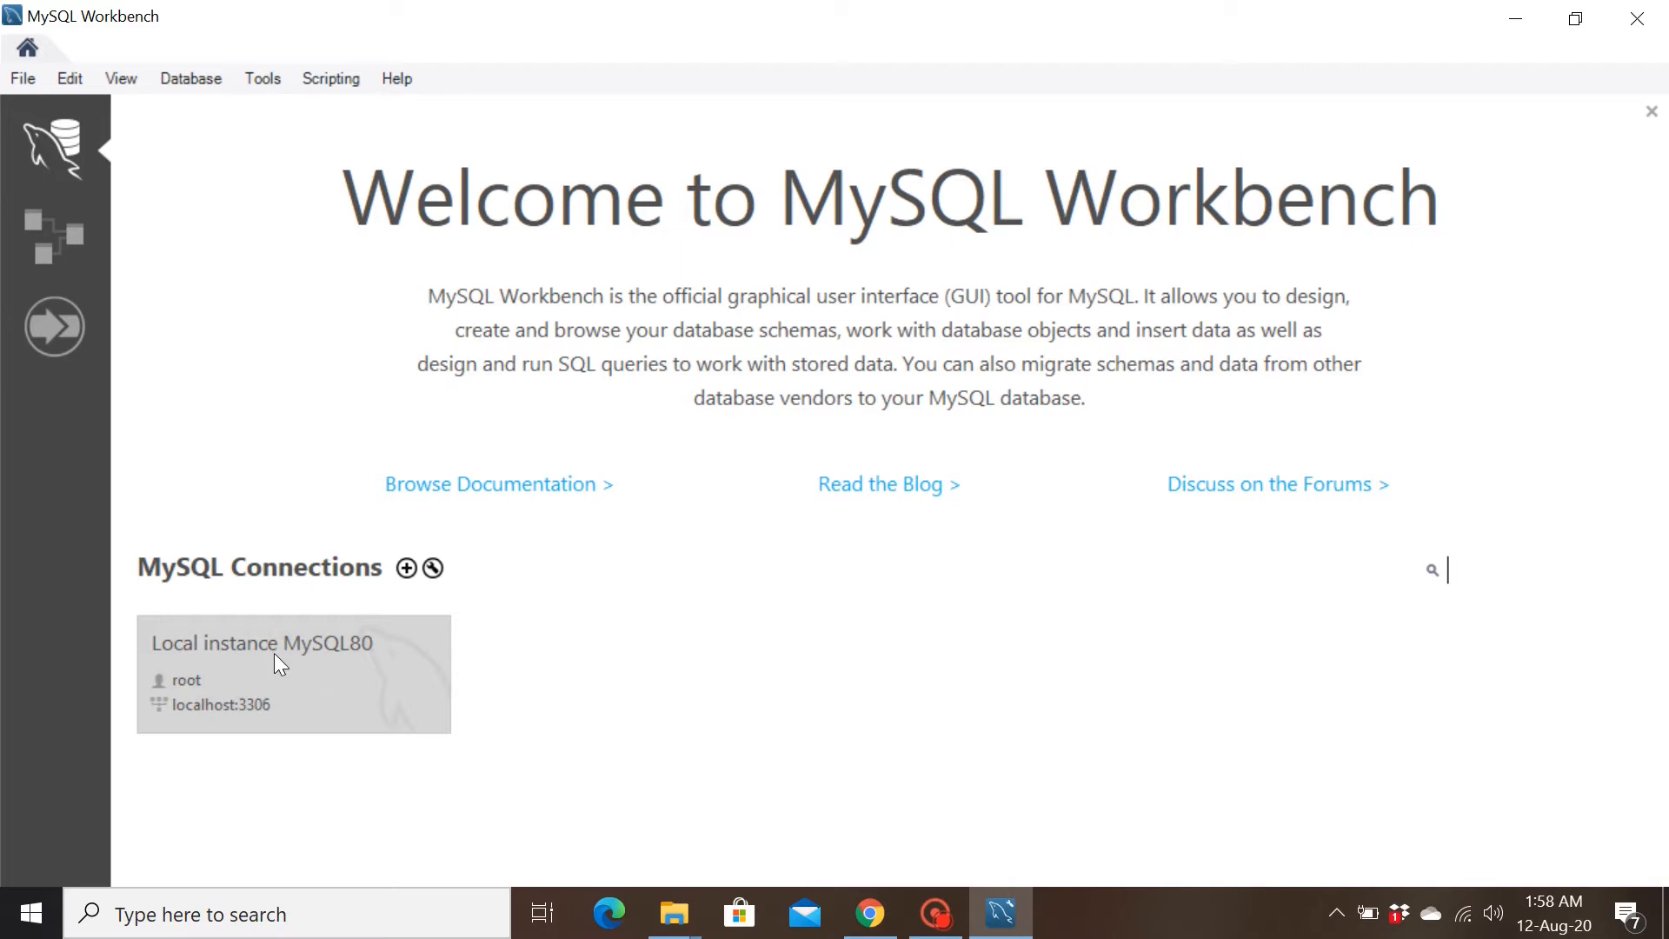
mouse_move(294, 653)
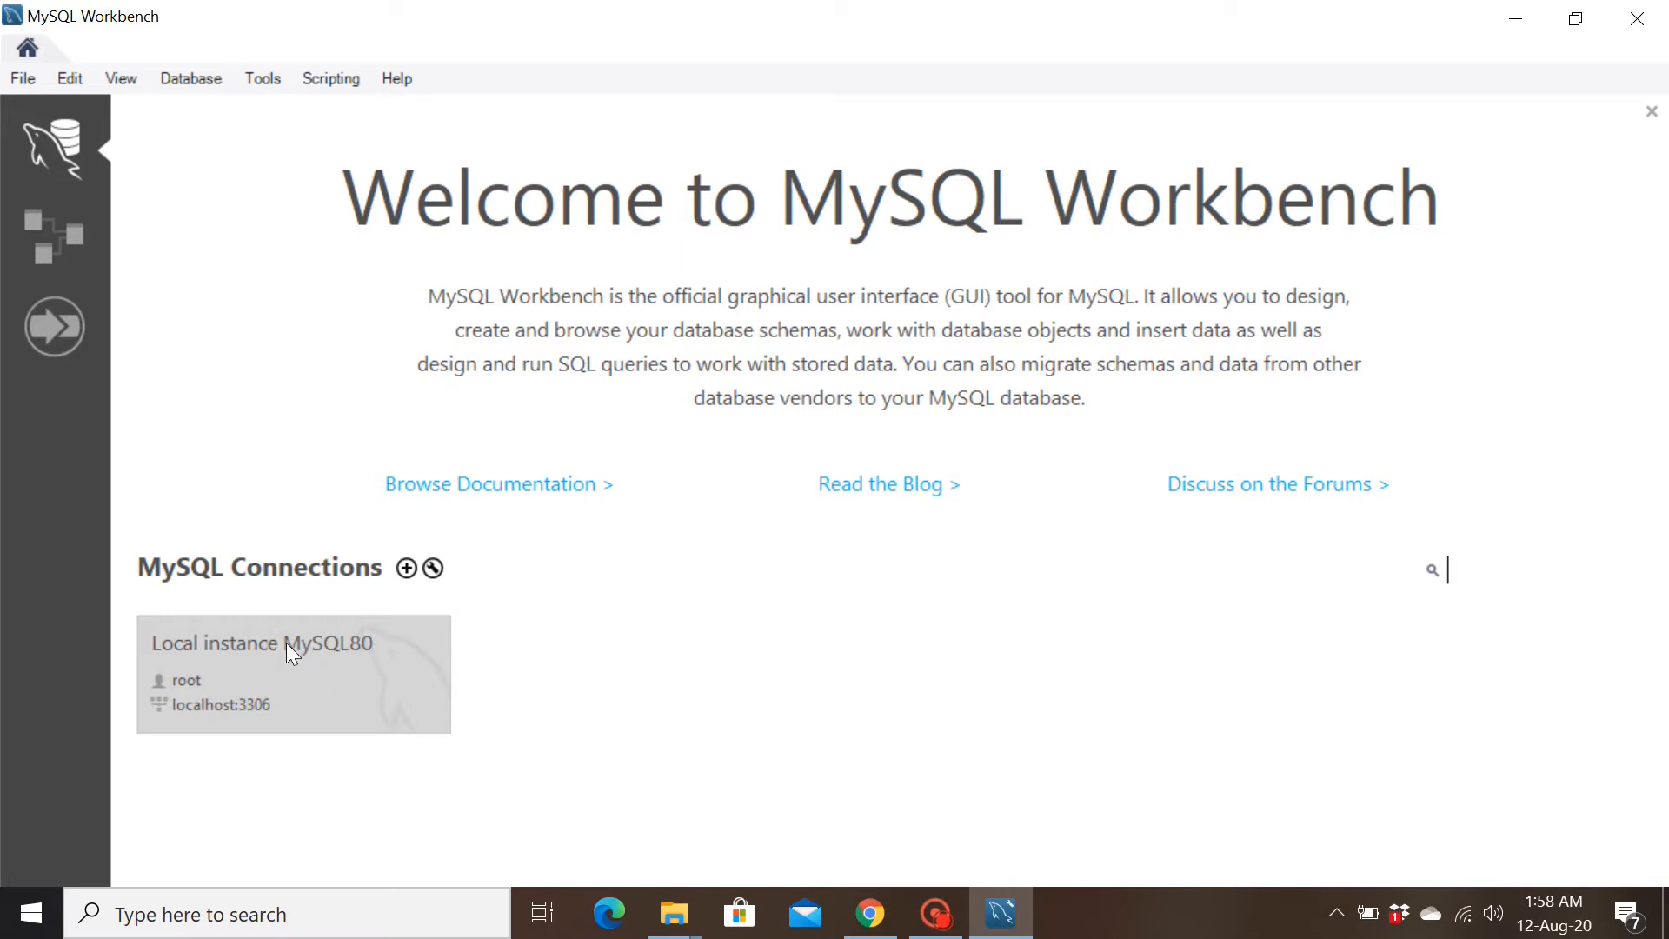
mouse_move(322, 654)
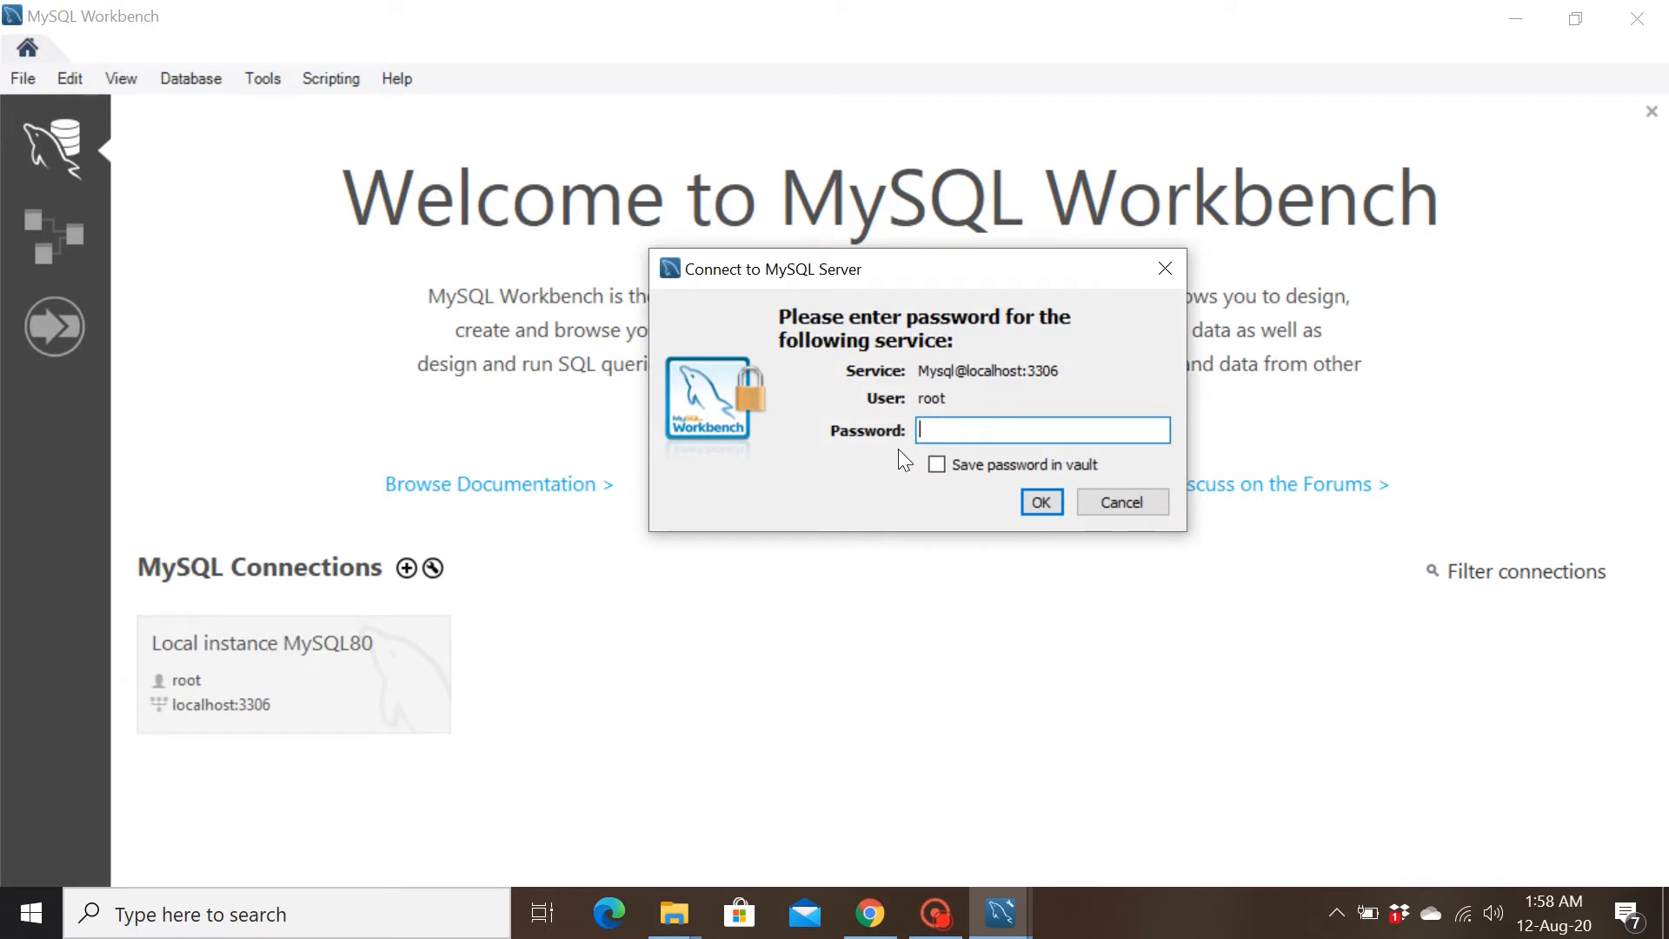
mouse_move(1243, 488)
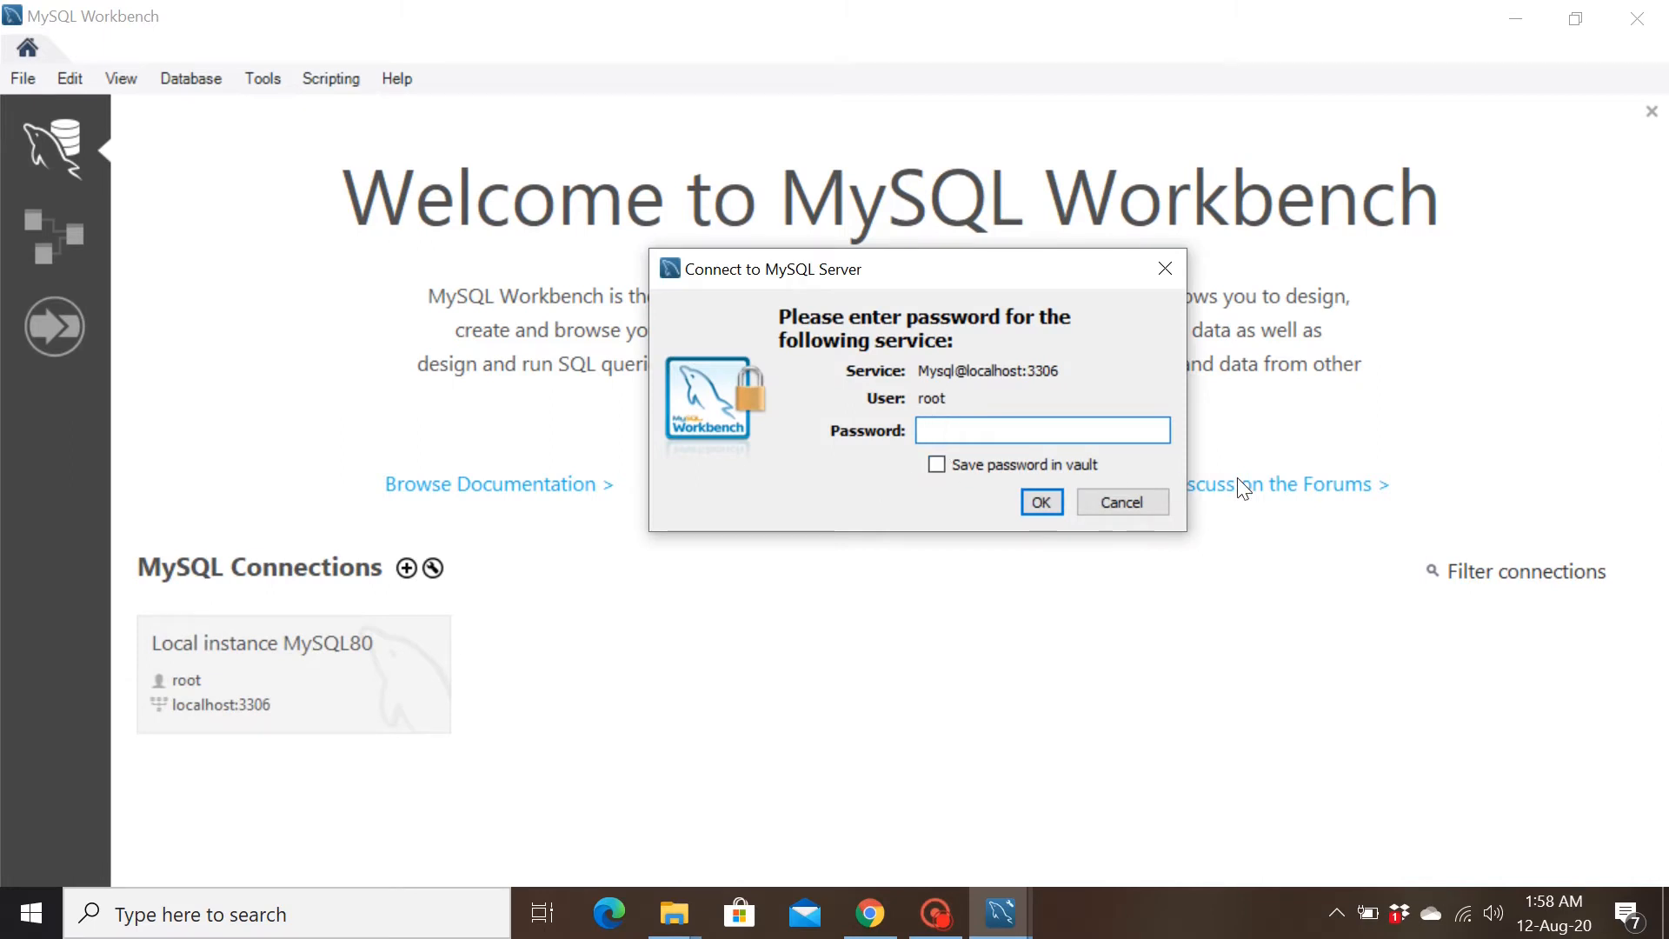
- Enter the root password to connect to Local instance MySQL80
text(***)
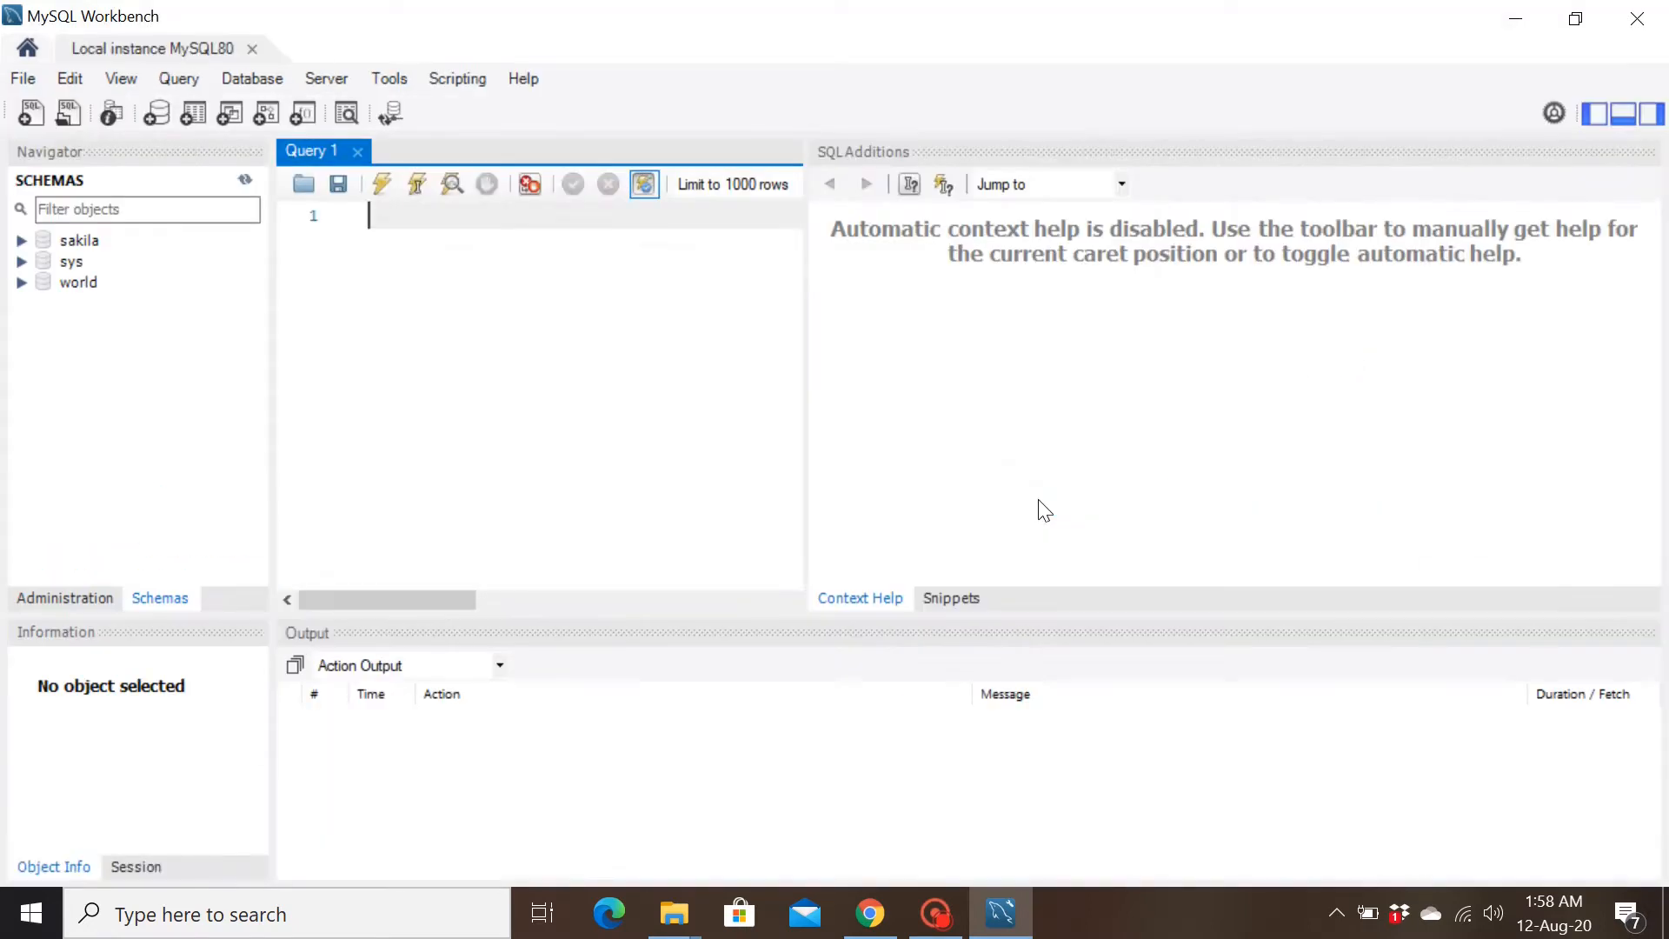
mouse_move(246, 367)
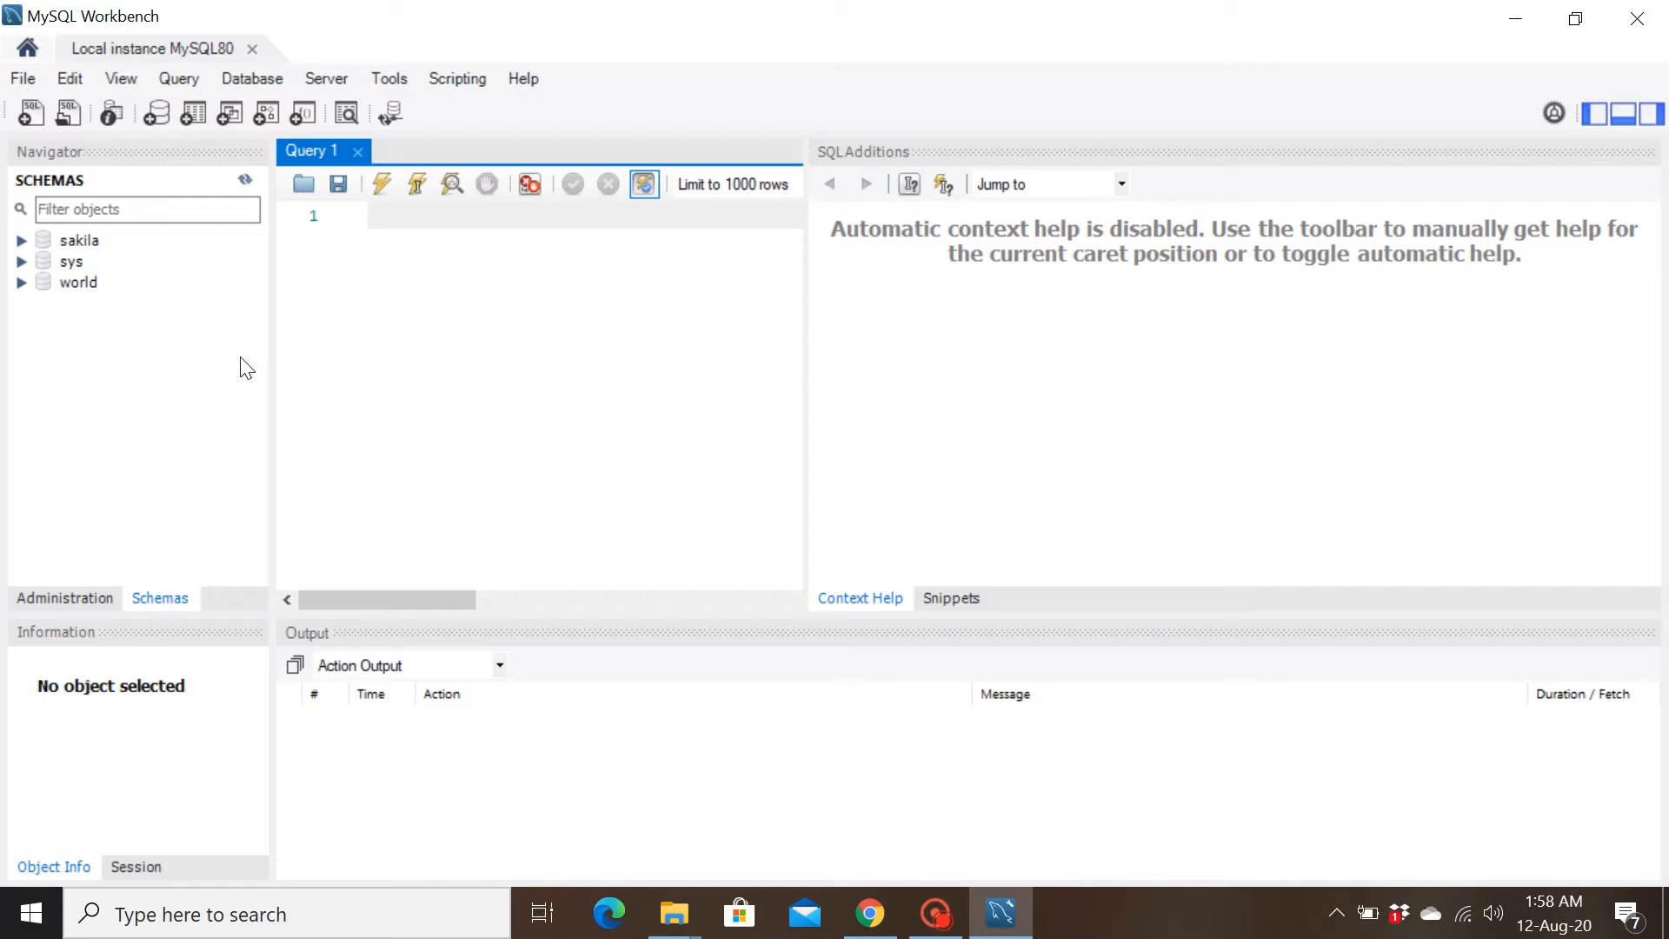
mouse_move(308, 319)
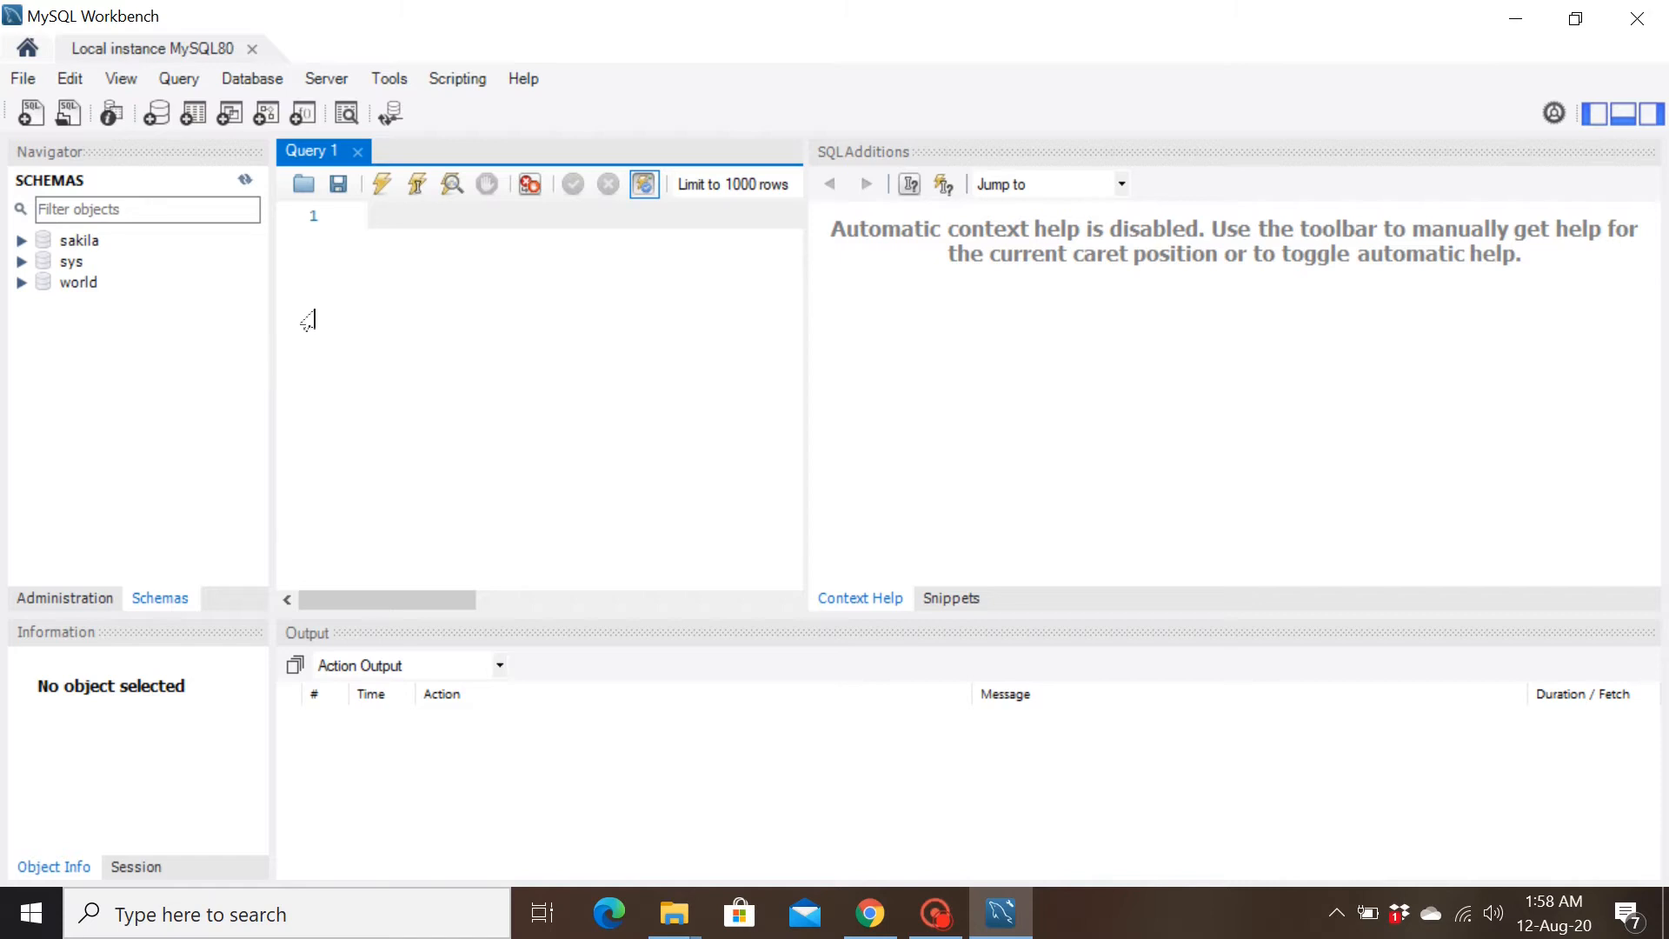
mouse_move(274, 327)
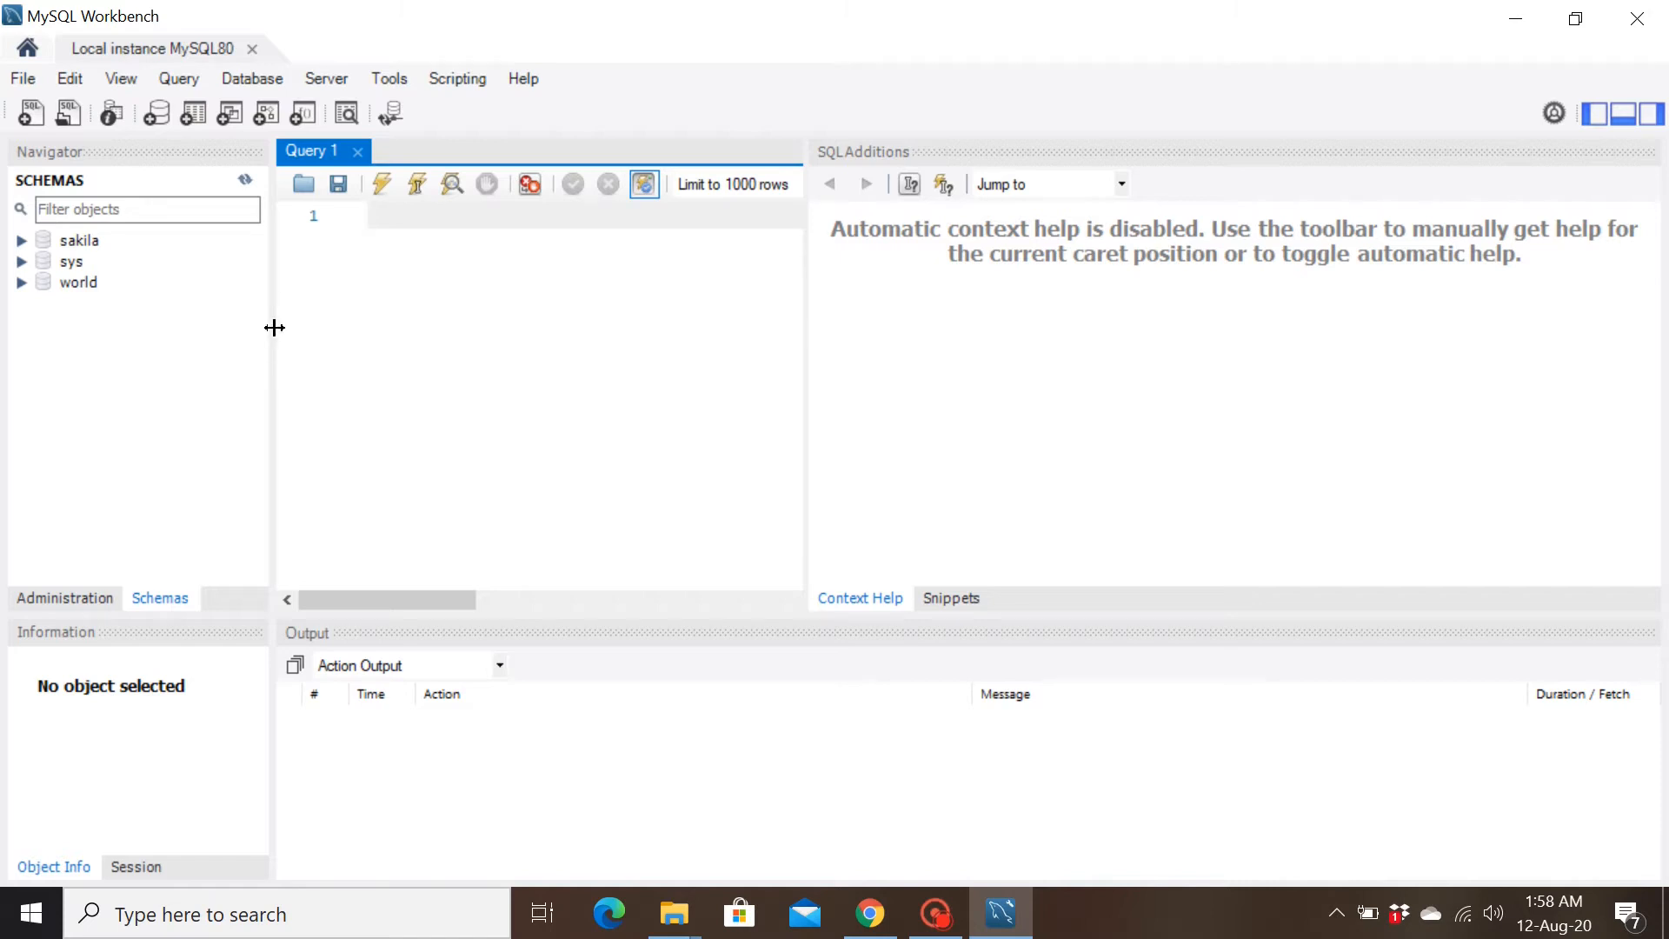
mouse_move(1310, 854)
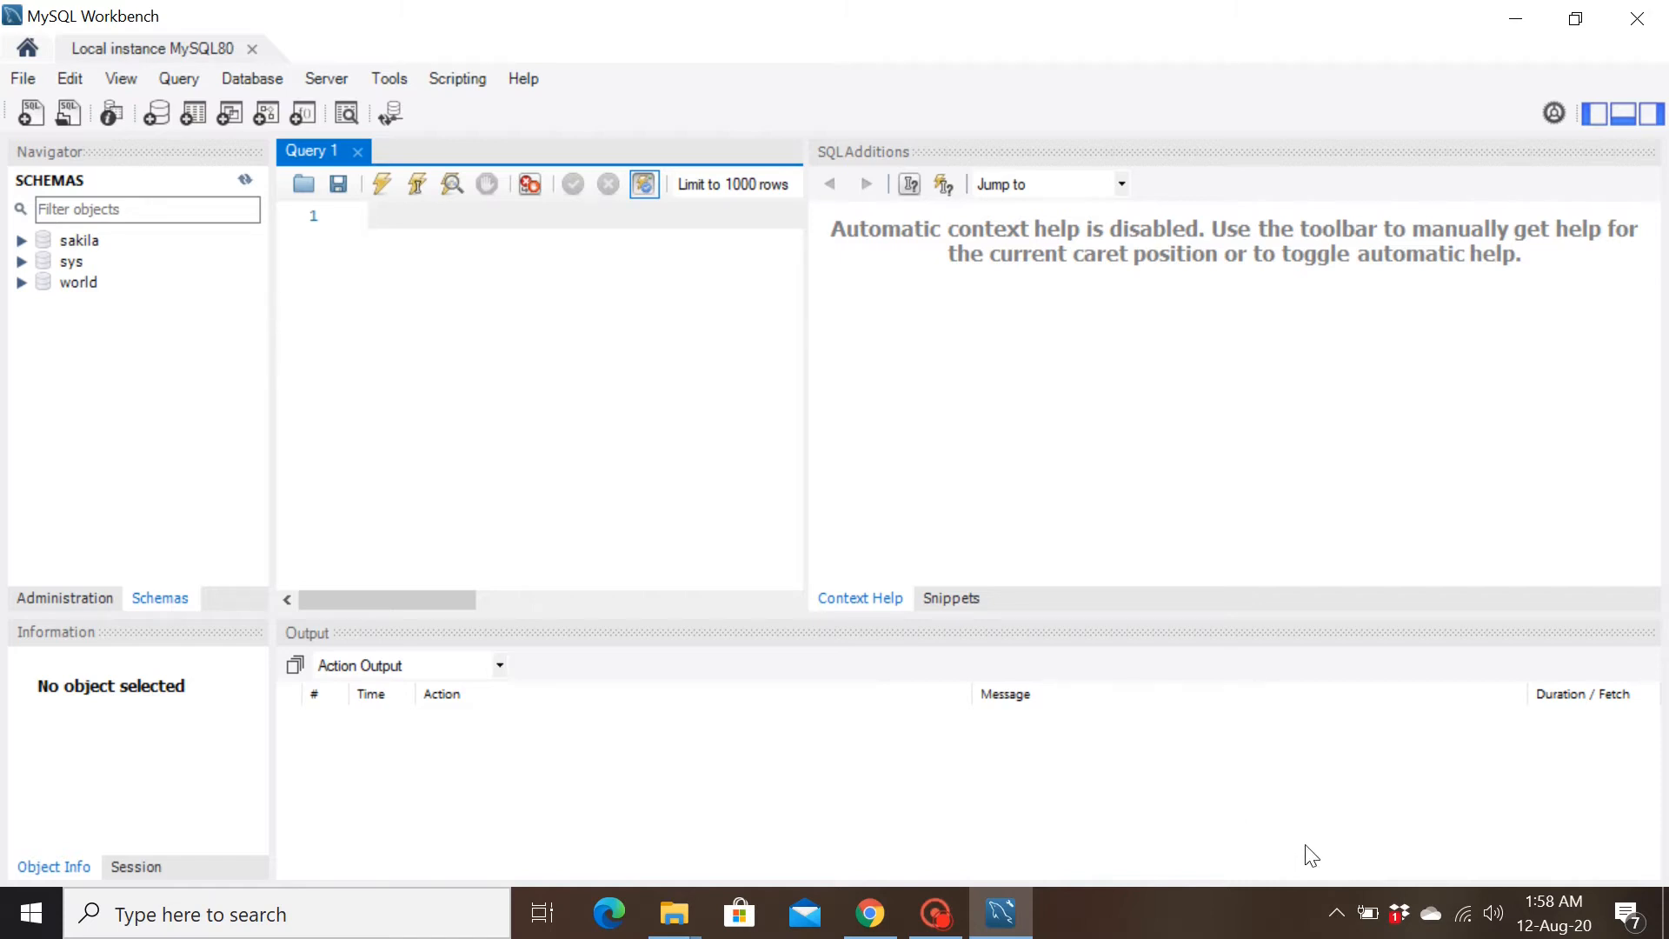
mouse_move(1337, 913)
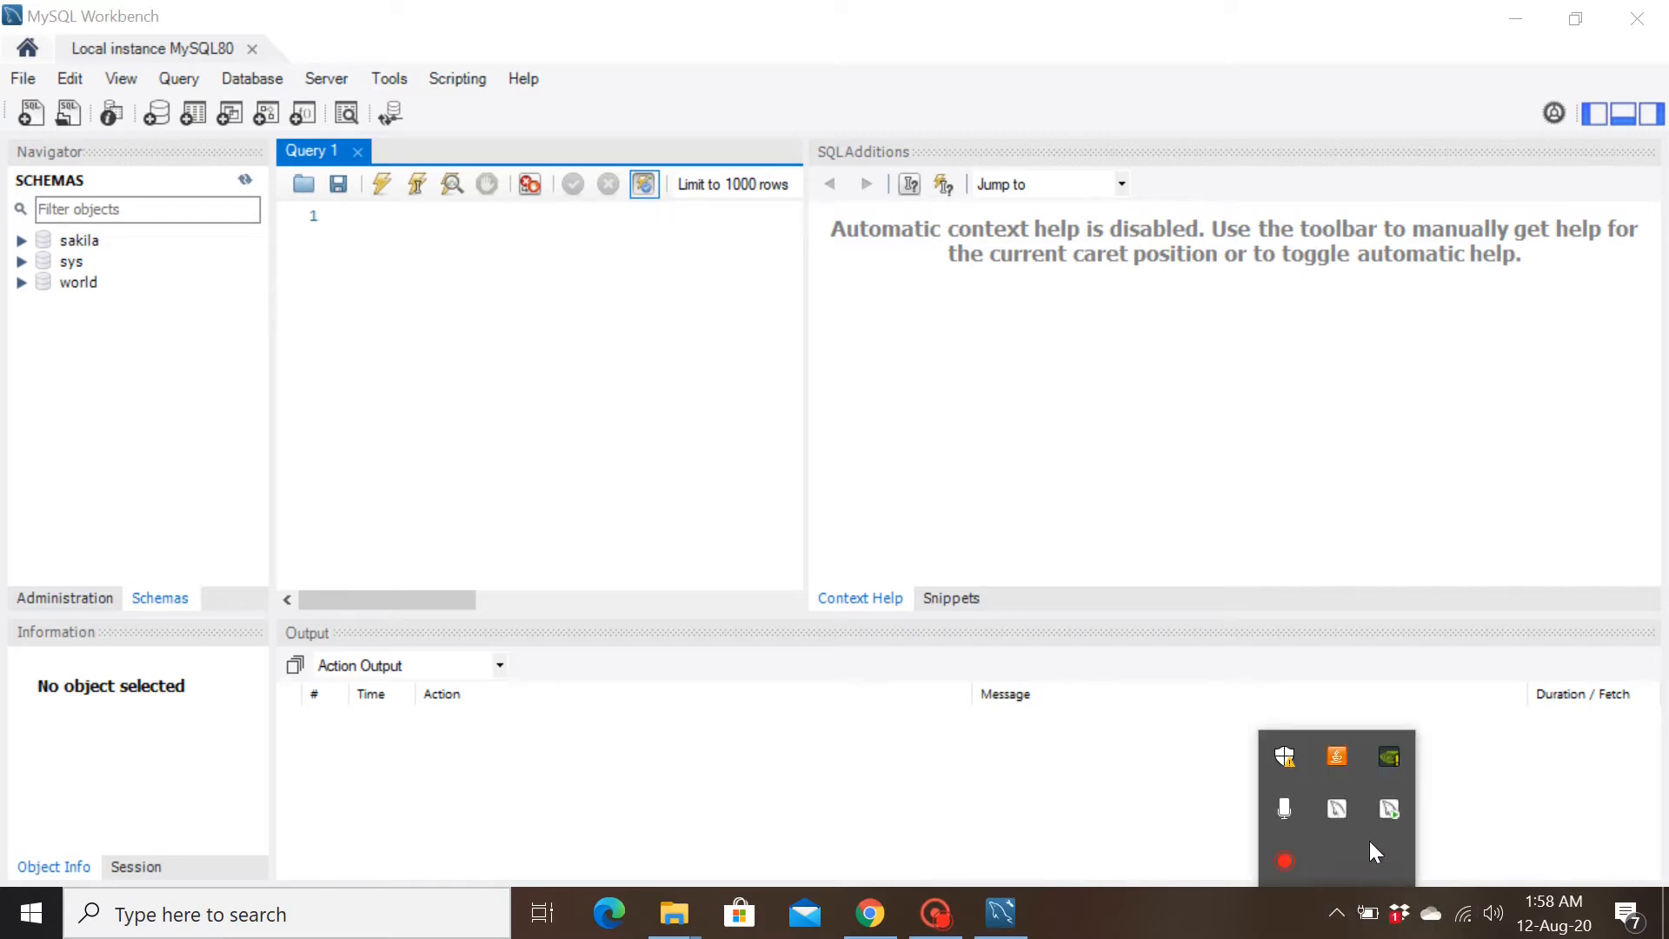
mouse_move(1389, 809)
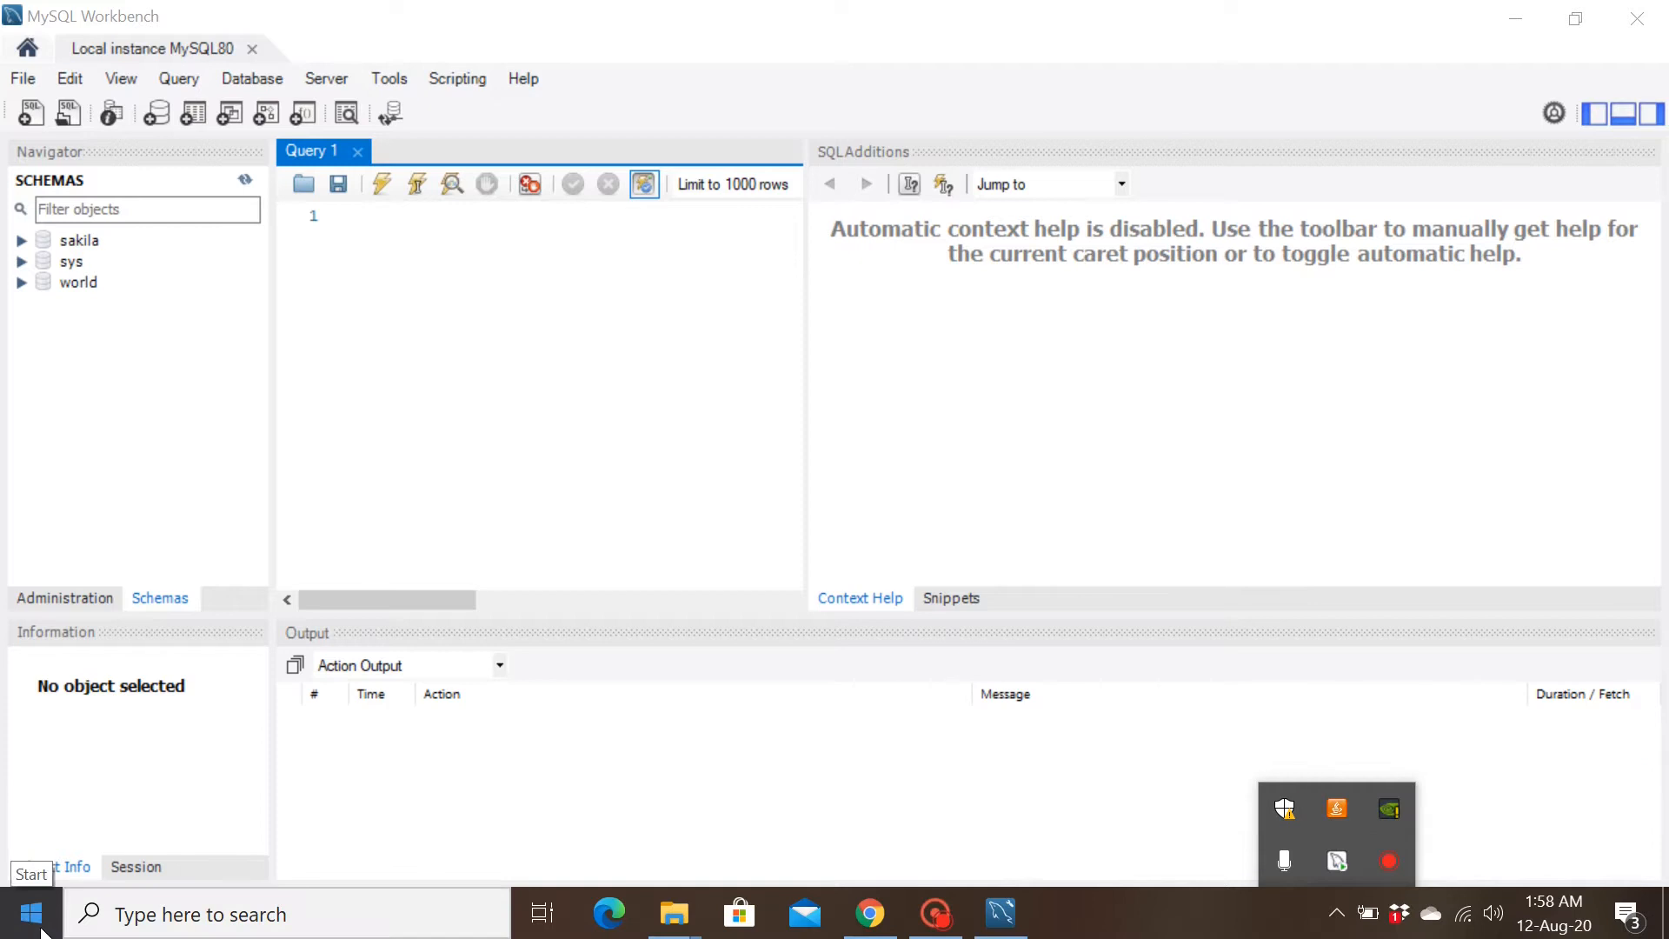
click(29, 913)
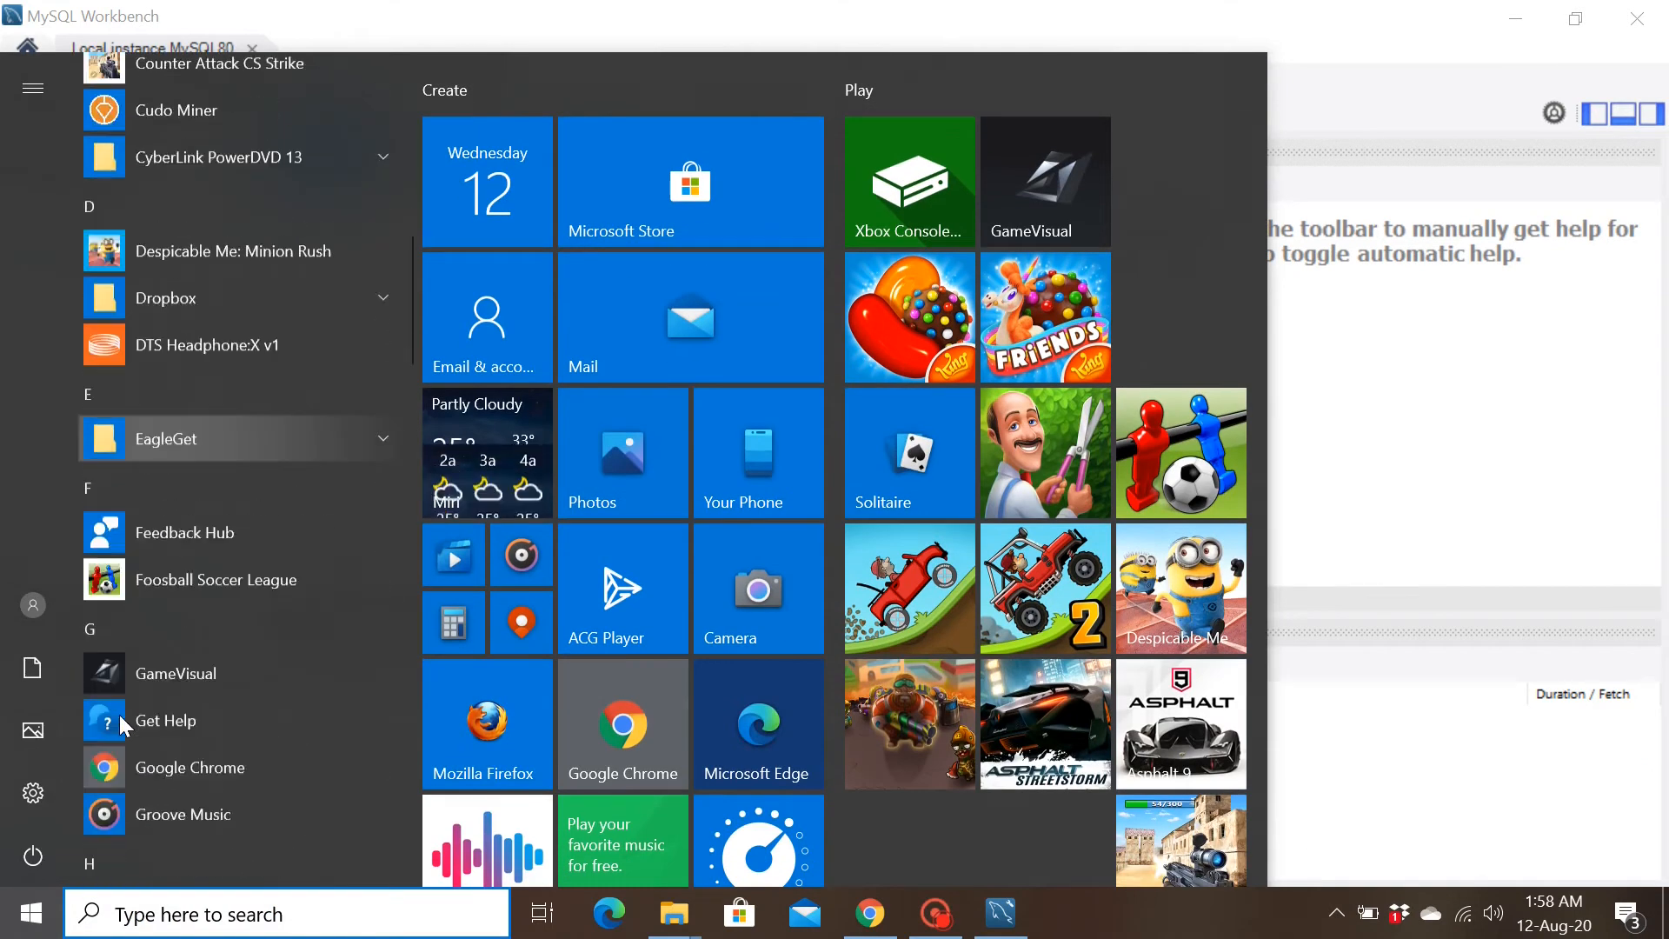
scroll(down, 3)
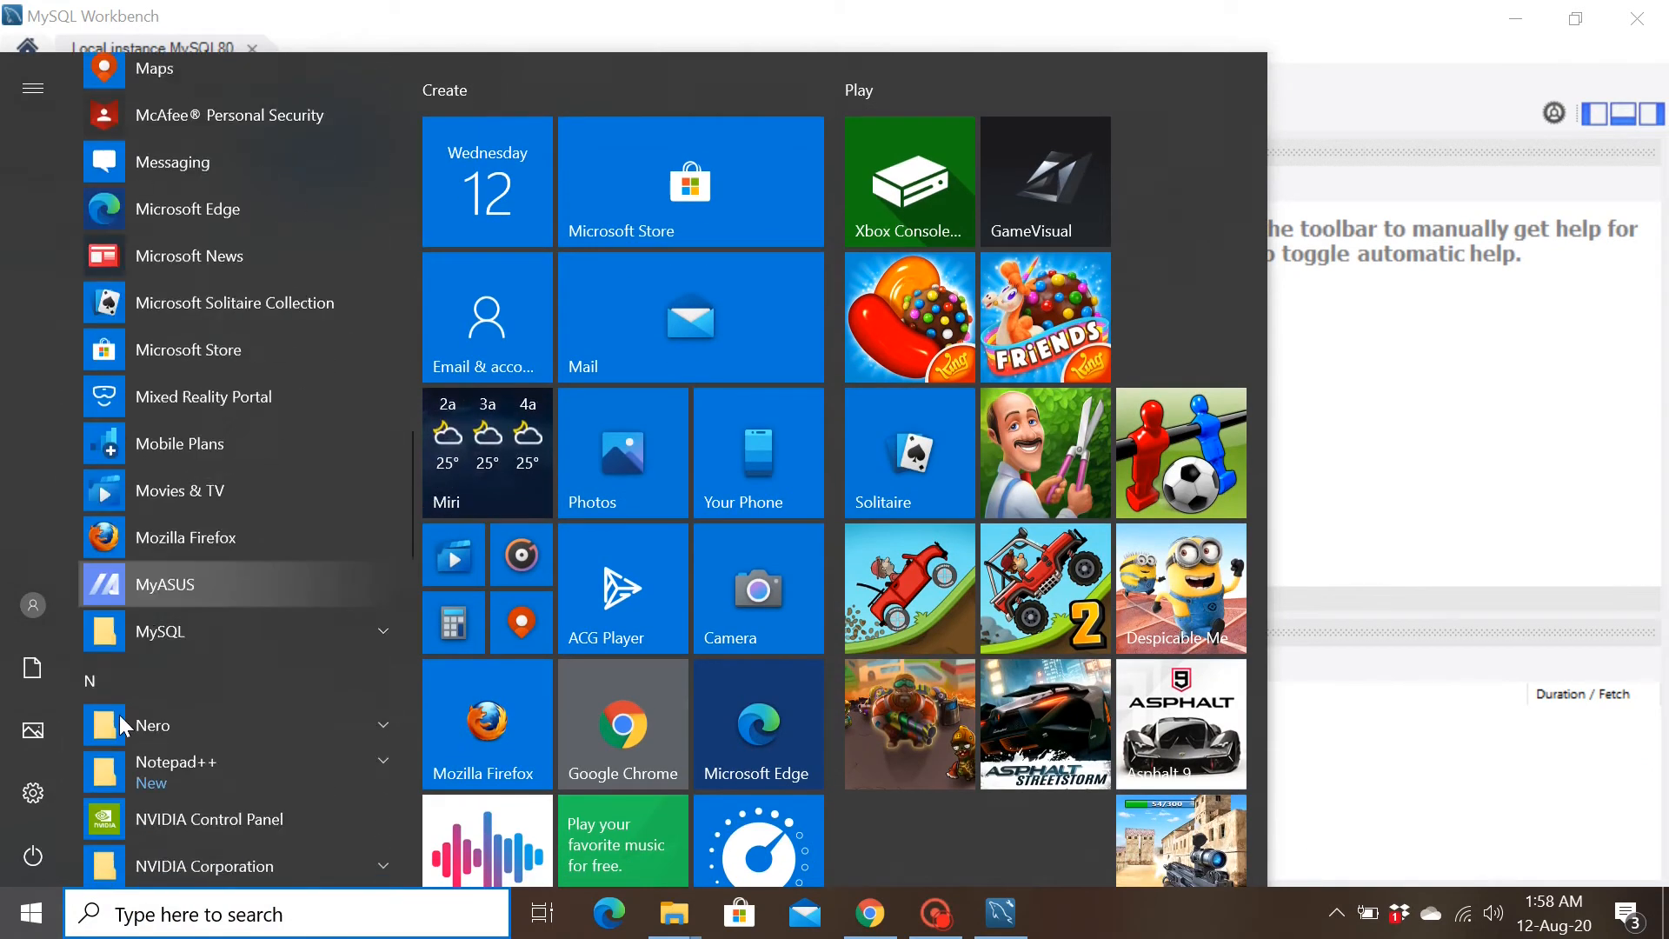
click(160, 631)
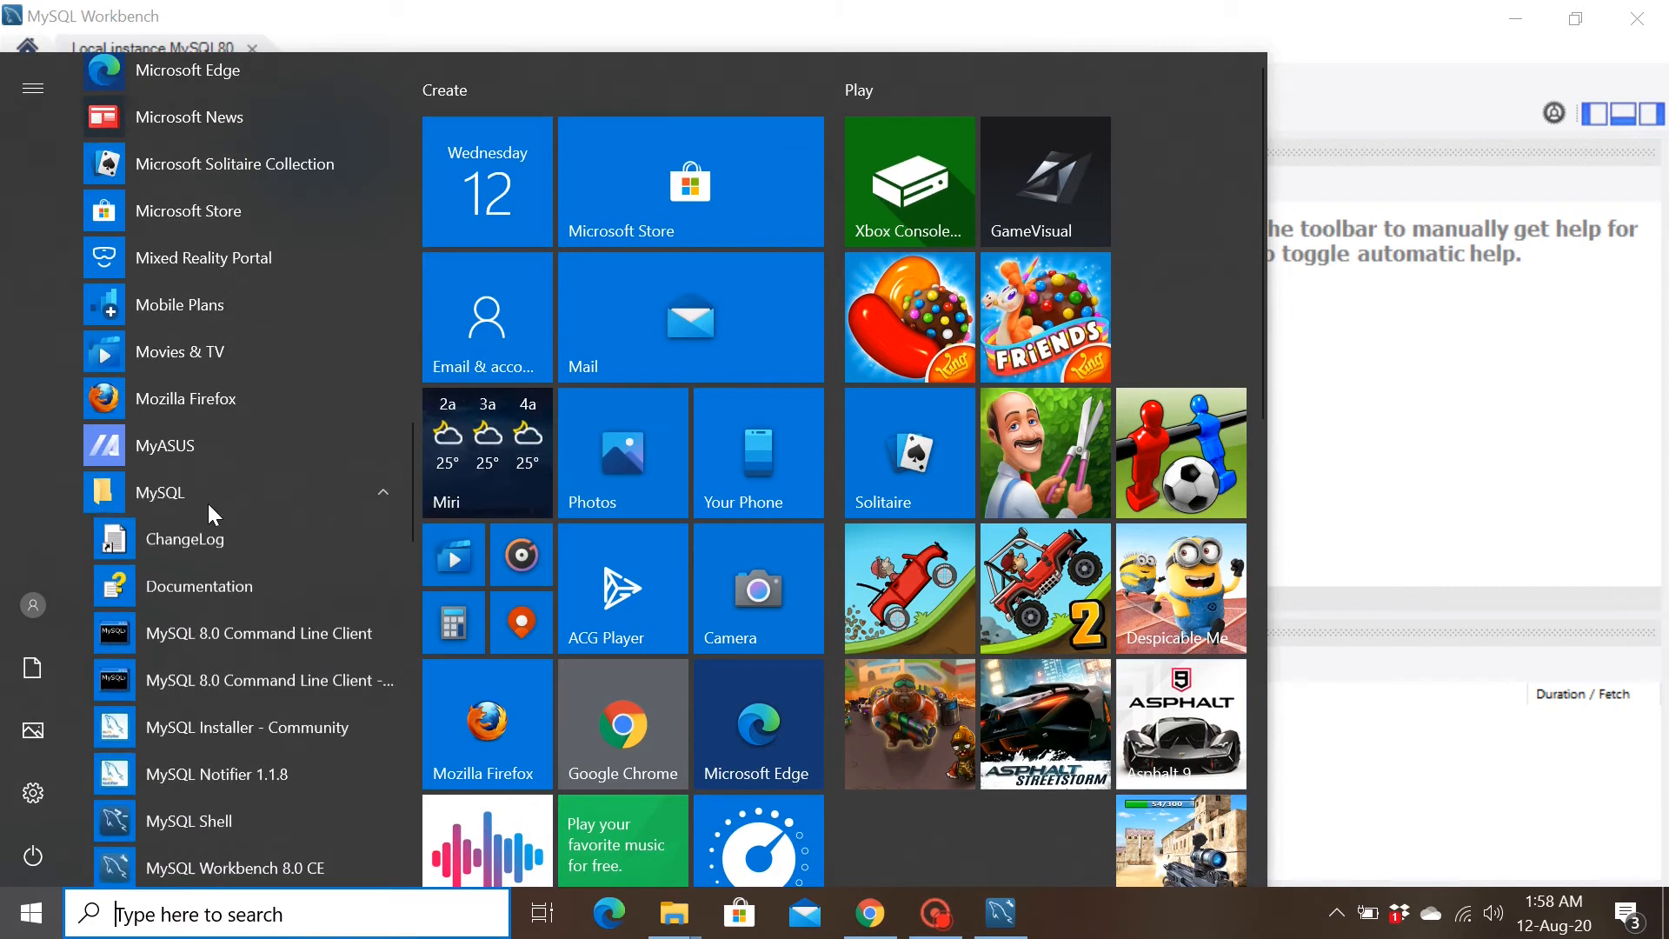
scroll(down, 3)
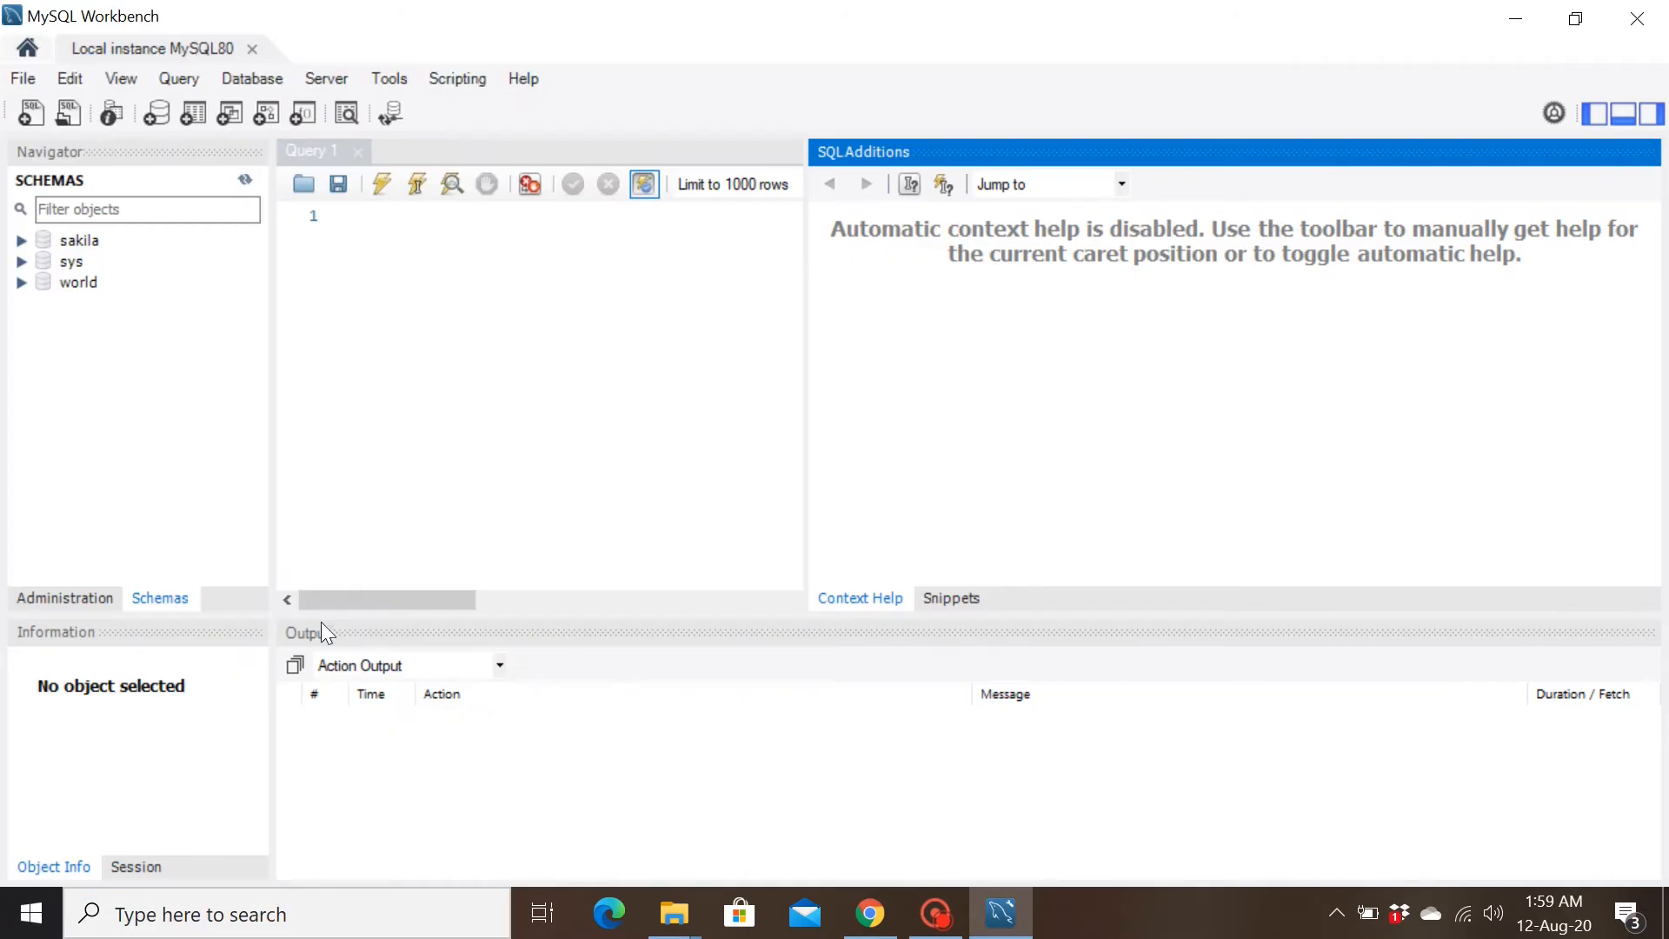
mouse_move(168, 438)
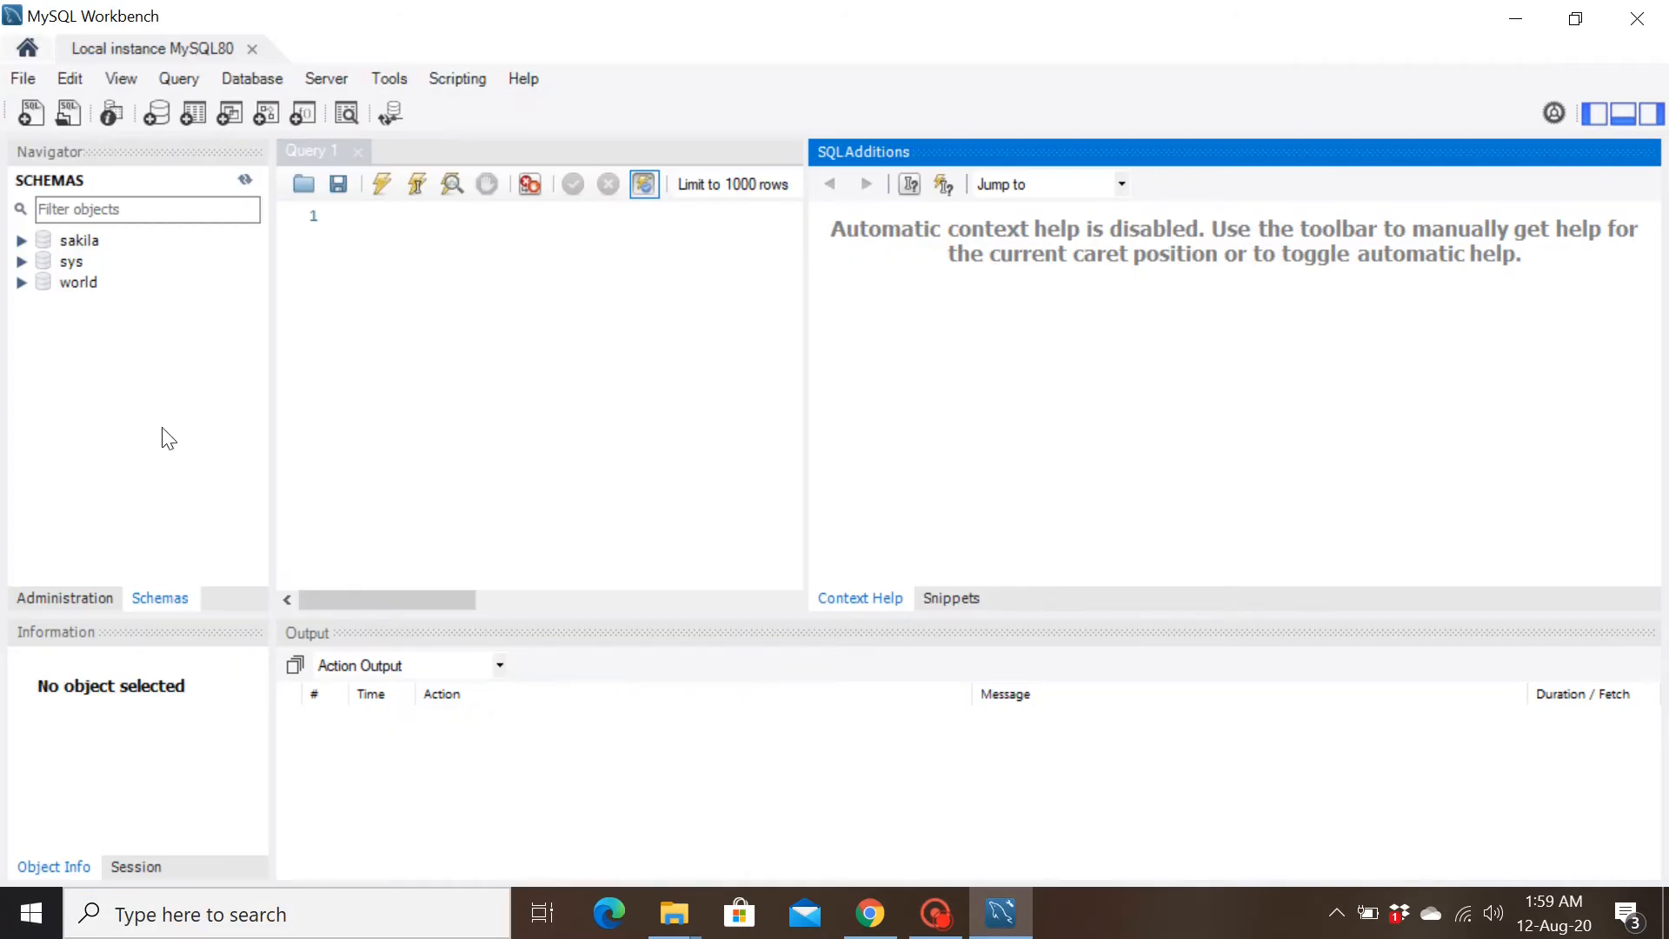
- Switch the Navigator to the Administration section for the local MySQL80 connection
click(335, 216)
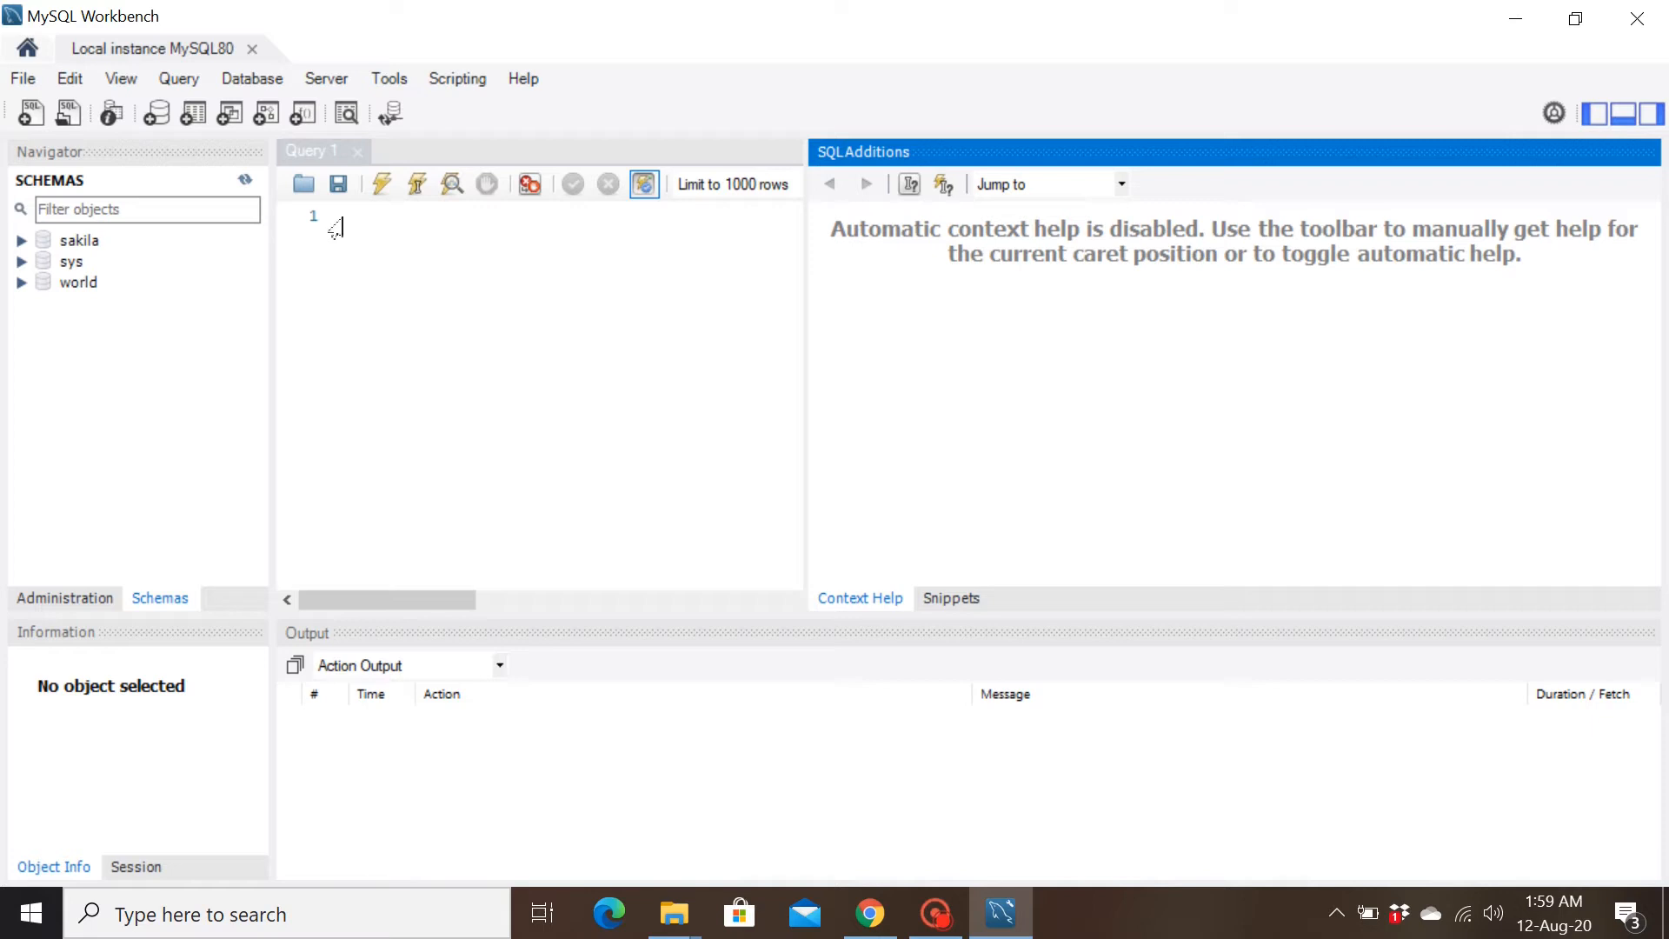
mouse_move(351, 288)
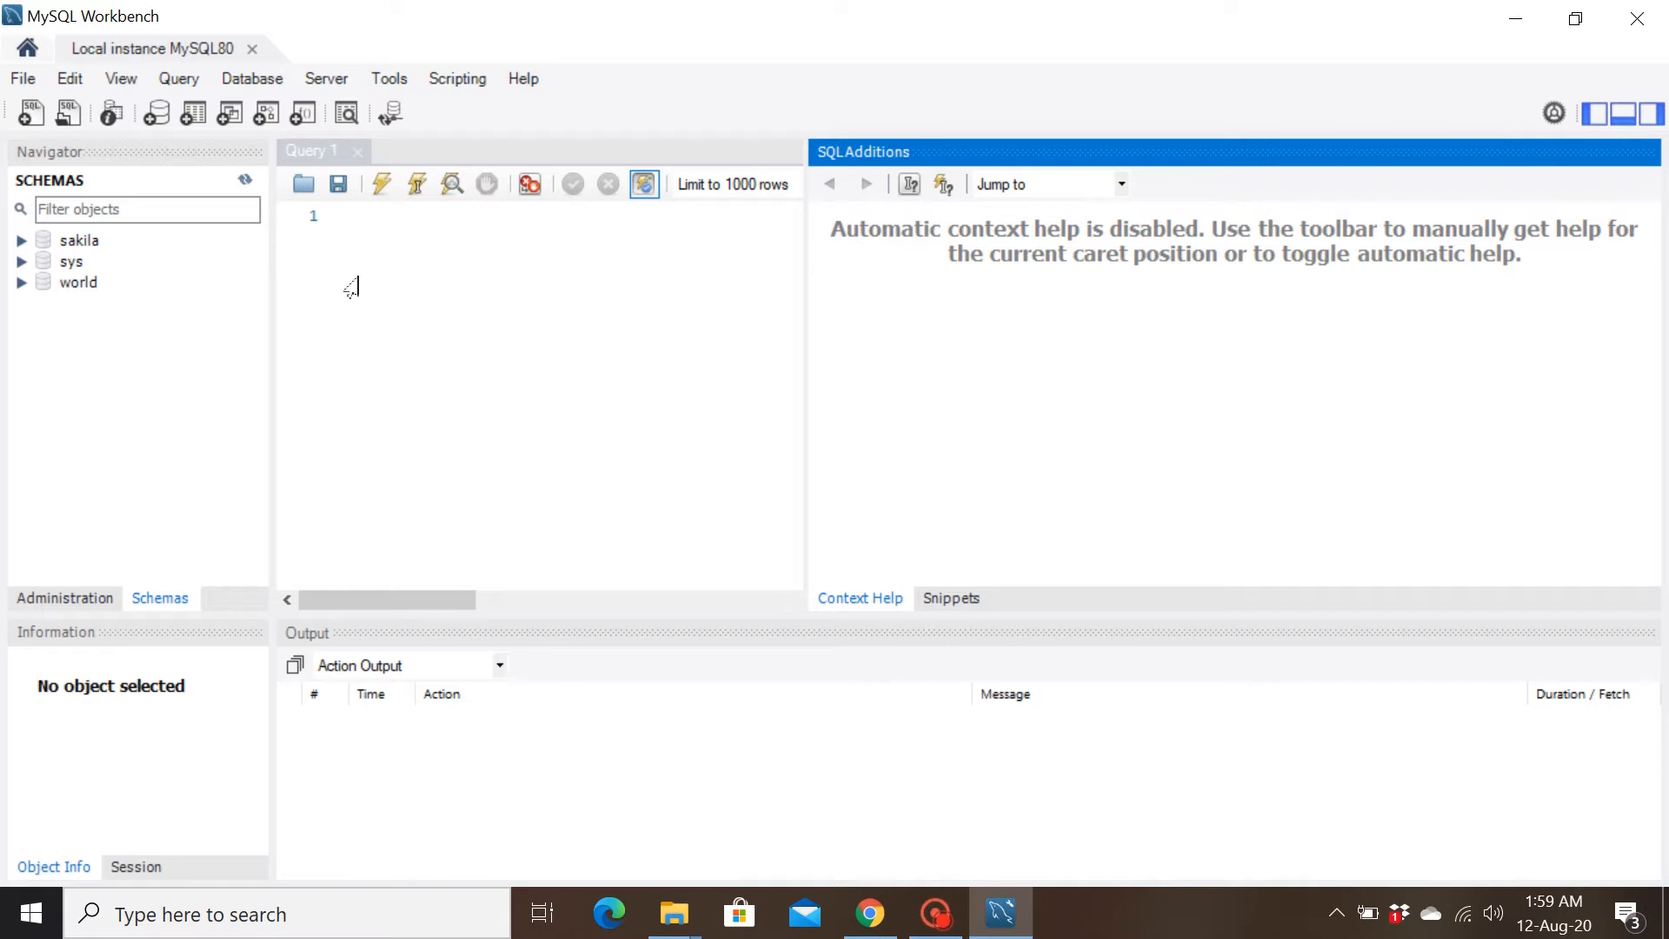
mouse_move(83, 242)
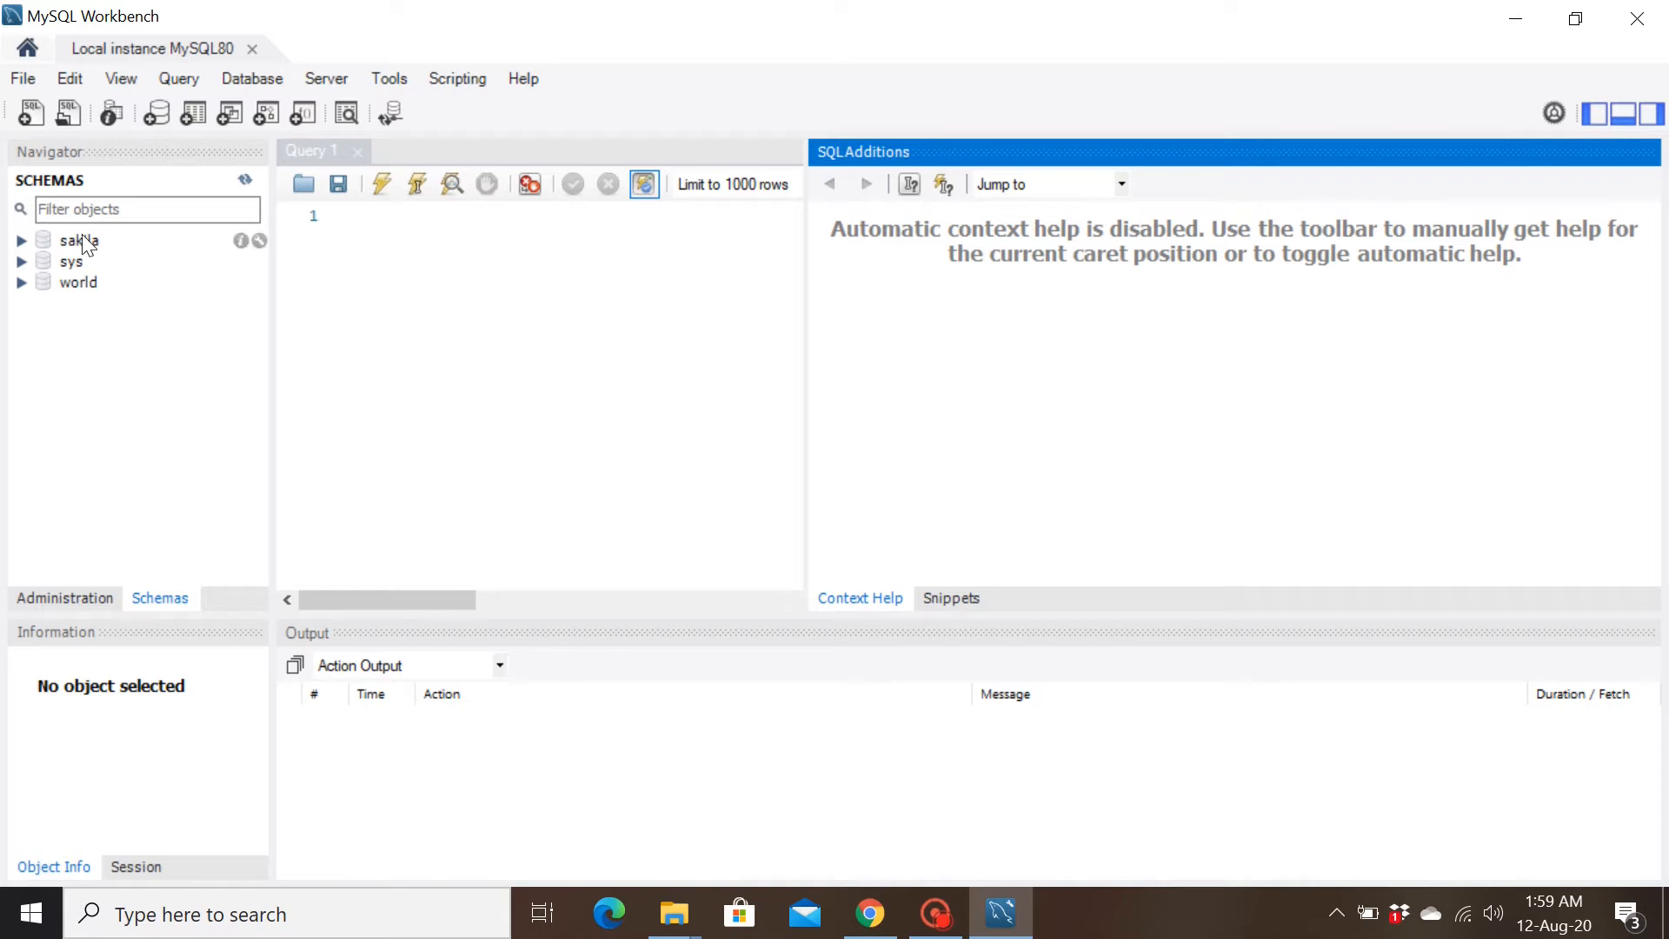
mouse_move(157, 566)
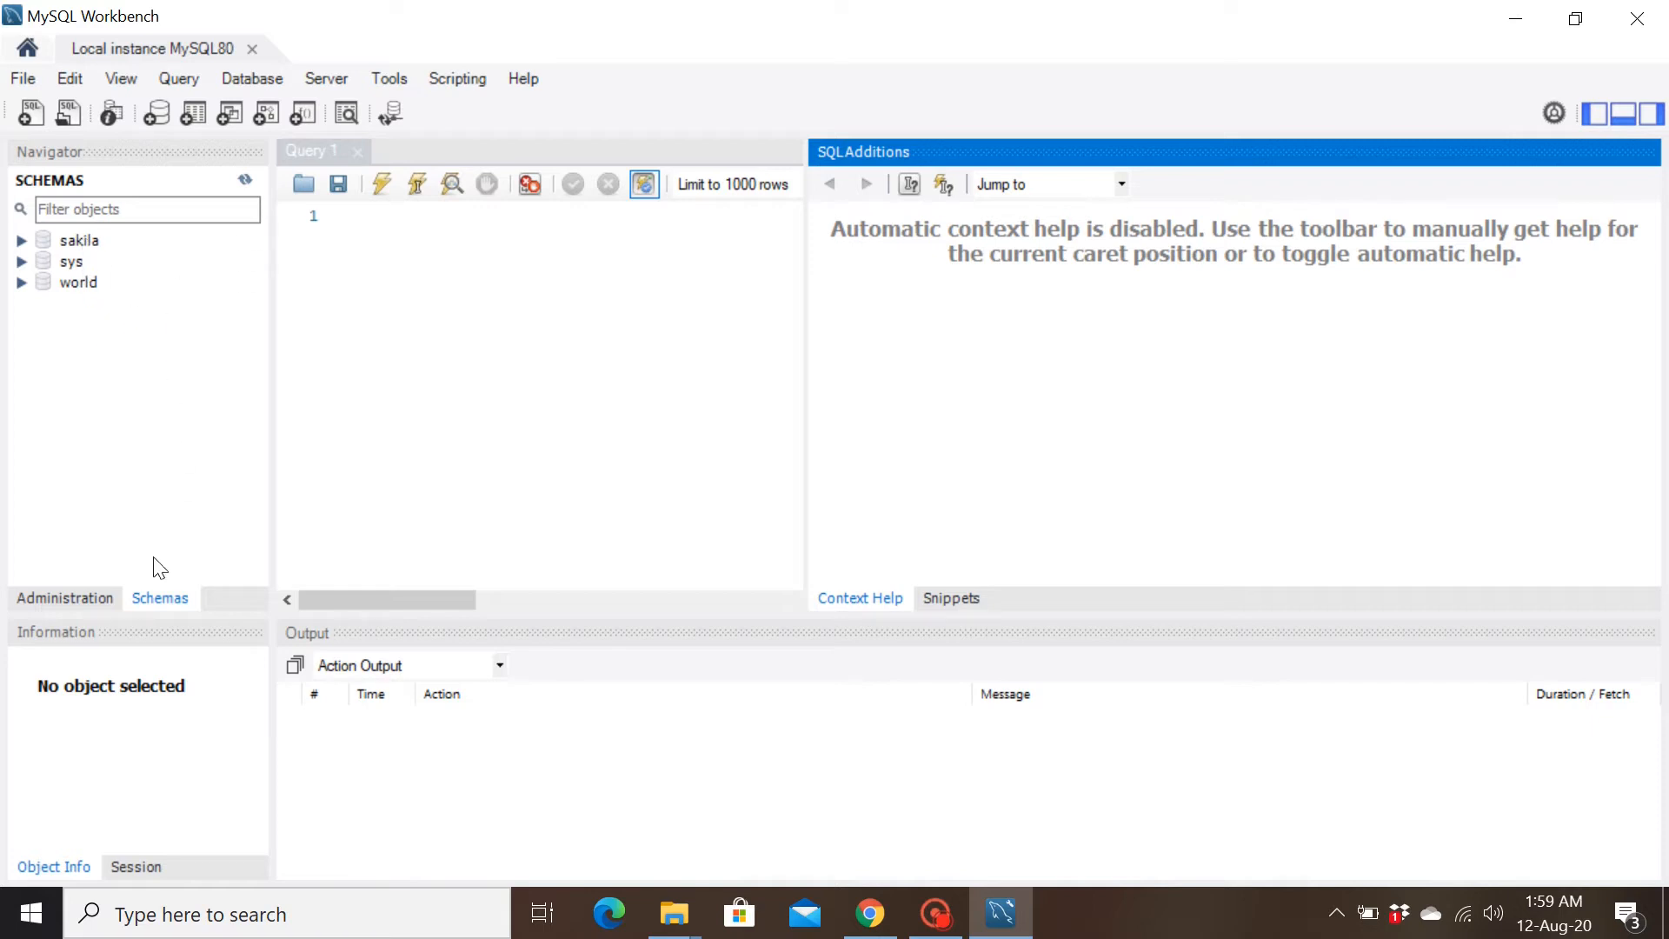
mouse_move(202, 381)
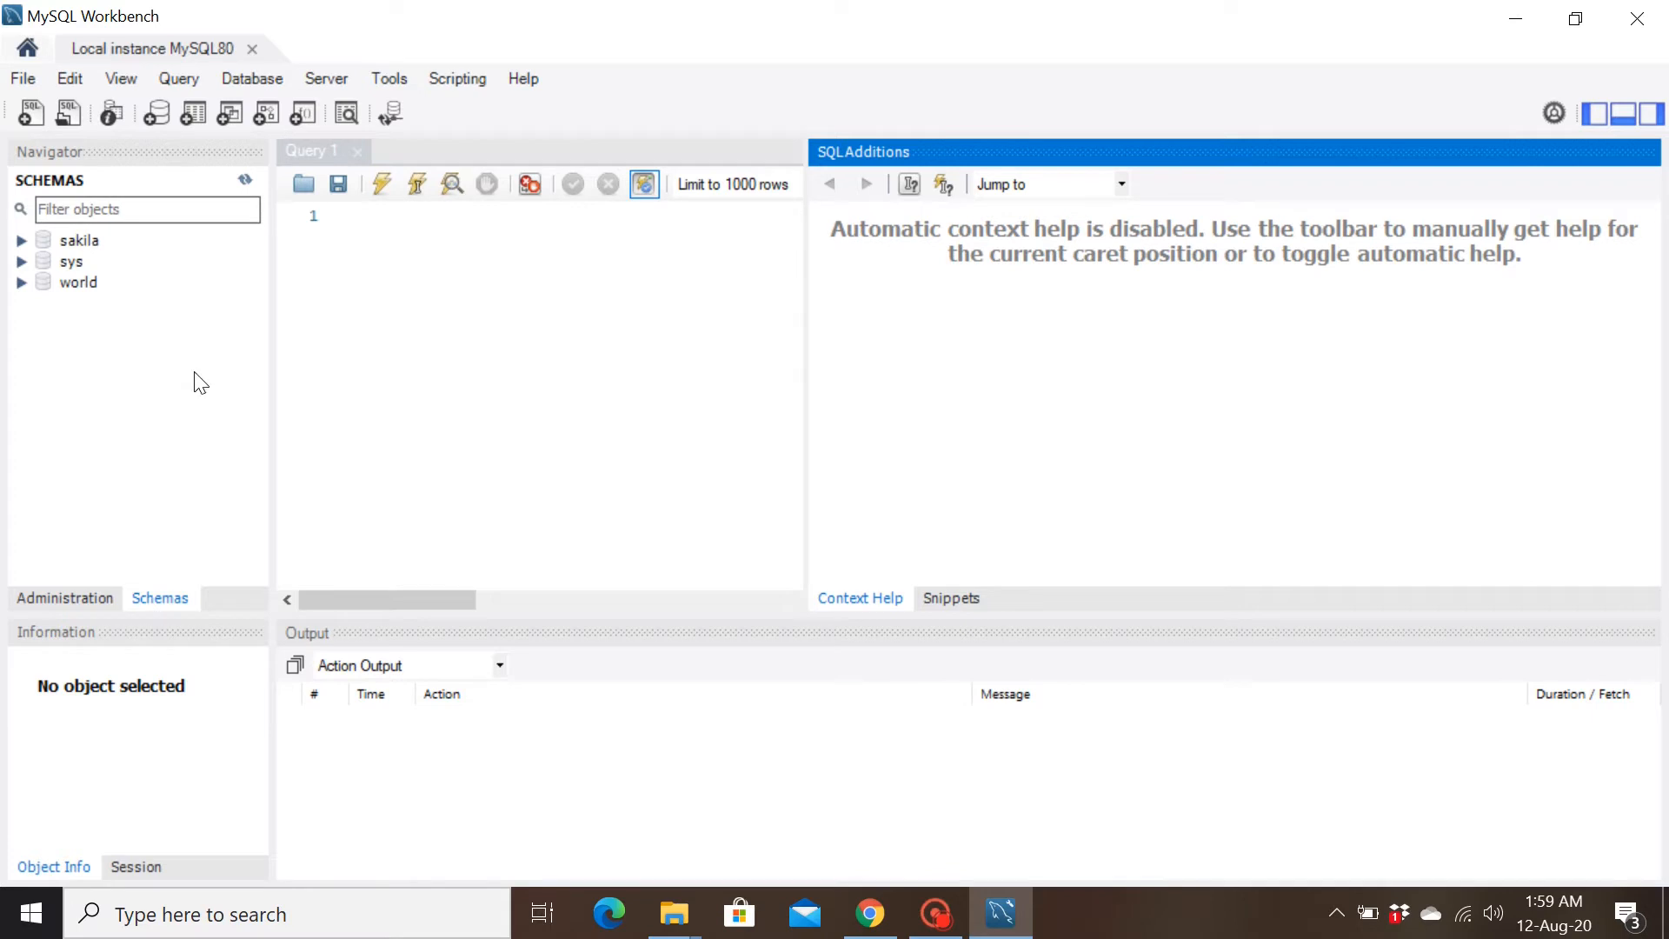
click(64, 597)
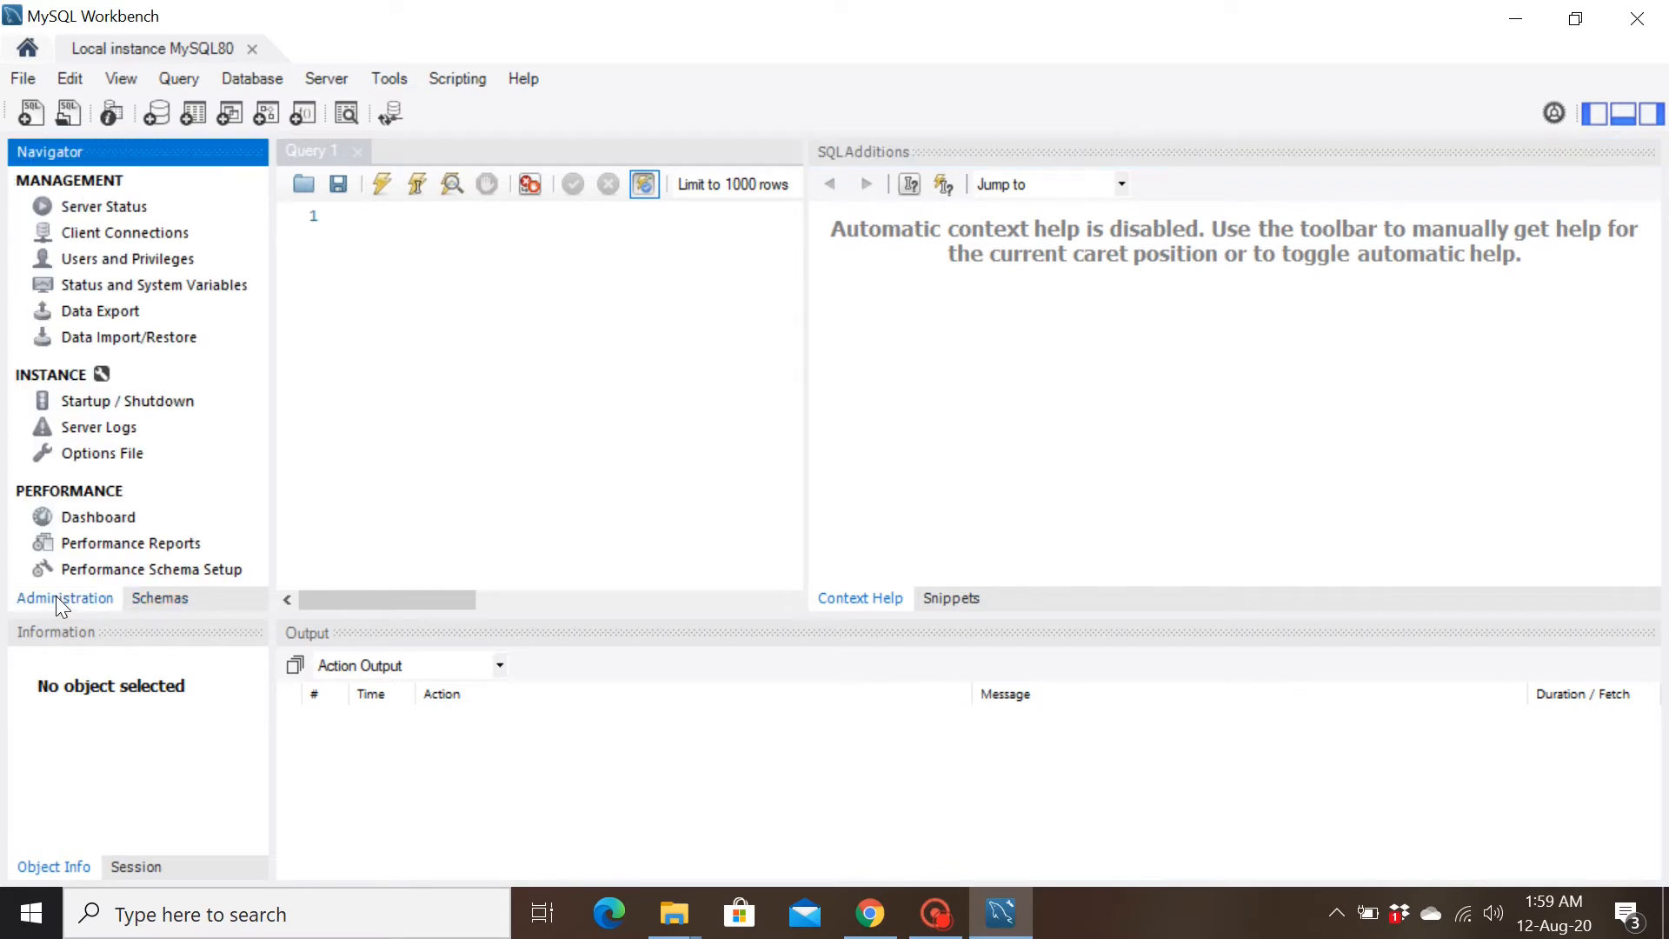
mouse_move(105, 206)
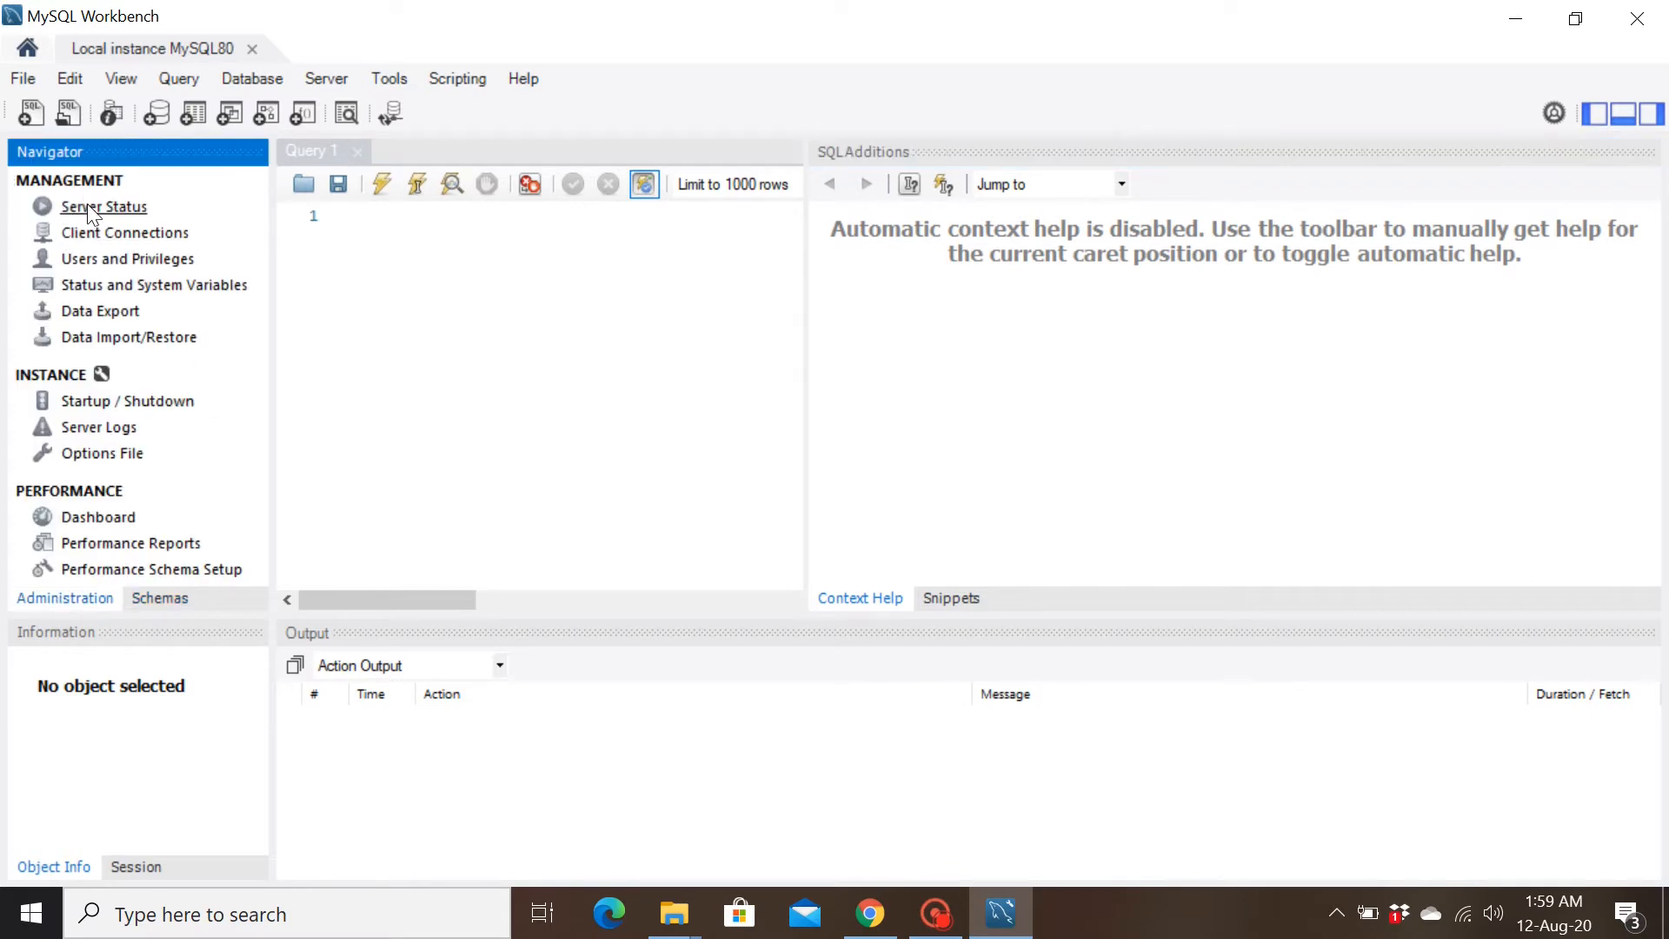
- Open the MySQL80 Server Status page, then return the Navigator to the schema list
click(104, 206)
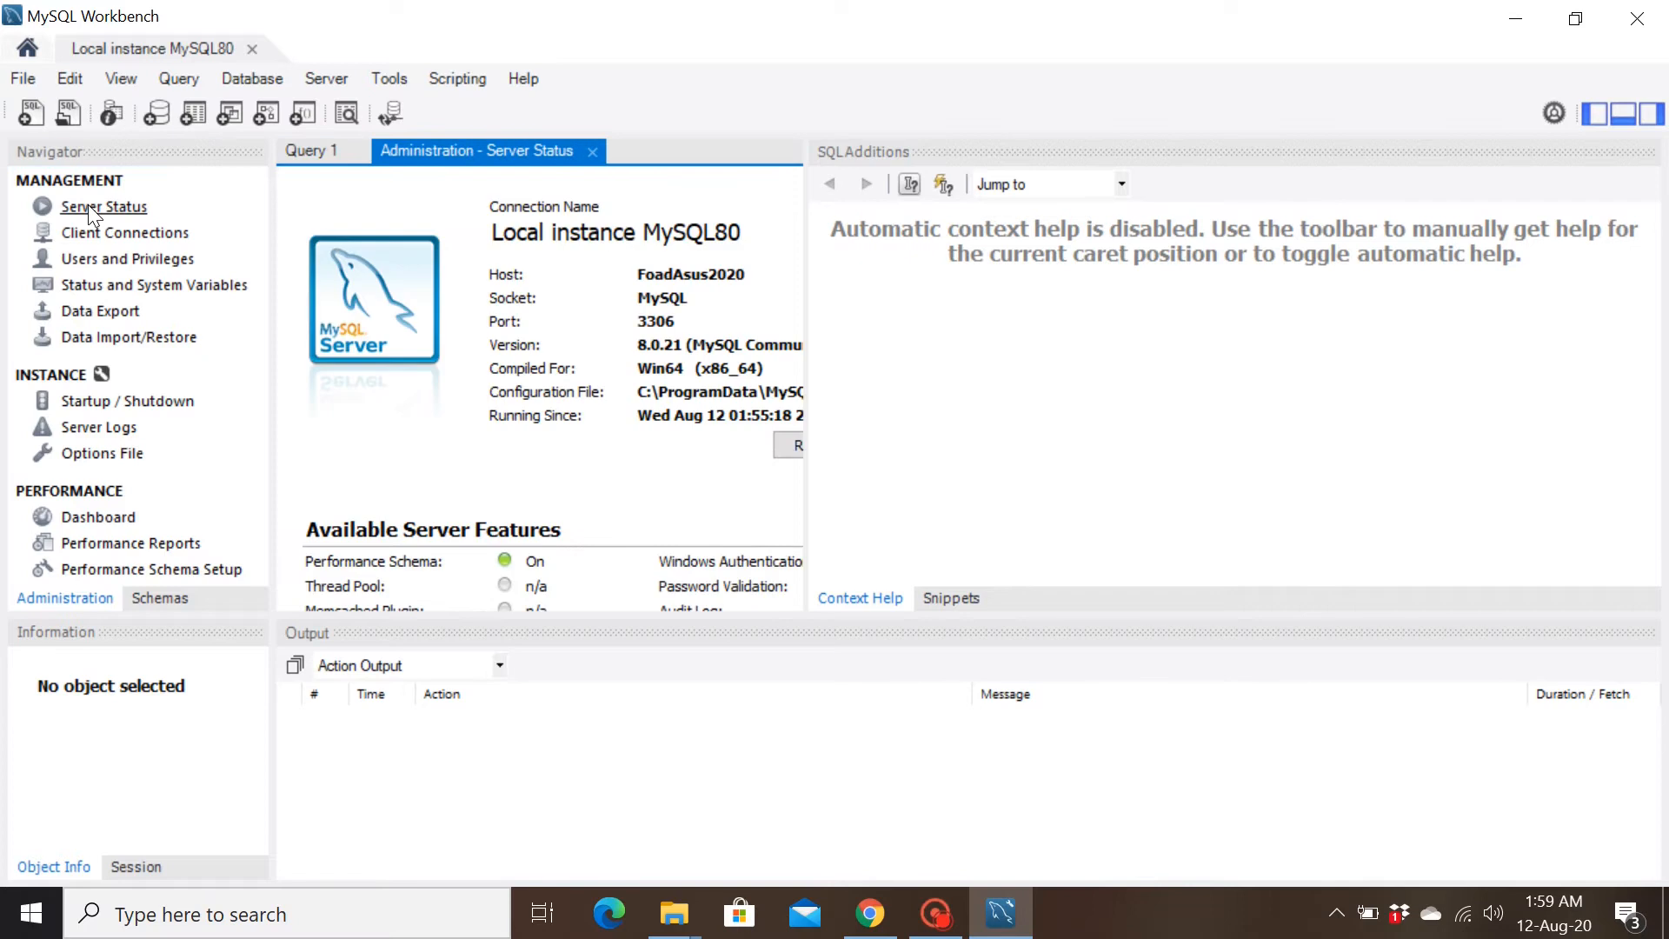
mouse_move(658, 285)
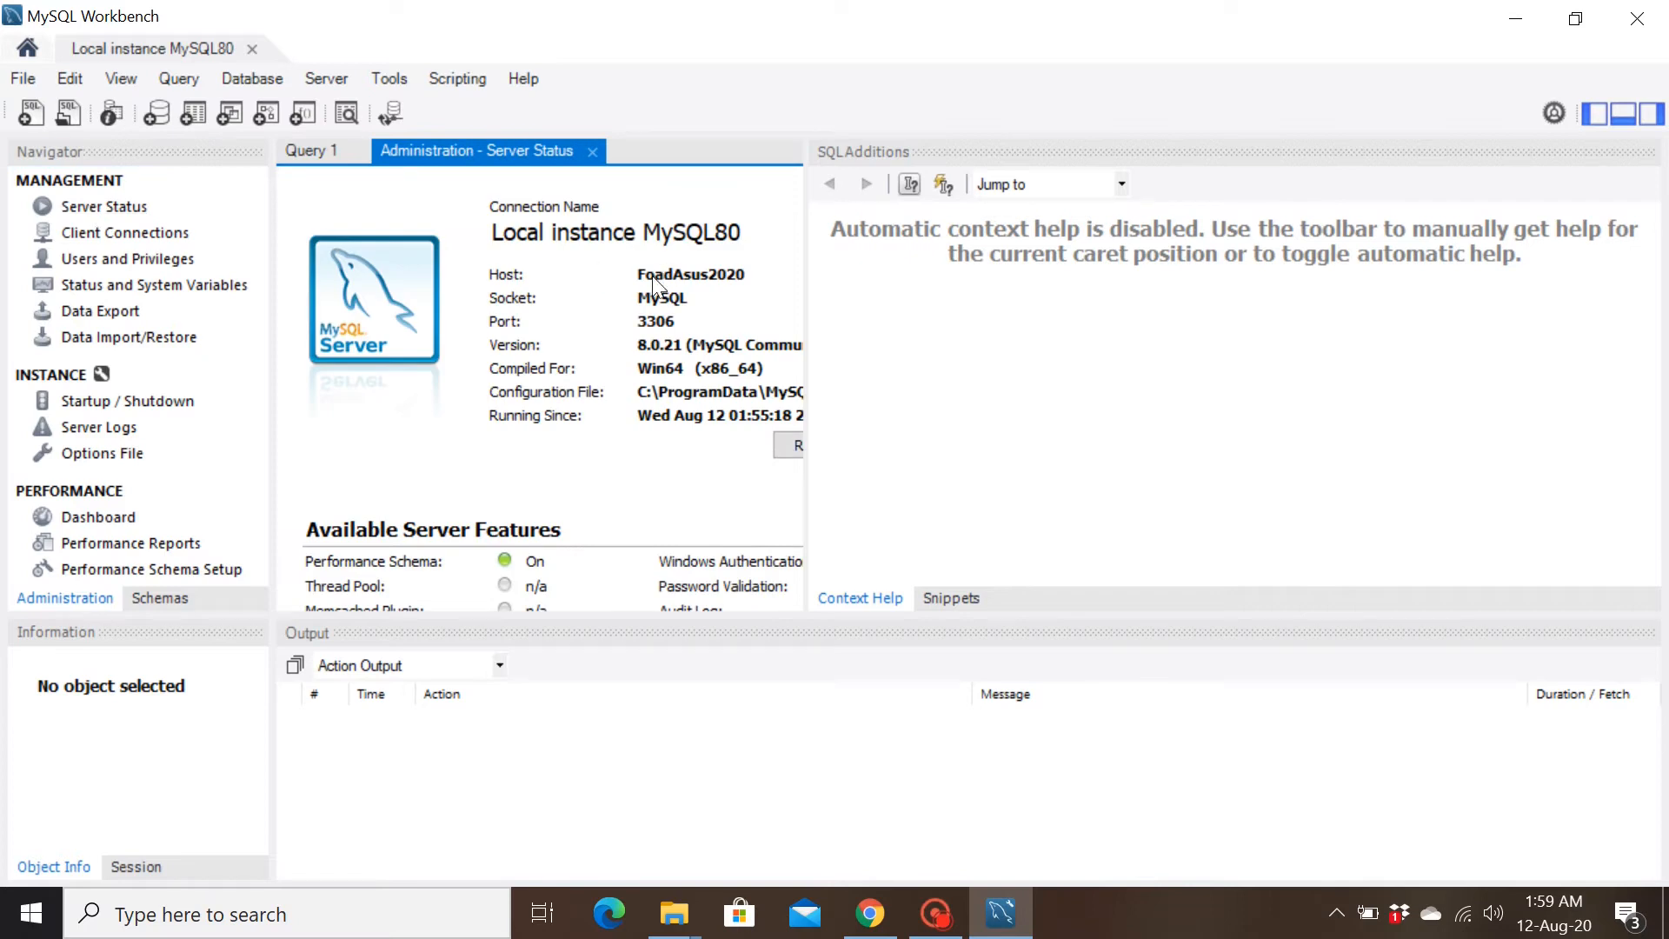
mouse_move(603, 433)
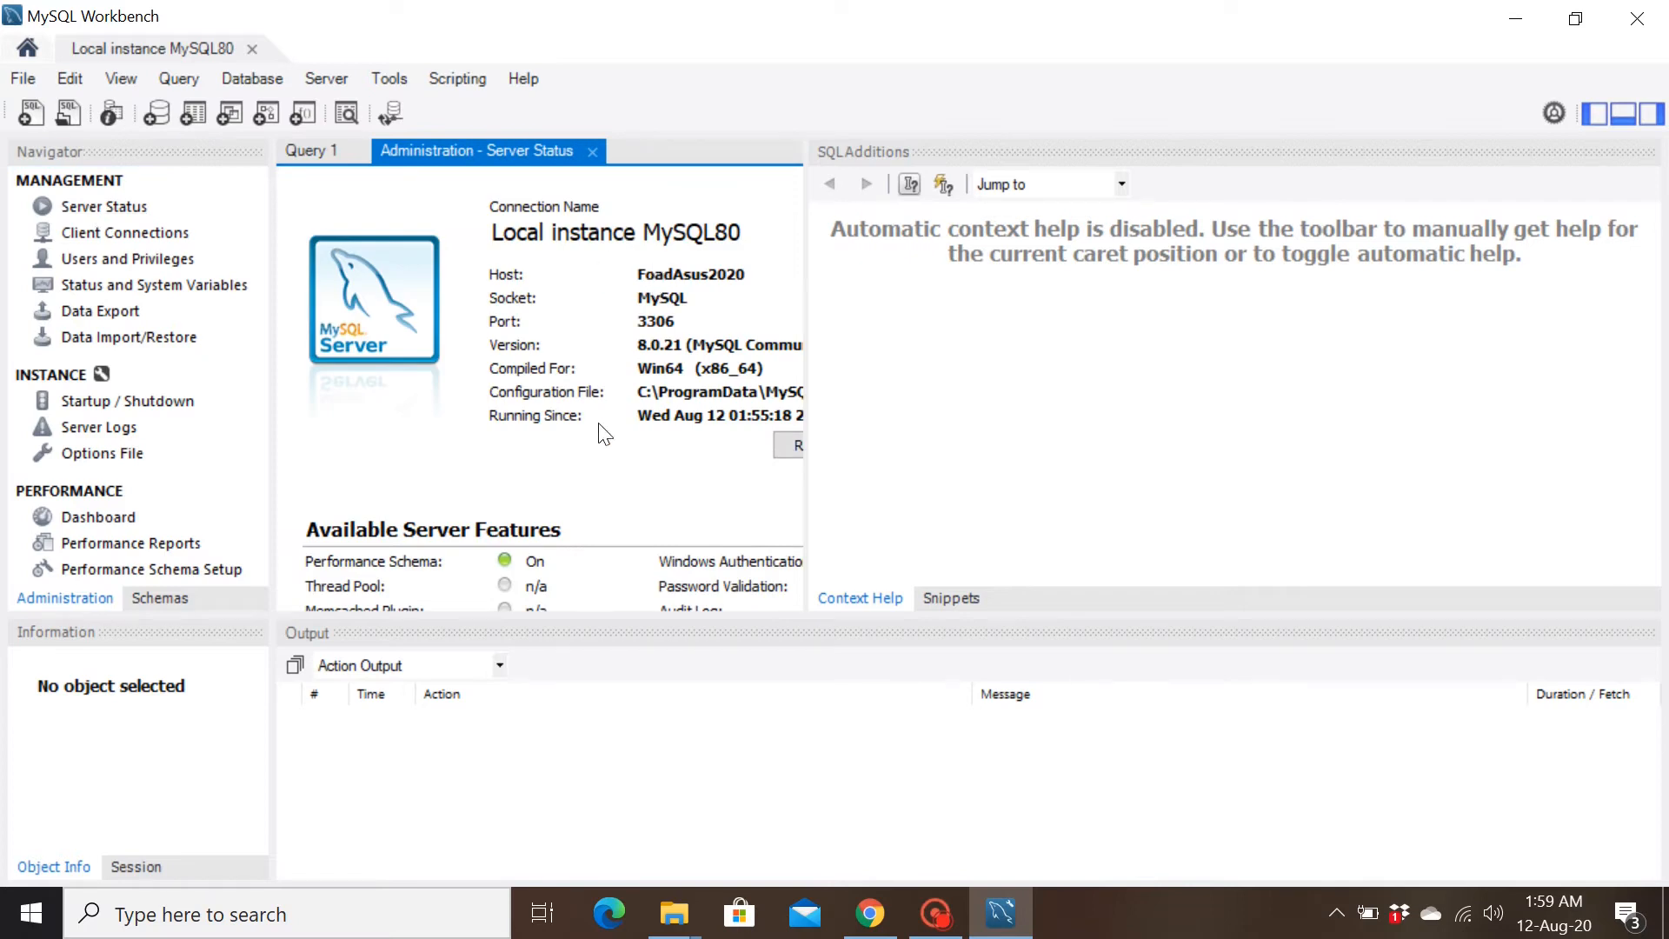
mouse_move(506, 579)
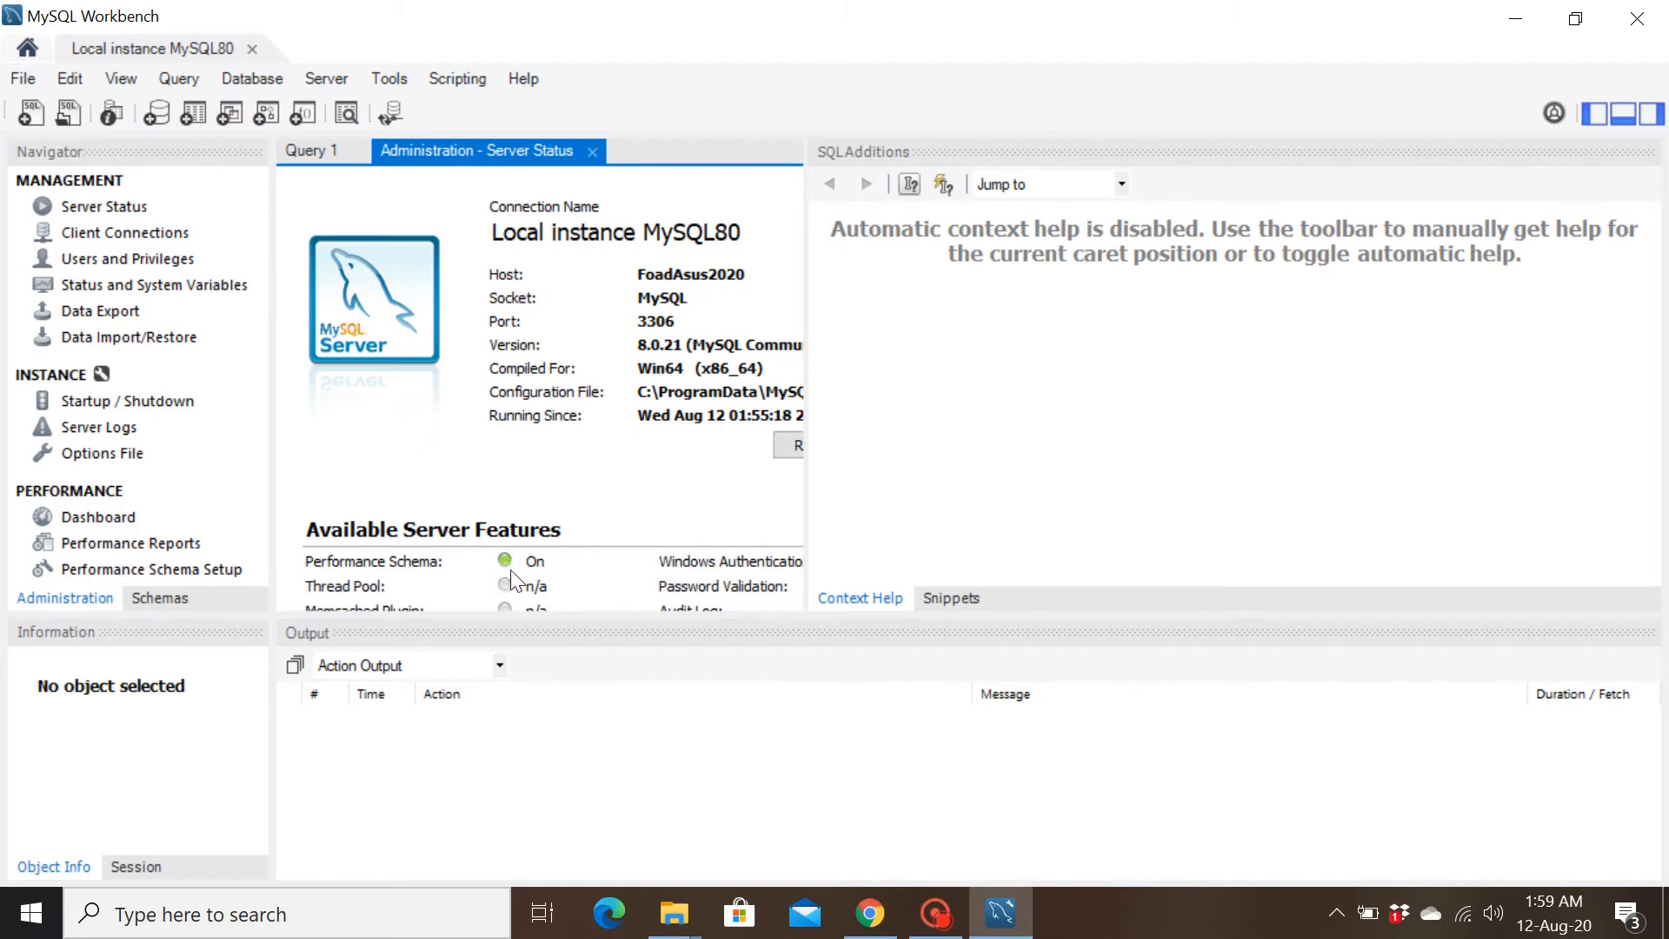
mouse_move(247, 615)
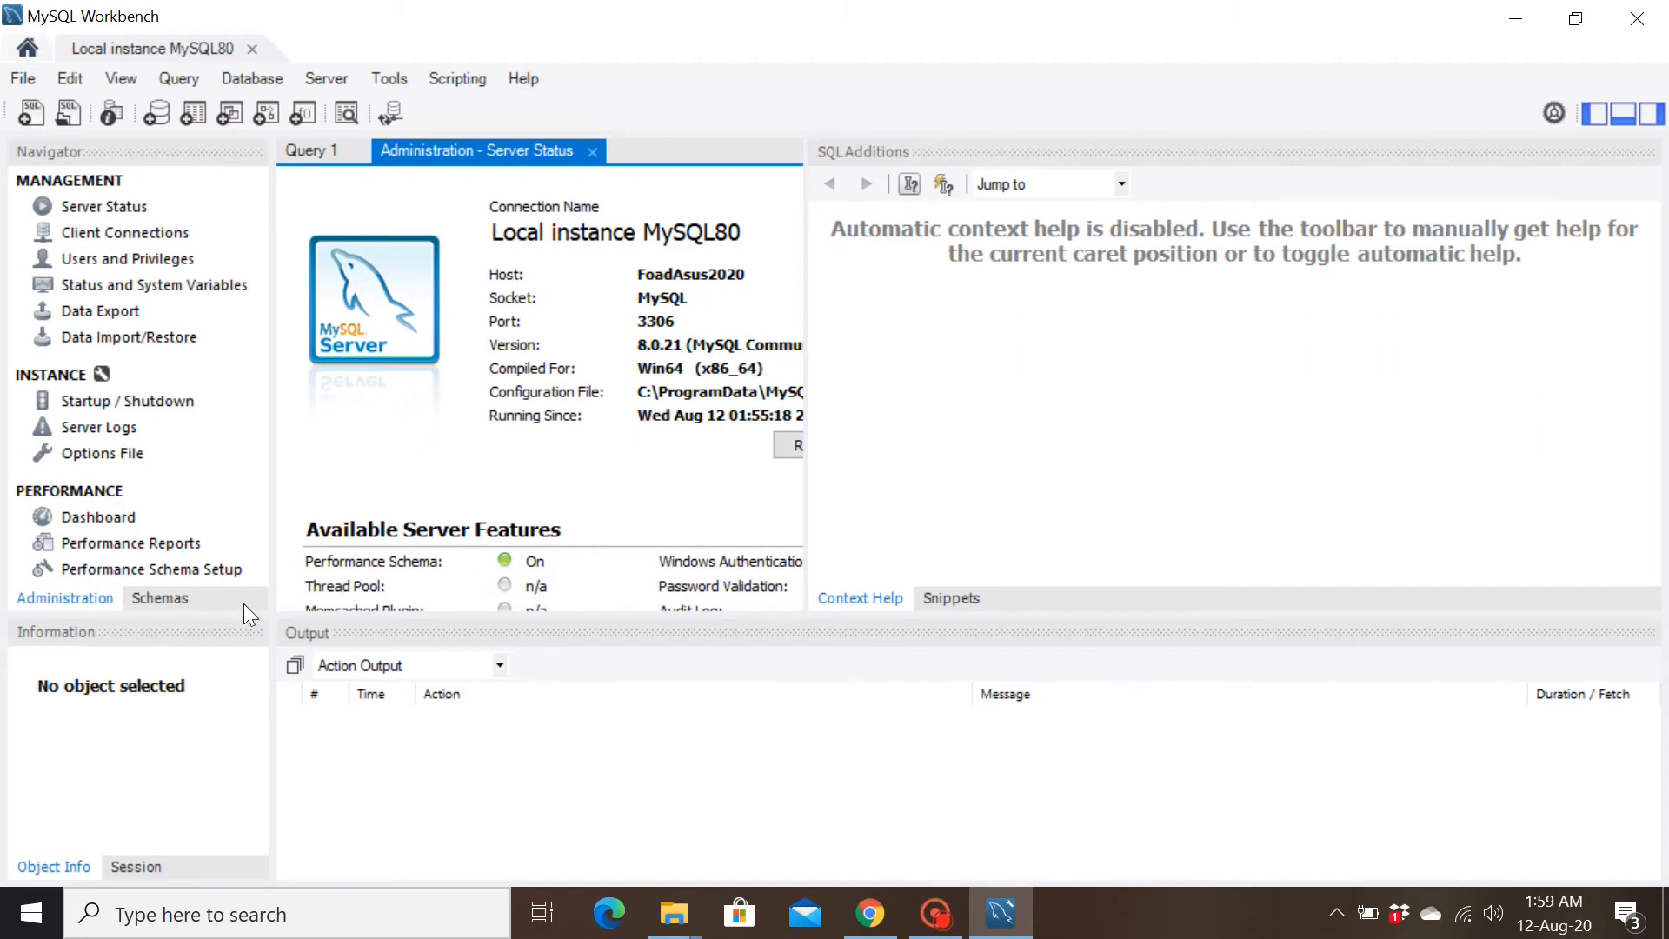
click(159, 597)
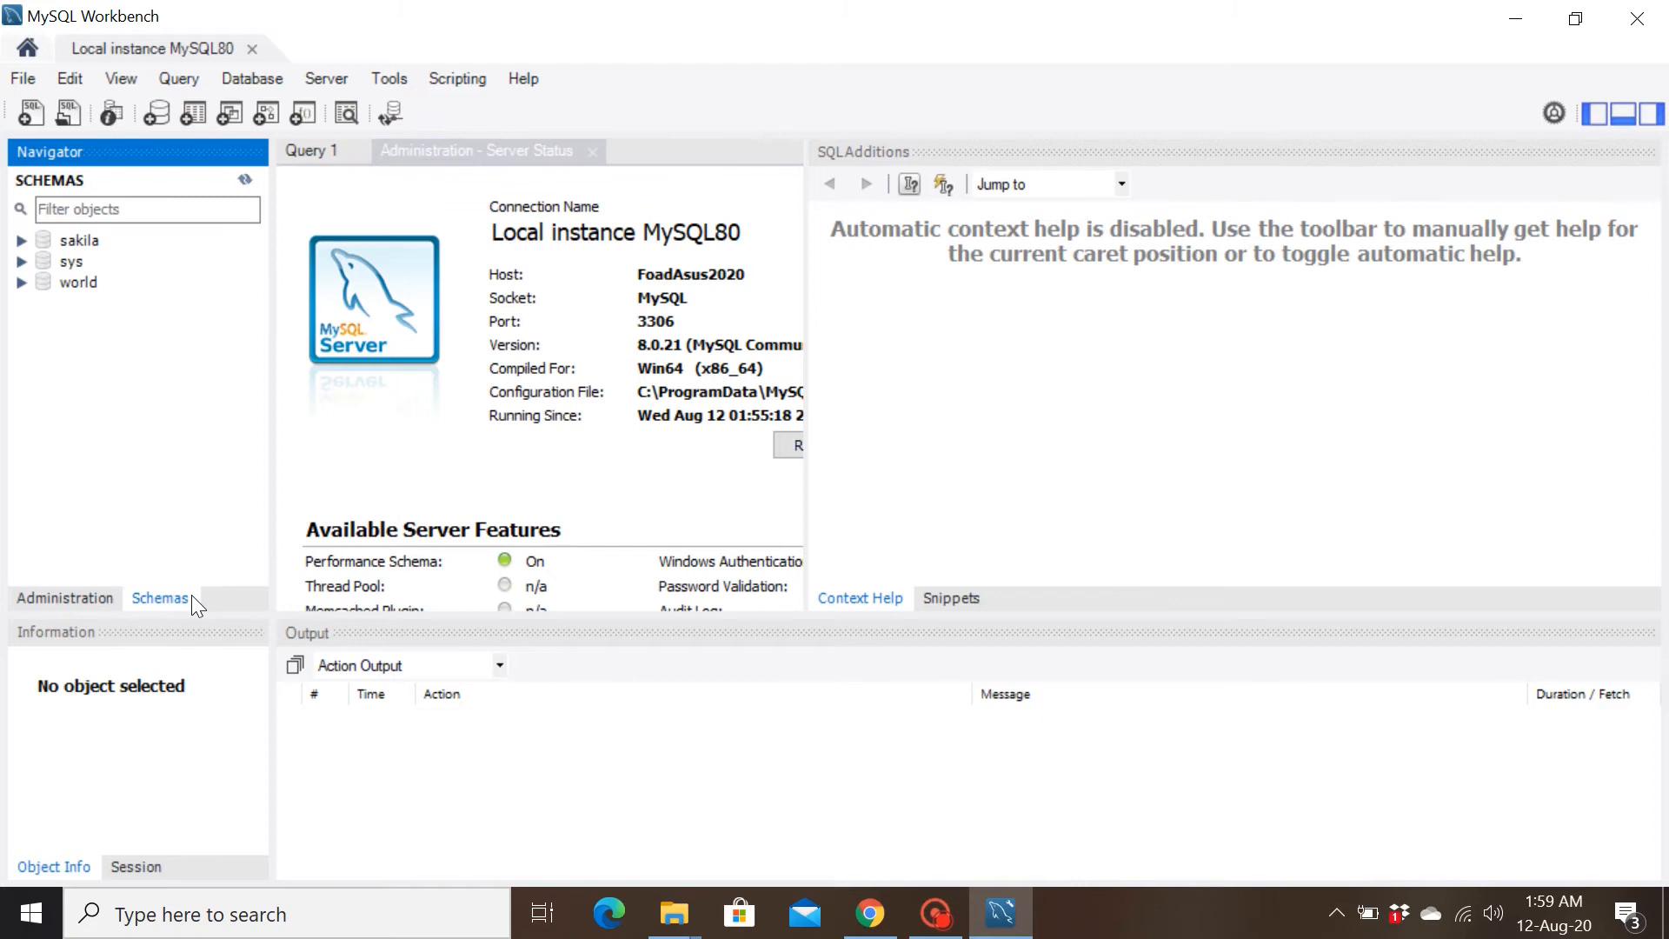
mouse_move(340, 157)
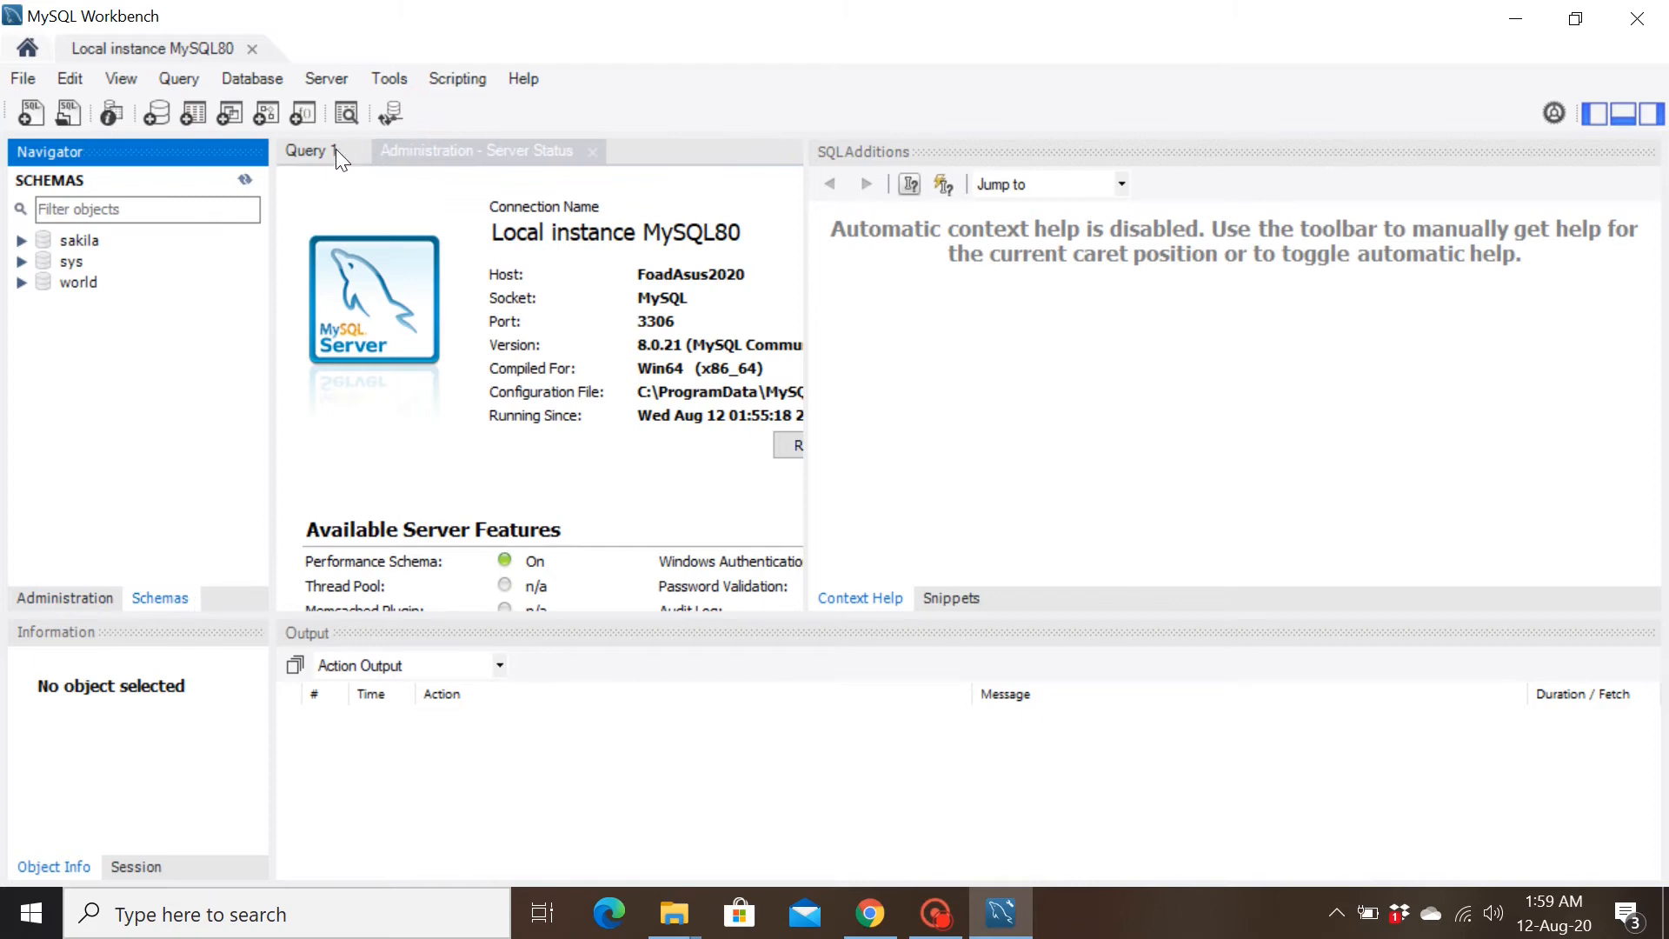
- Type and execute 'create database foad;' in the Query 1 editor
click(309, 150)
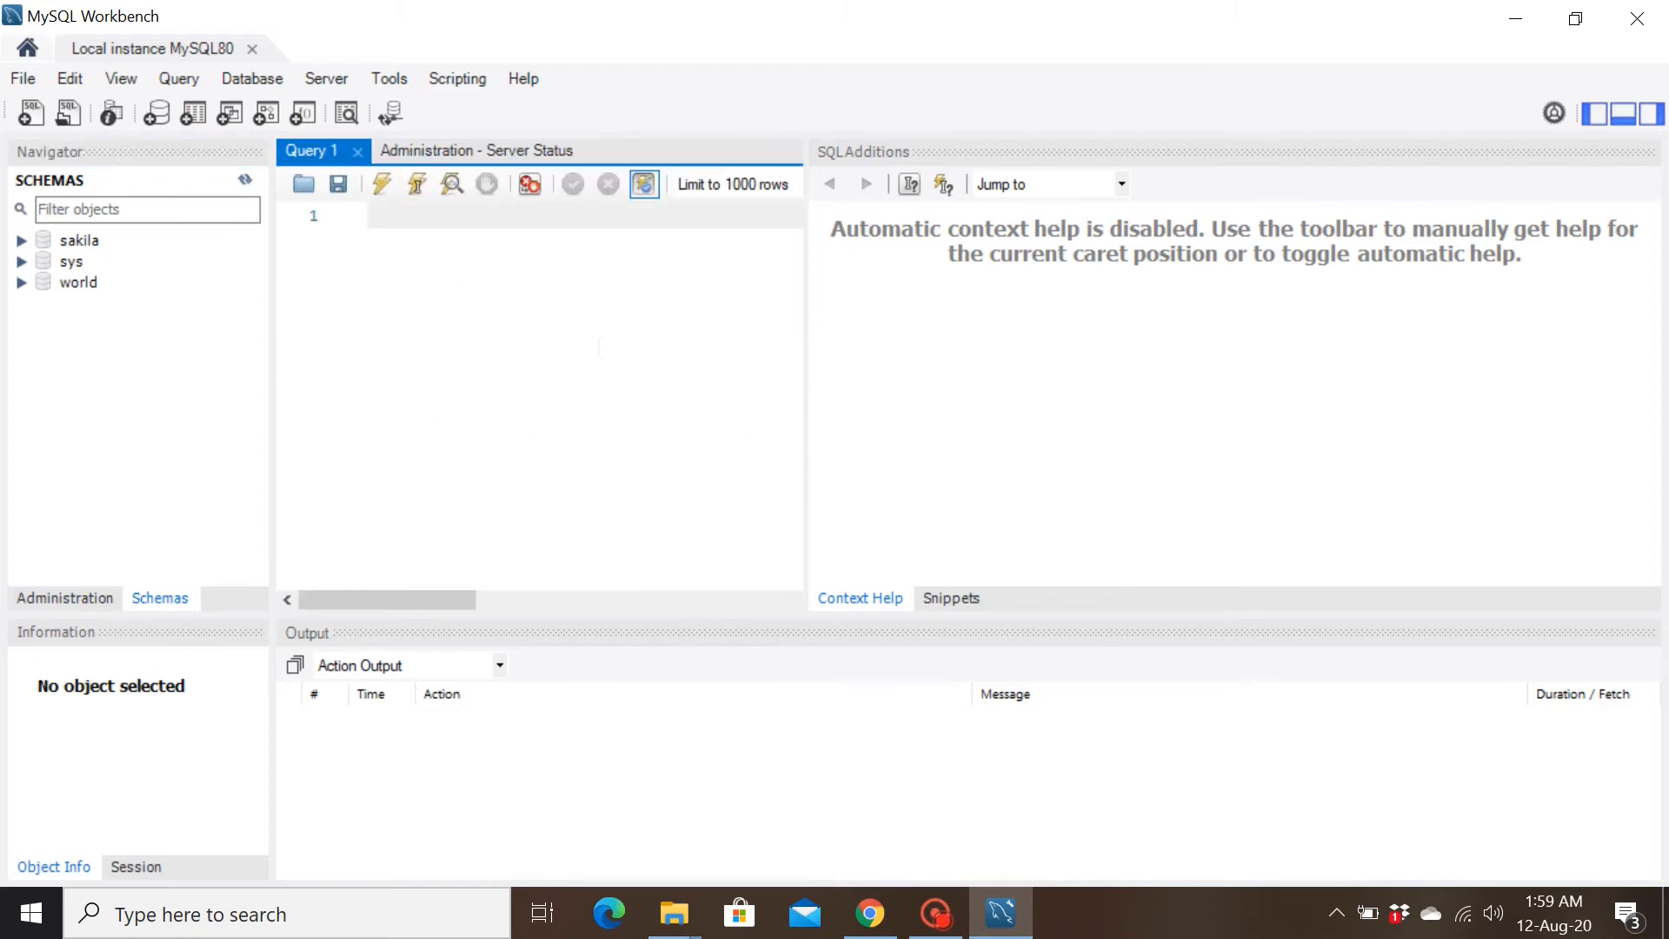
mouse_move(270, 312)
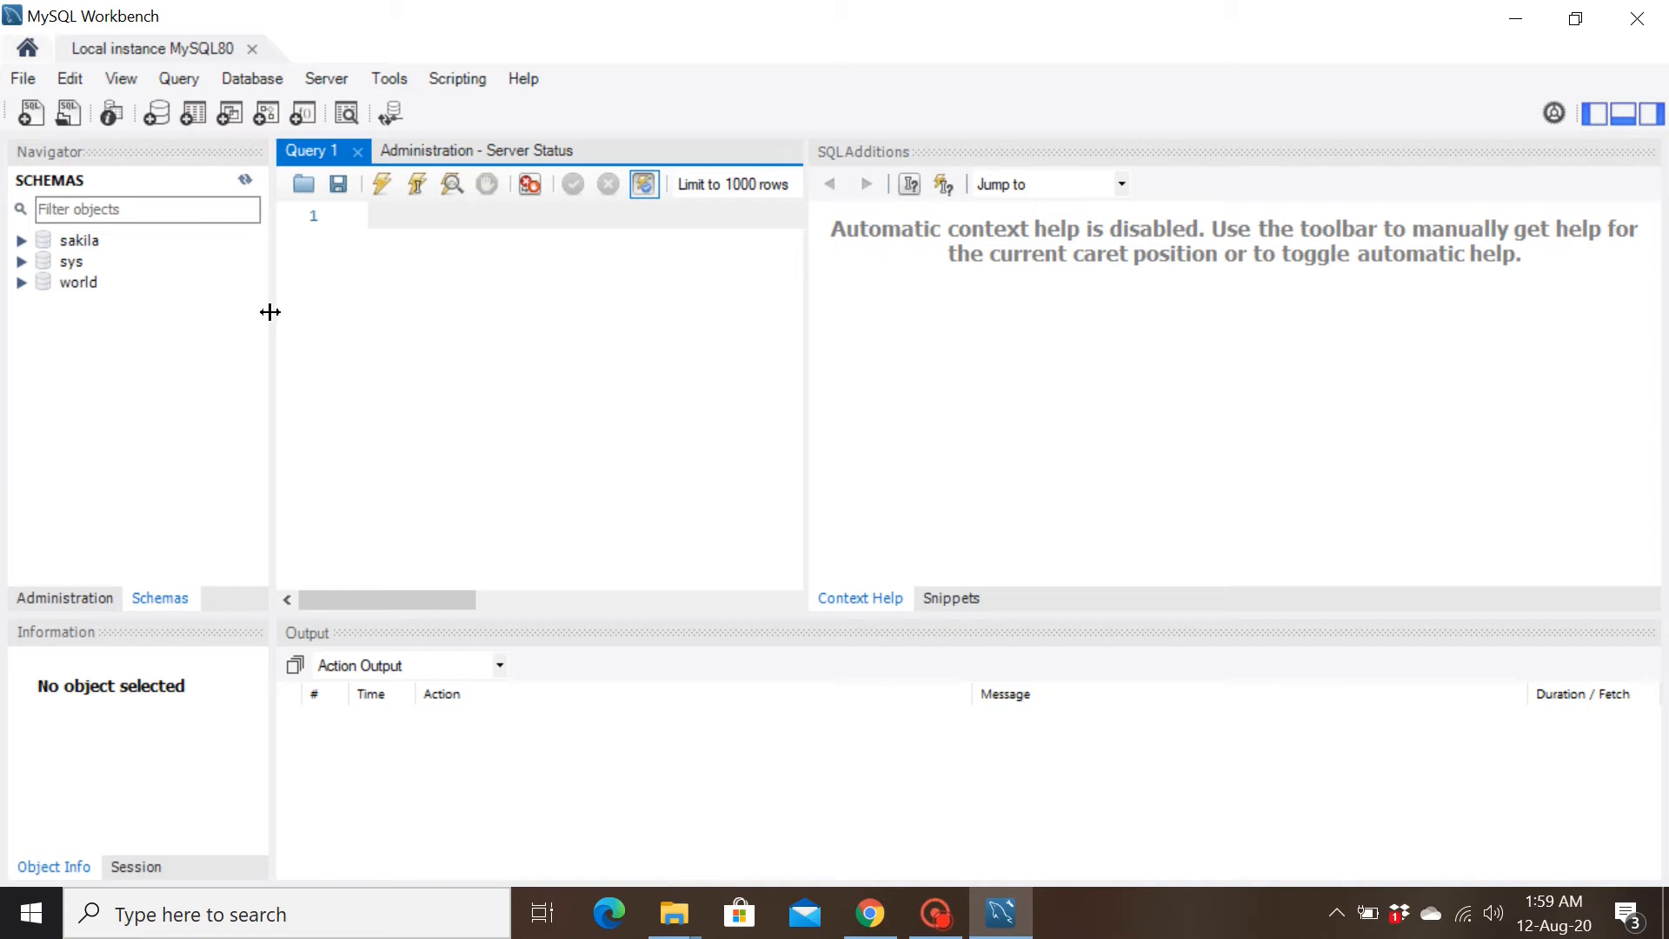
mouse_move(80, 247)
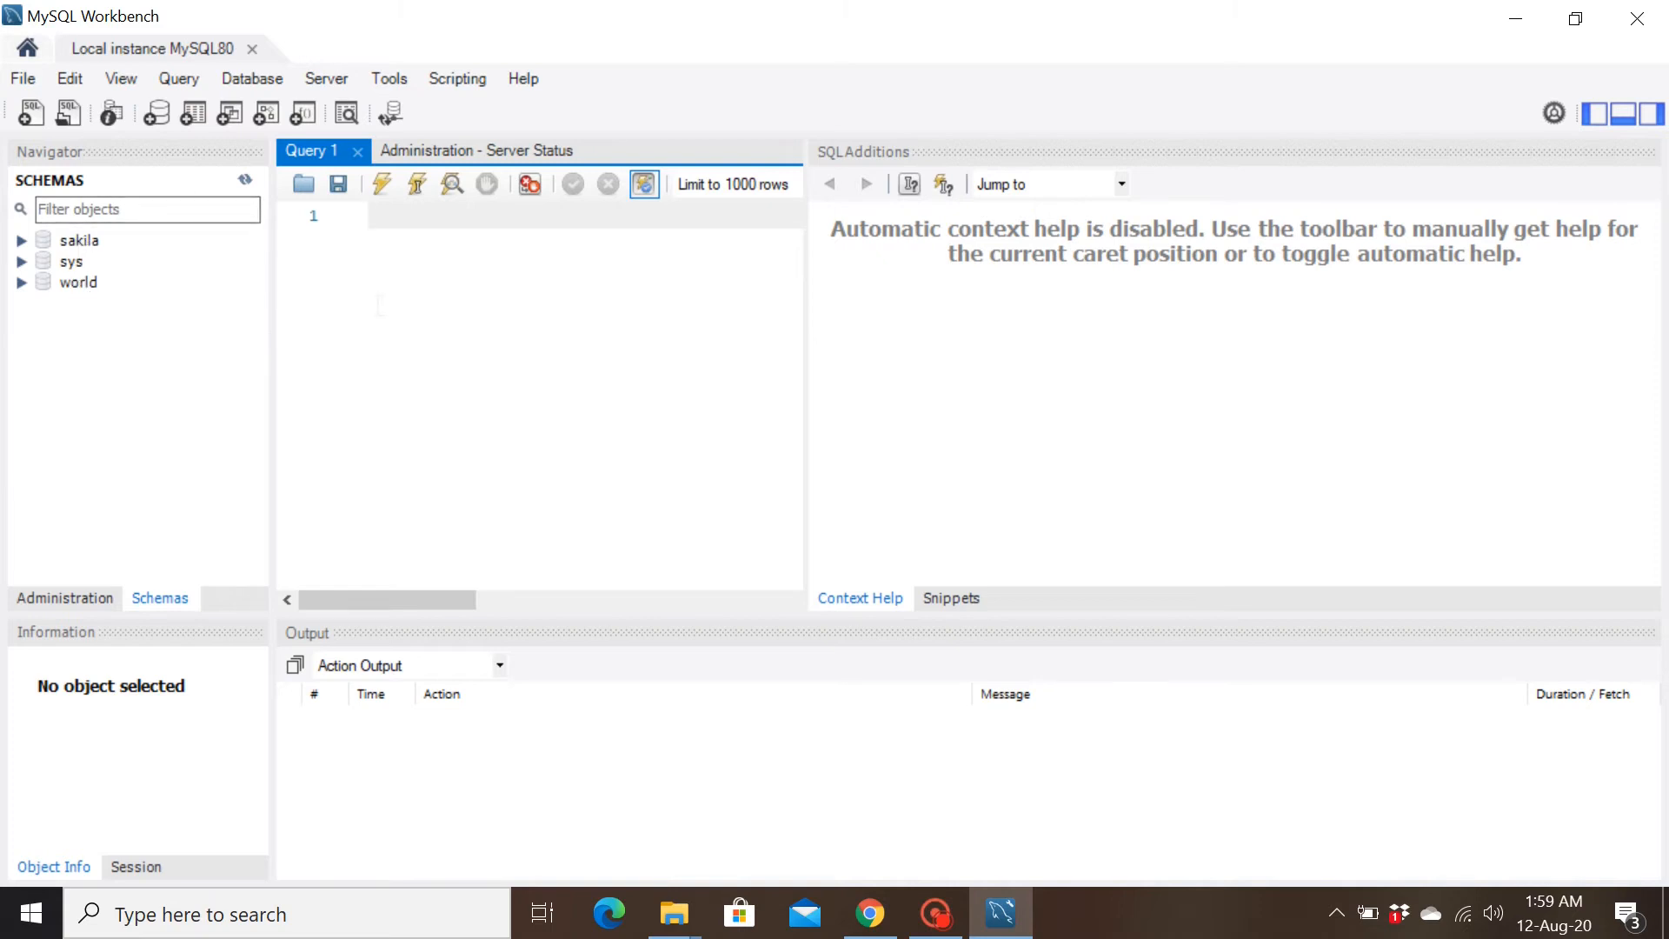
text(crea)
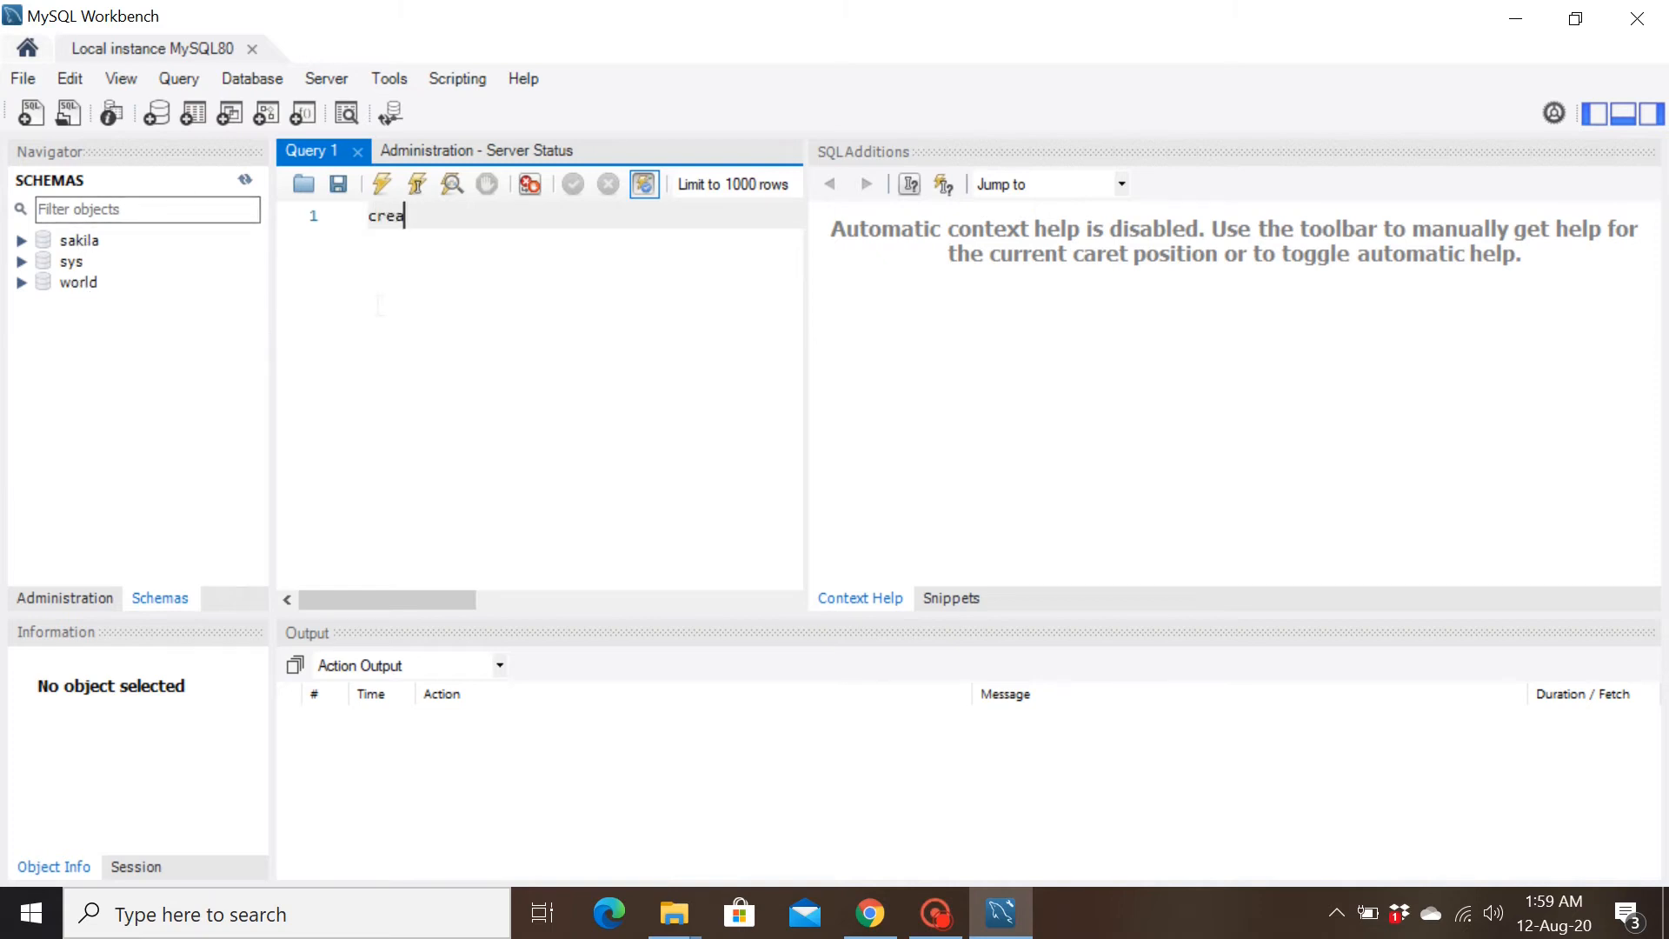
text(te data)
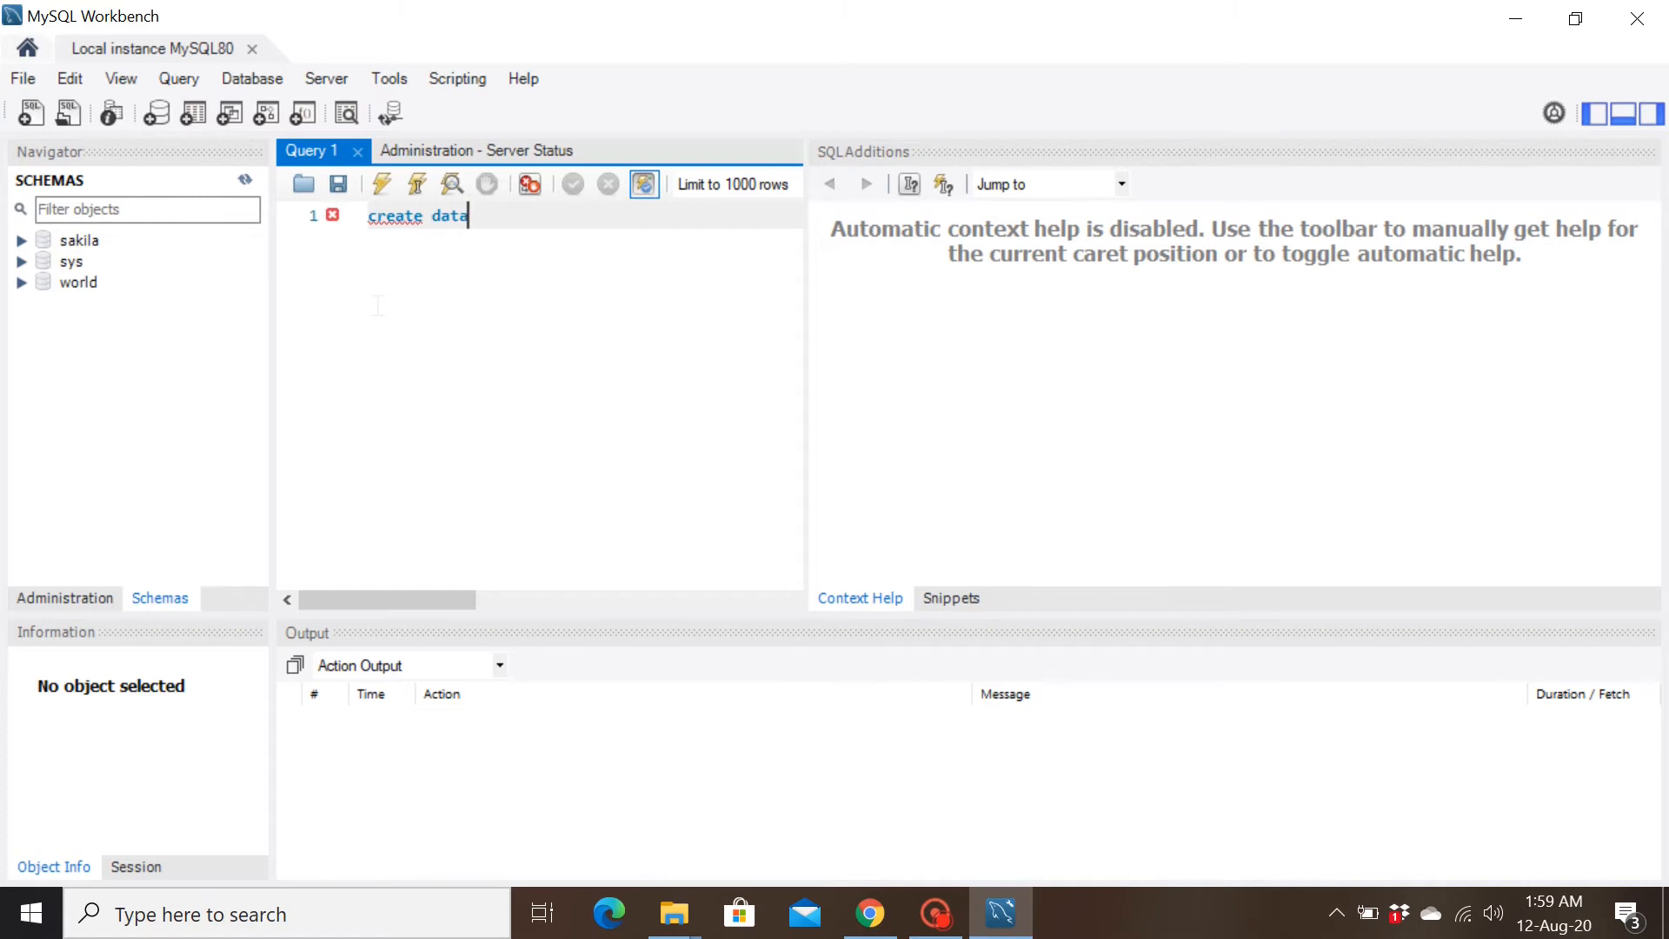
text(base fo)
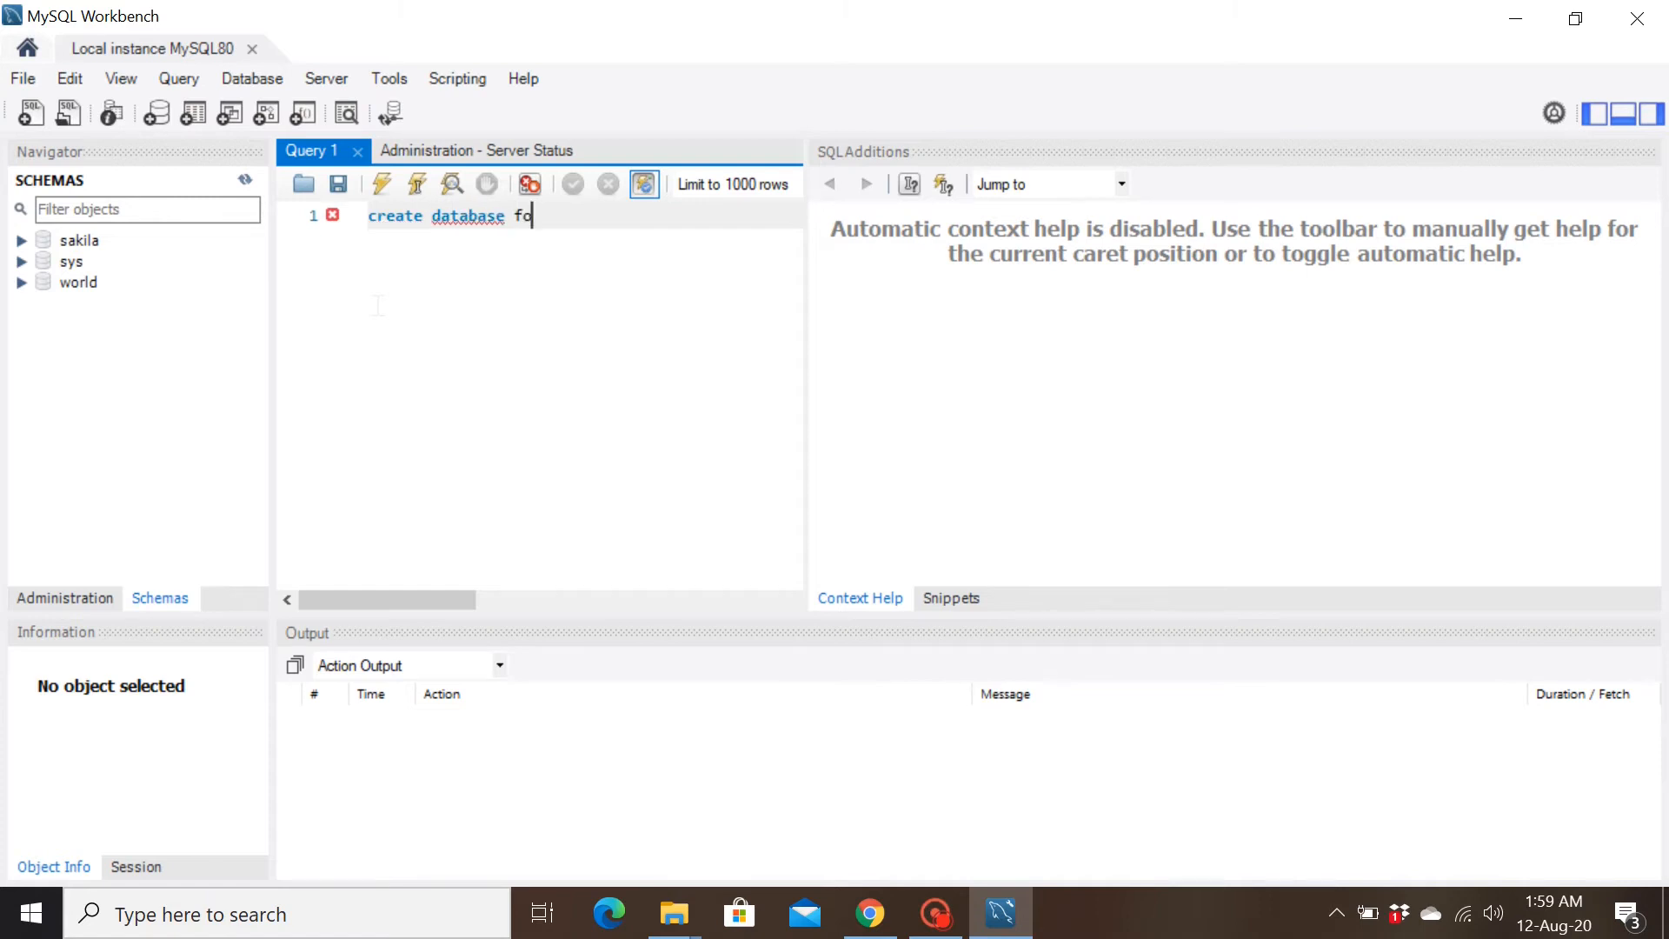
text(ad;)
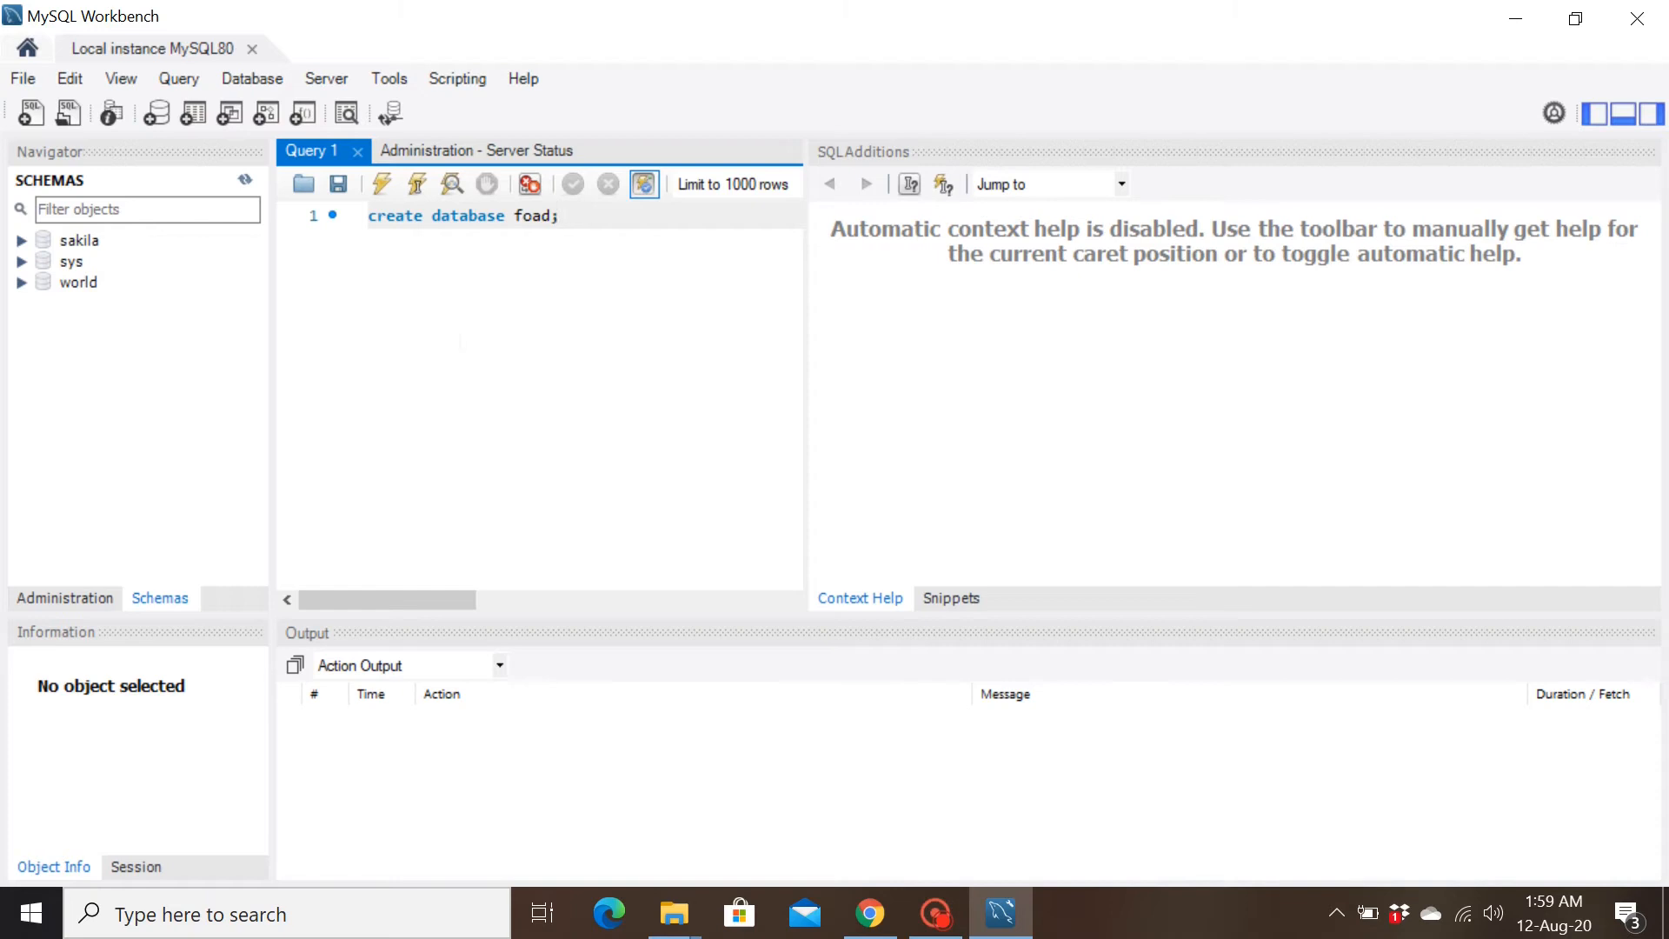
triple_click(464, 215)
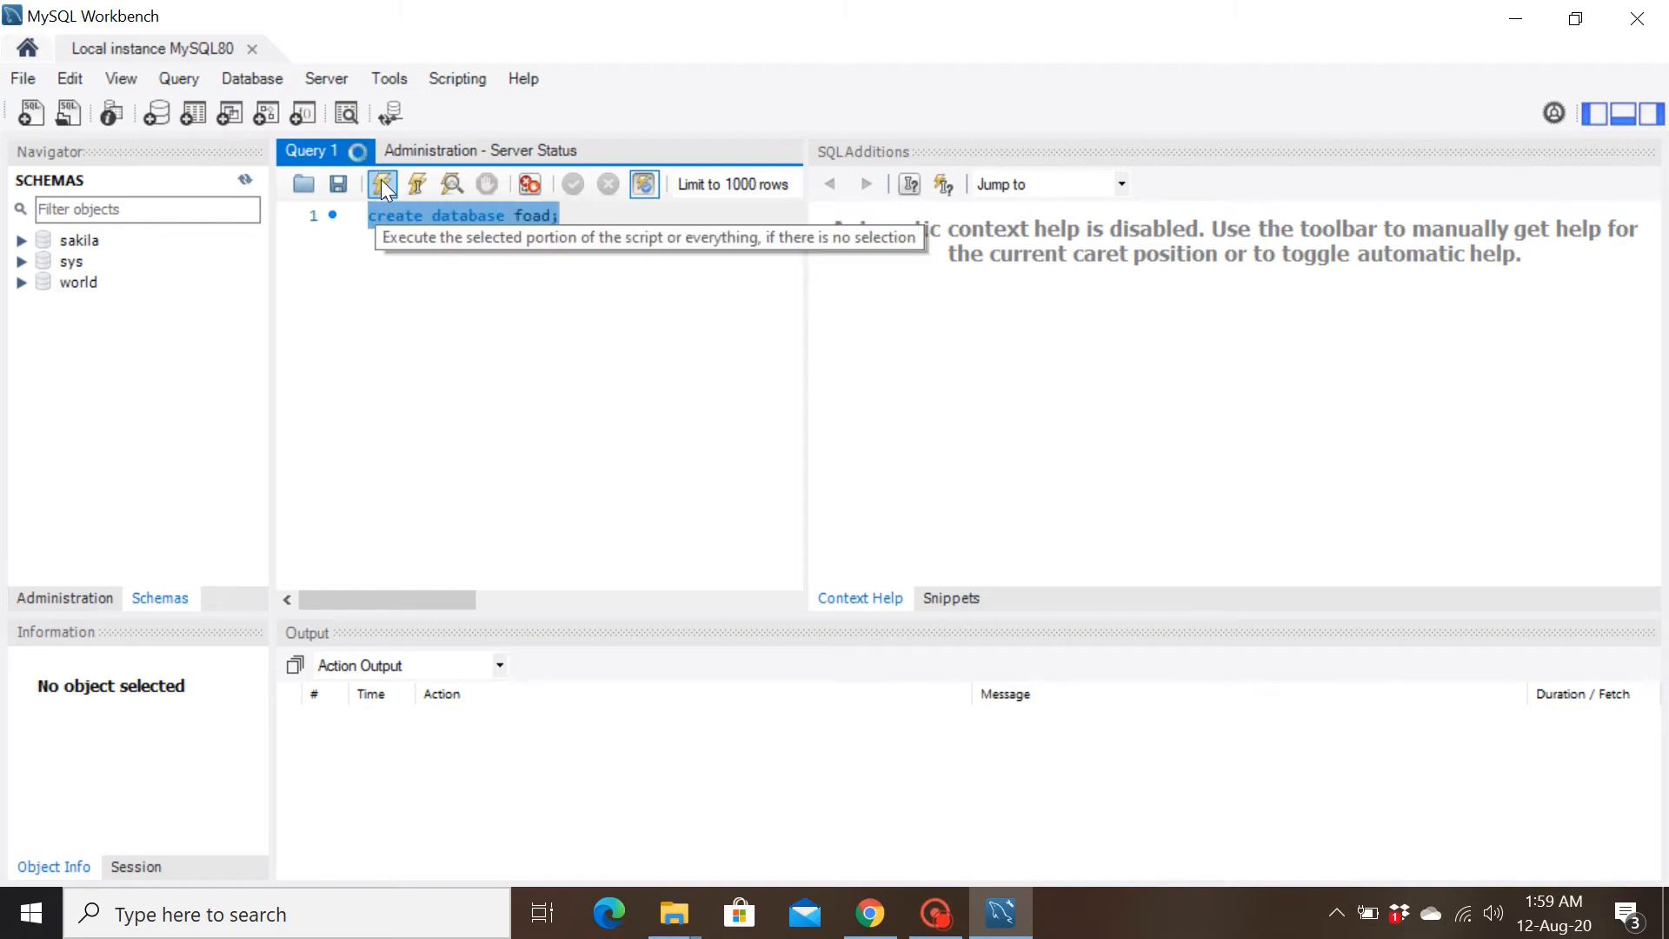
click(380, 184)
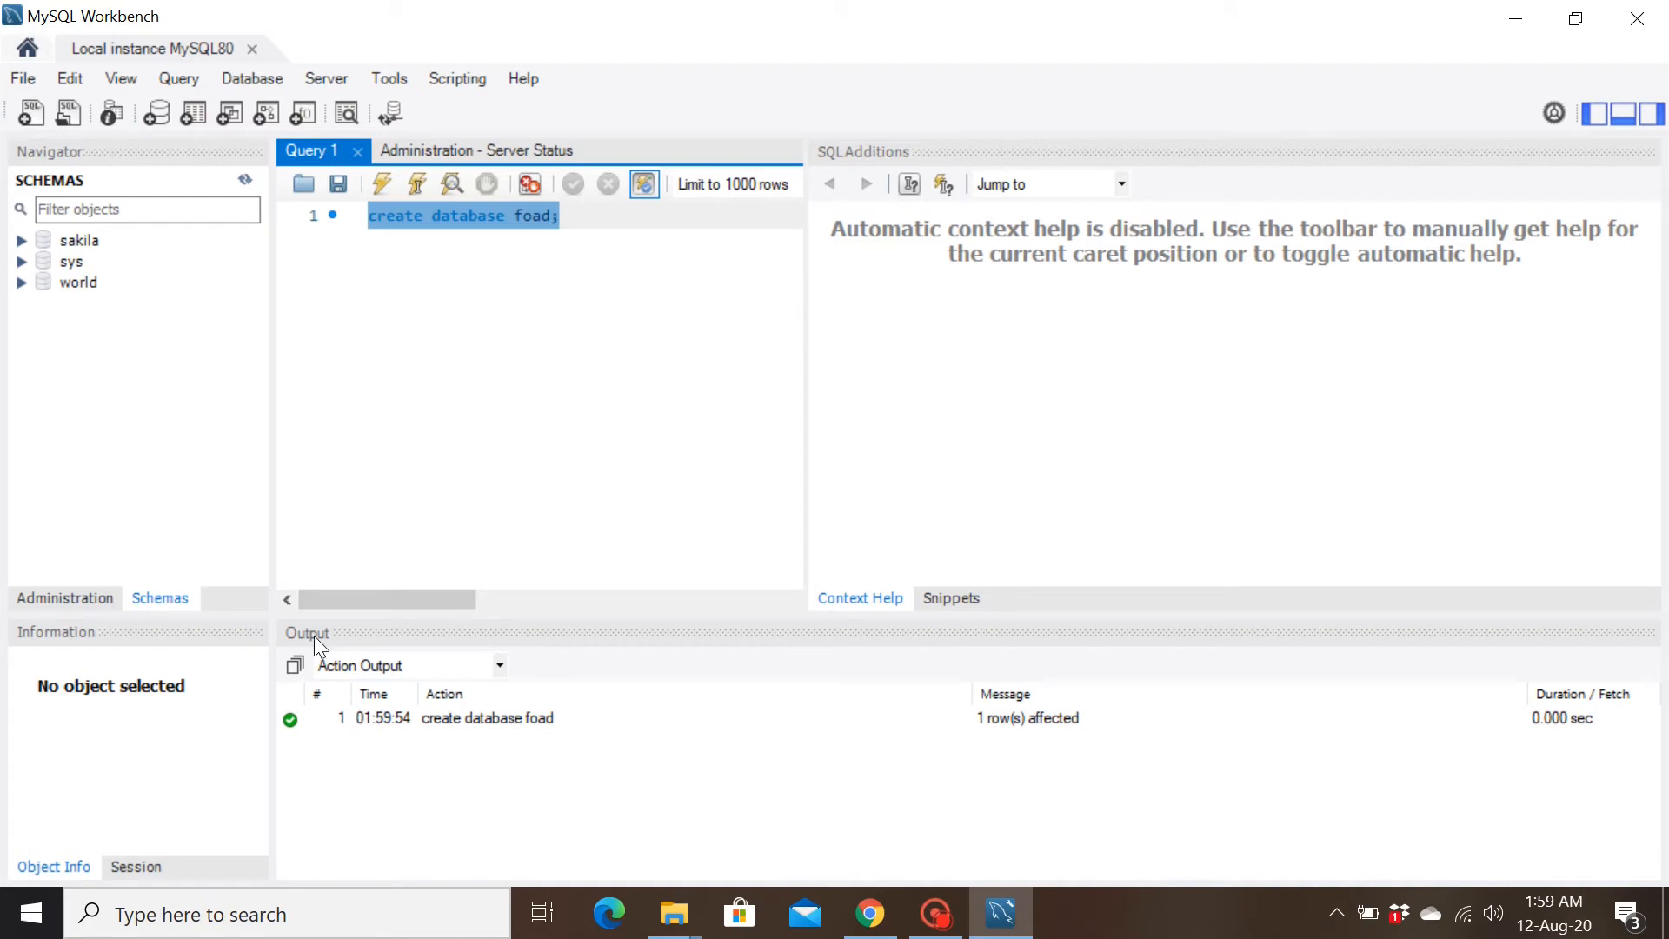
mouse_move(482, 736)
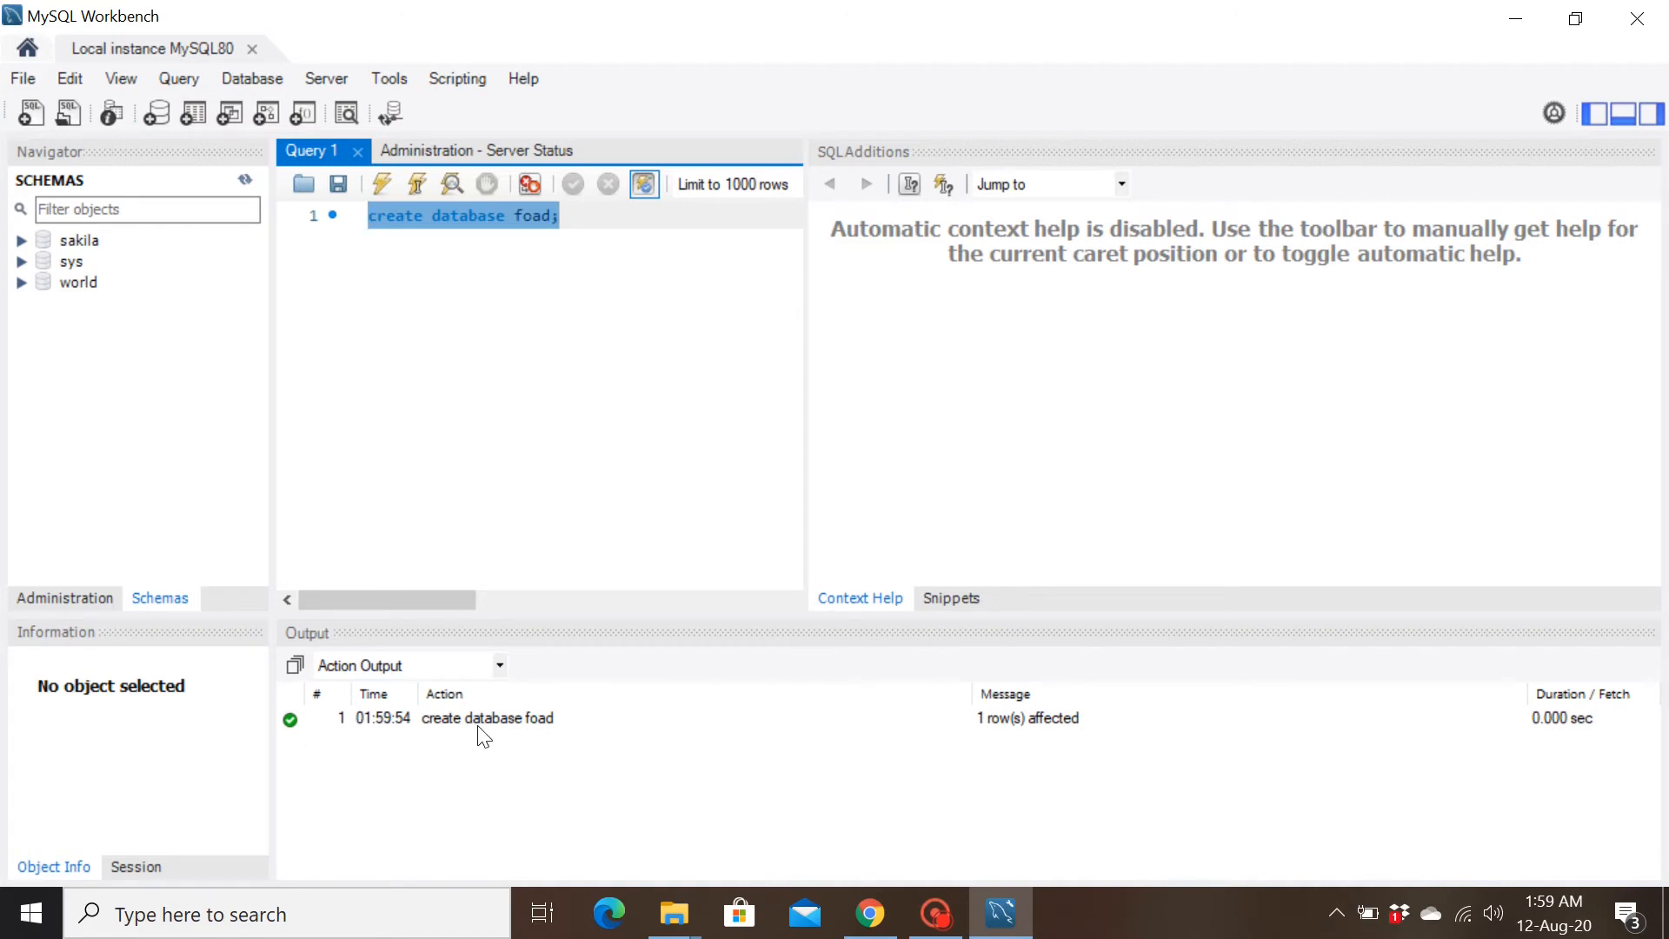
mouse_move(563, 742)
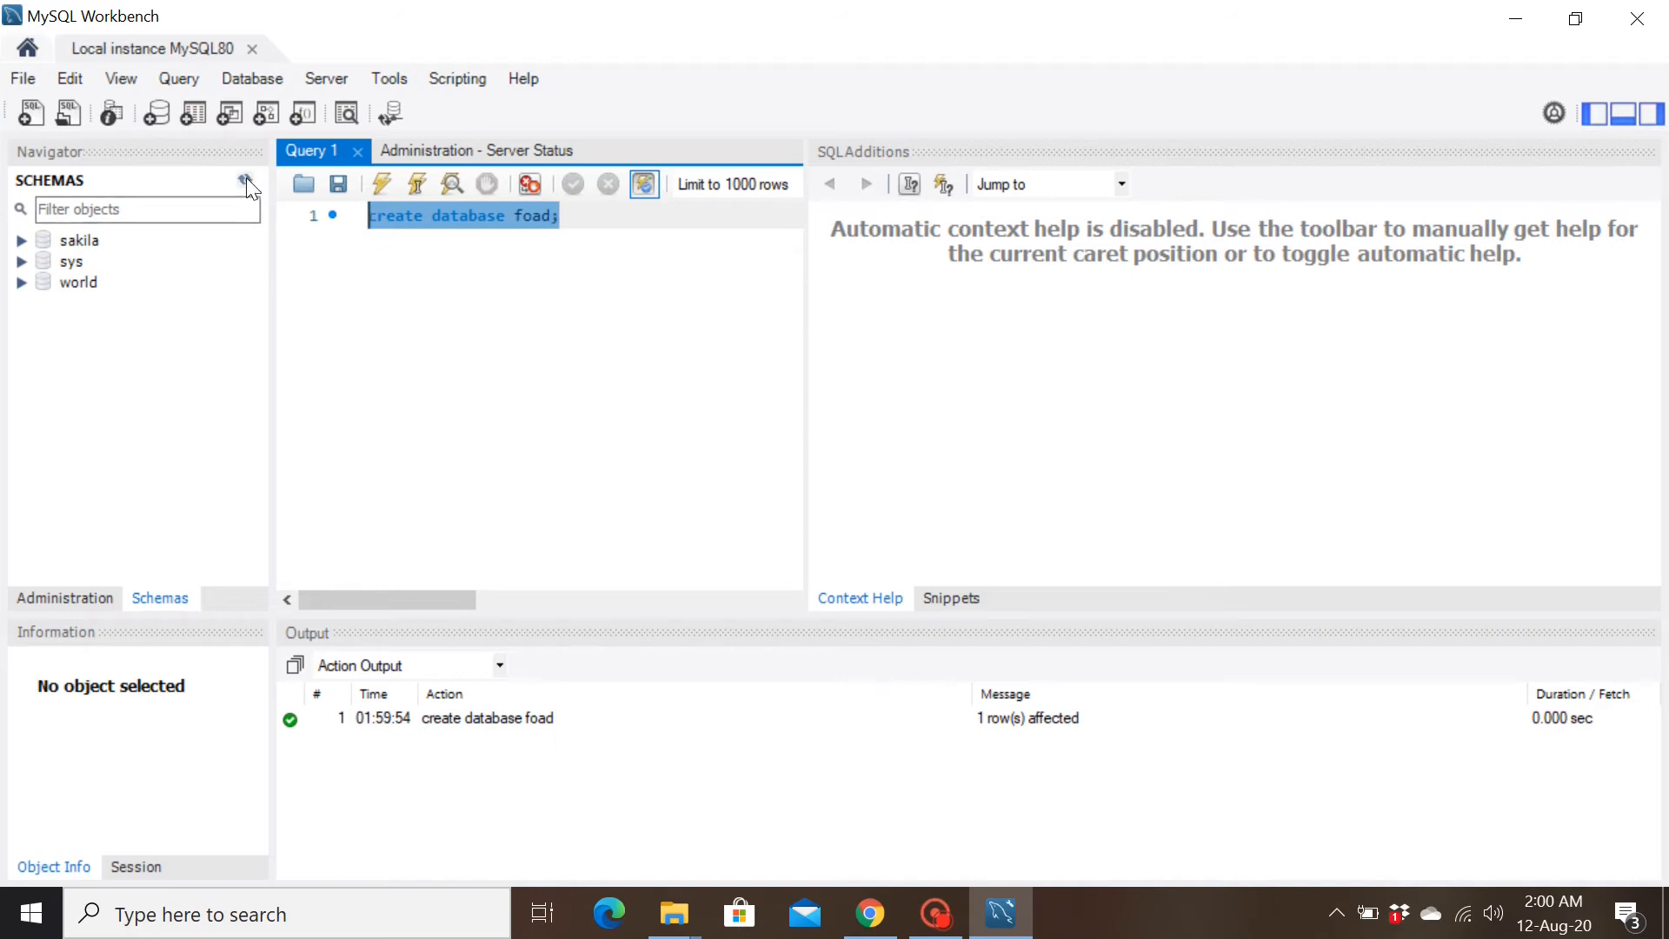
- Refresh the SCHEMAS list so foad appears beside sakila, sys and world
click(245, 179)
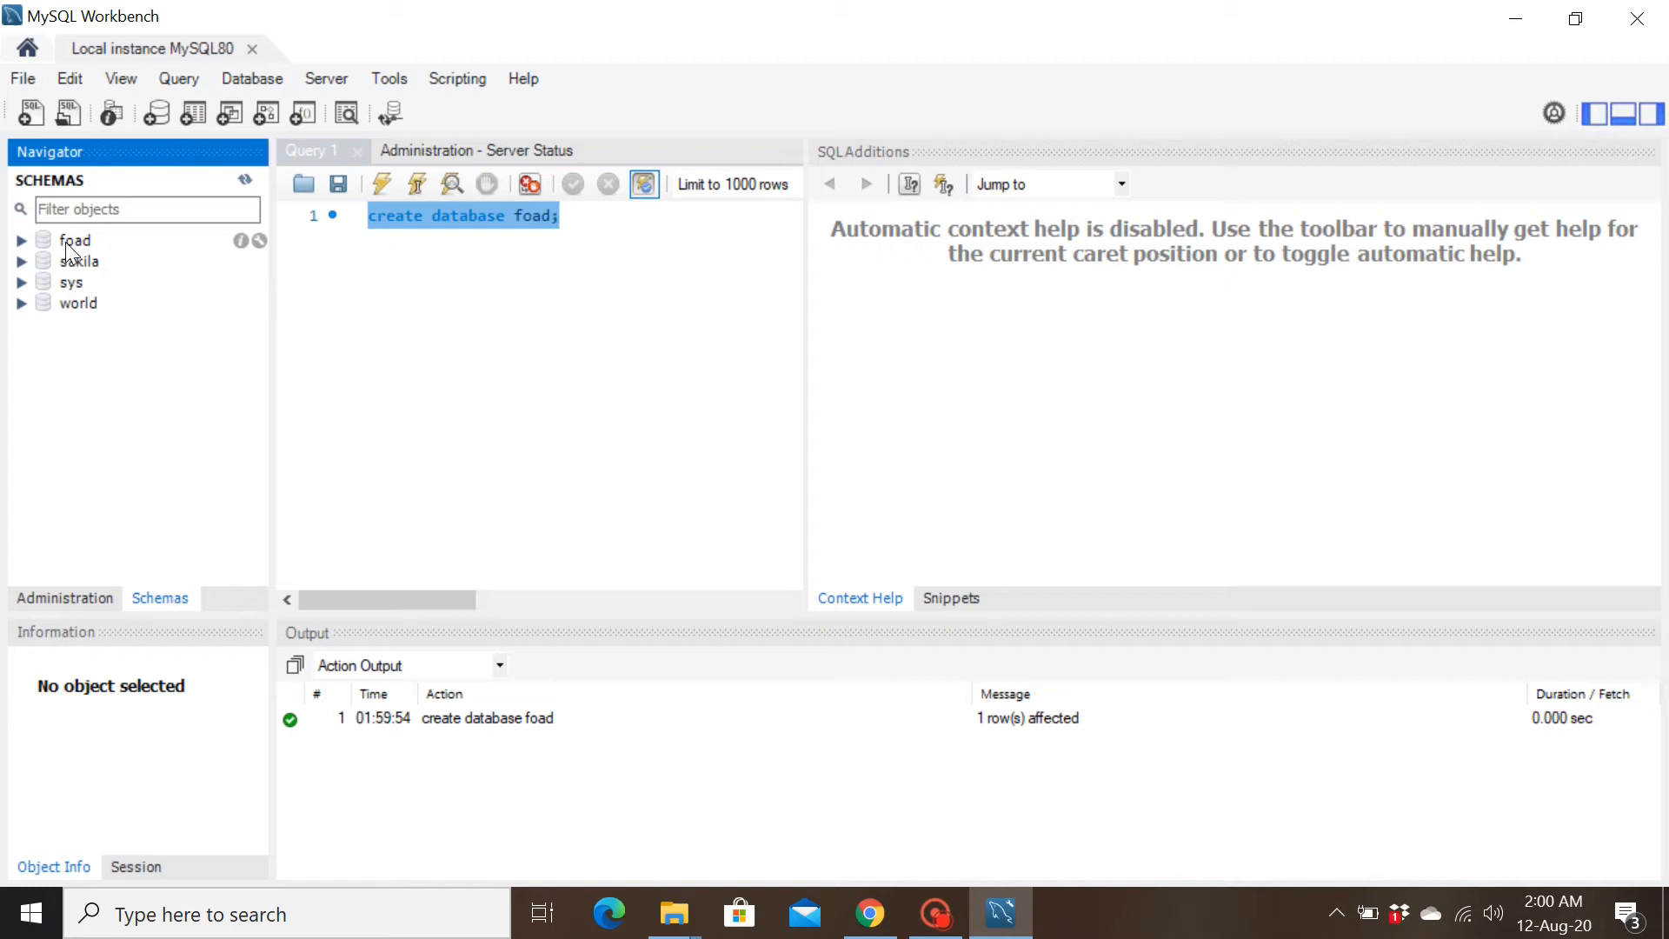
mouse_move(518, 285)
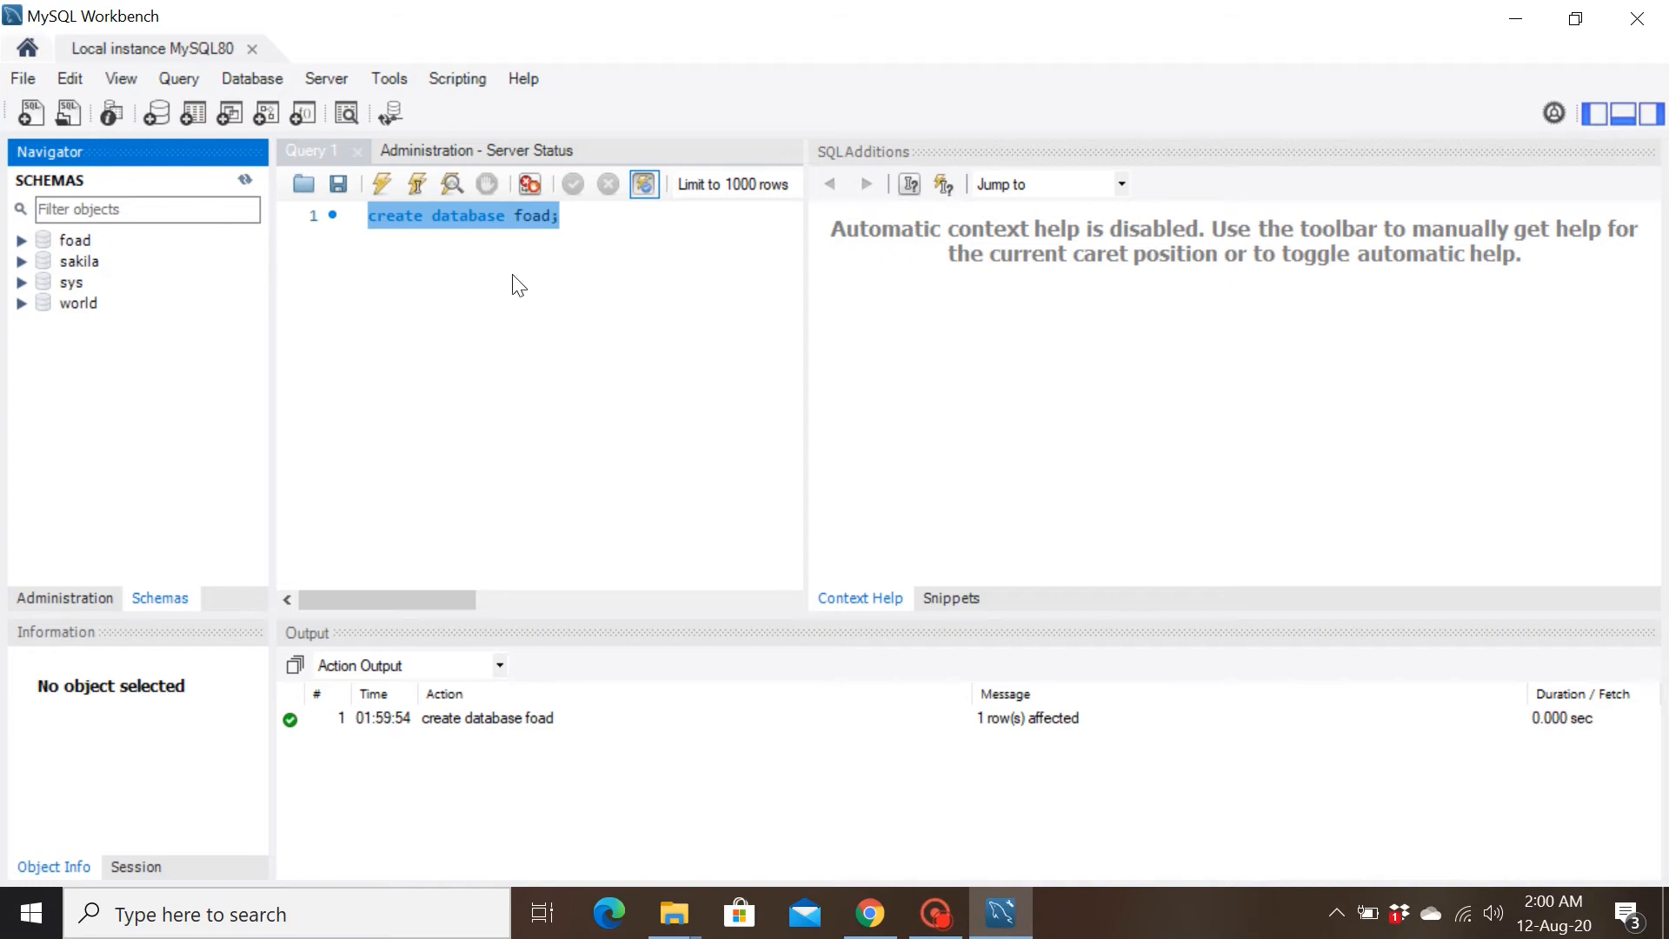
mouse_move(75, 241)
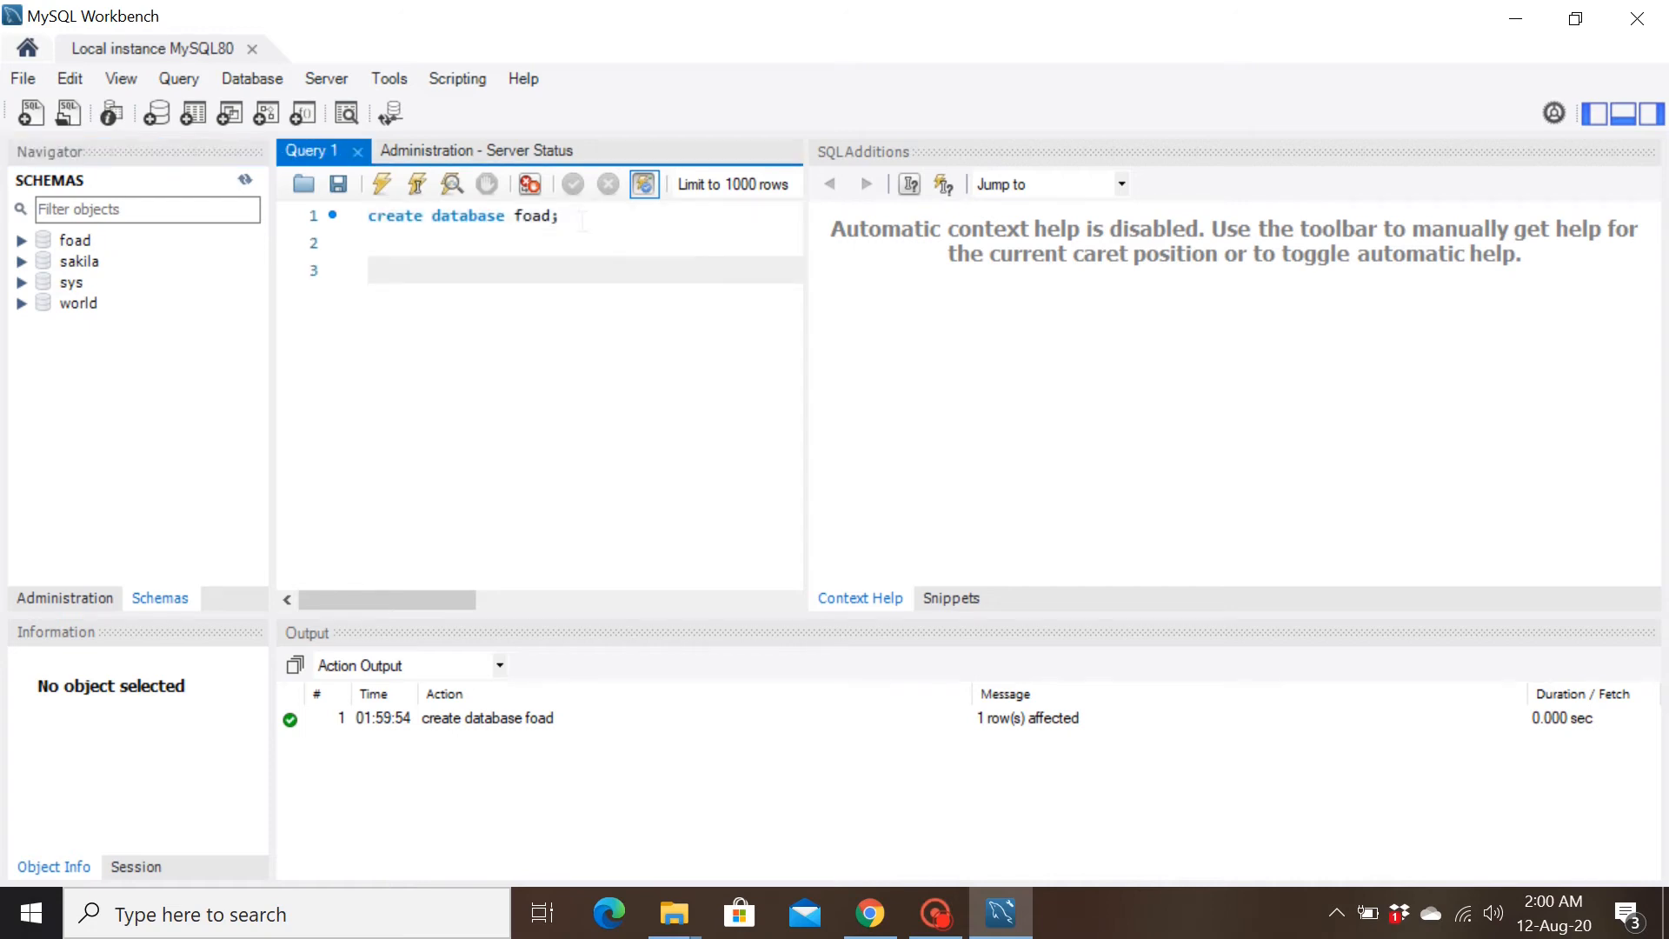
- Execute 'use foad;' to make foad the default schema
text(use)
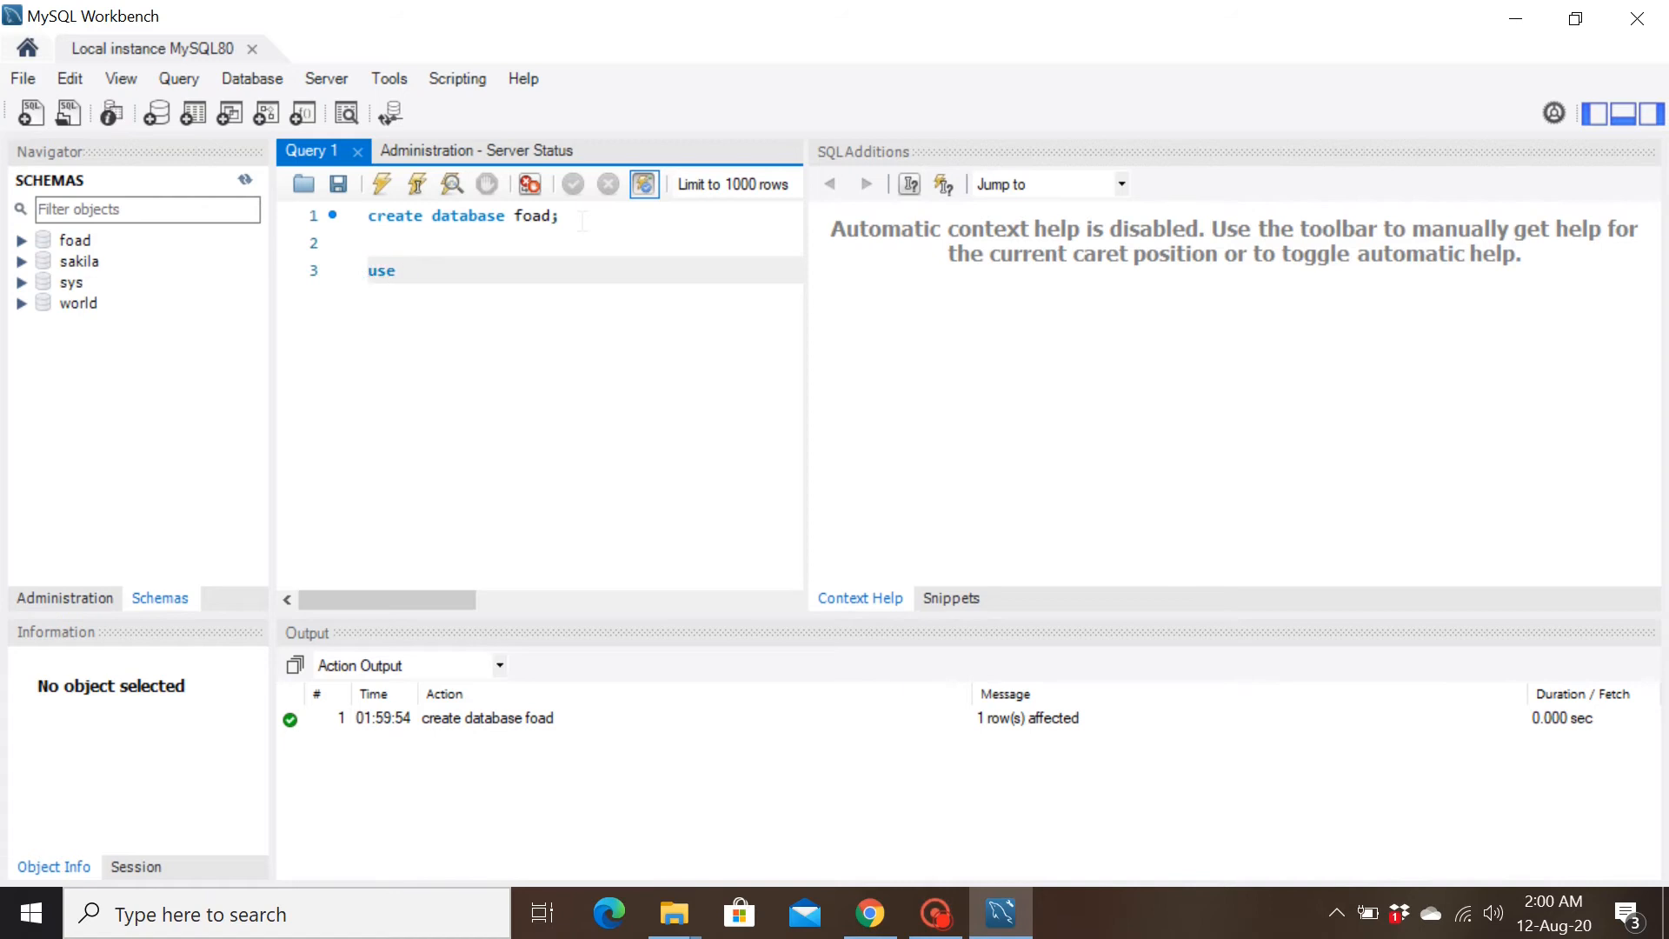
text(foad;)
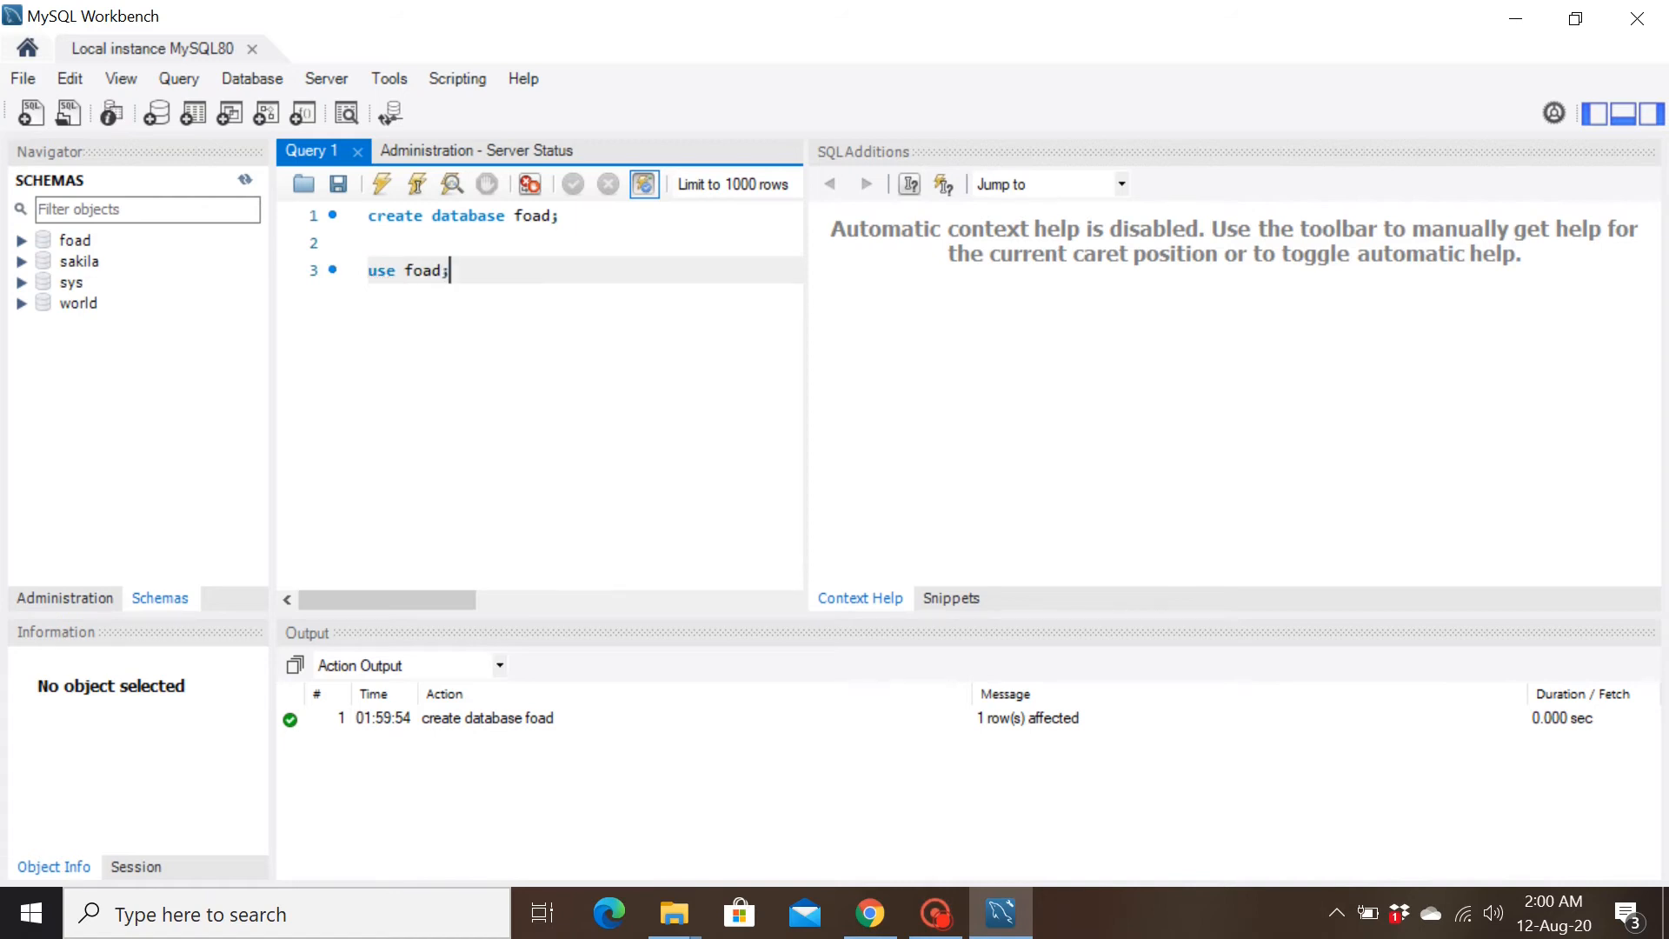
click(380, 184)
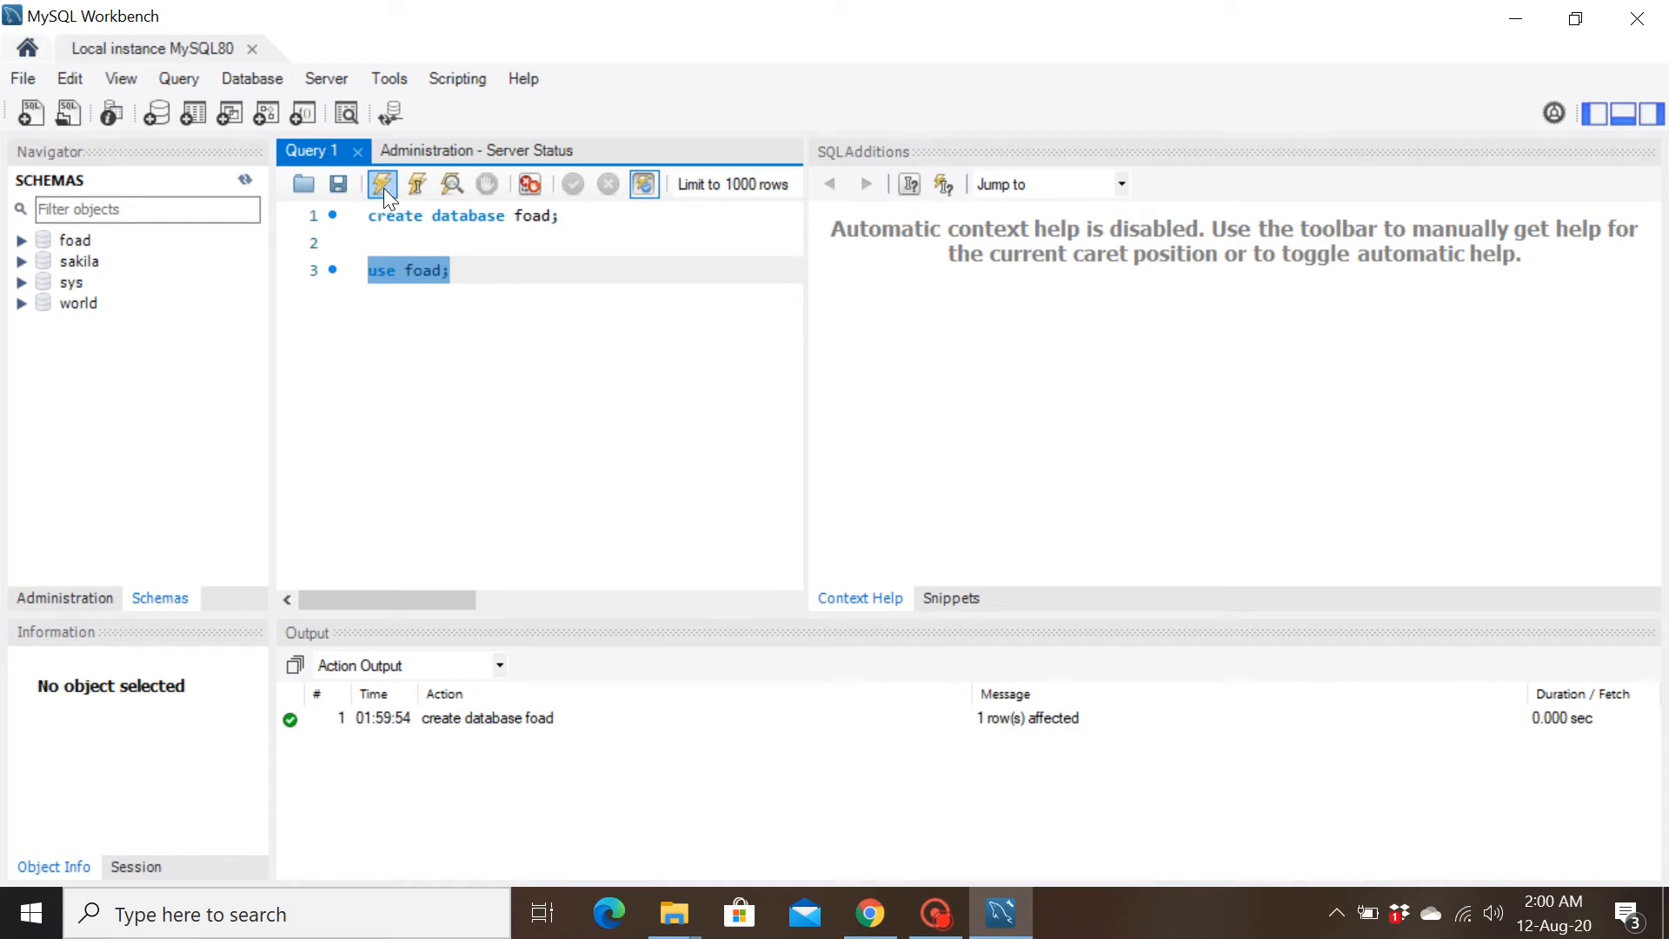
click(381, 184)
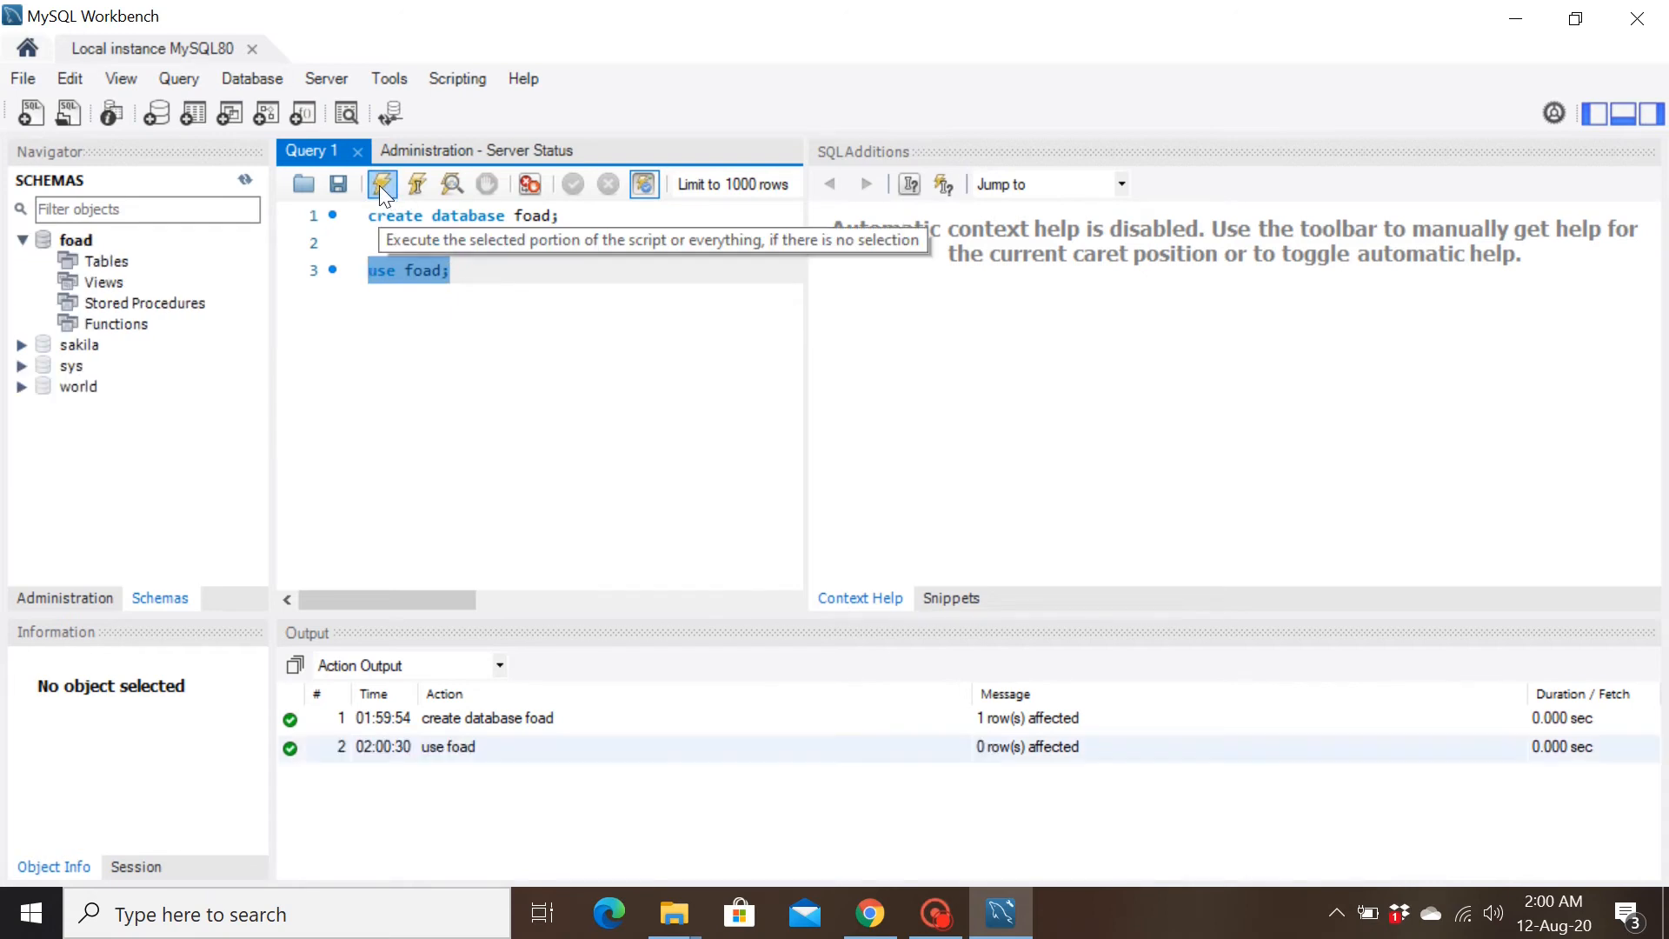
mouse_move(91, 242)
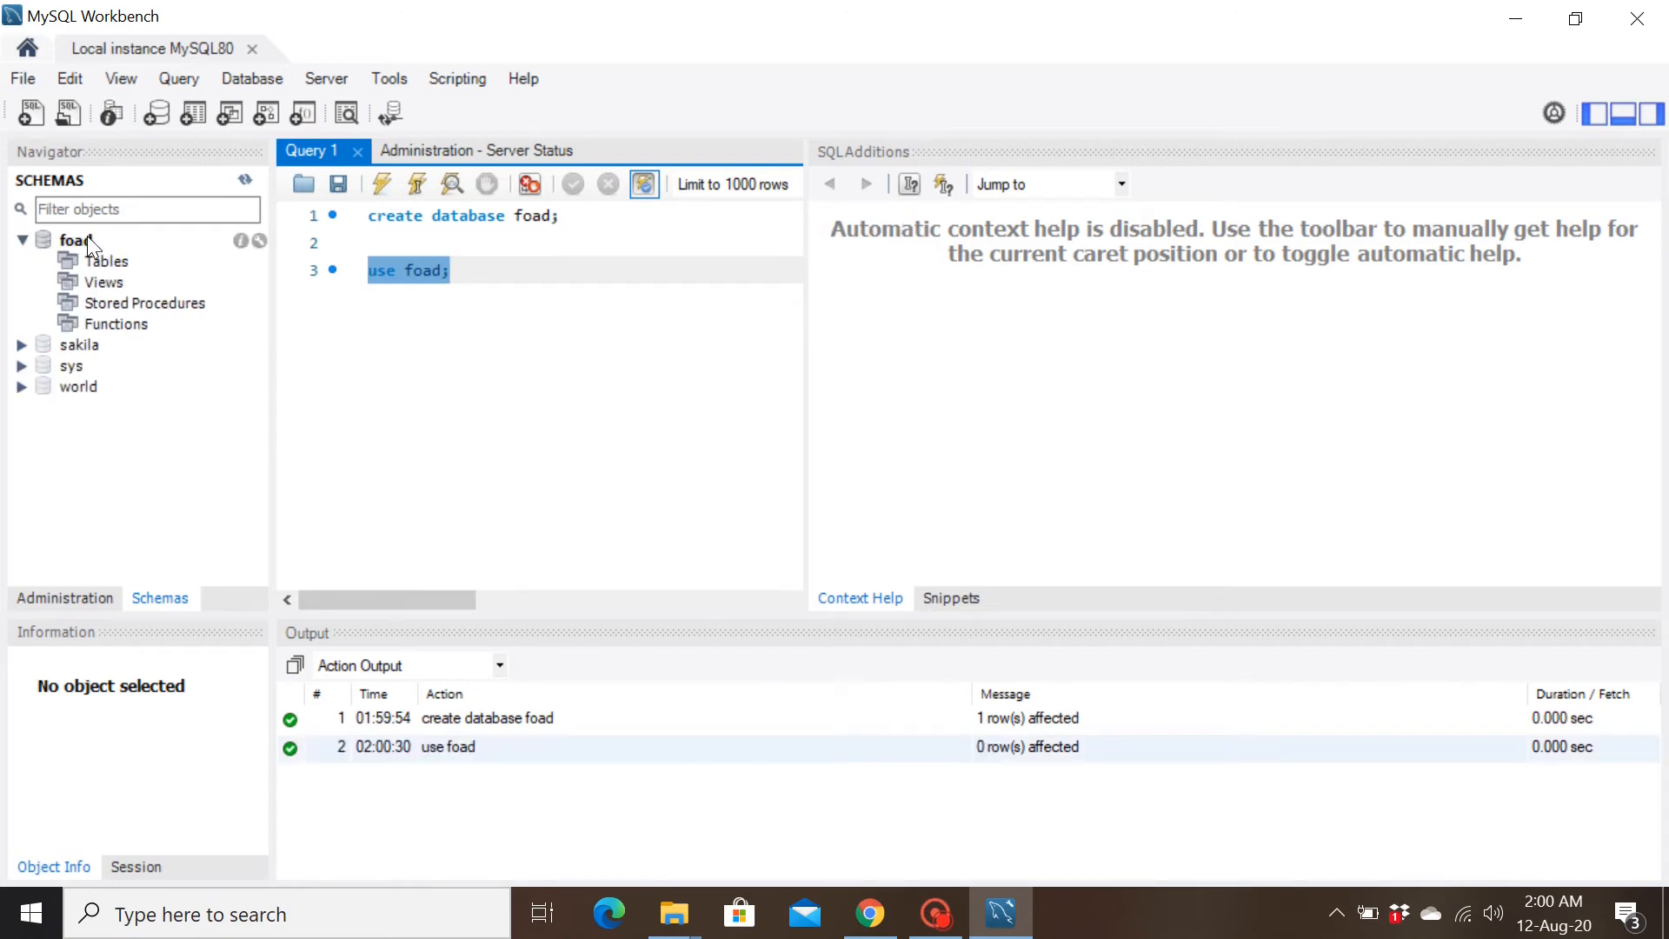
mouse_move(93, 313)
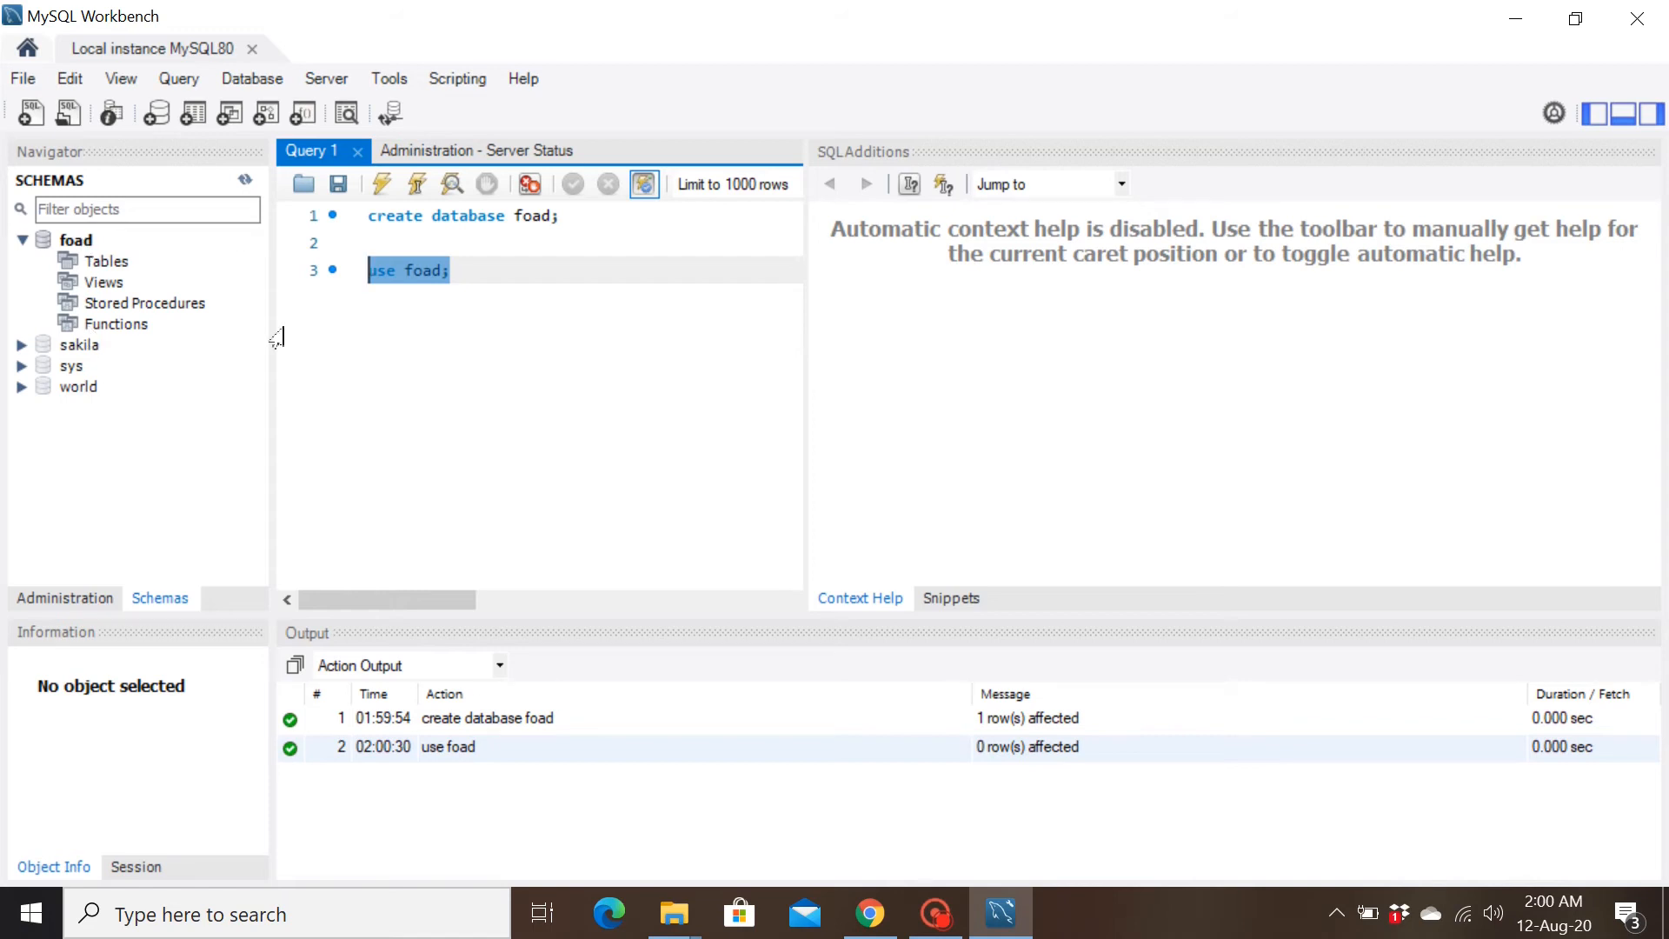
click(447, 270)
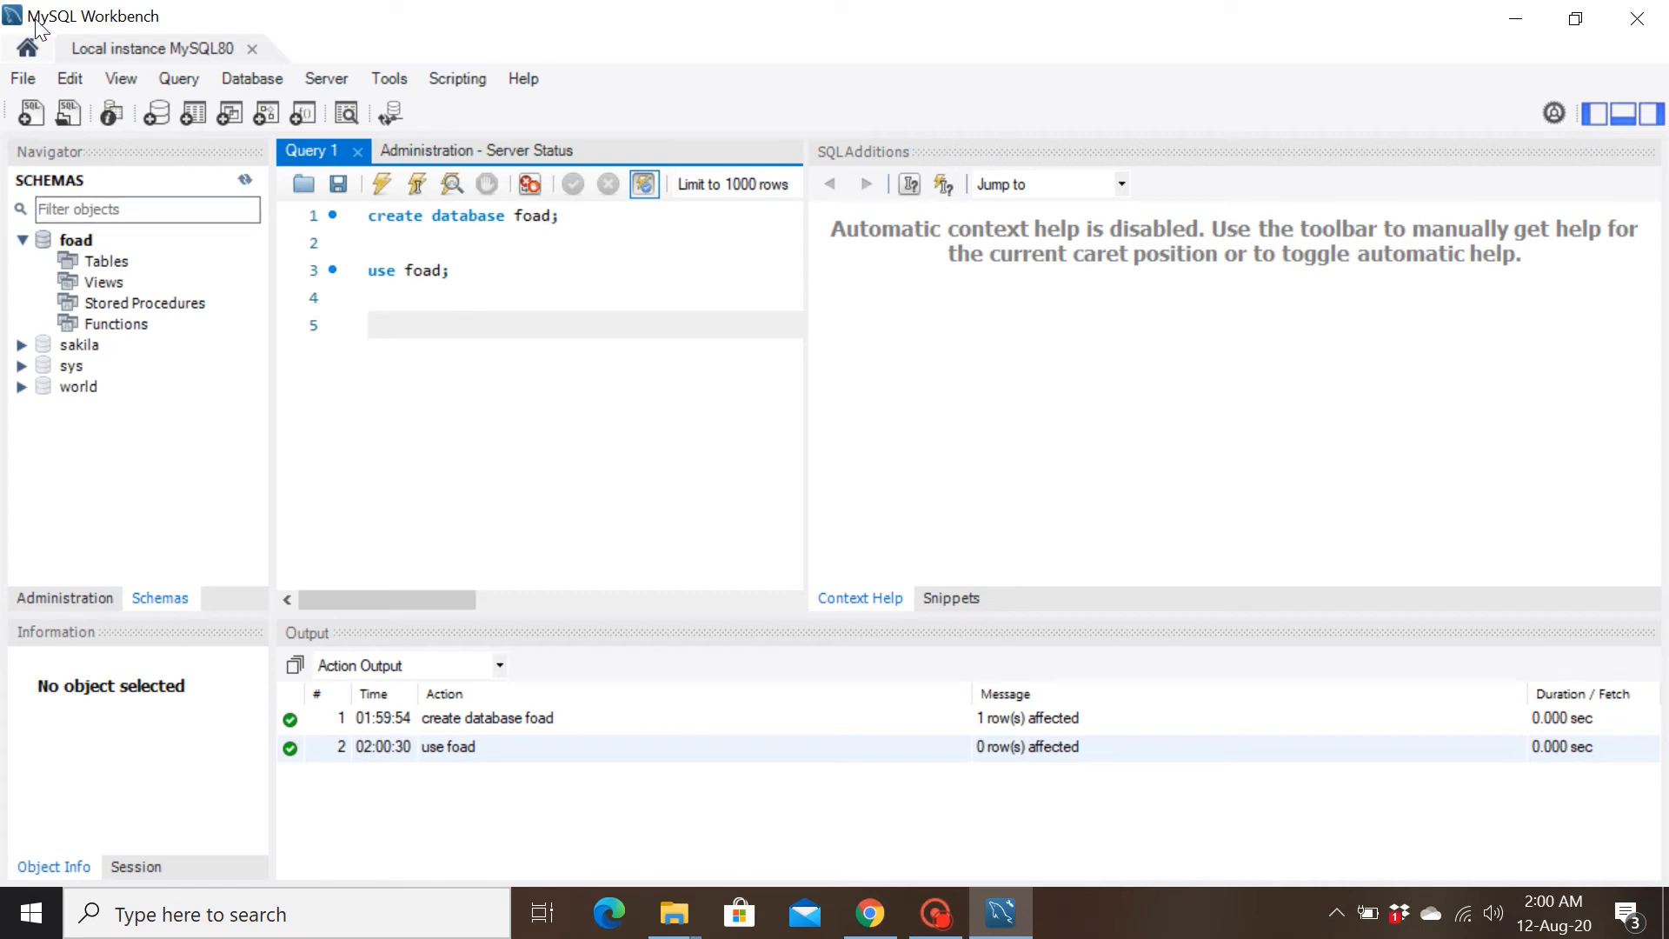
mouse_move(266, 87)
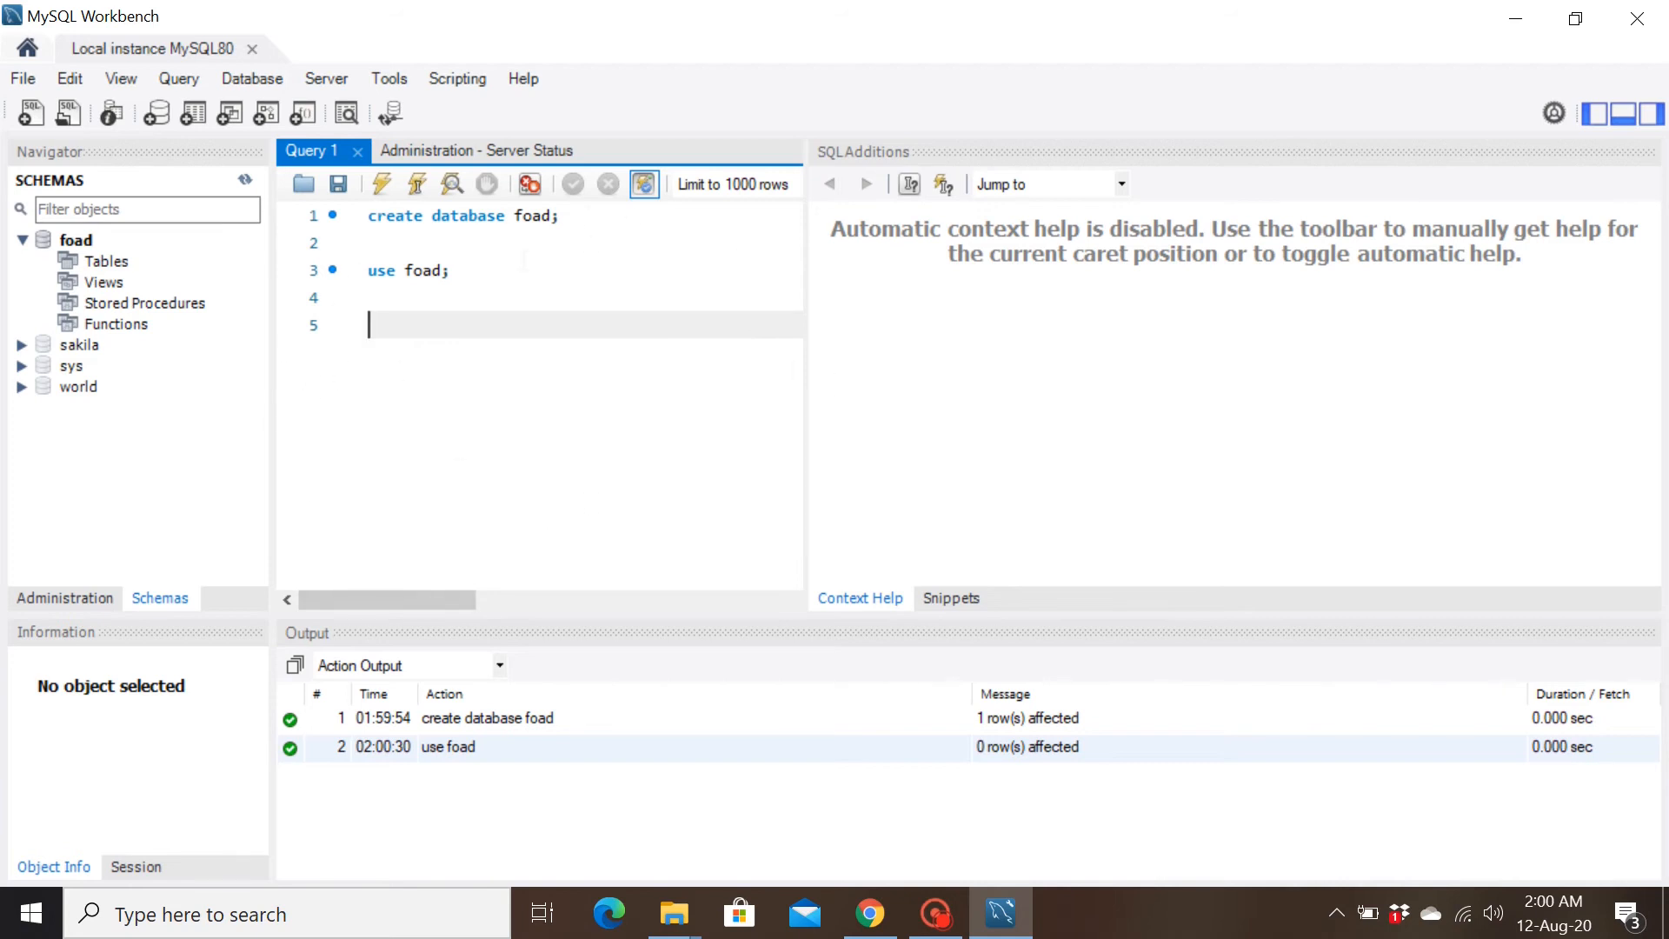
mouse_move(435, 395)
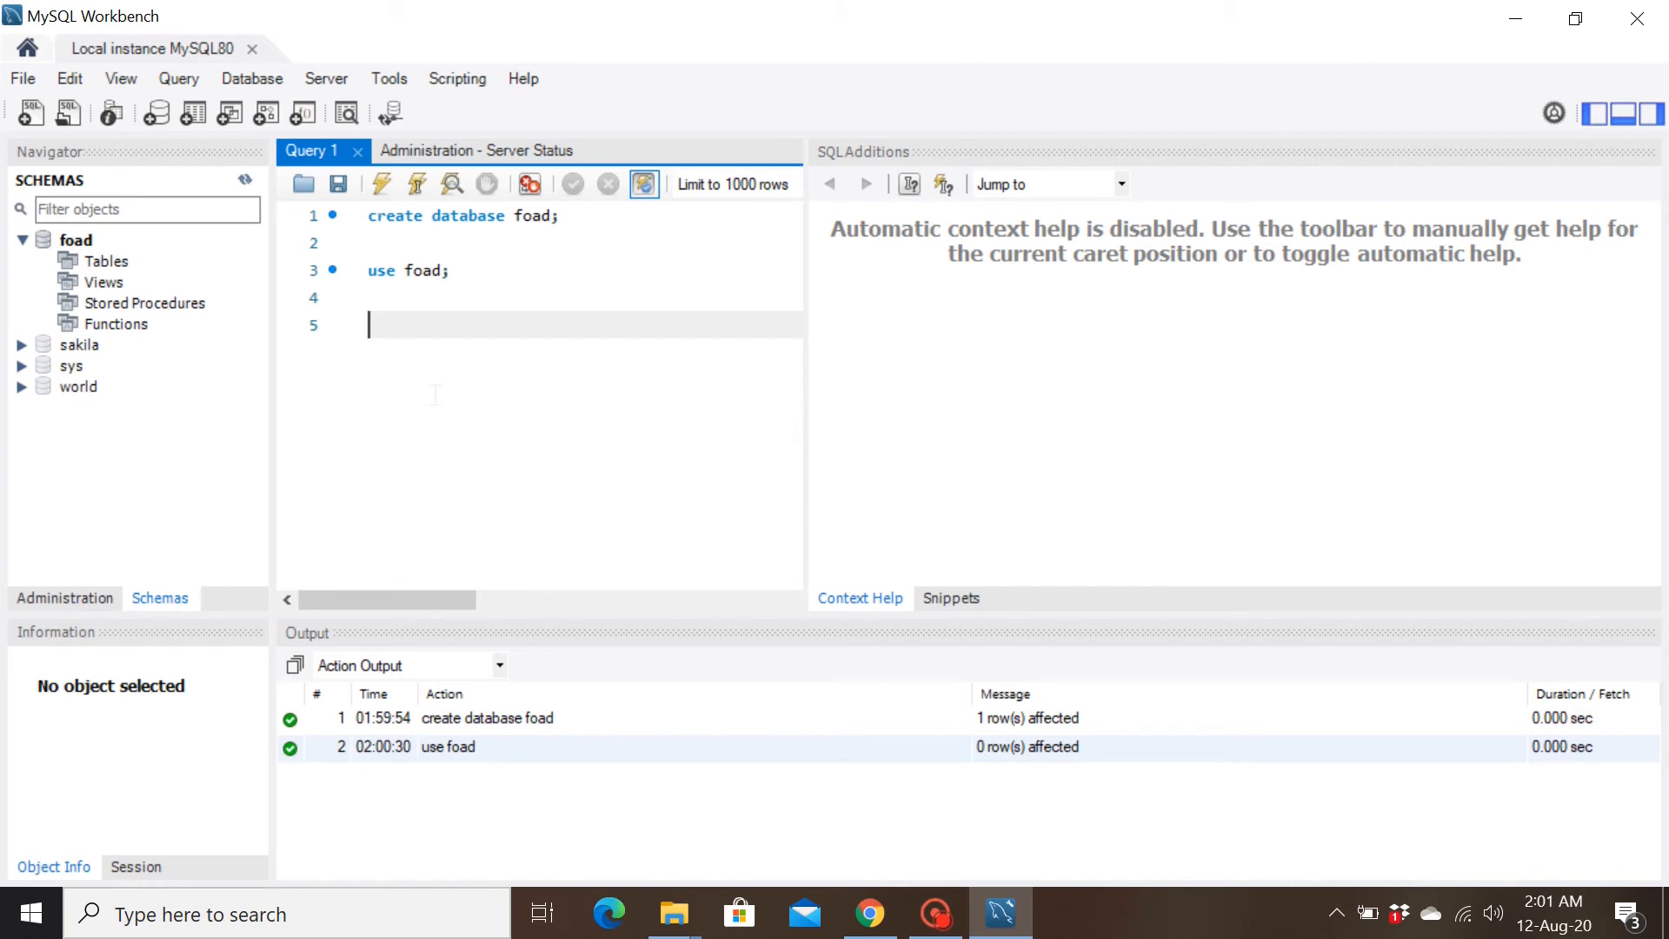
mouse_move(156, 335)
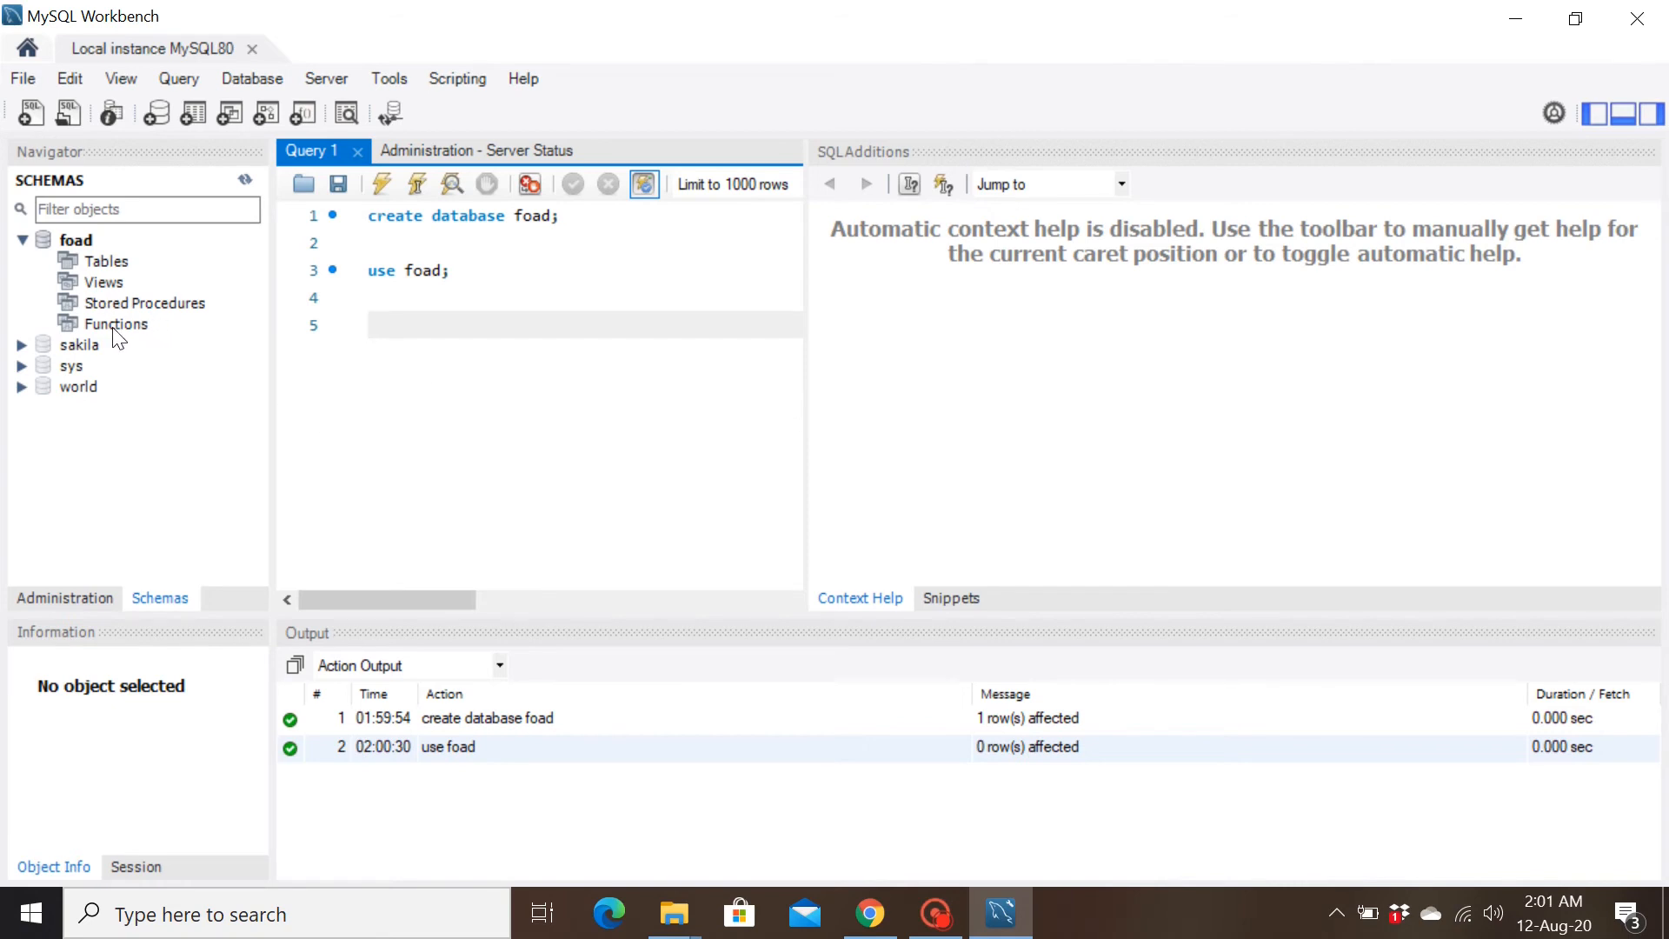
mouse_move(120, 337)
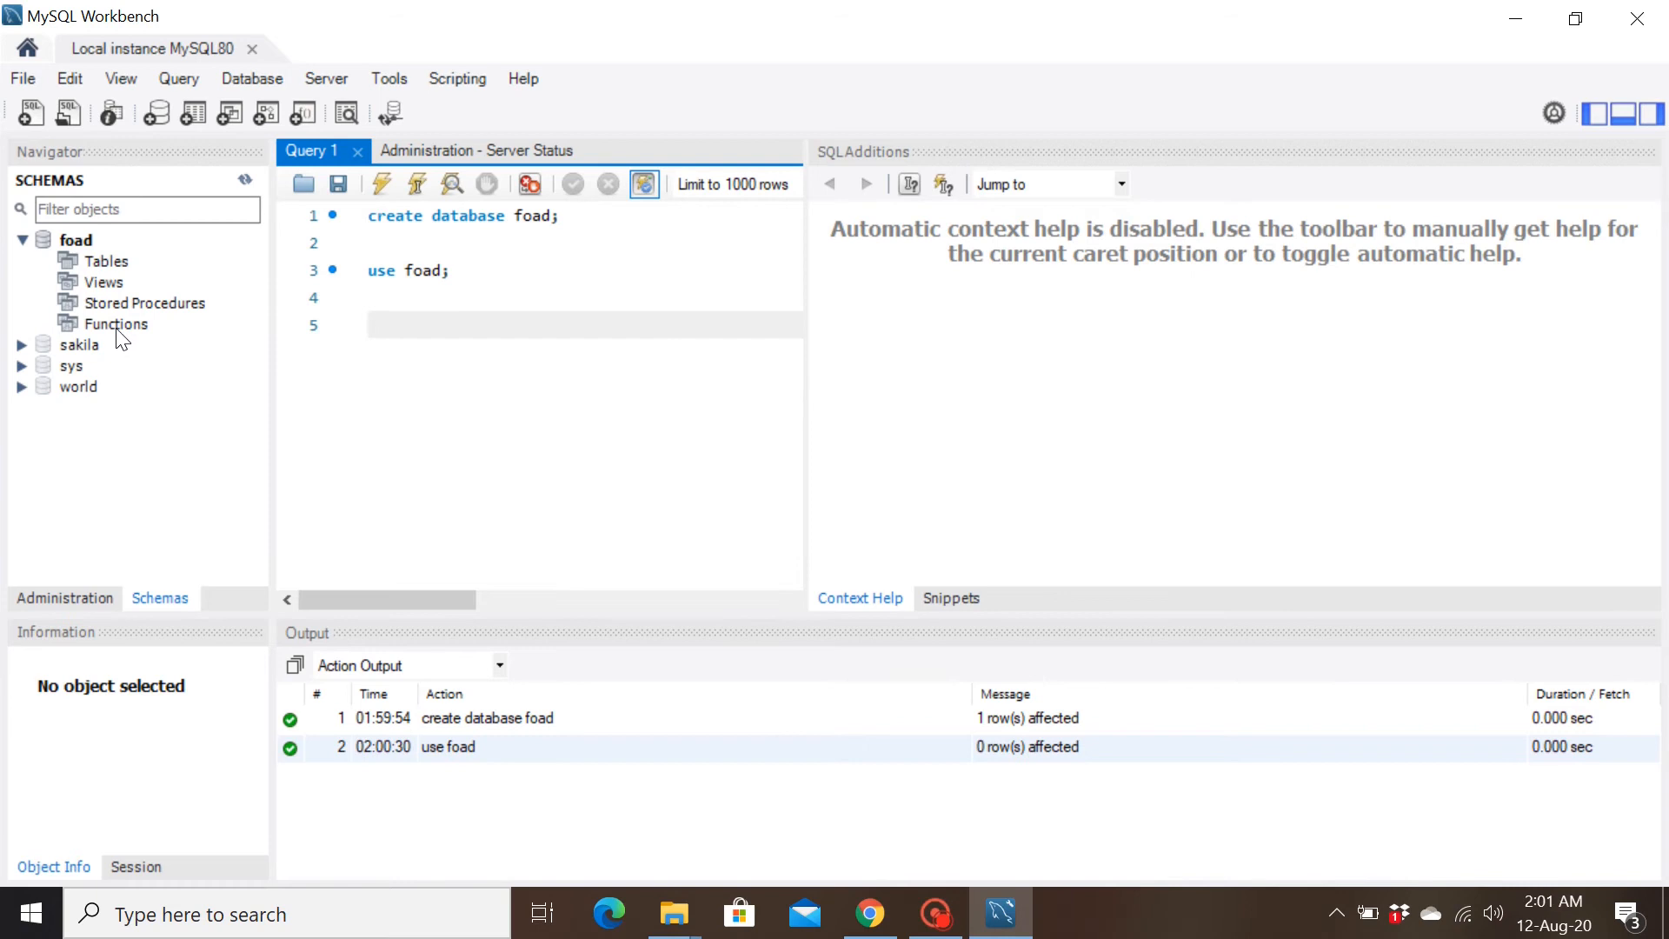
mouse_move(191, 37)
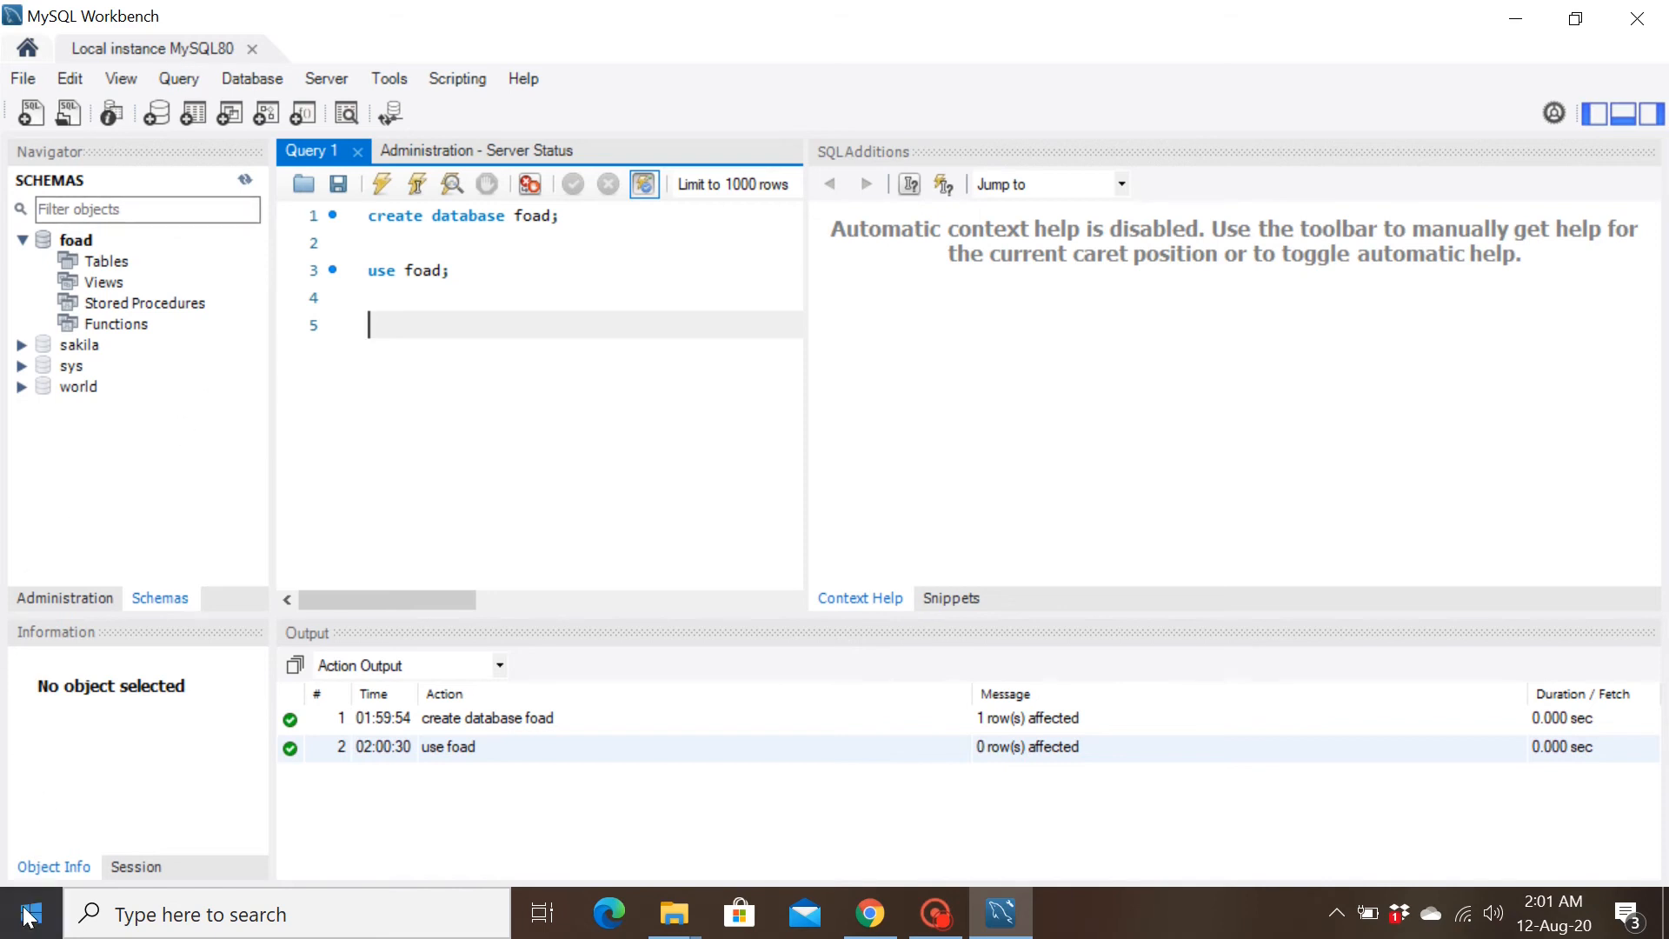
mouse_move(1337, 914)
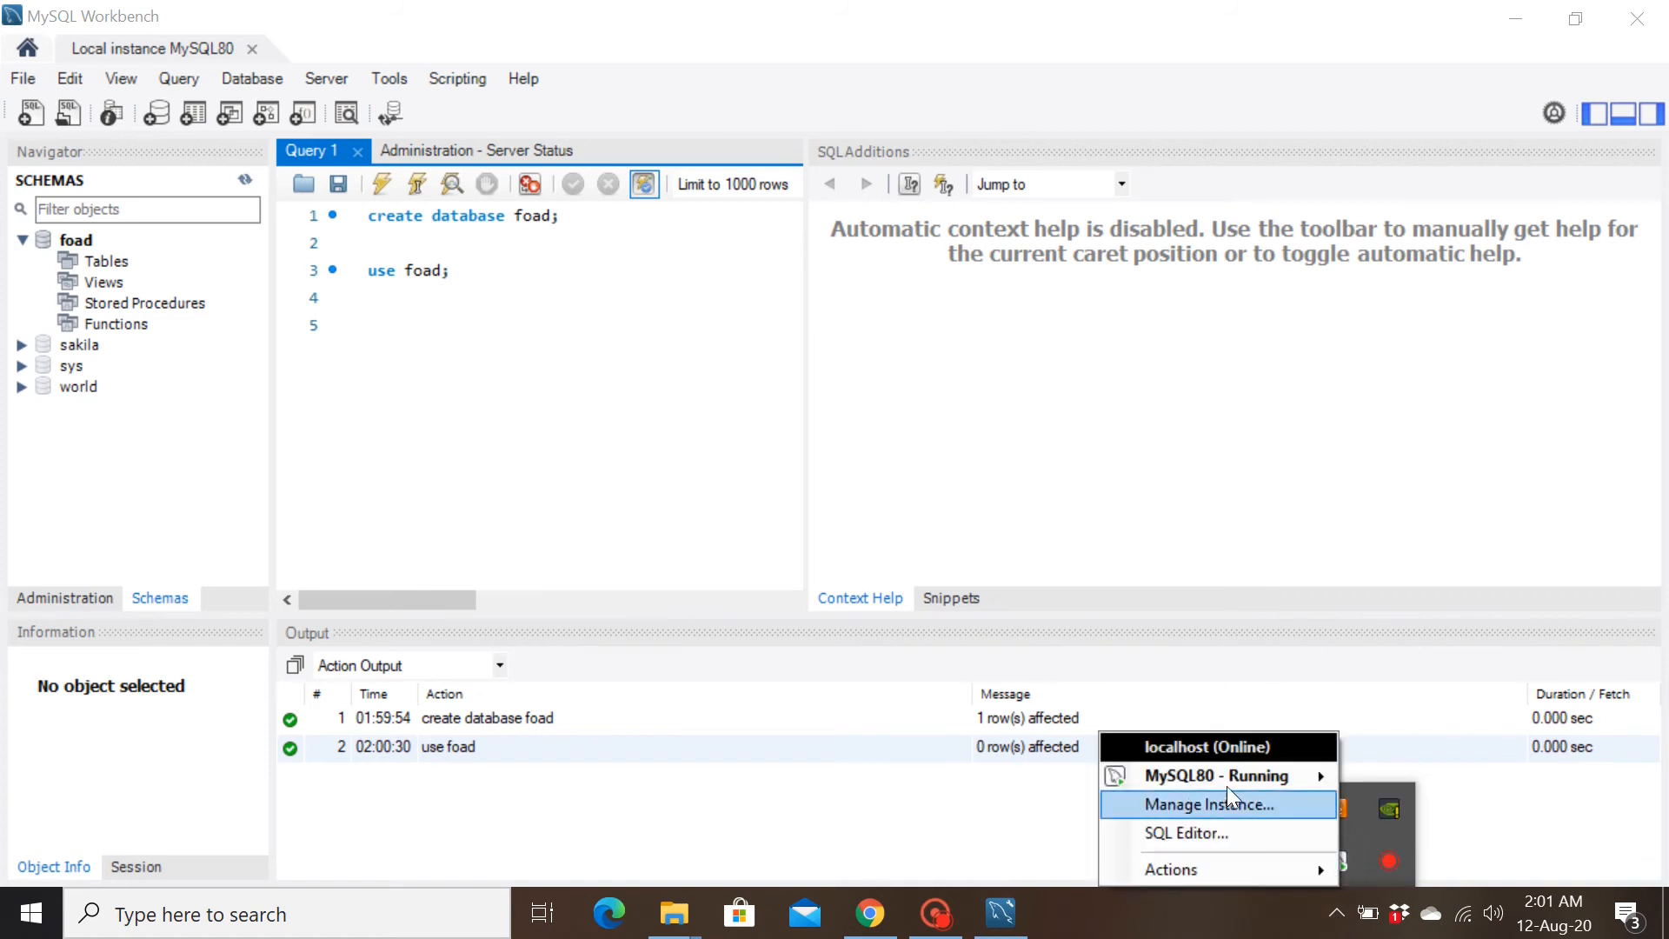
mouse_move(1217, 775)
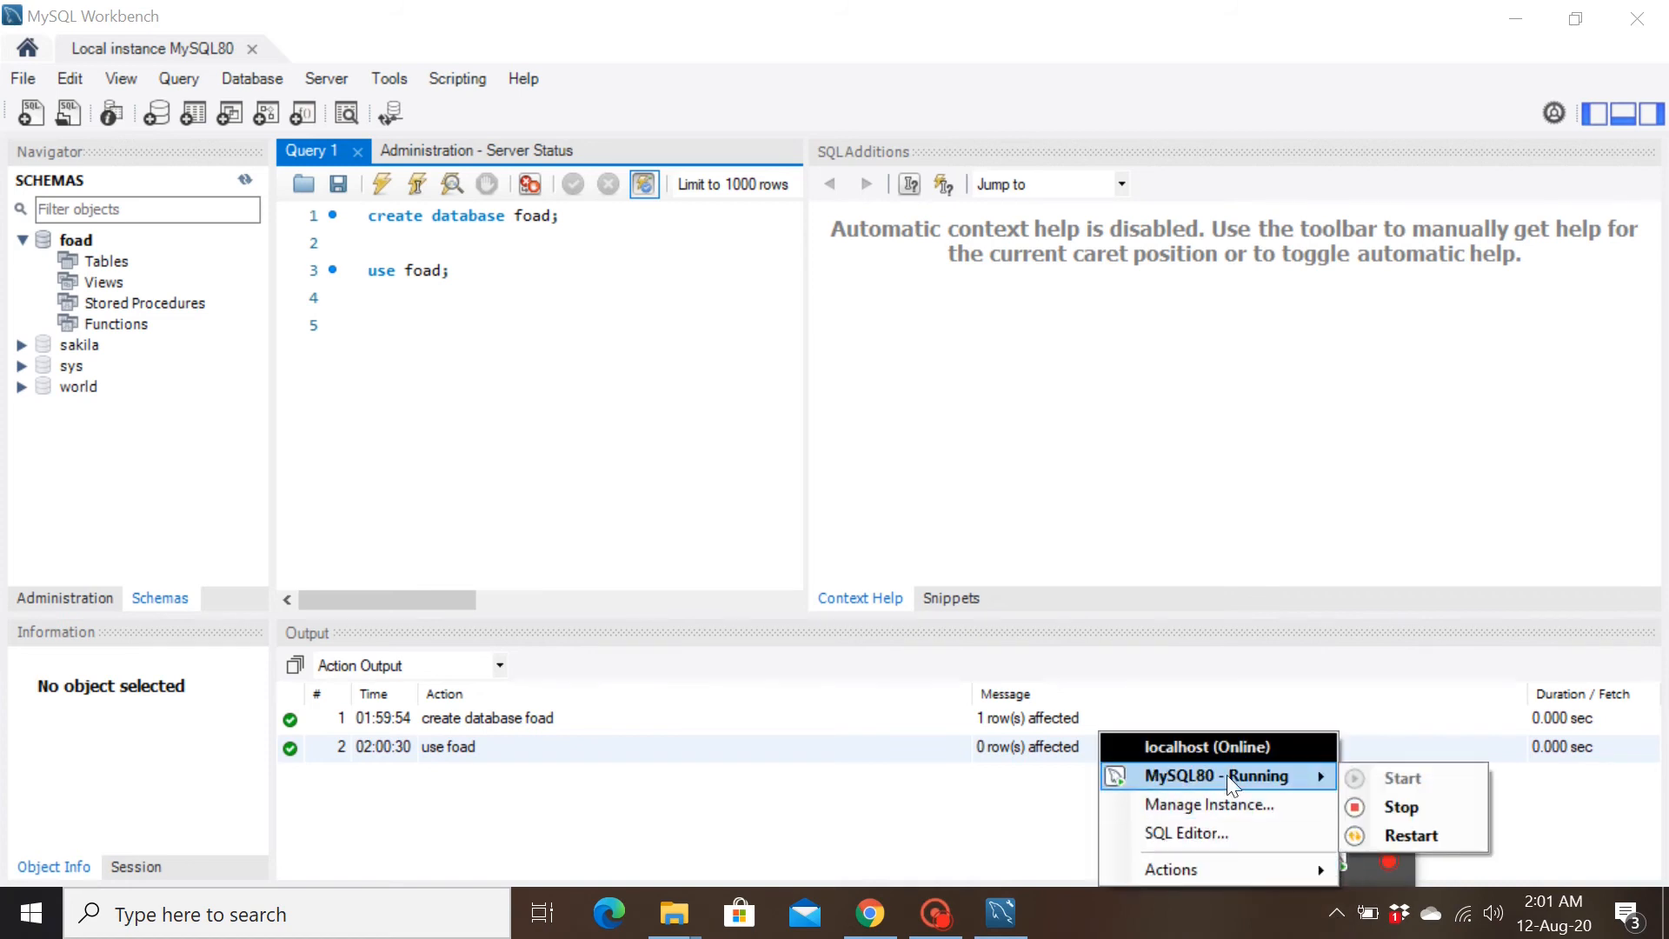
mouse_move(1171, 777)
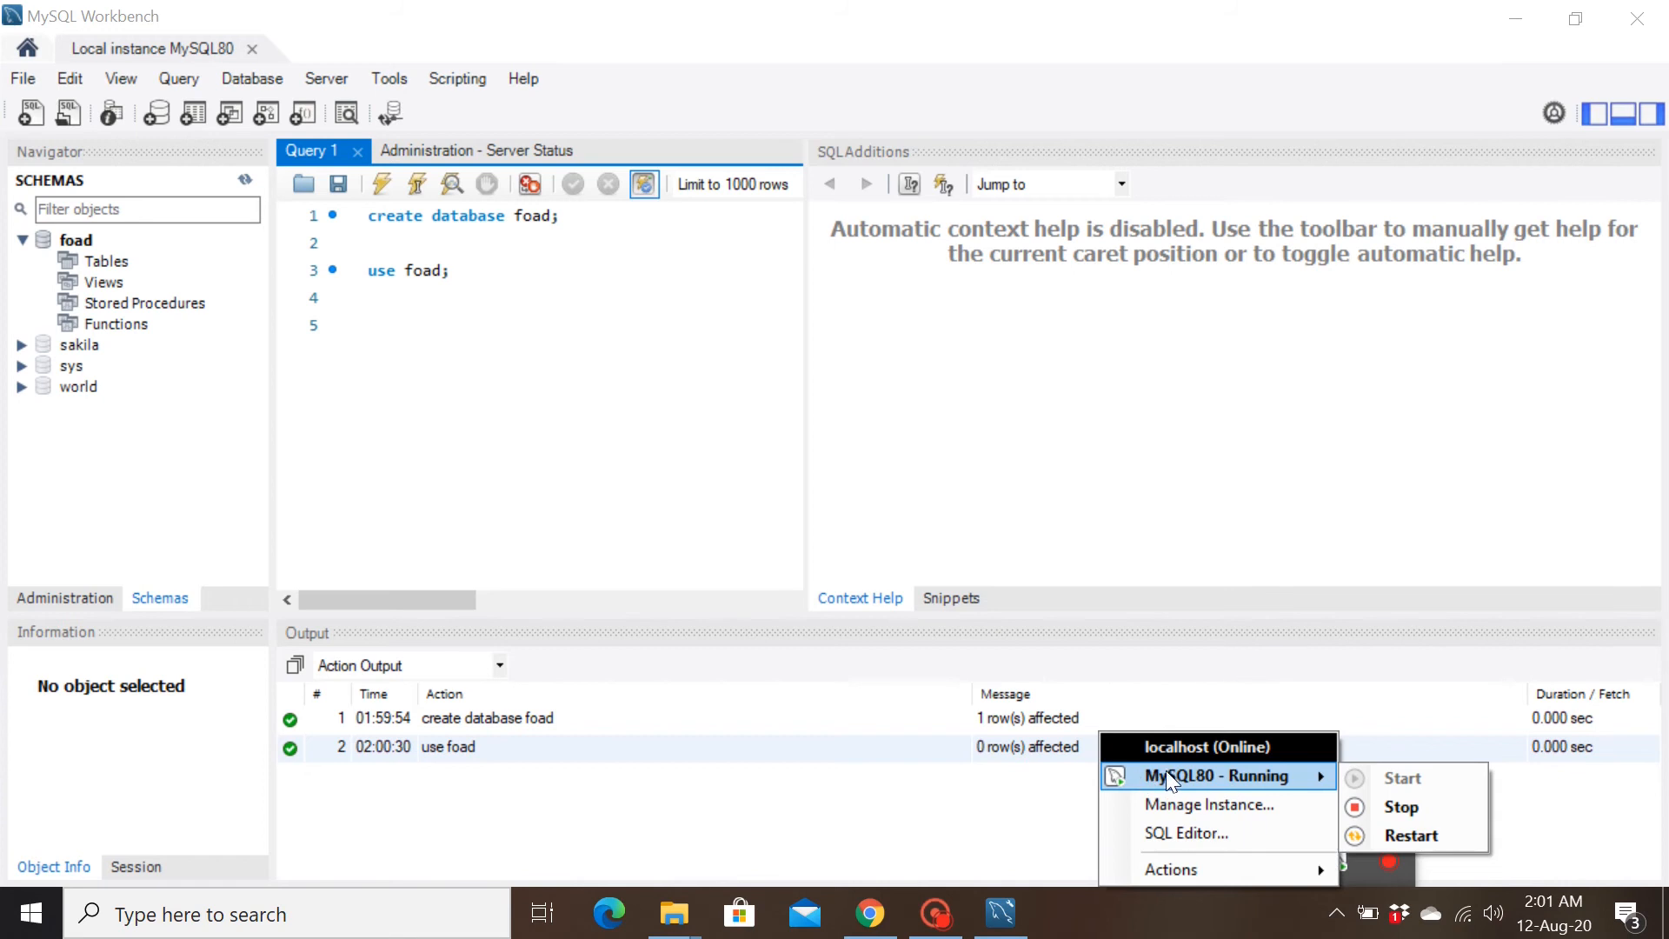
mouse_move(1253, 790)
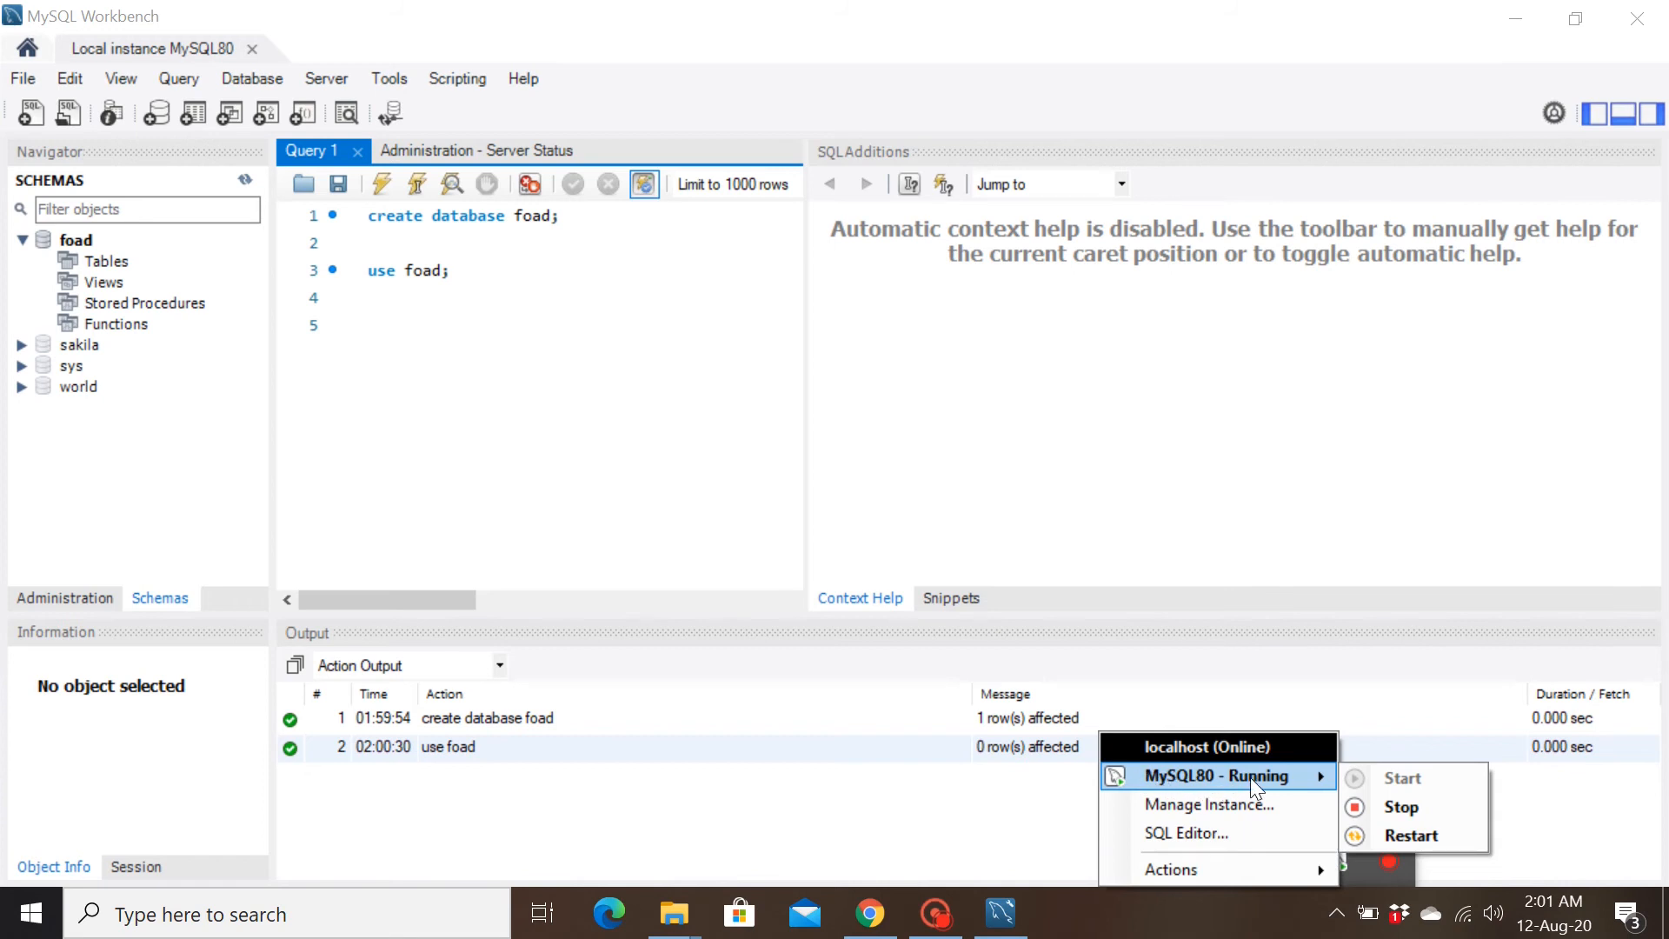
mouse_move(1337, 792)
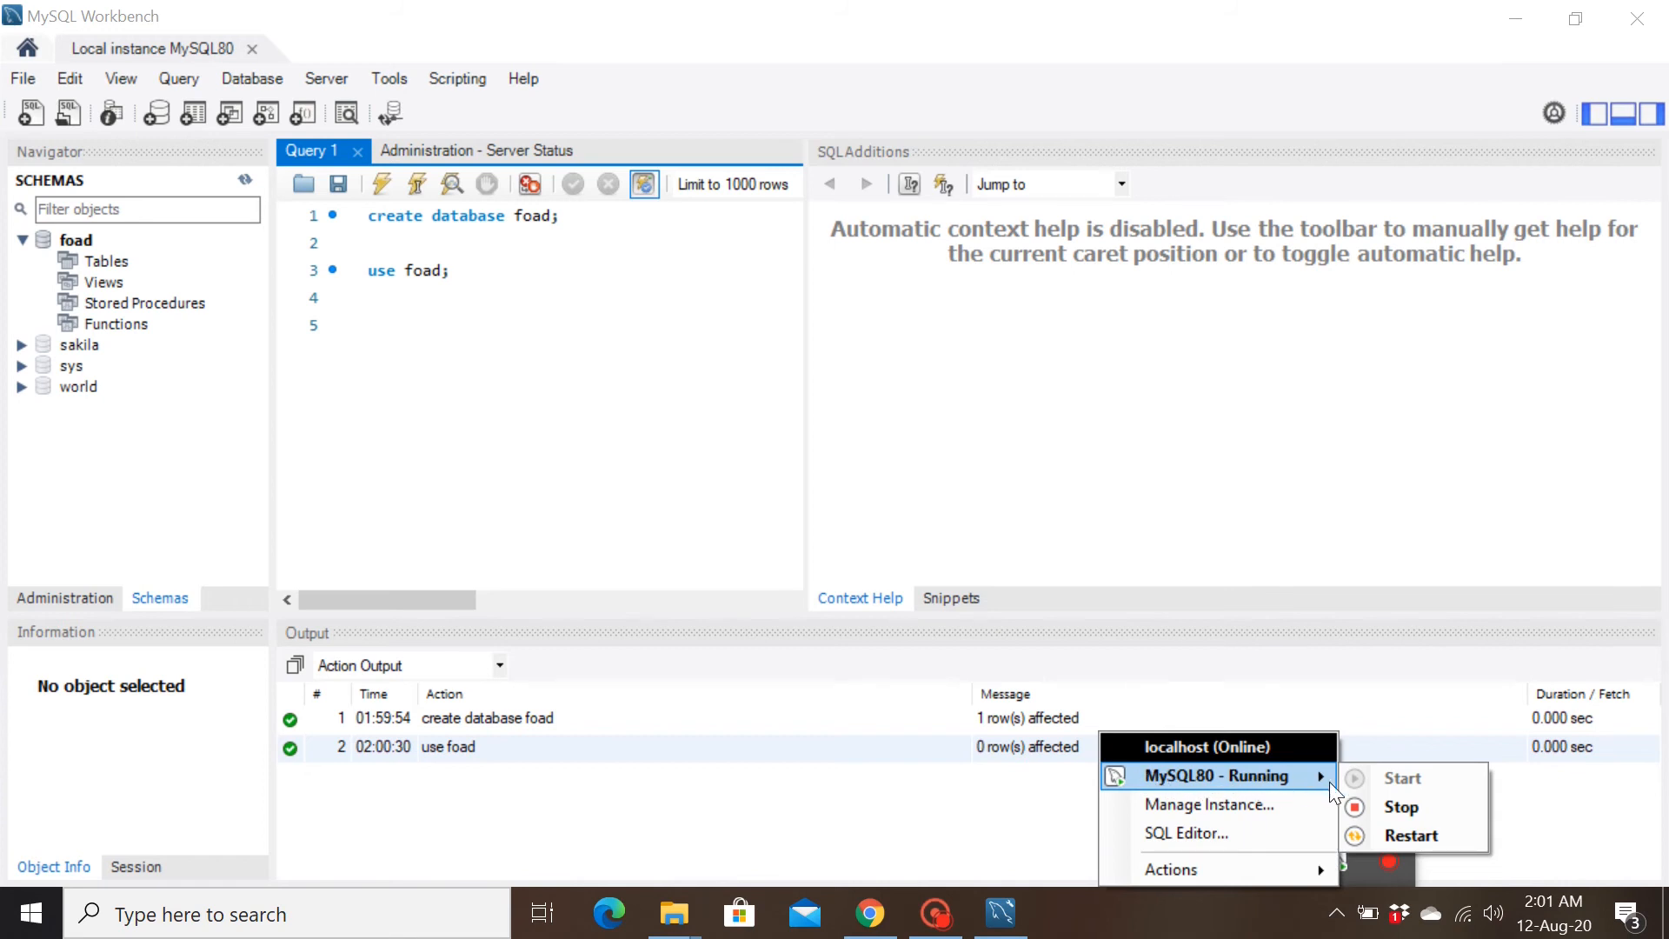
mouse_move(1400, 806)
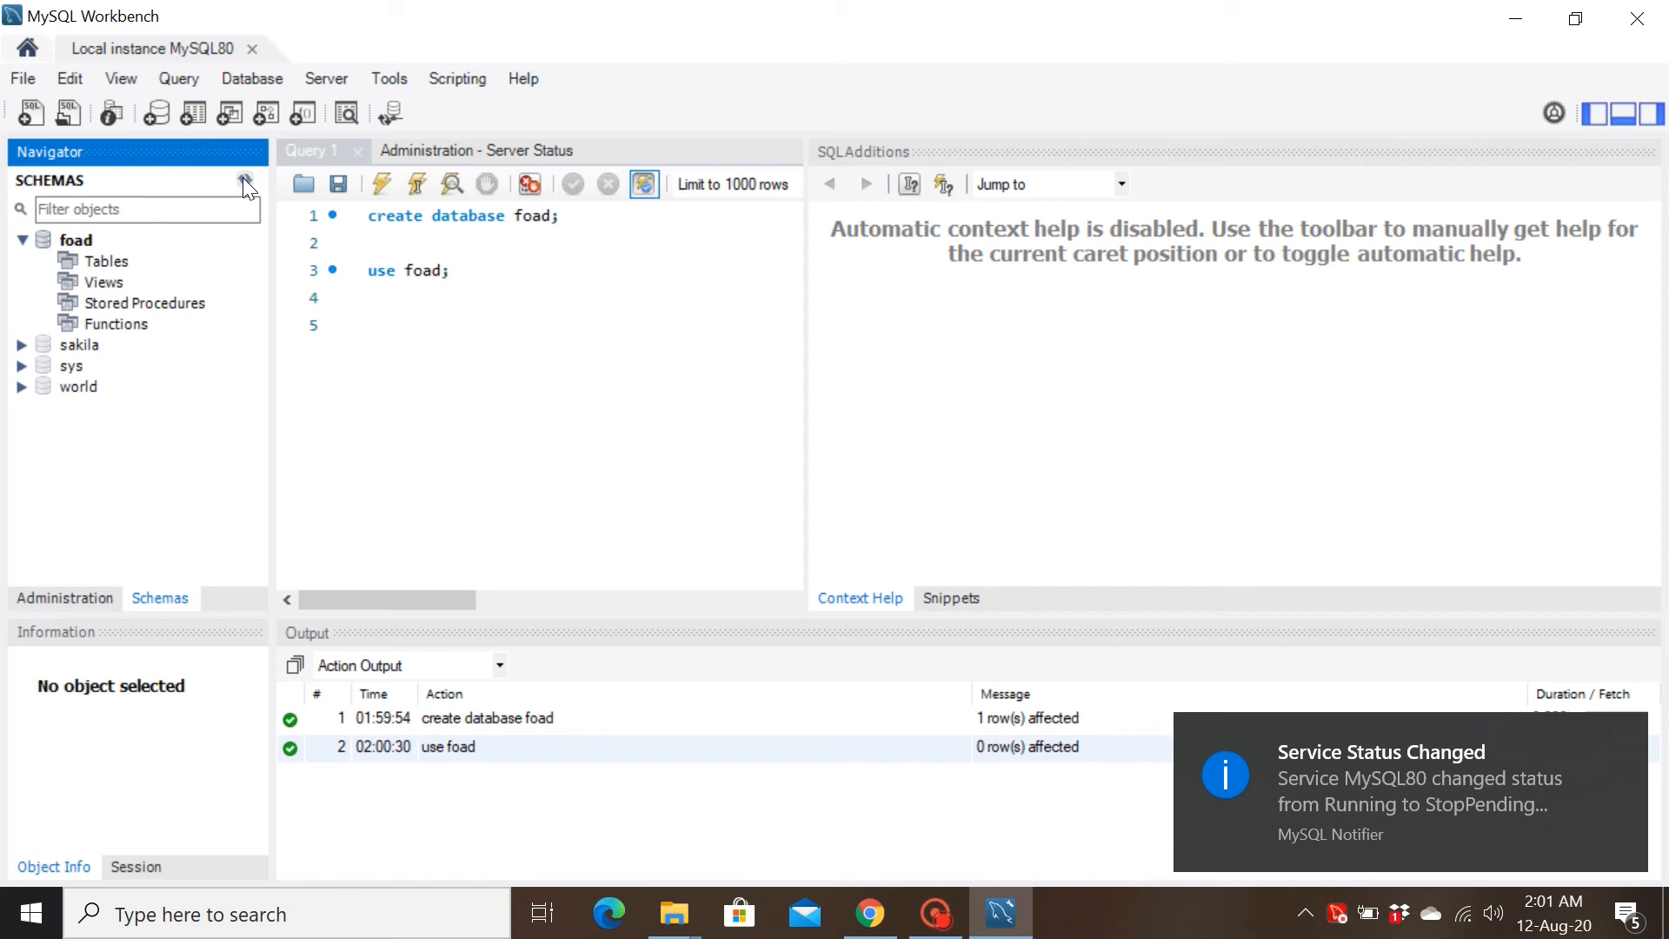
- Refresh the Navigator schema list after restarting the MySQL80 service
click(245, 179)
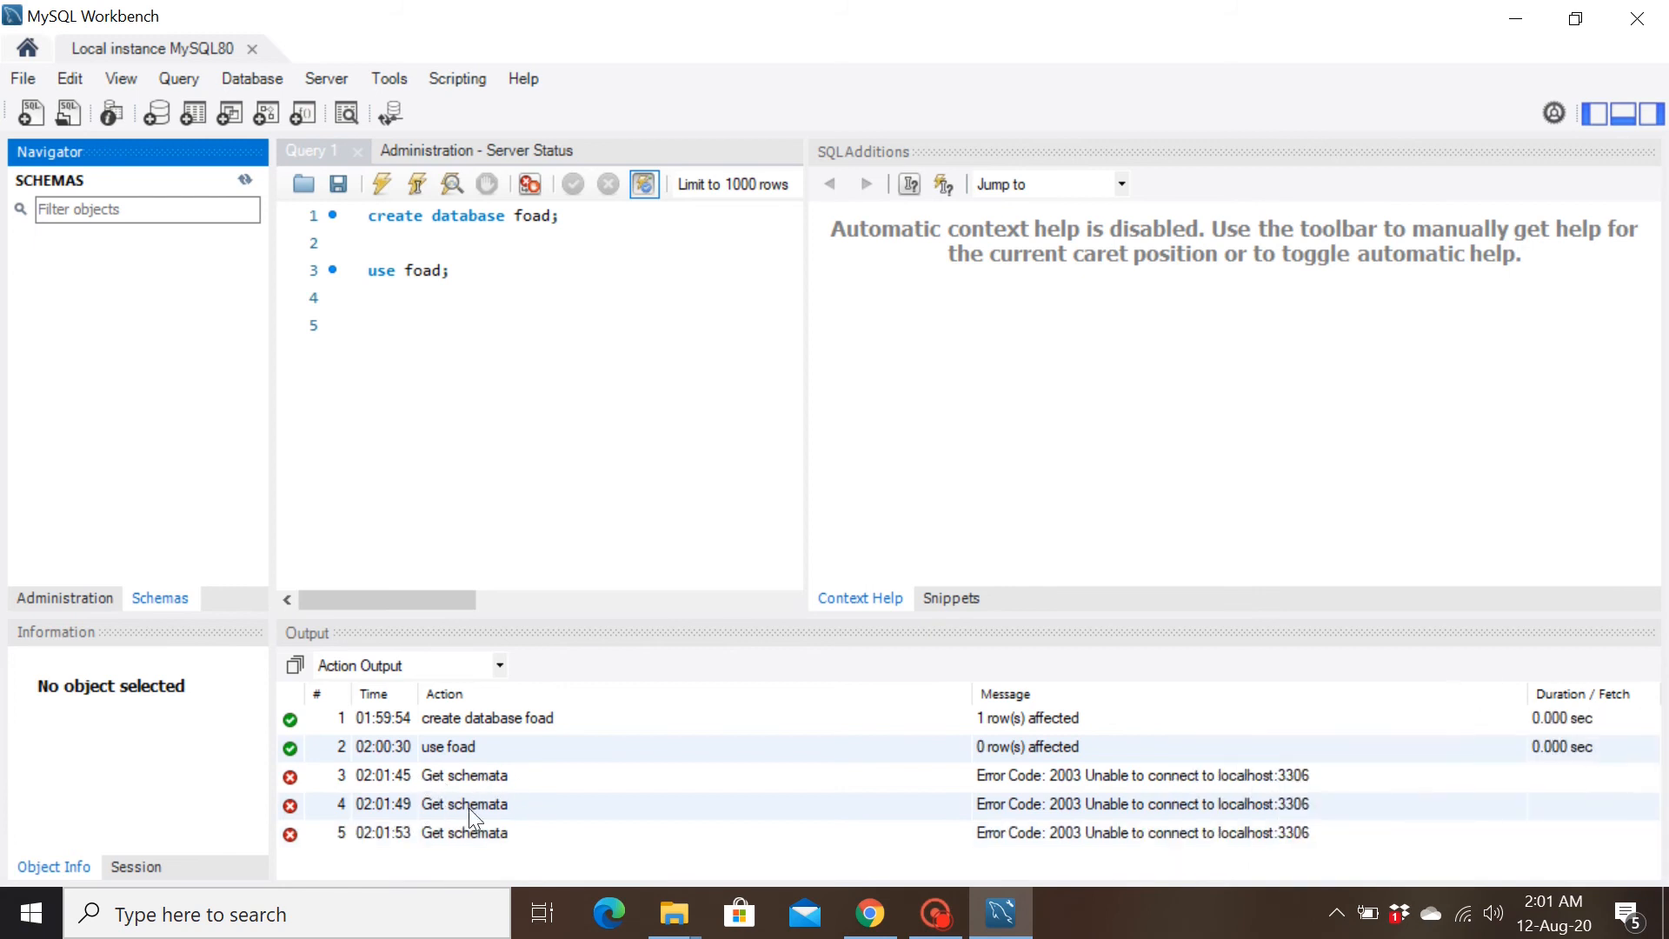
mouse_move(446, 777)
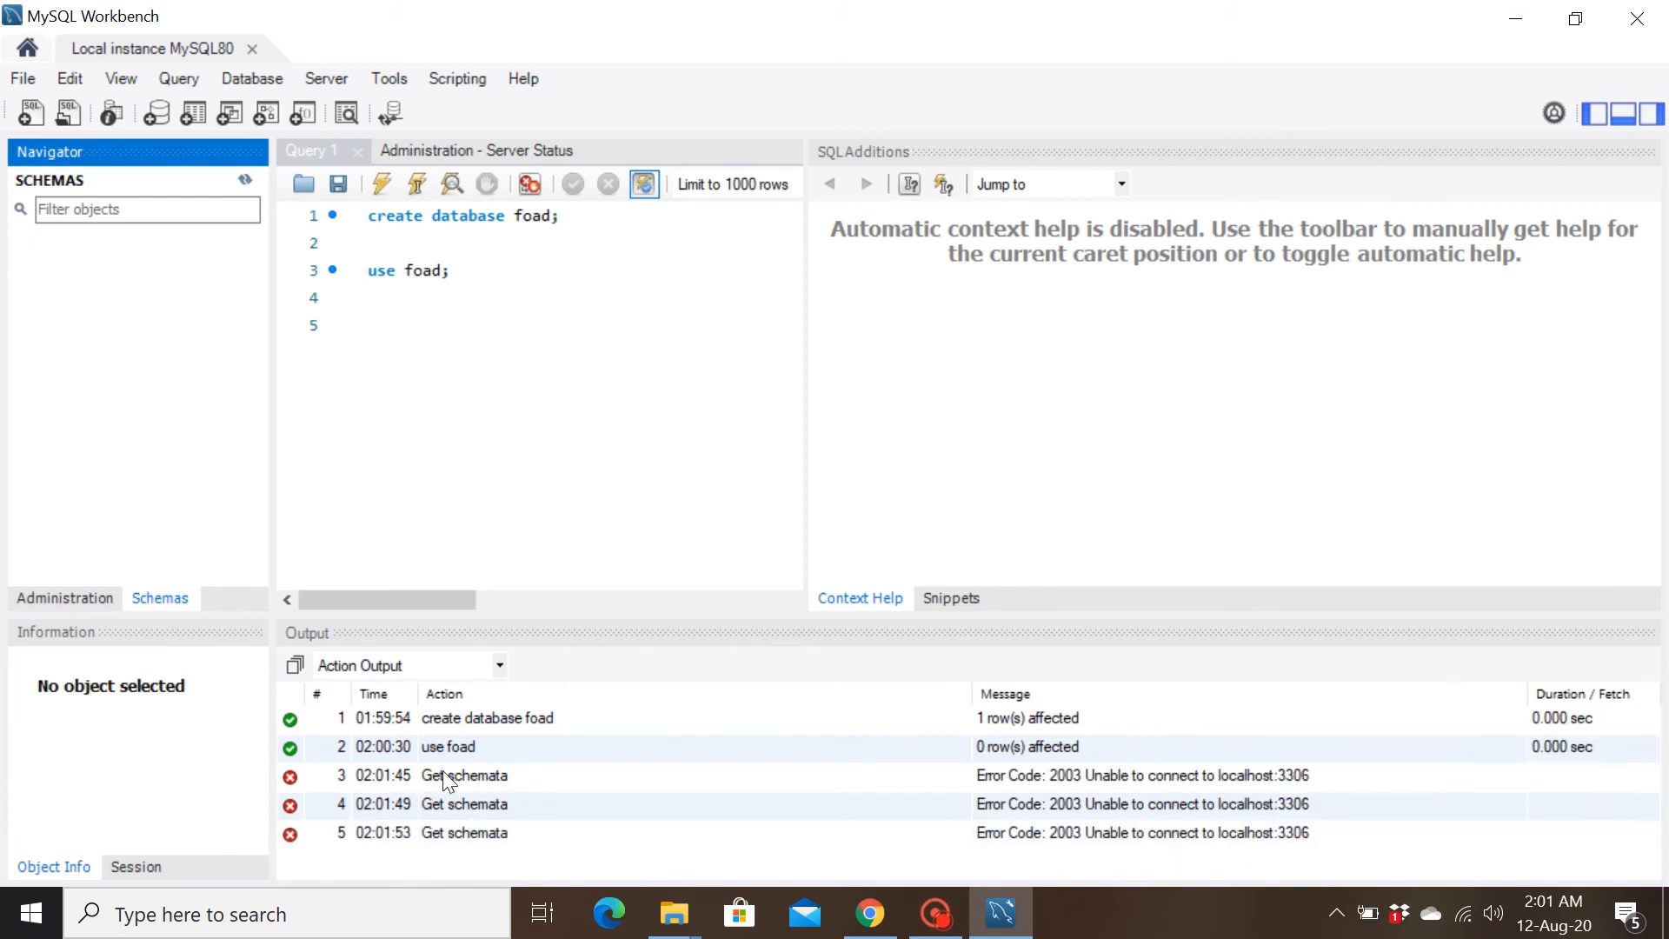
- Check the MySQL80 service status in the hidden tray's MySQL Notifier
click(1337, 914)
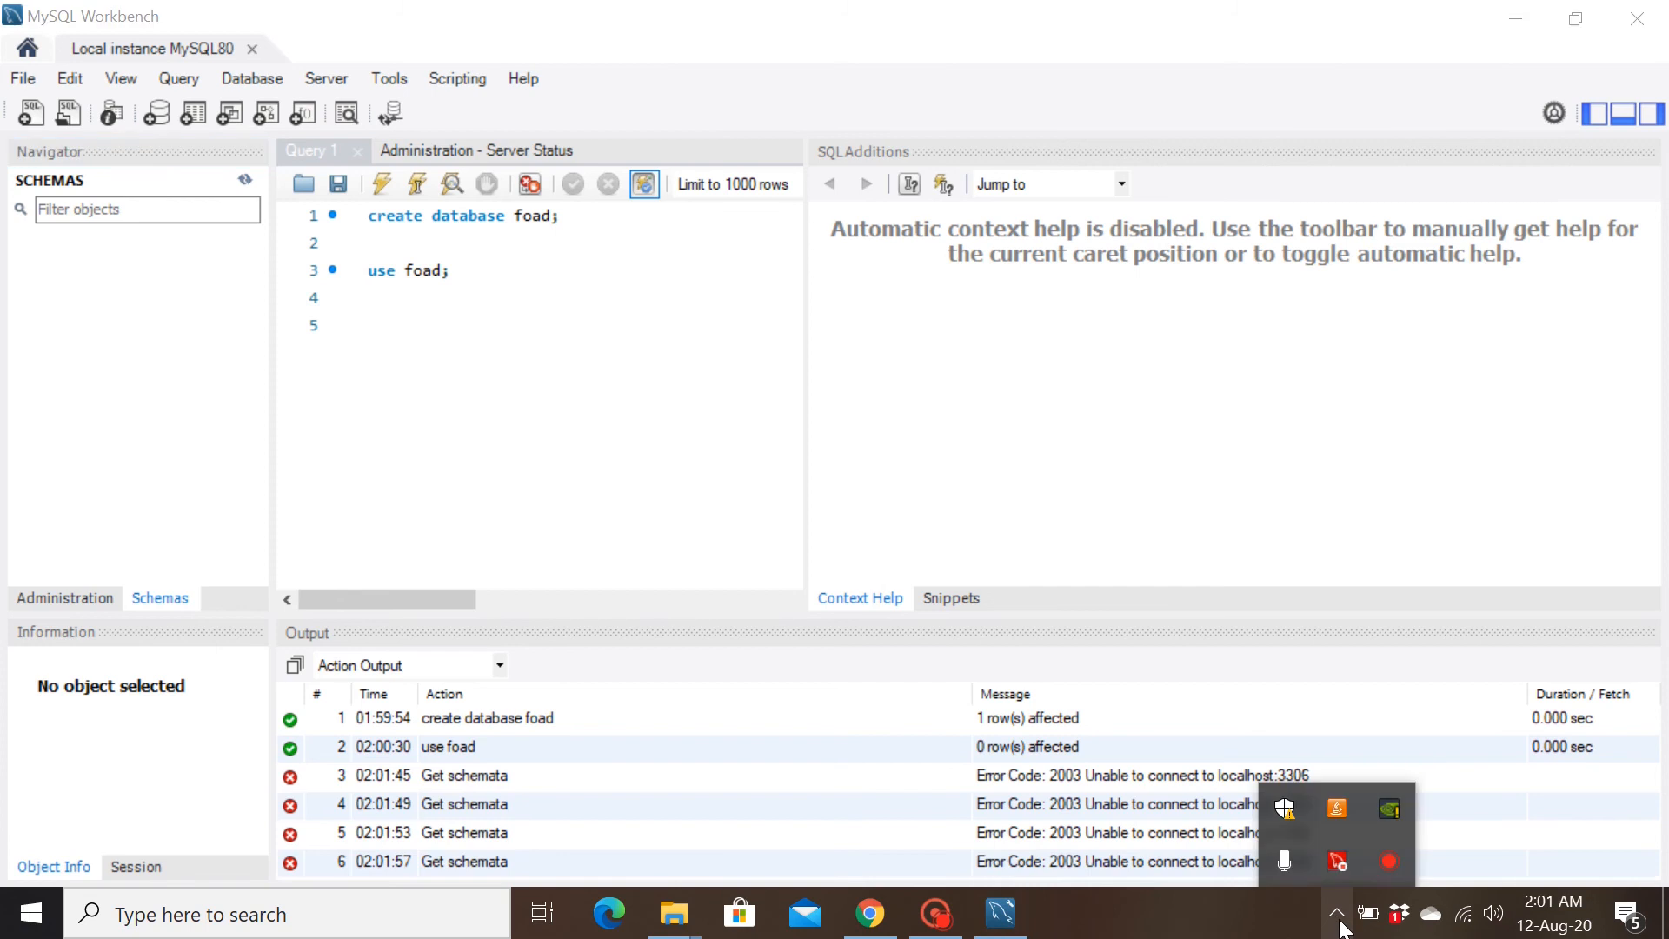
click(1338, 863)
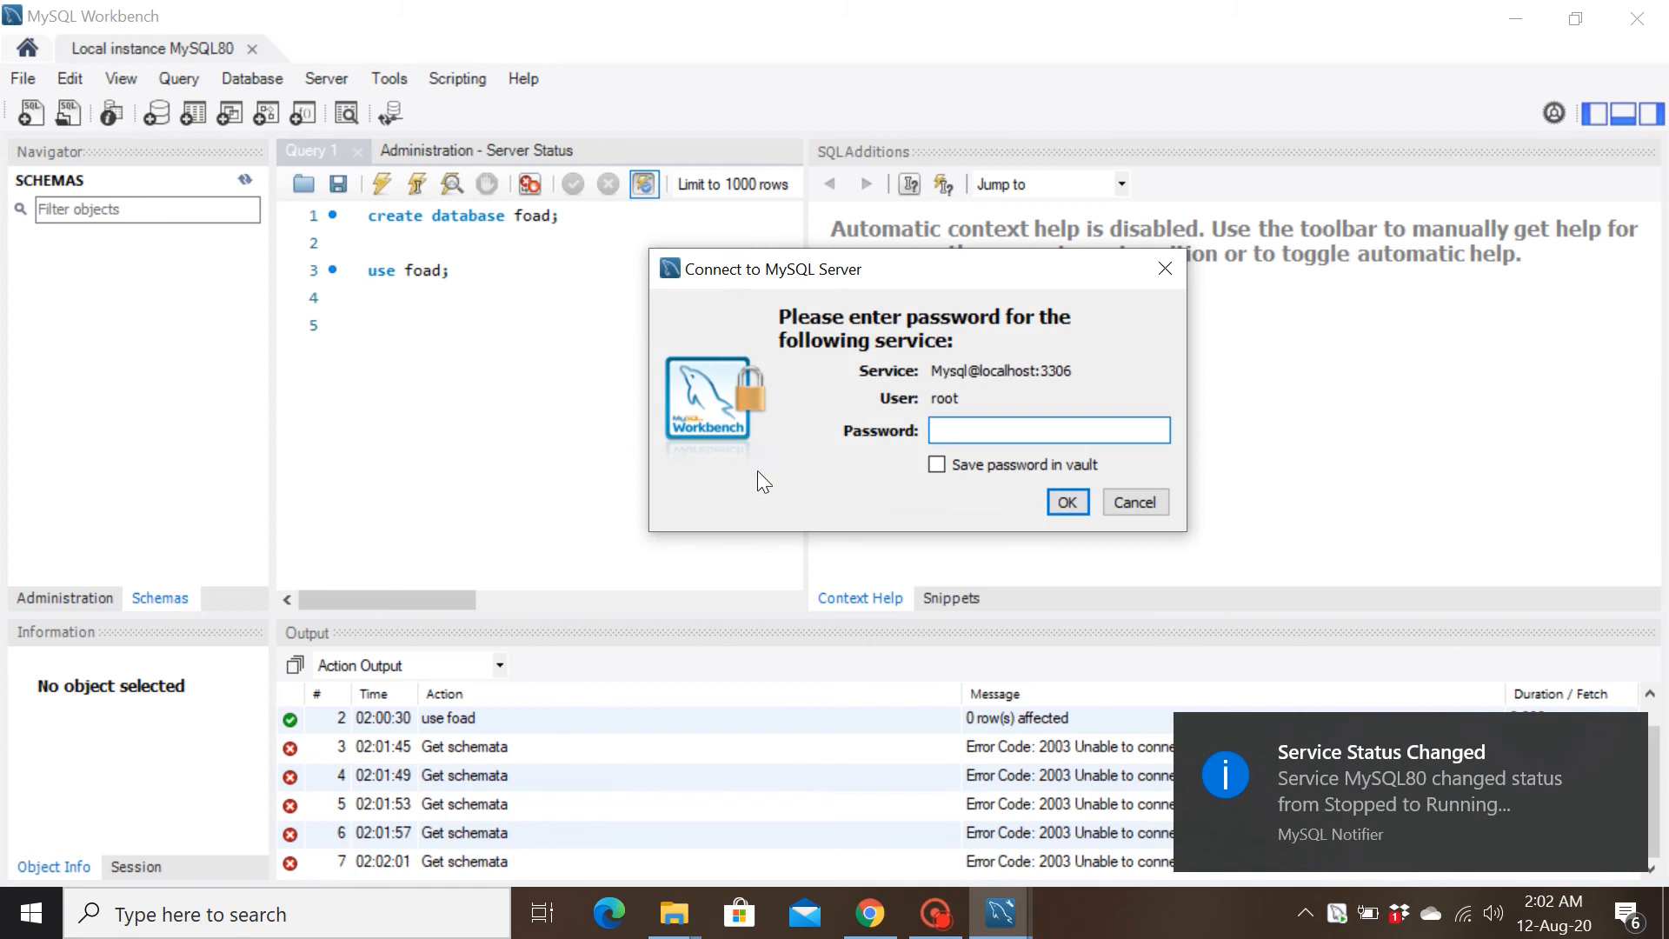
- Enter the root password and confirm to reconnect to localhost:3306
click(1048, 431)
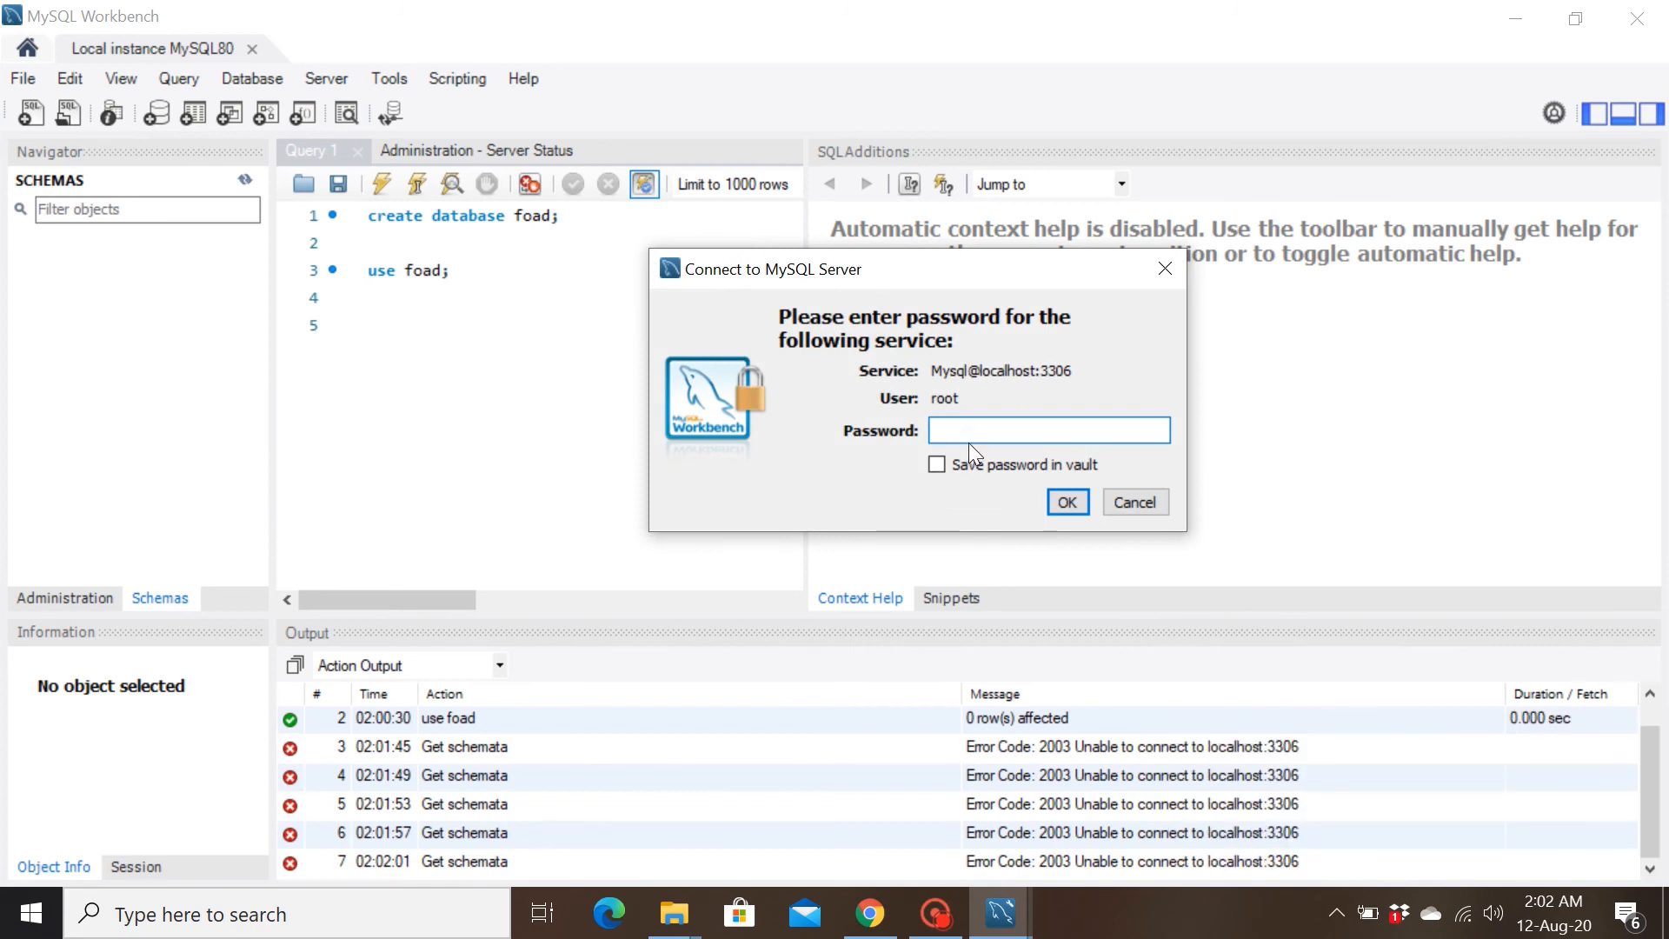
text(***)
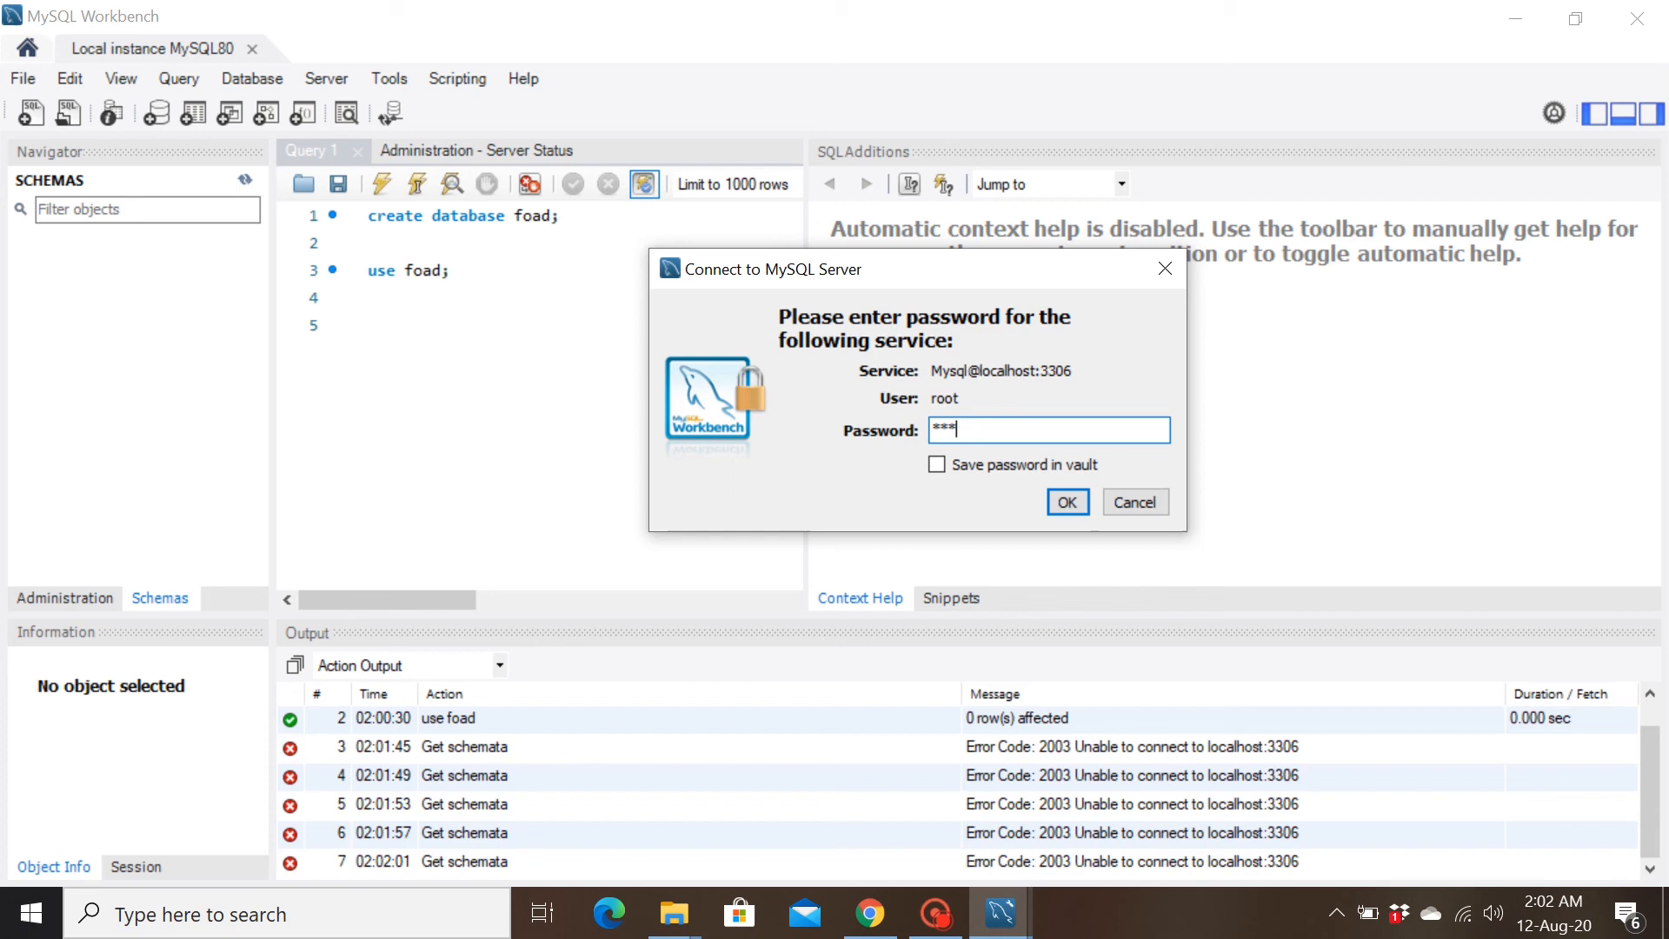
click(1066, 501)
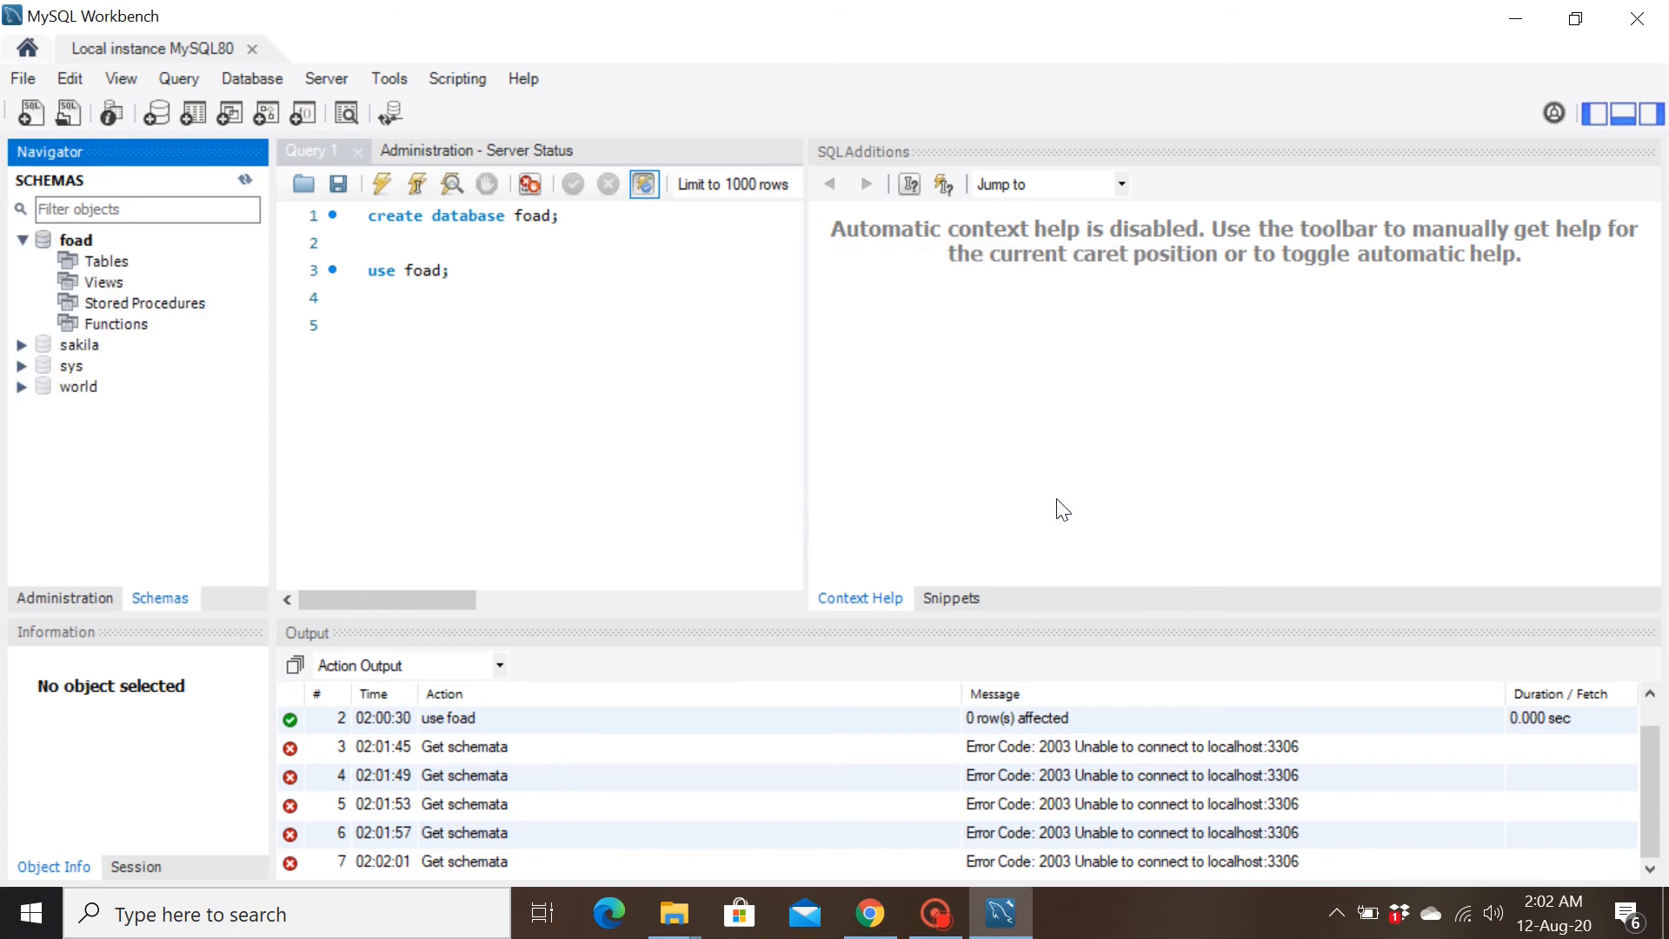
mouse_move(127, 386)
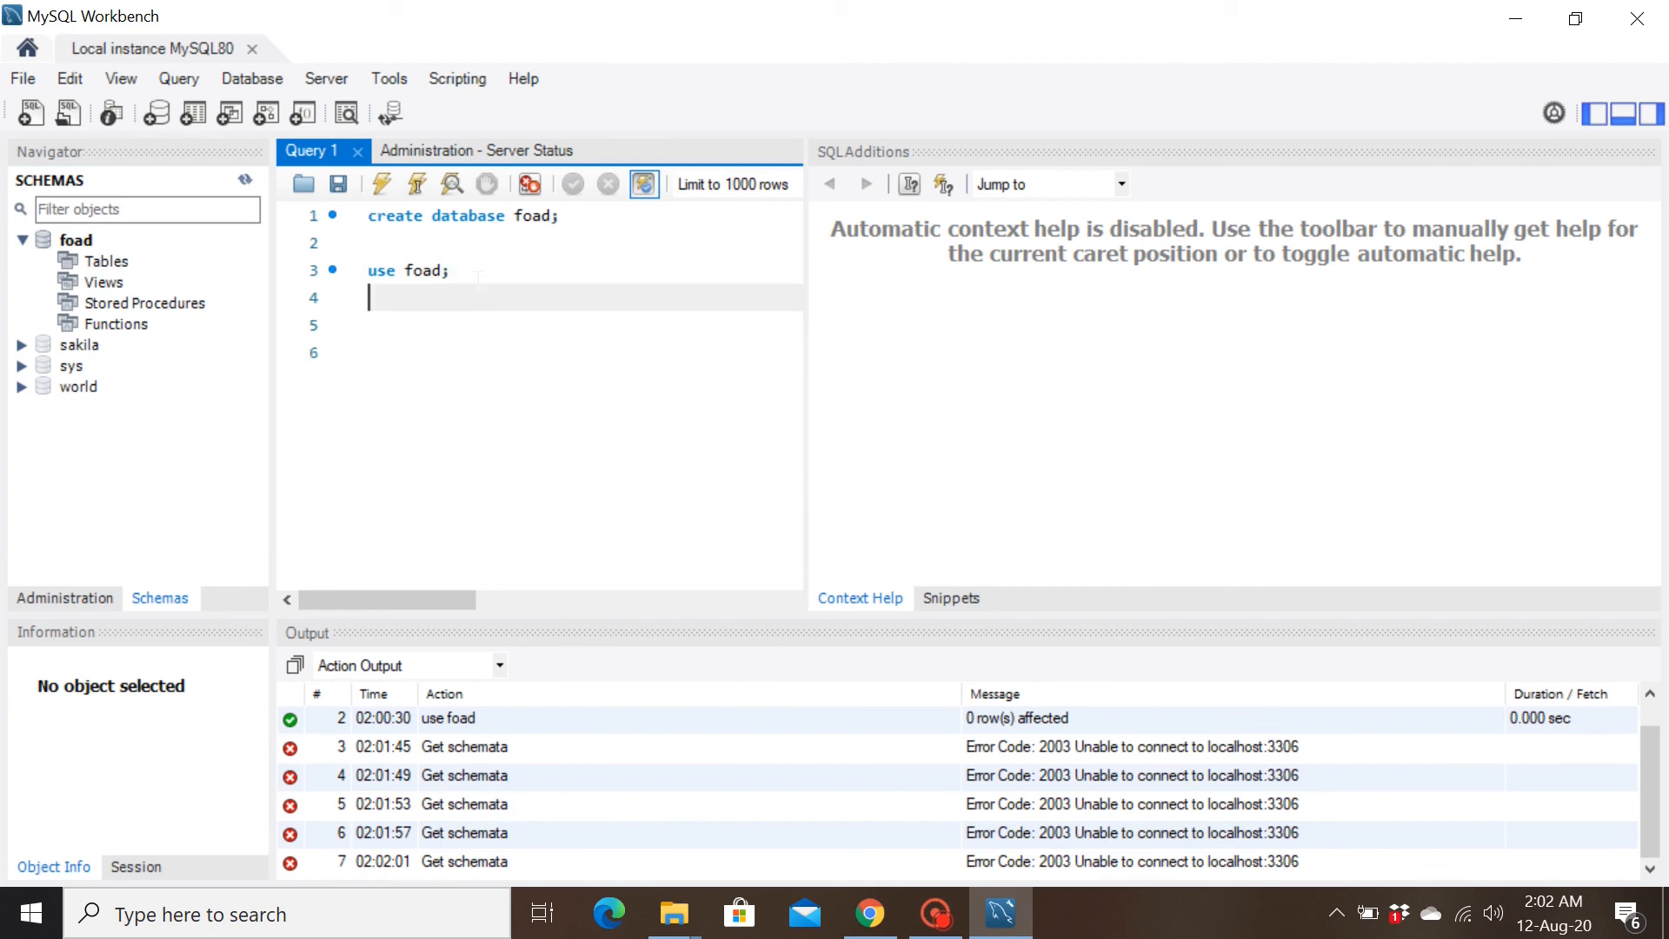
- Add empty lines below 'use foad;' and place the cursor on line 5
key(Return)
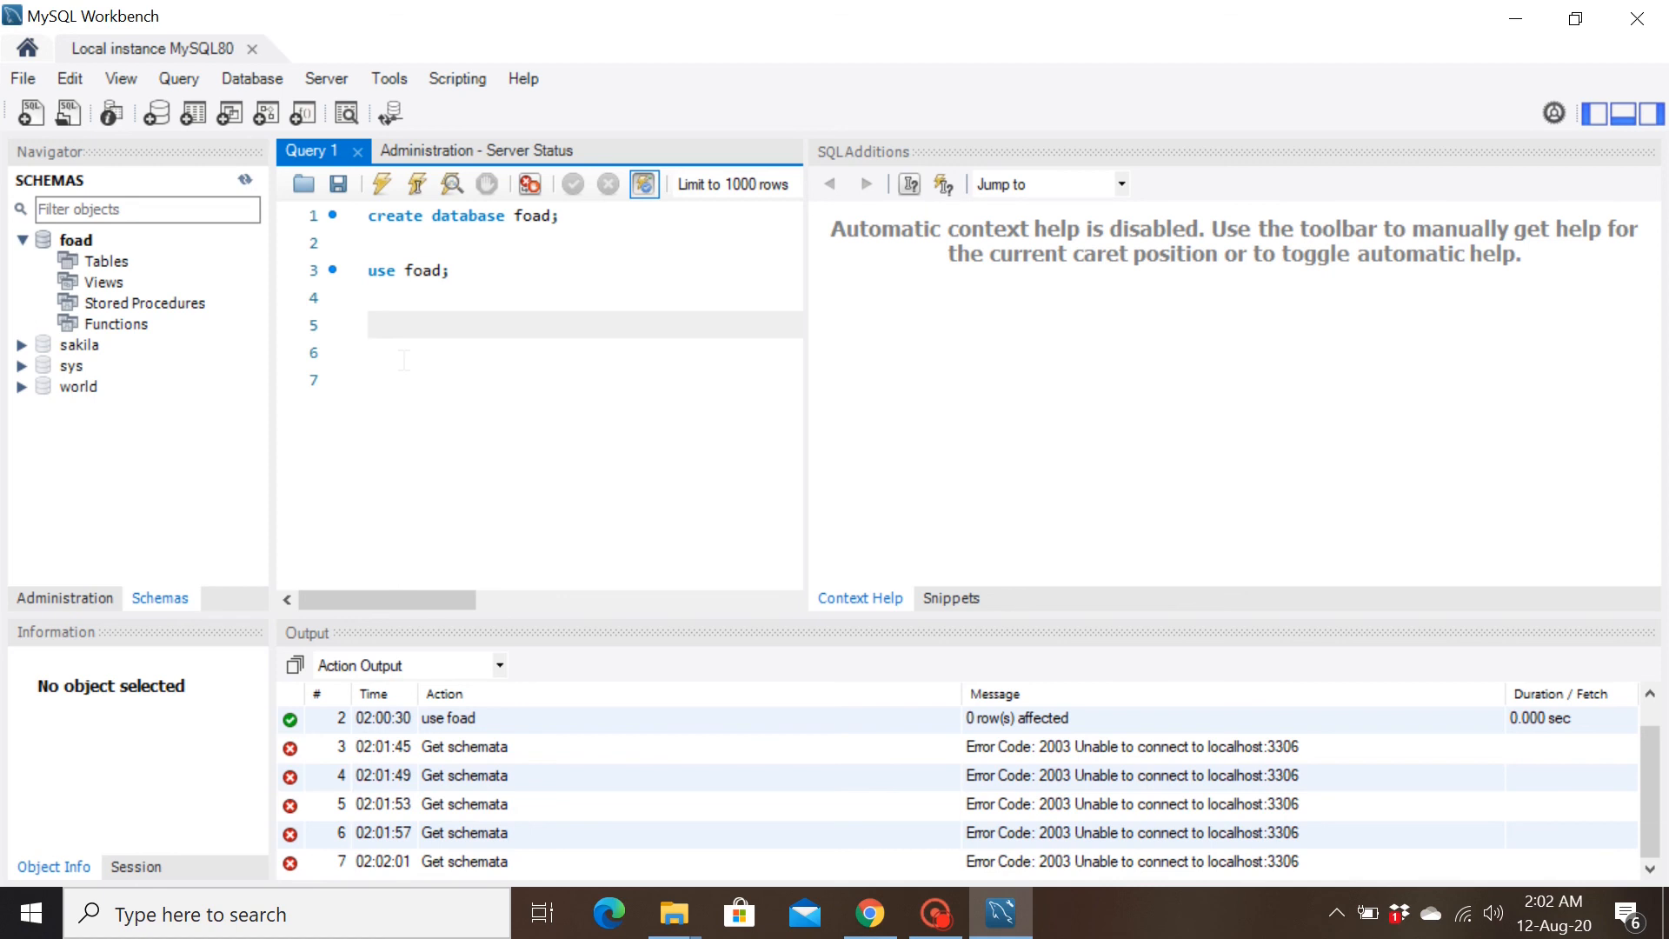
click(370, 324)
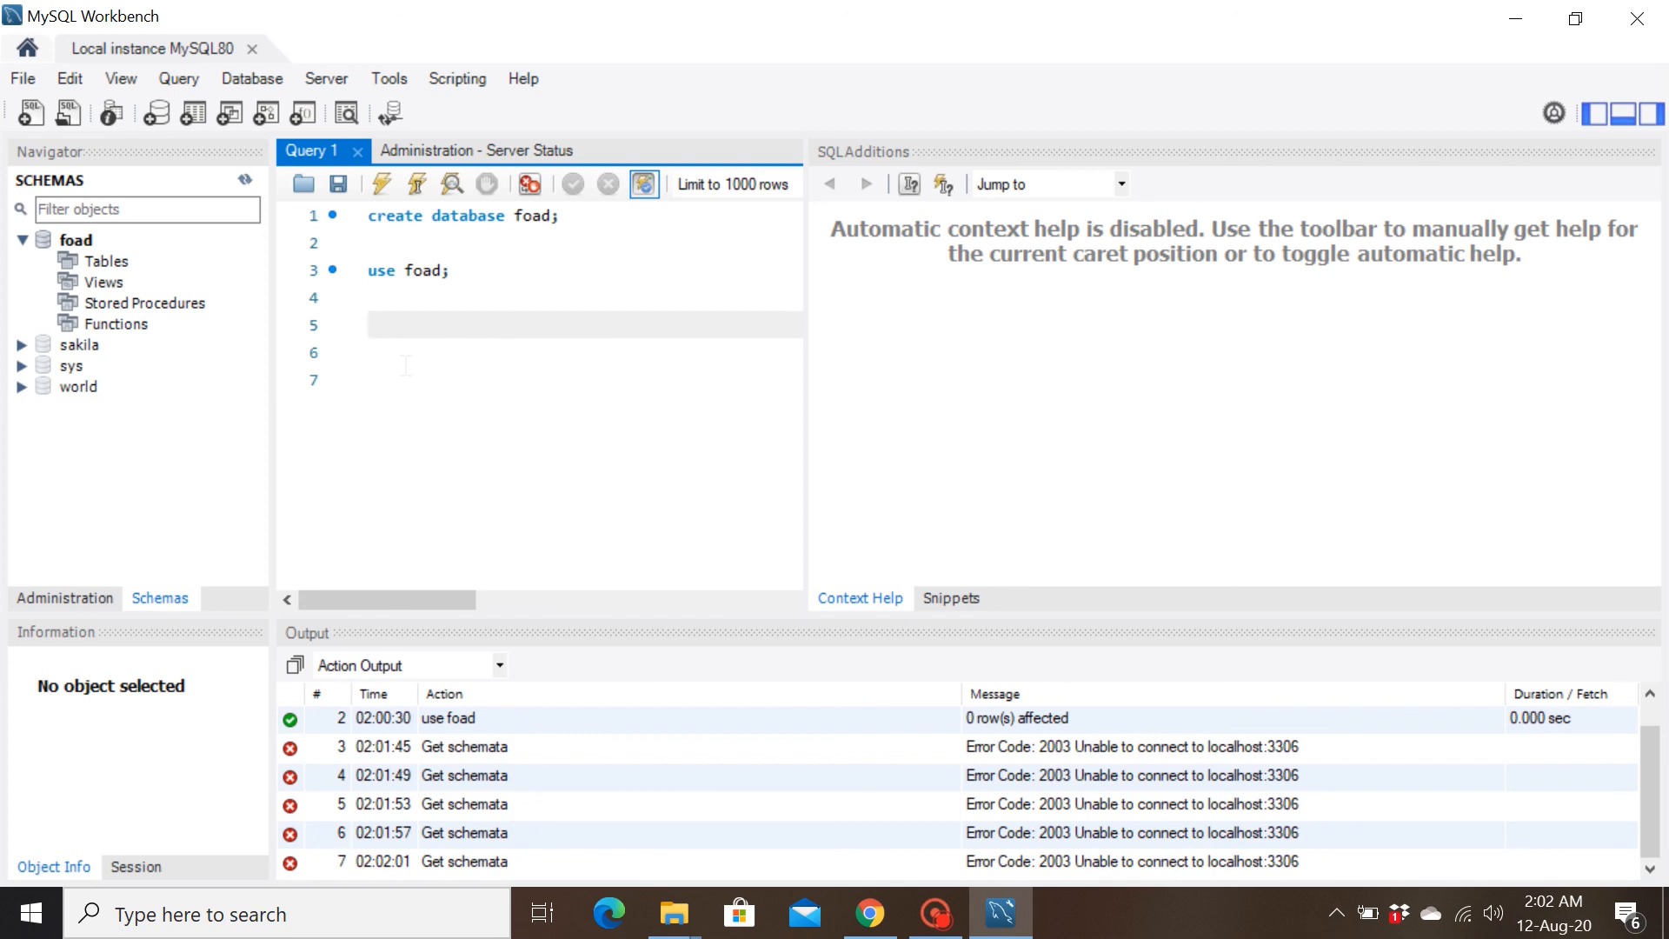
click(383, 324)
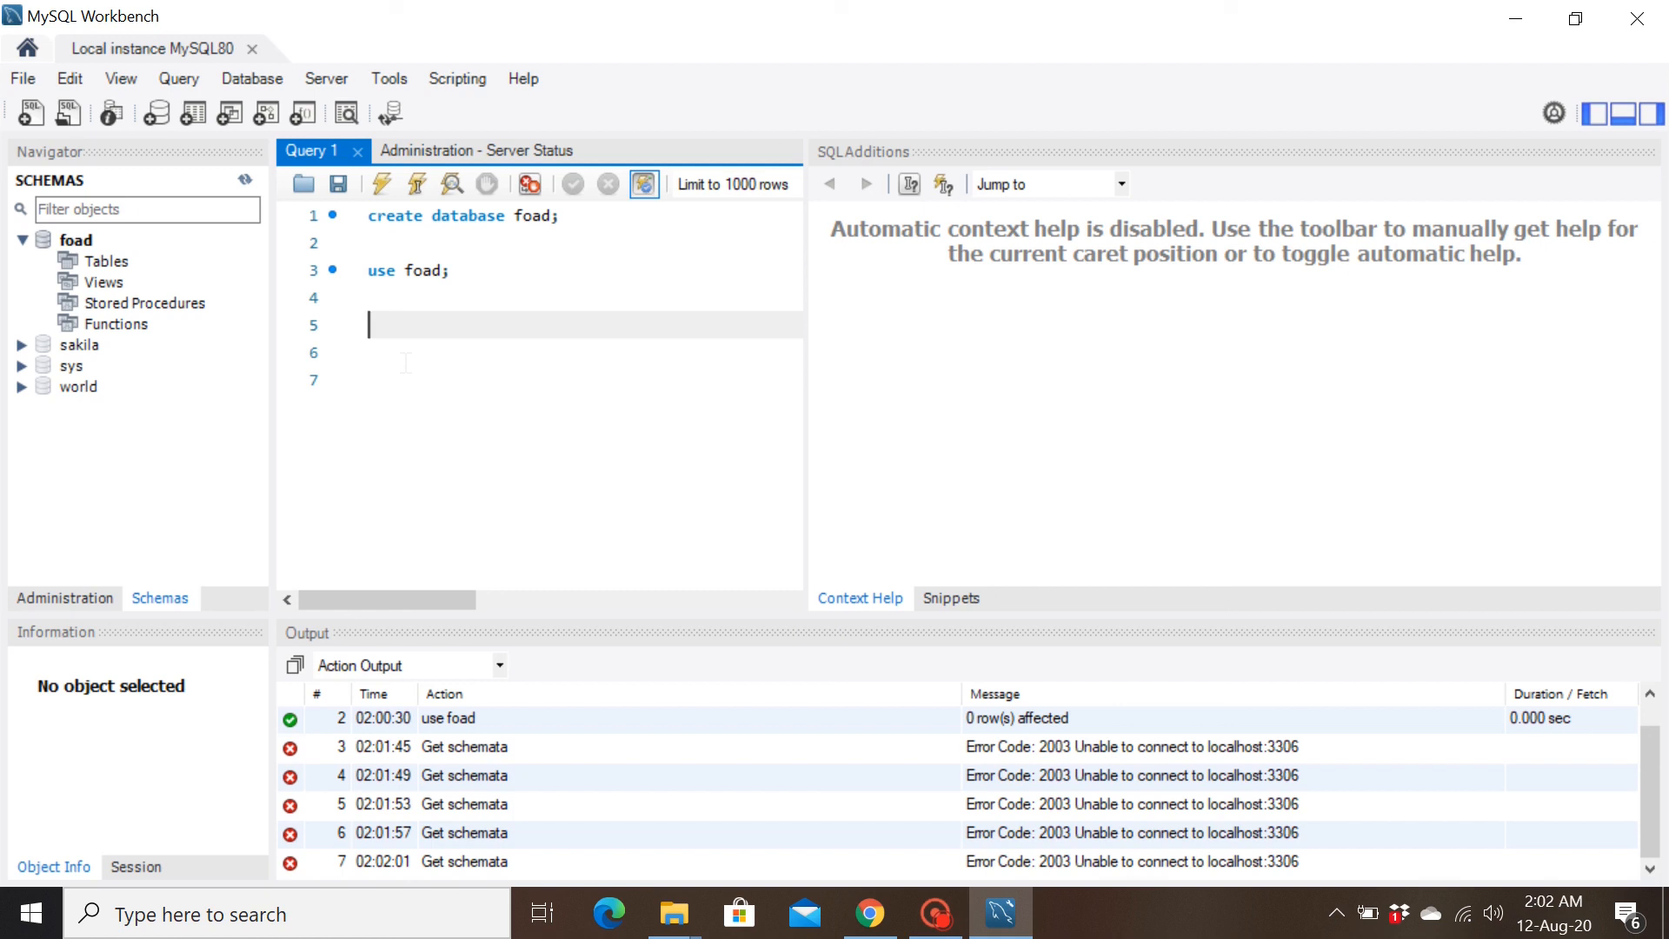